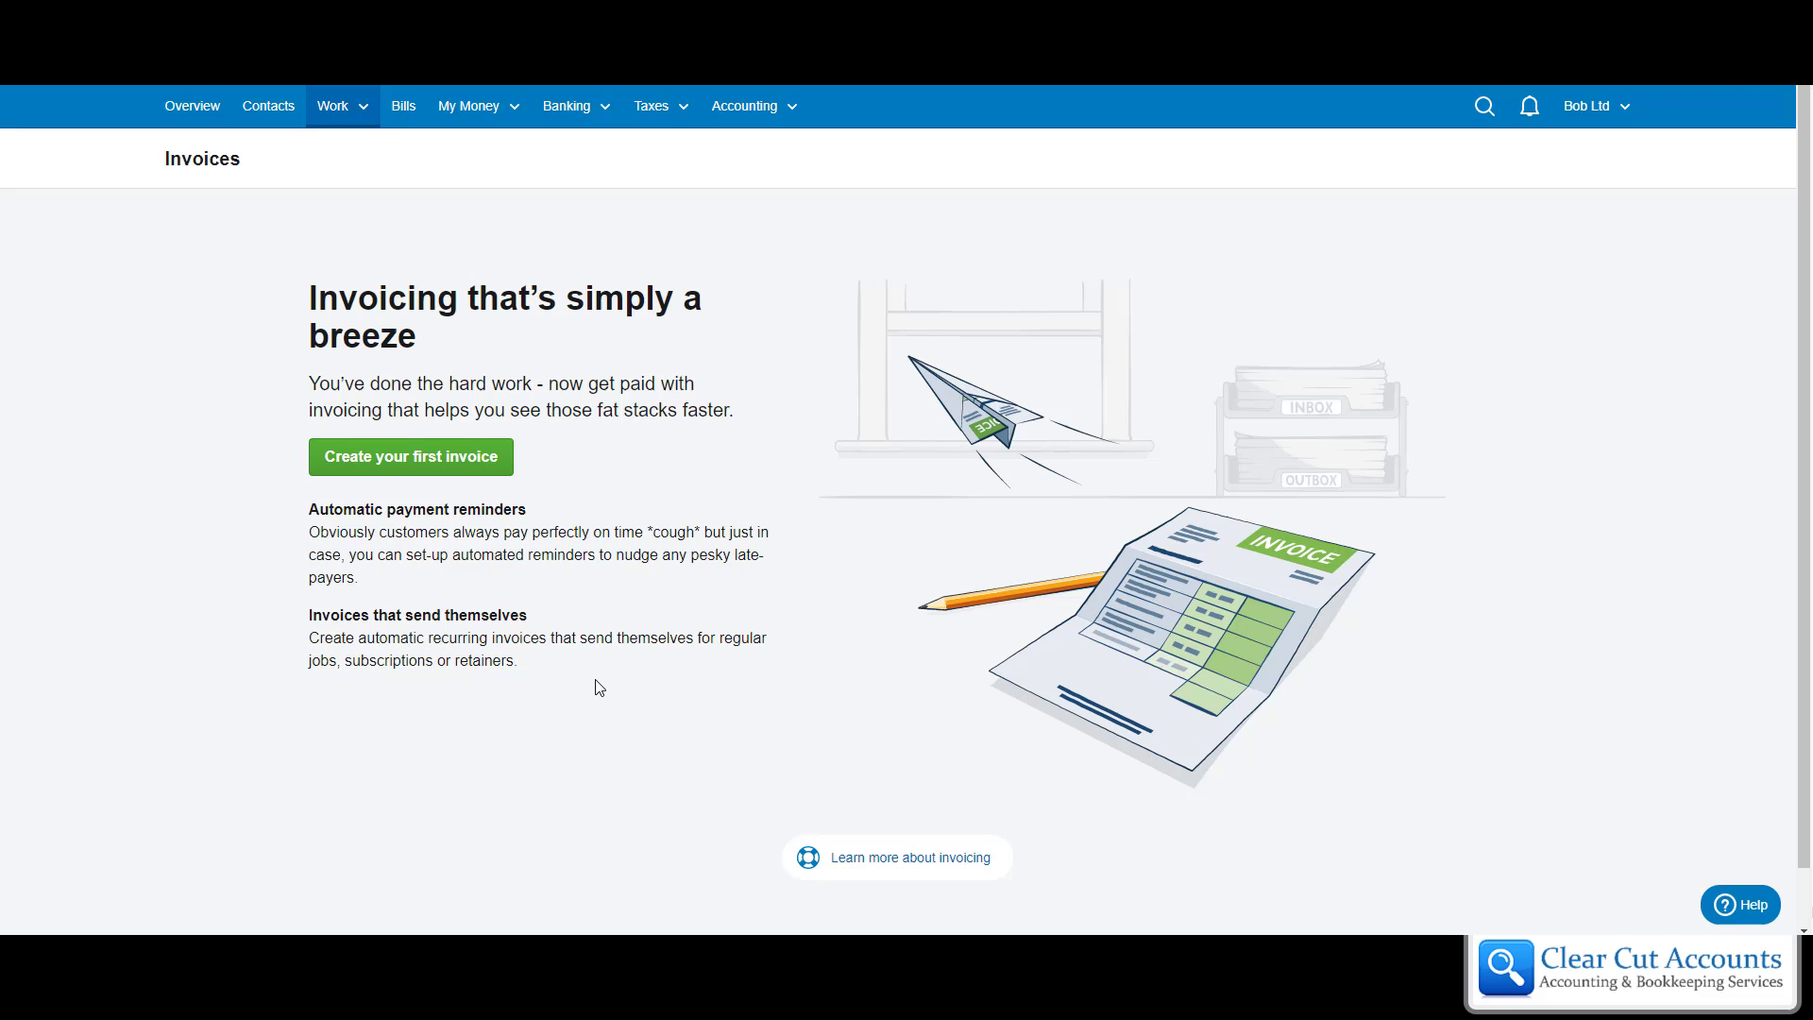
# - Start the first invoice, briefly trying a new contact, then keep Clare's Cards
pyautogui.click(333, 104)
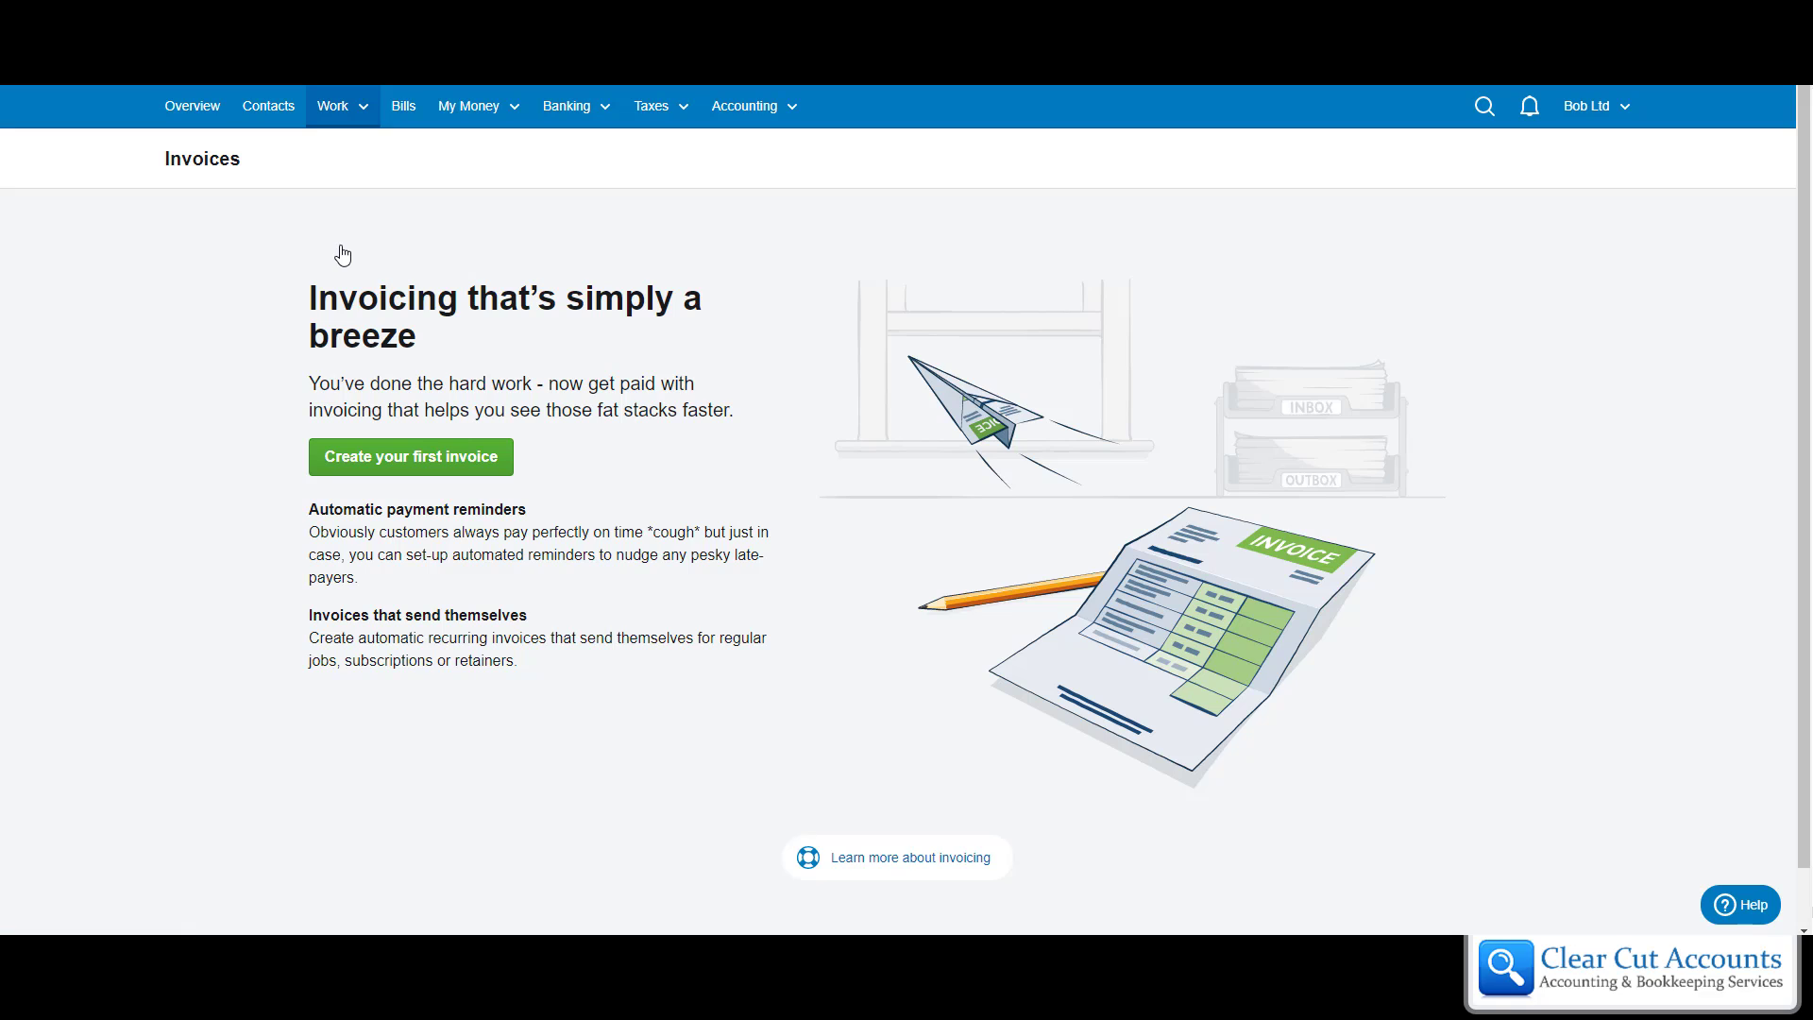
pyautogui.moveTo(1742, 155)
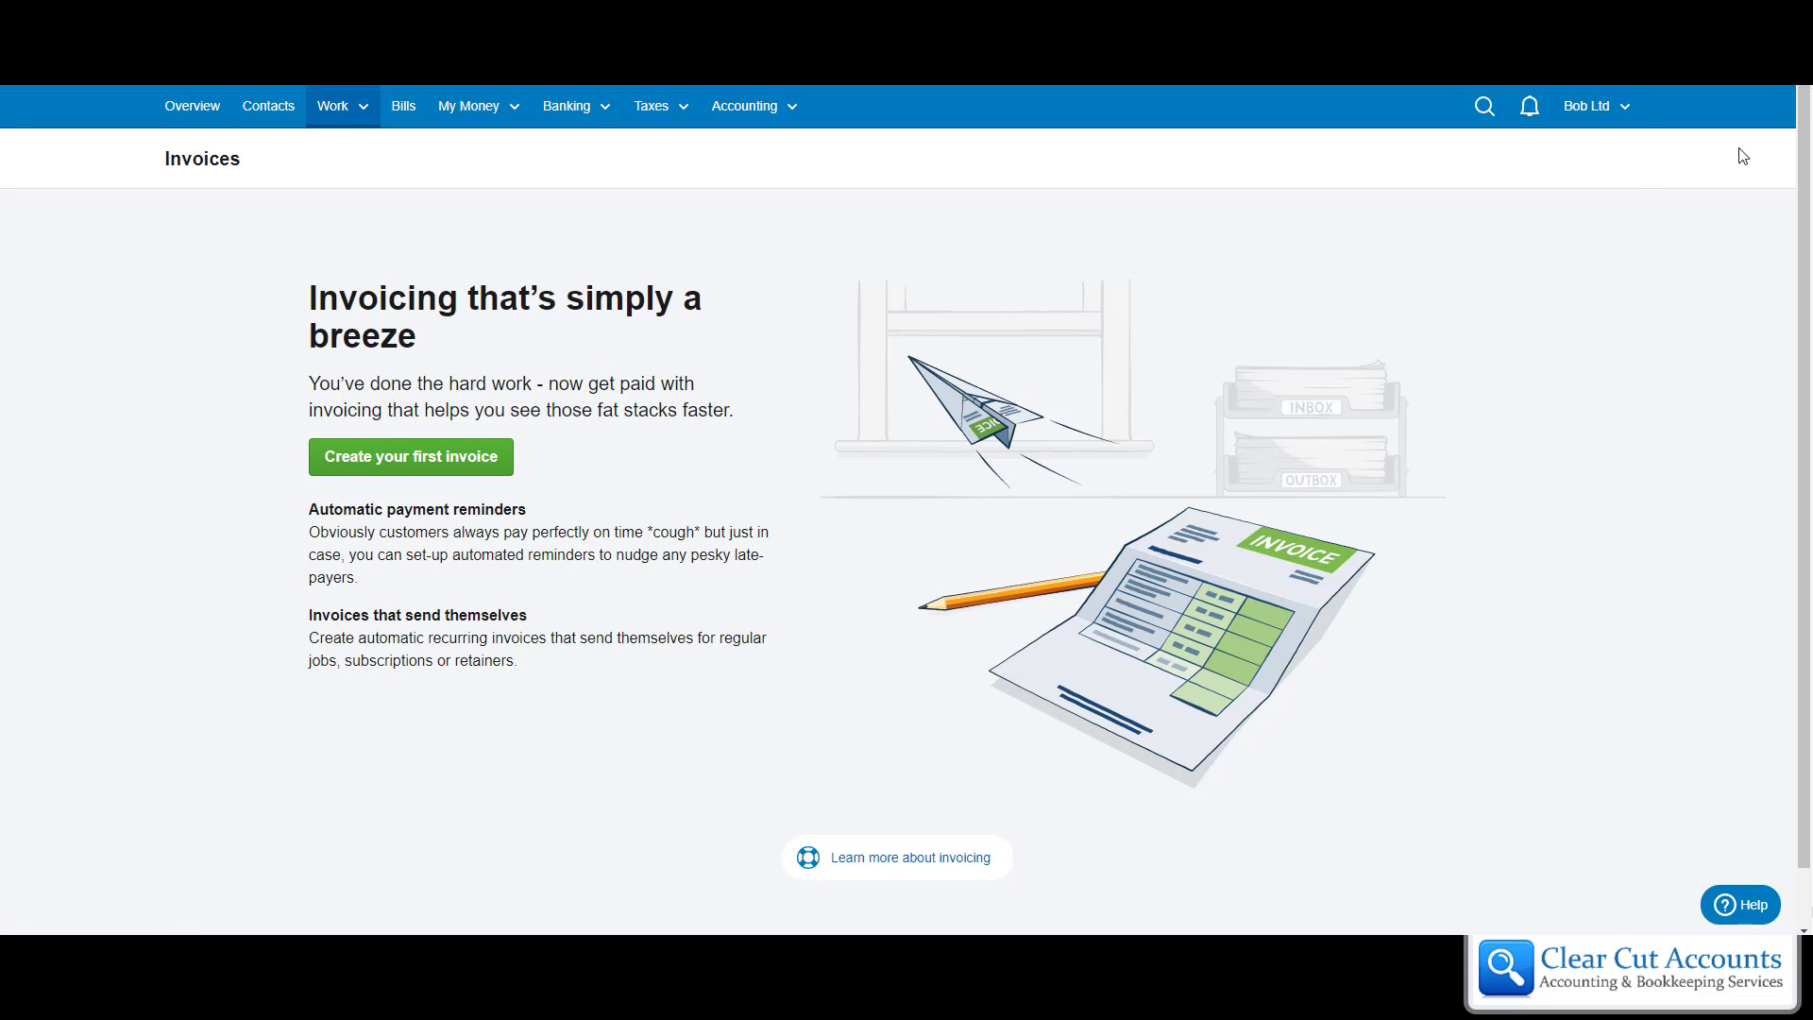
pyautogui.moveTo(776, 436)
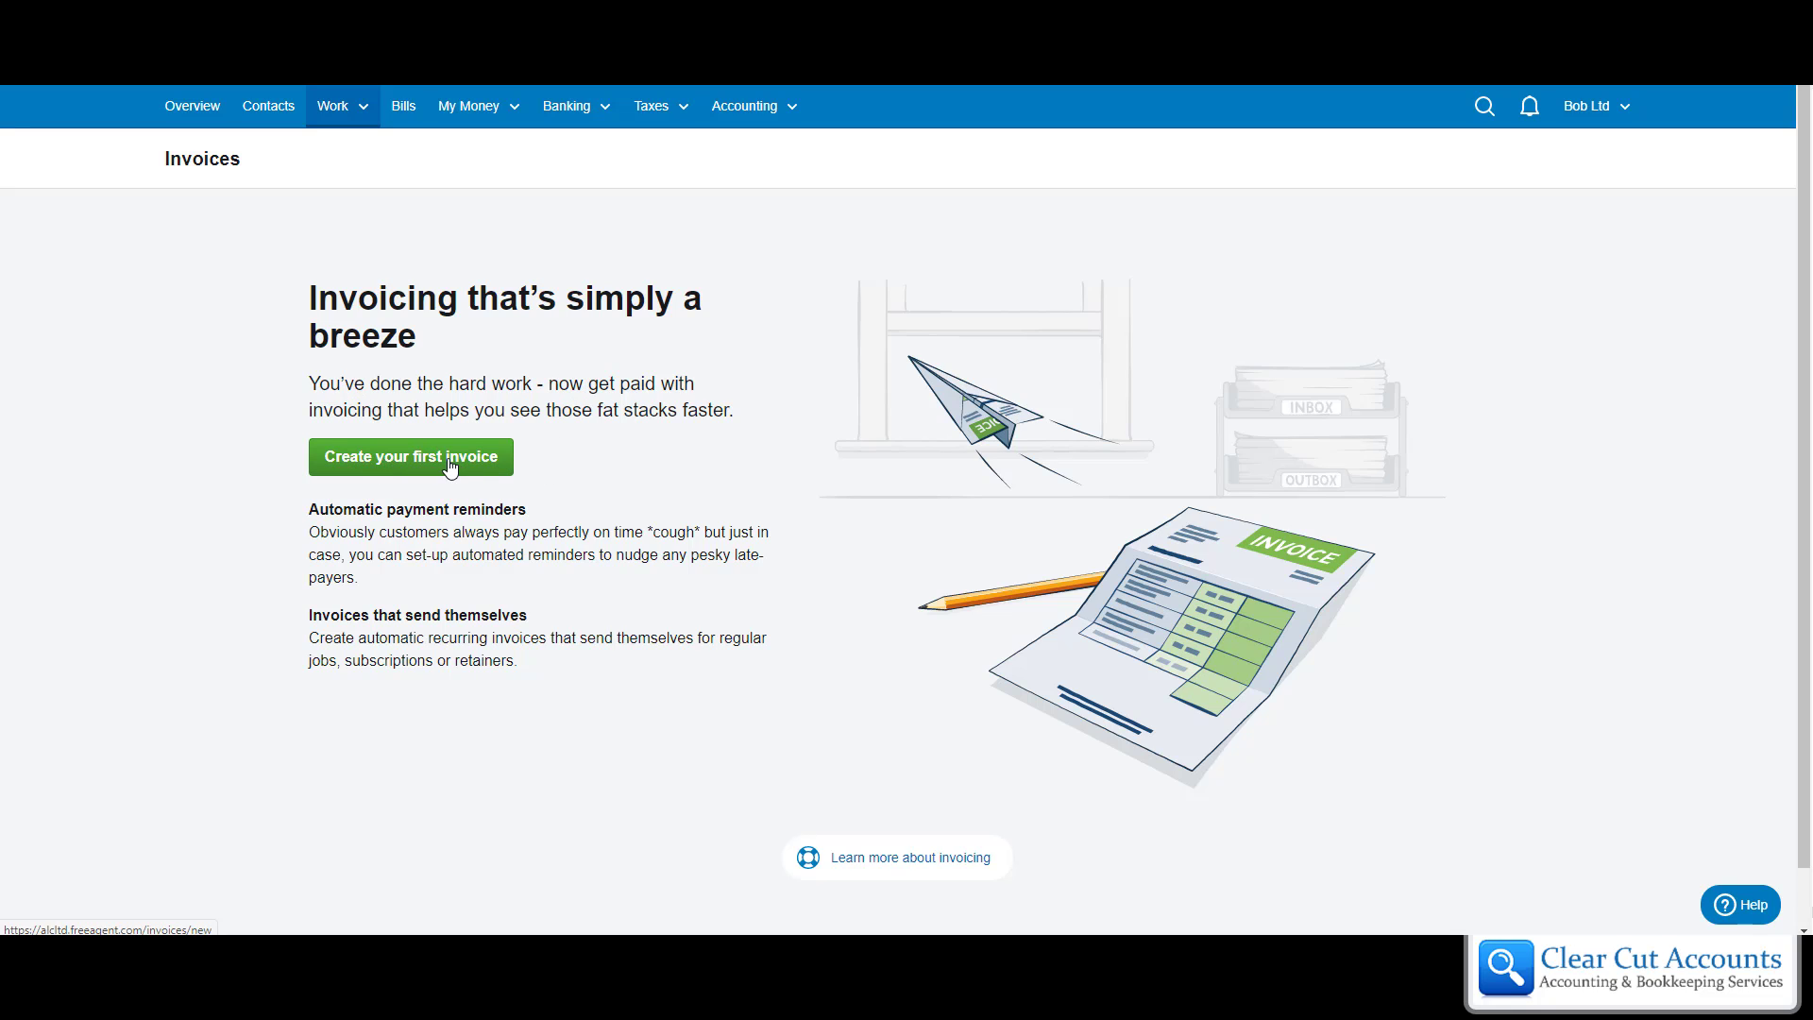
pyautogui.moveTo(463, 467)
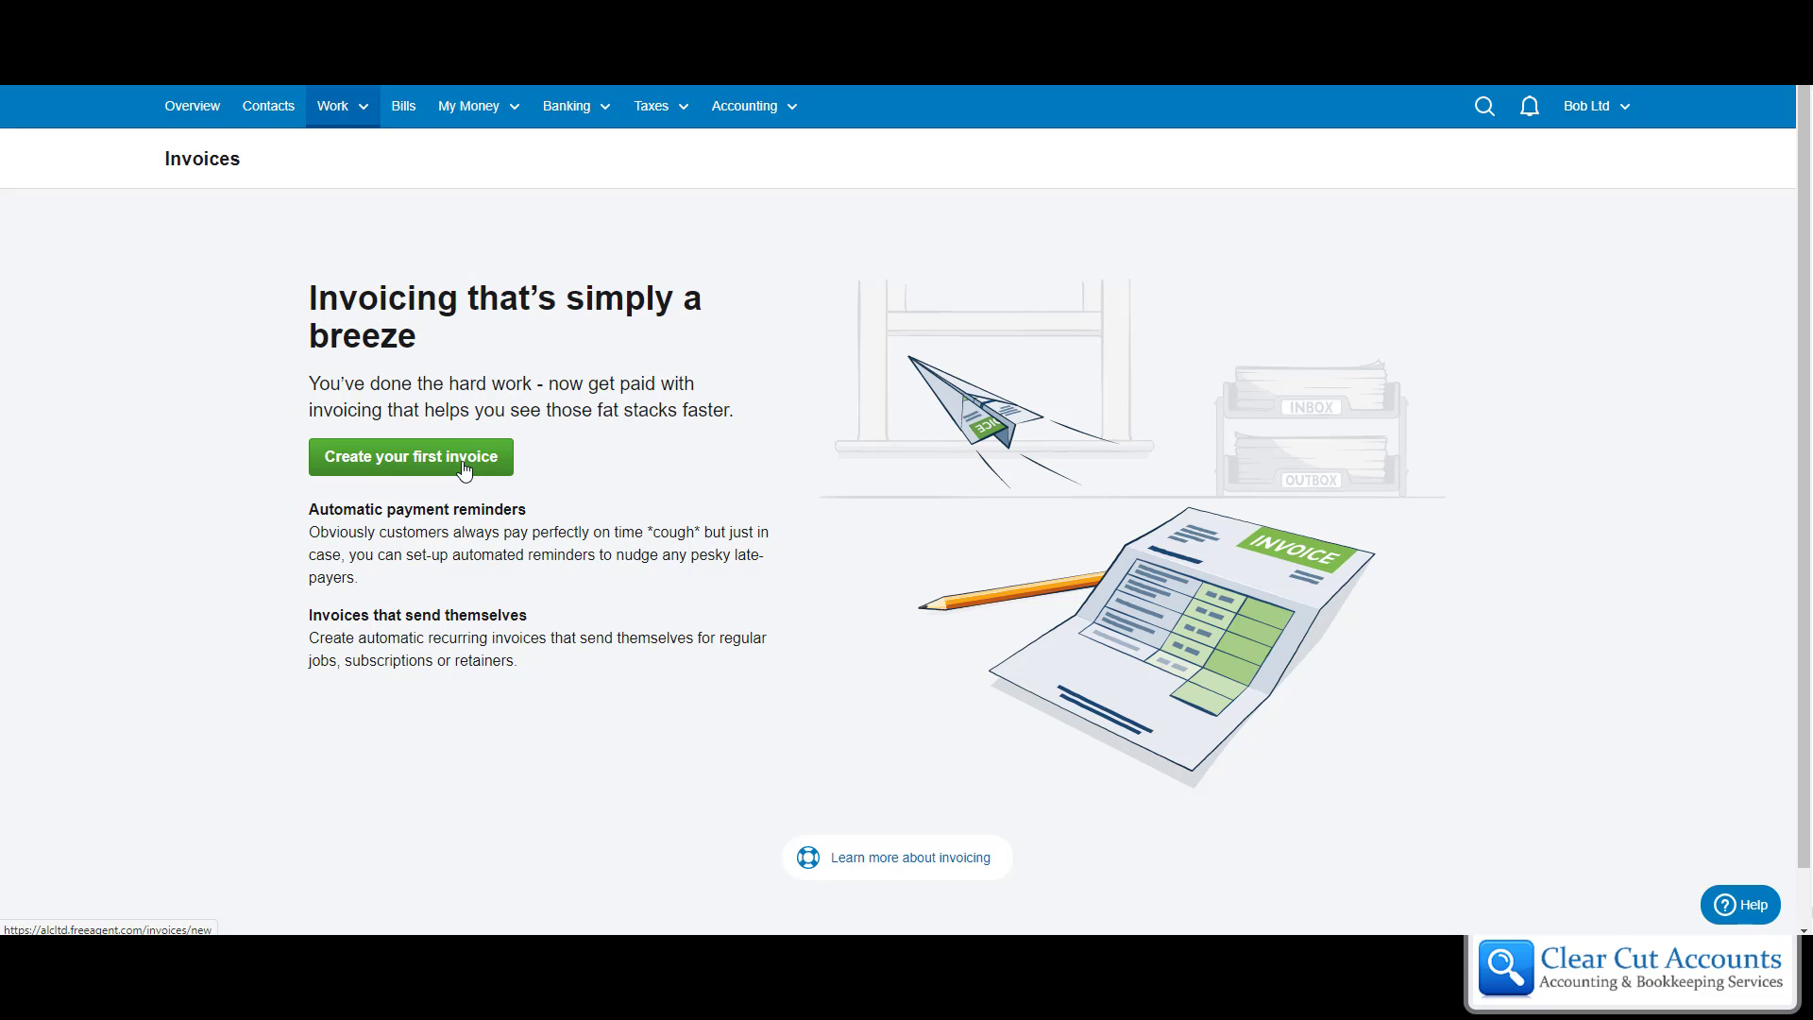
pyautogui.click(409, 455)
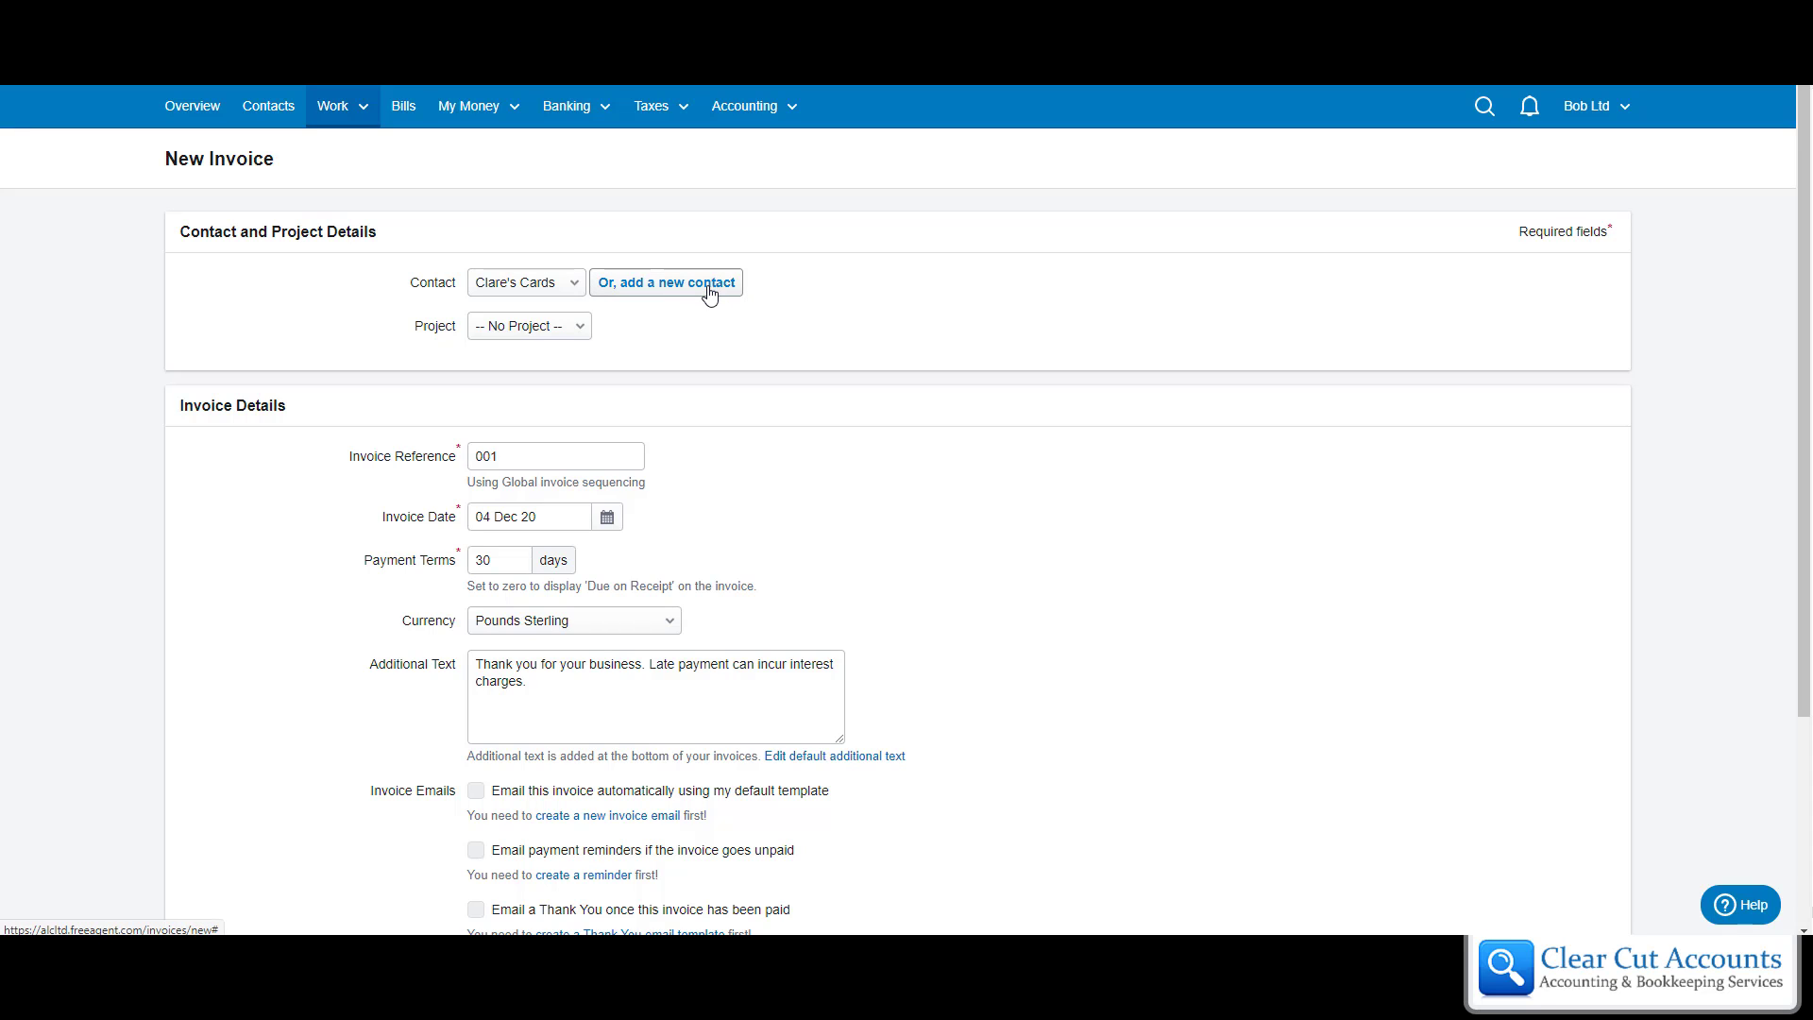
pyautogui.click(665, 282)
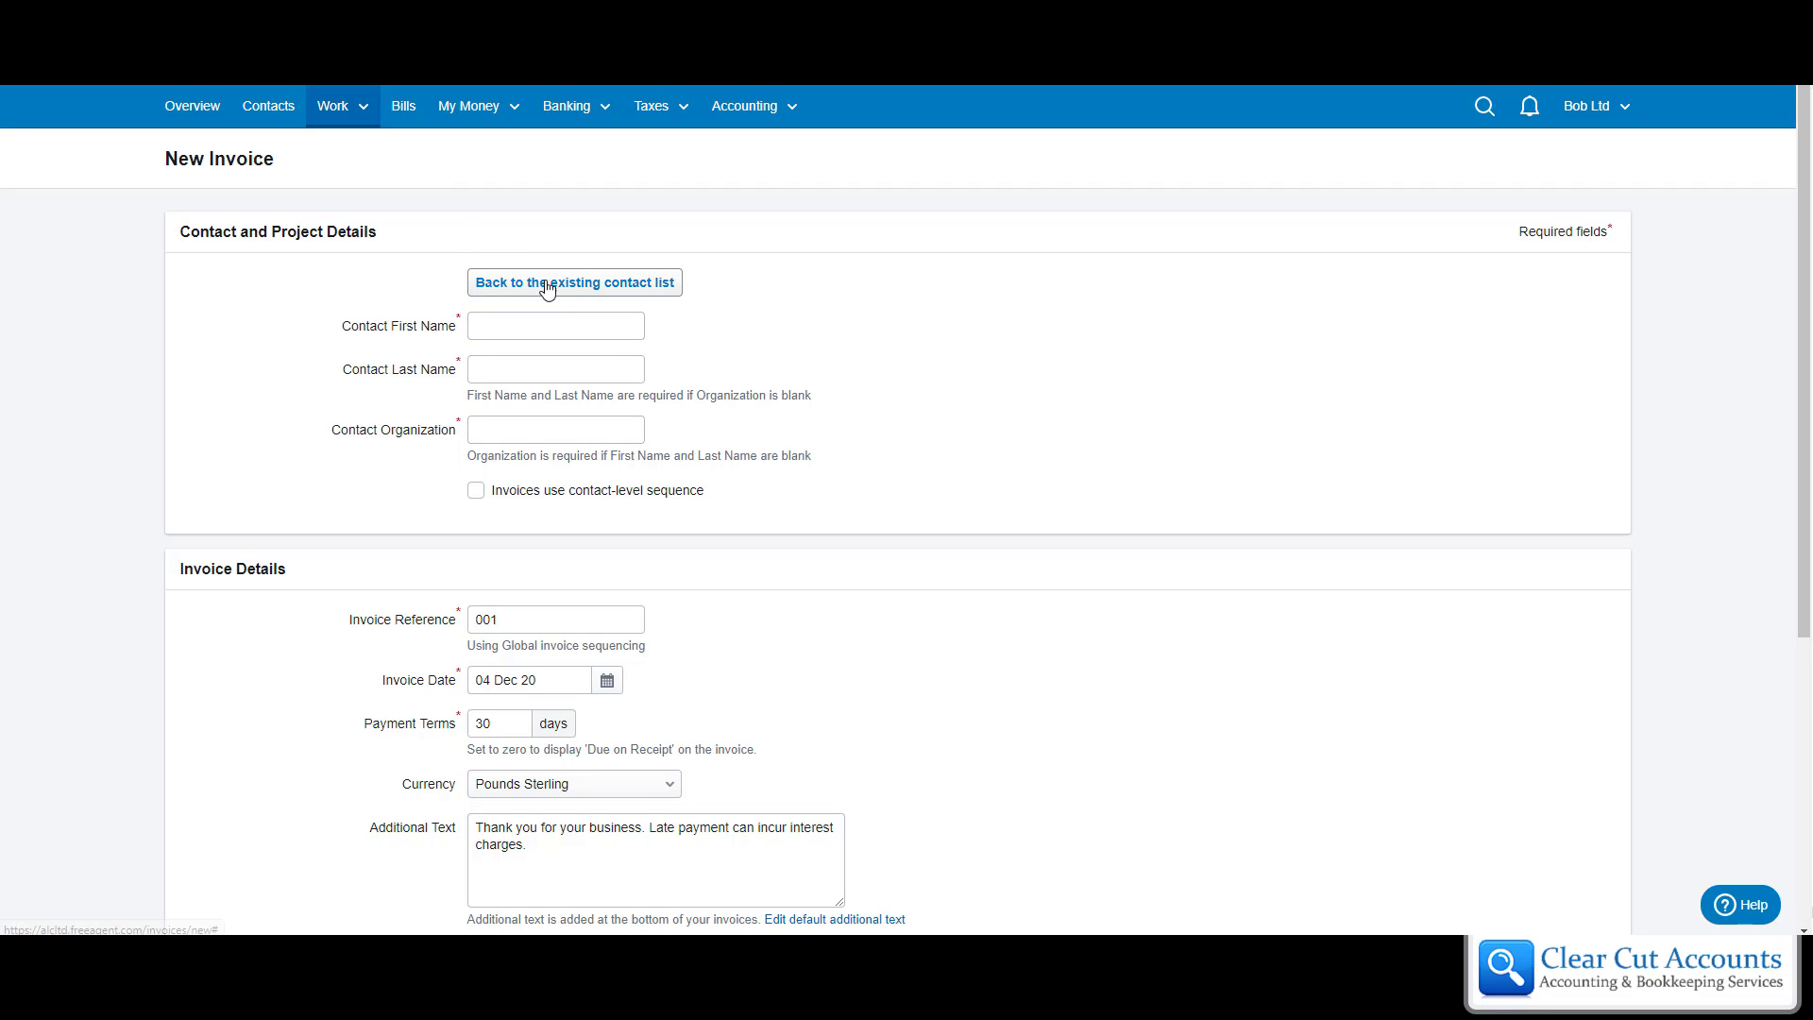
pyautogui.click(573, 282)
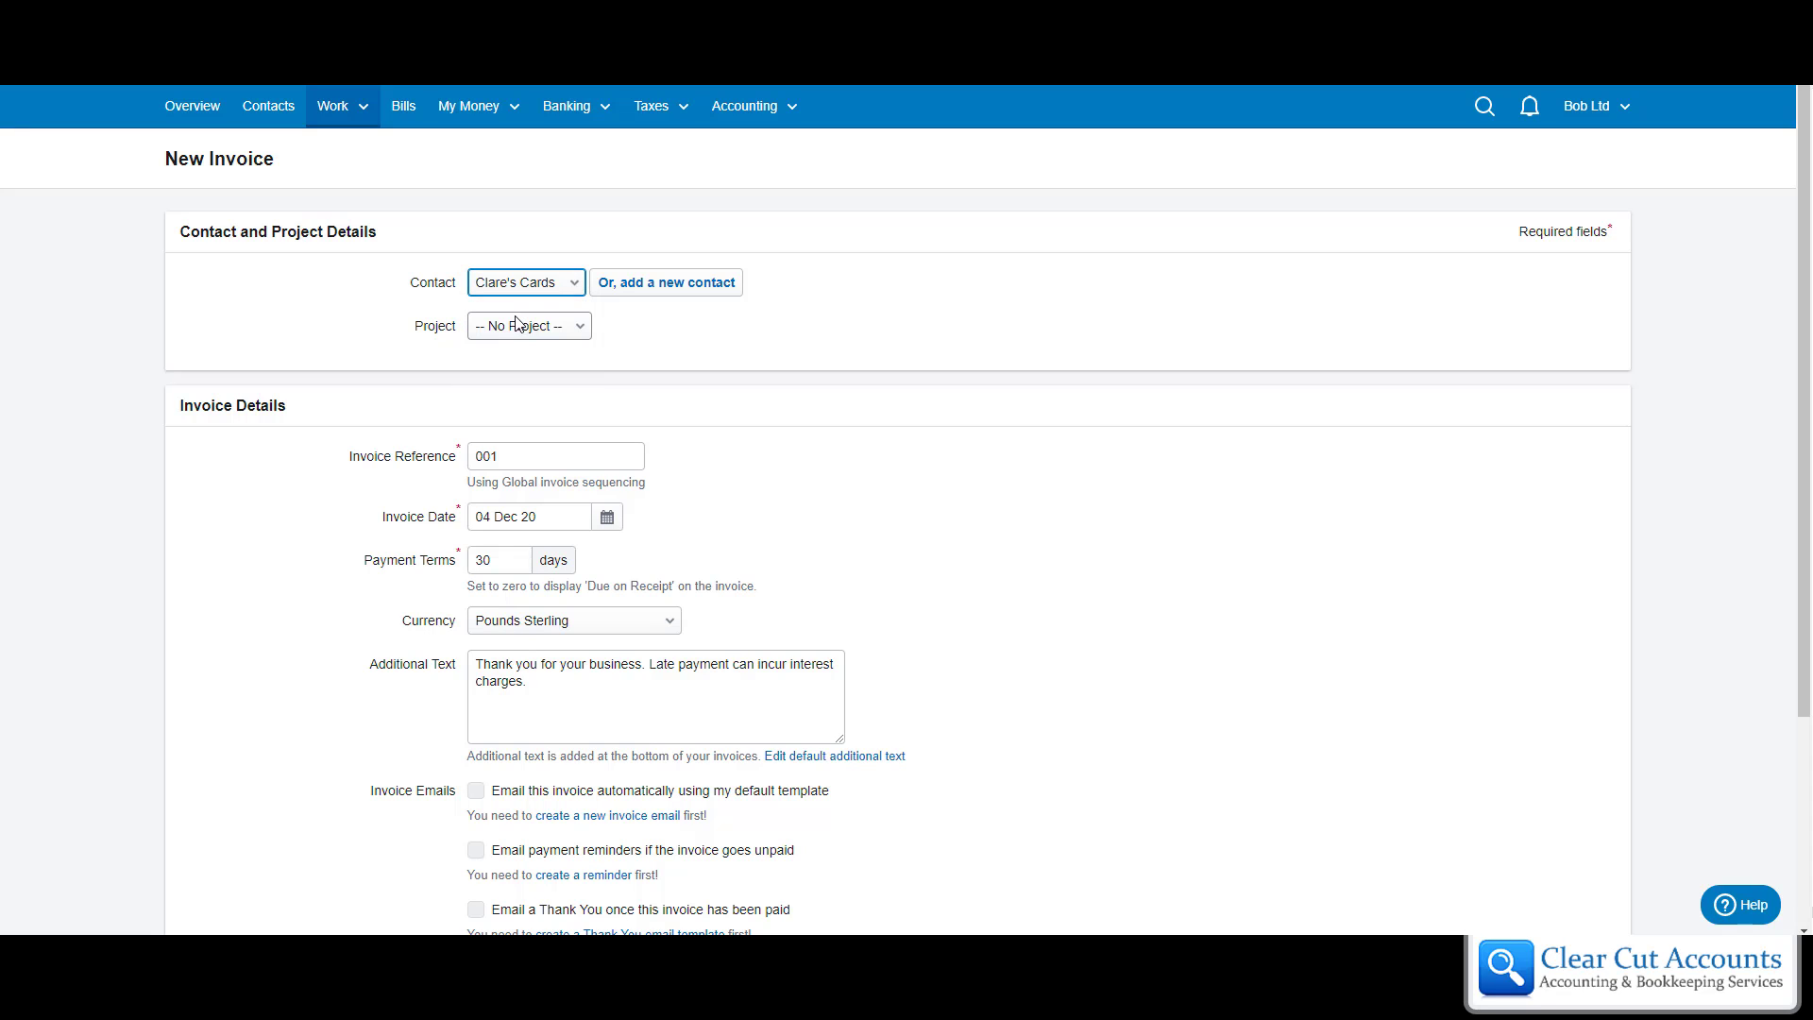
pyautogui.moveTo(521, 325)
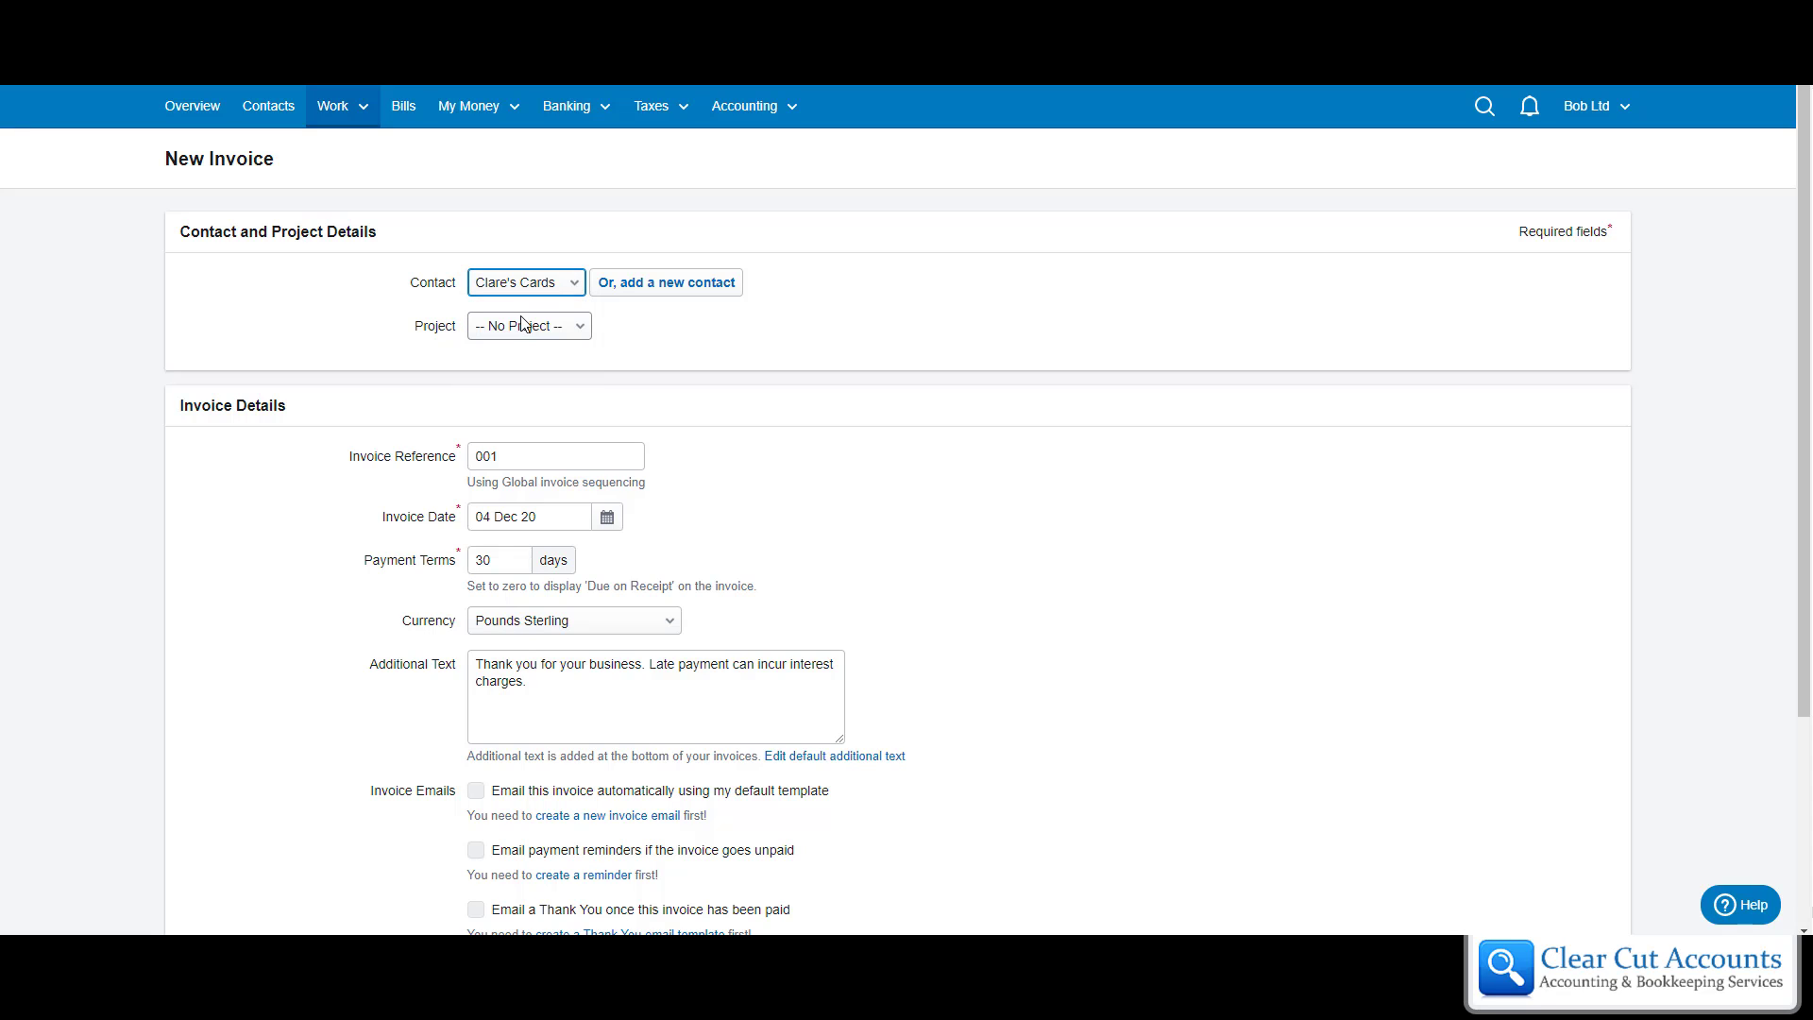
# - Change the invoice reference from 001 to 0024
pyautogui.scroll(-3)
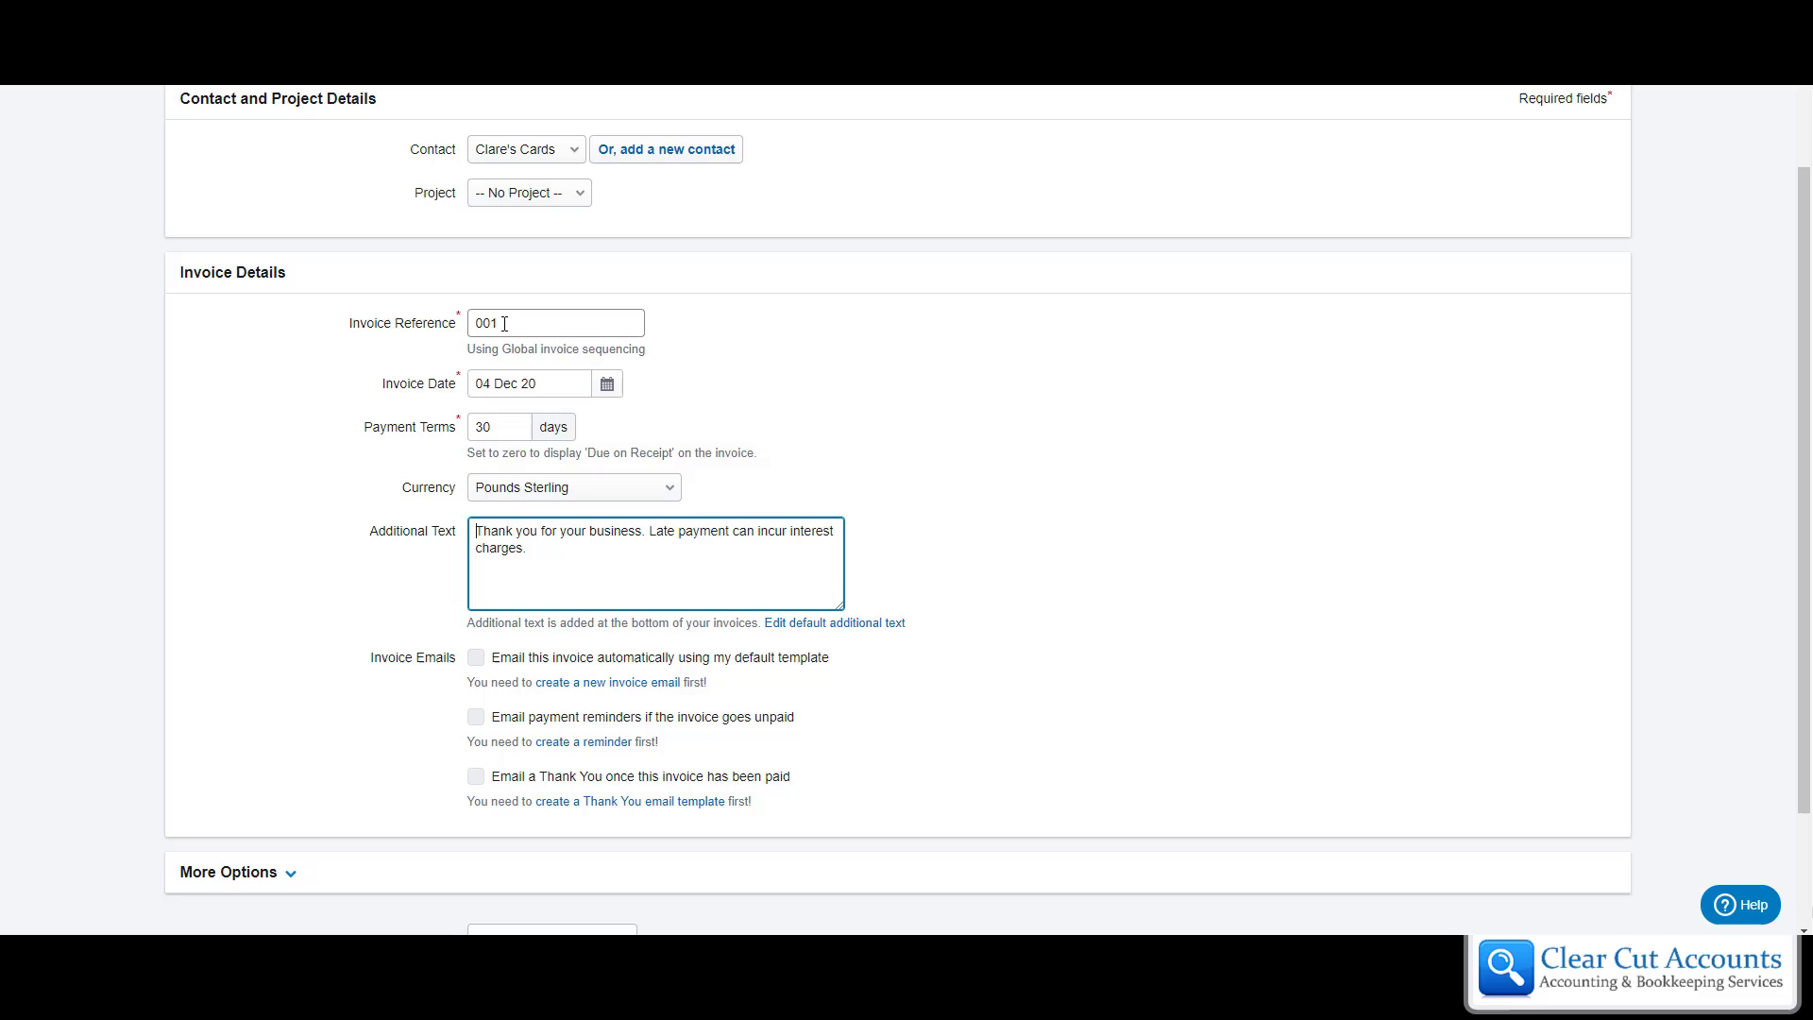
pyautogui.moveTo(521, 323)
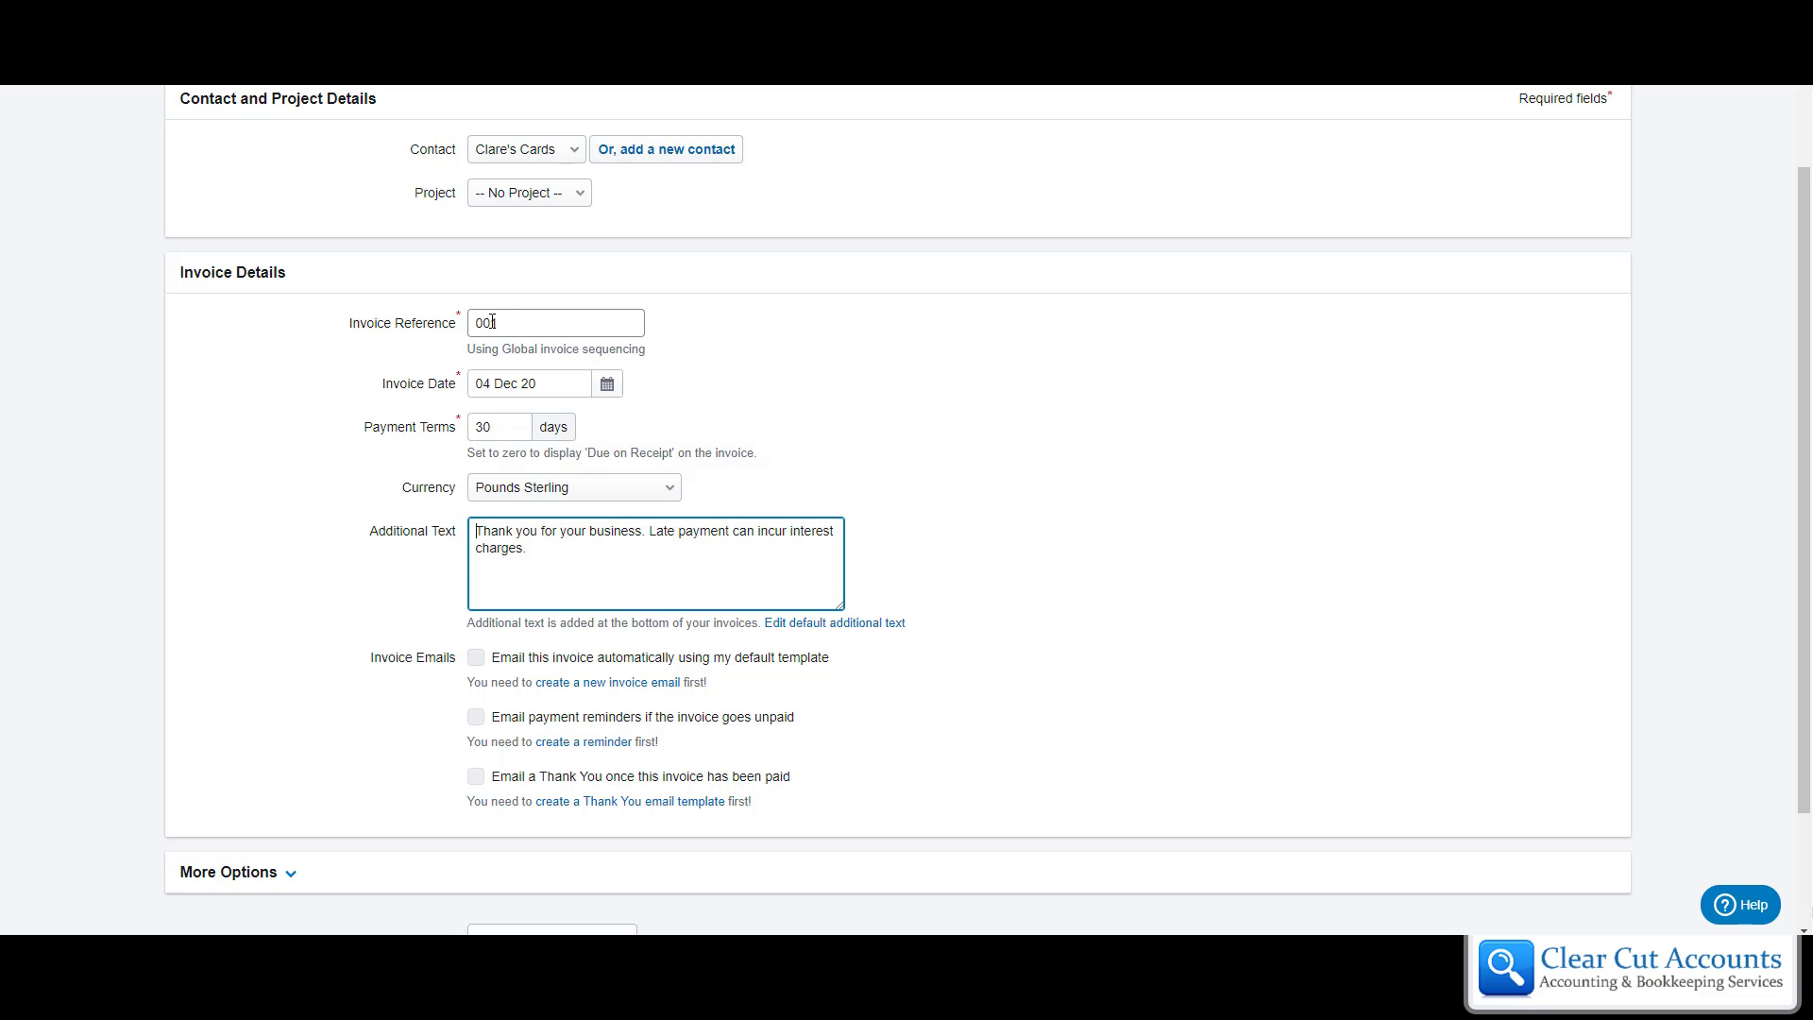
pyautogui.click(555, 322)
pyautogui.write('24')
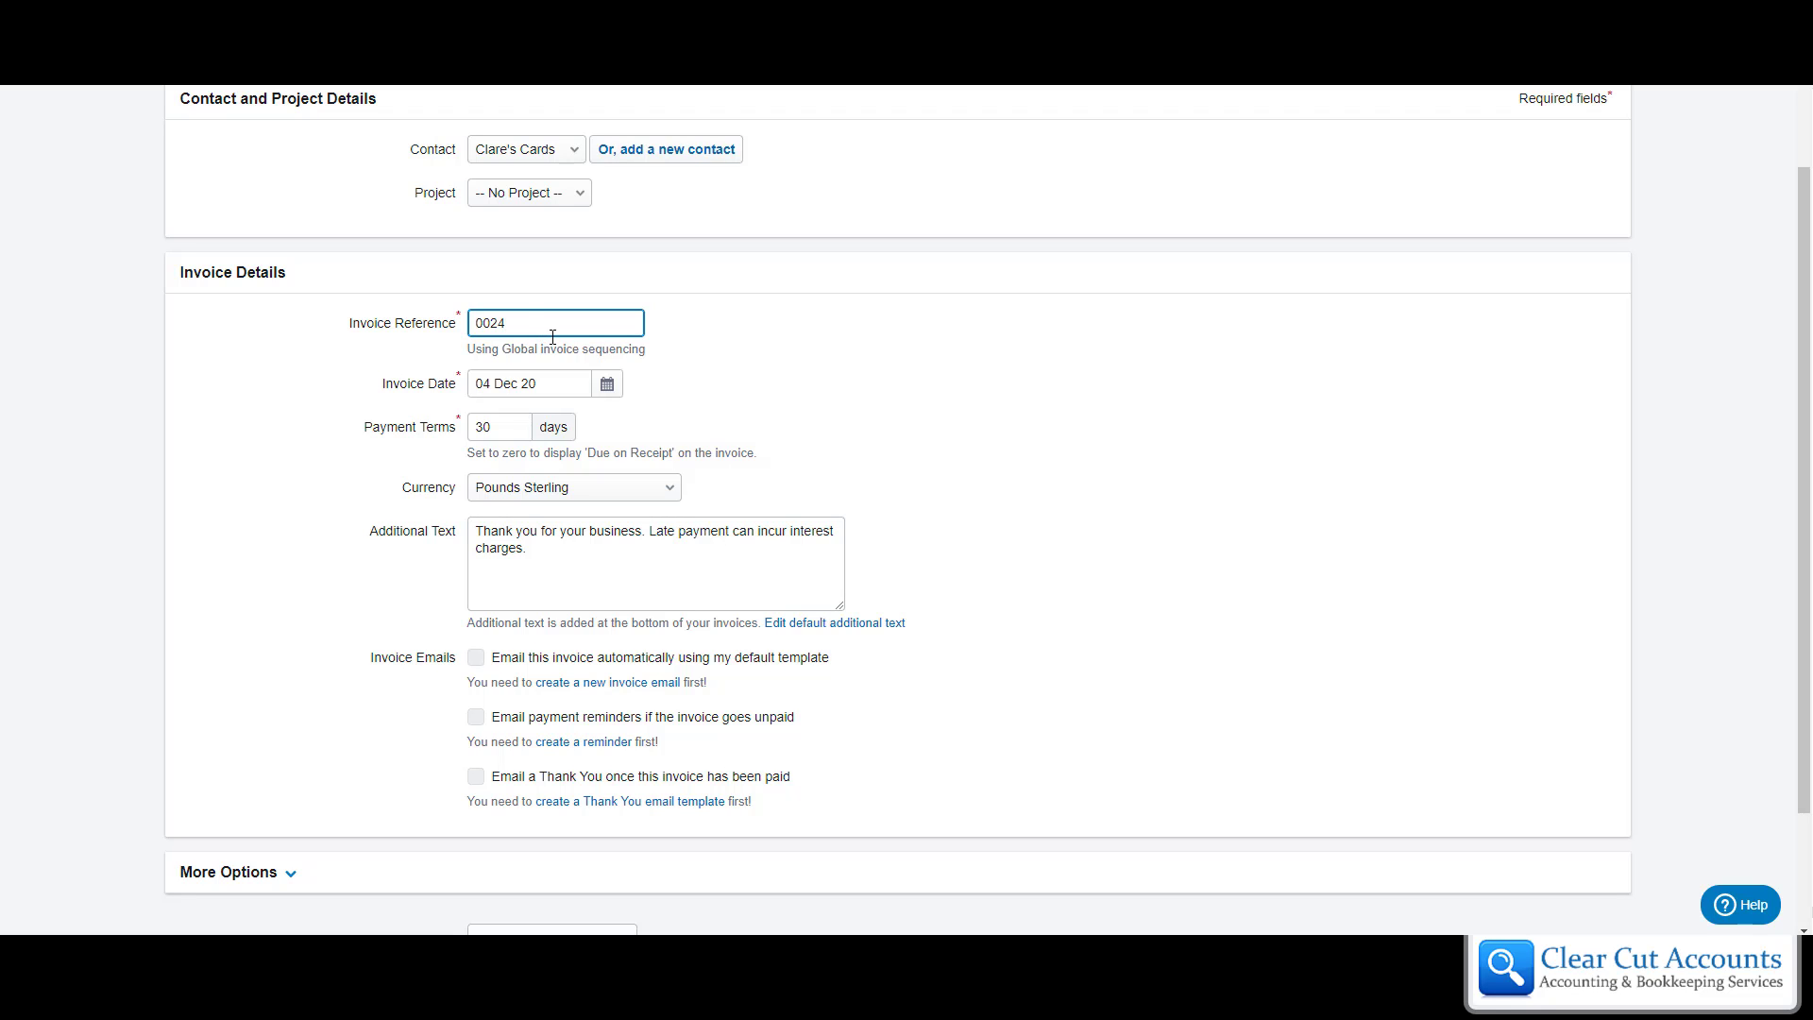
pyautogui.moveTo(494, 346)
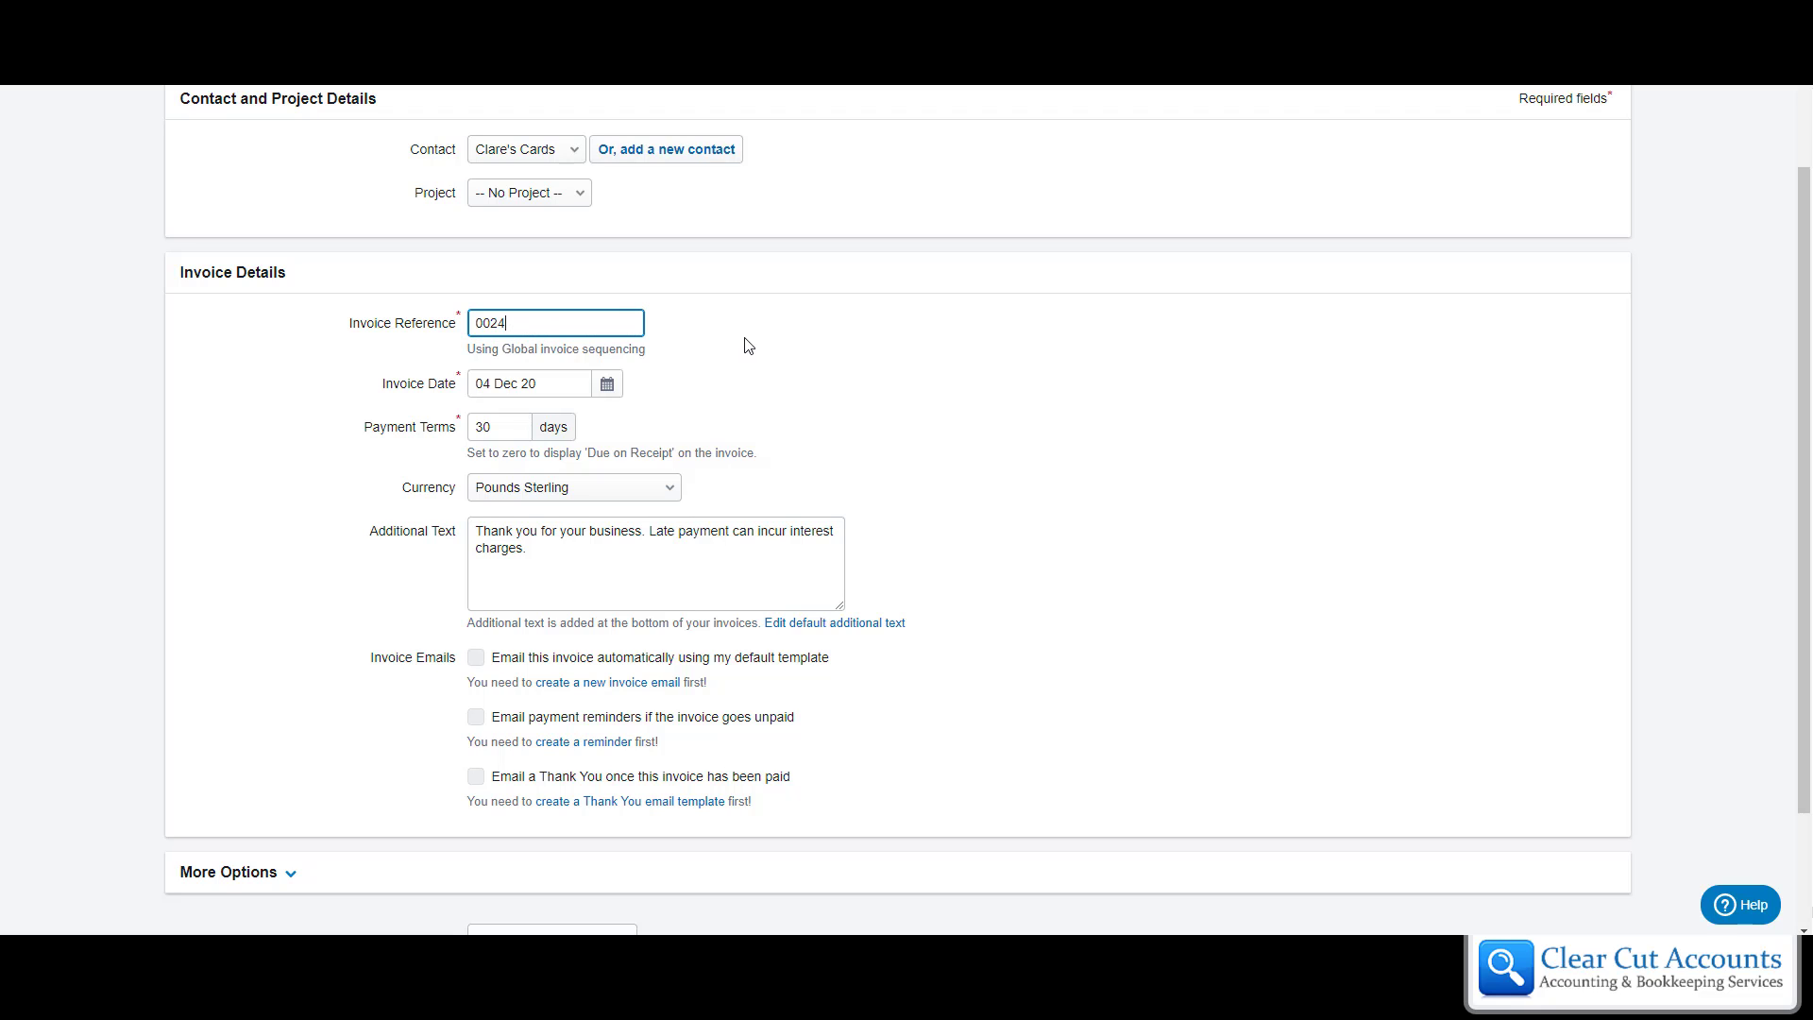
pyautogui.moveTo(761, 356)
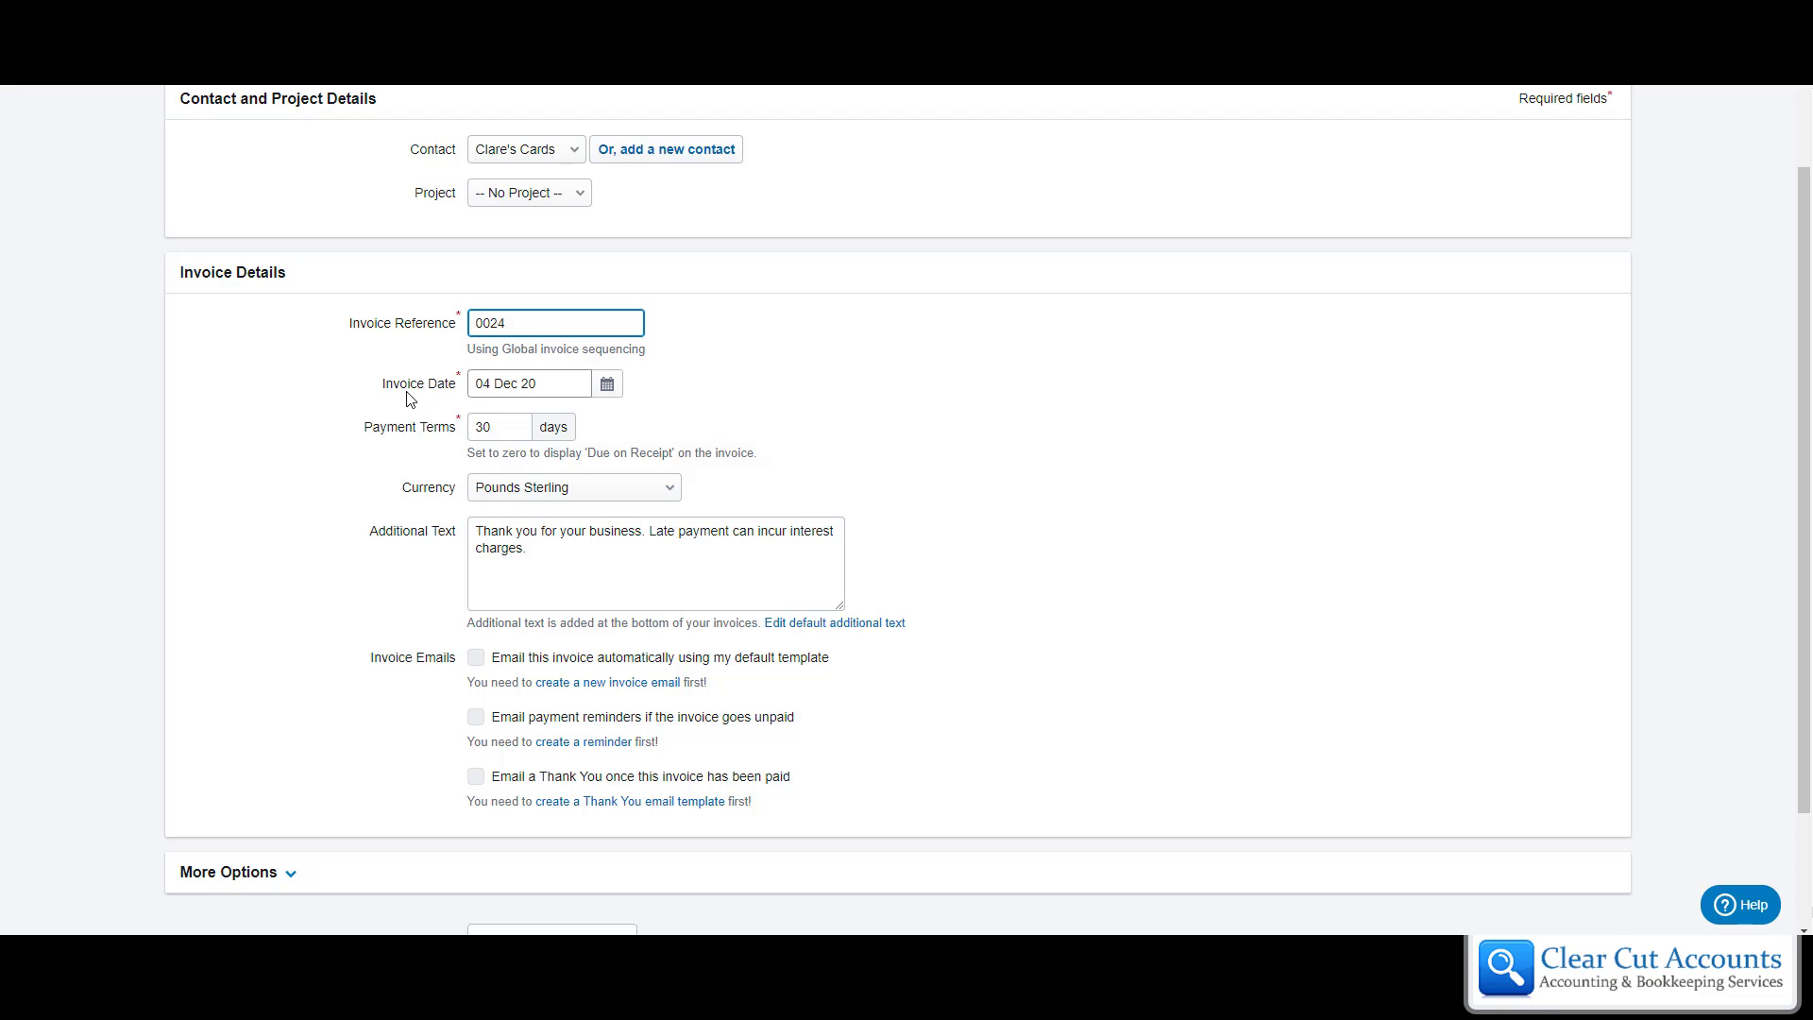
pyautogui.moveTo(606, 382)
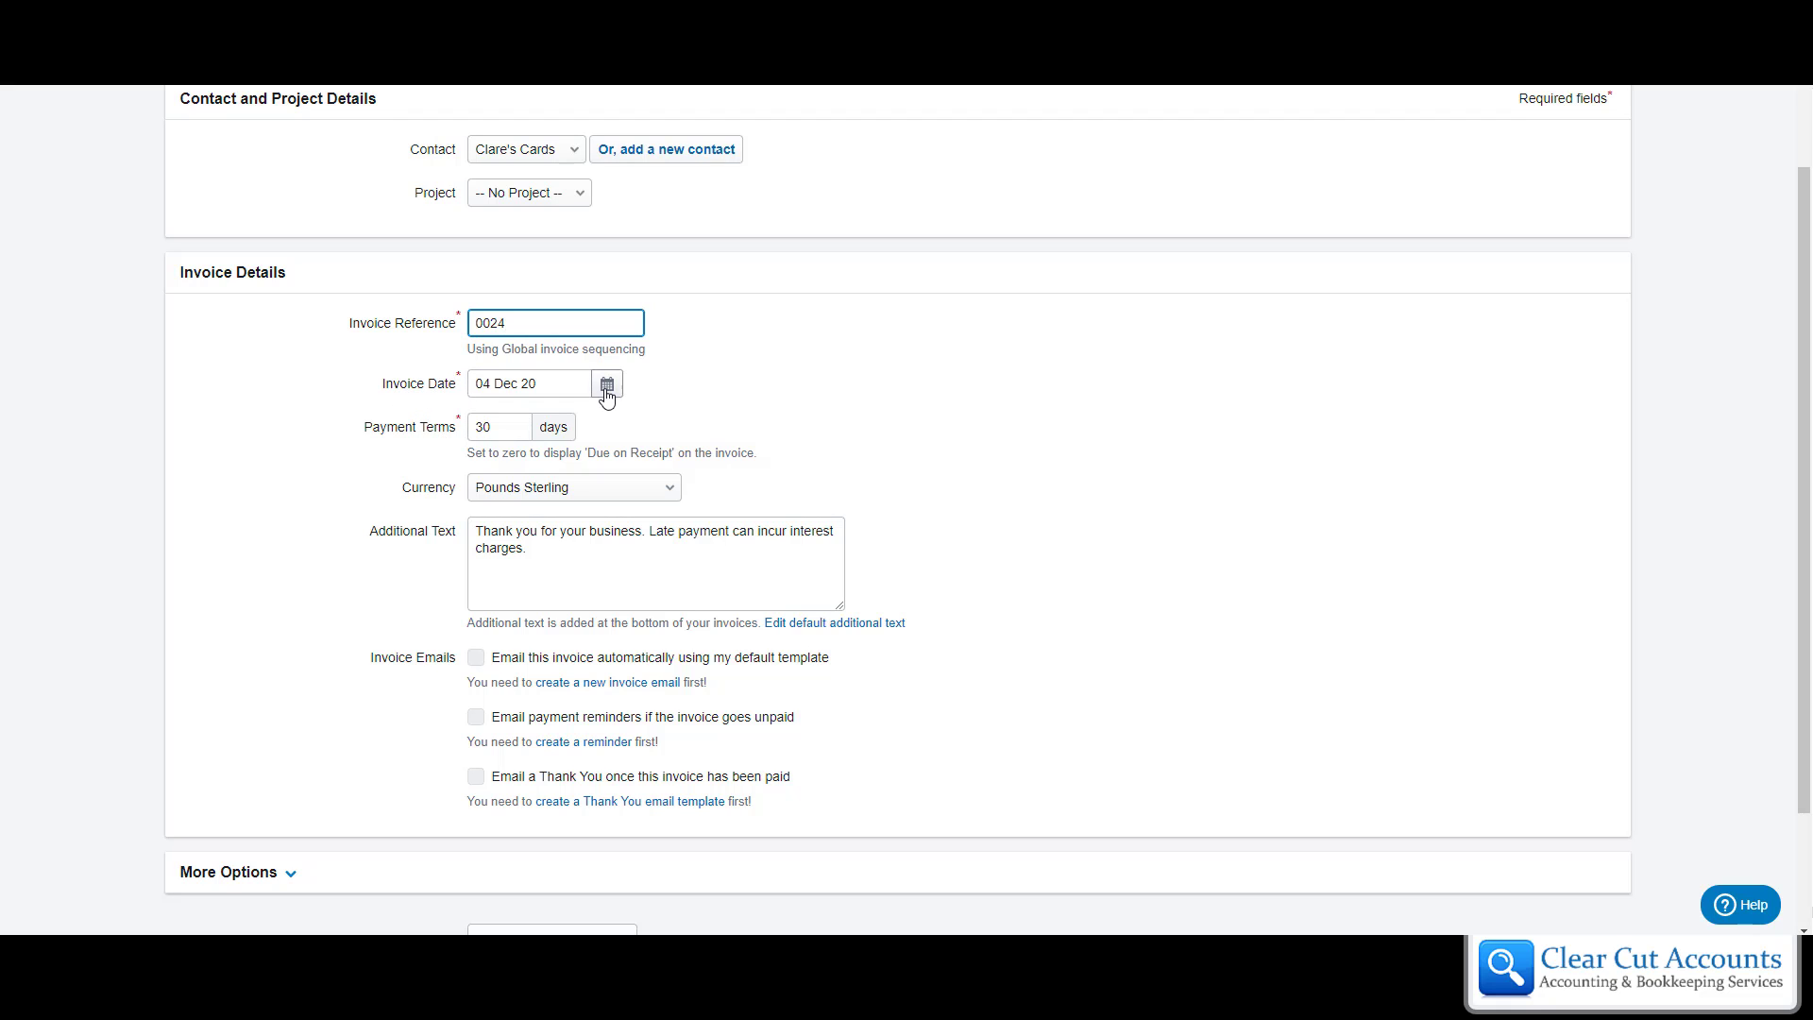
# - Date the invoice 1 December and set payment terms to 0 days, briefly 7
pyautogui.click(606, 383)
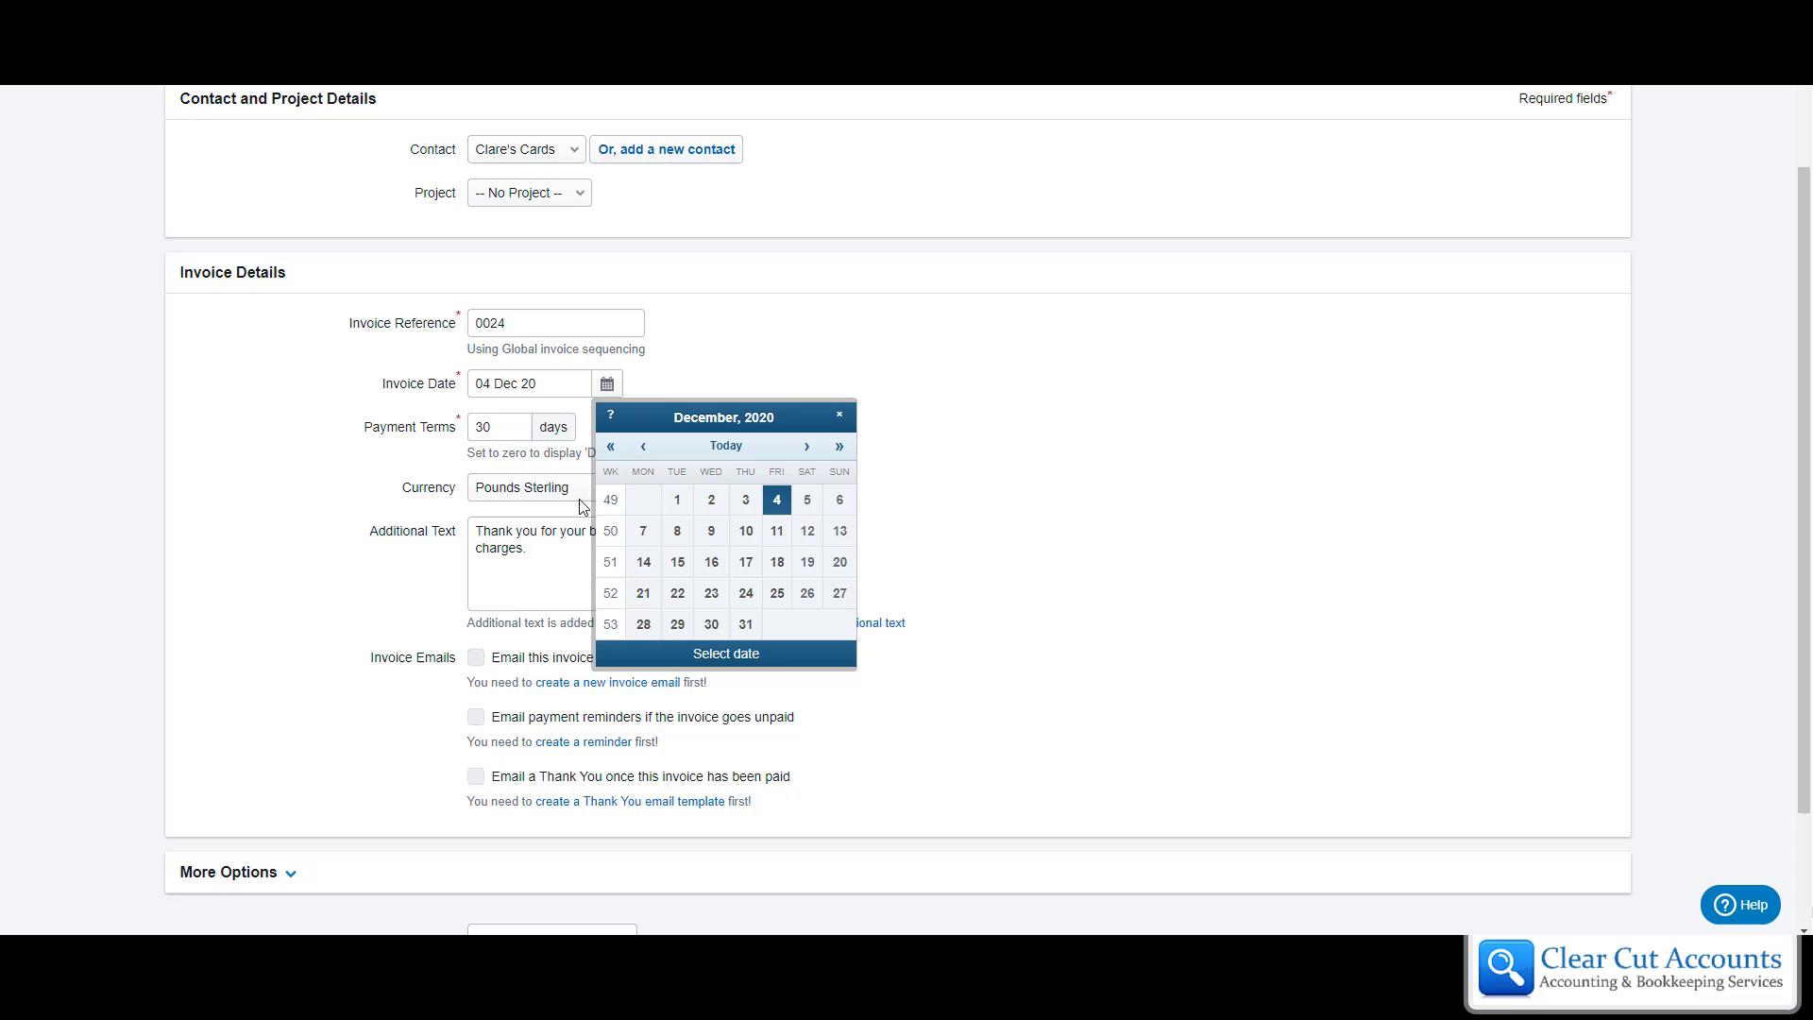
pyautogui.click(676, 498)
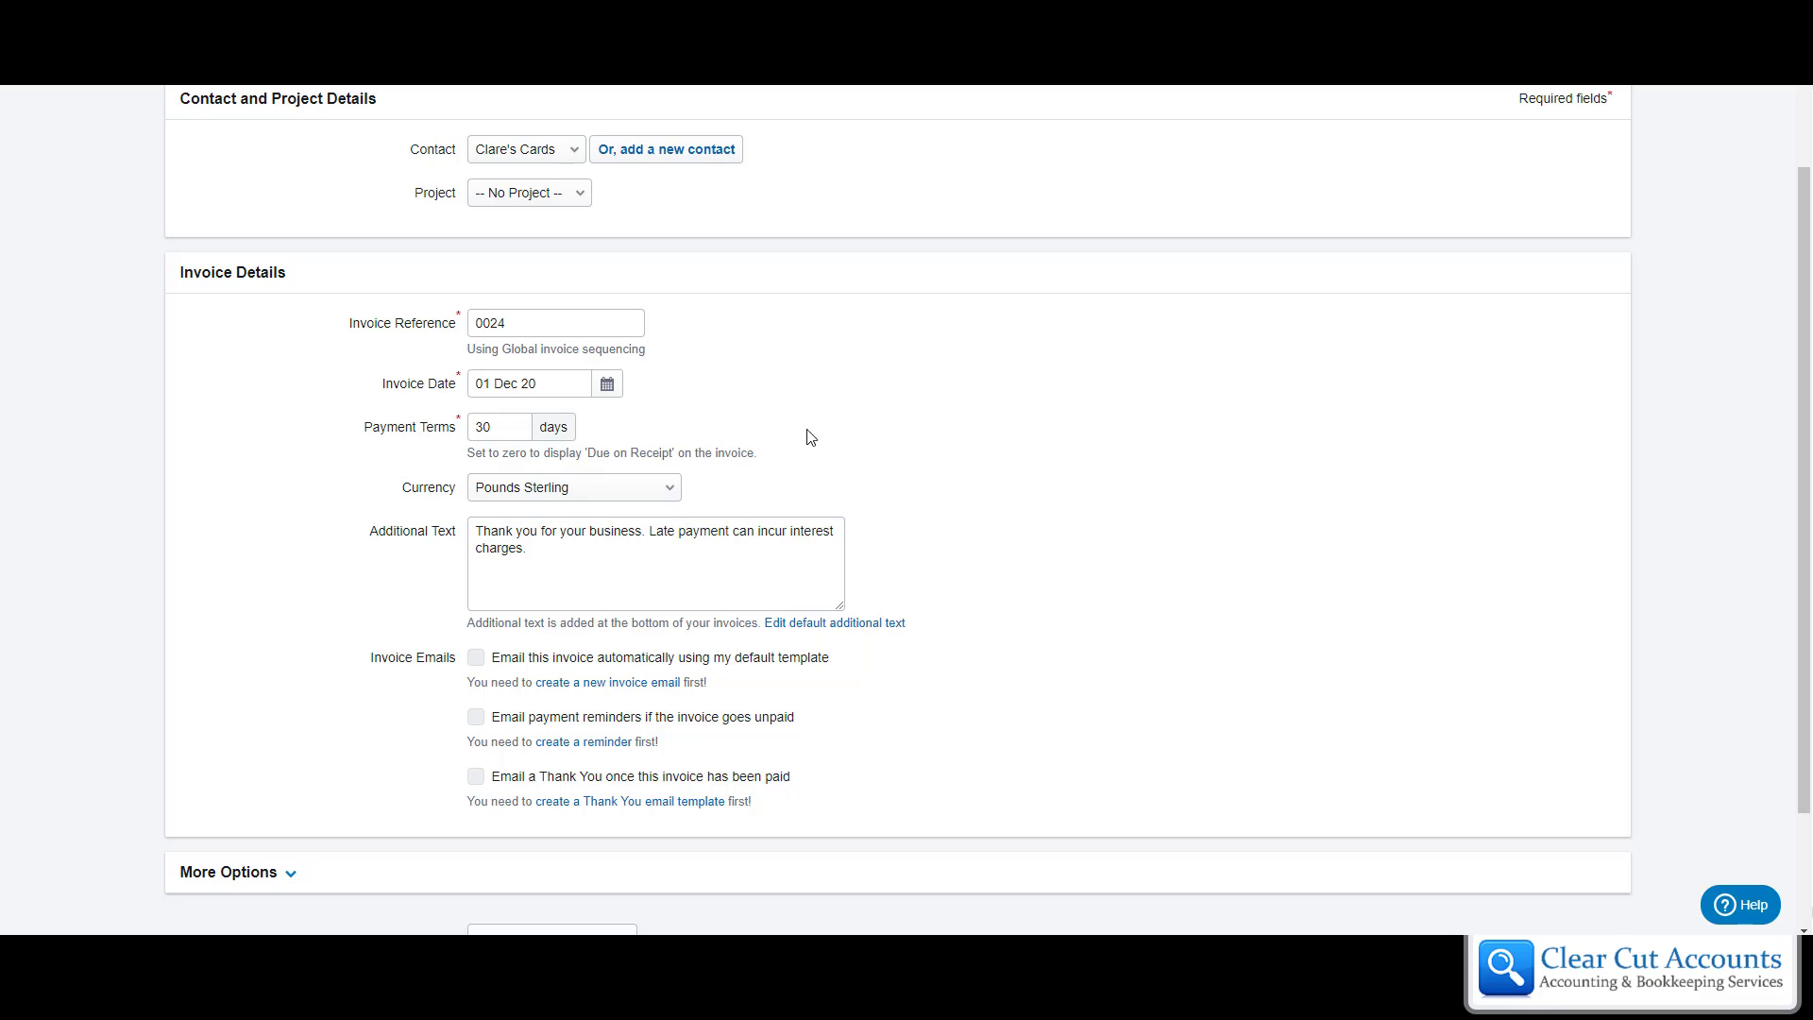
pyautogui.click(499, 426)
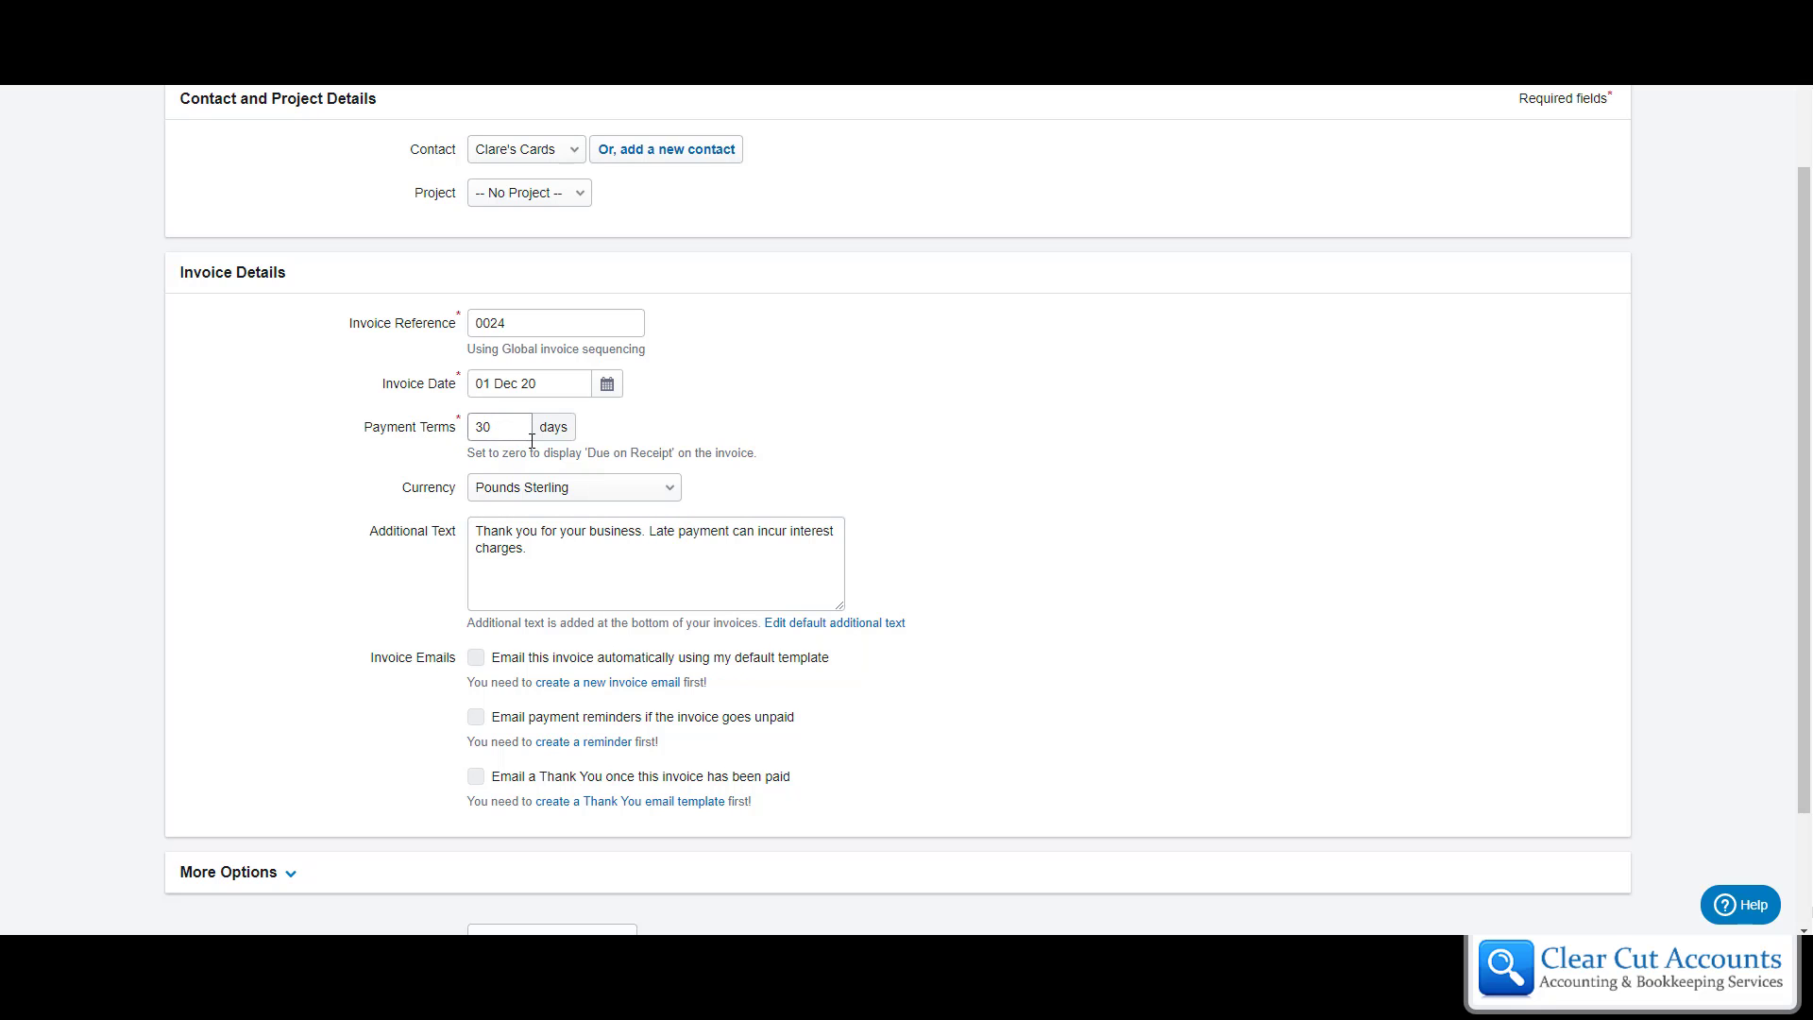
pyautogui.moveTo(550, 479)
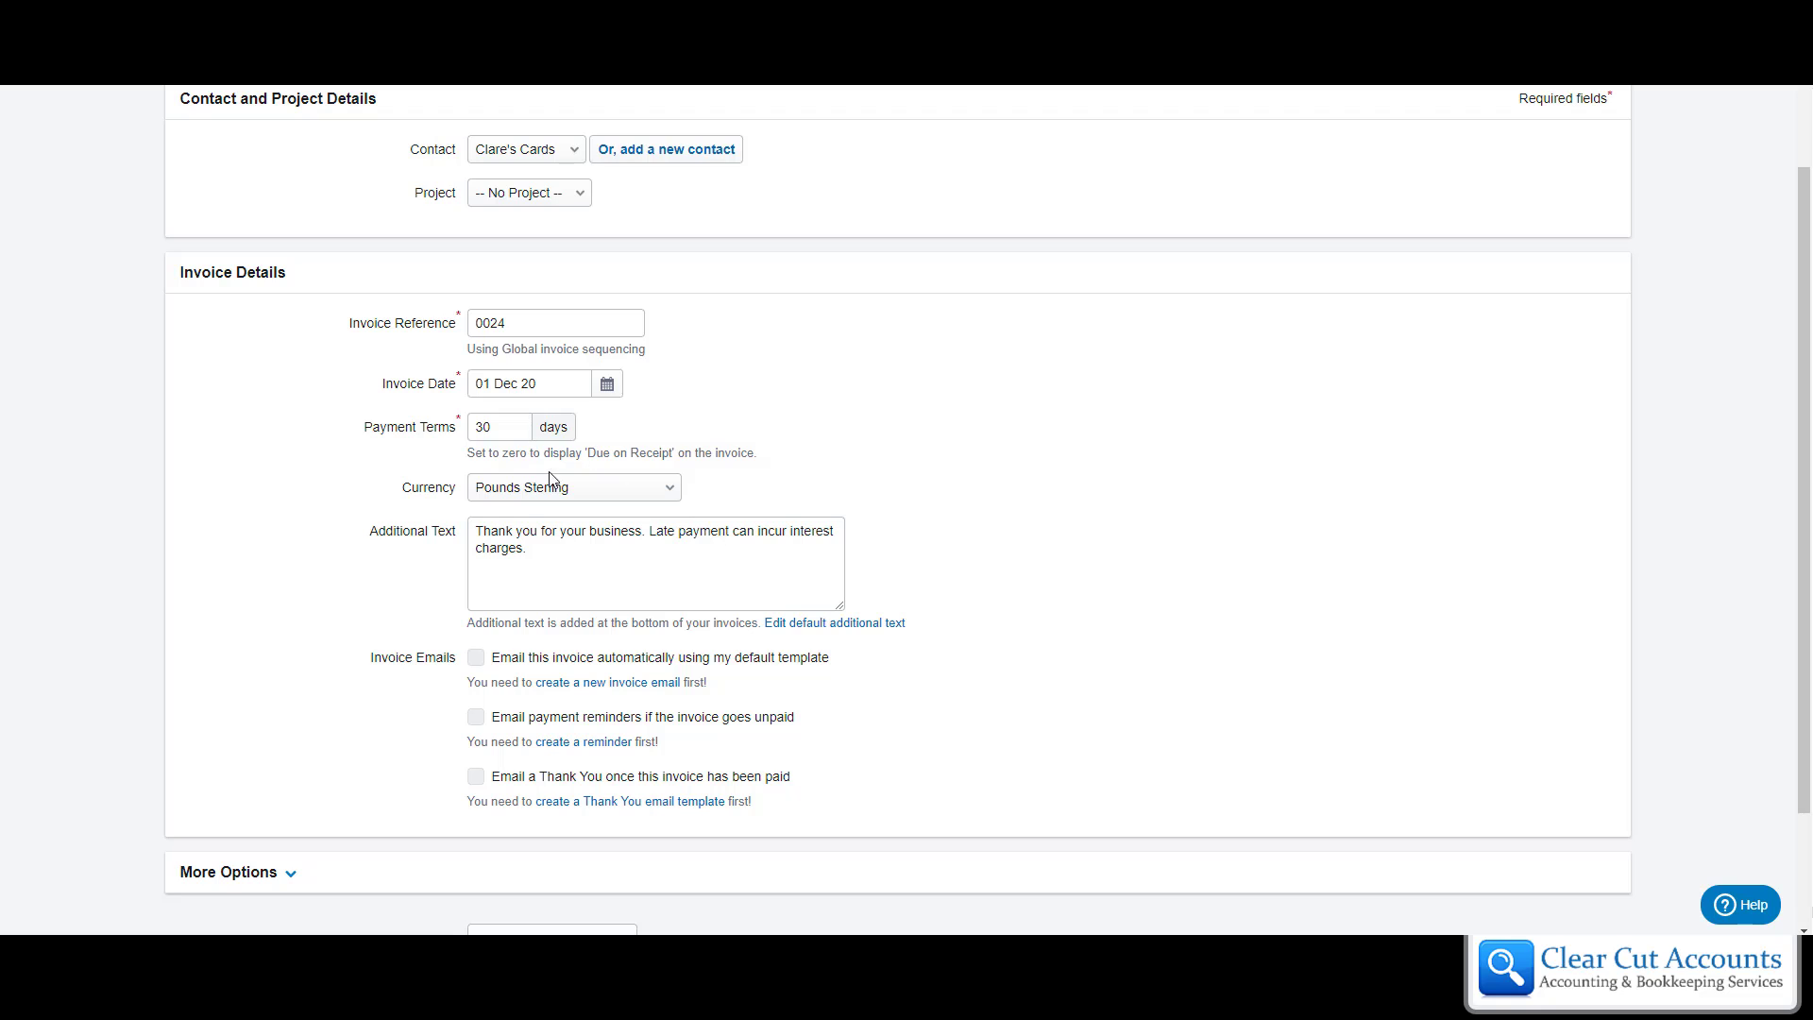
pyautogui.click(499, 426)
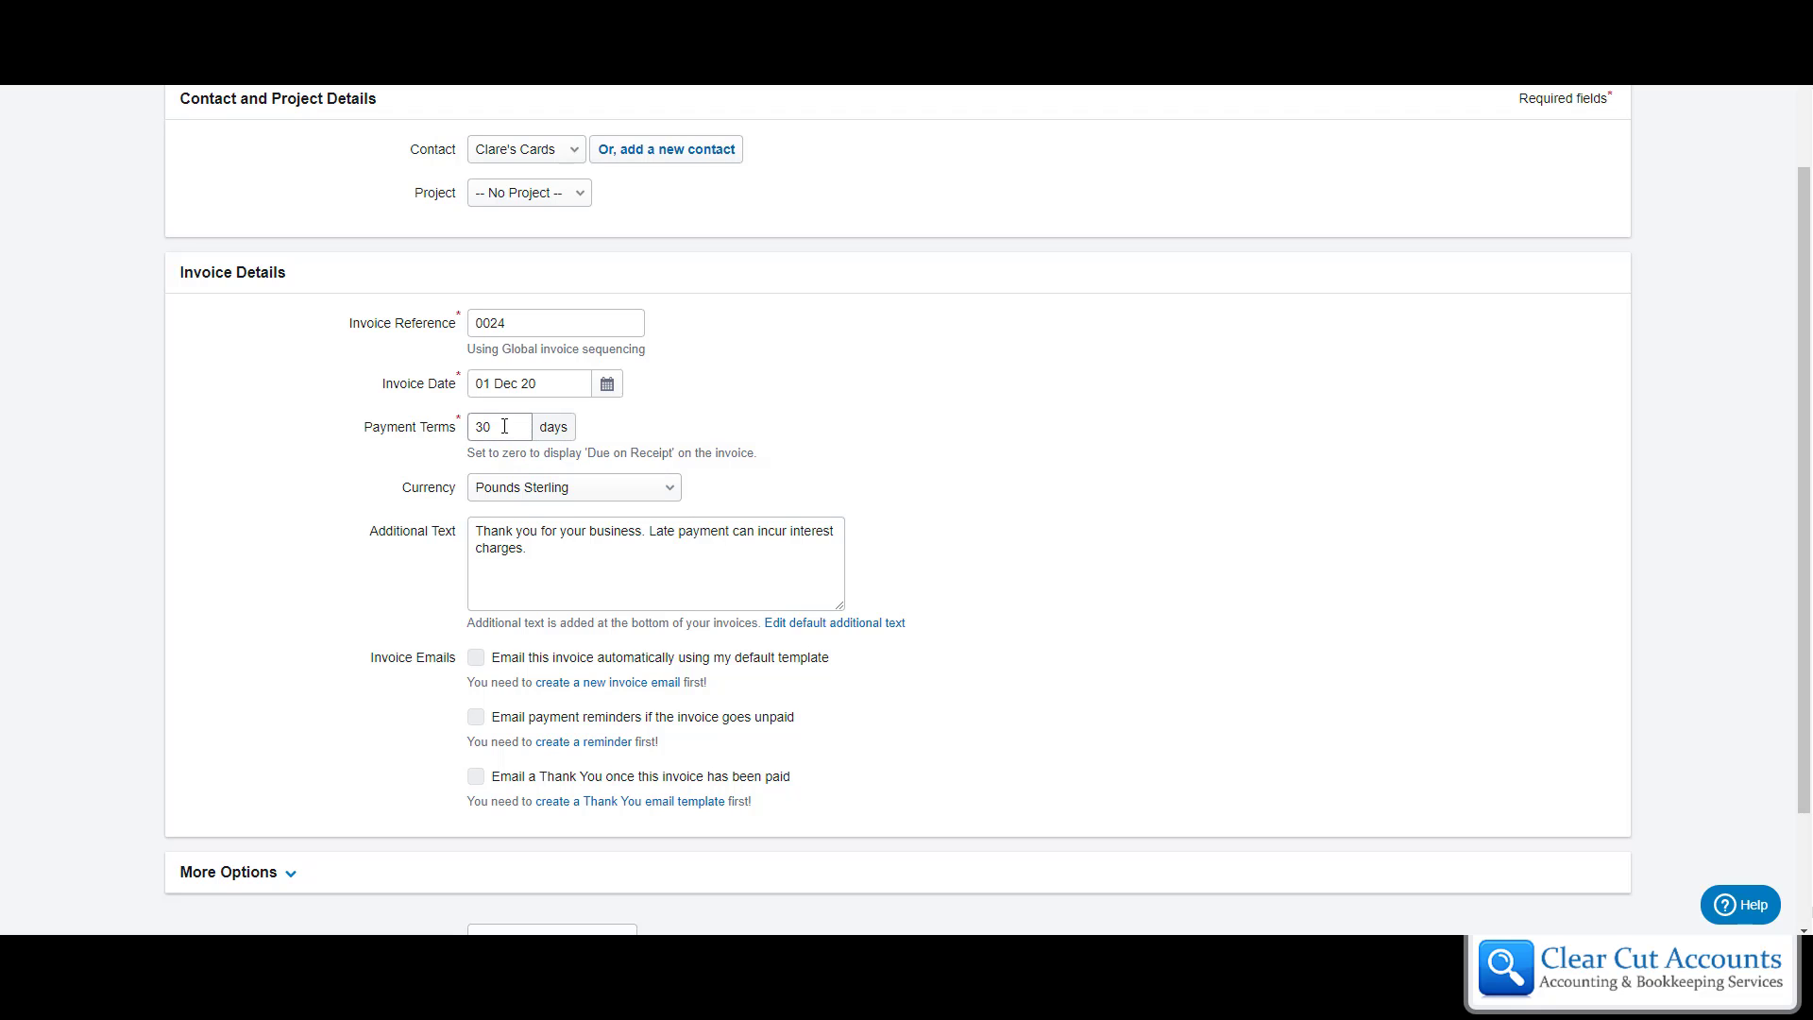
pyautogui.write('7')
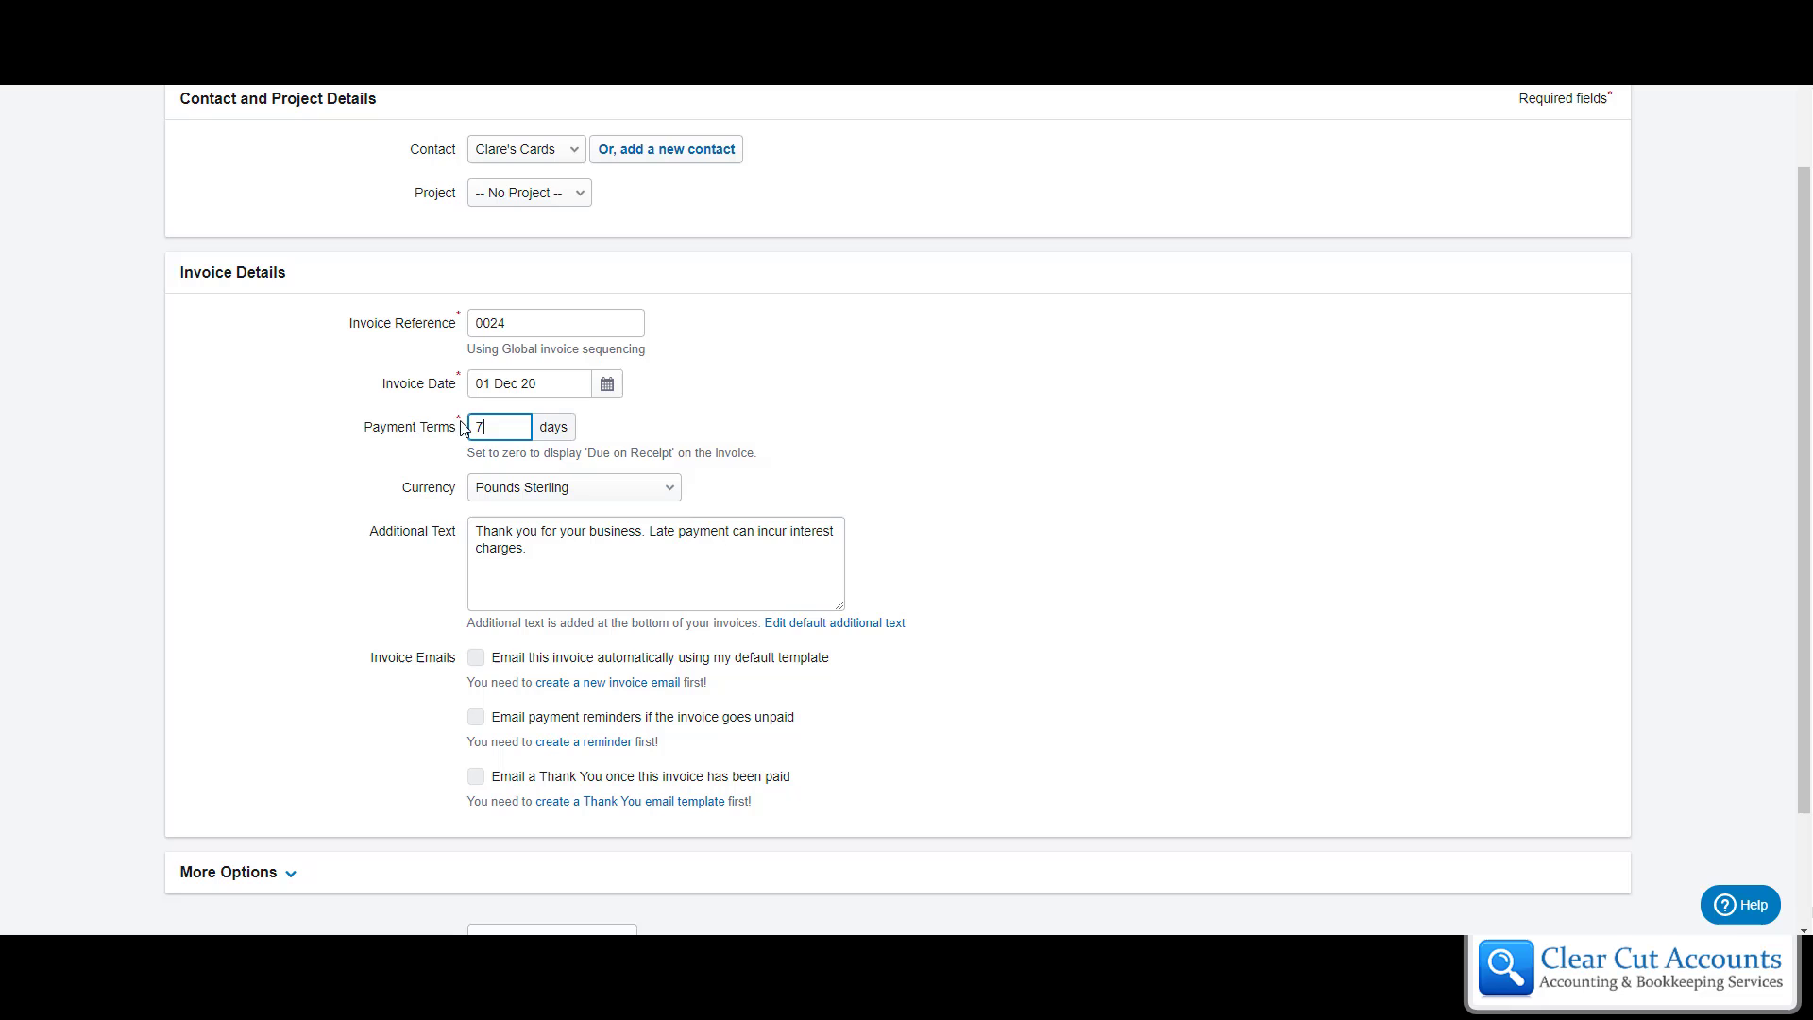
pyautogui.moveTo(485, 469)
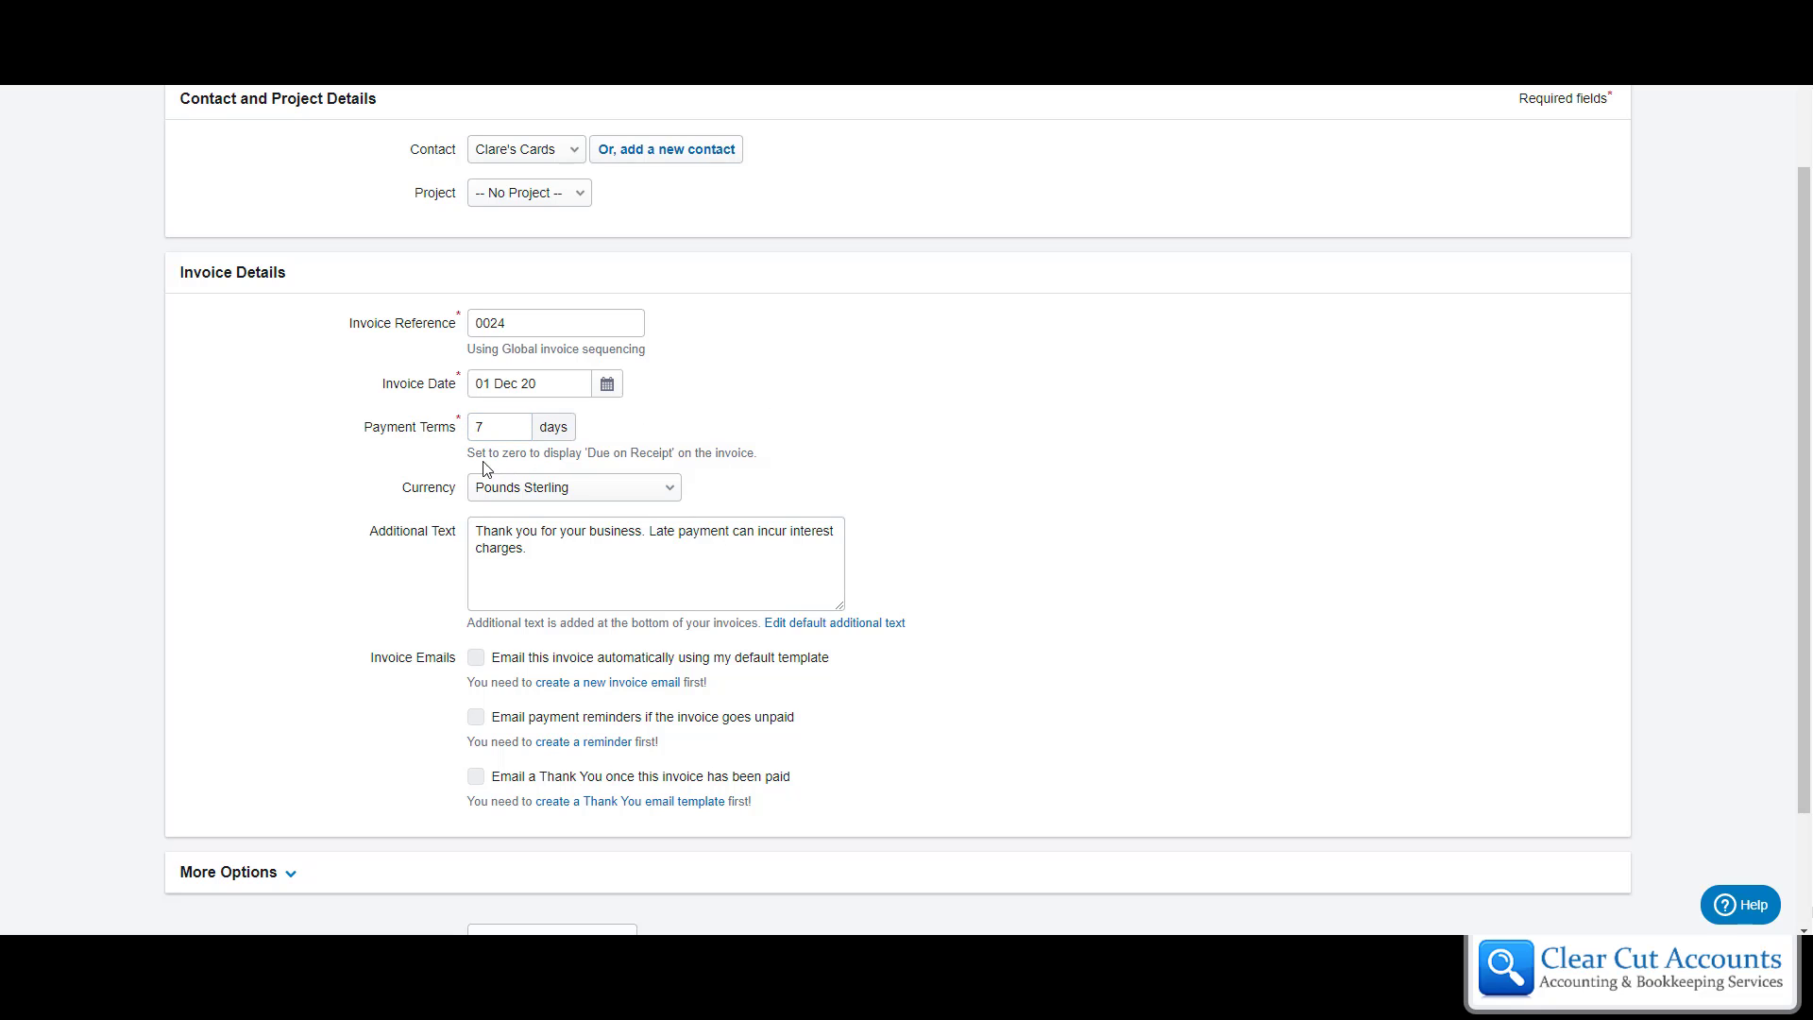
pyautogui.click(499, 426)
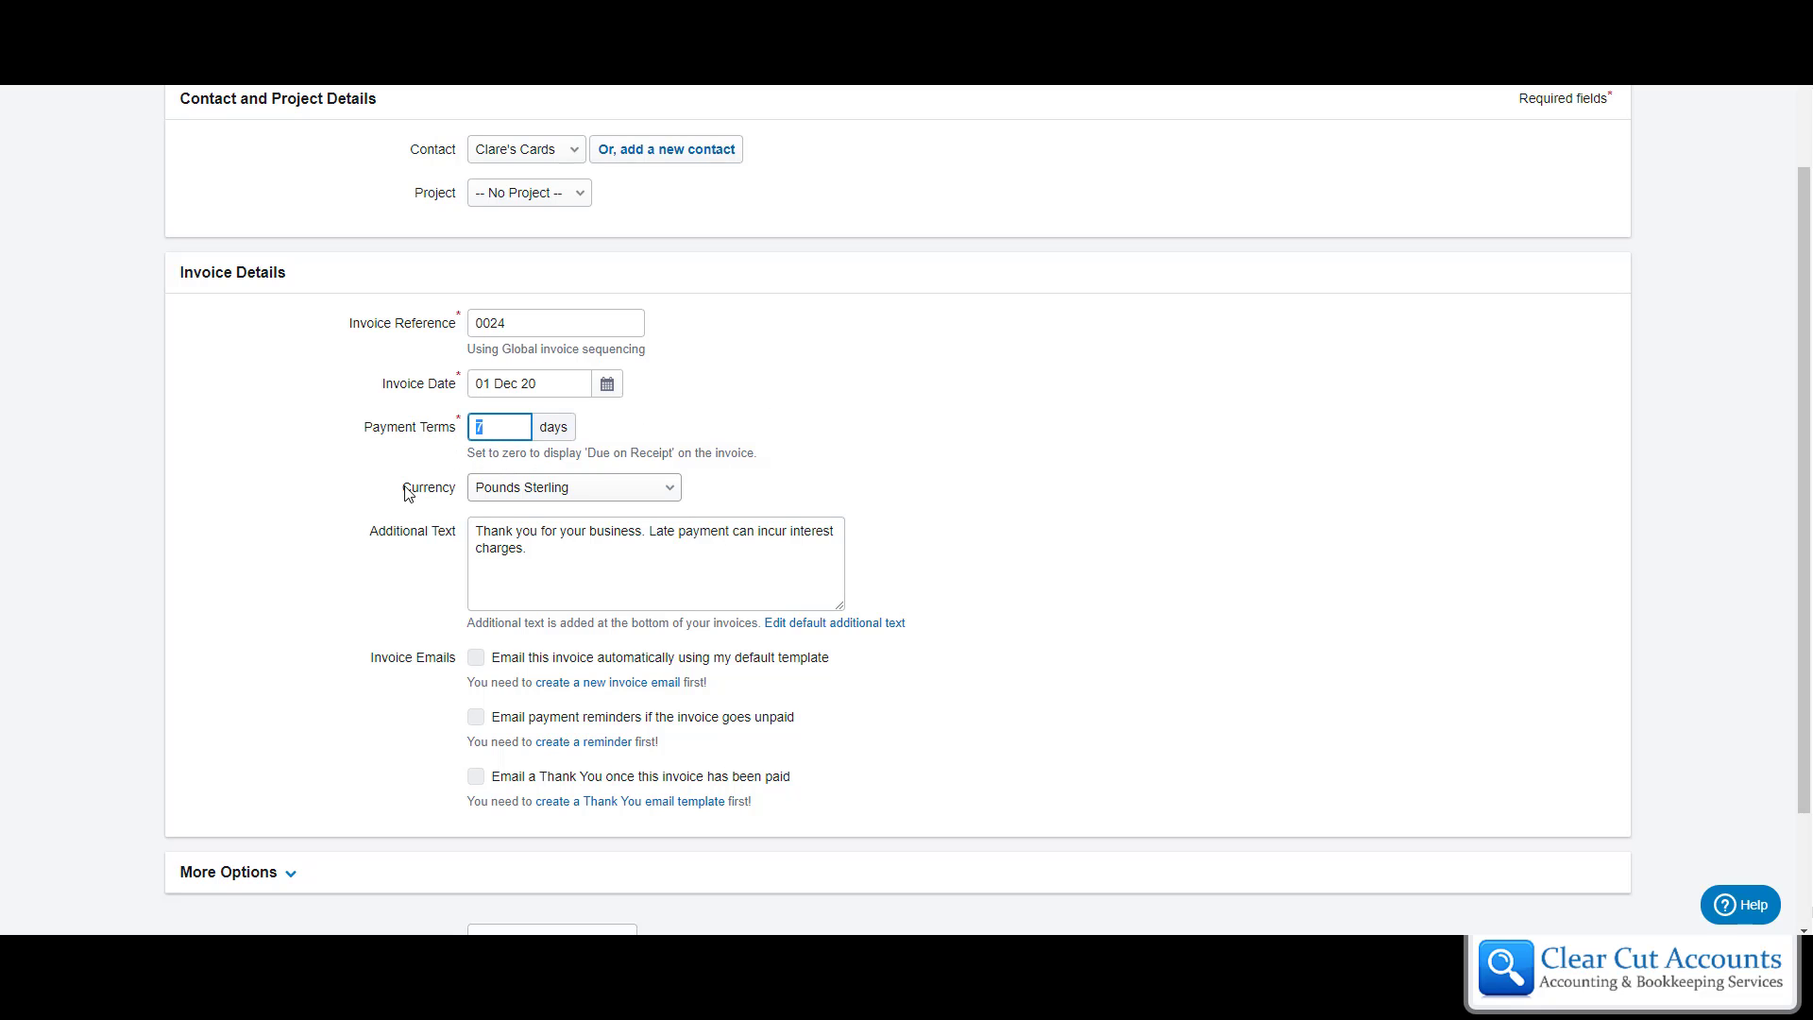
pyautogui.write('0')
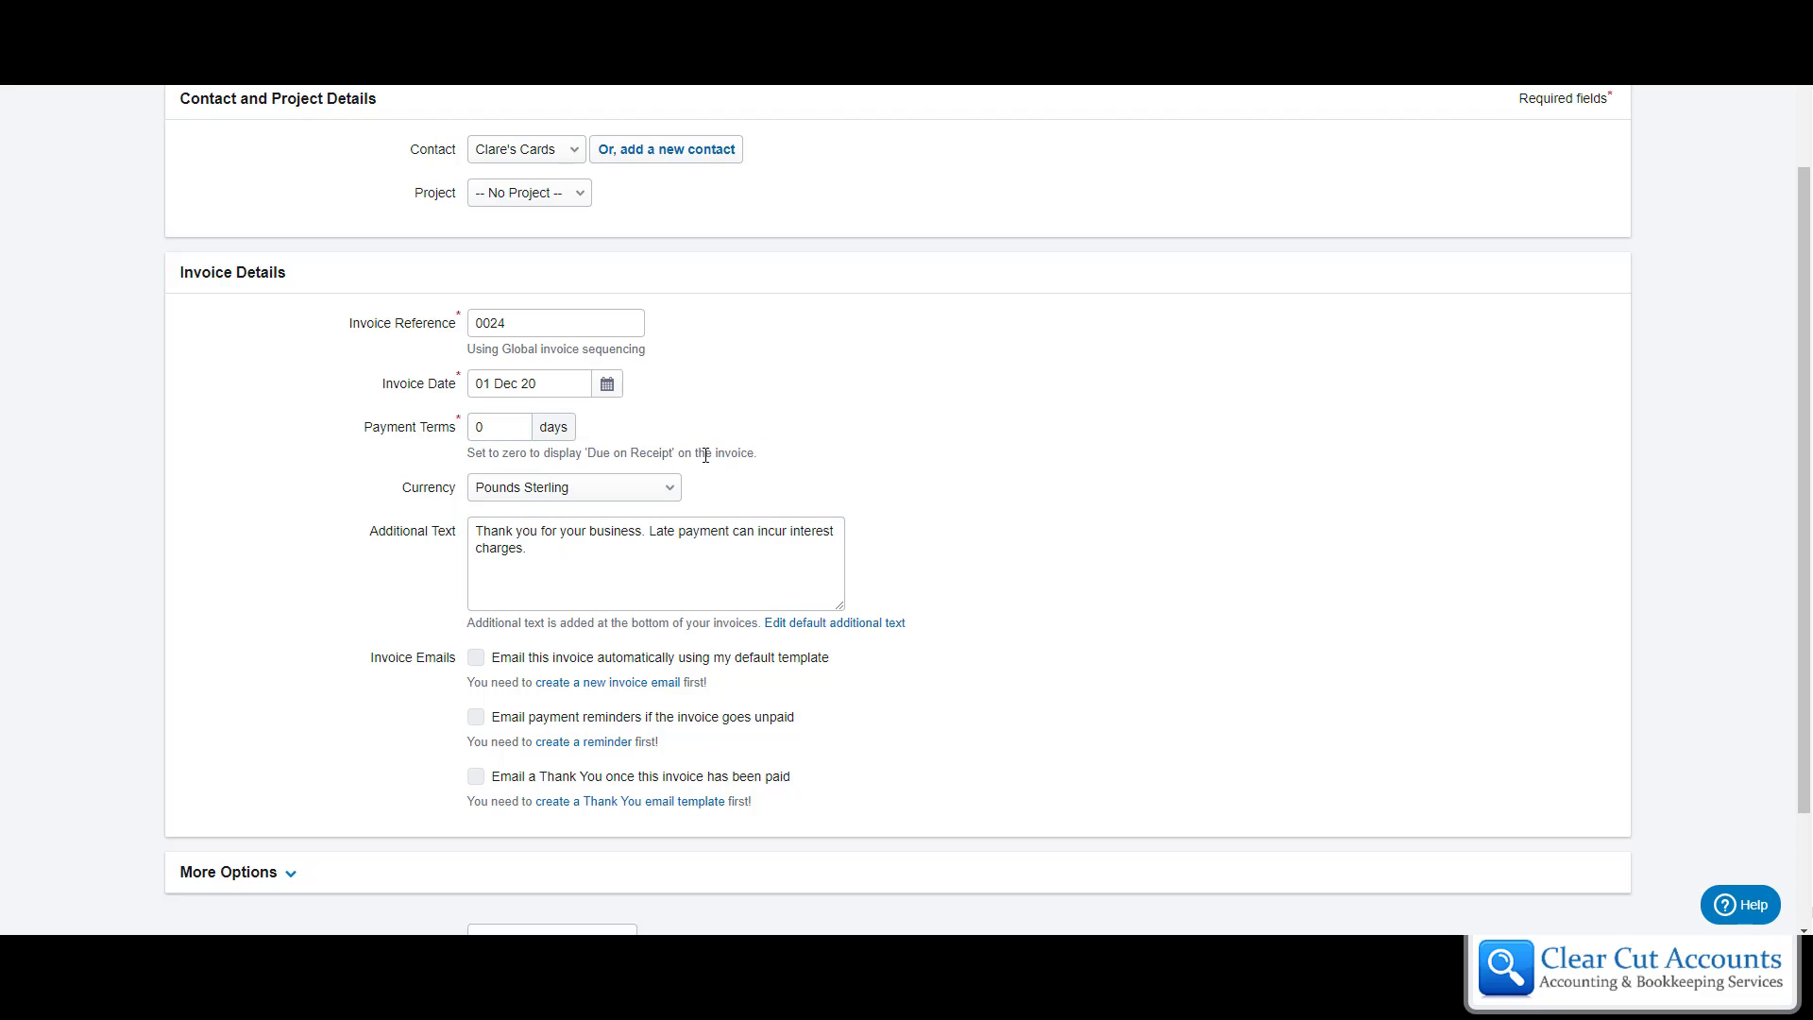
pyautogui.moveTo(604, 473)
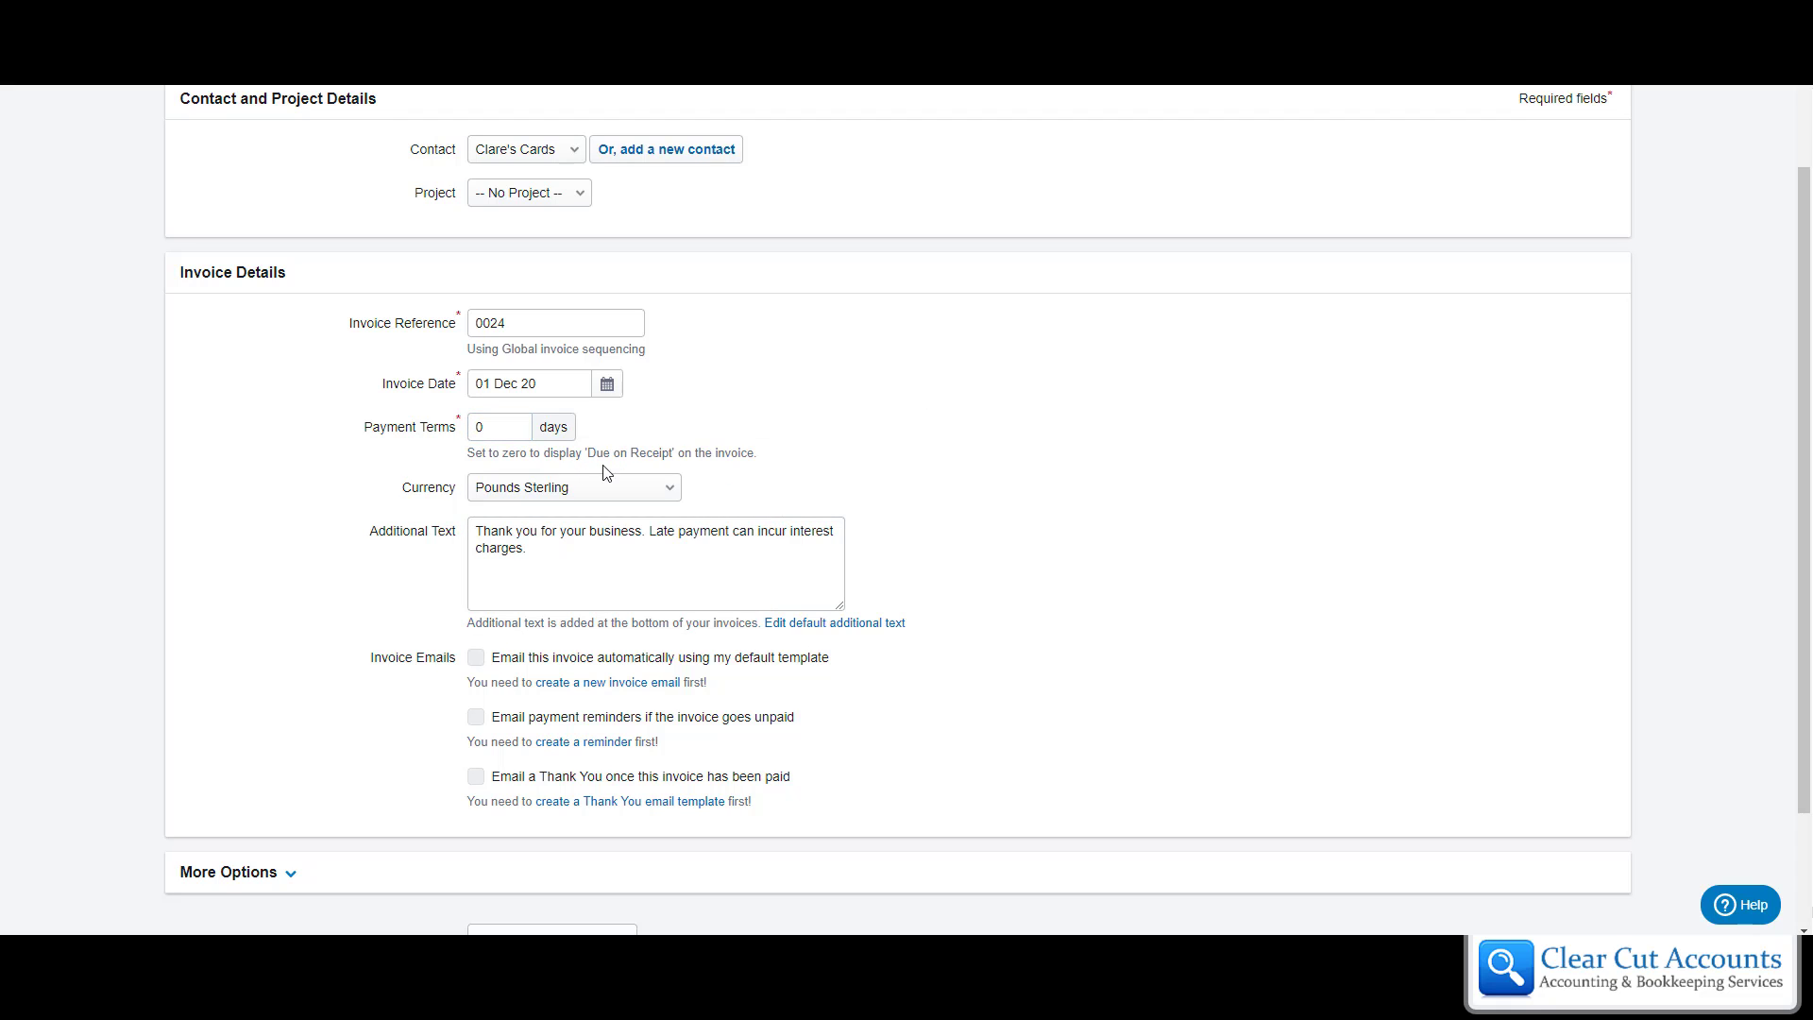
pyautogui.moveTo(676, 459)
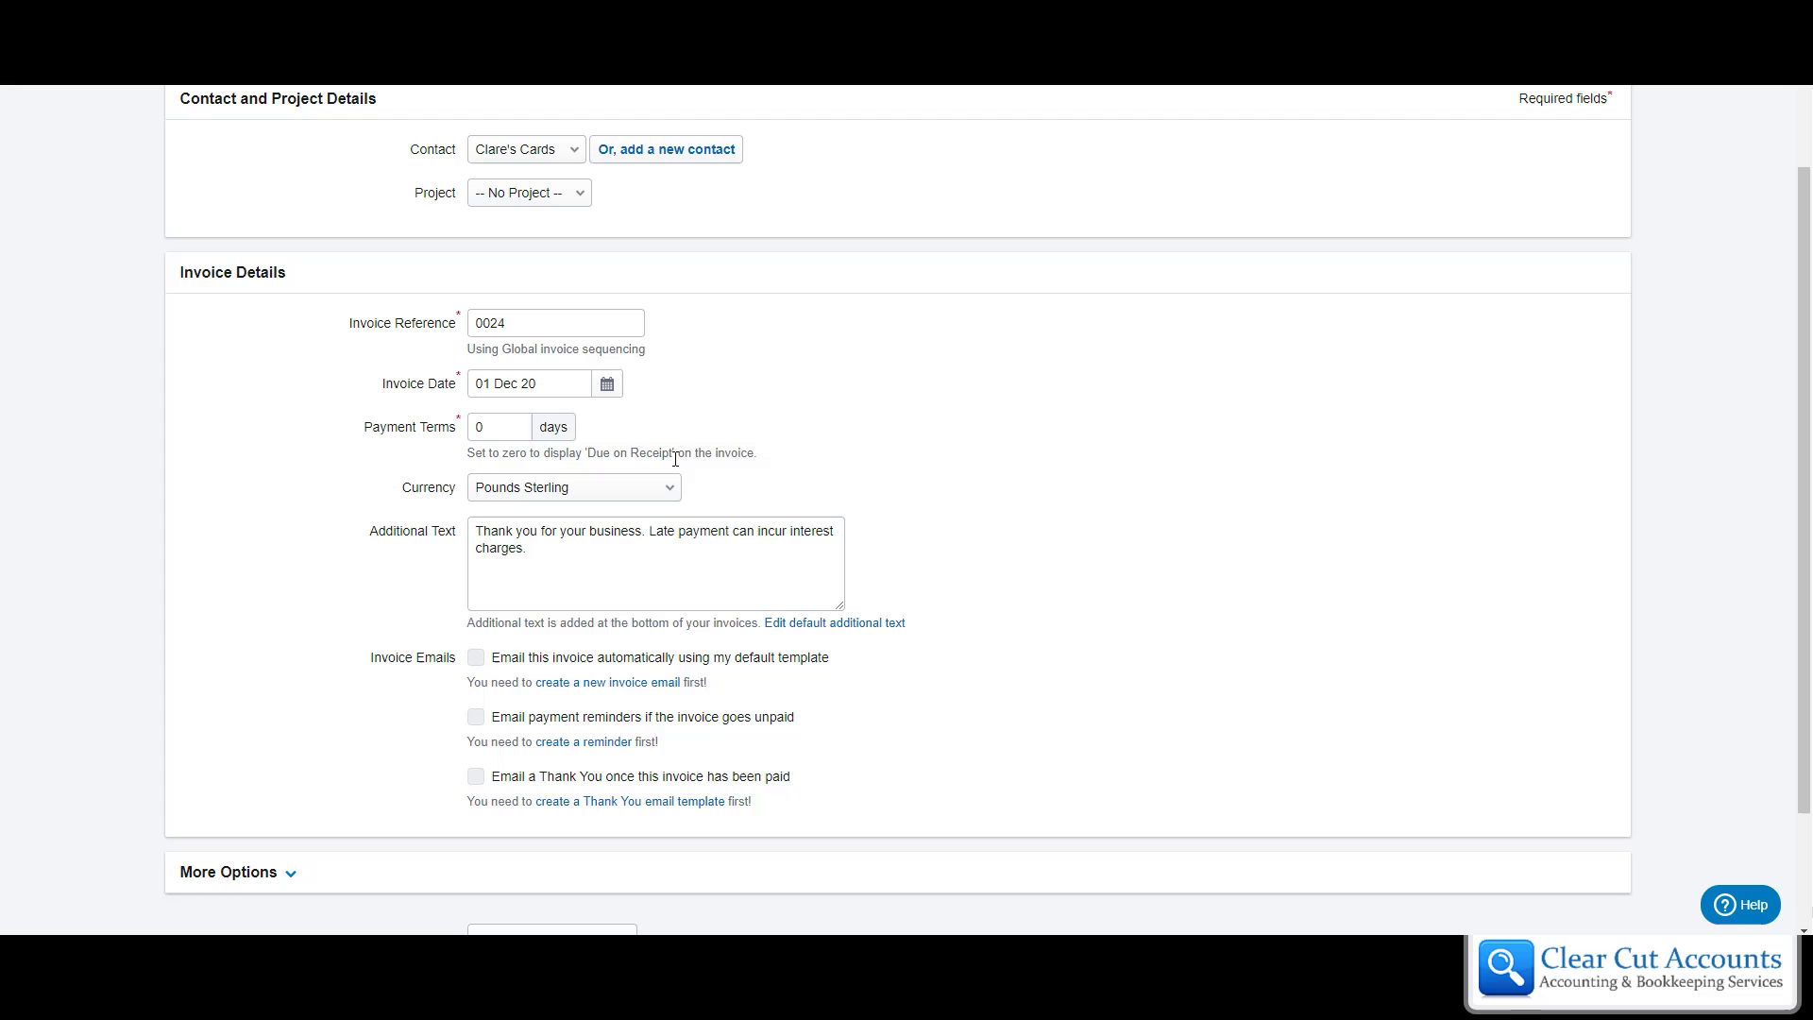
pyautogui.moveTo(876, 464)
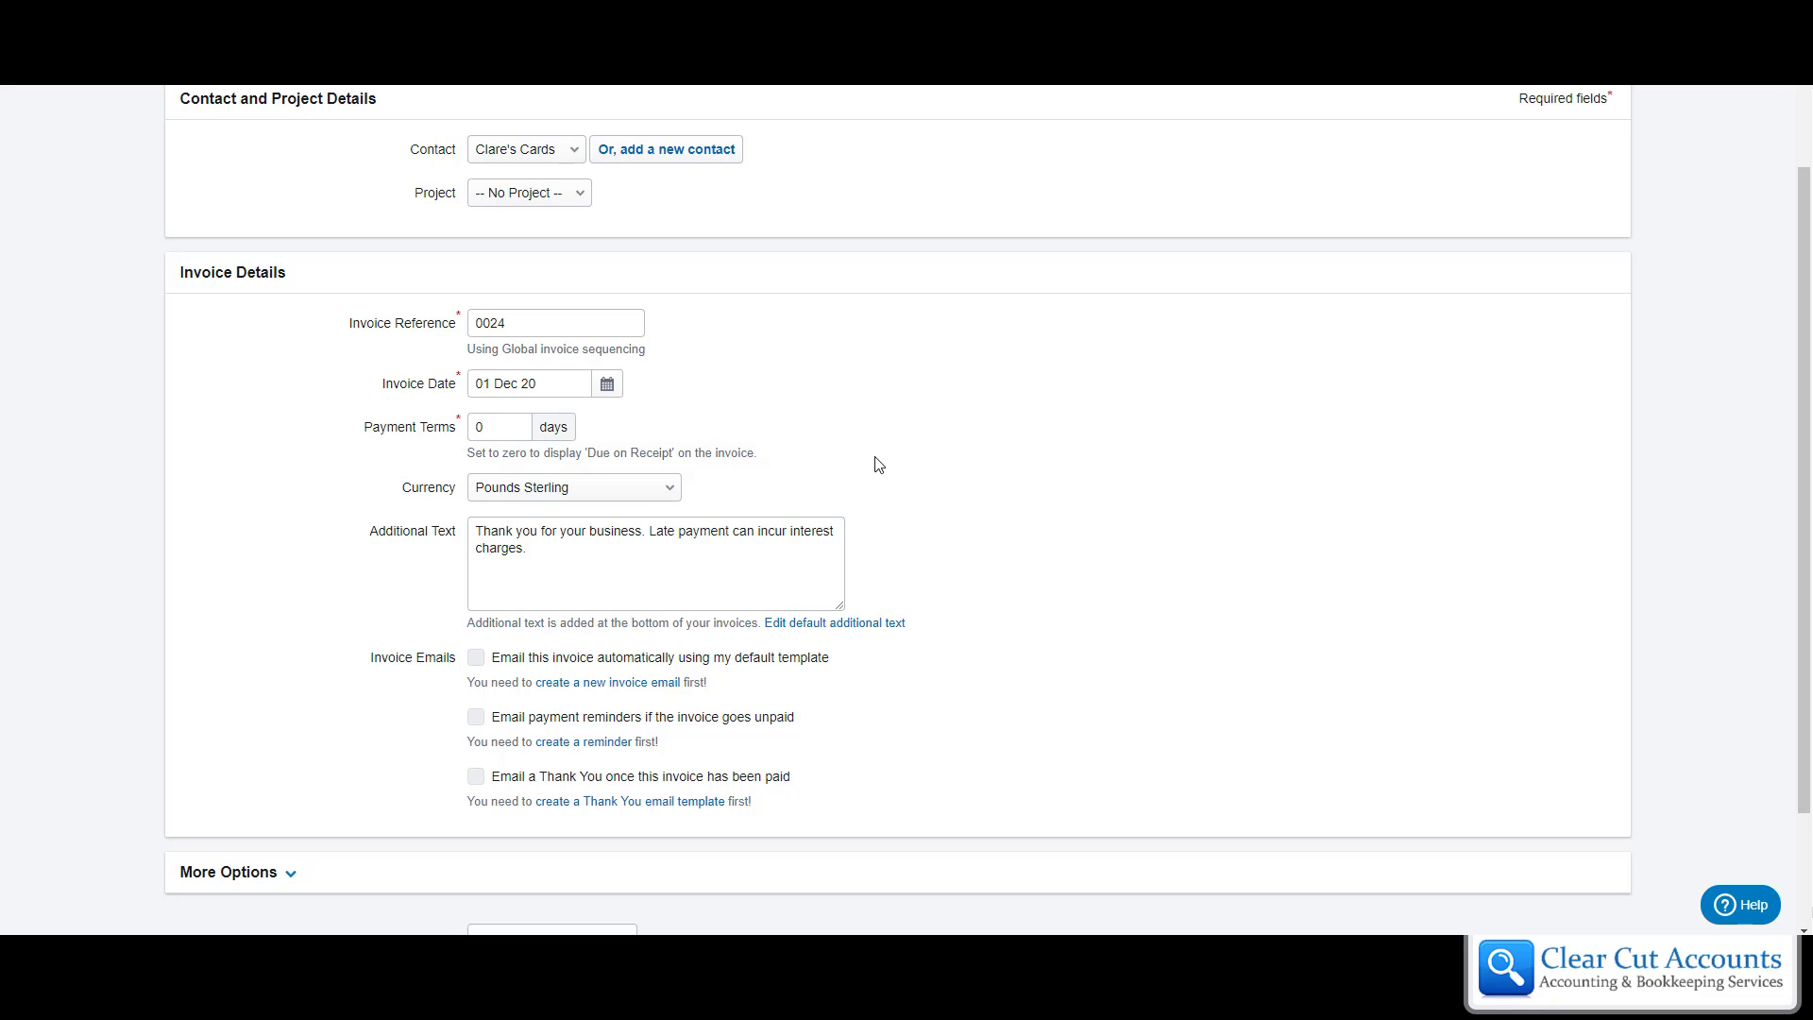
pyautogui.scroll(-3)
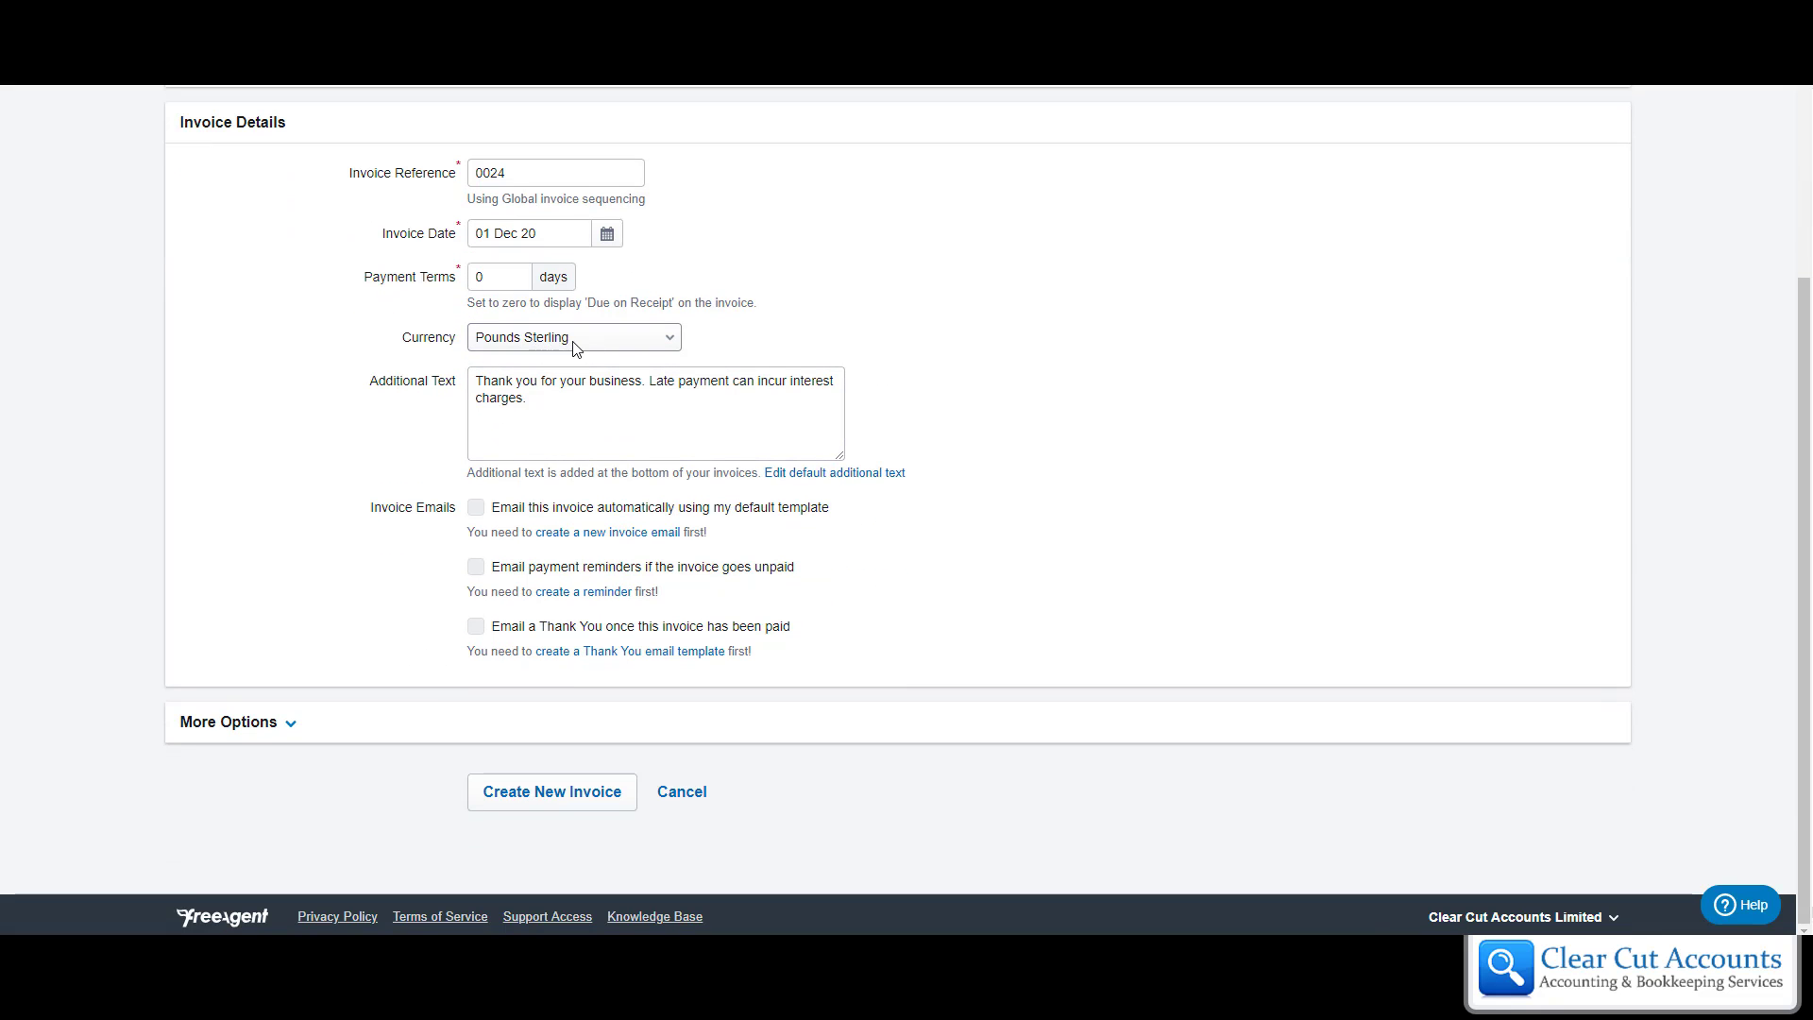
pyautogui.click(573, 336)
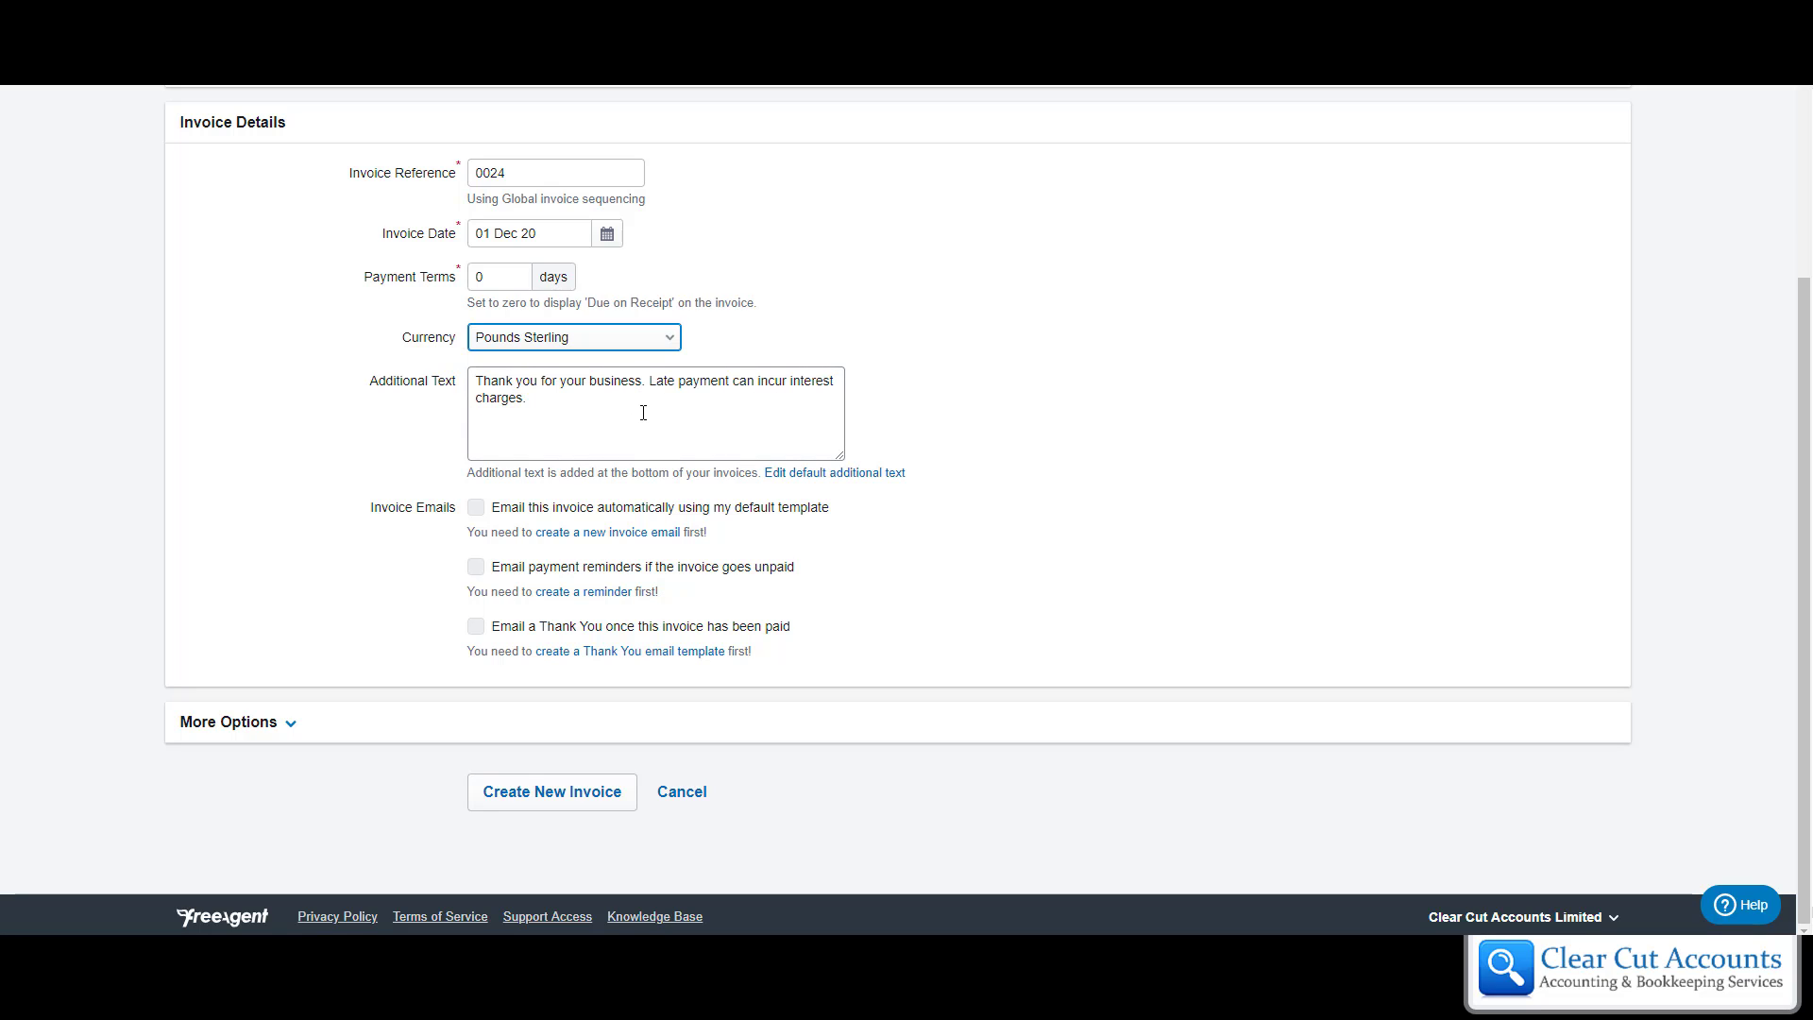
pyautogui.moveTo(807, 474)
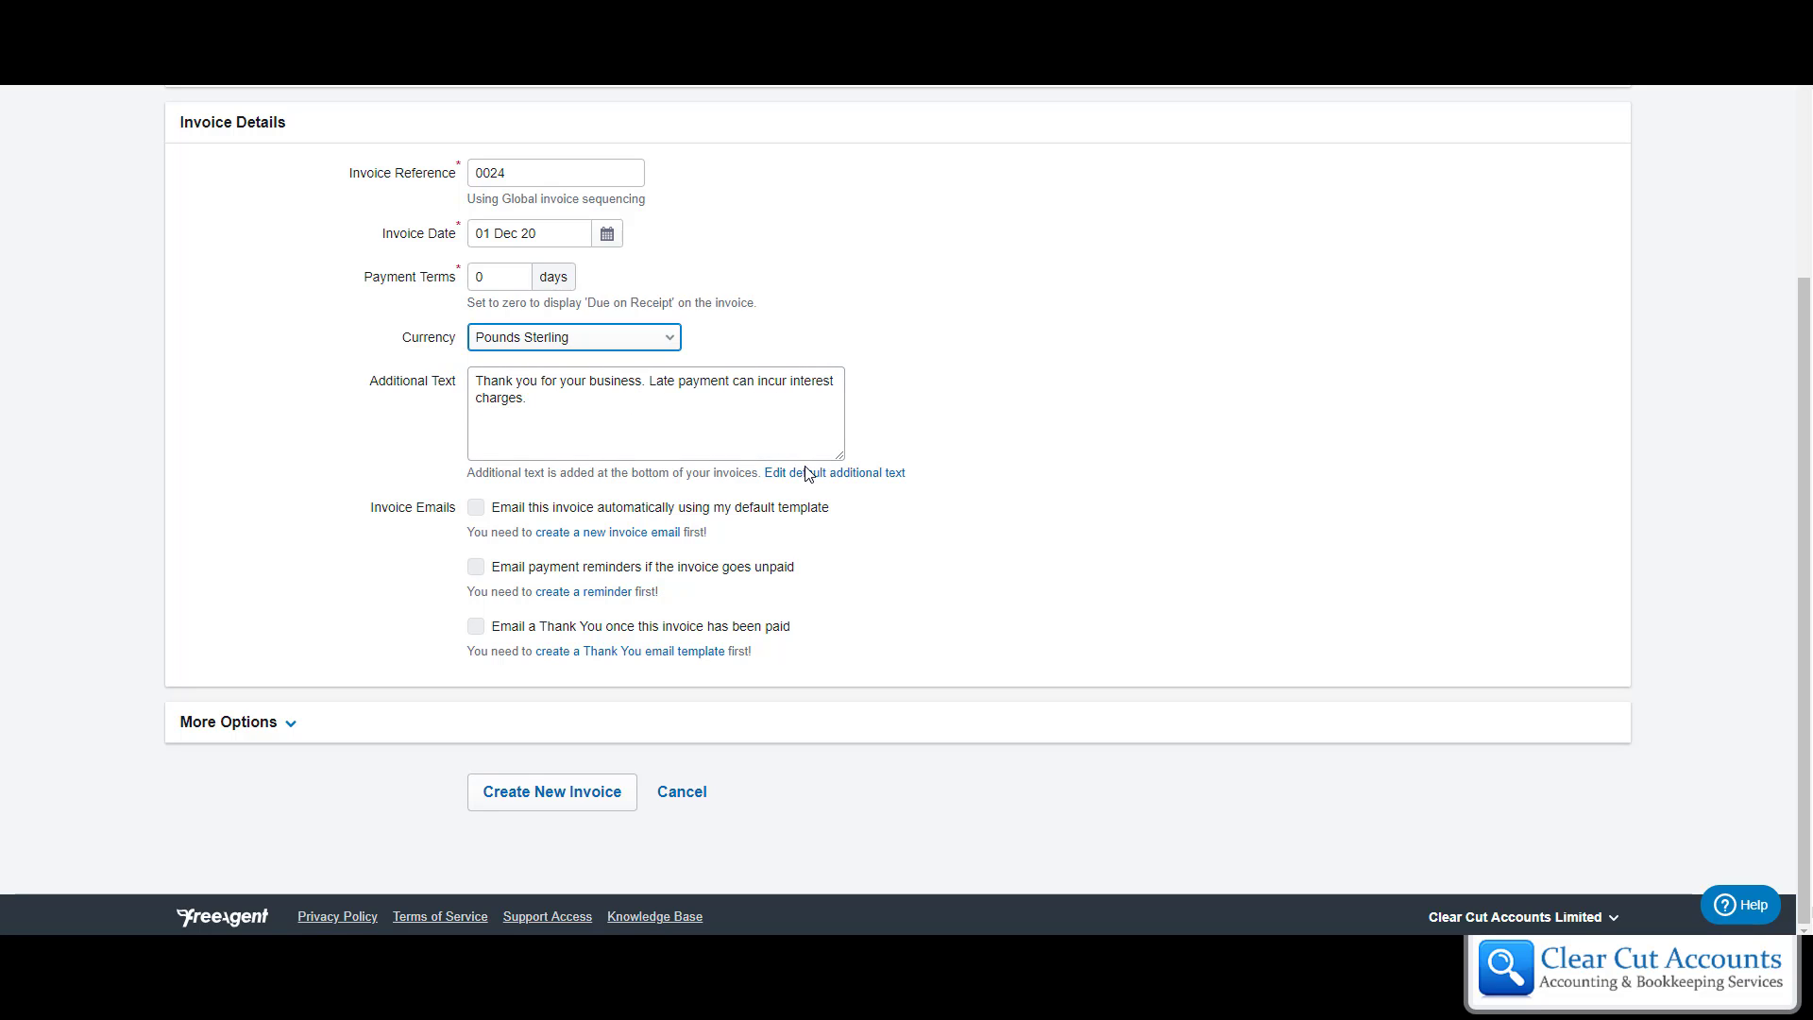
pyautogui.moveTo(833, 473)
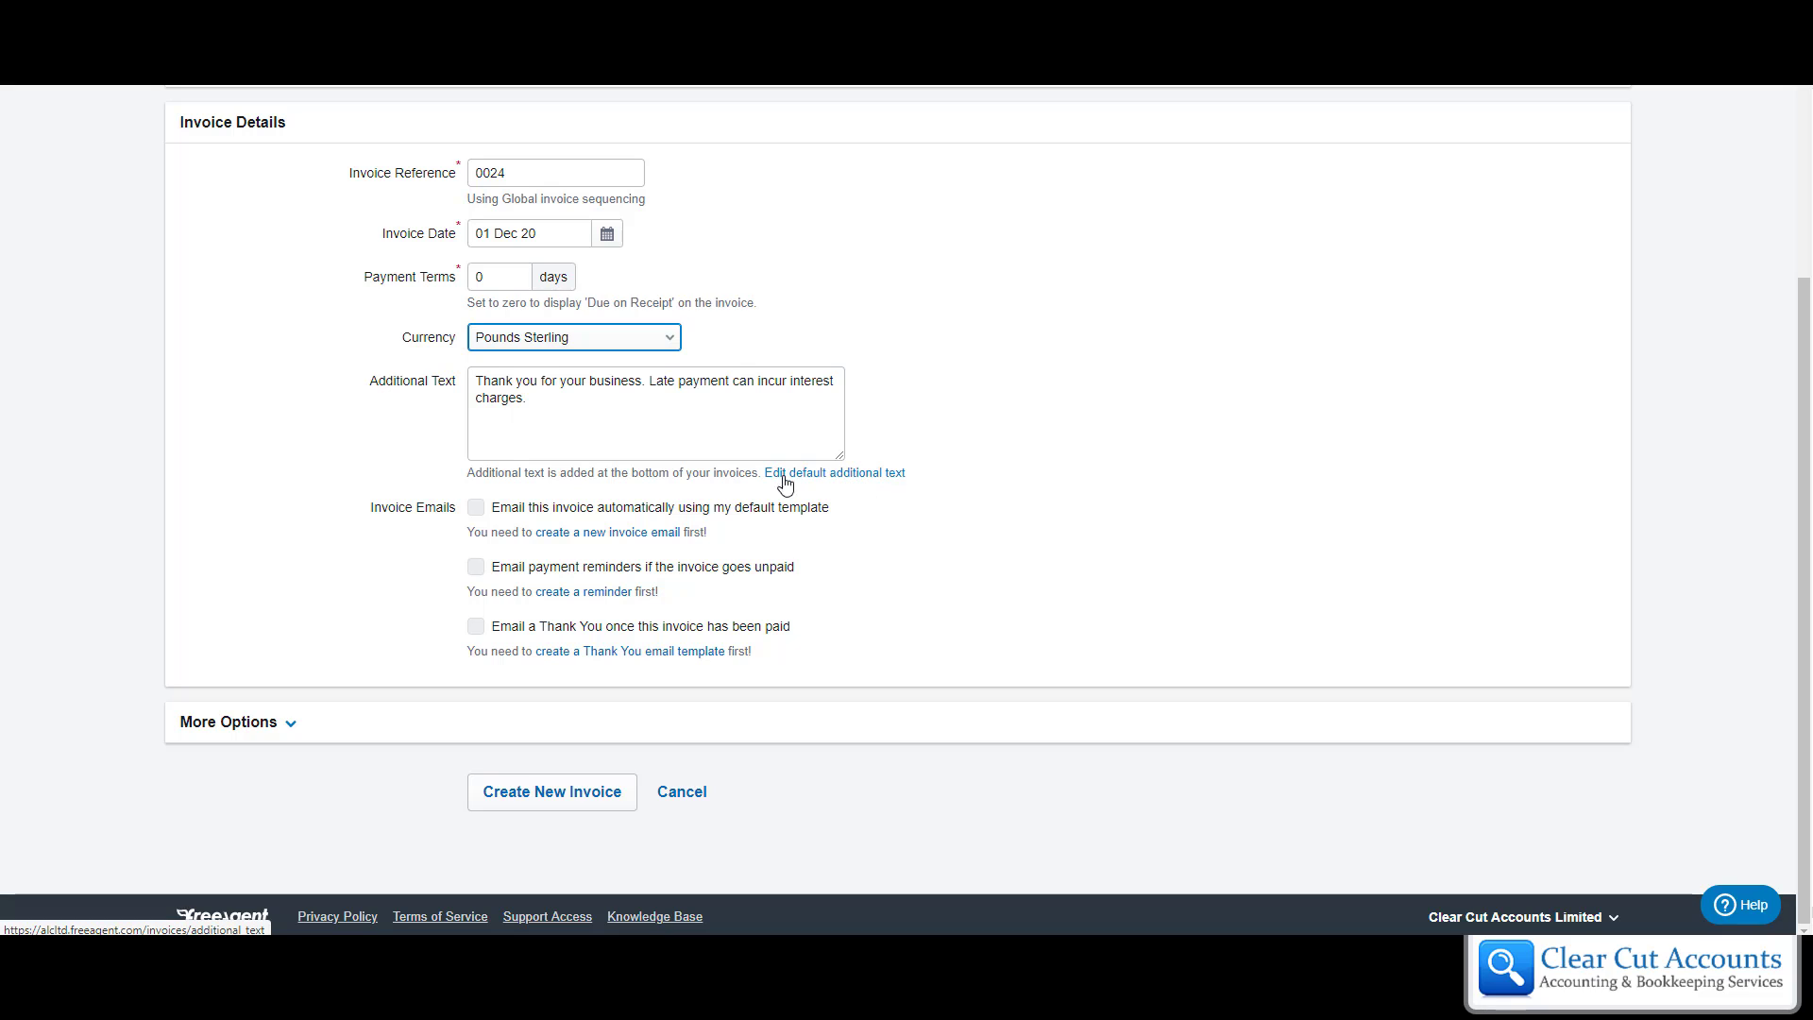
pyautogui.moveTo(849, 479)
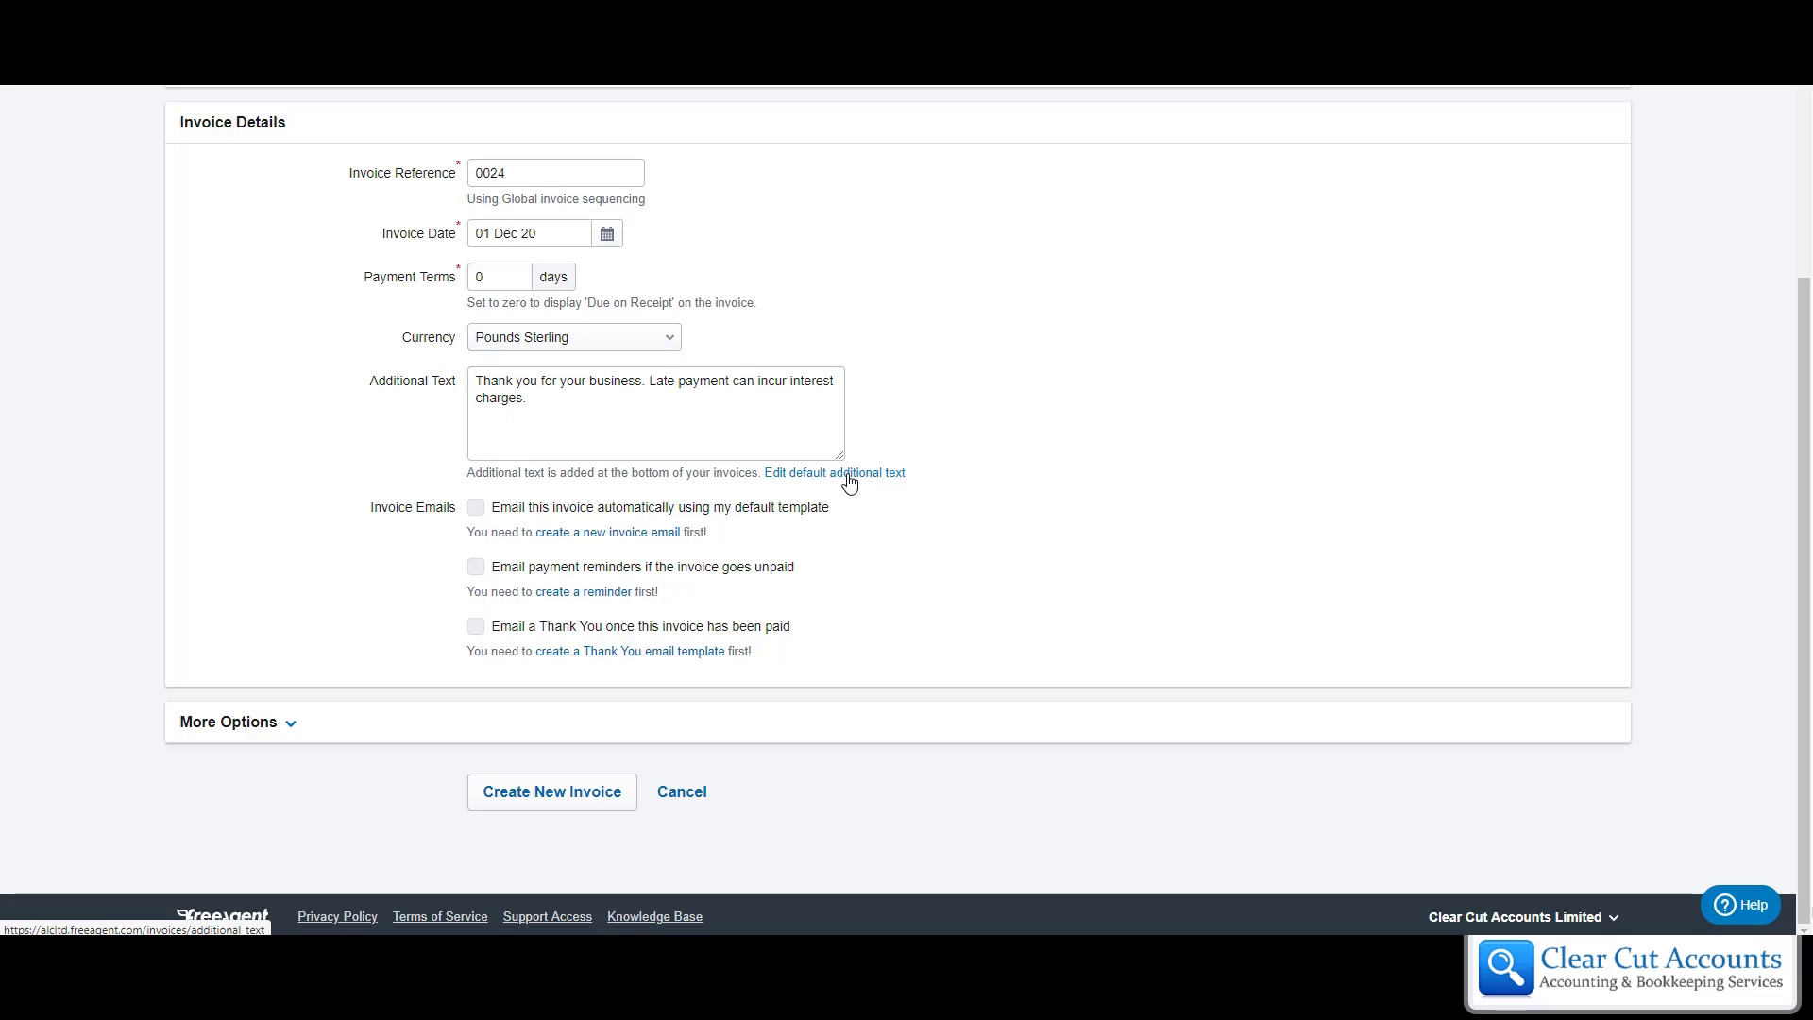
pyautogui.click(835, 473)
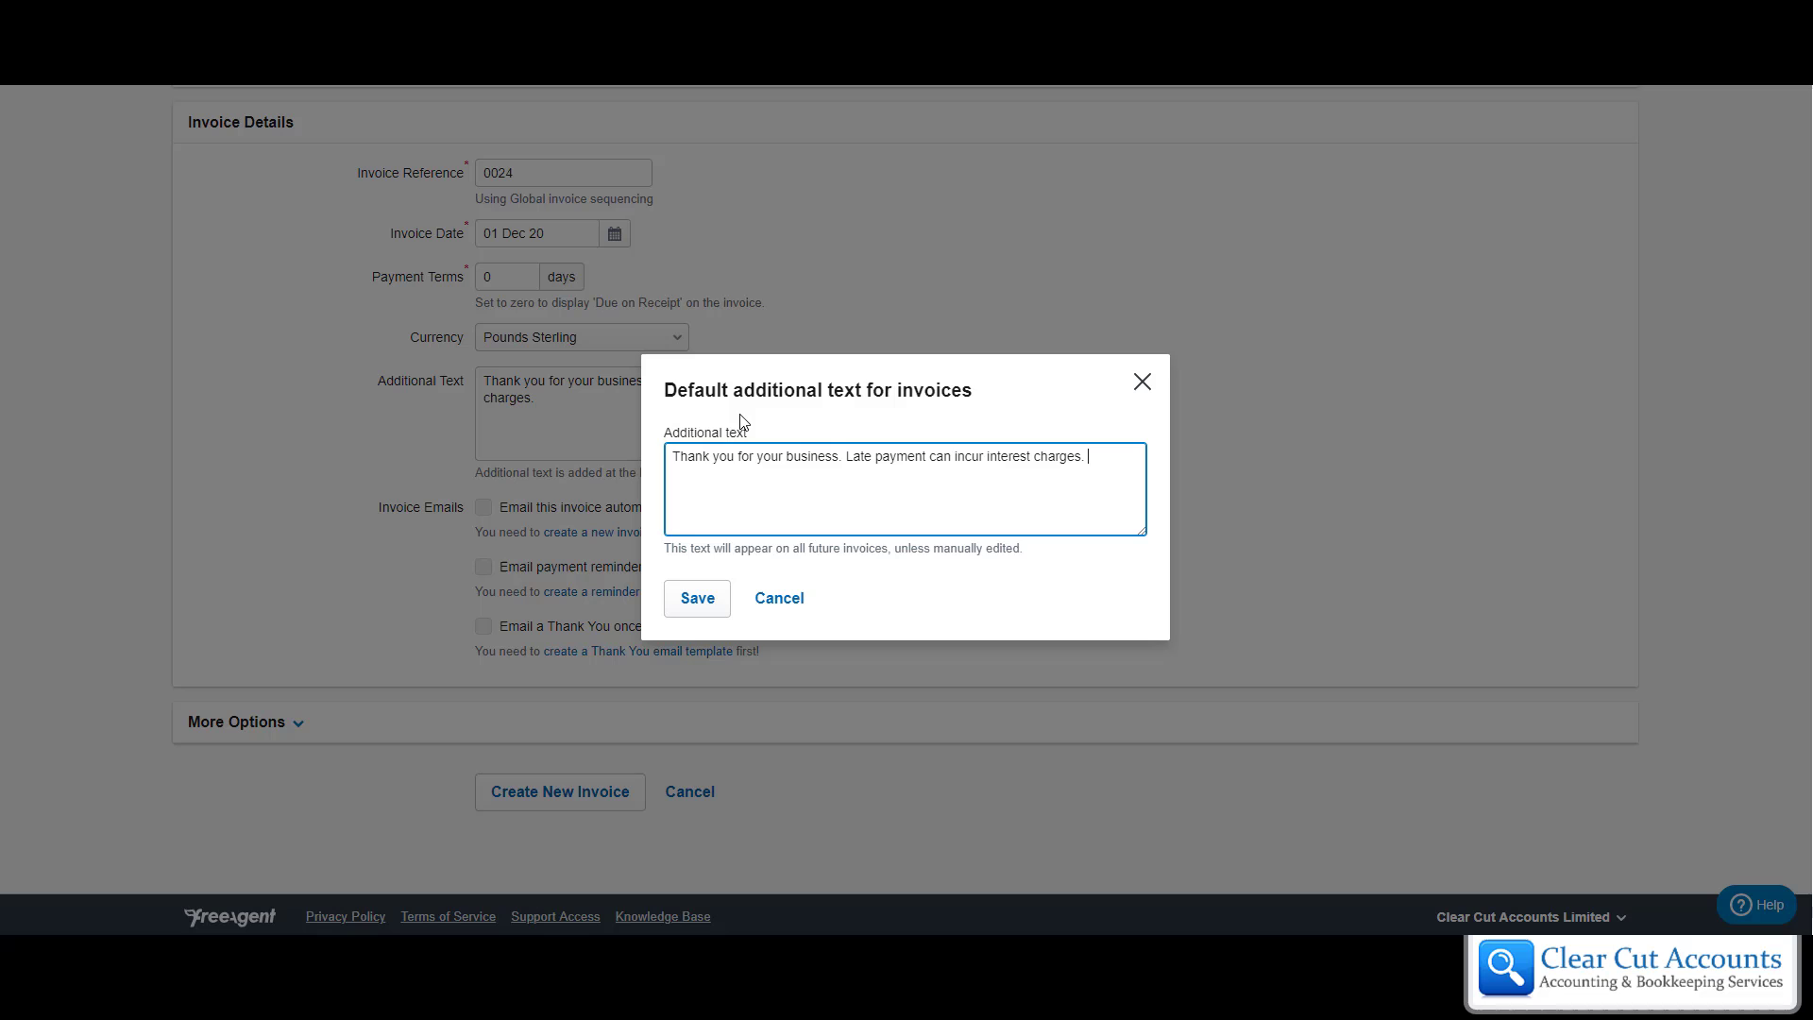
pyautogui.moveTo(696, 480)
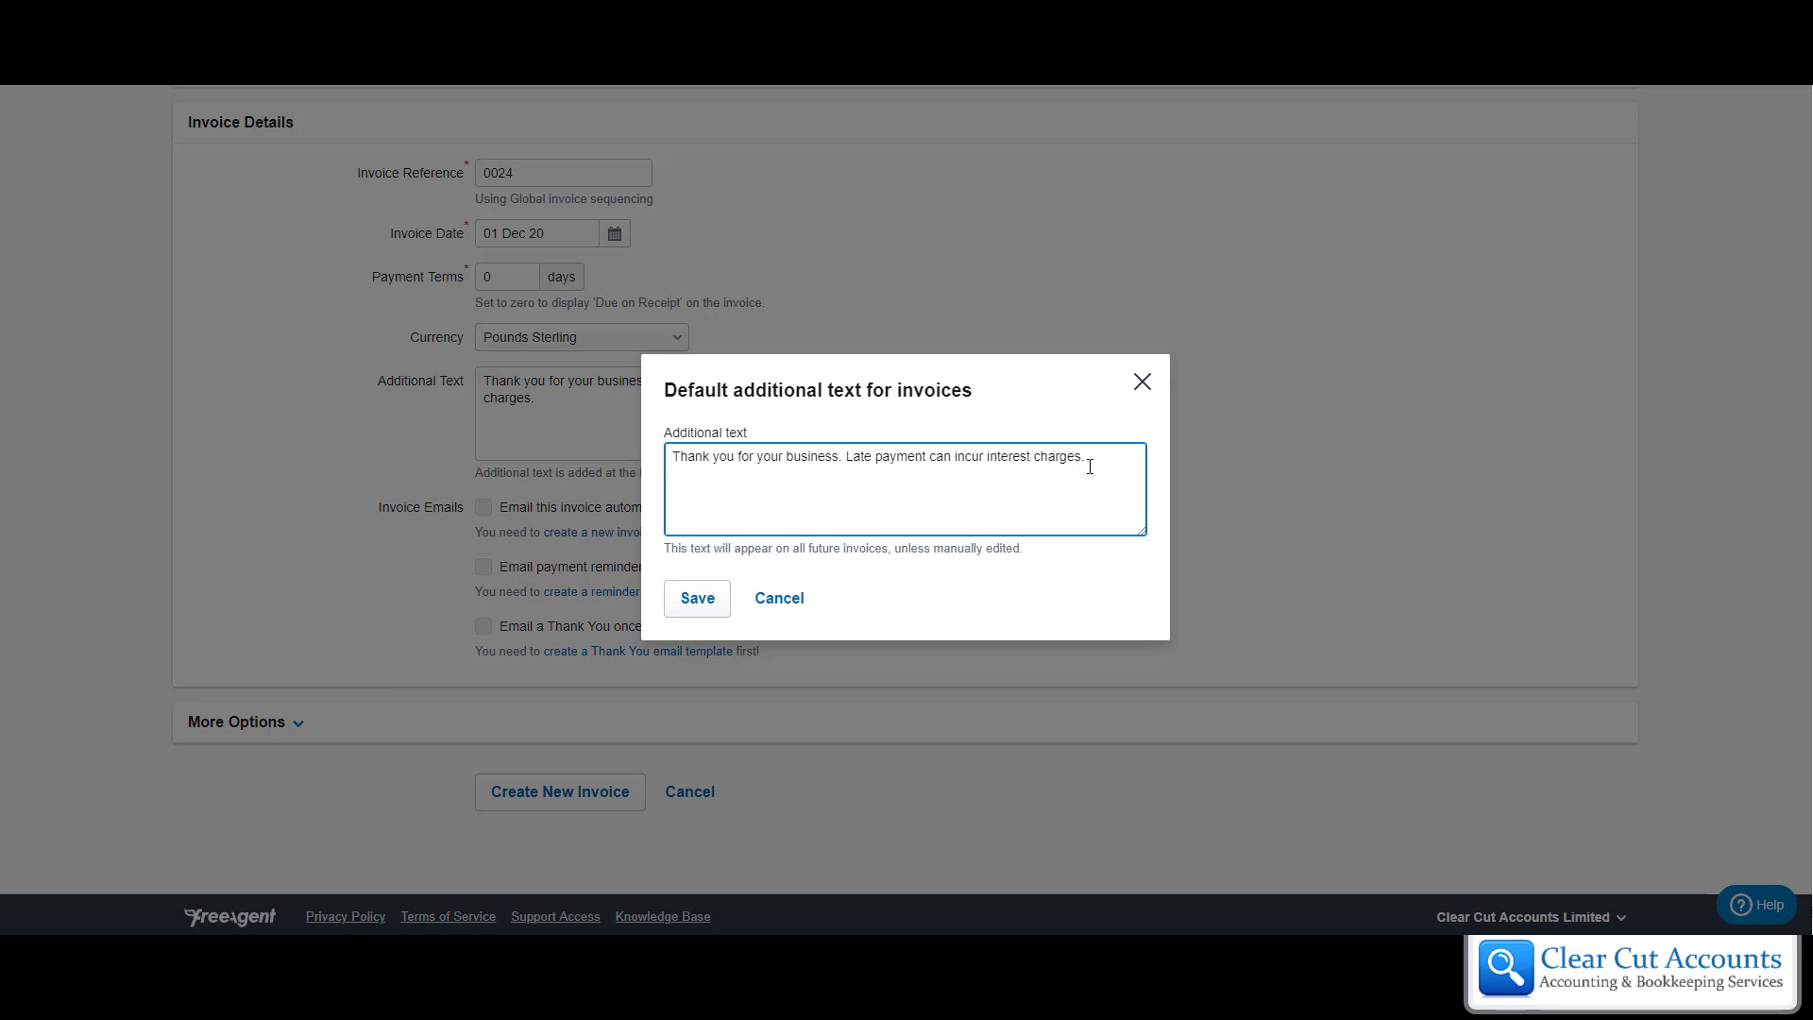
pyautogui.moveTo(892, 480)
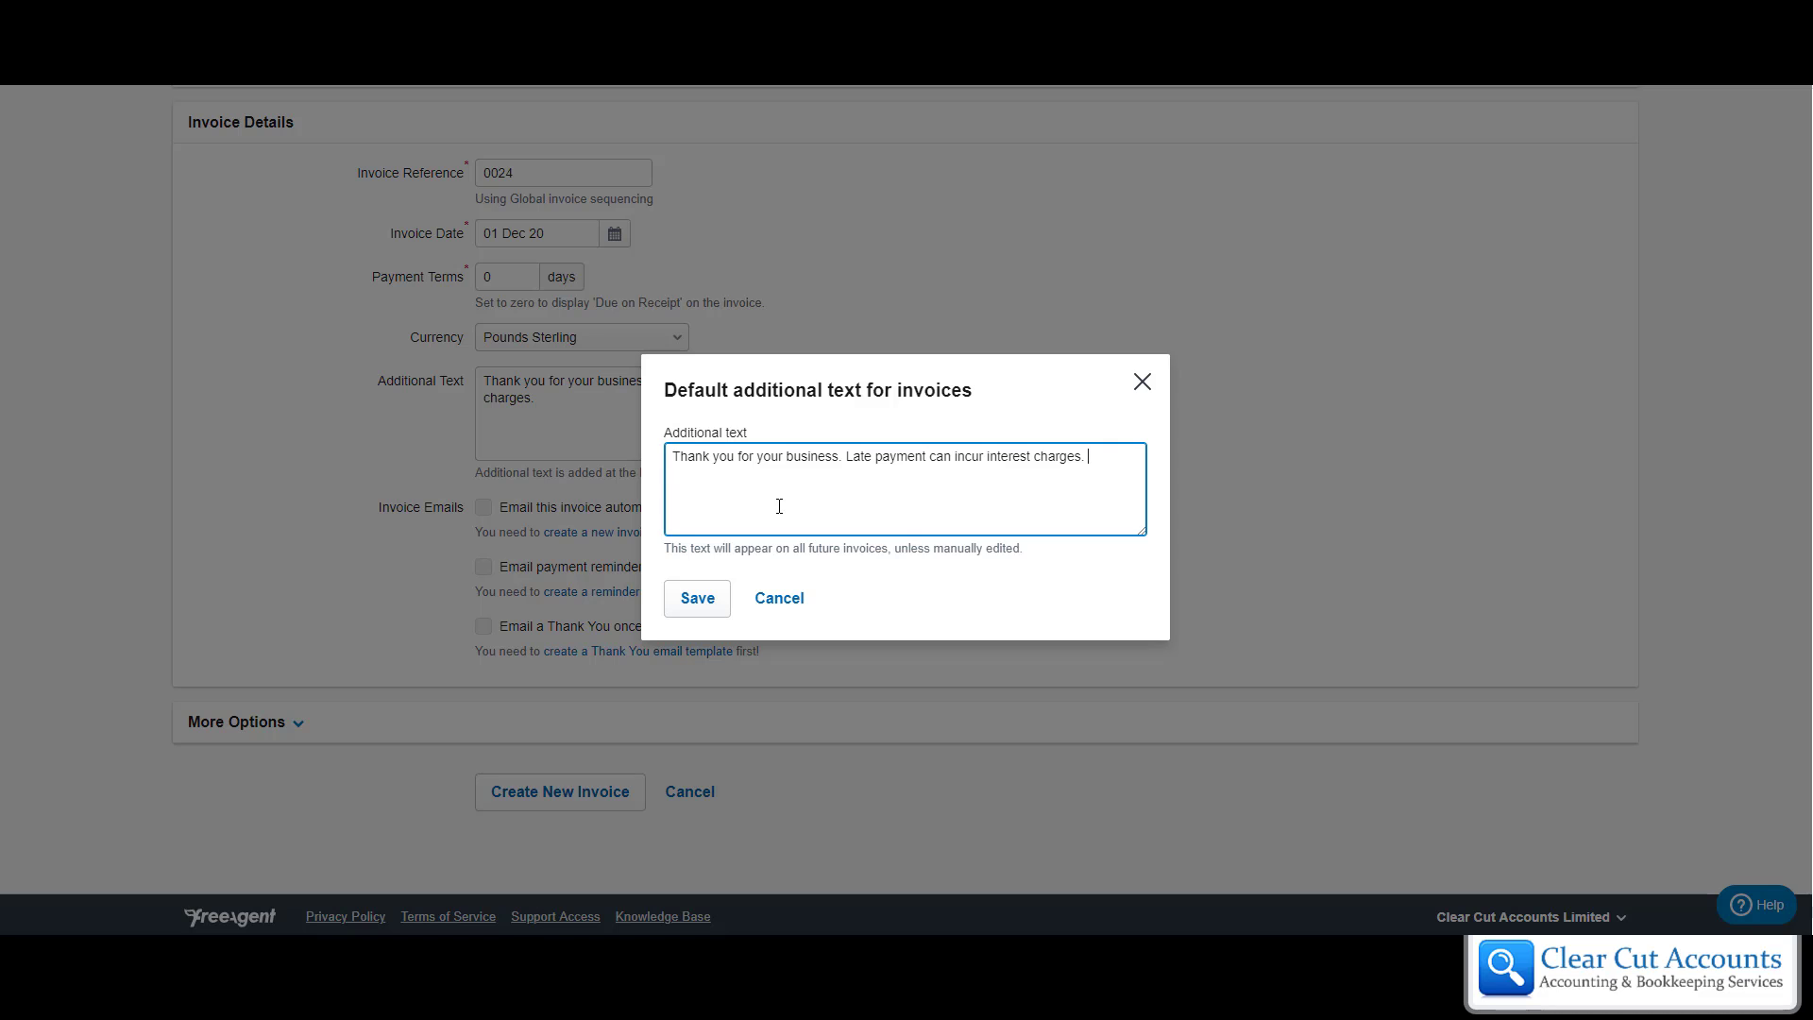
pyautogui.click(696, 598)
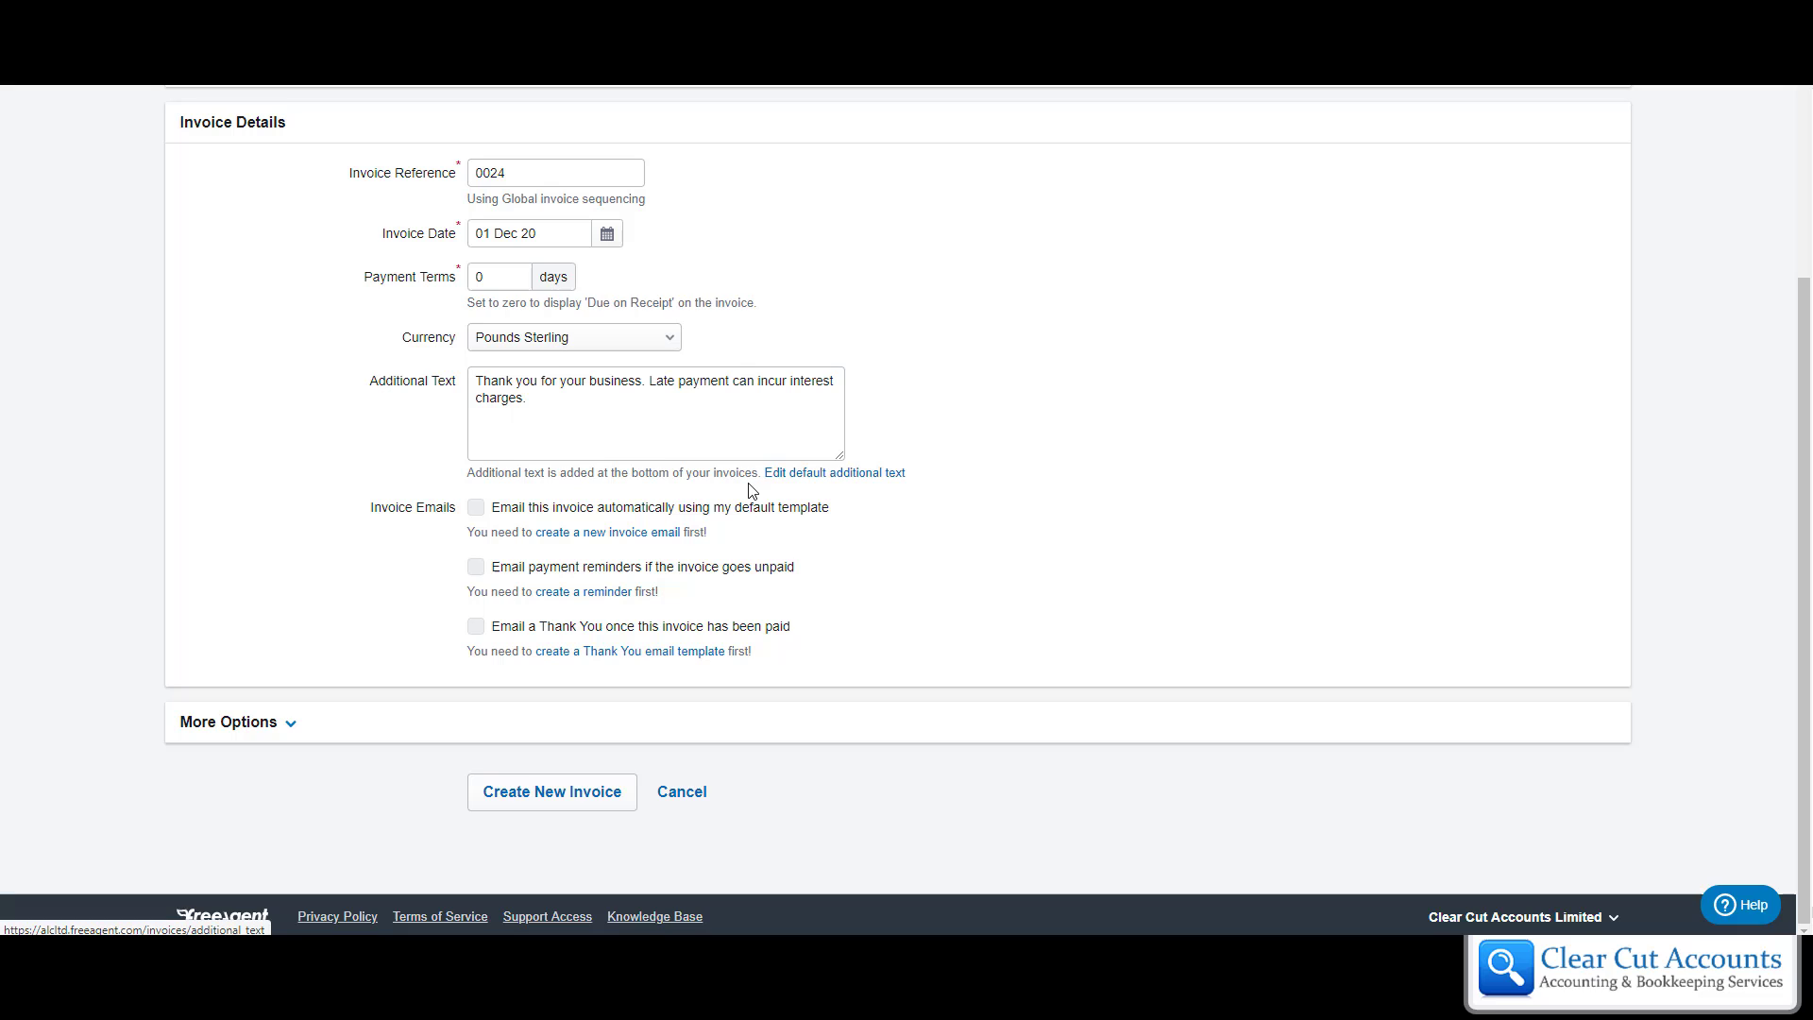
pyautogui.click(834, 472)
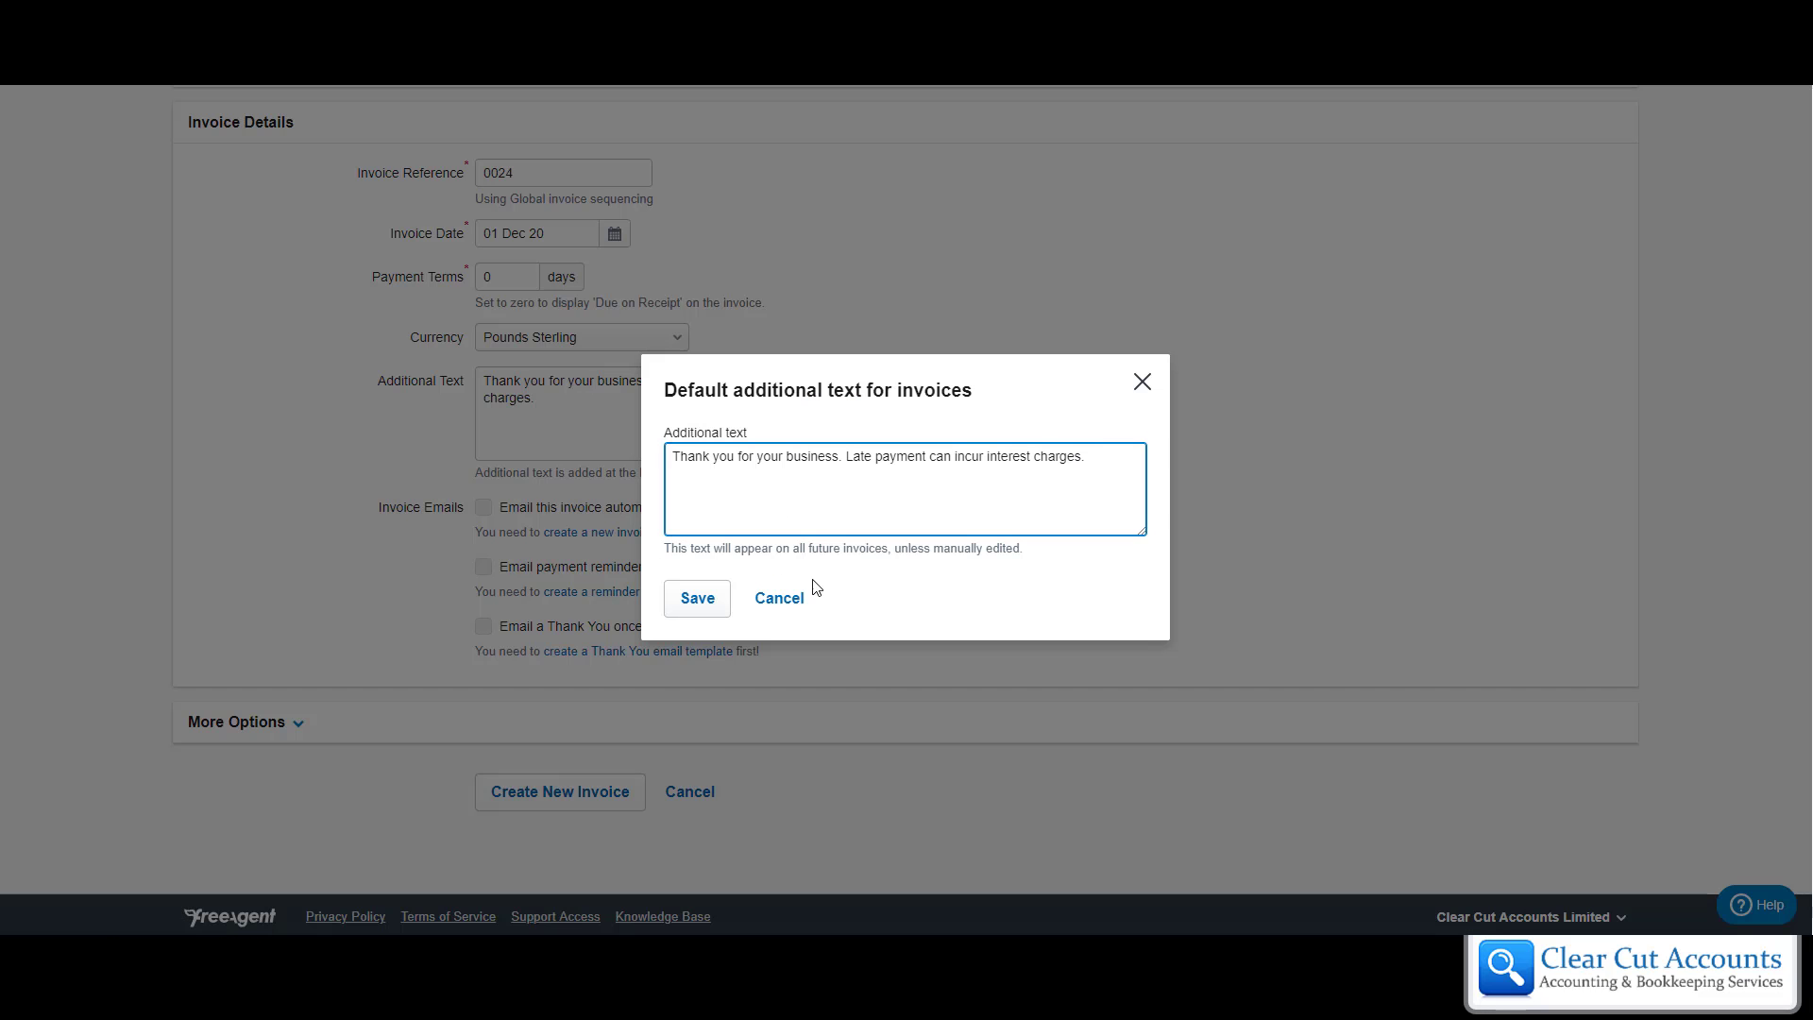
pyautogui.click(696, 598)
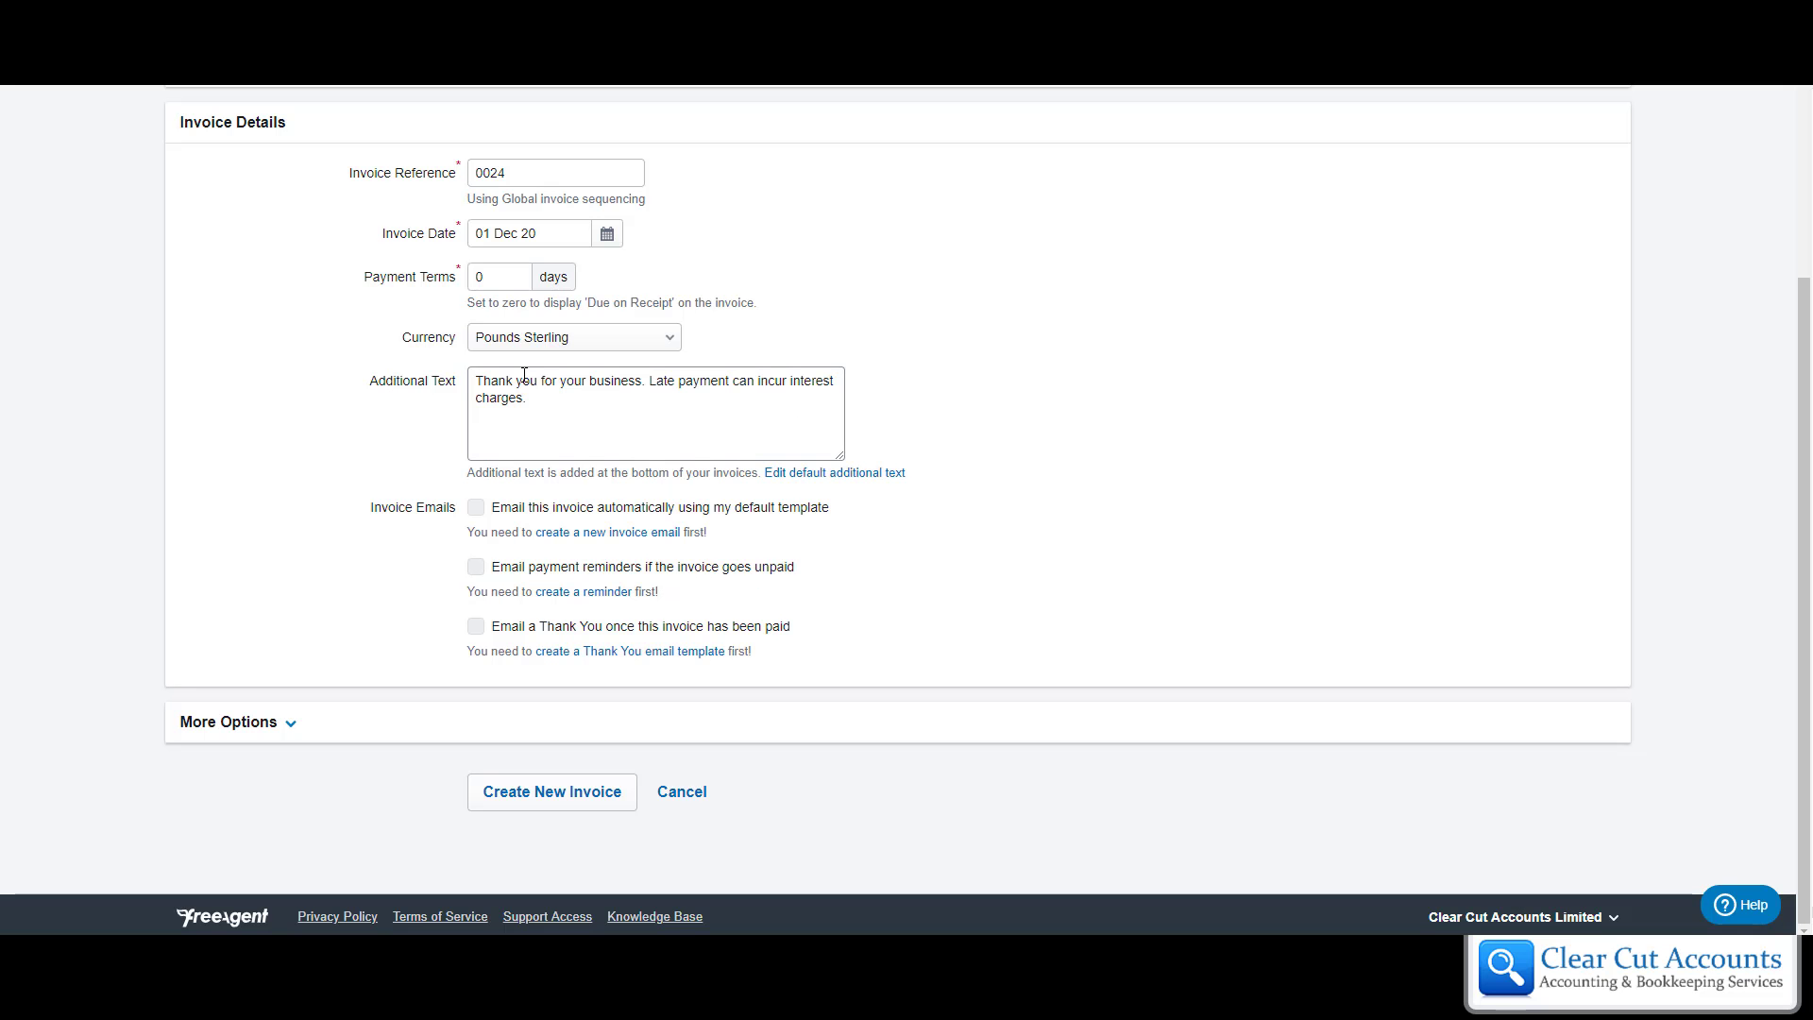
pyautogui.moveTo(682, 404)
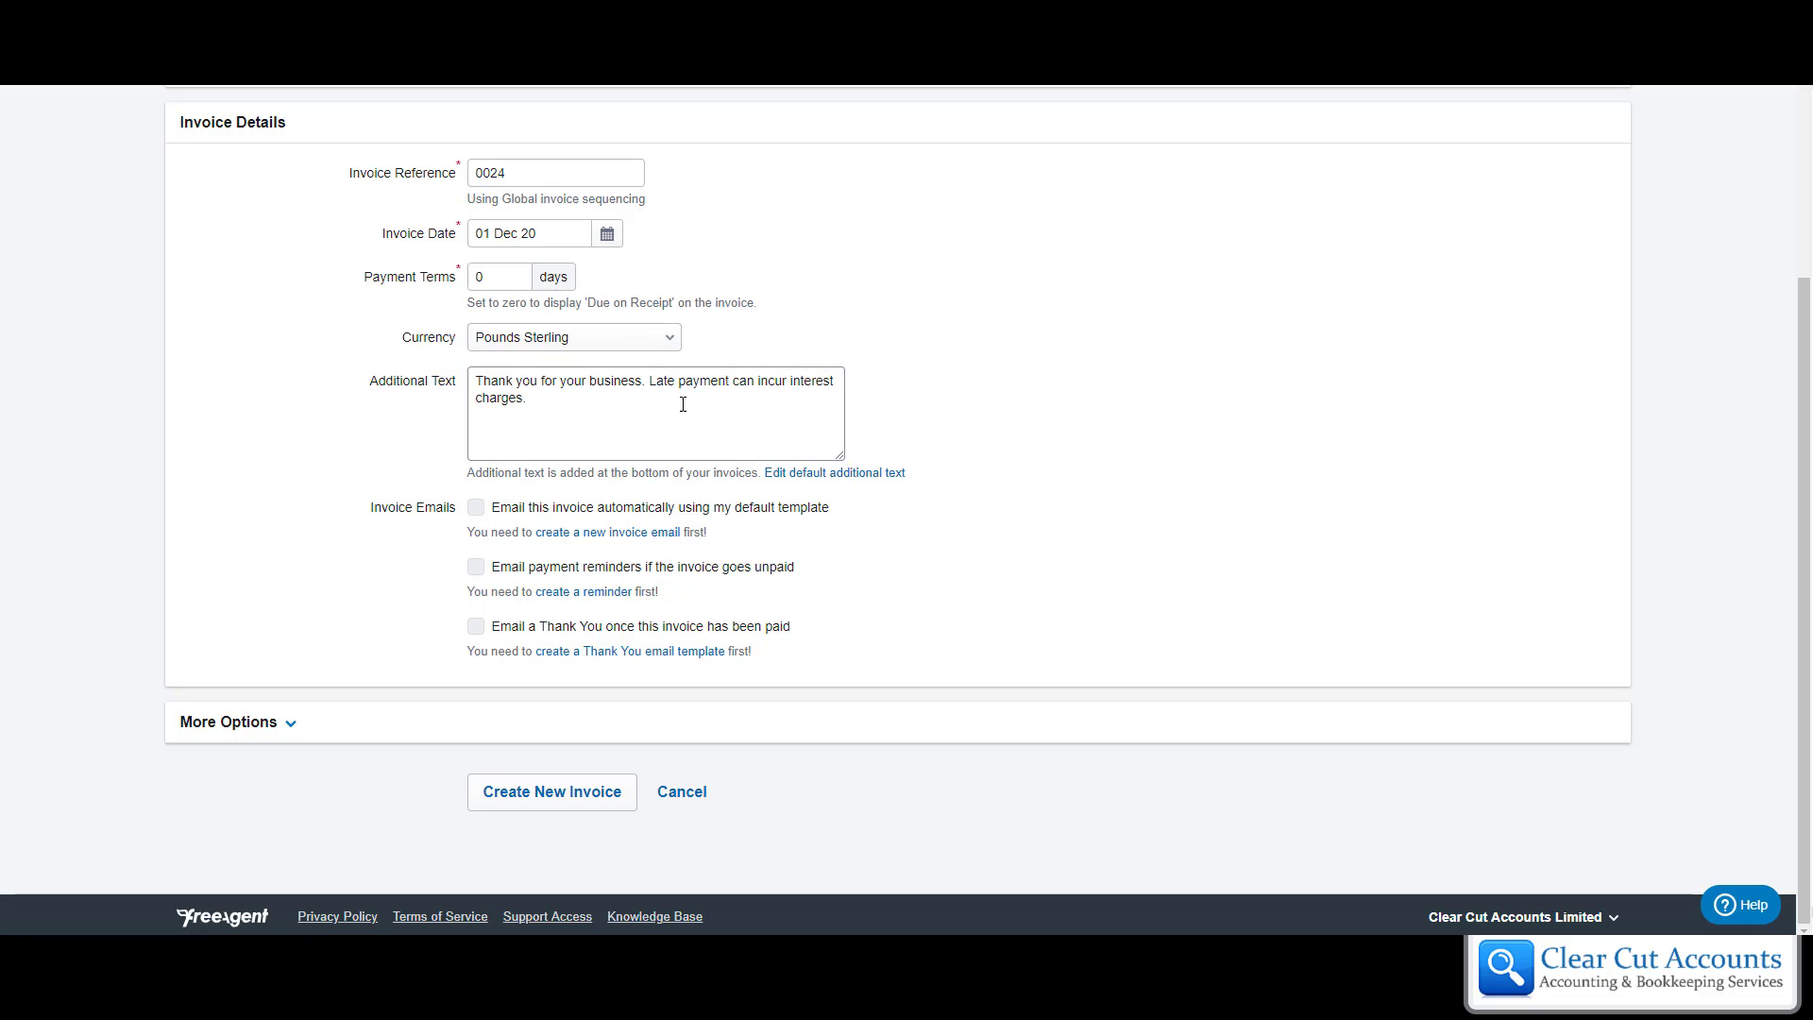
pyautogui.moveTo(749, 329)
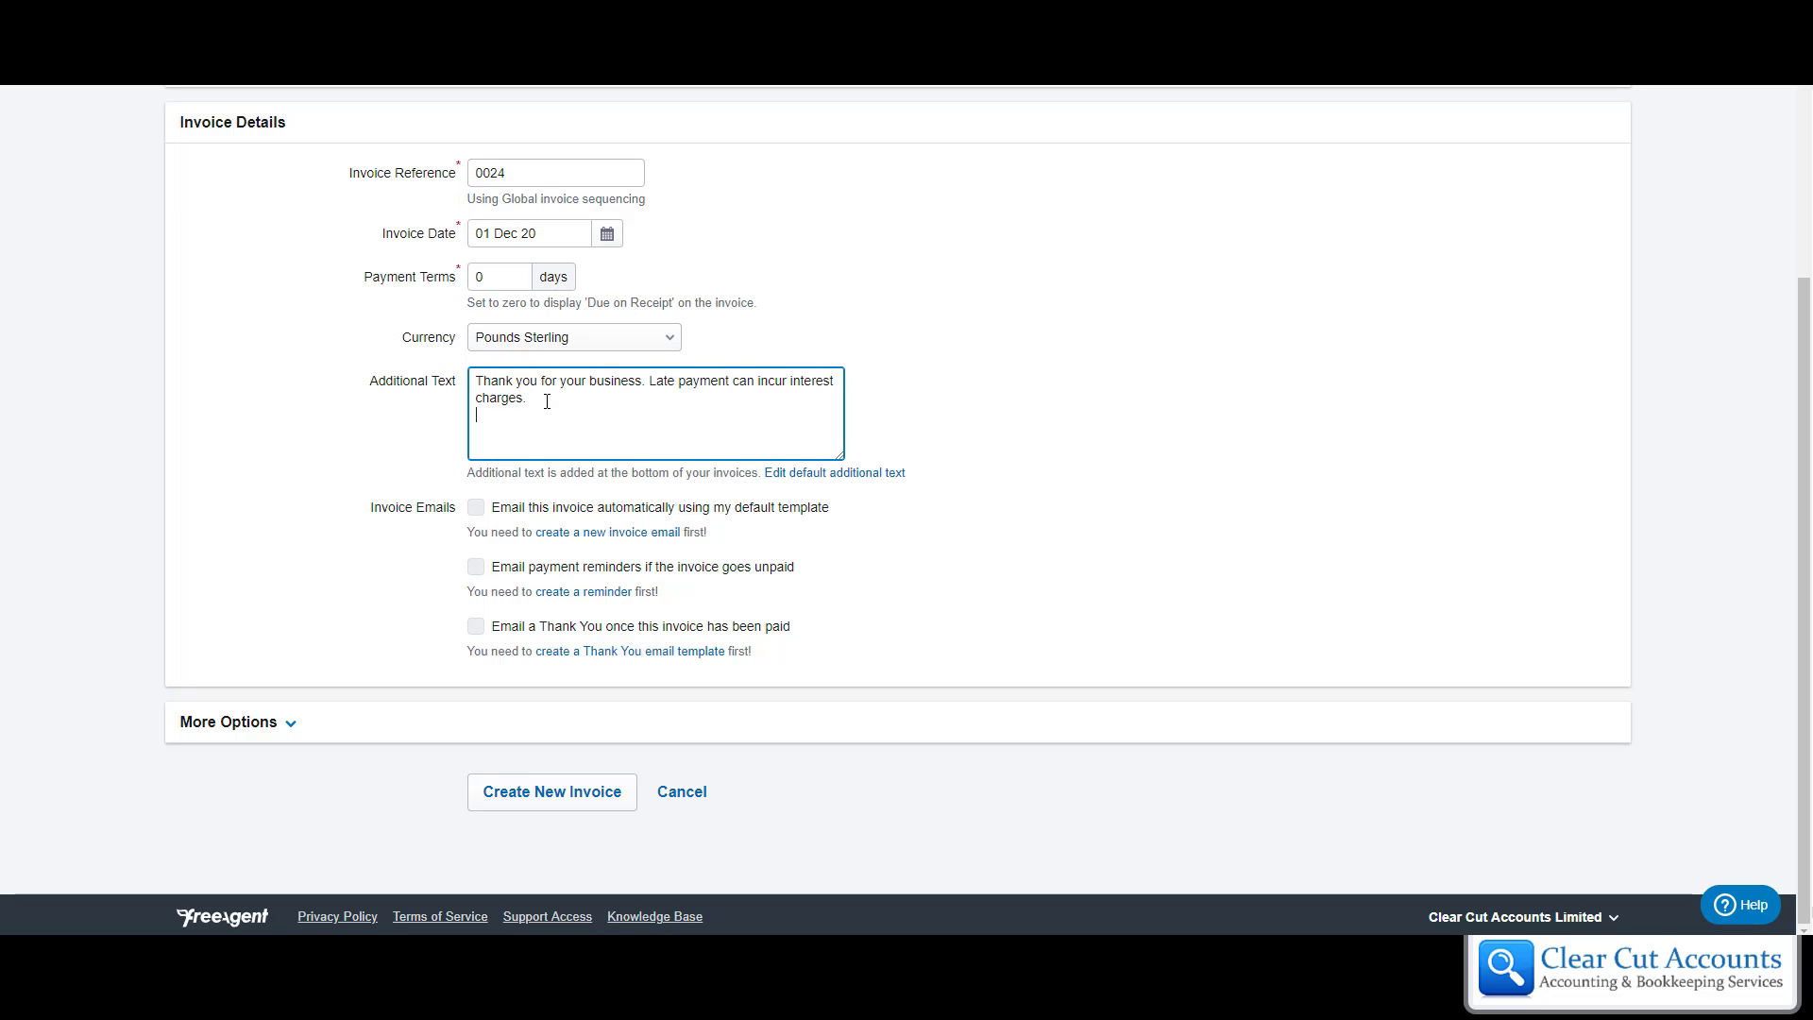
# - Type 'The extra items will be shipped on Tuesday.' as a new additional-text line
pyautogui.write('The e')
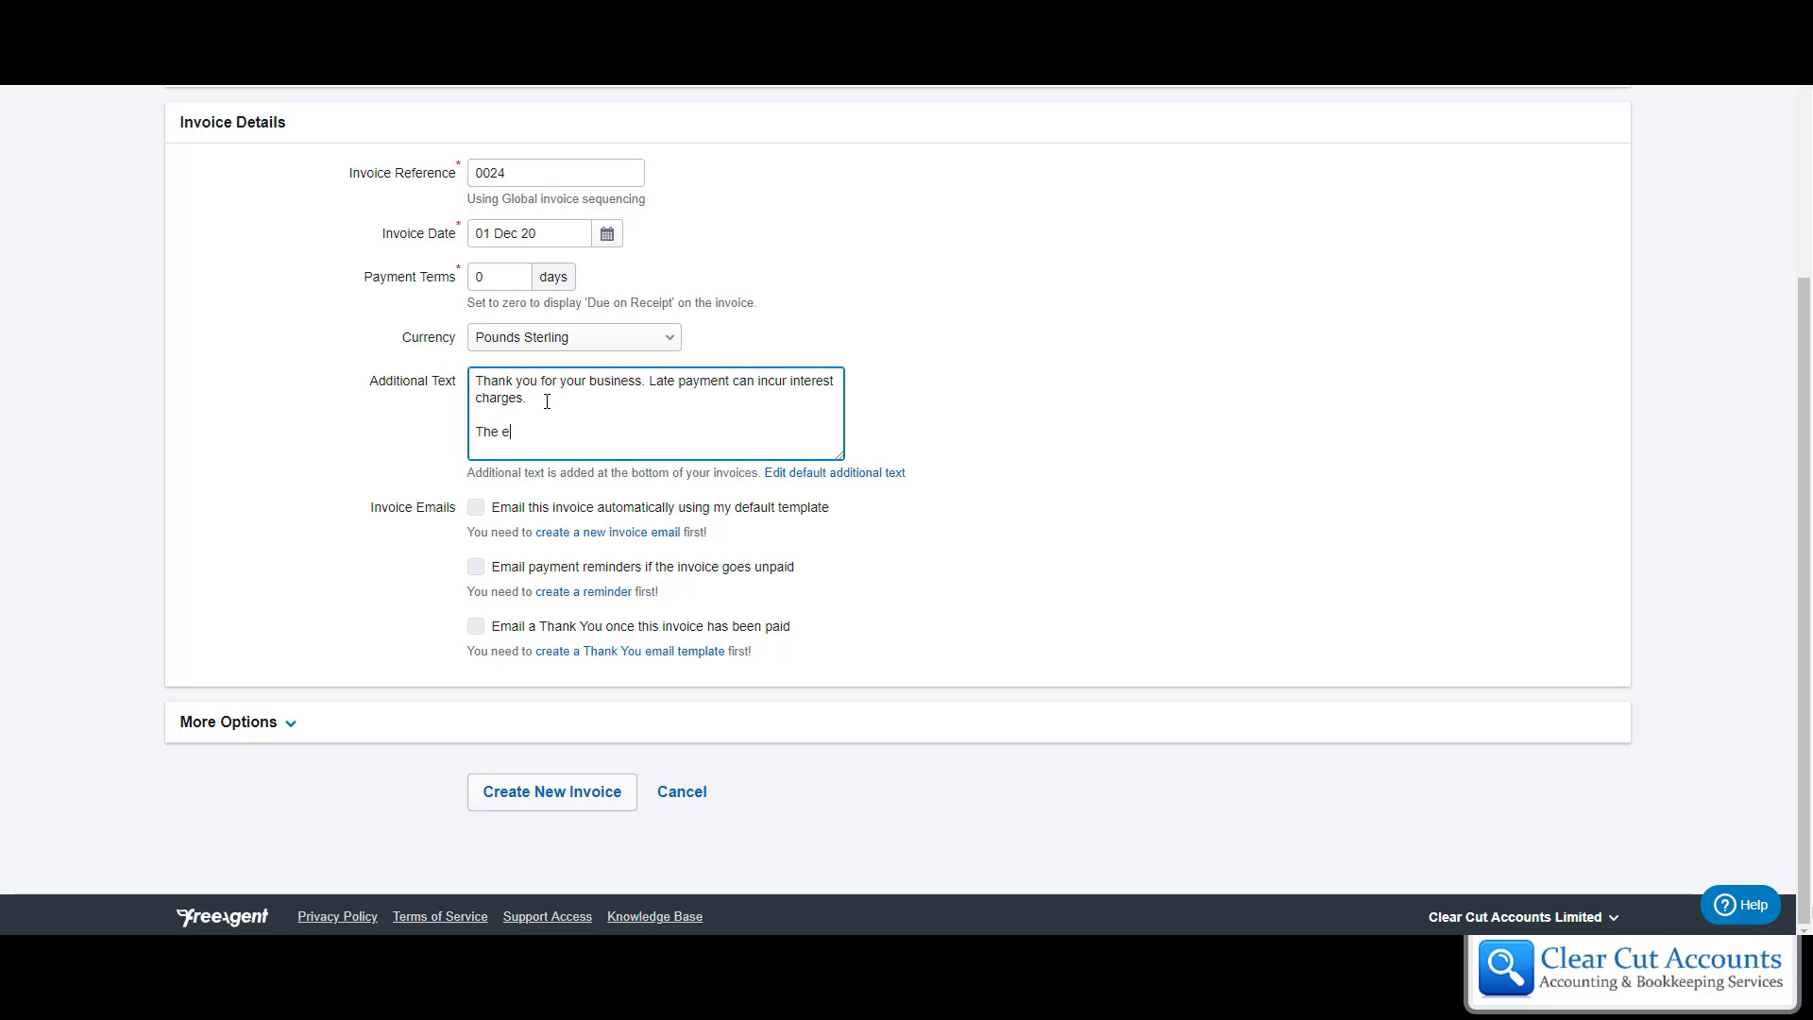
pyautogui.write('xtra items')
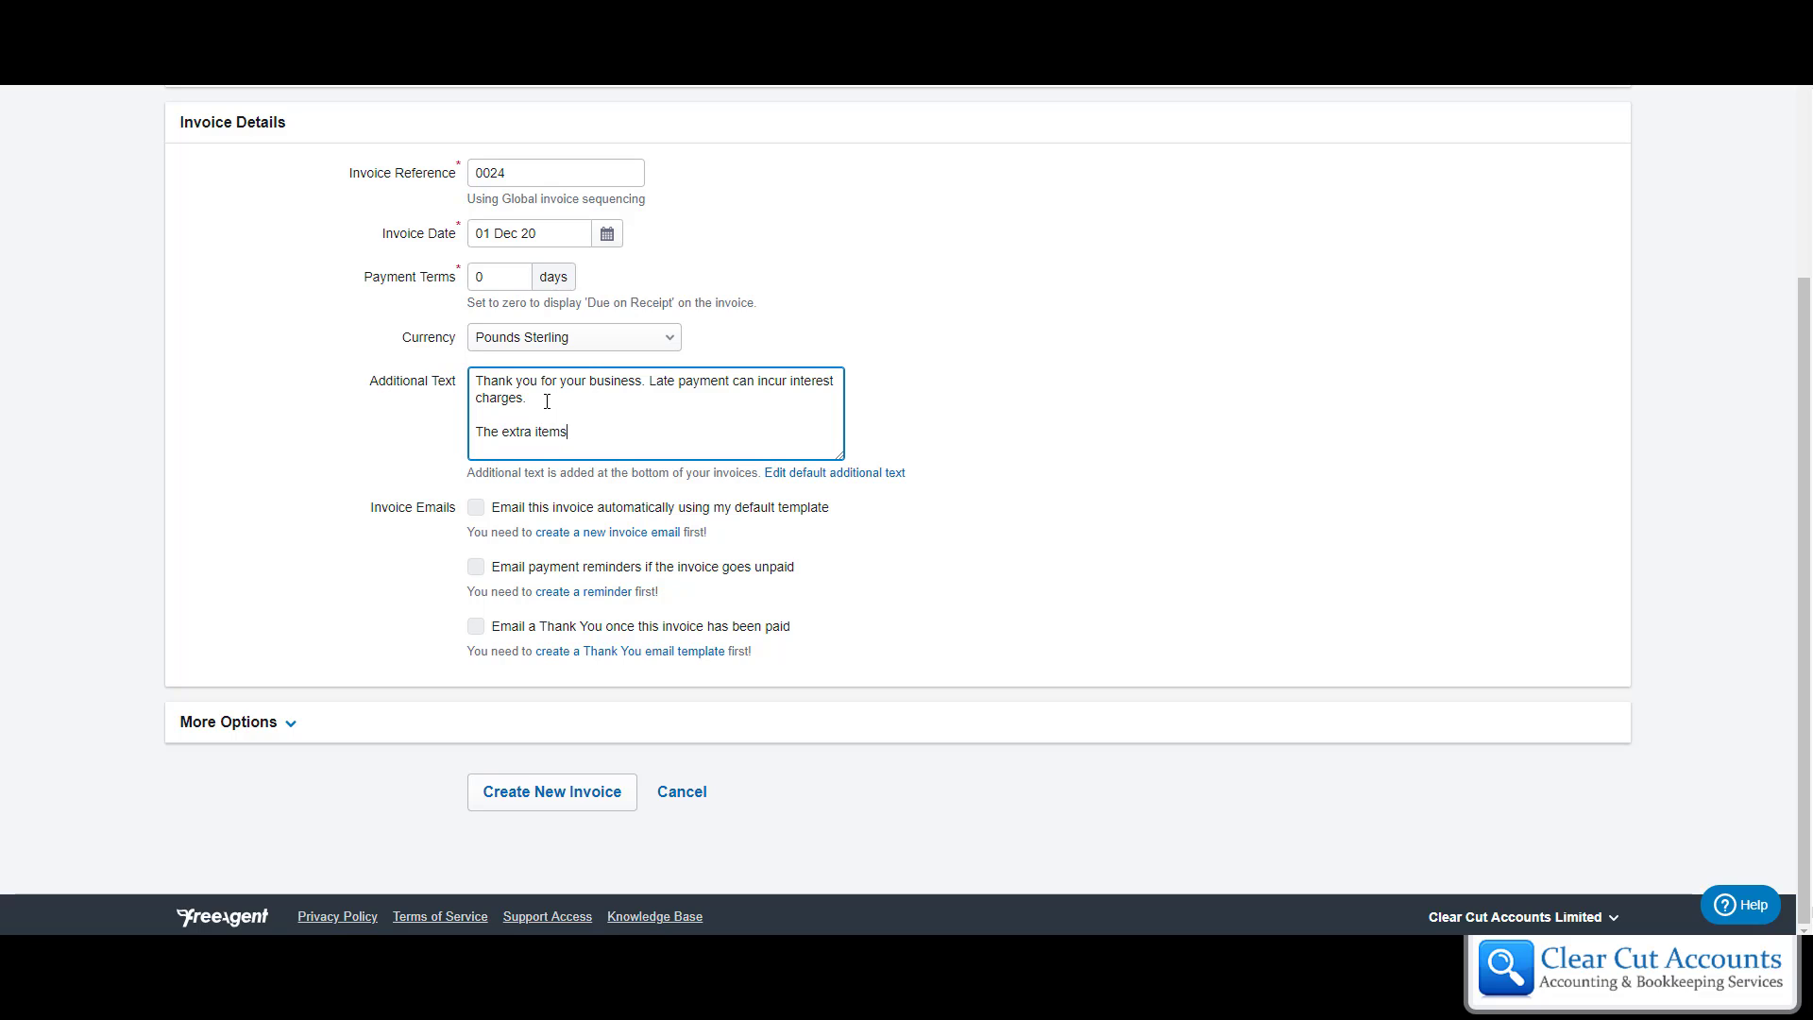
pyautogui.write('will be sh')
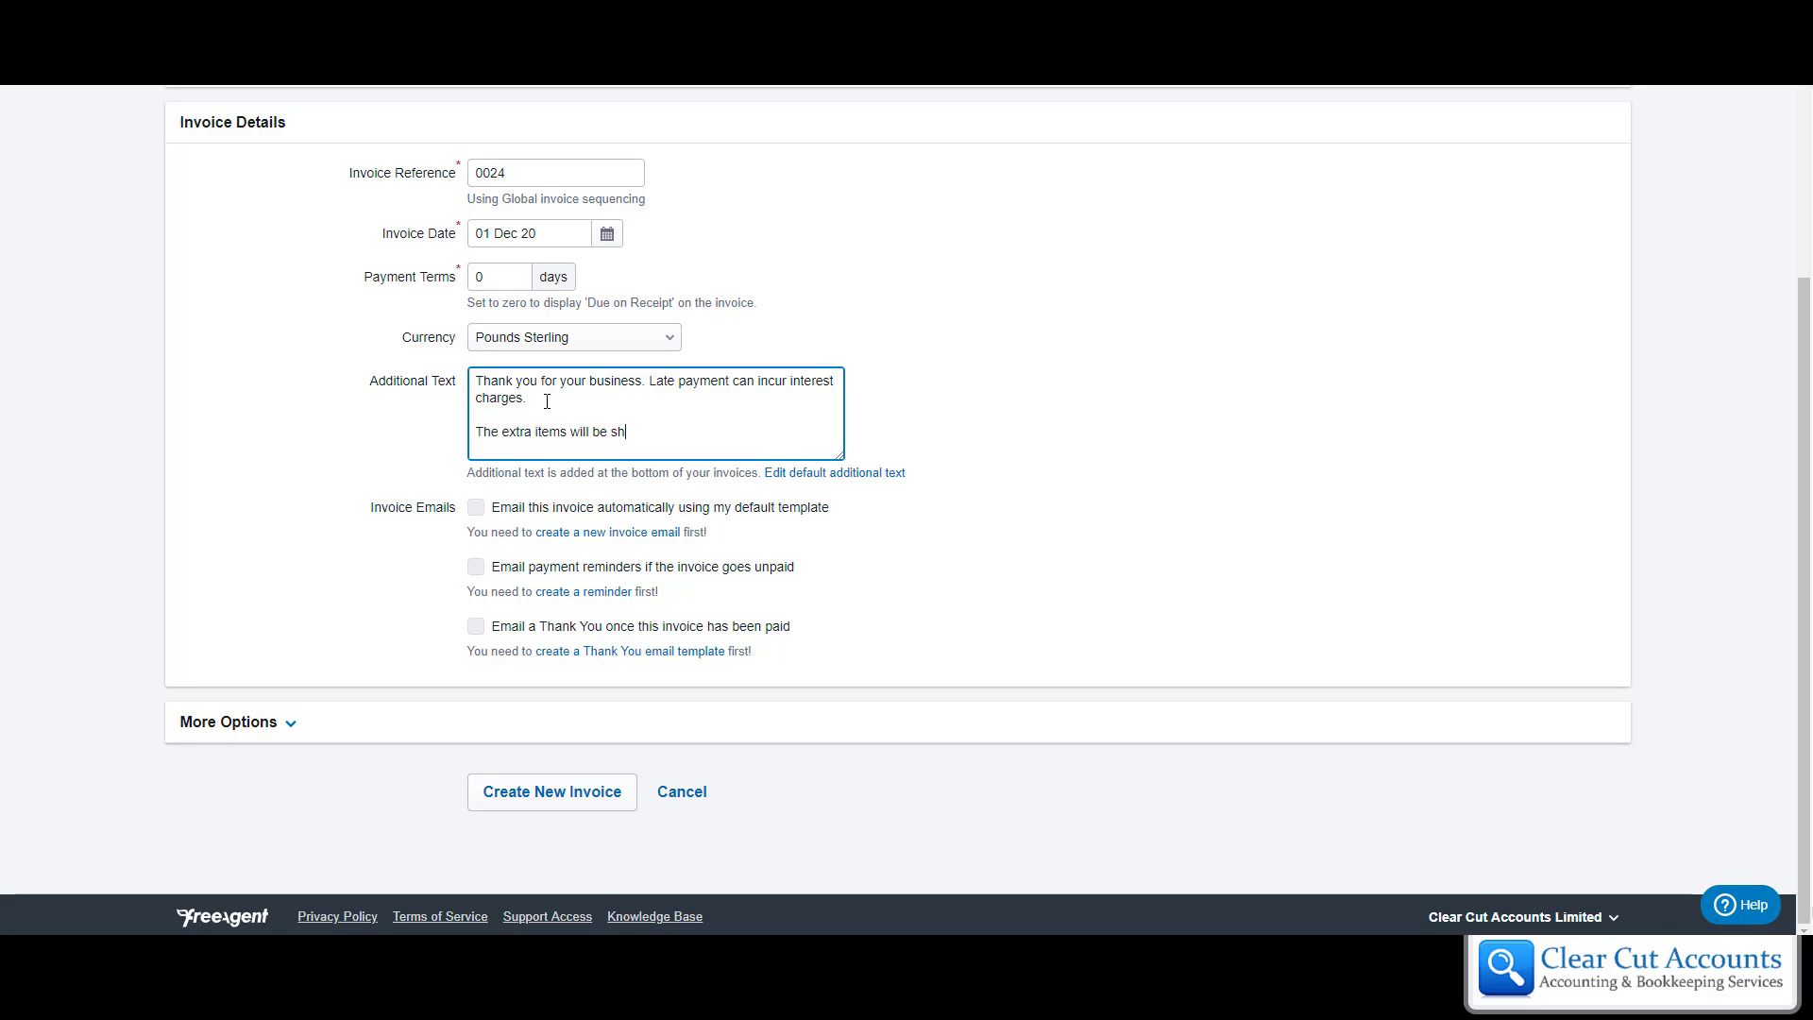
pyautogui.write('ipped on T')
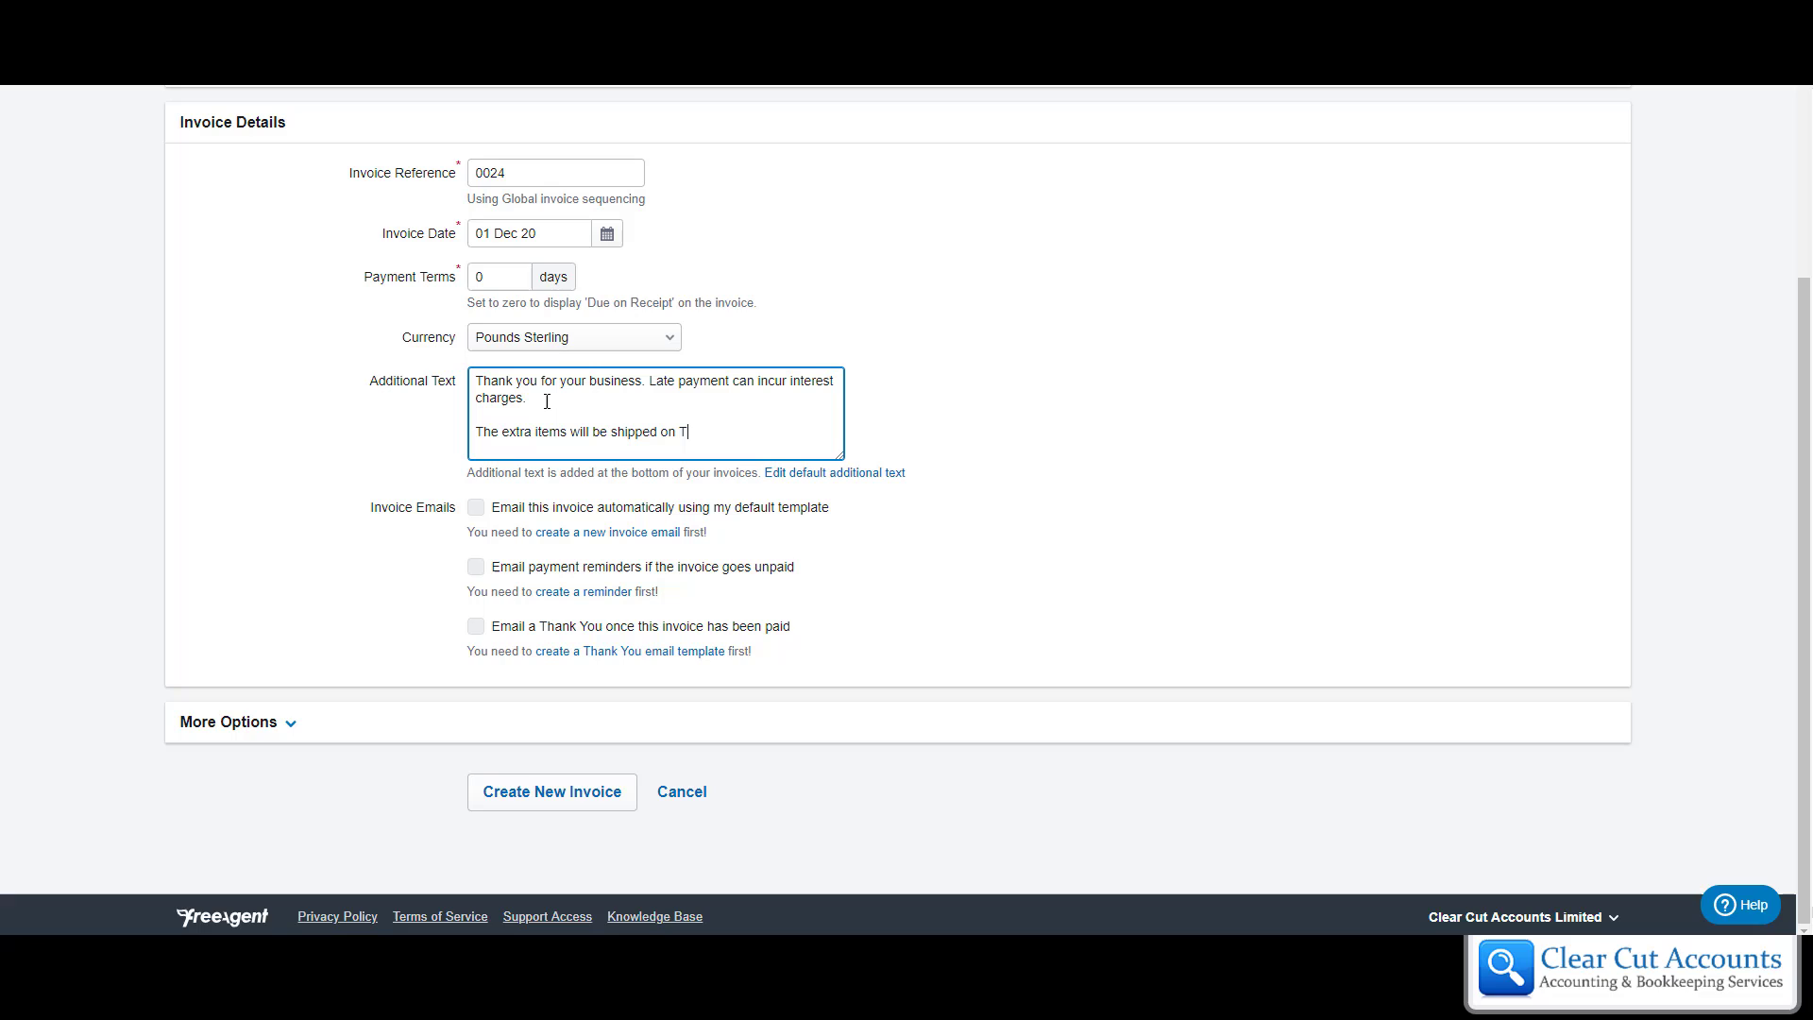
pyautogui.write('uesday')
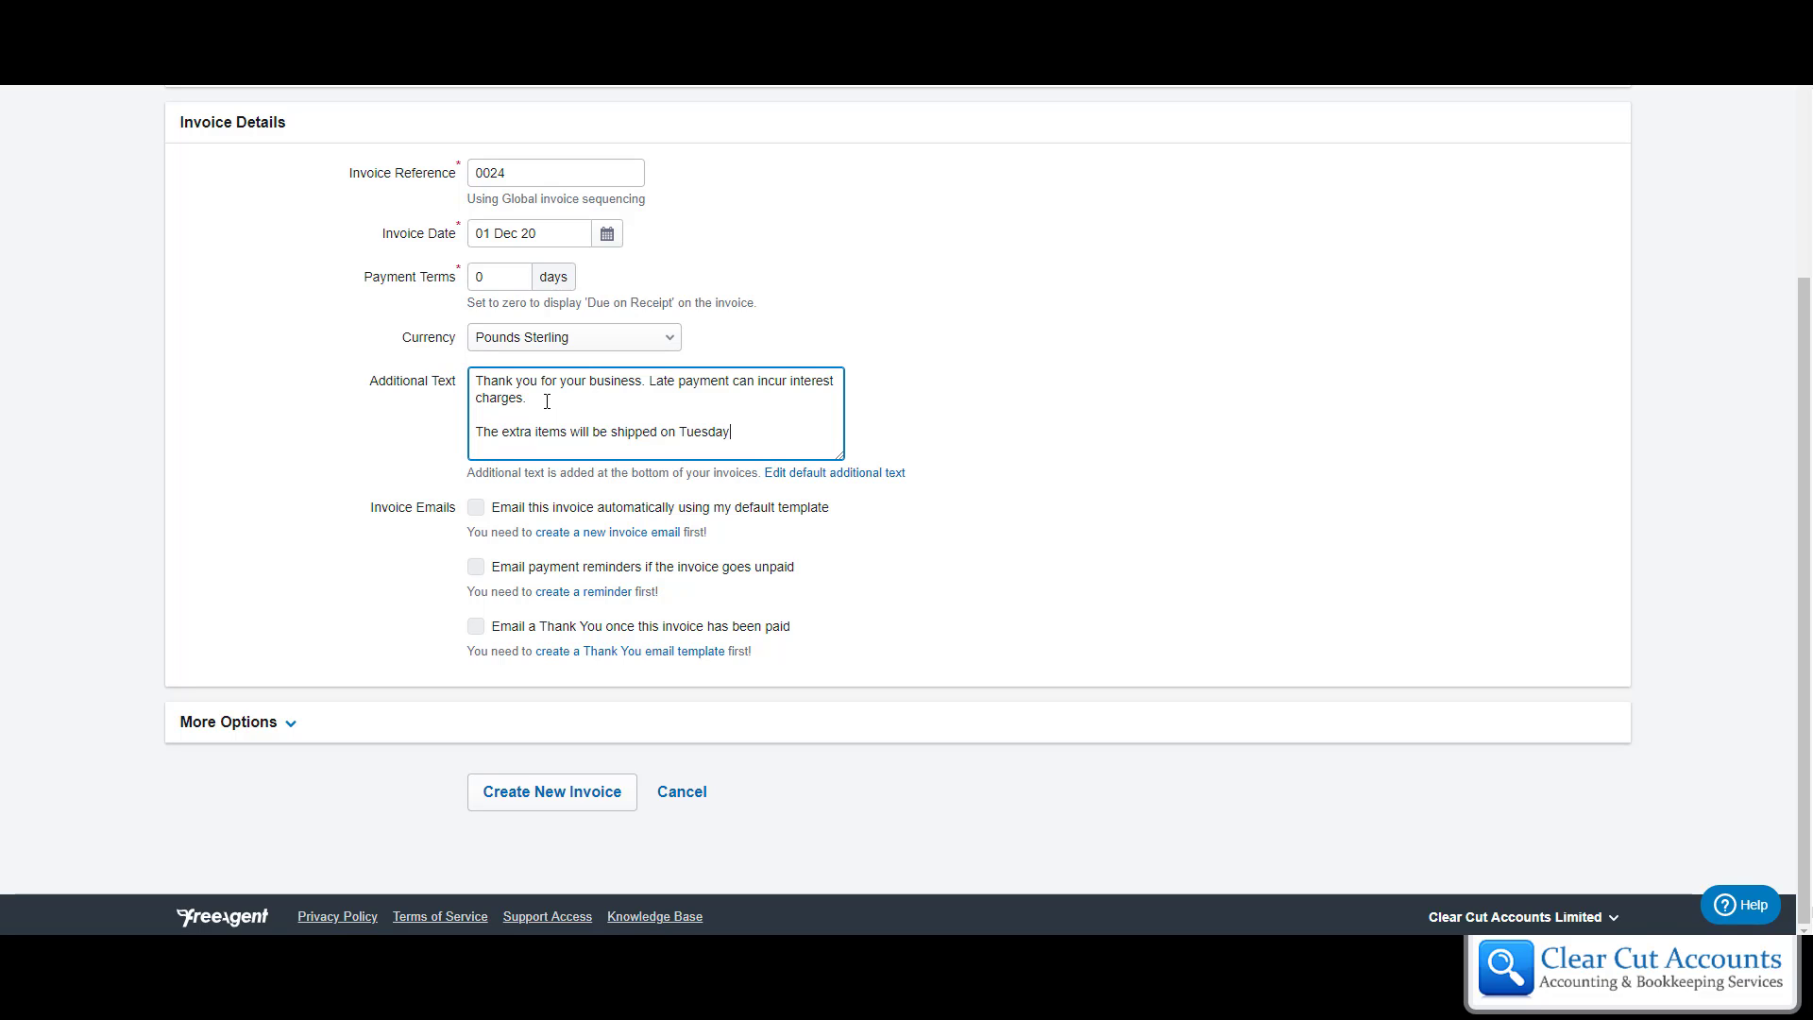
pyautogui.write('.')
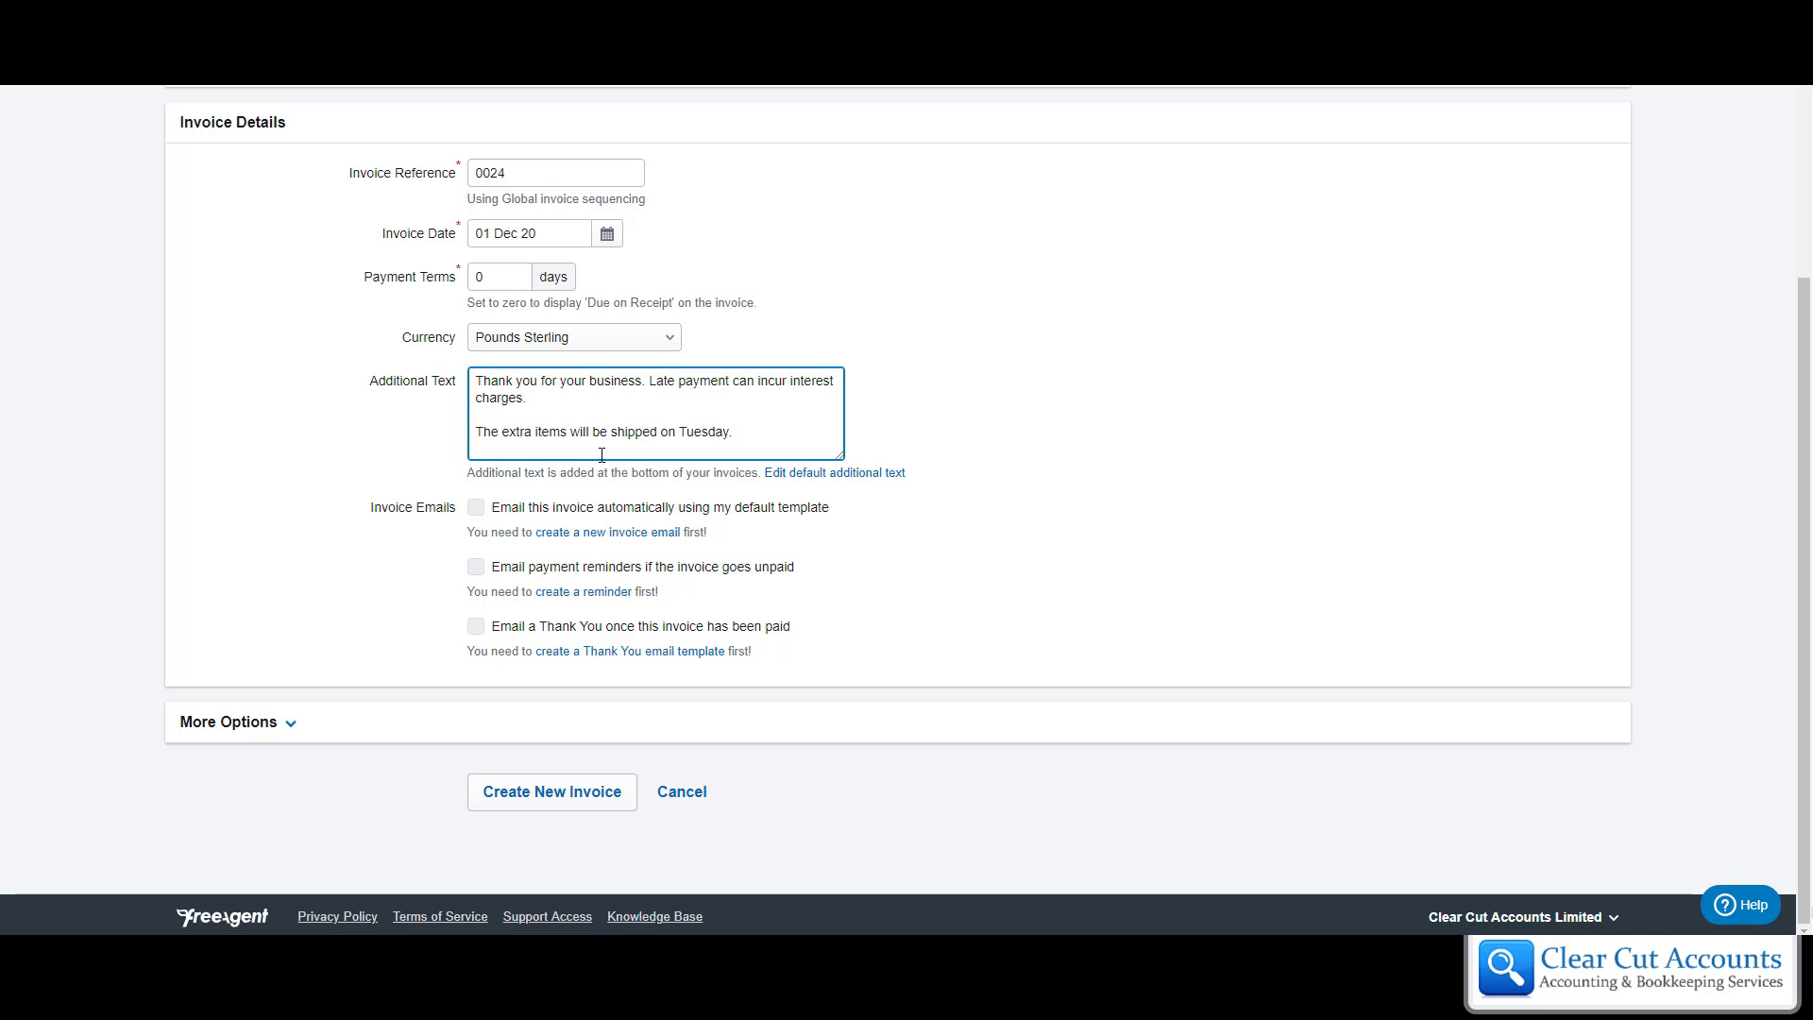
pyautogui.moveTo(354, 530)
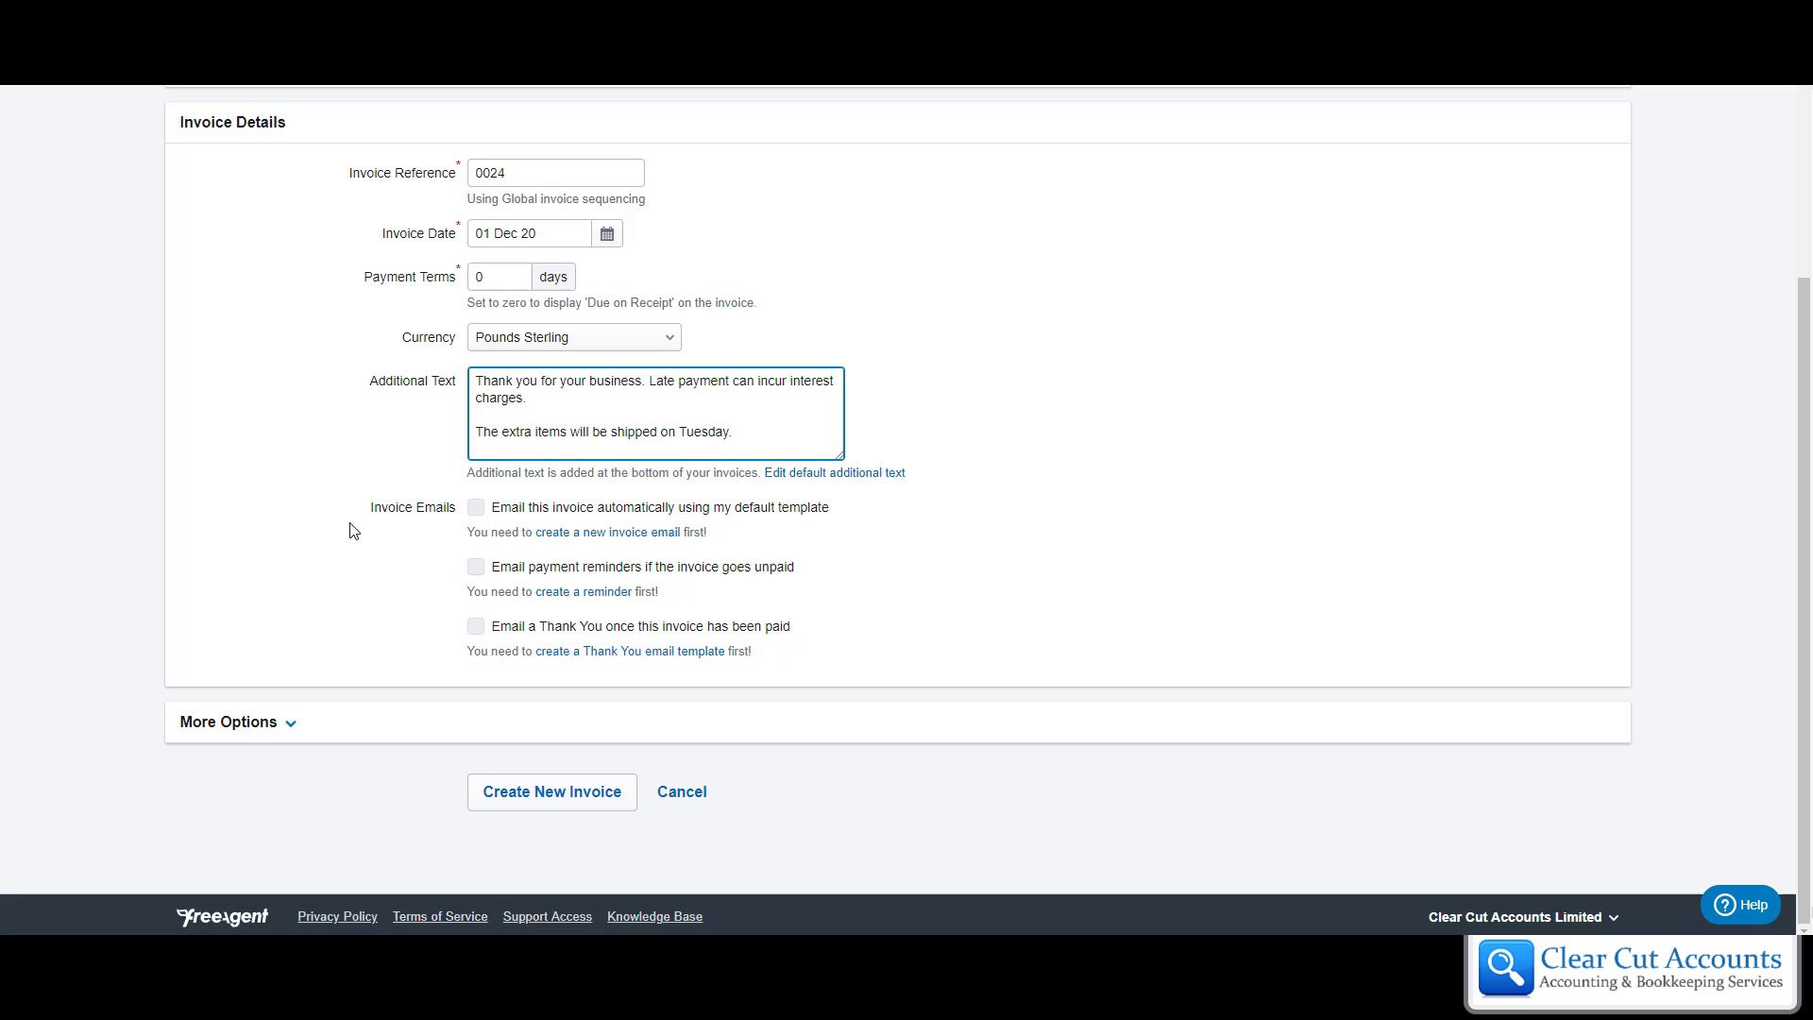
pyautogui.moveTo(202, 727)
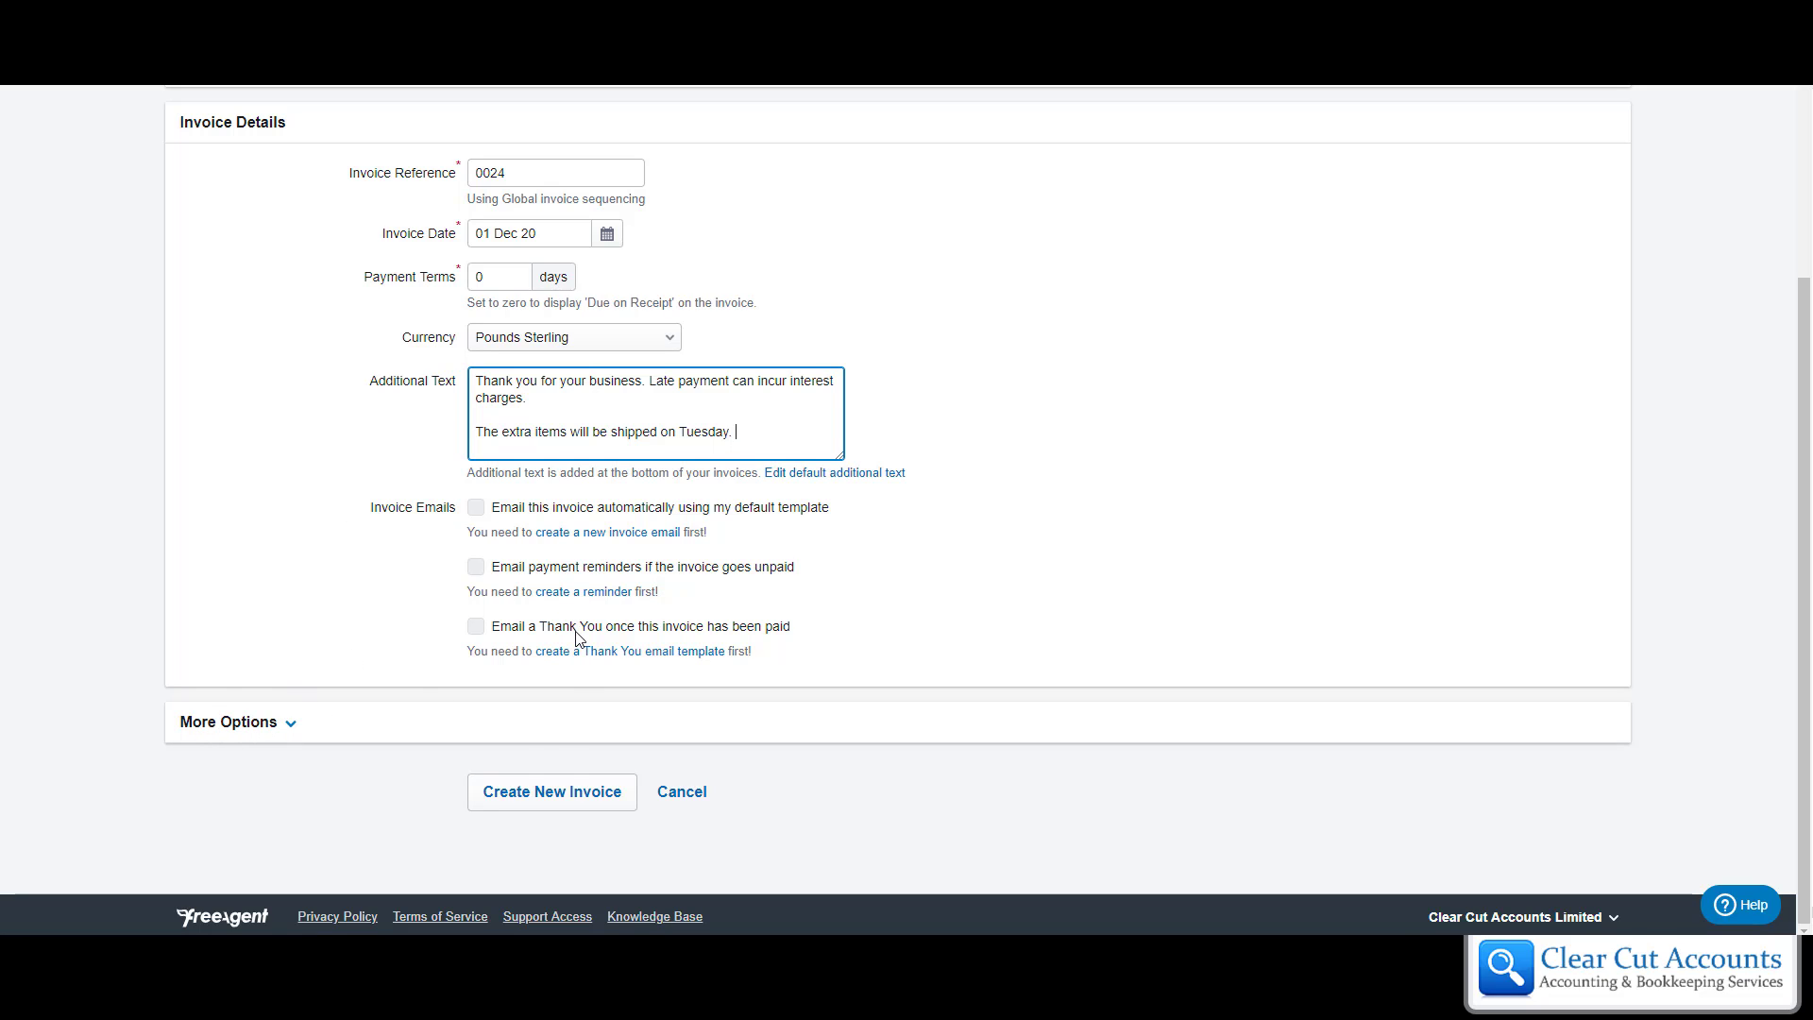
pyautogui.moveTo(552, 793)
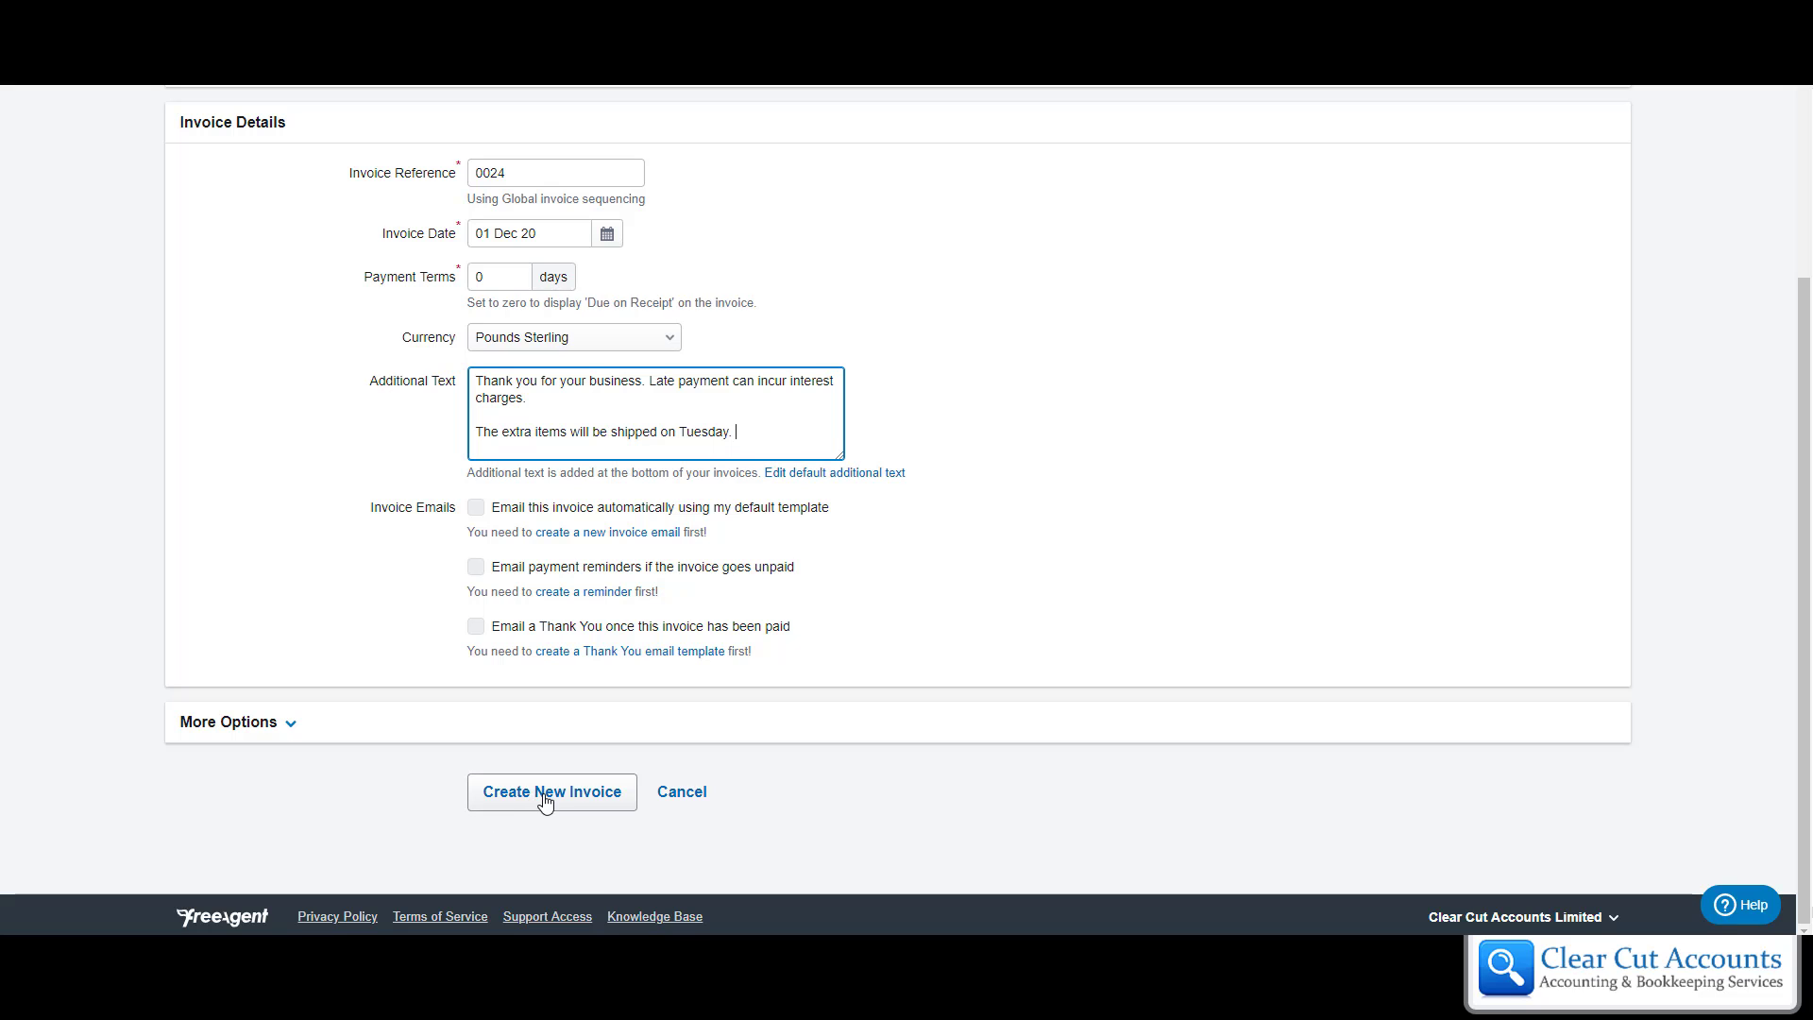
# - Create draft invoice 0024 and scroll through its £0.00 draft page
pyautogui.click(552, 792)
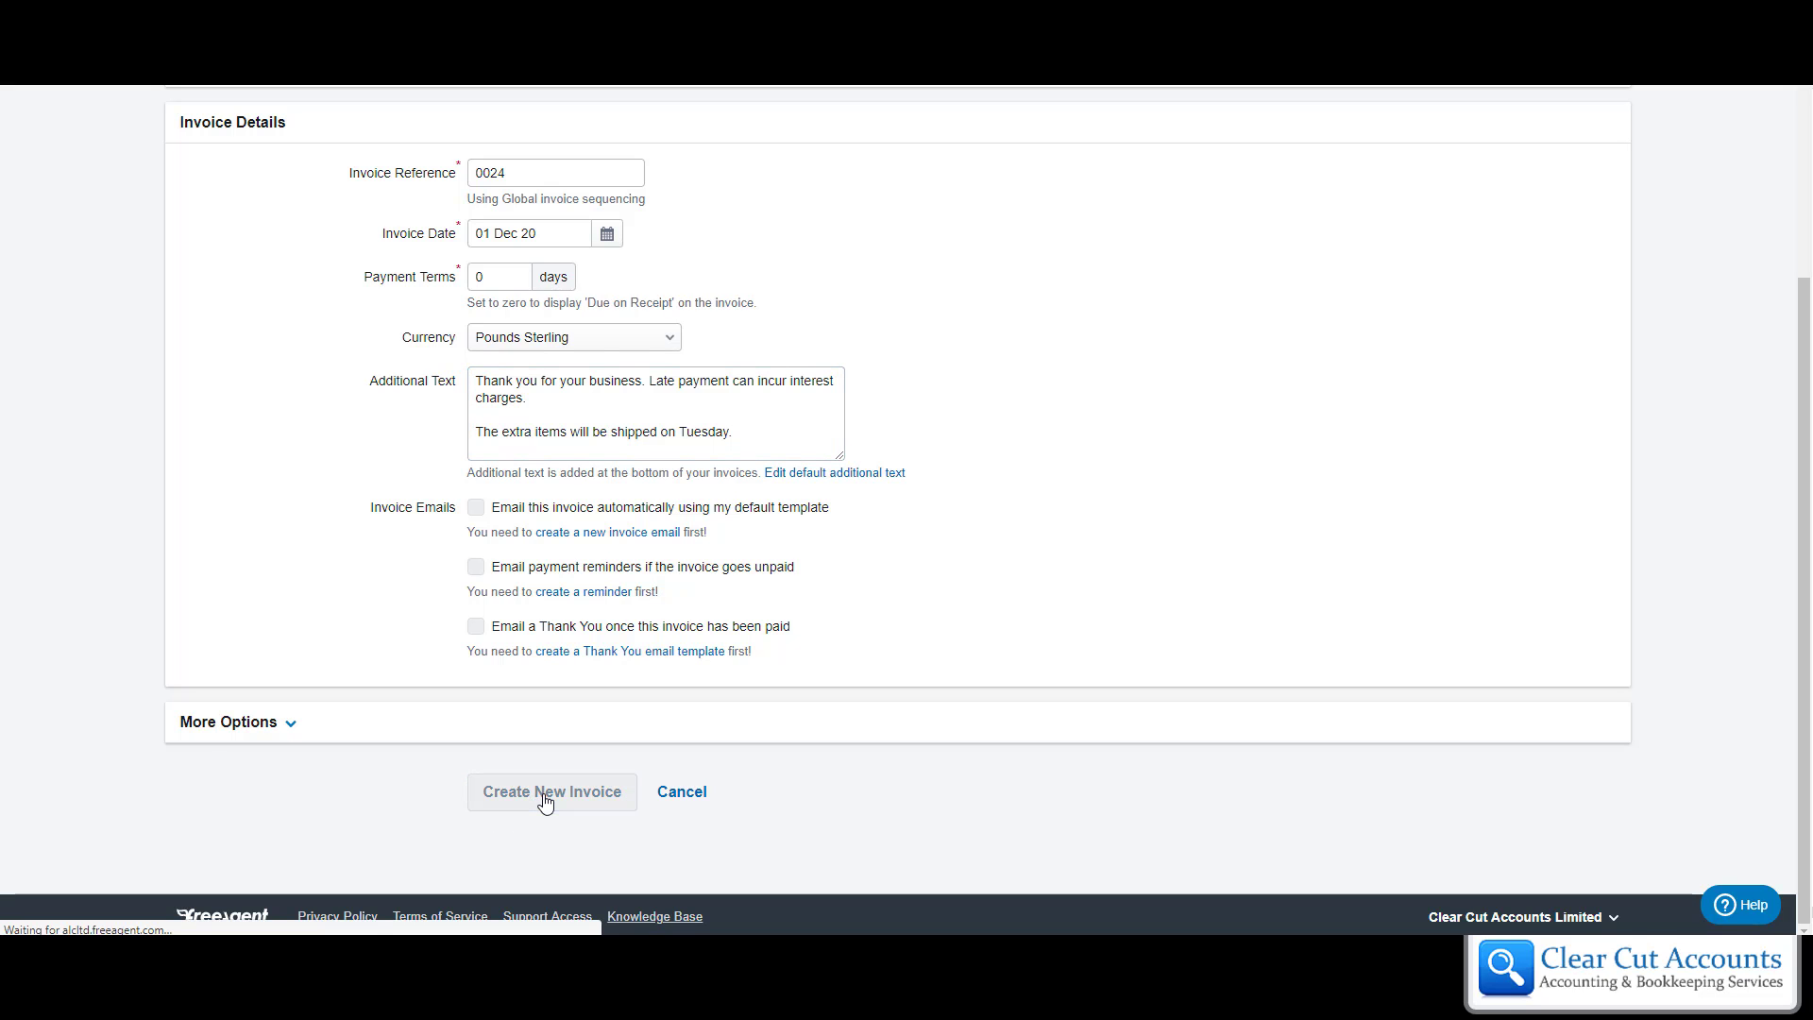
pyautogui.click(551, 791)
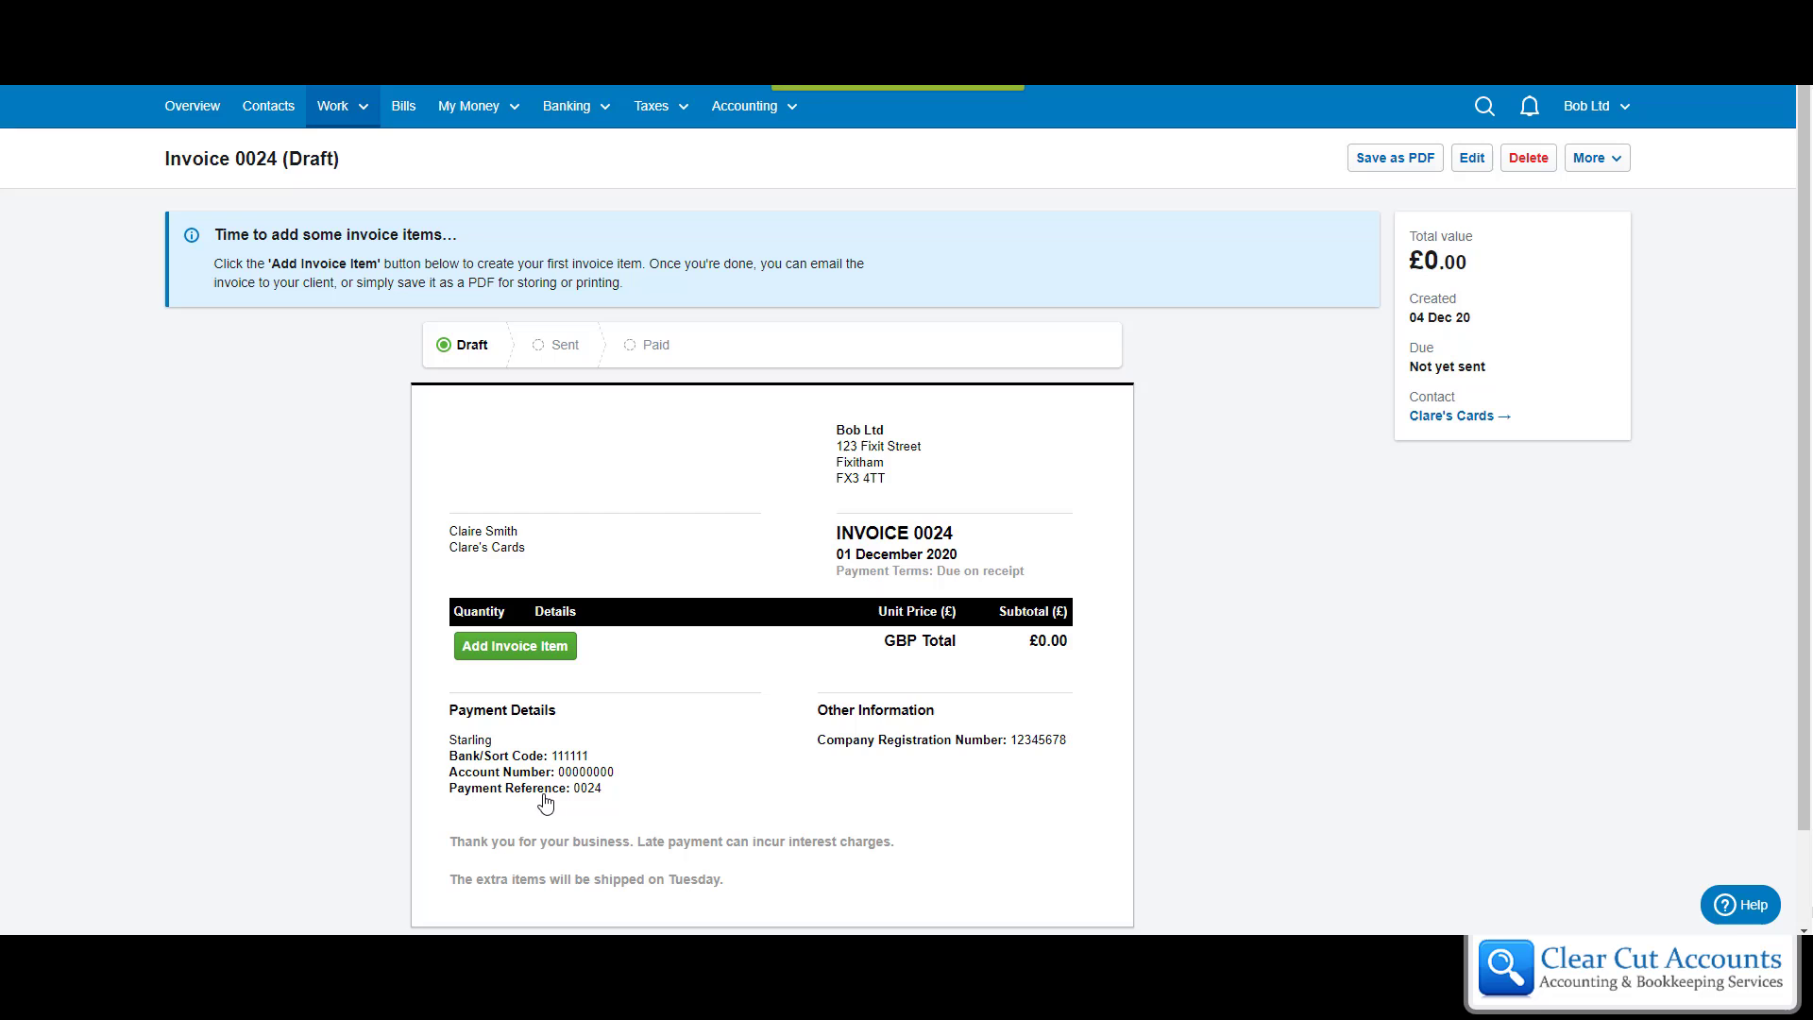
pyautogui.moveTo(709, 772)
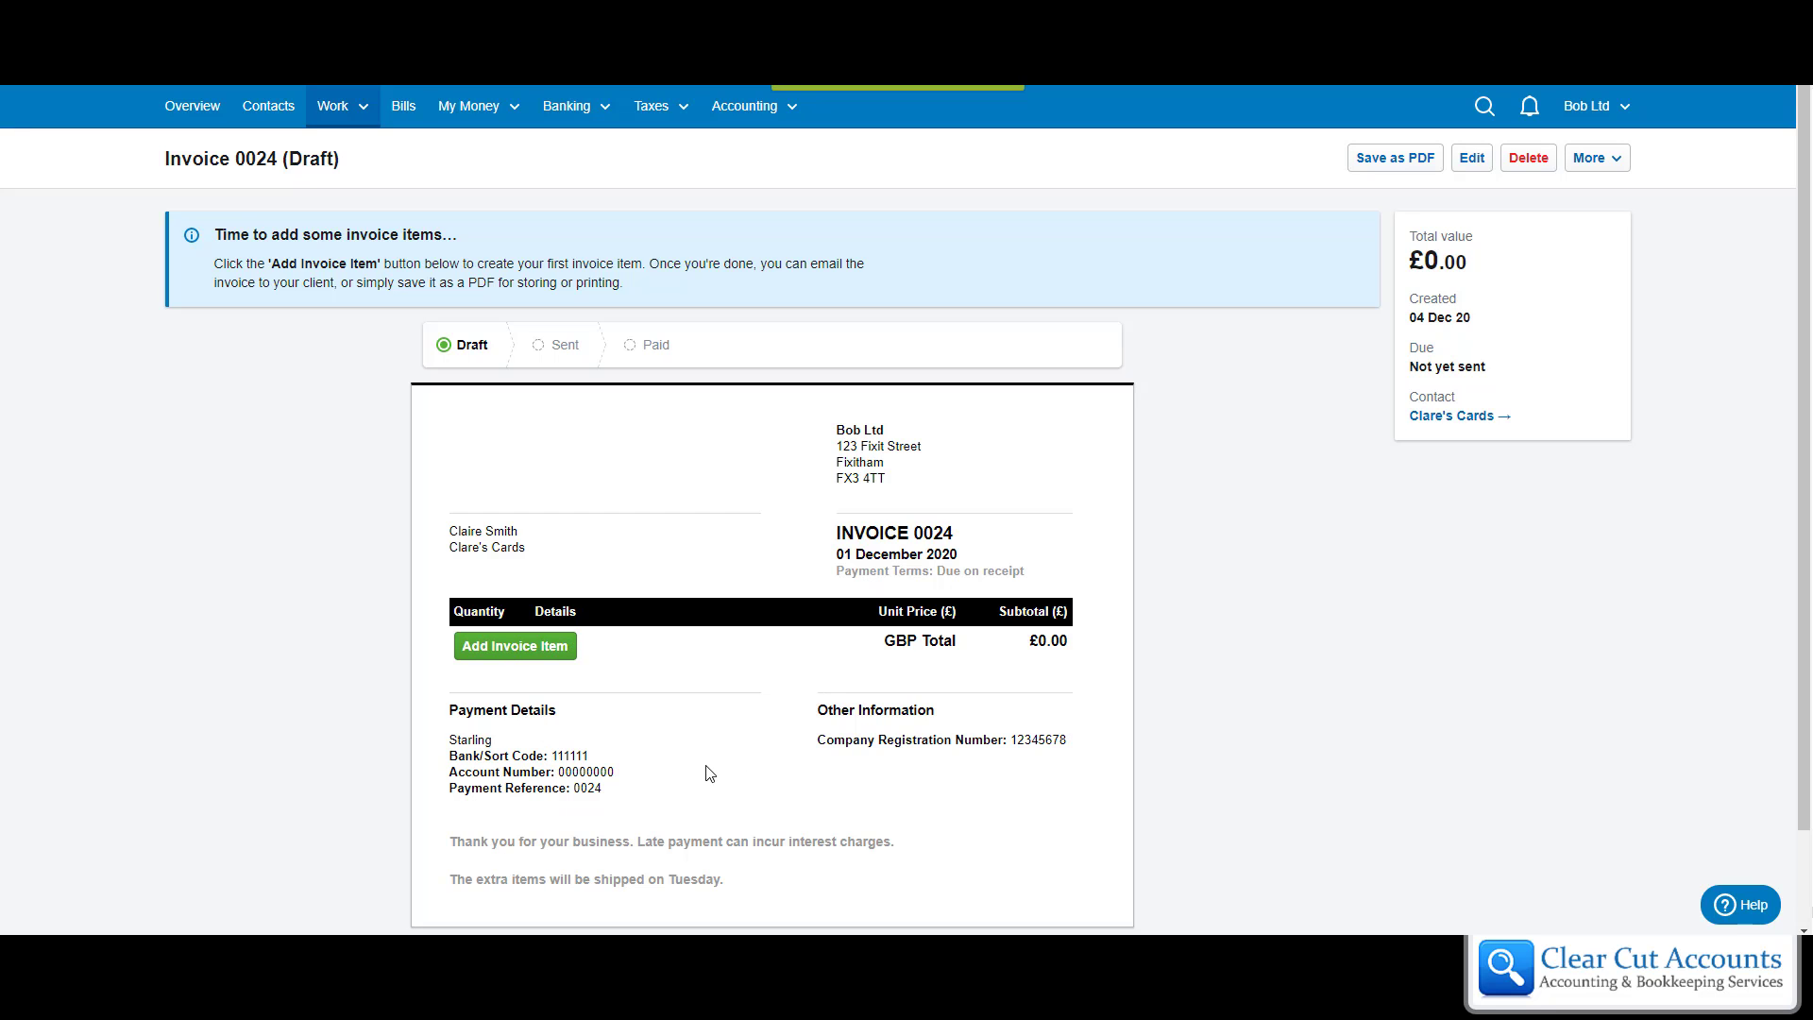
pyautogui.scroll(-3)
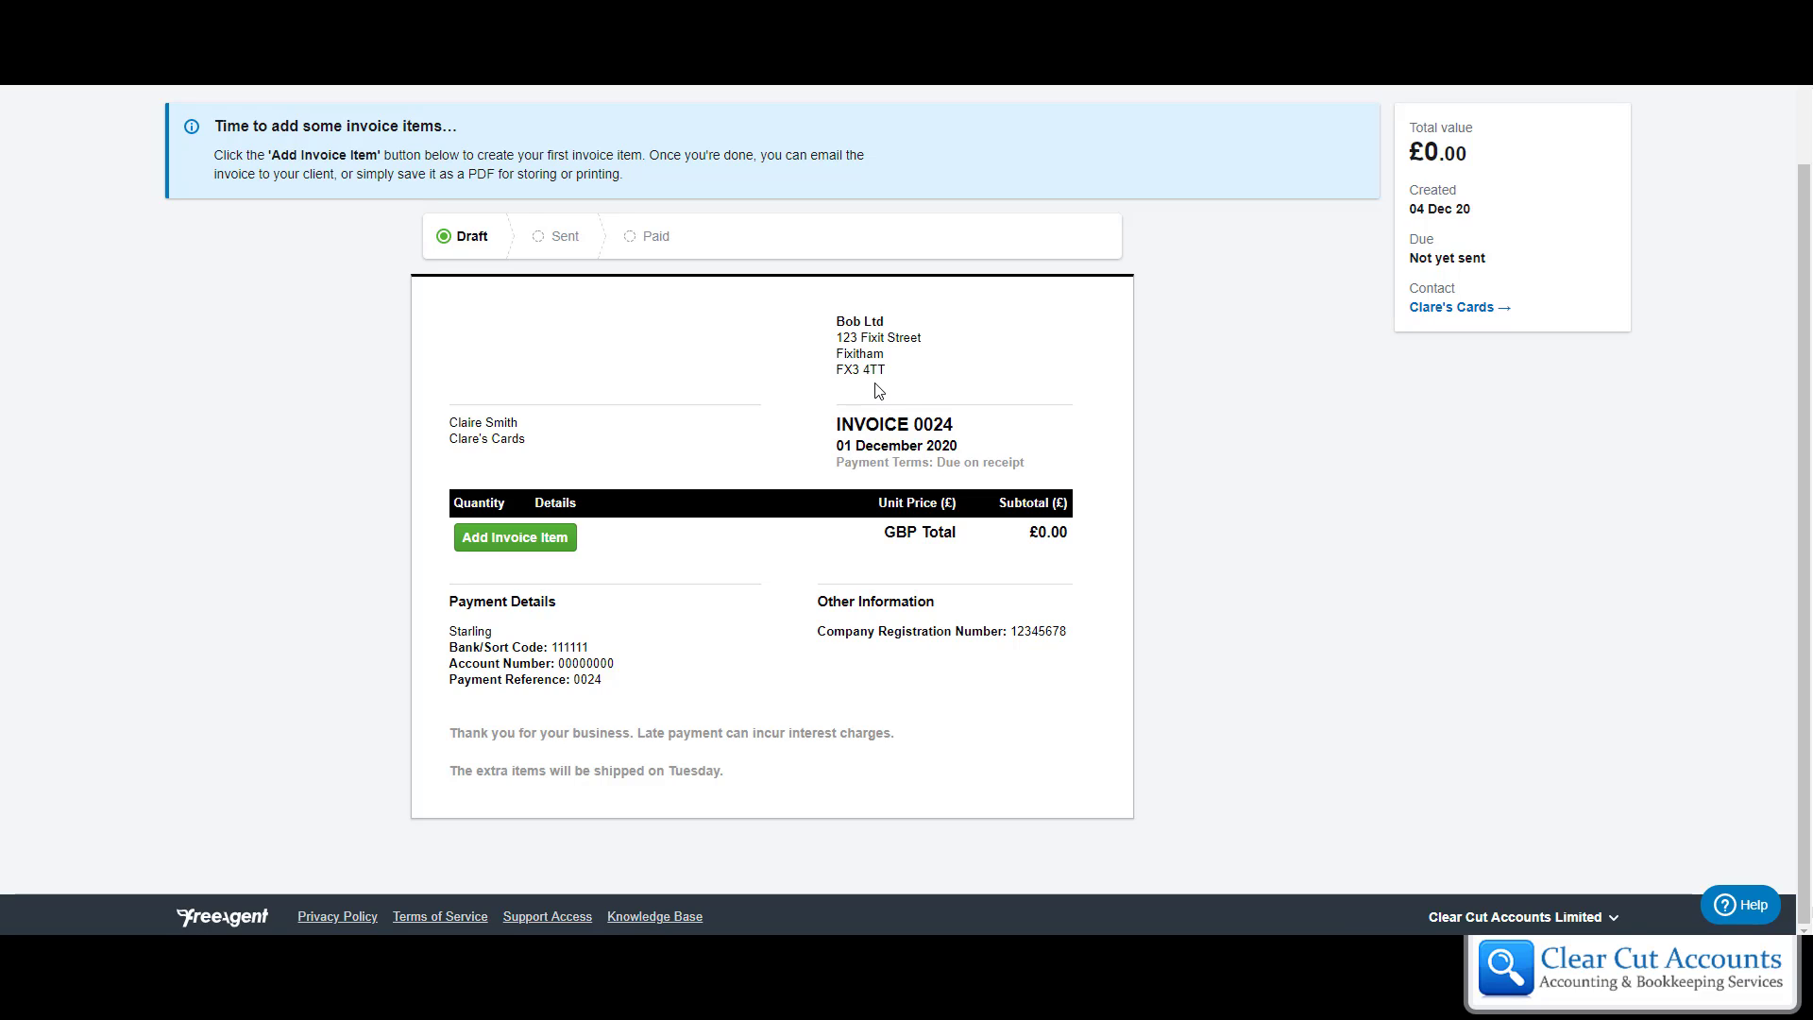
pyautogui.moveTo(856, 459)
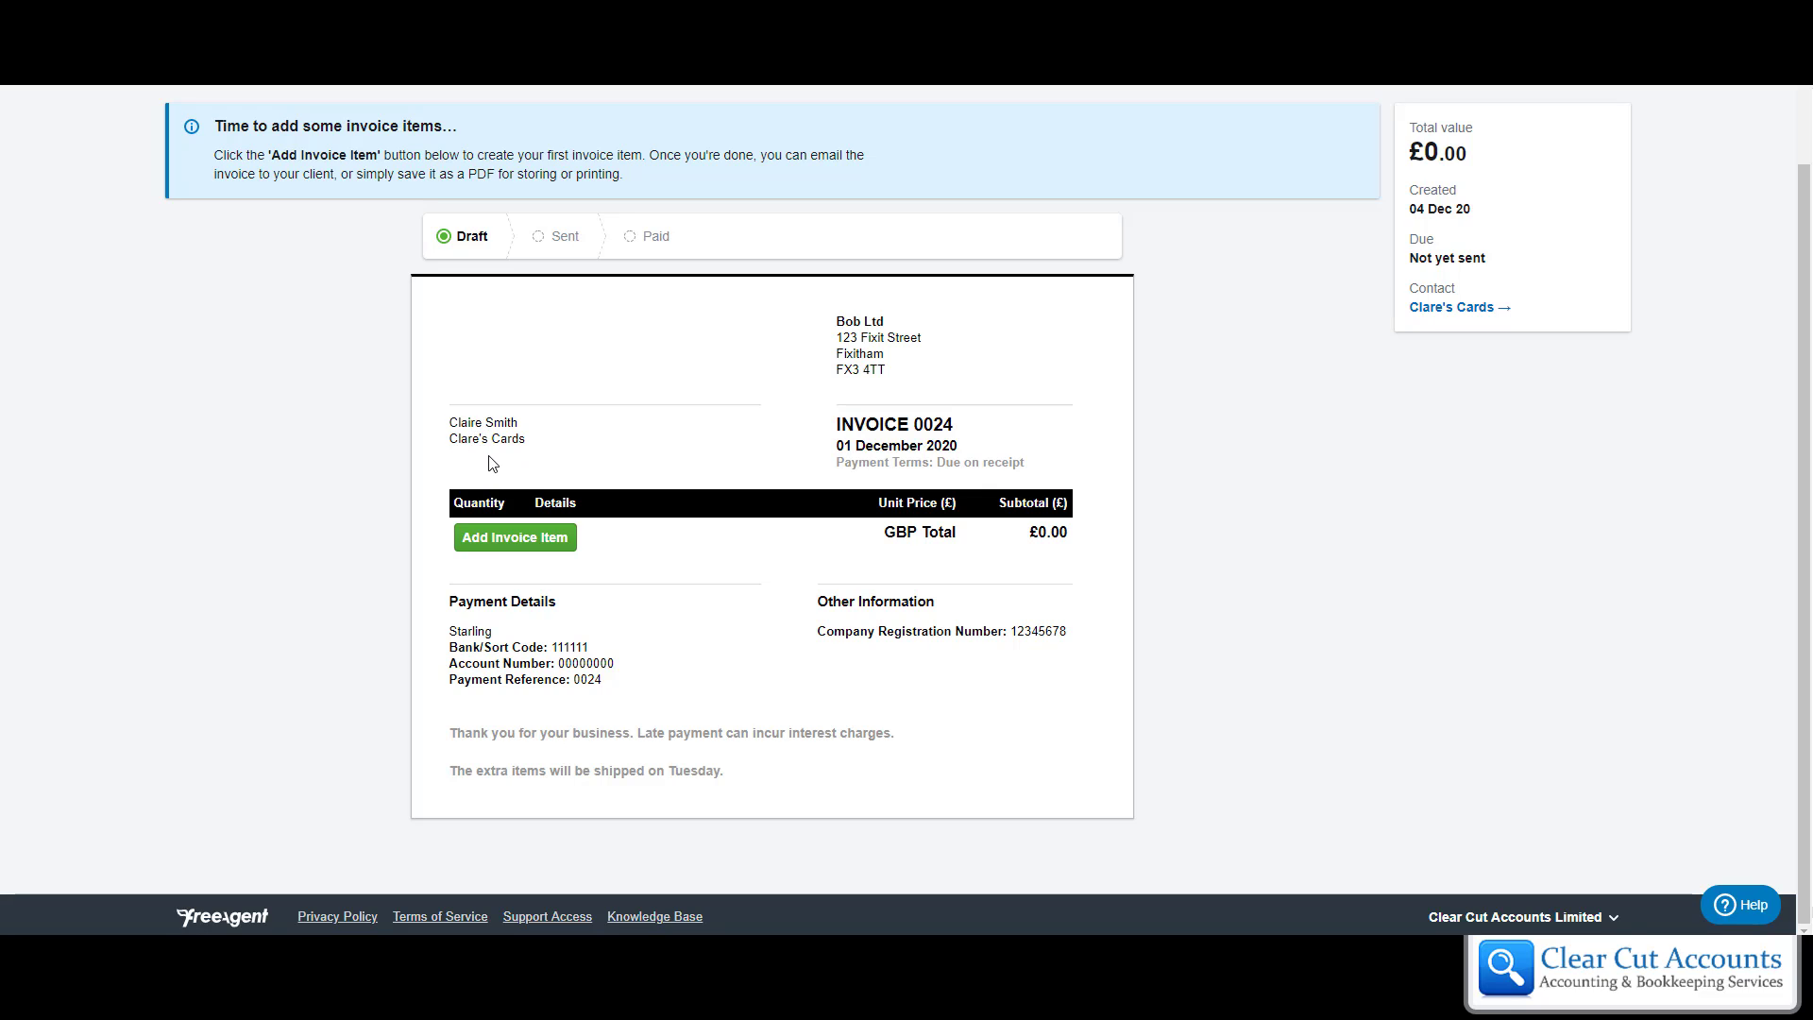
pyautogui.moveTo(500, 319)
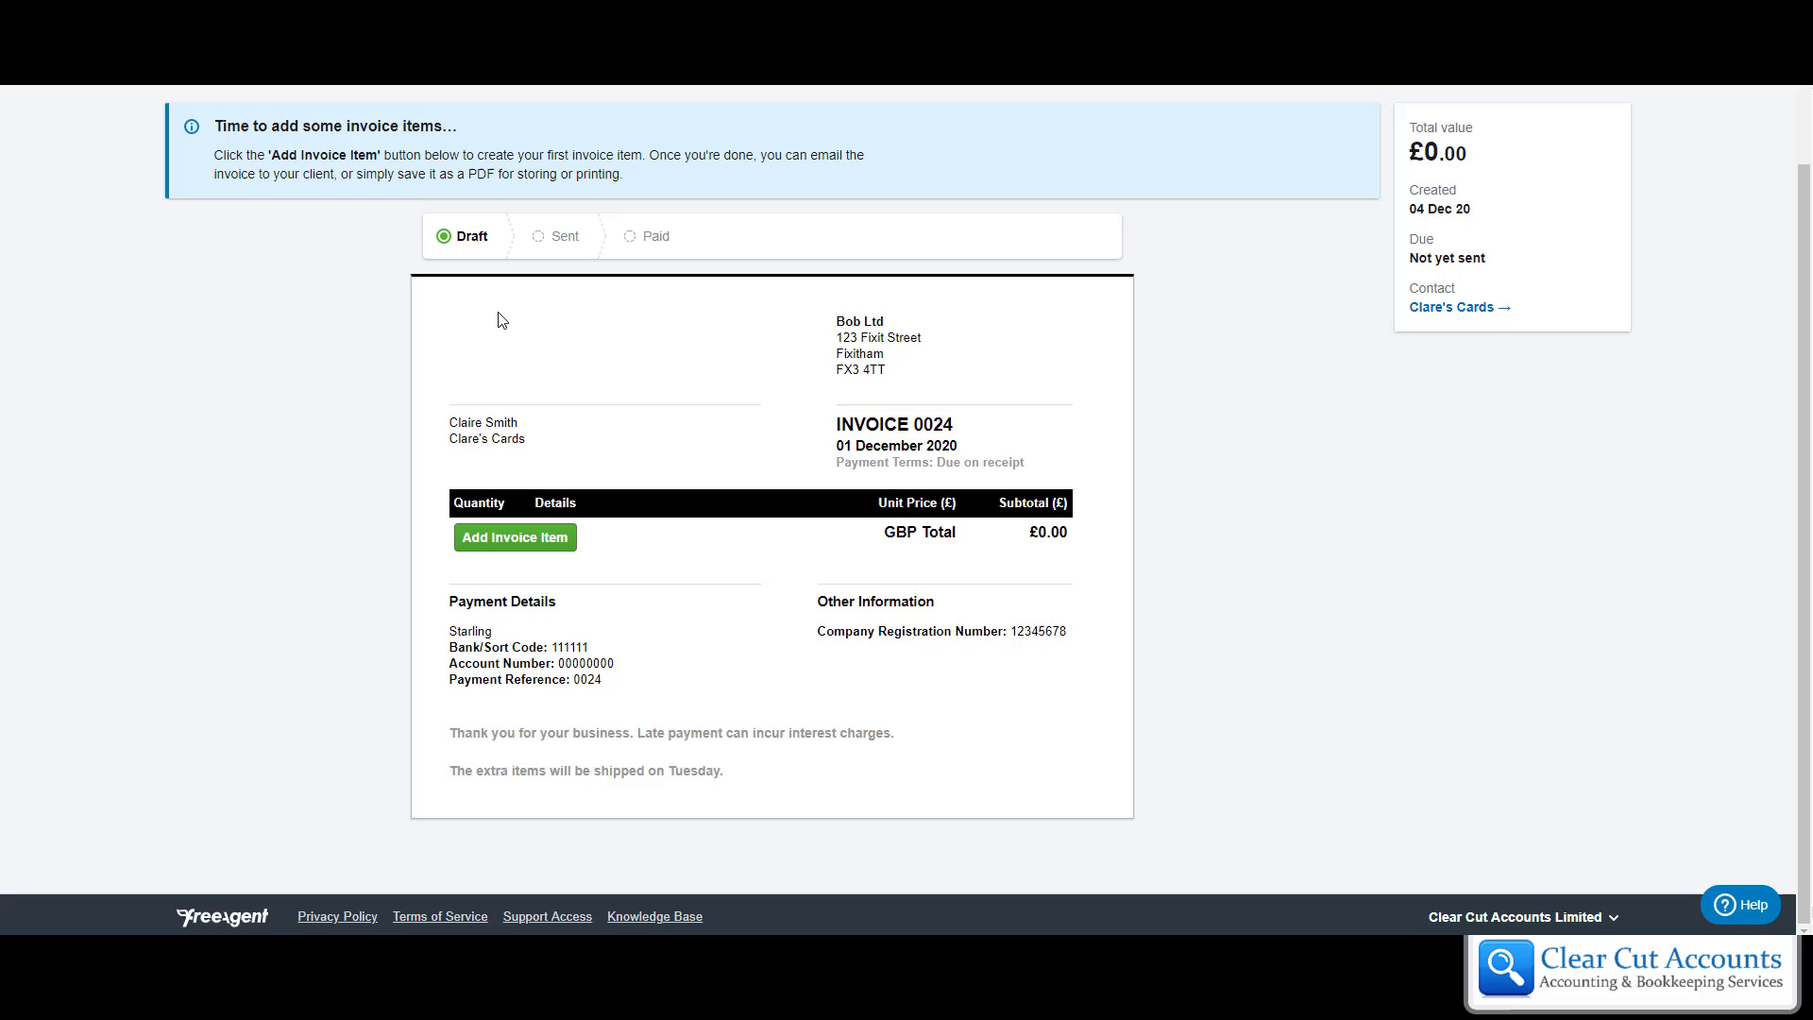
pyautogui.moveTo(484, 335)
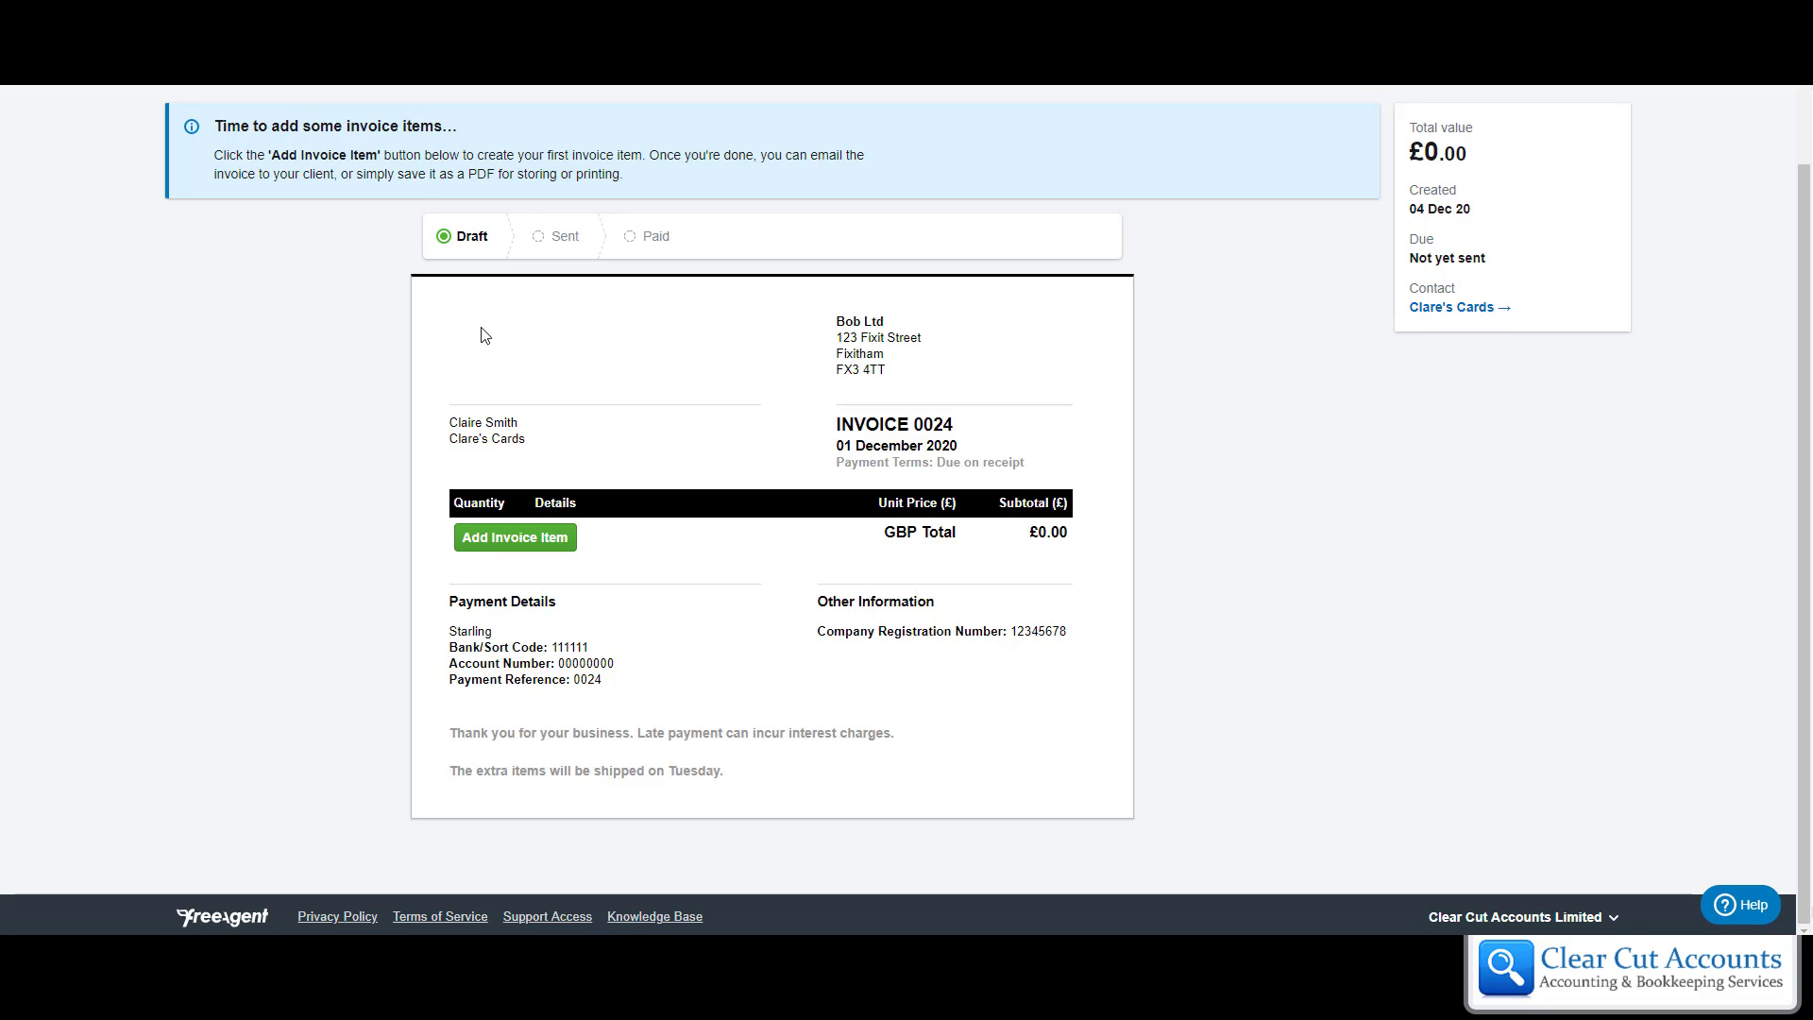
pyautogui.moveTo(498, 328)
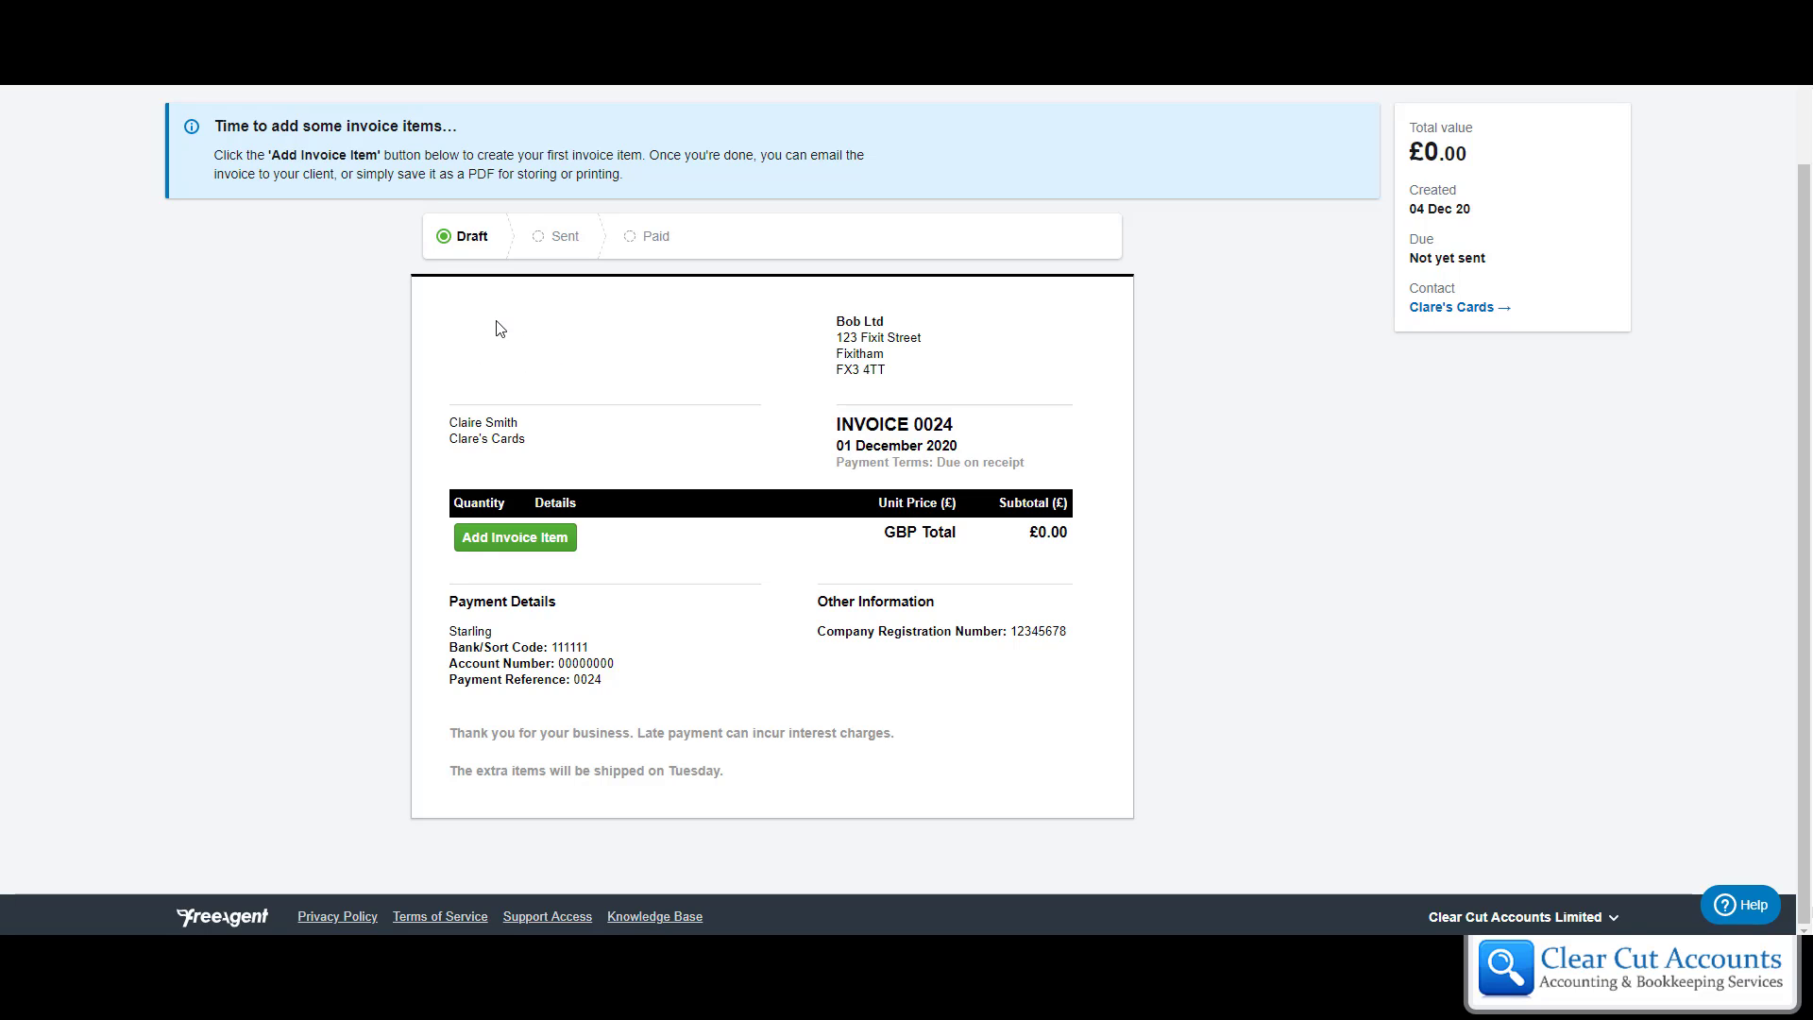
pyautogui.moveTo(535, 352)
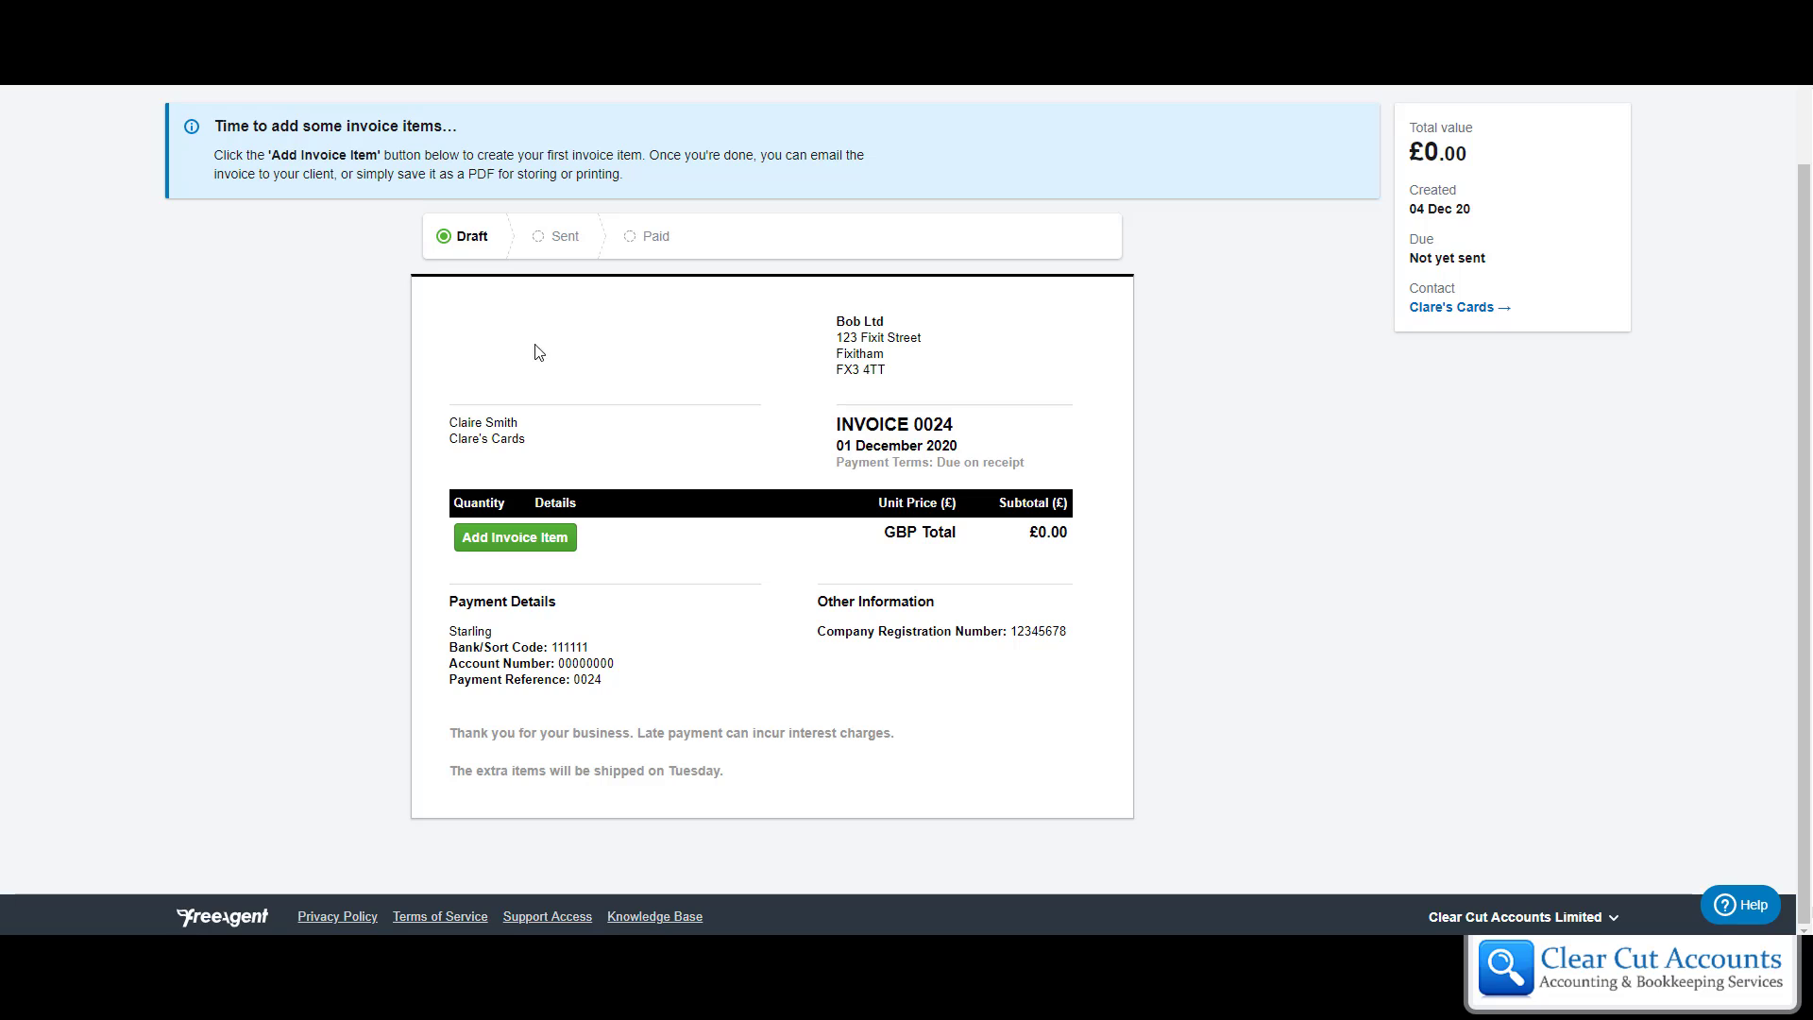
pyautogui.moveTo(488, 346)
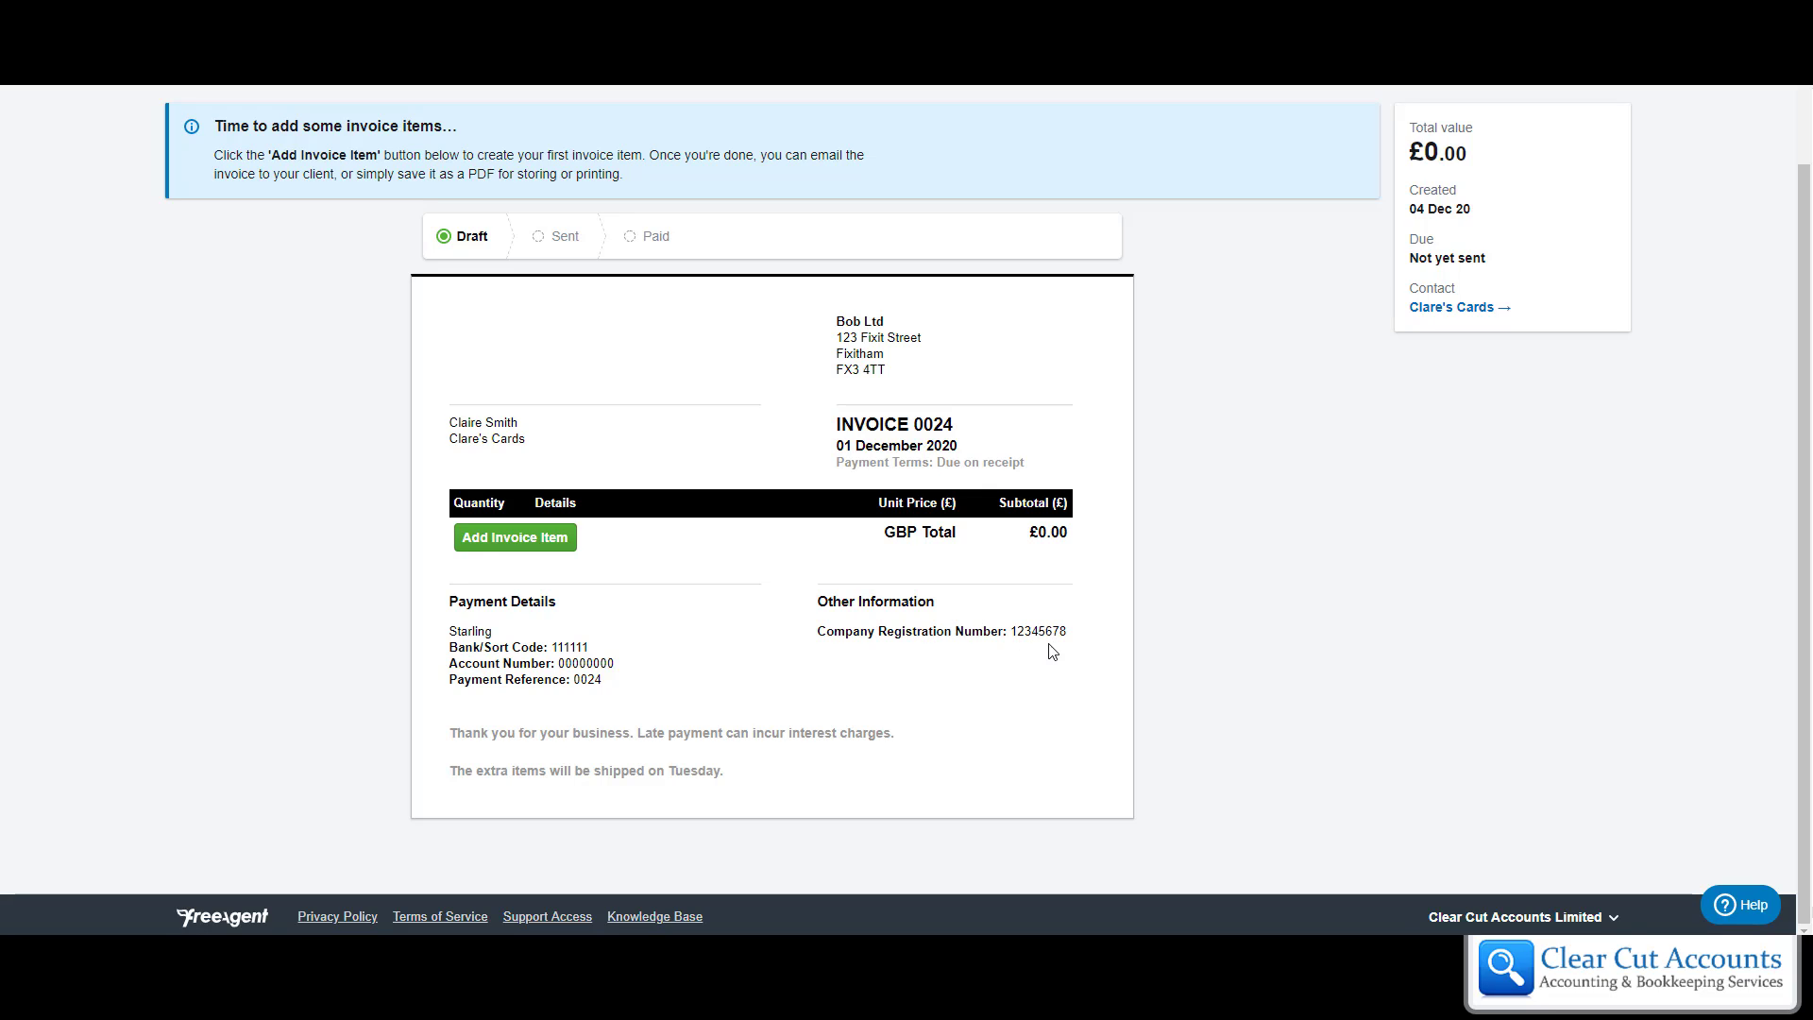
pyautogui.moveTo(1010, 658)
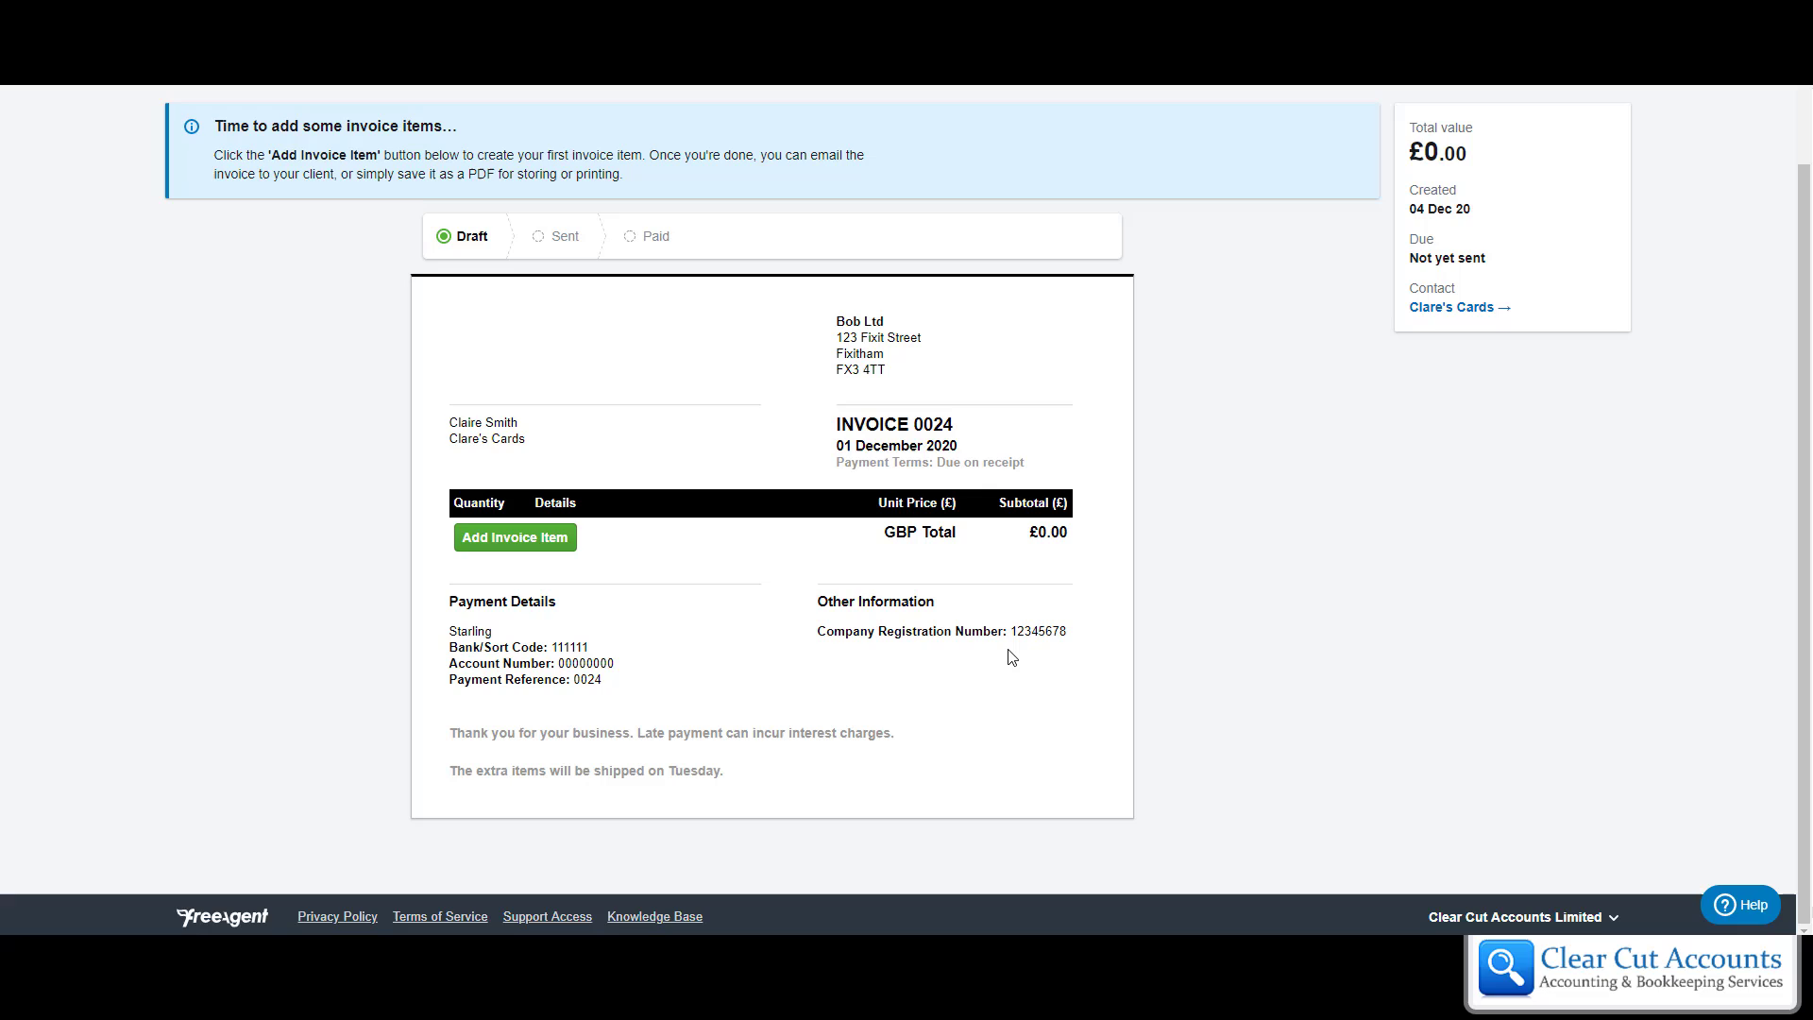
pyautogui.moveTo(521, 755)
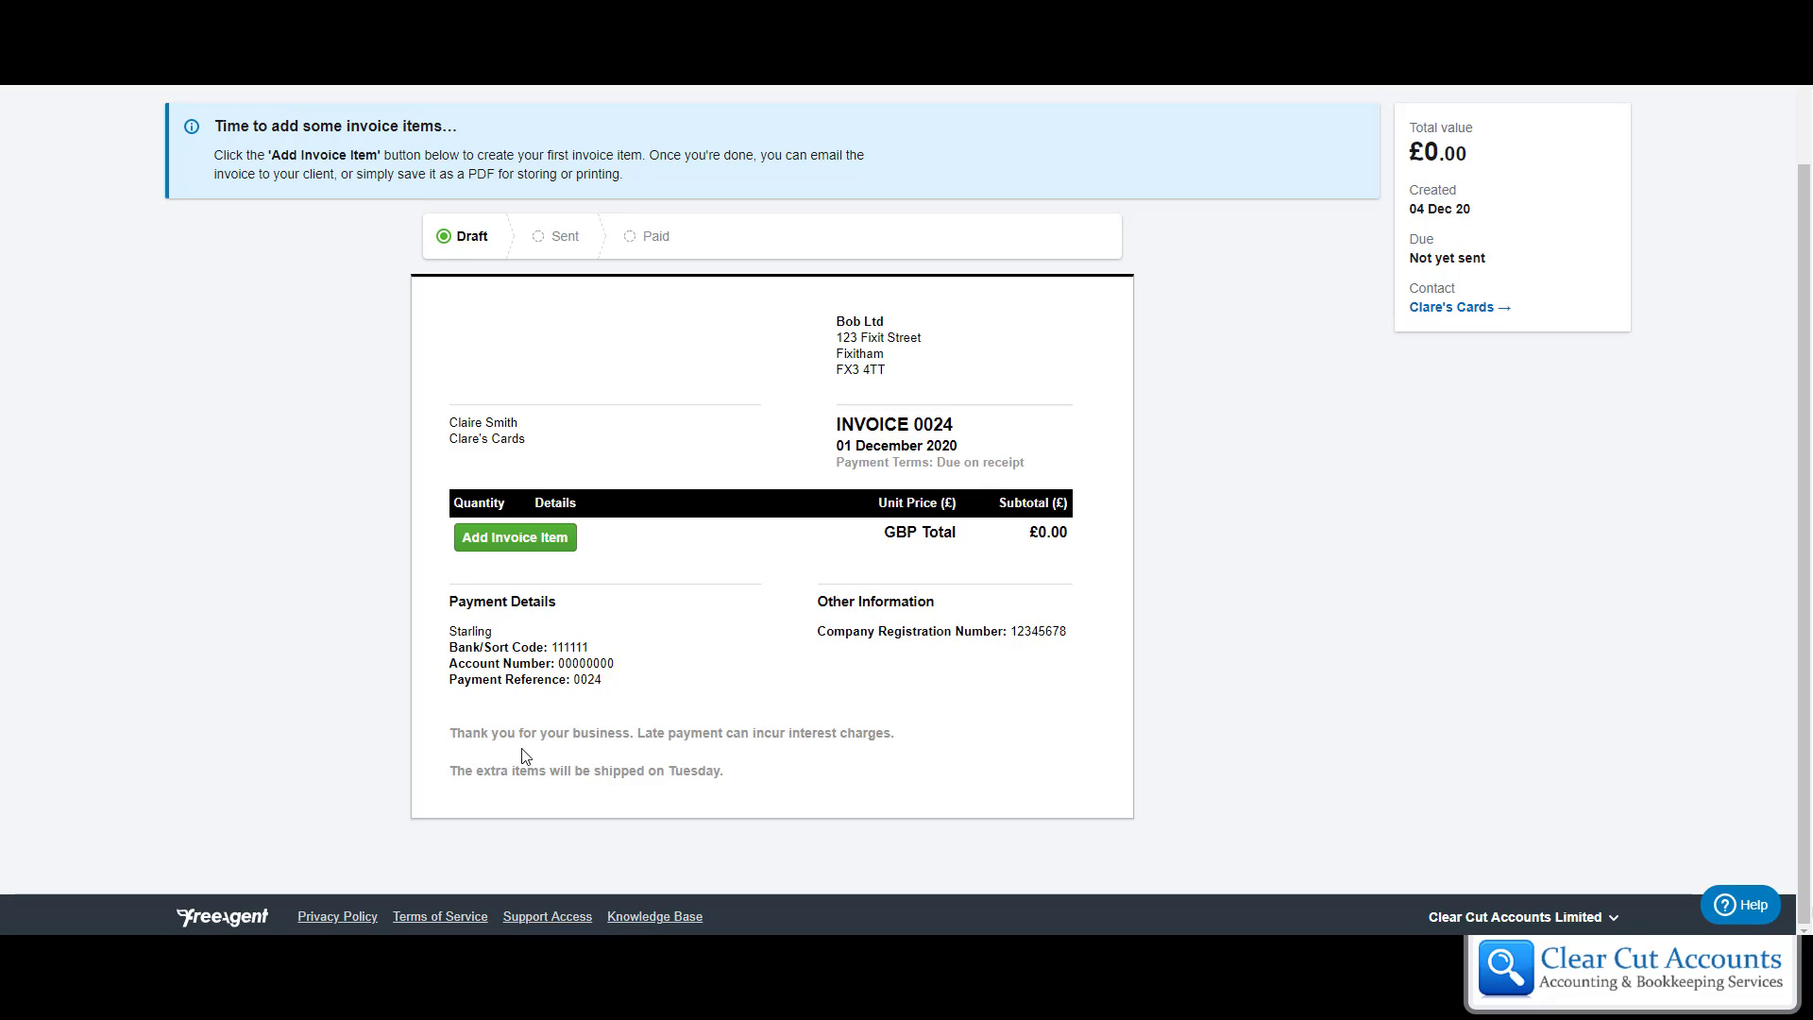
pyautogui.moveTo(437, 786)
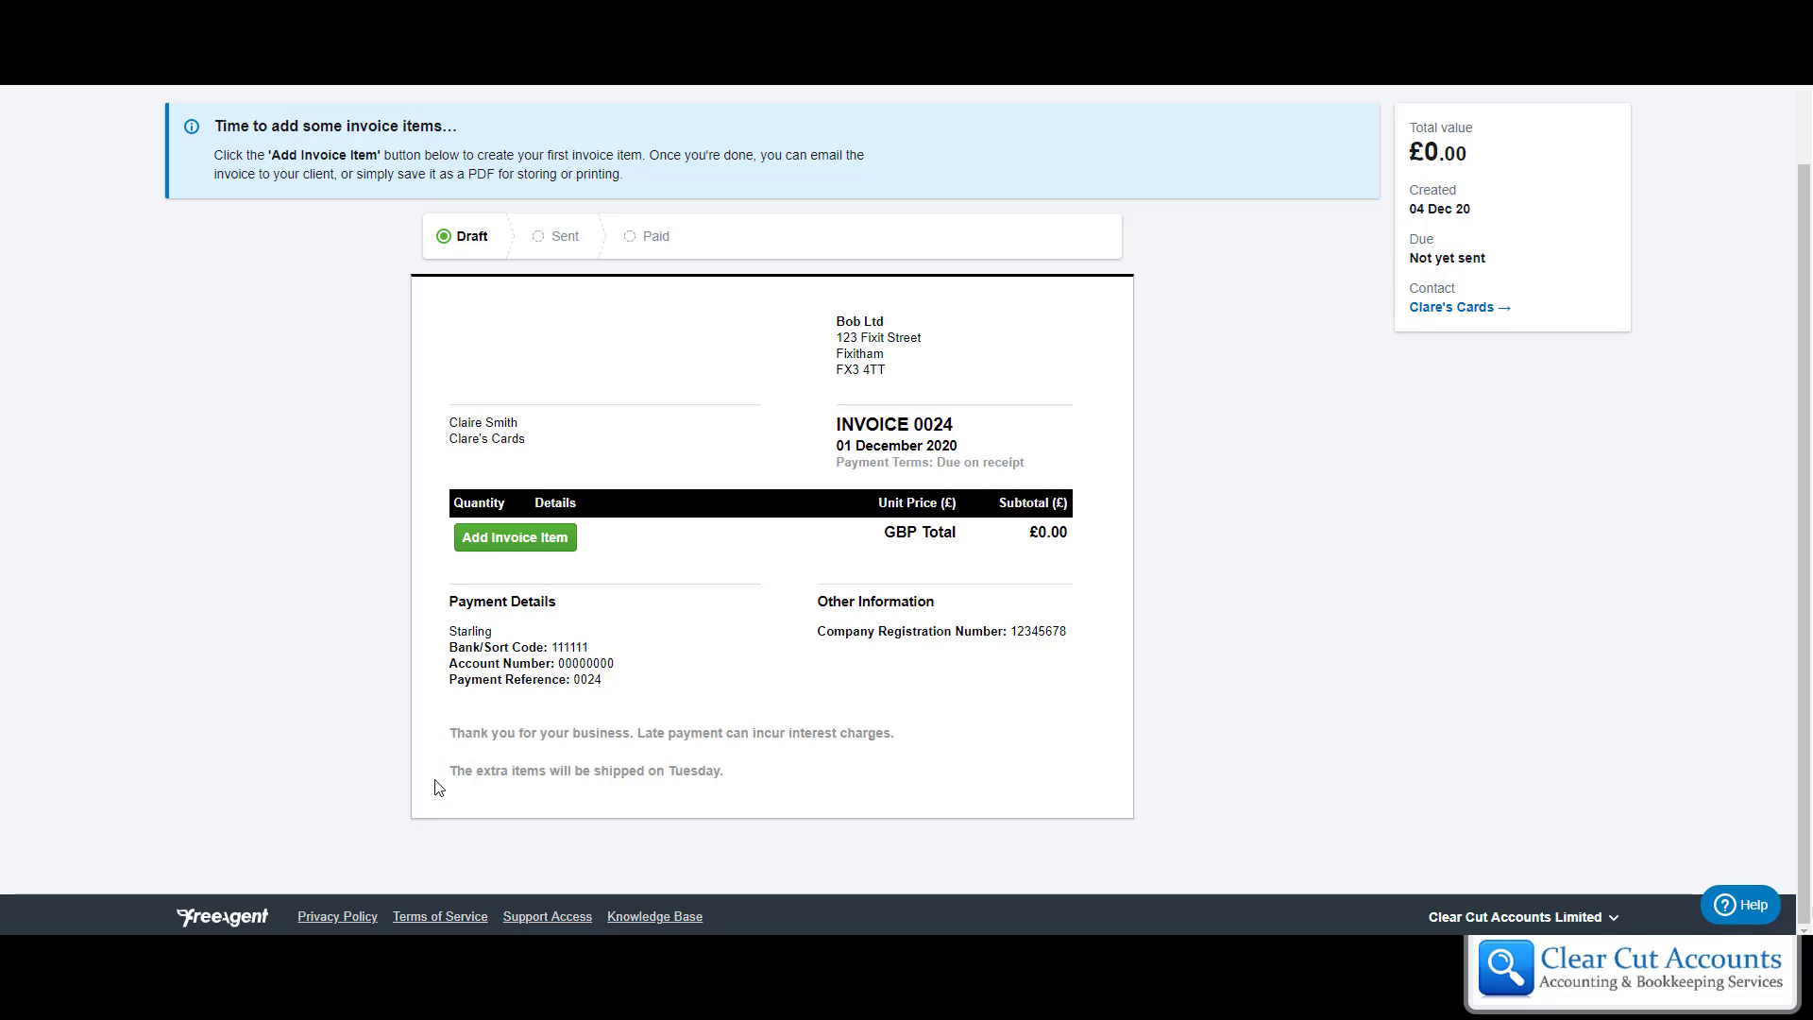
pyautogui.moveTo(457, 786)
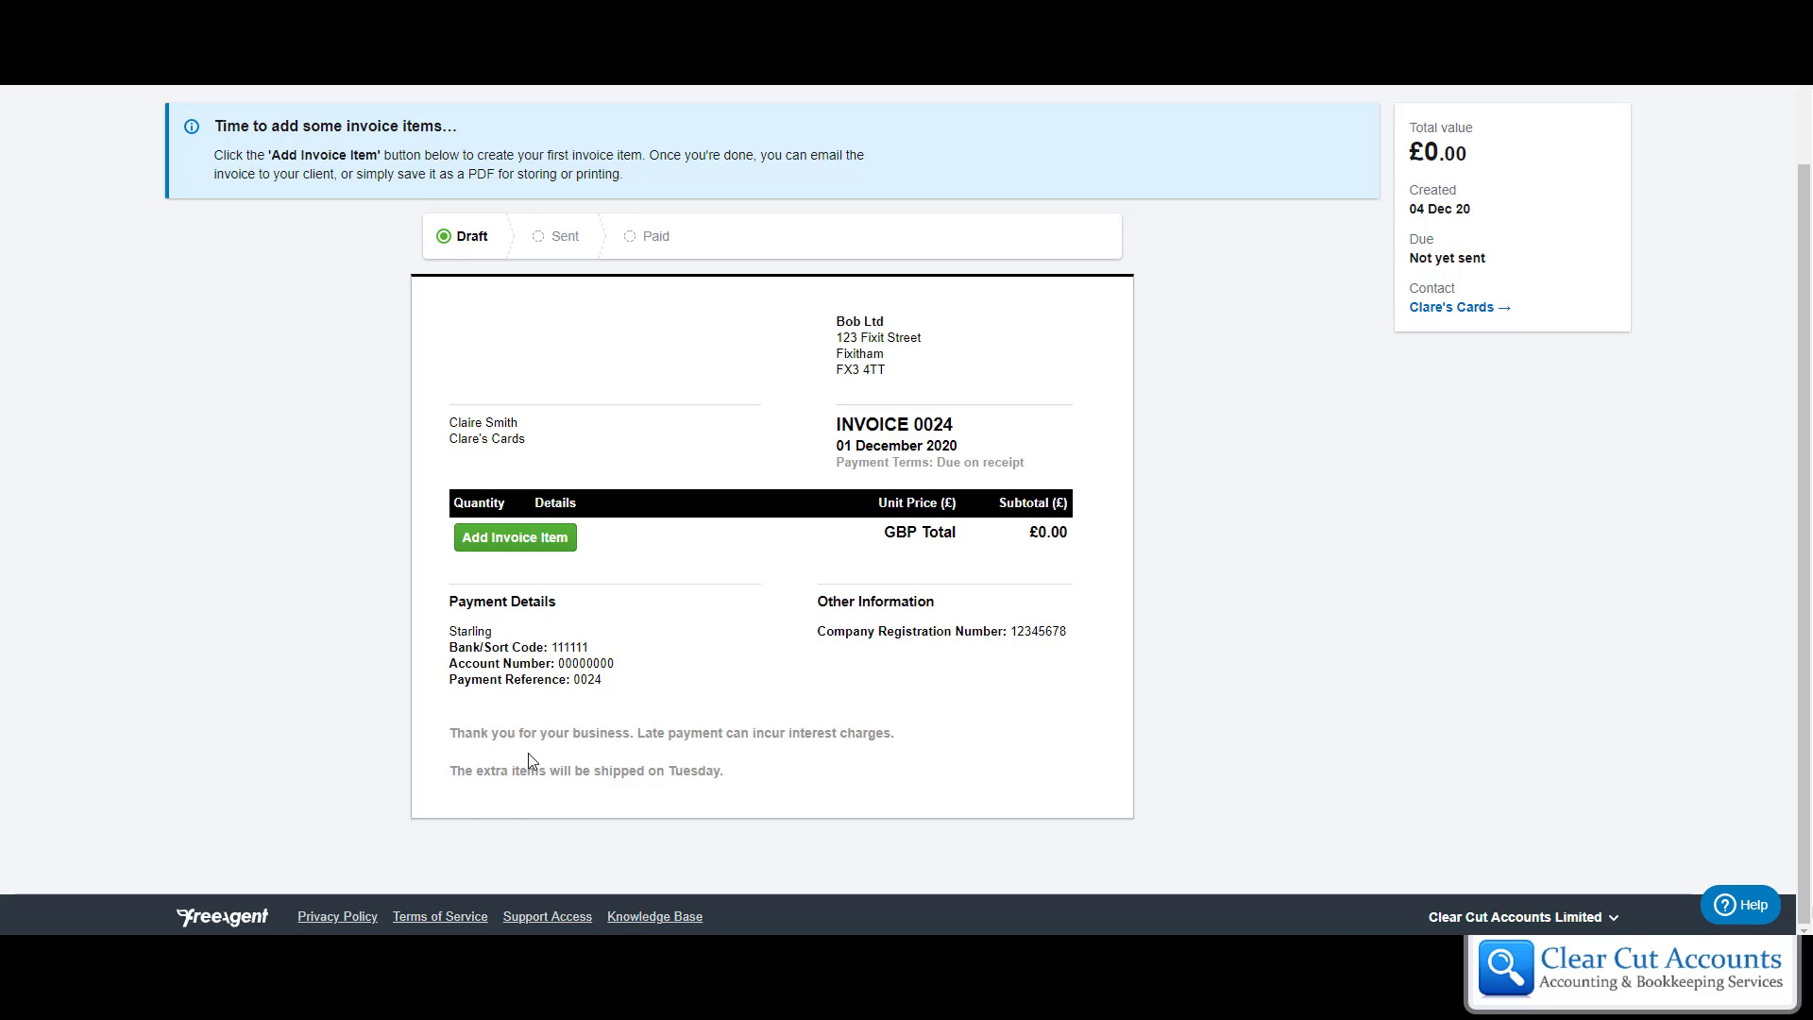
pyautogui.moveTo(891, 633)
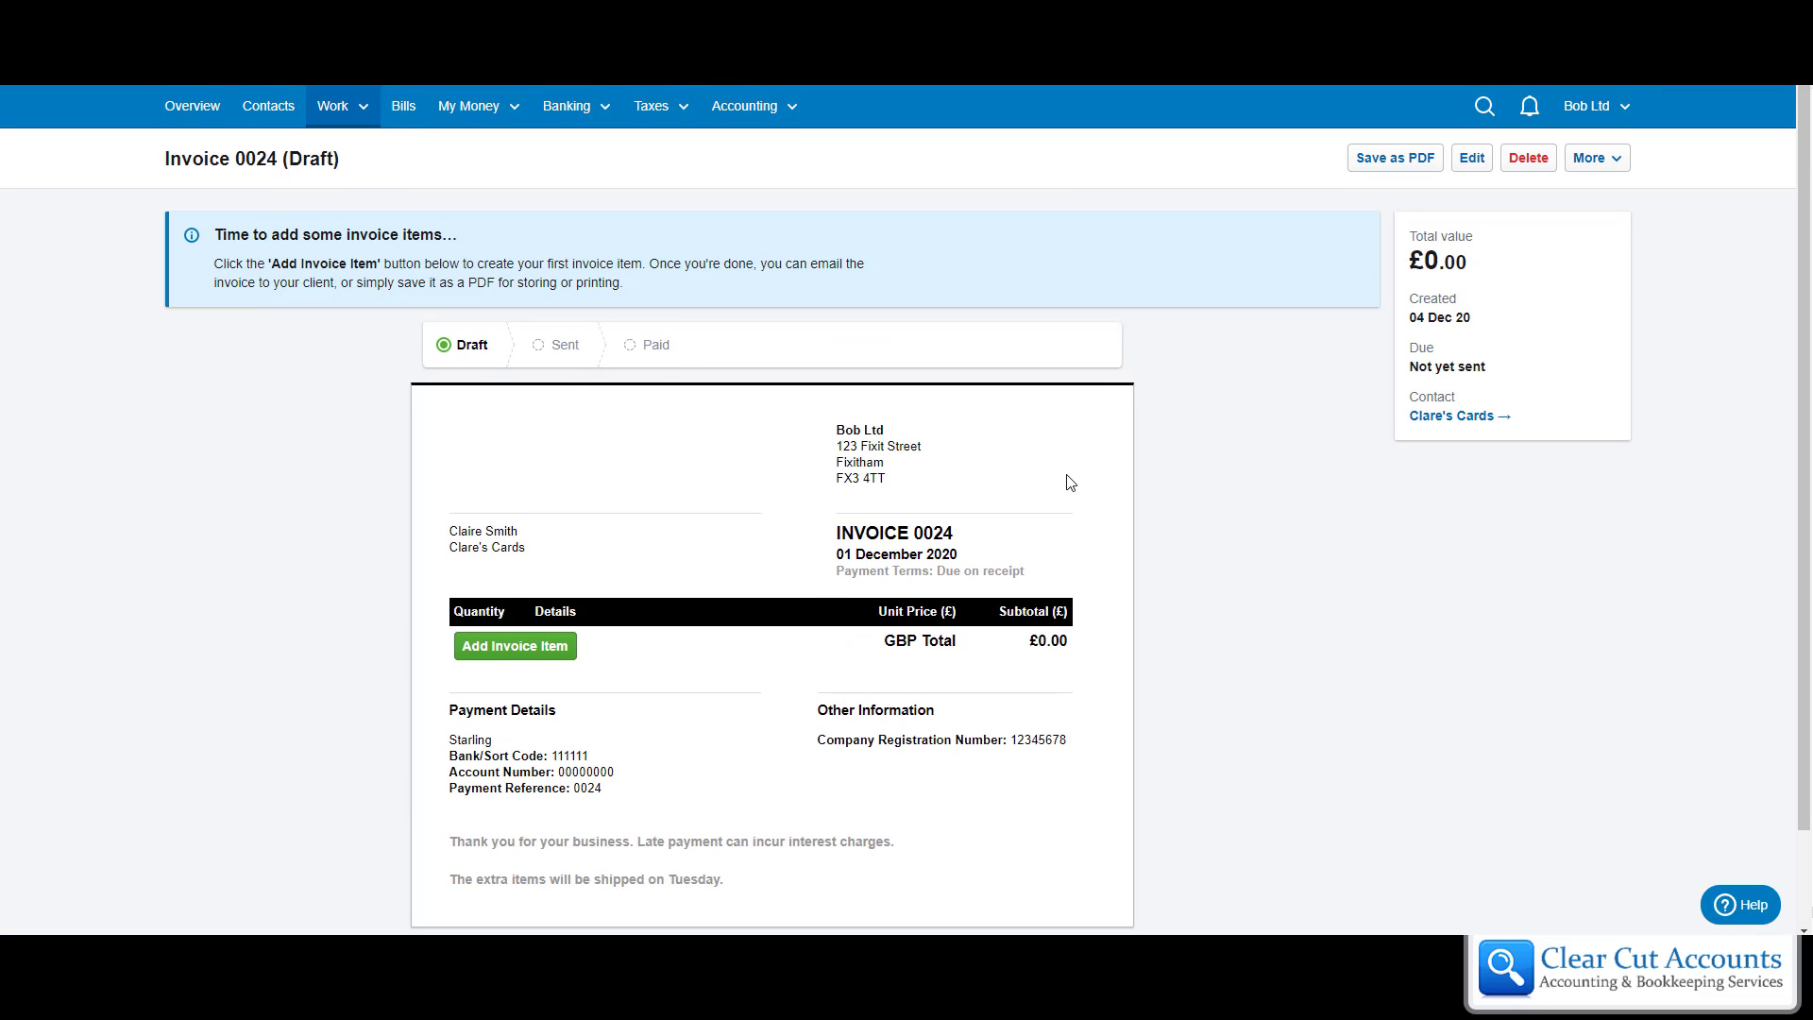
pyautogui.moveTo(1478, 180)
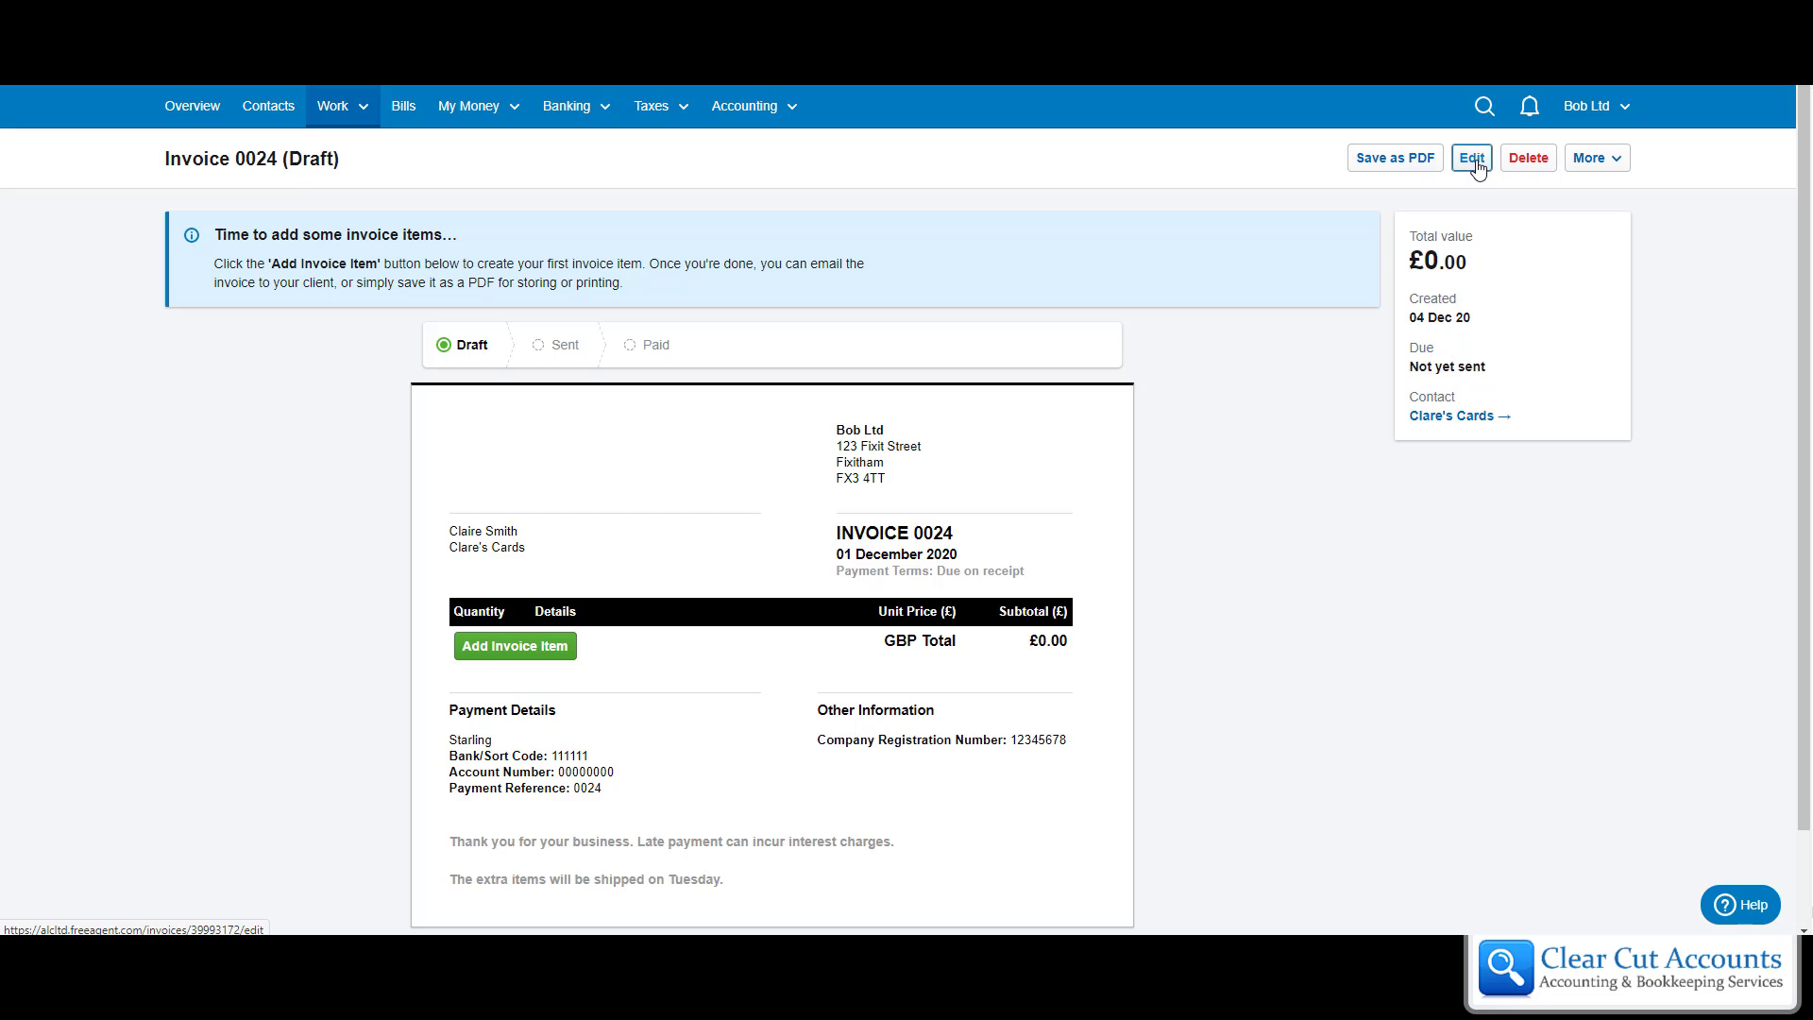
pyautogui.click(1470, 158)
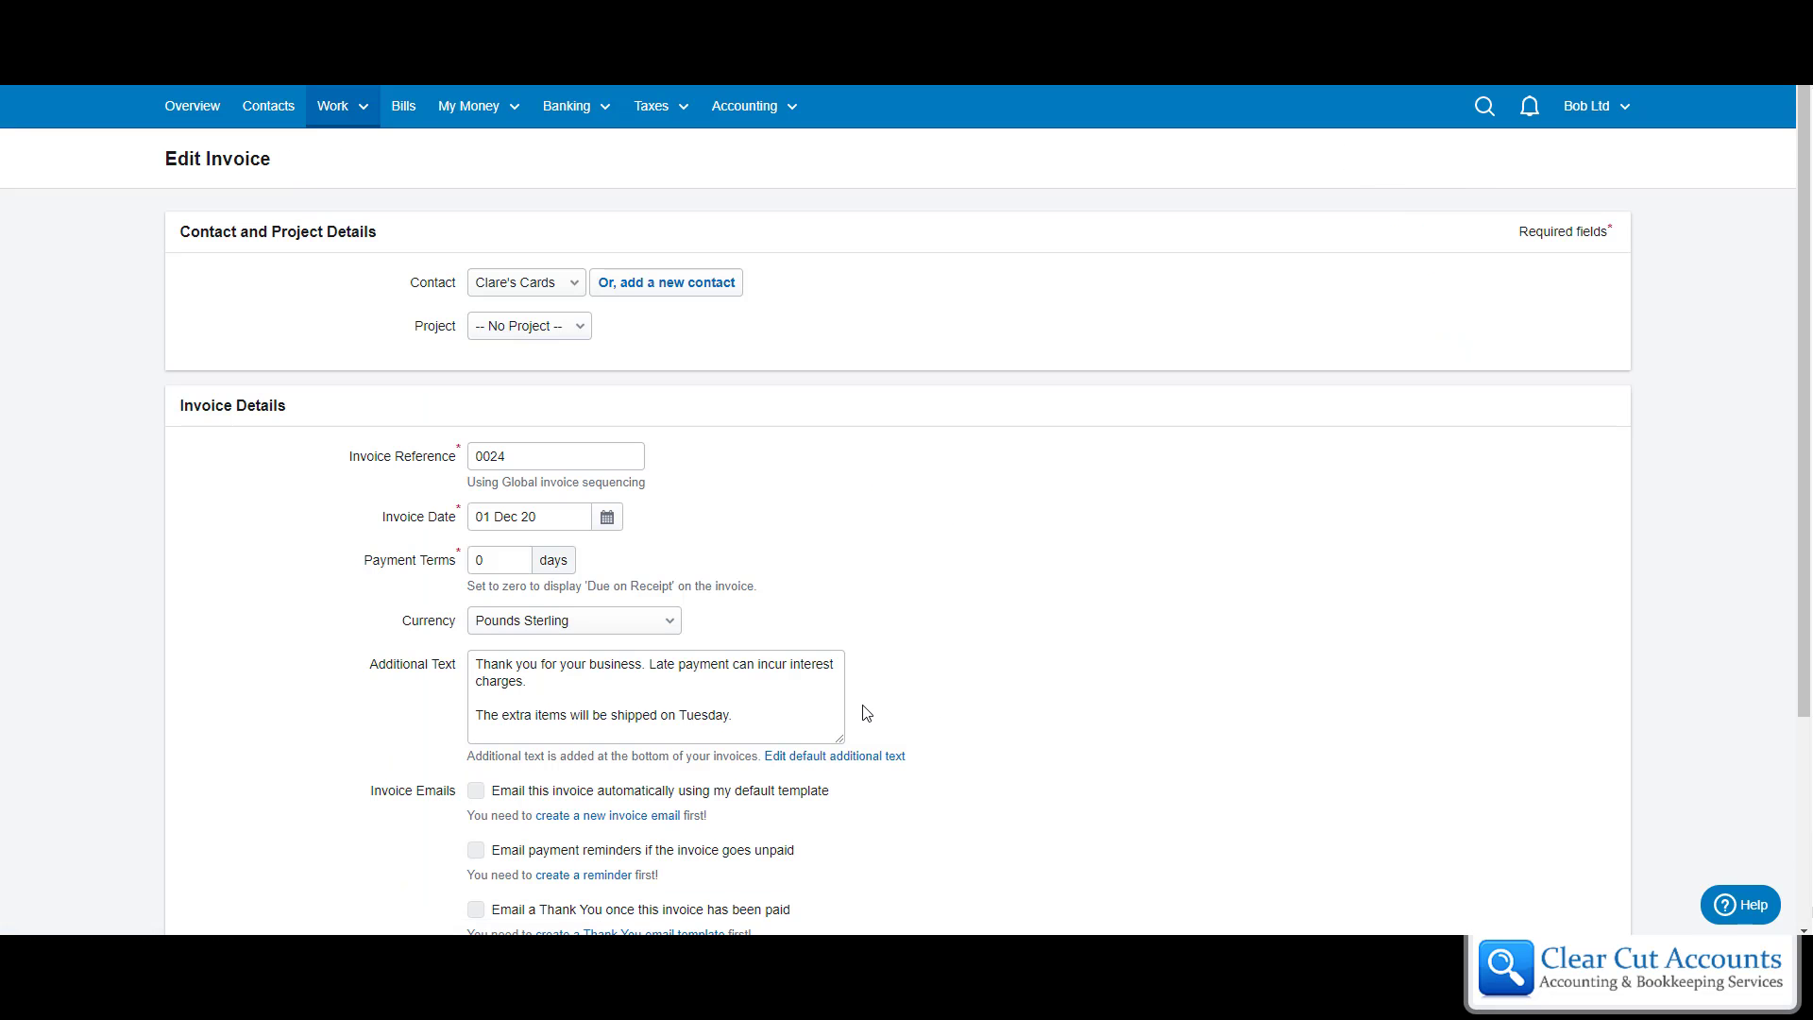
pyautogui.scroll(-3)
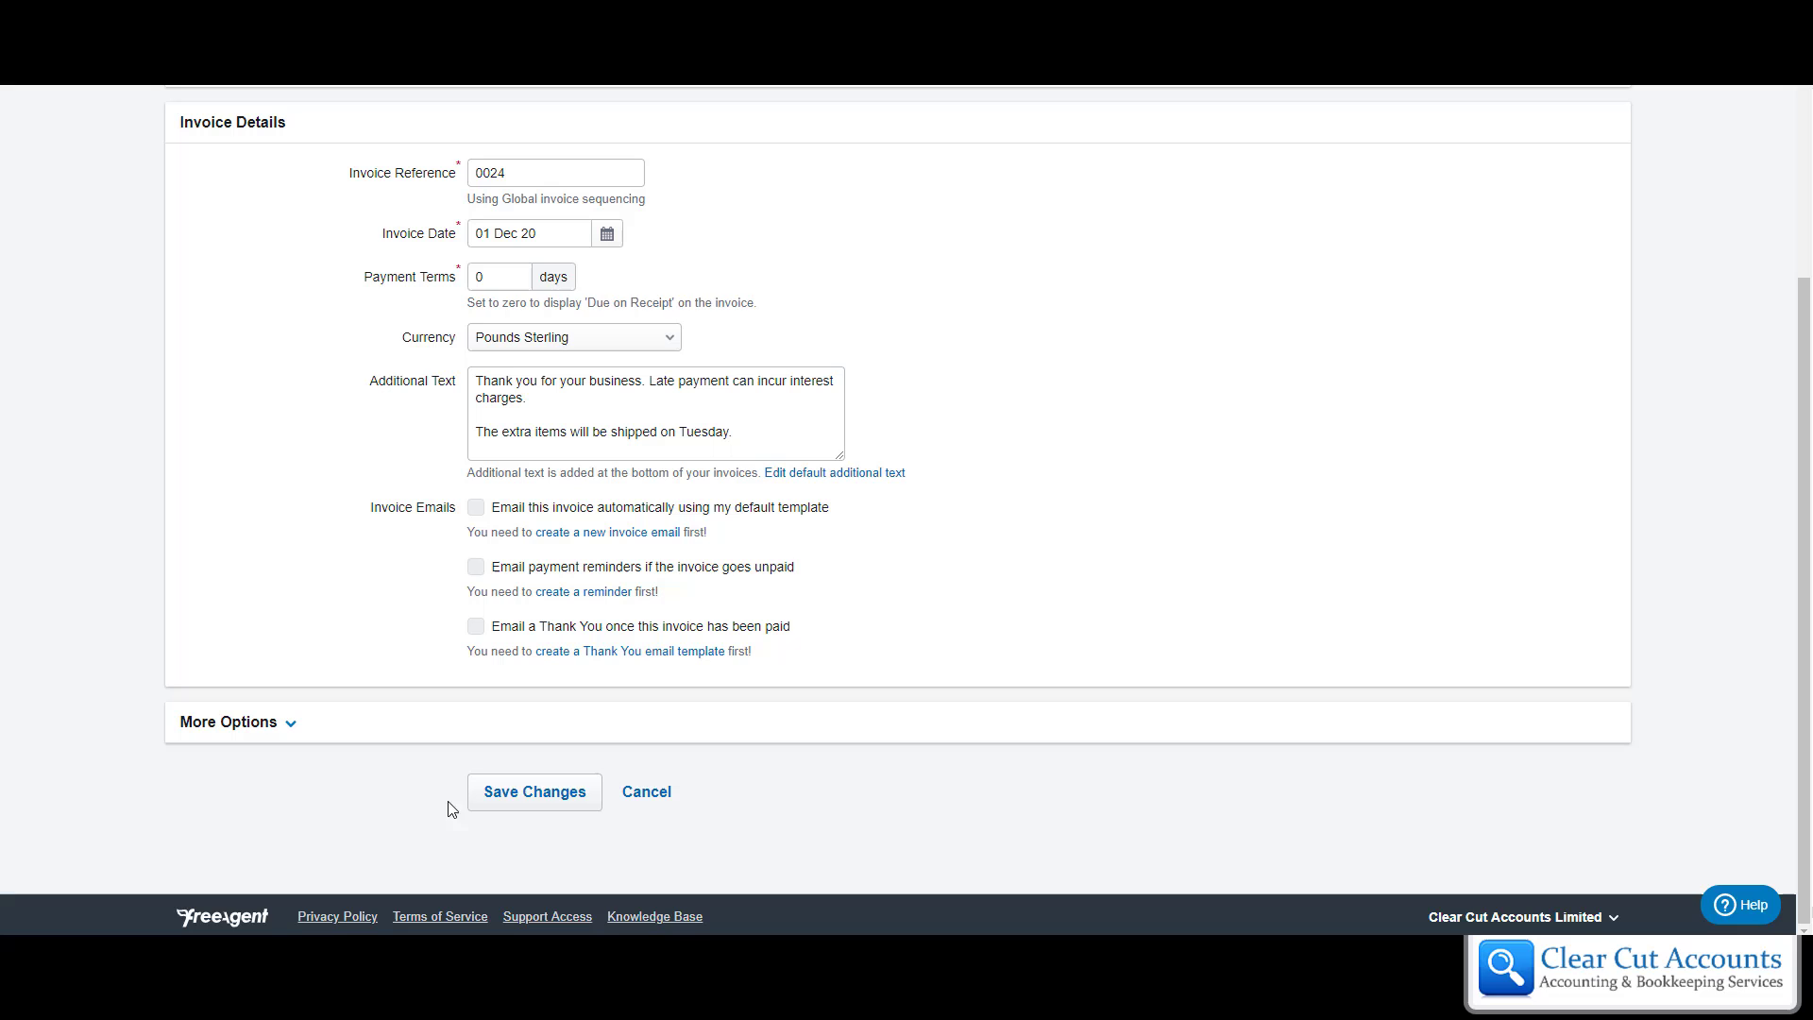
pyautogui.click(533, 793)
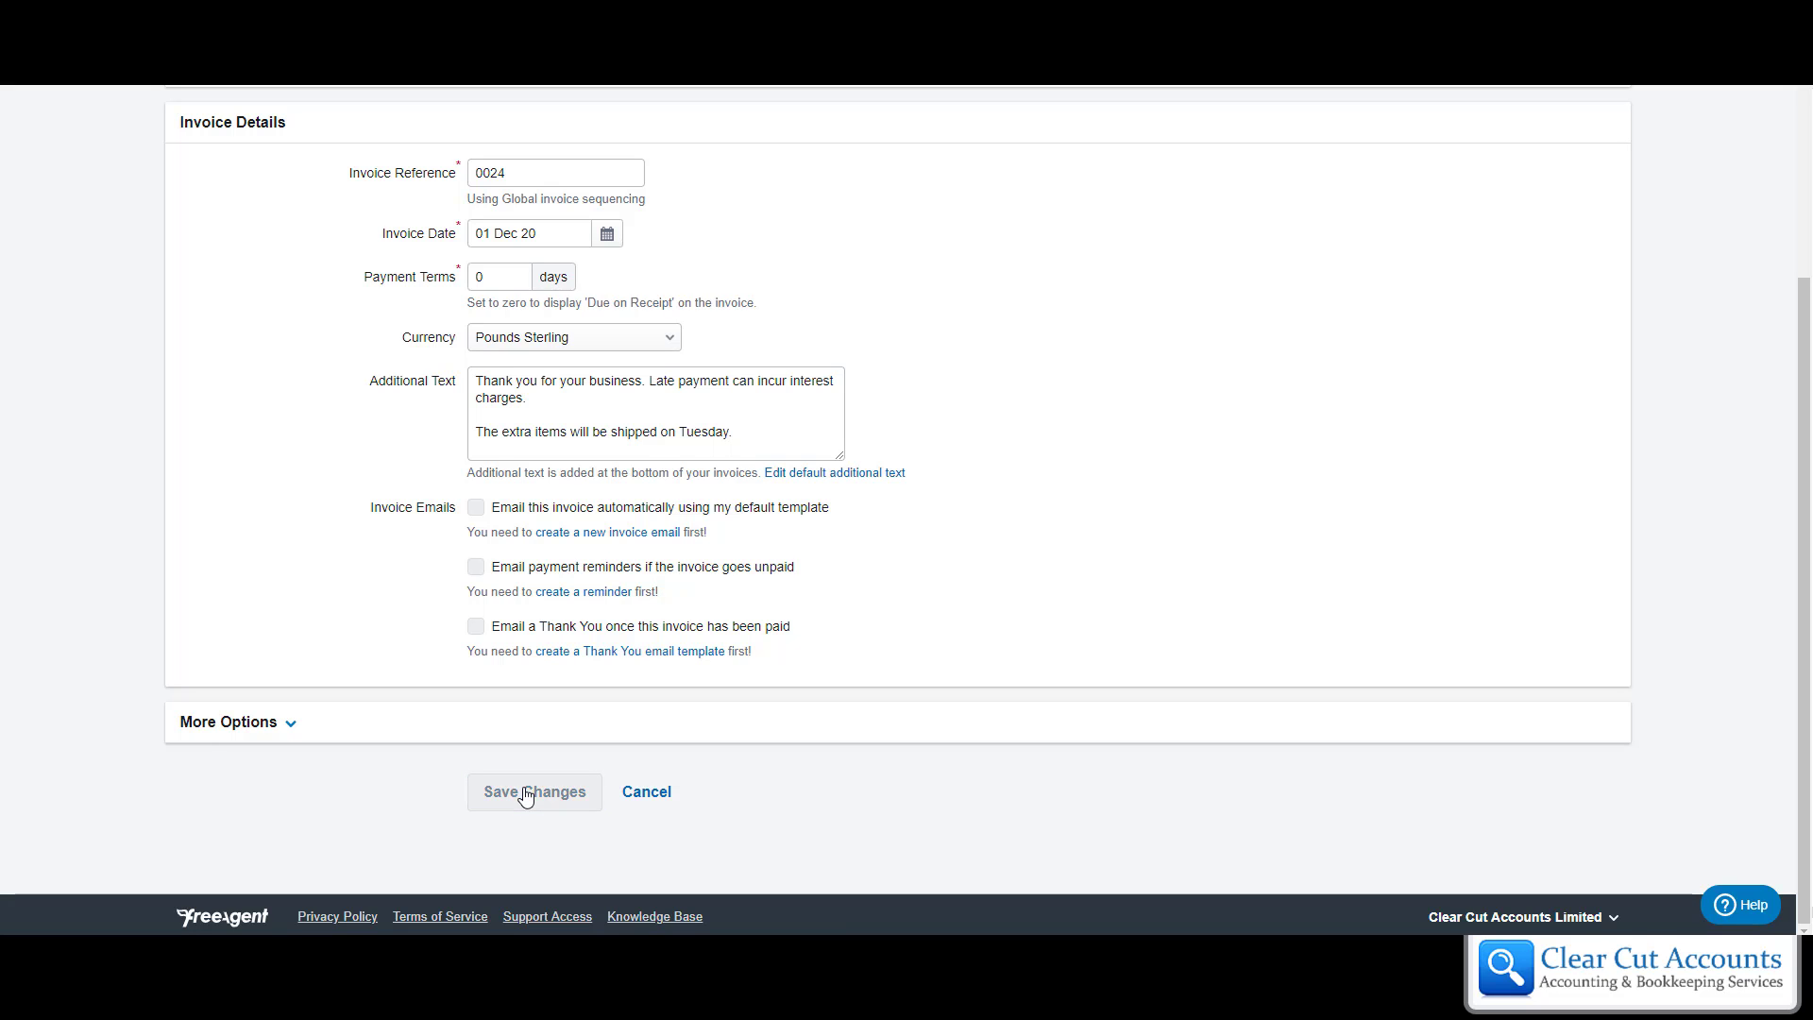
pyautogui.click(532, 791)
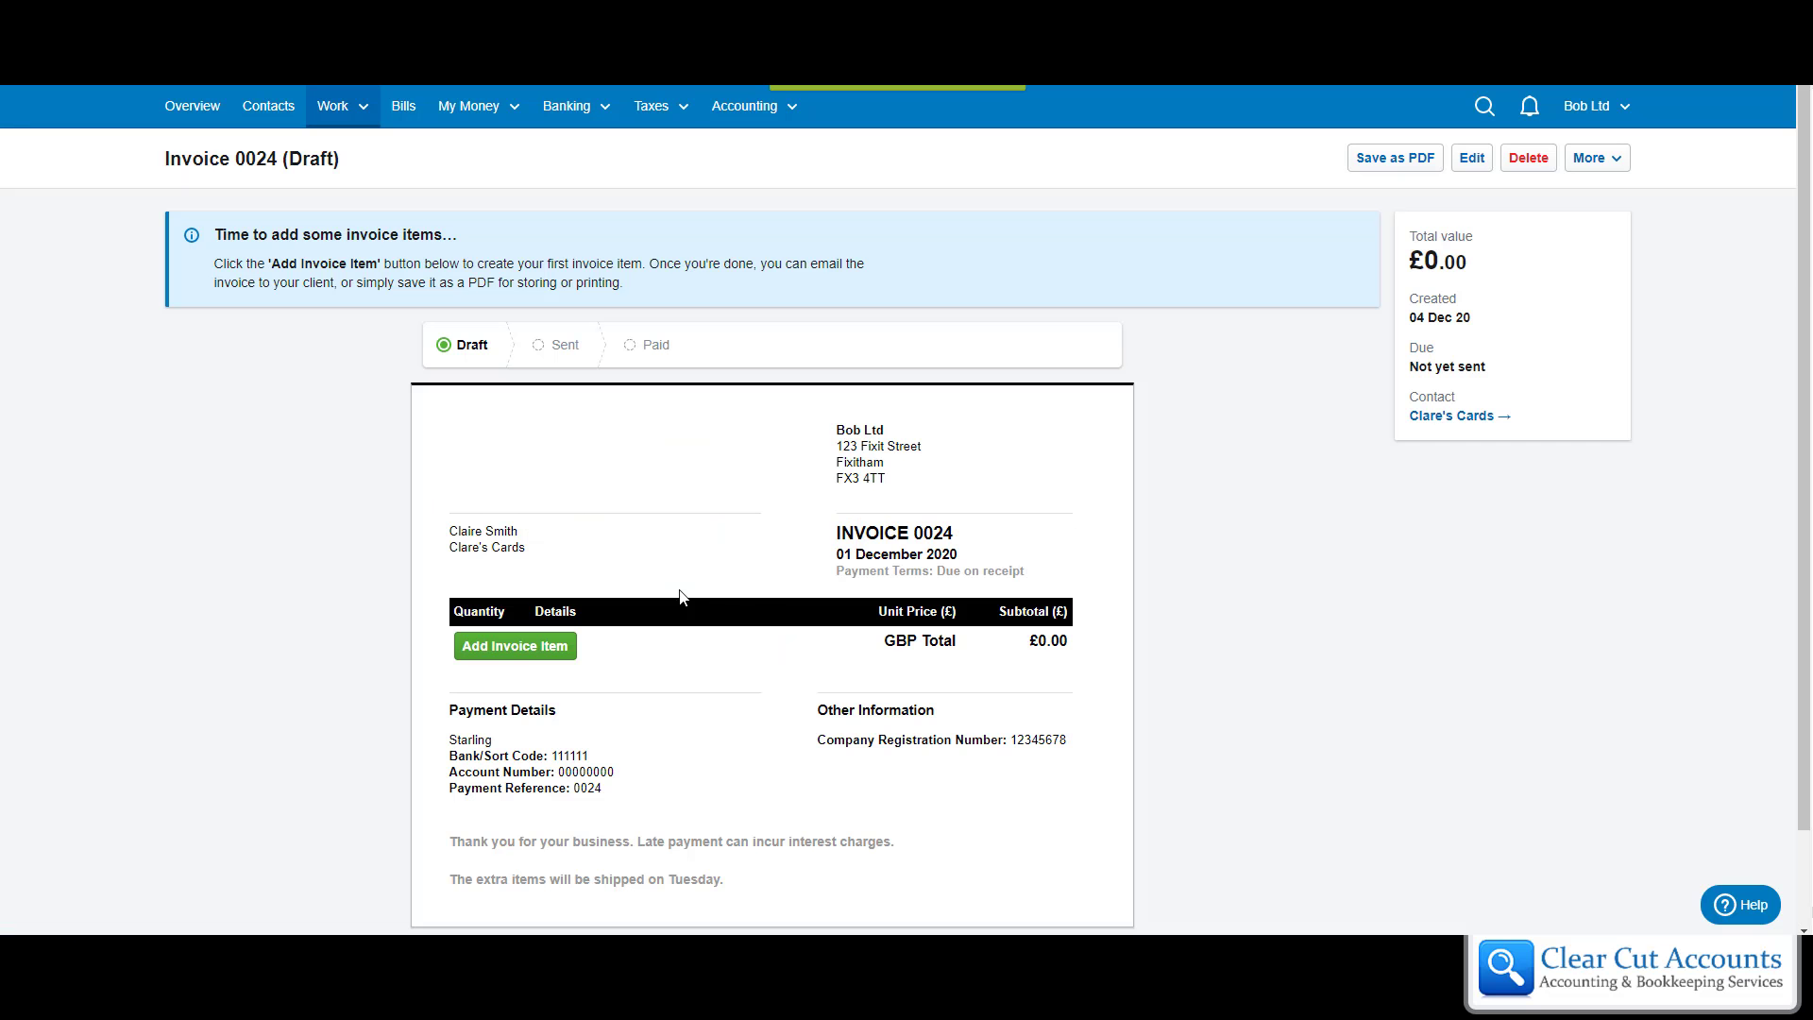
pyautogui.moveTo(886, 673)
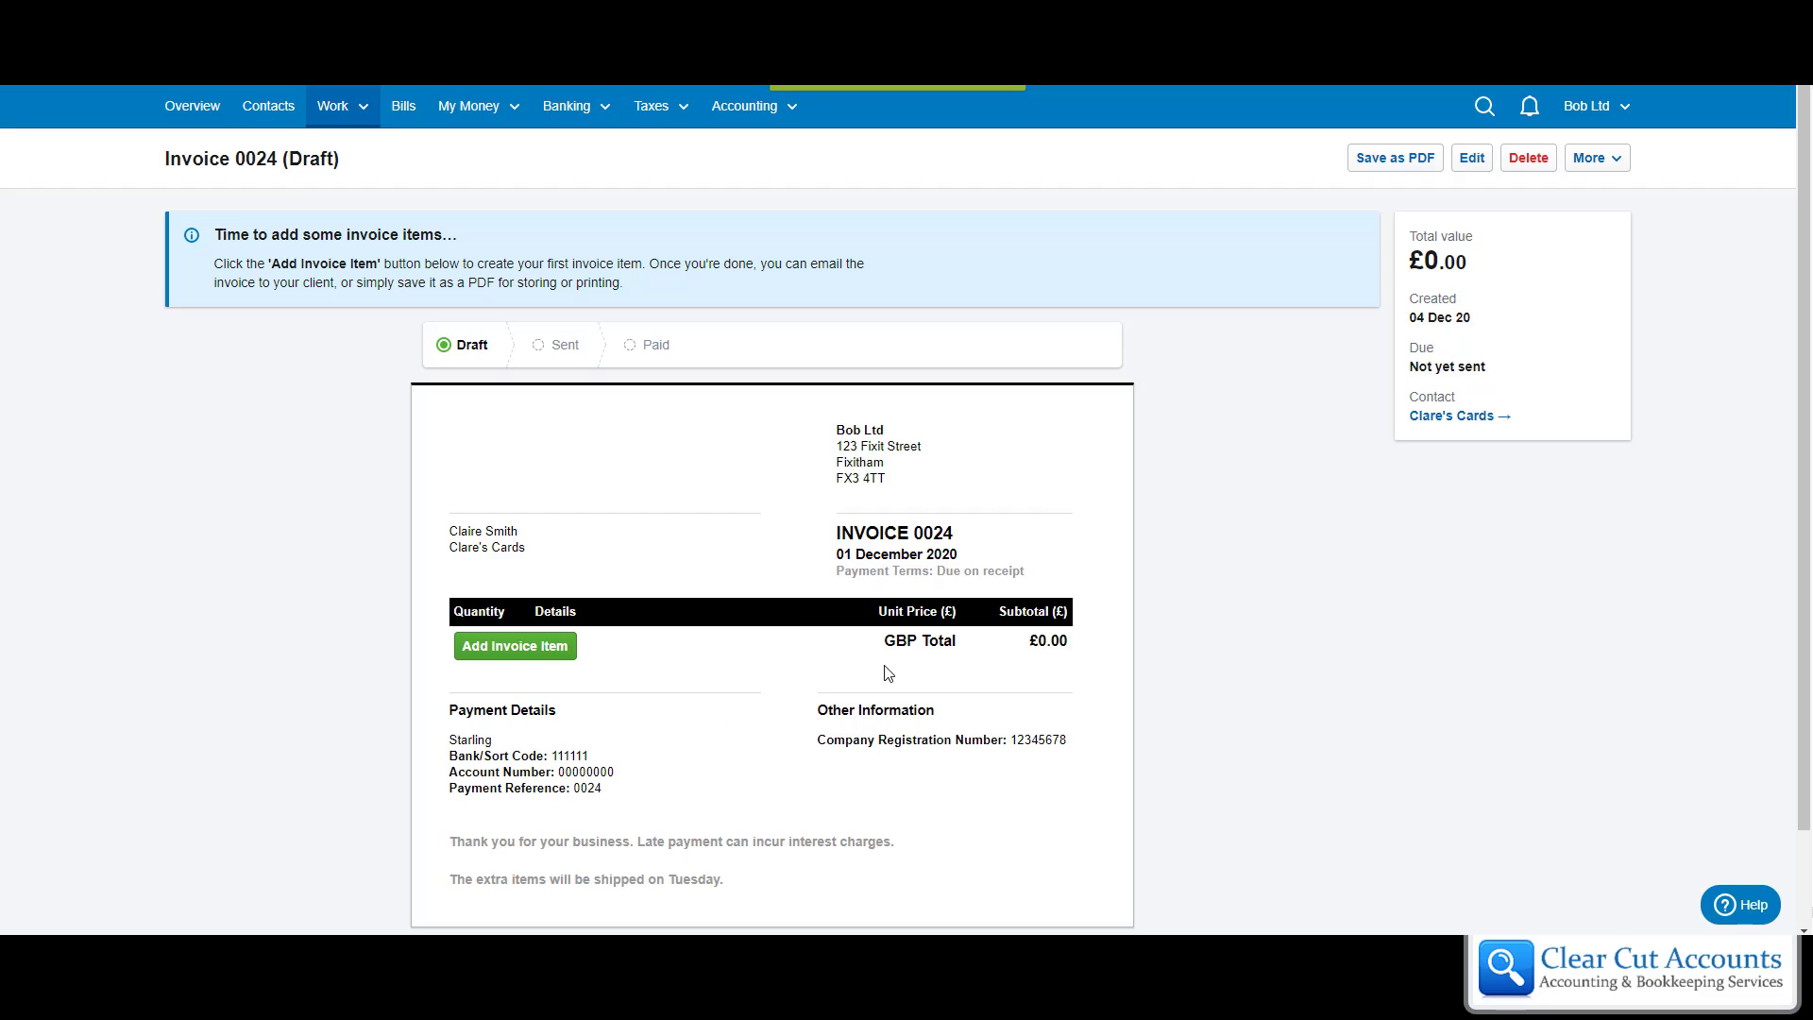
pyautogui.scroll(-3)
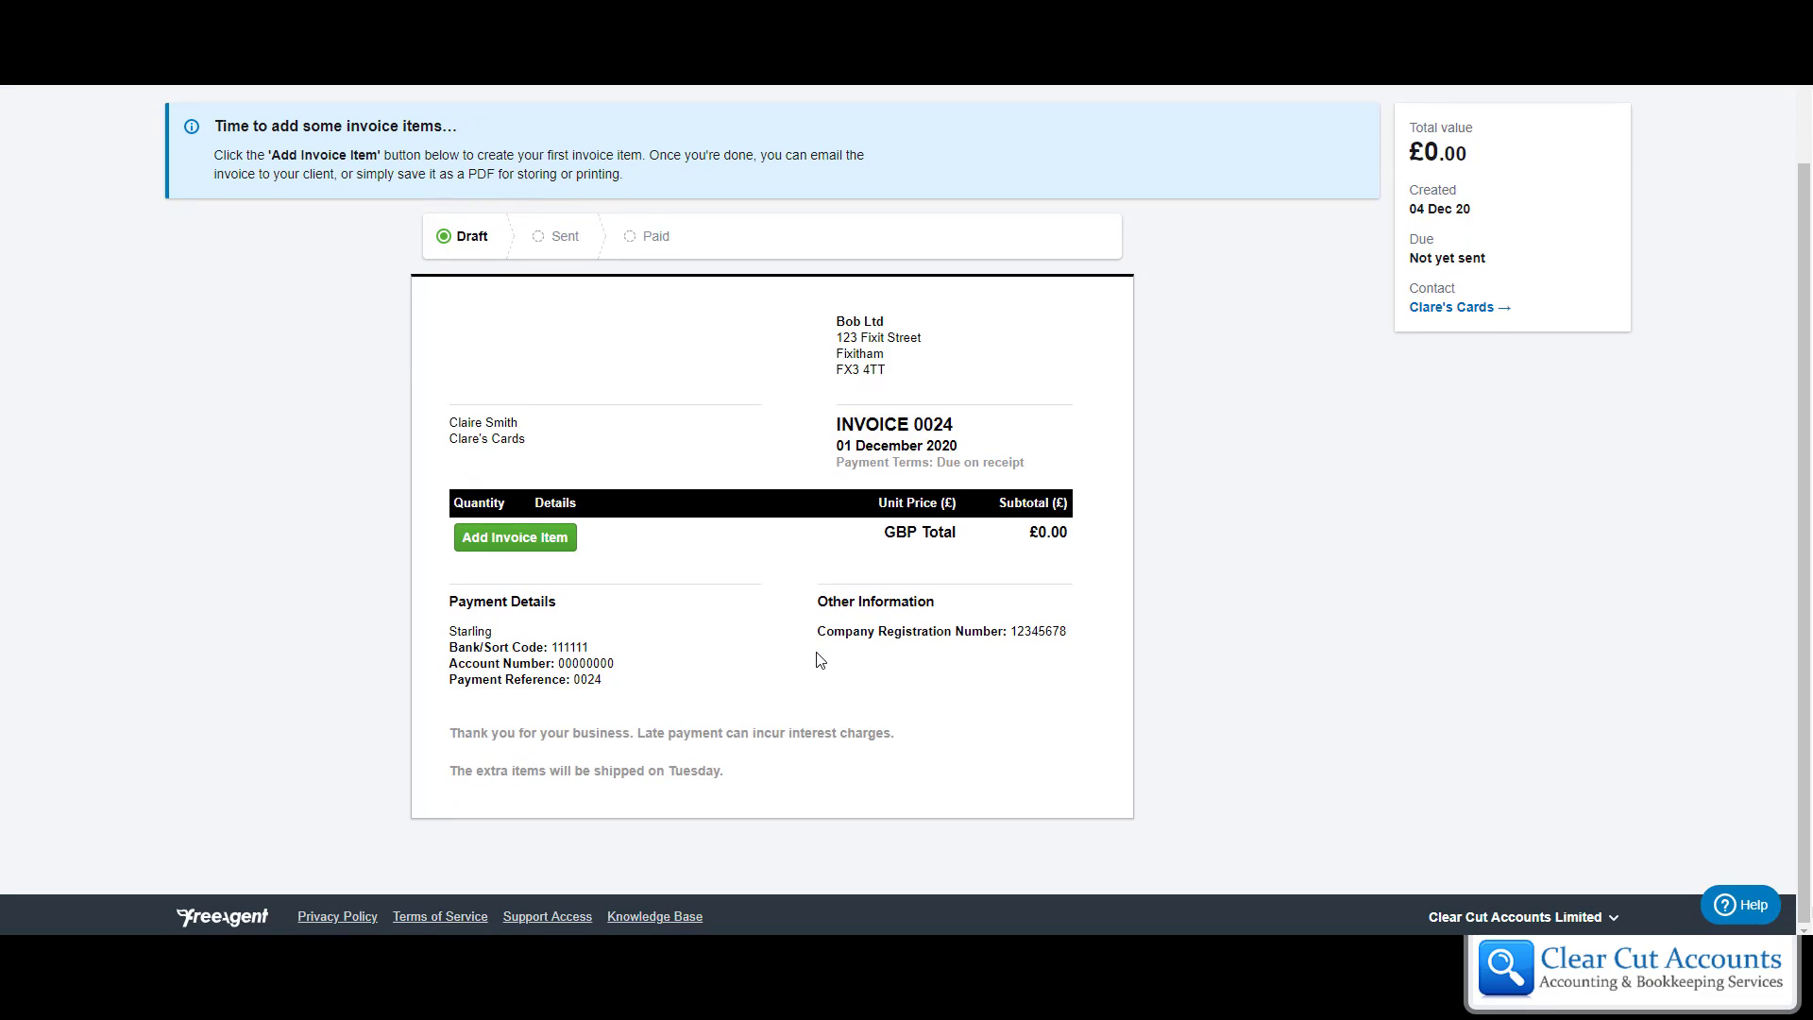
pyautogui.moveTo(835, 536)
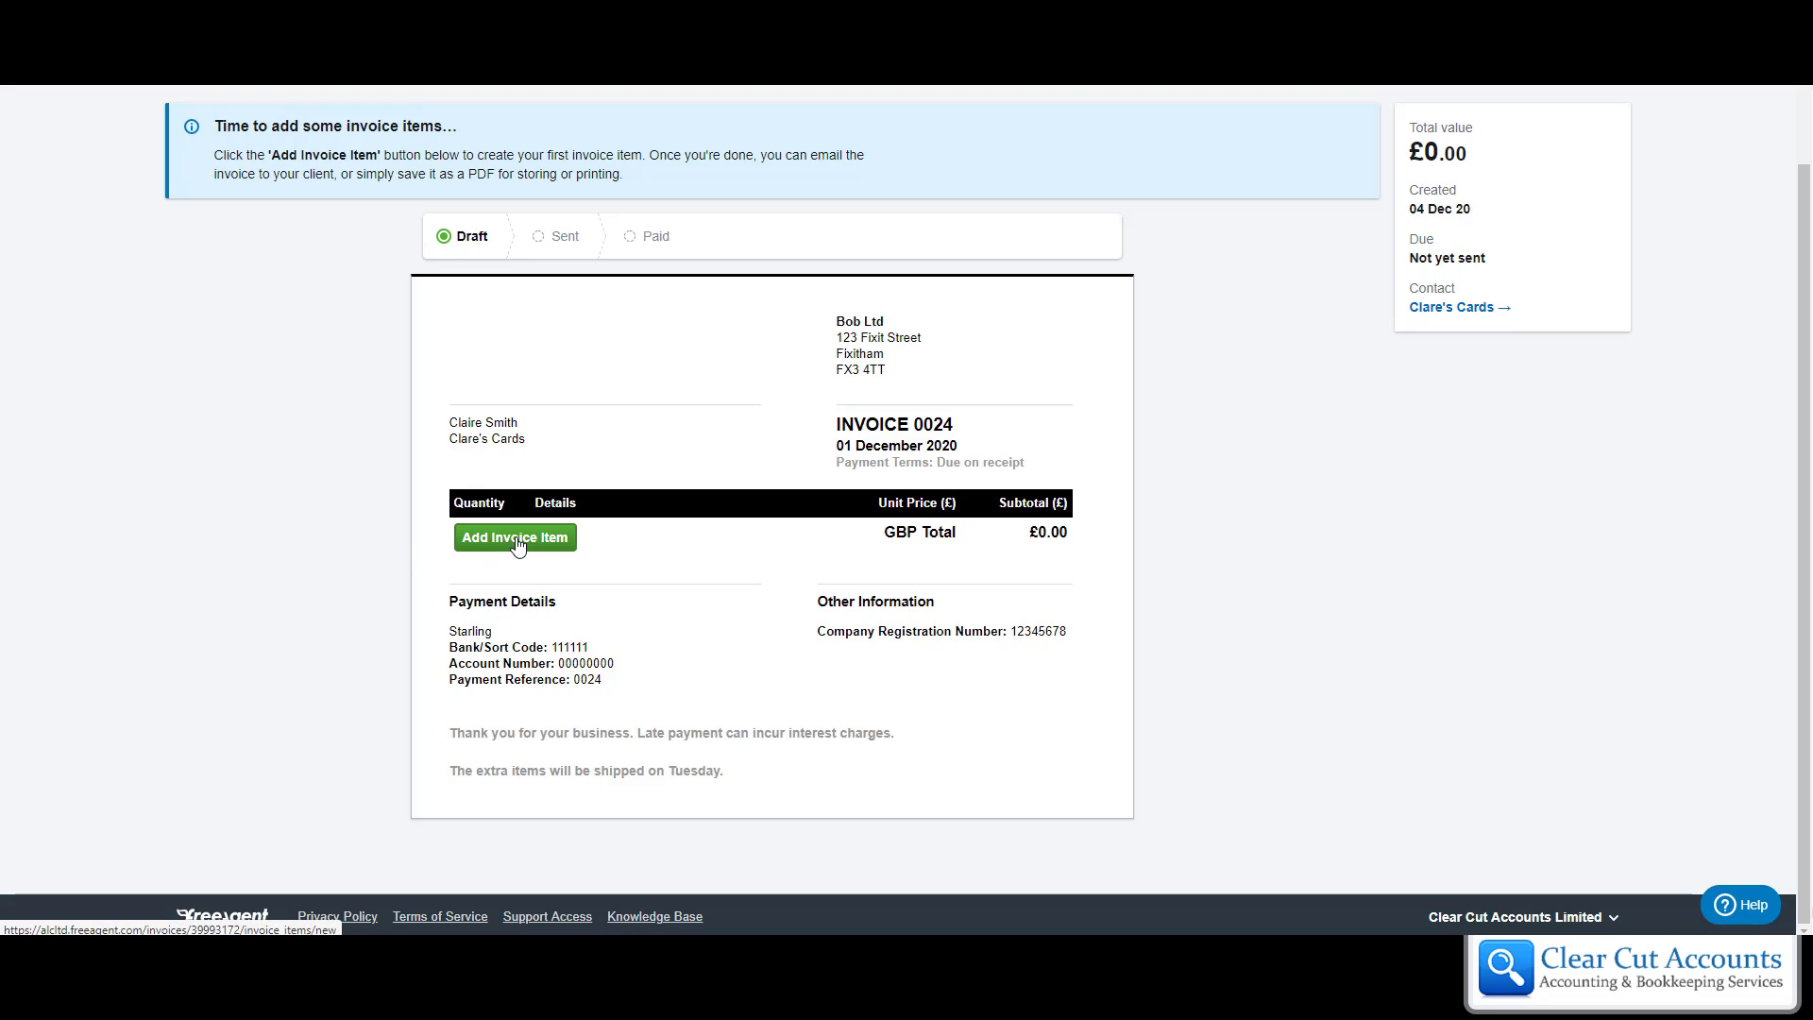
# - Add a line item: quantity 3, no unit, 'Box of Dolls 15 per box' at £50
pyautogui.click(515, 536)
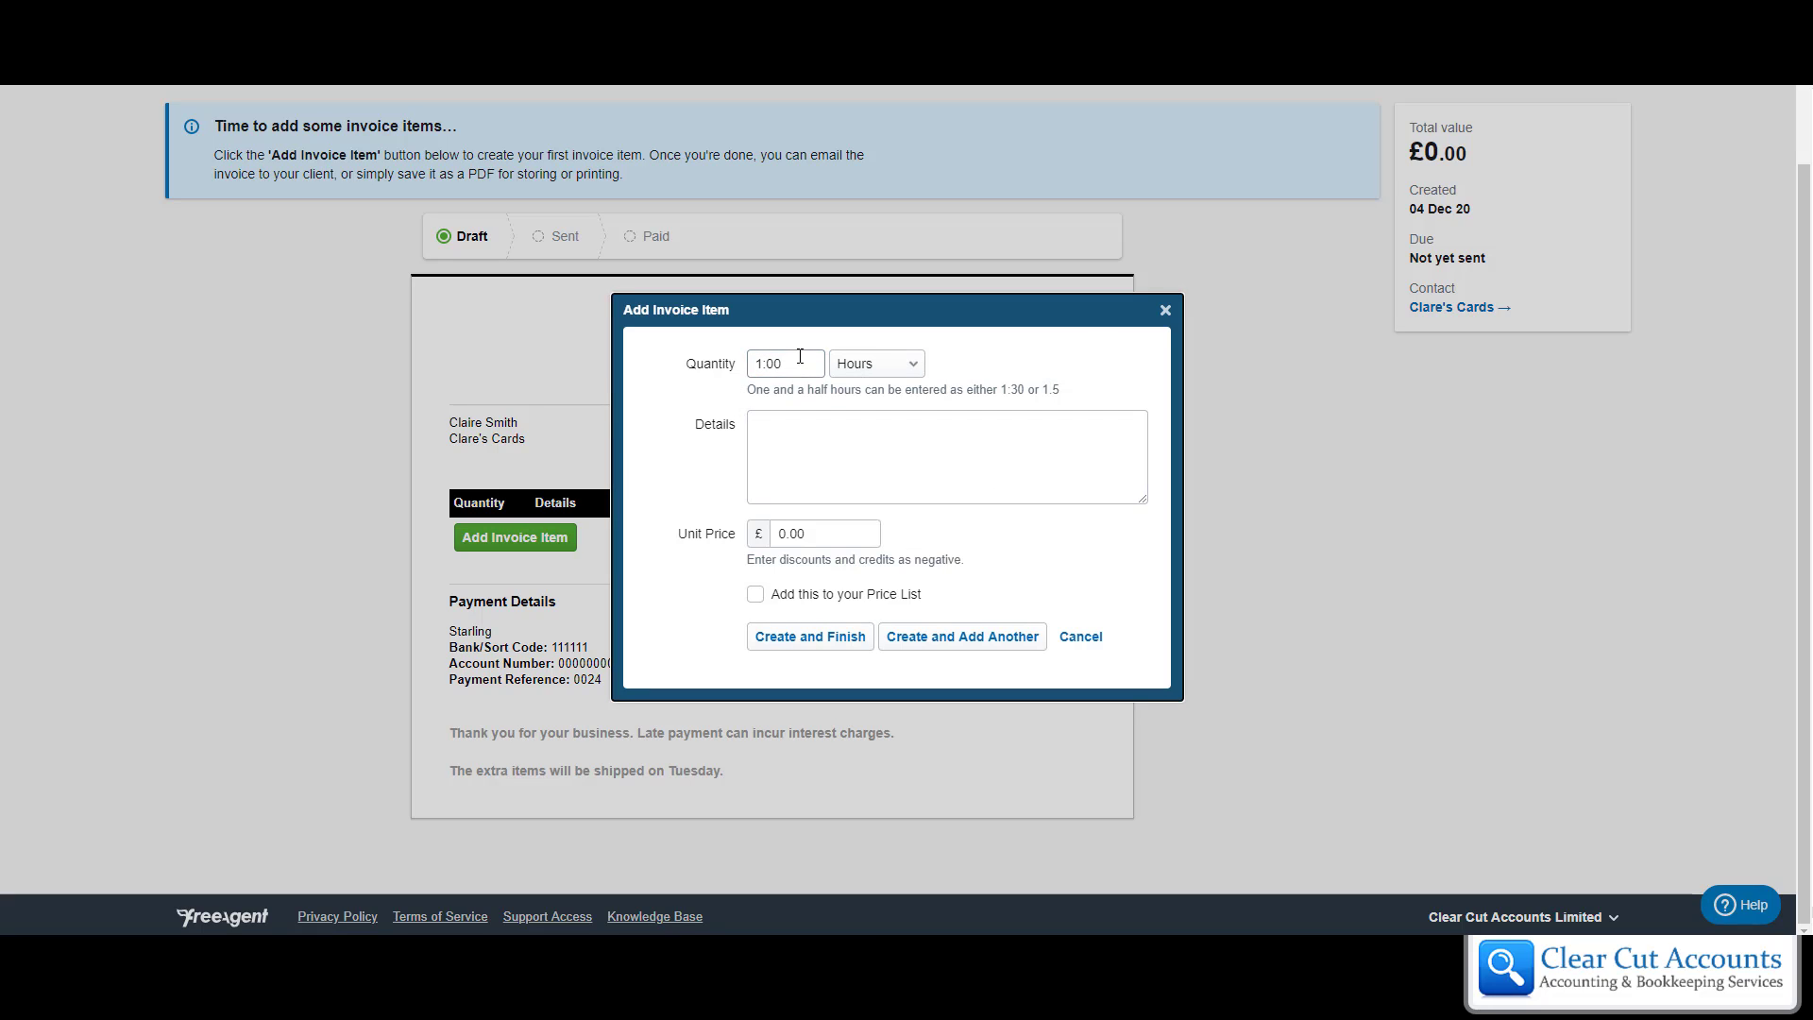
pyautogui.moveTo(911, 379)
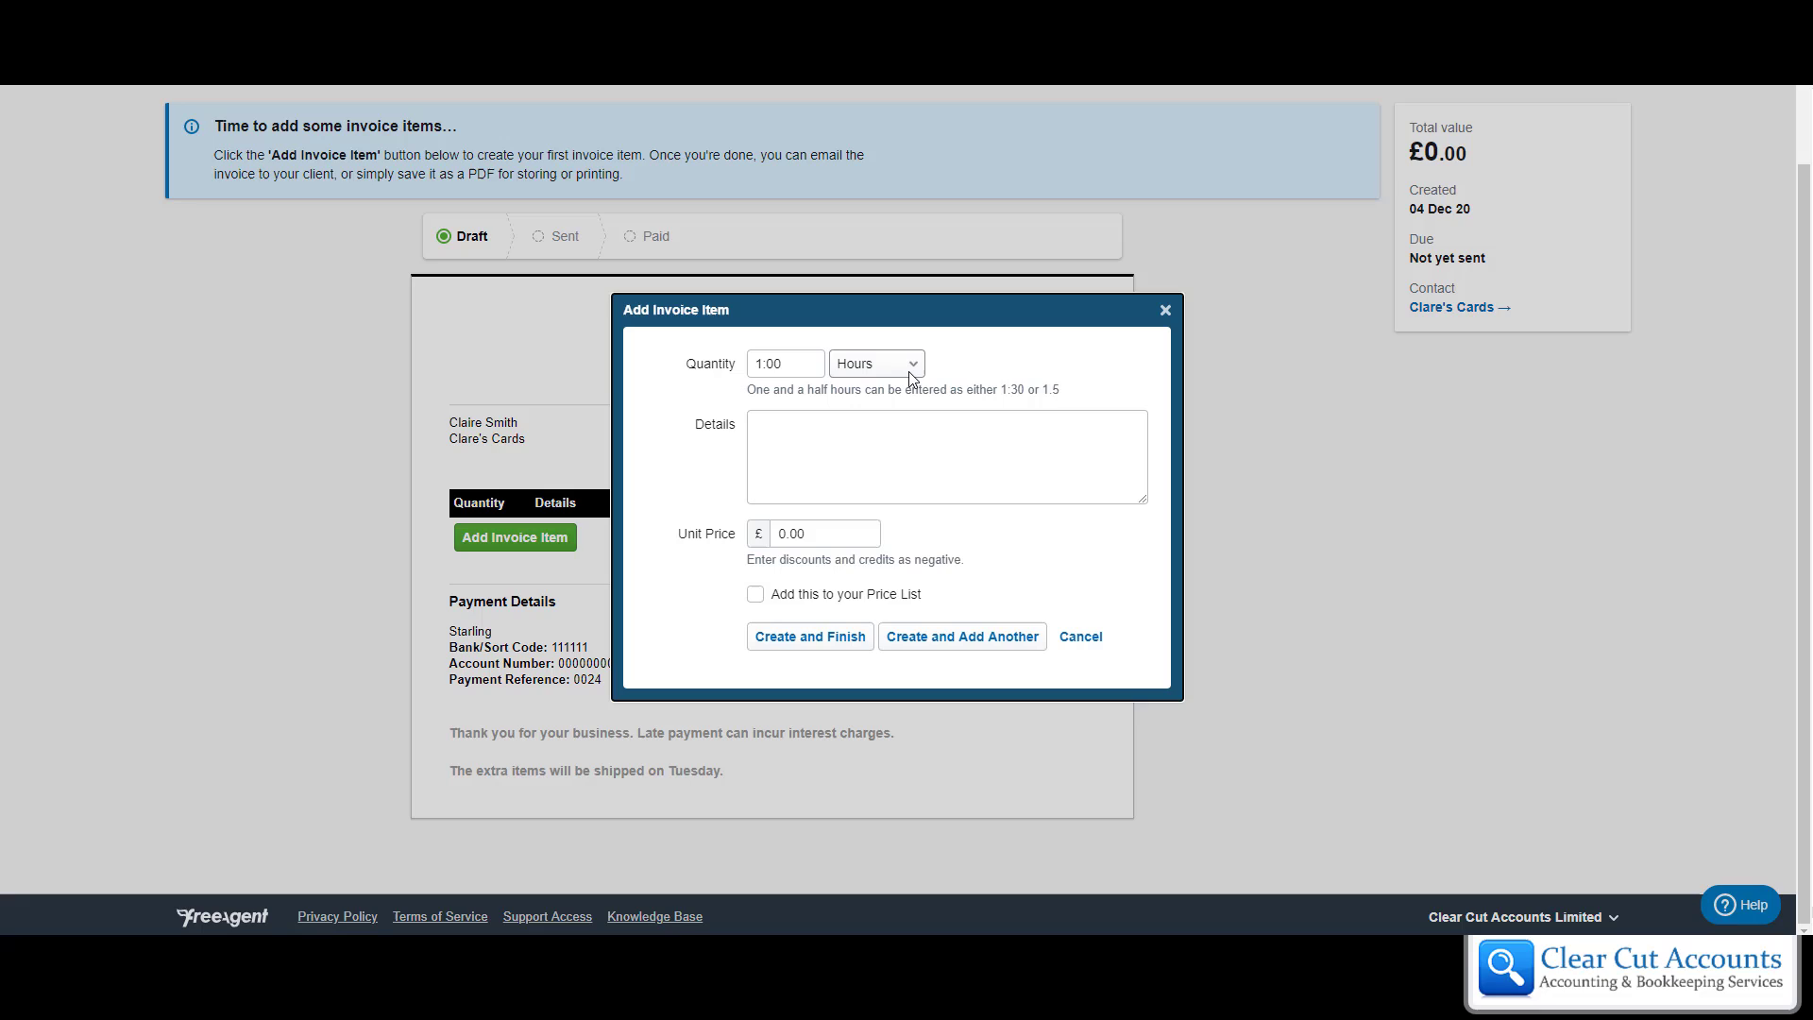
pyautogui.moveTo(916, 370)
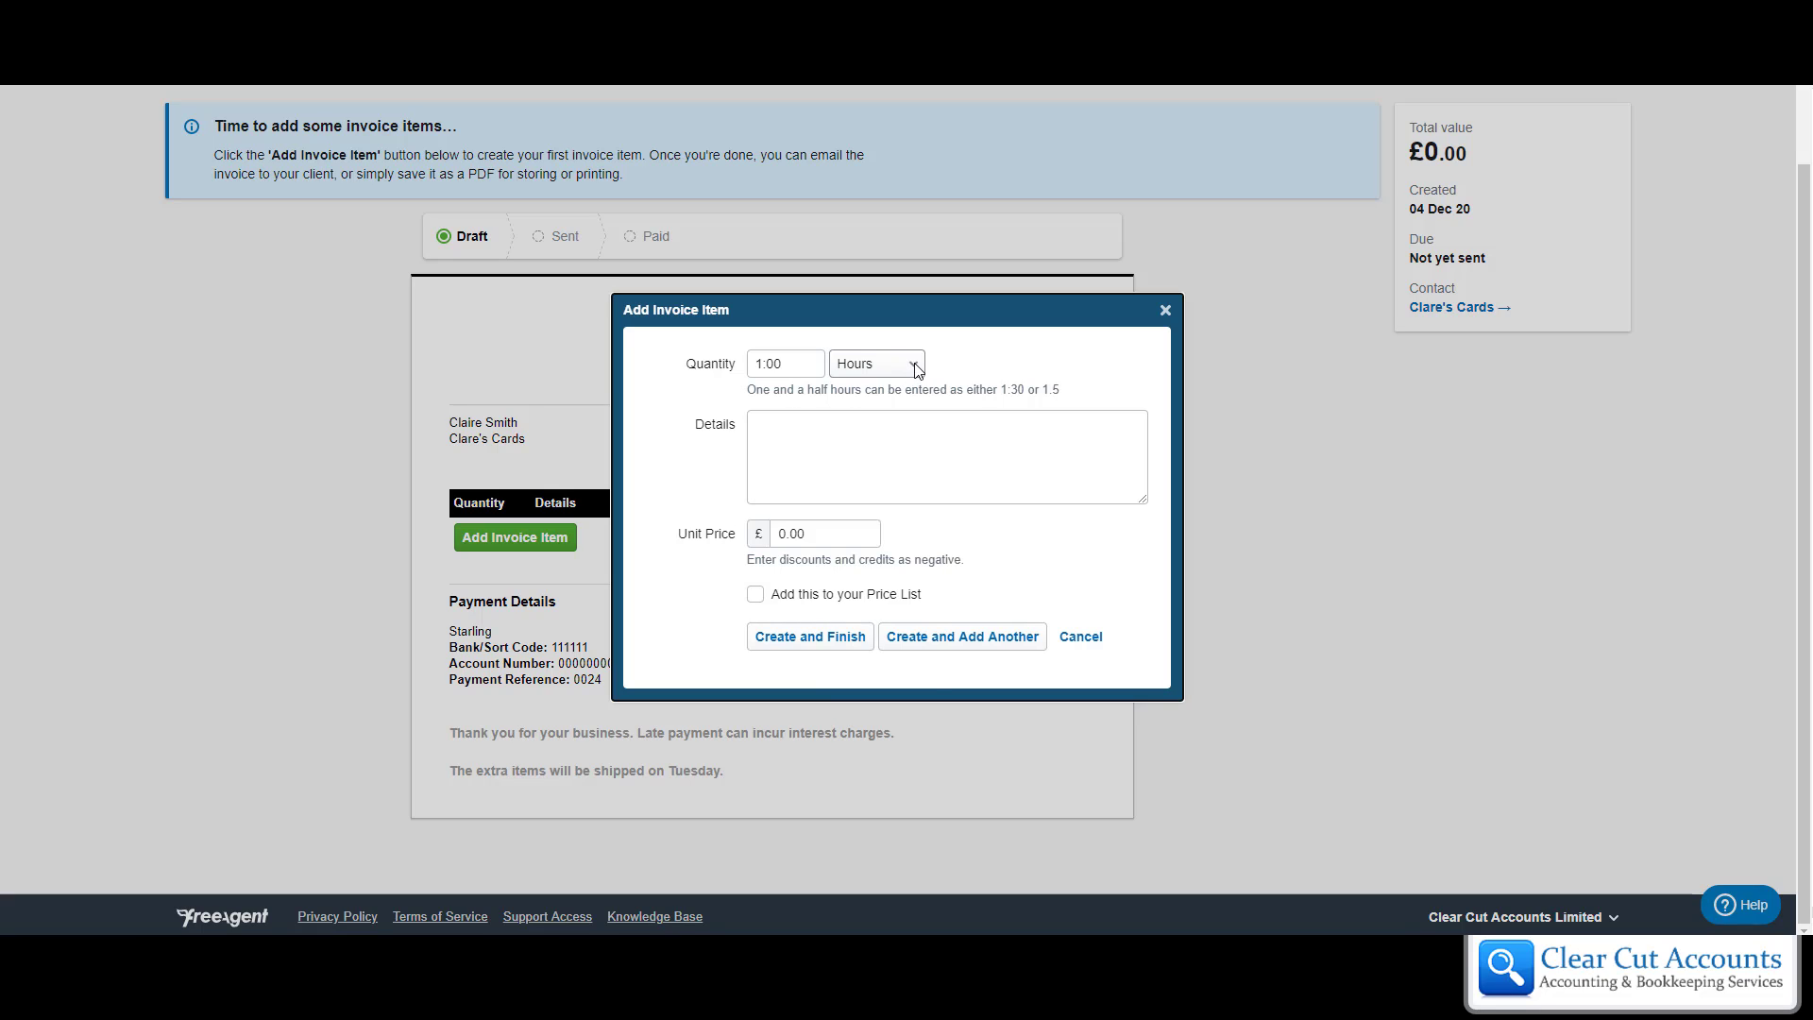
pyautogui.click(876, 363)
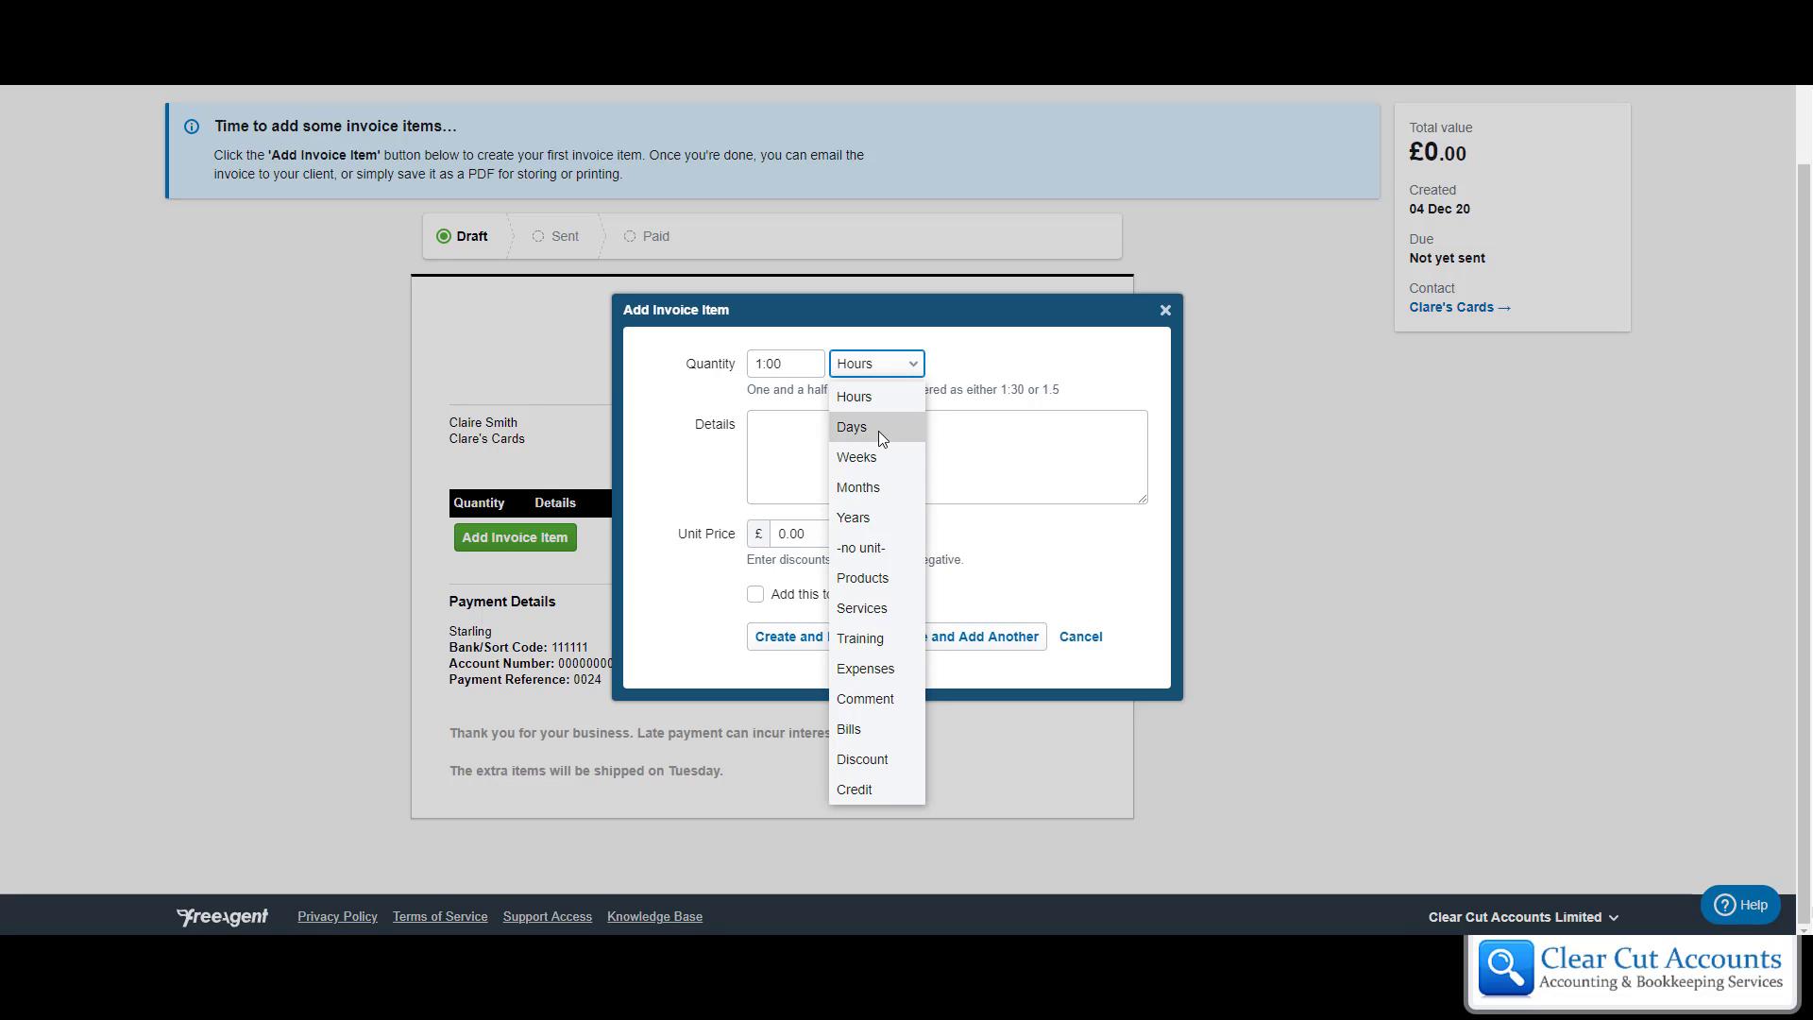
pyautogui.moveTo(890, 623)
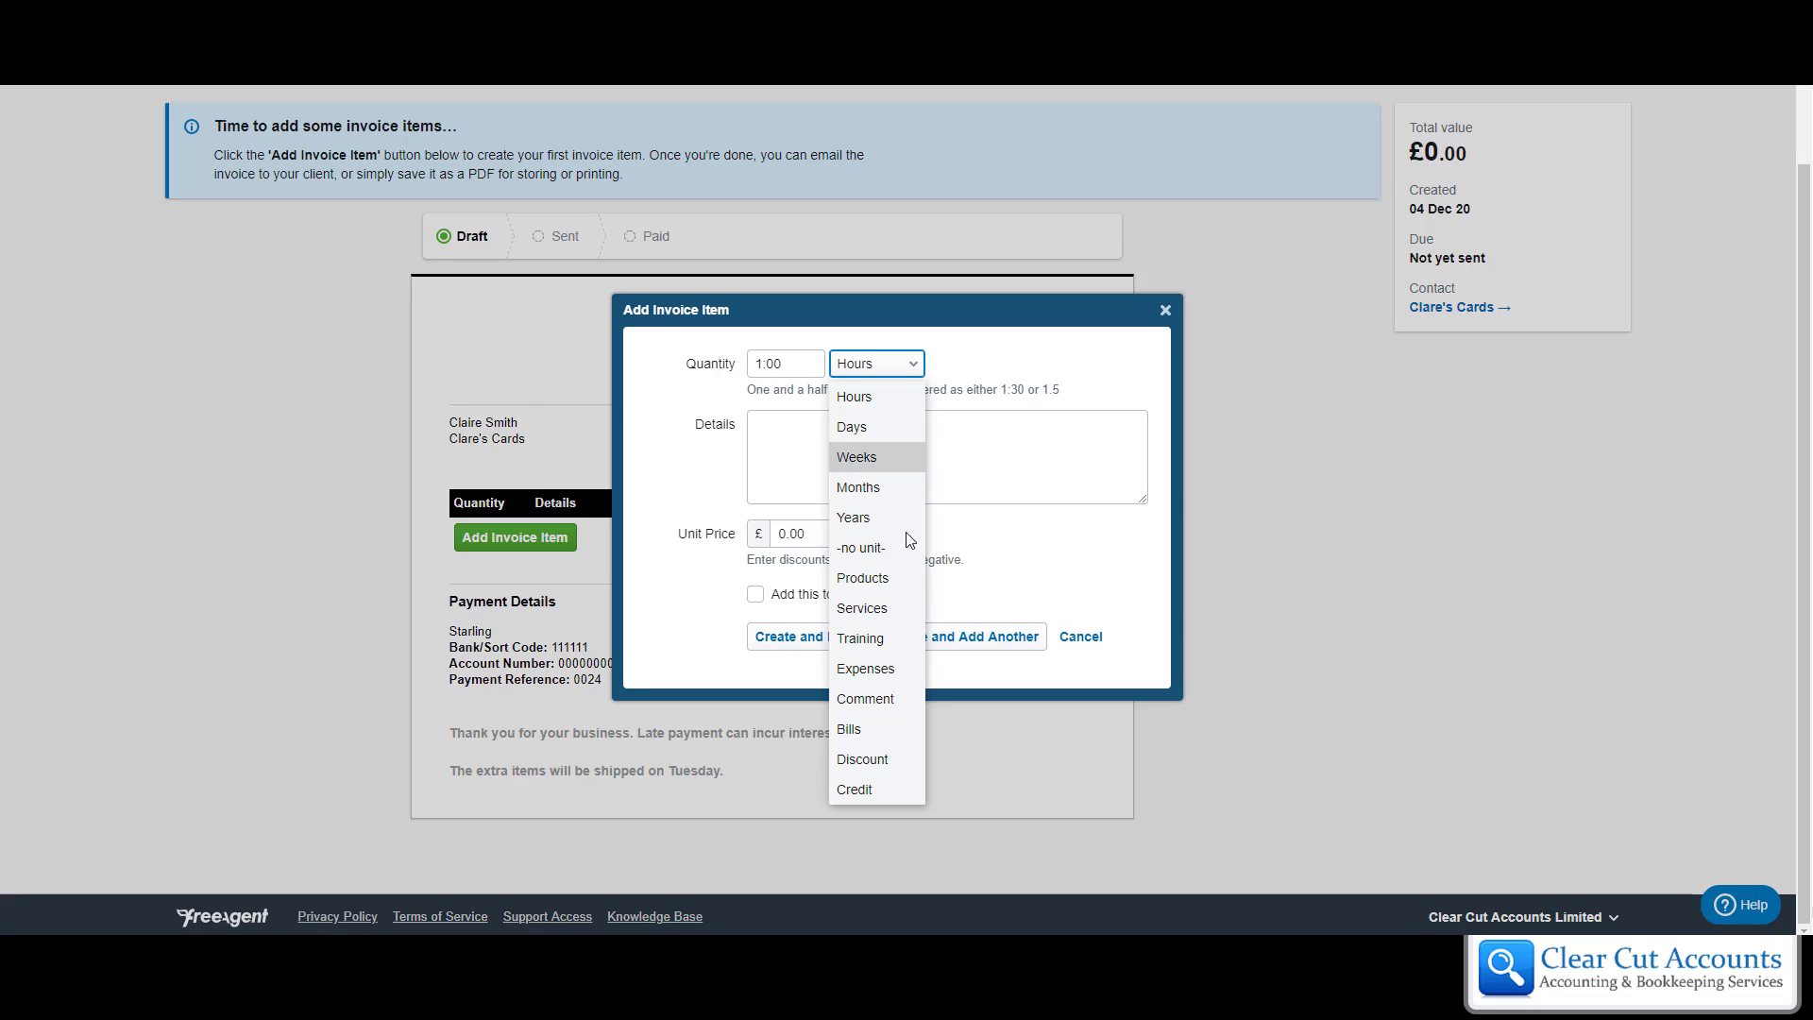
pyautogui.moveTo(865, 546)
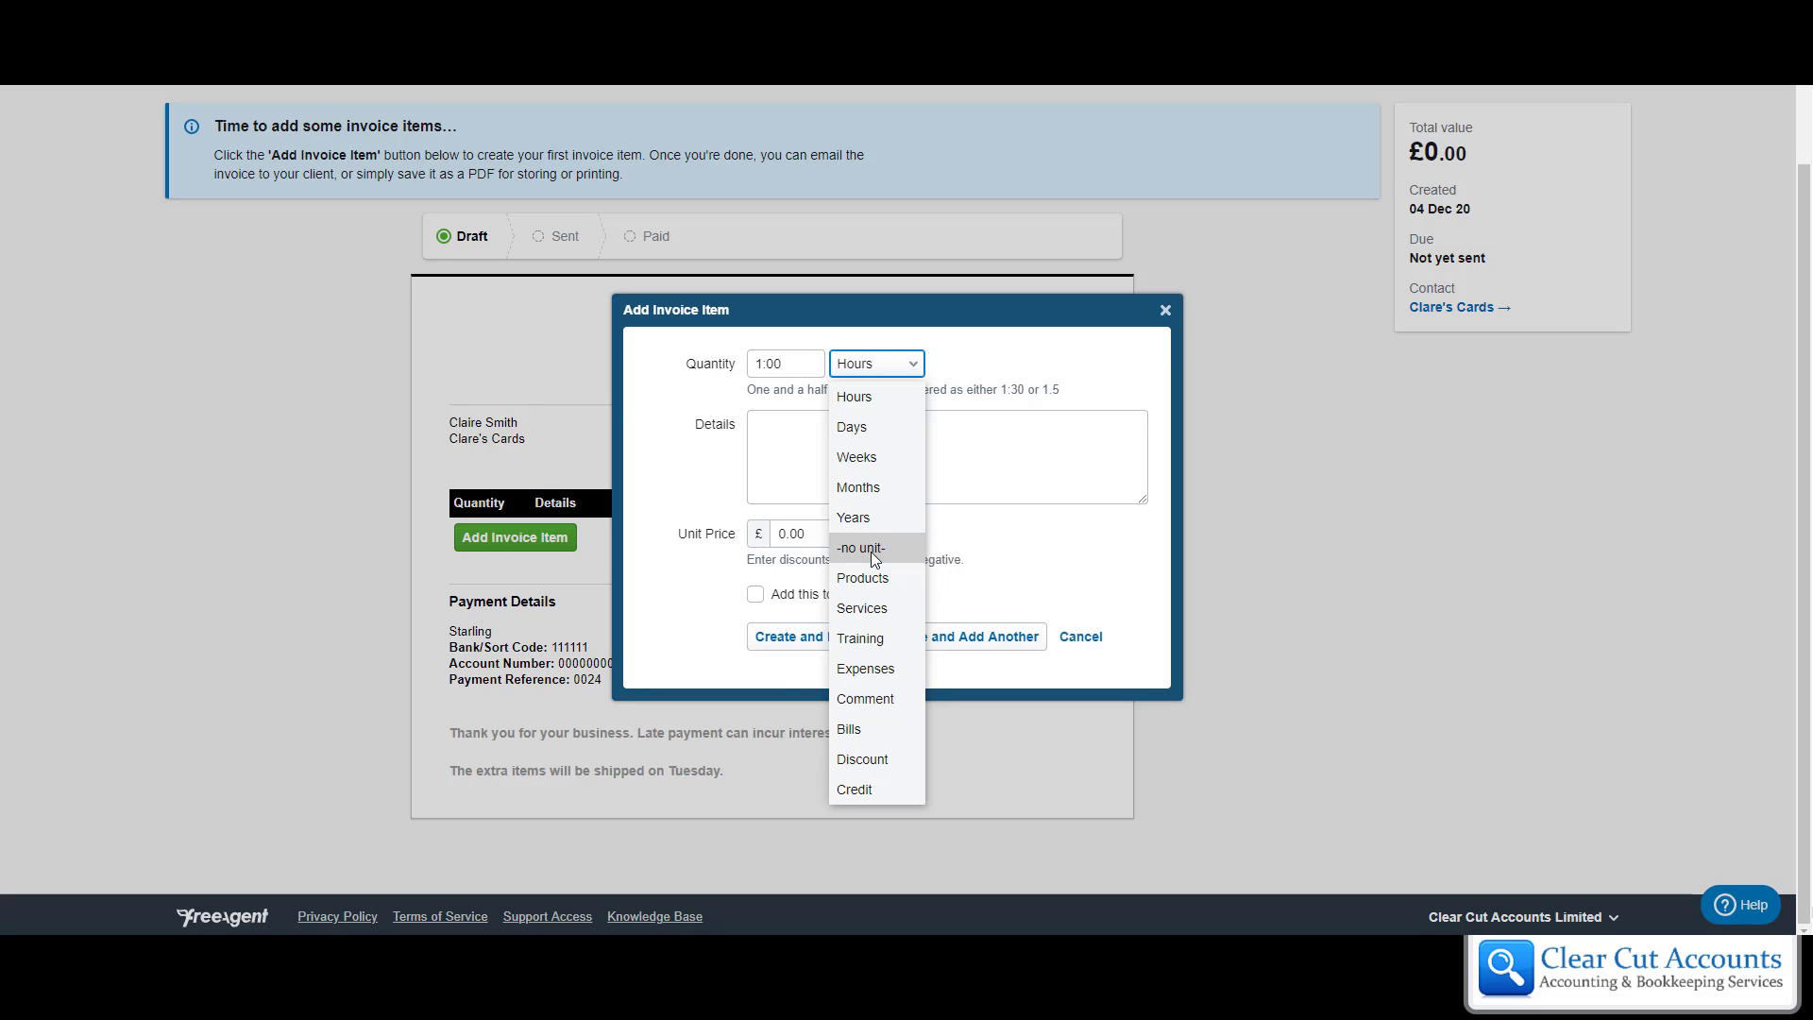
pyautogui.click(860, 547)
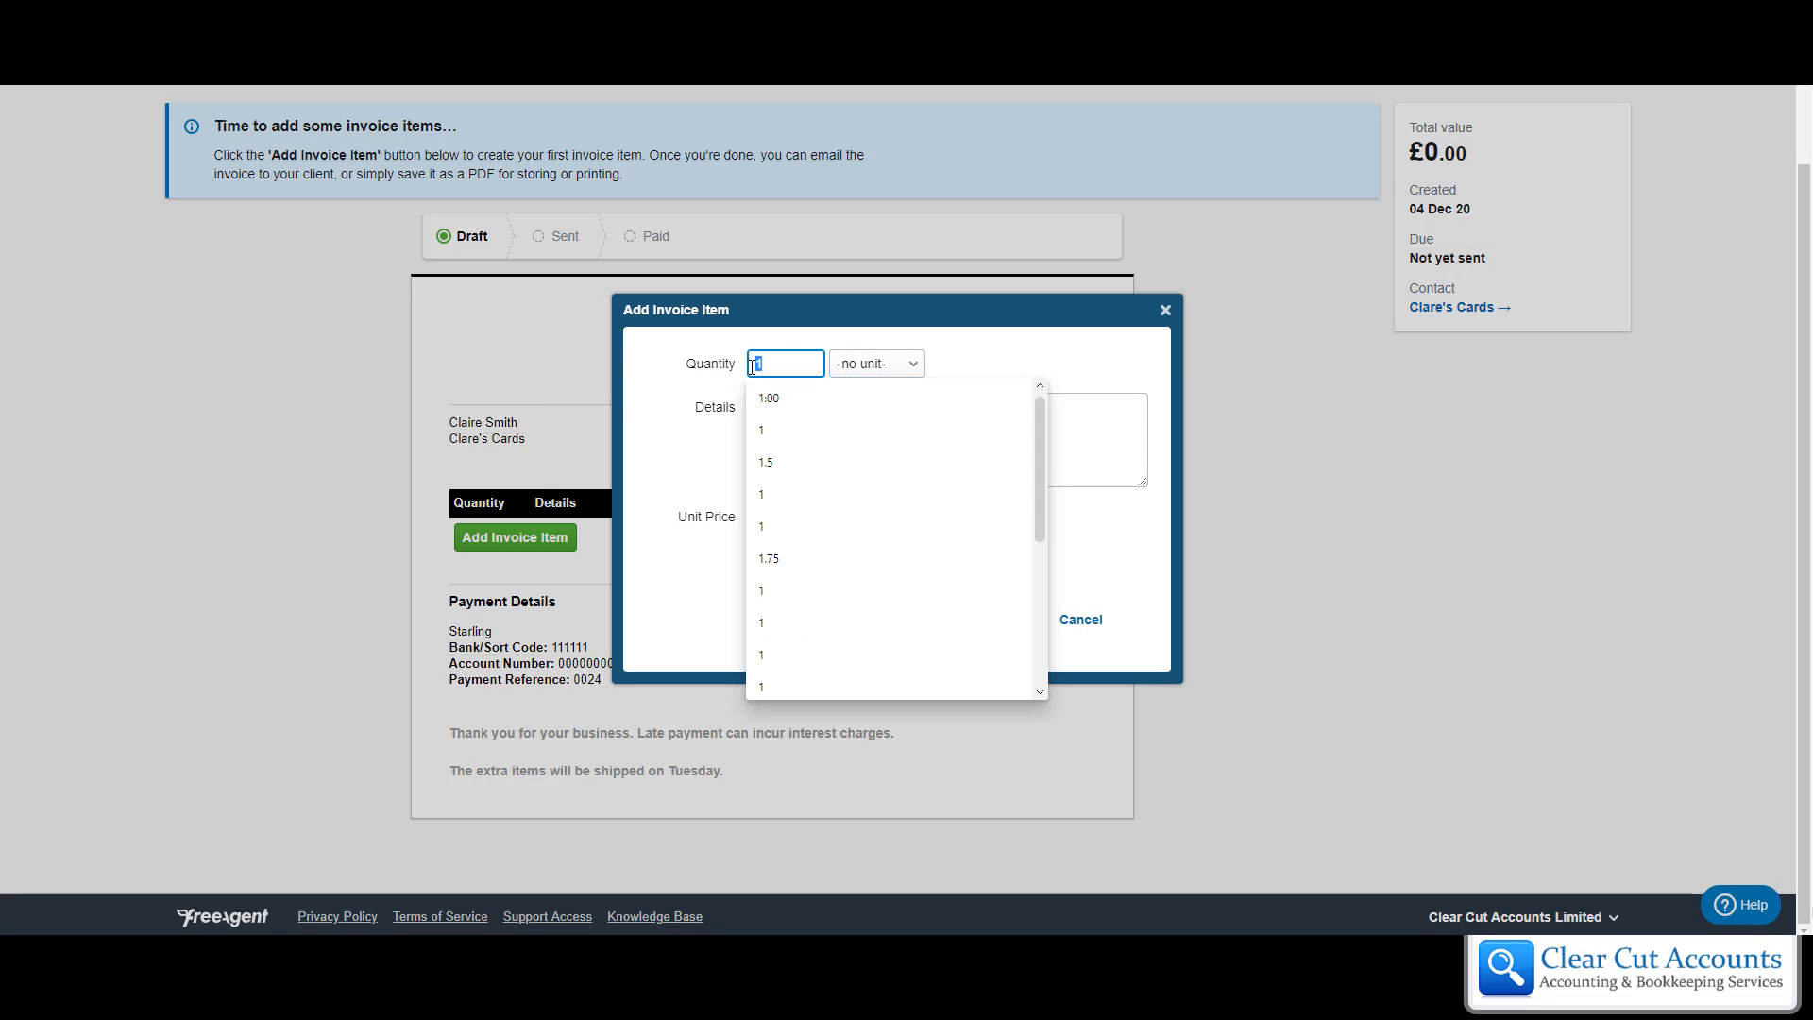
pyautogui.write('3')
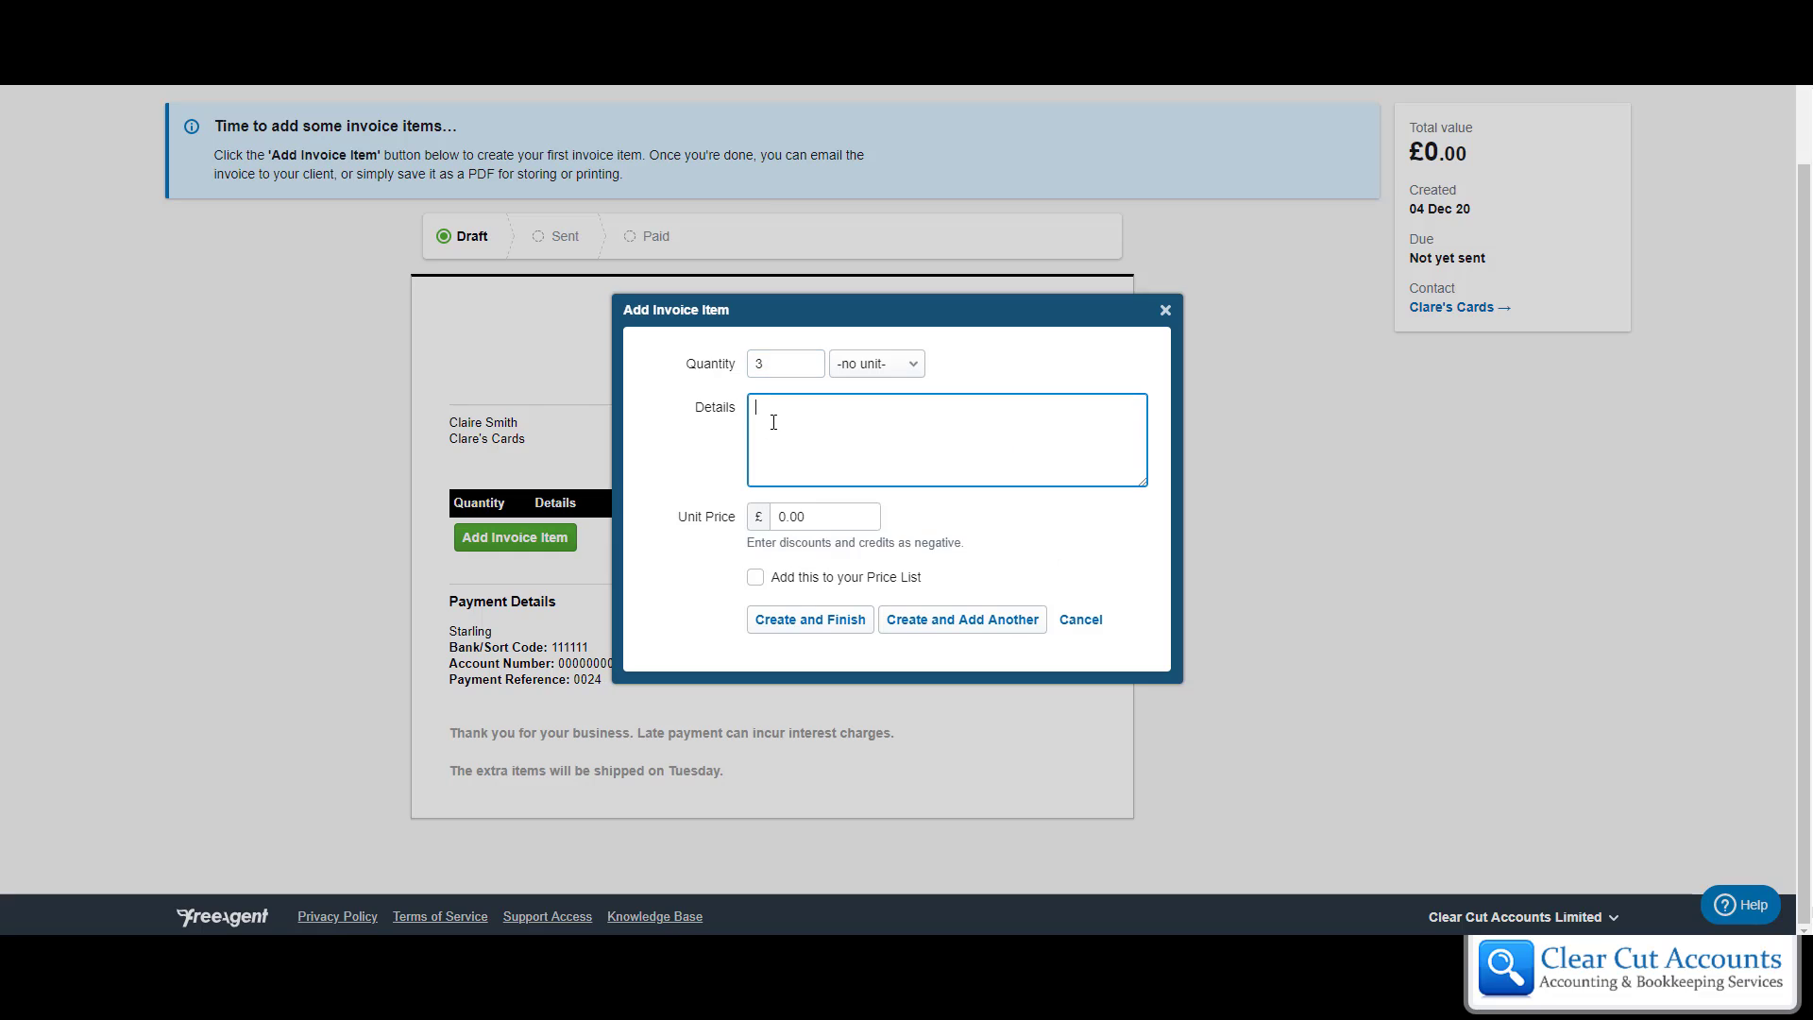
pyautogui.write('Box')
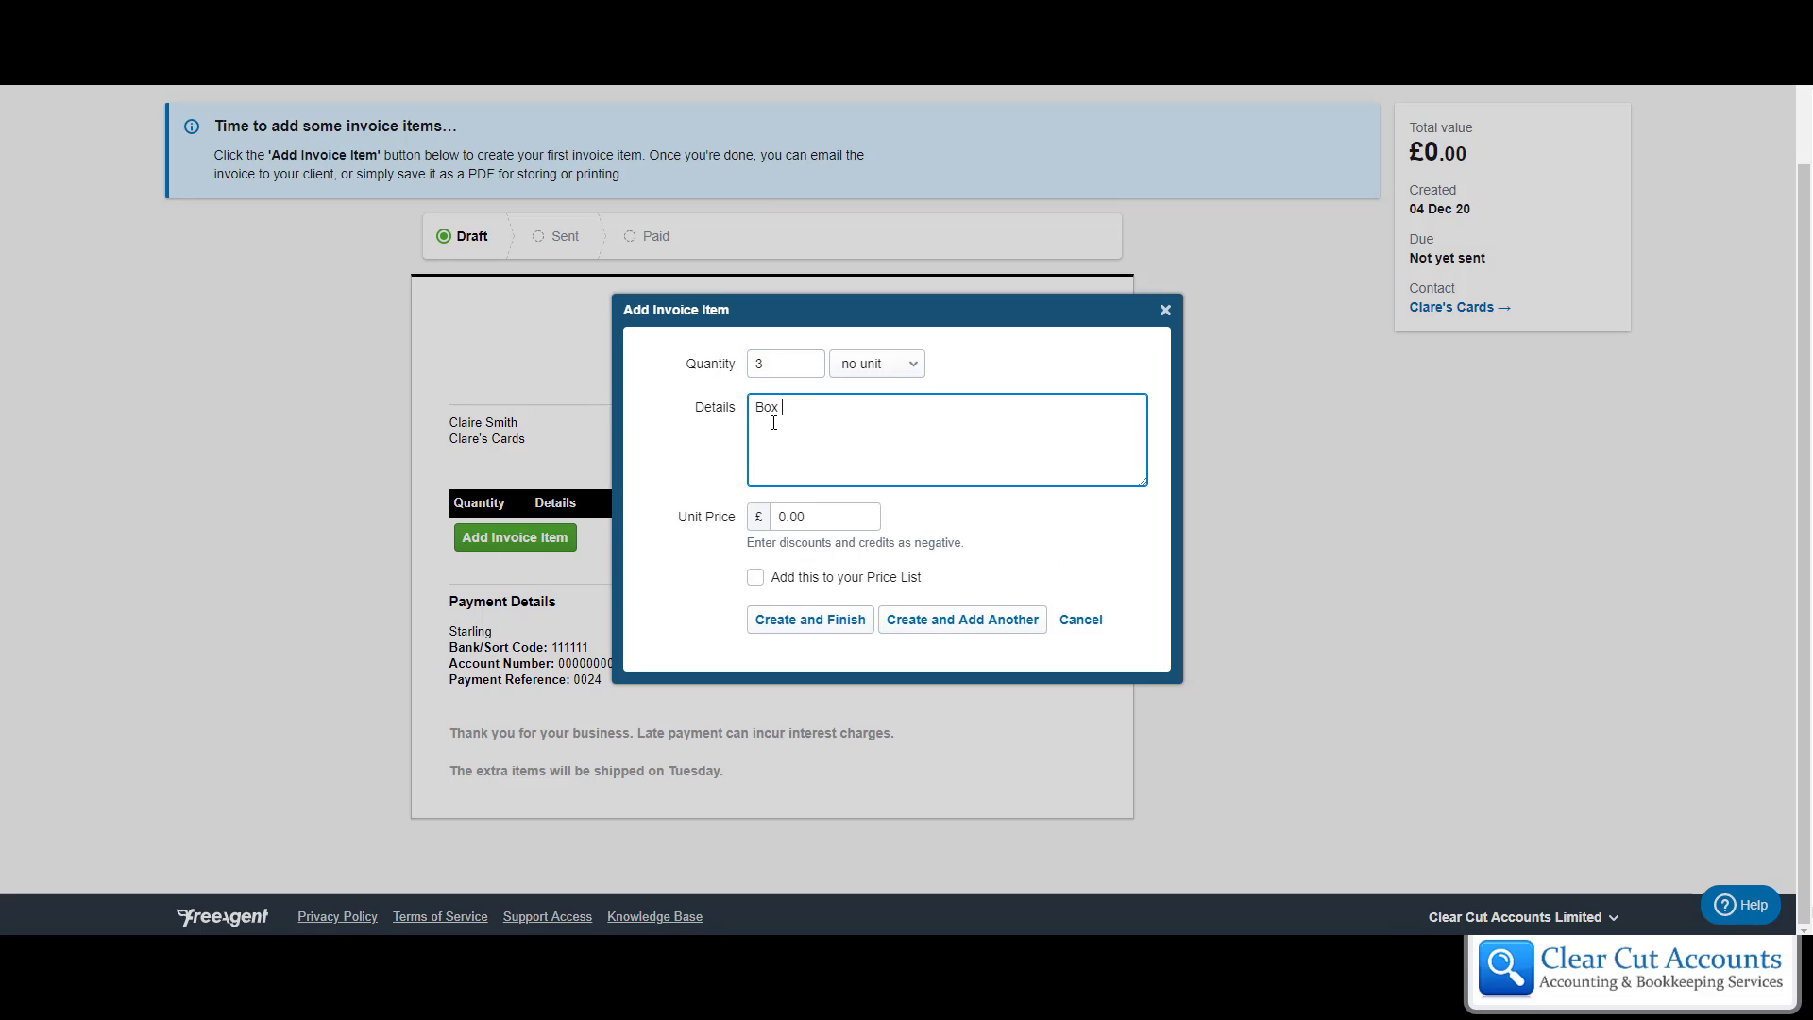
pyautogui.write('of Dolls 1')
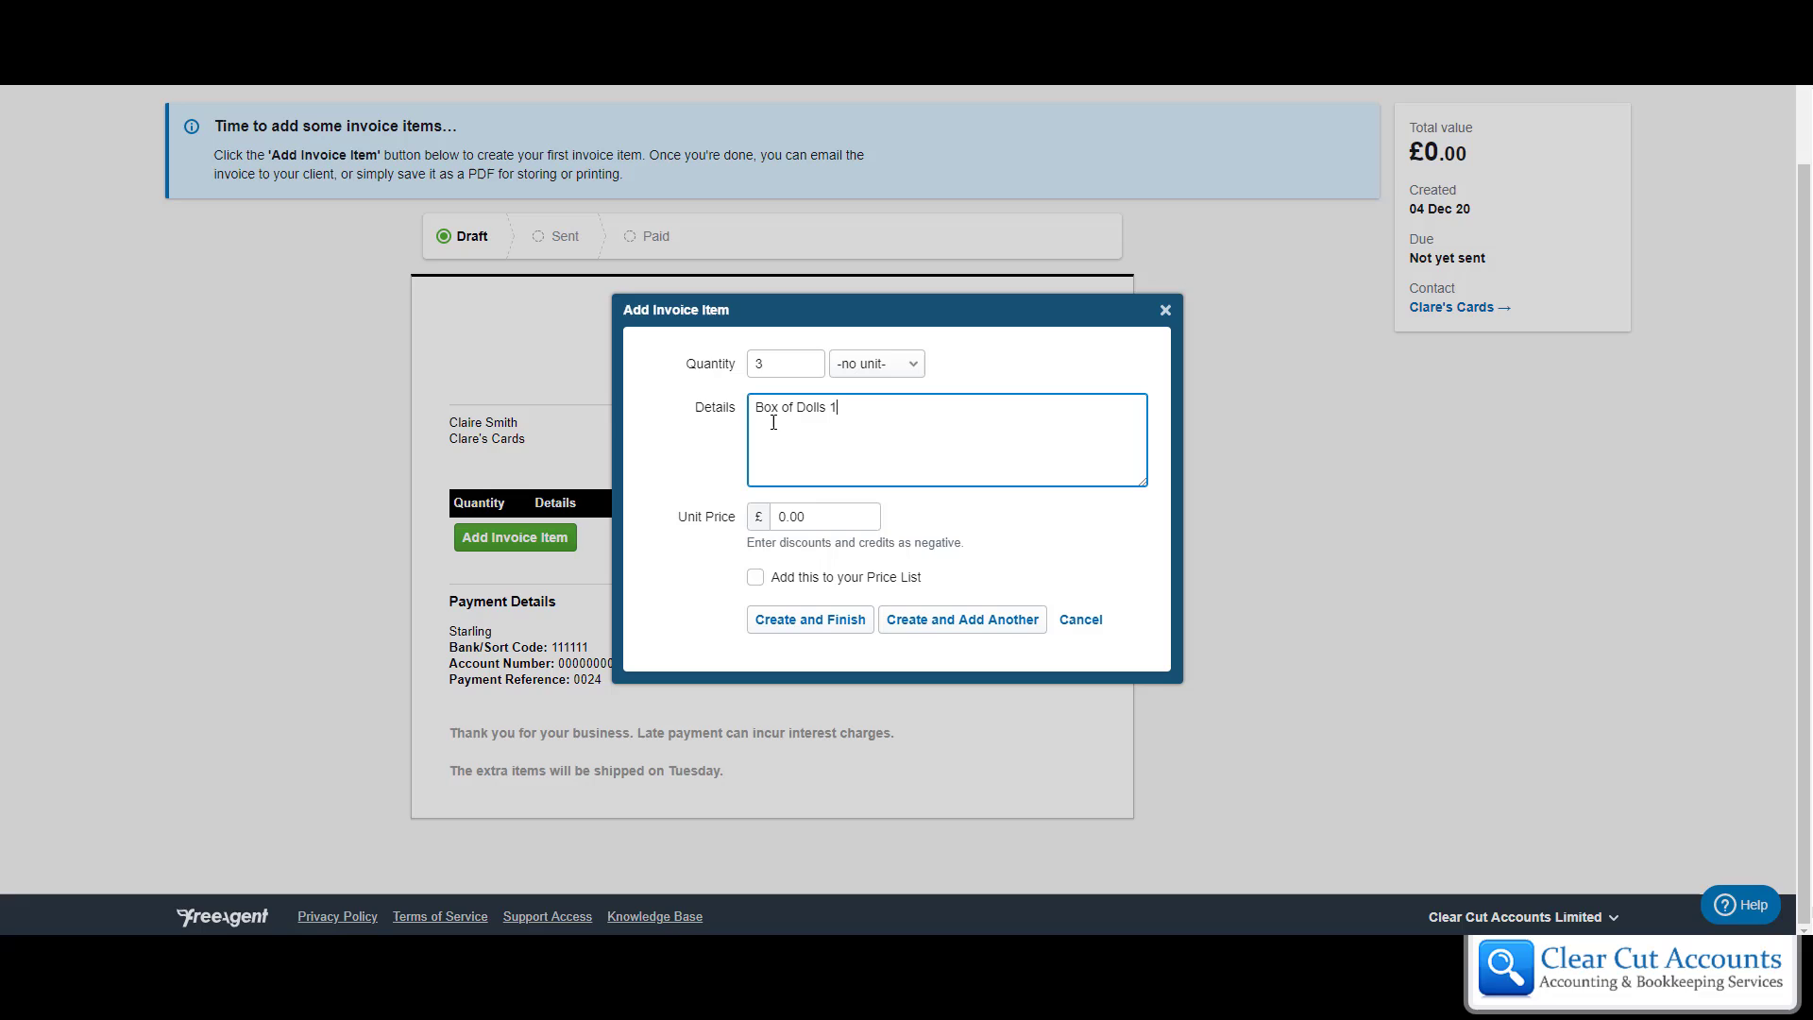
pyautogui.write('5 per box')
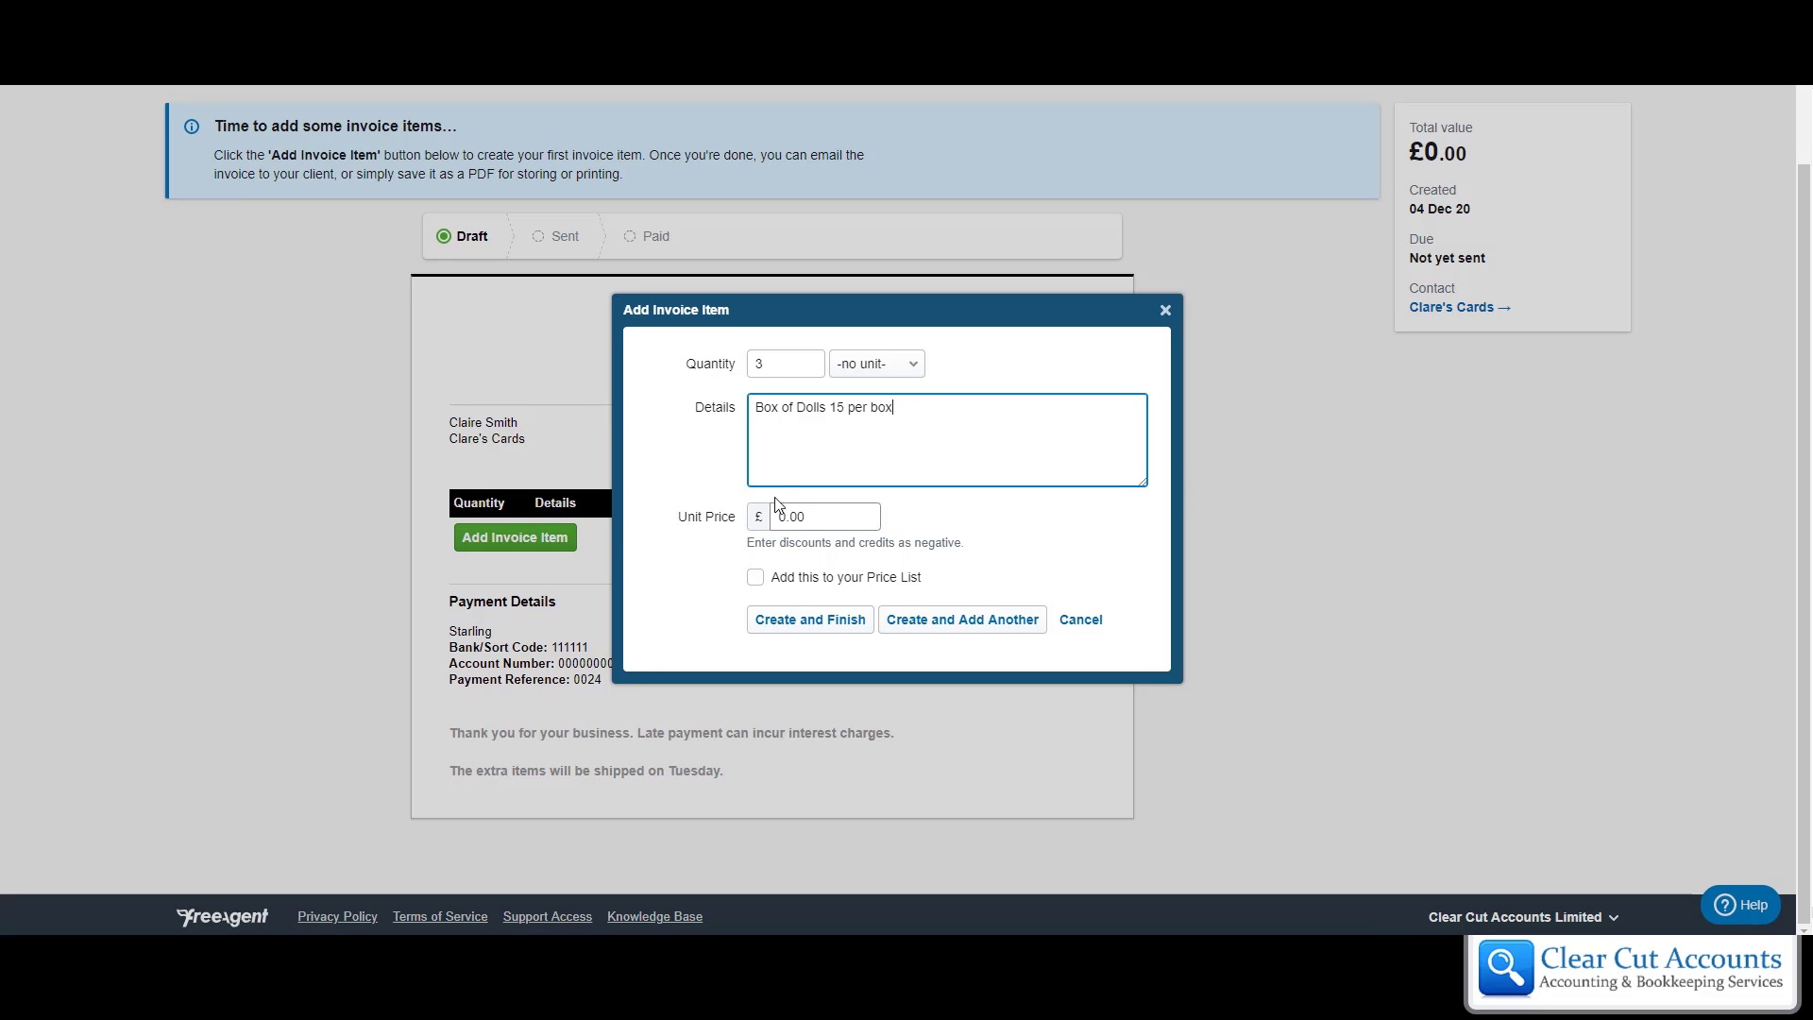
pyautogui.click(824, 516)
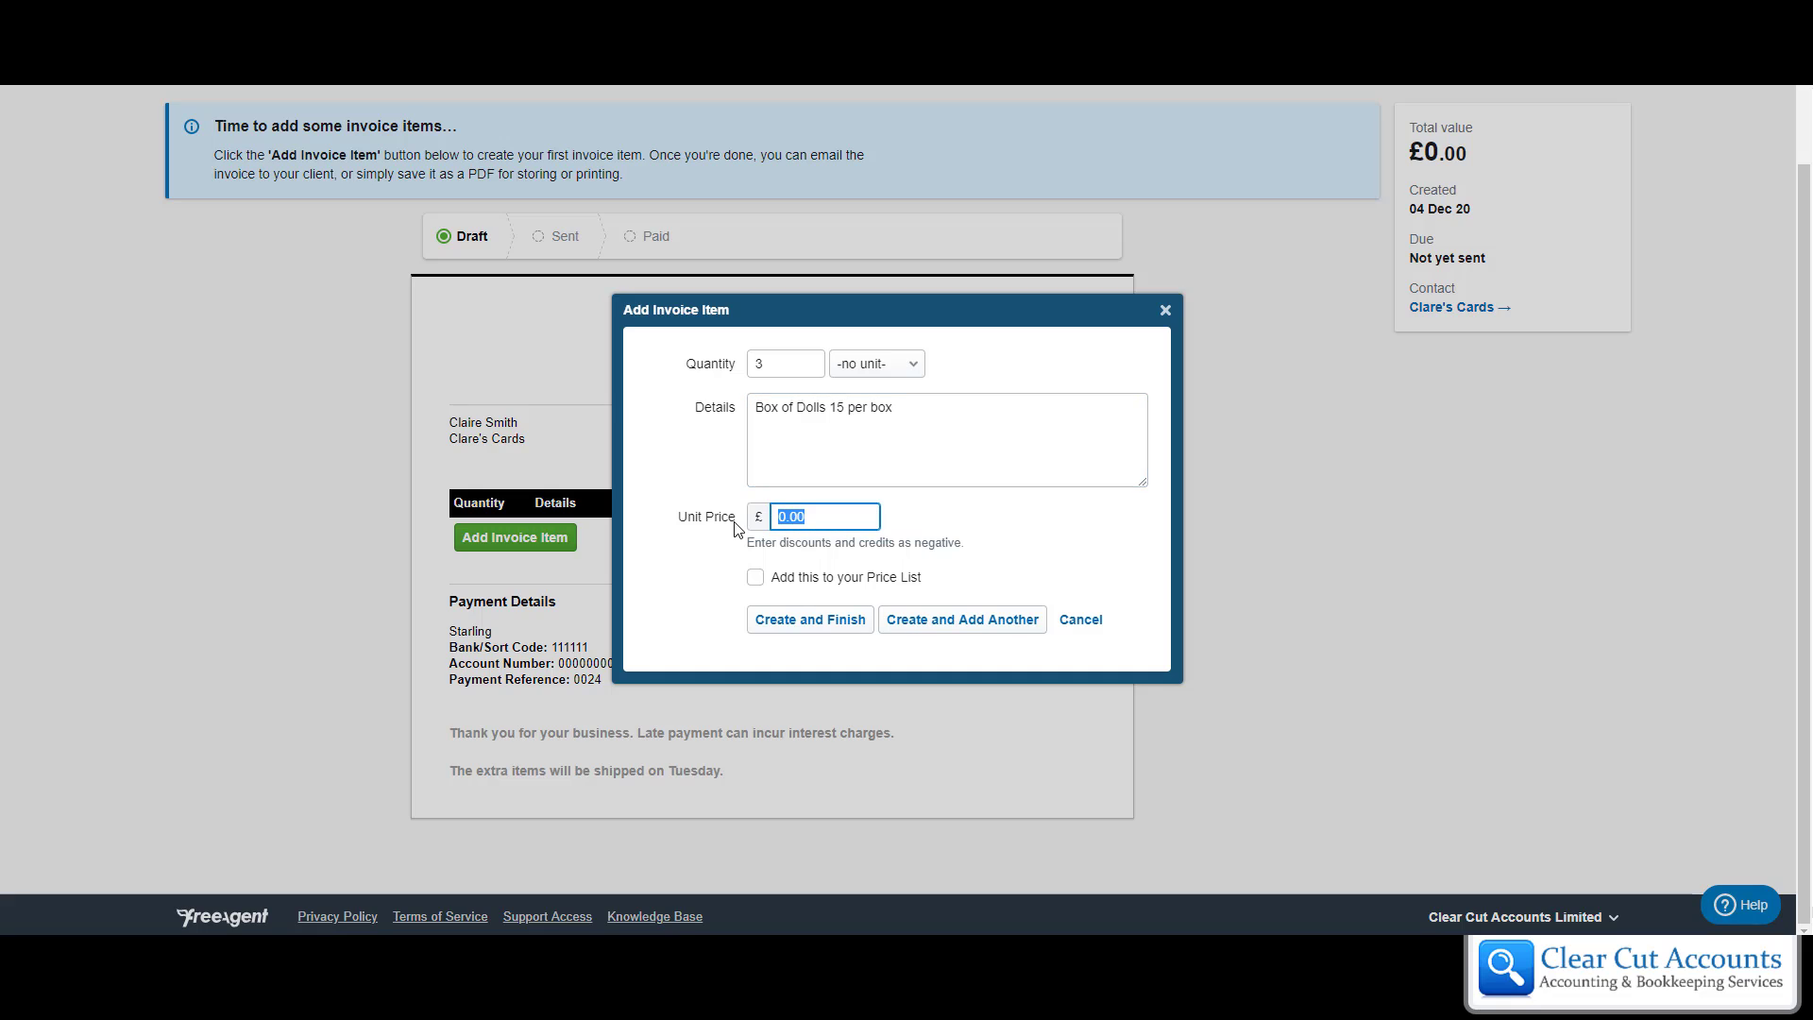
pyautogui.moveTo(743, 540)
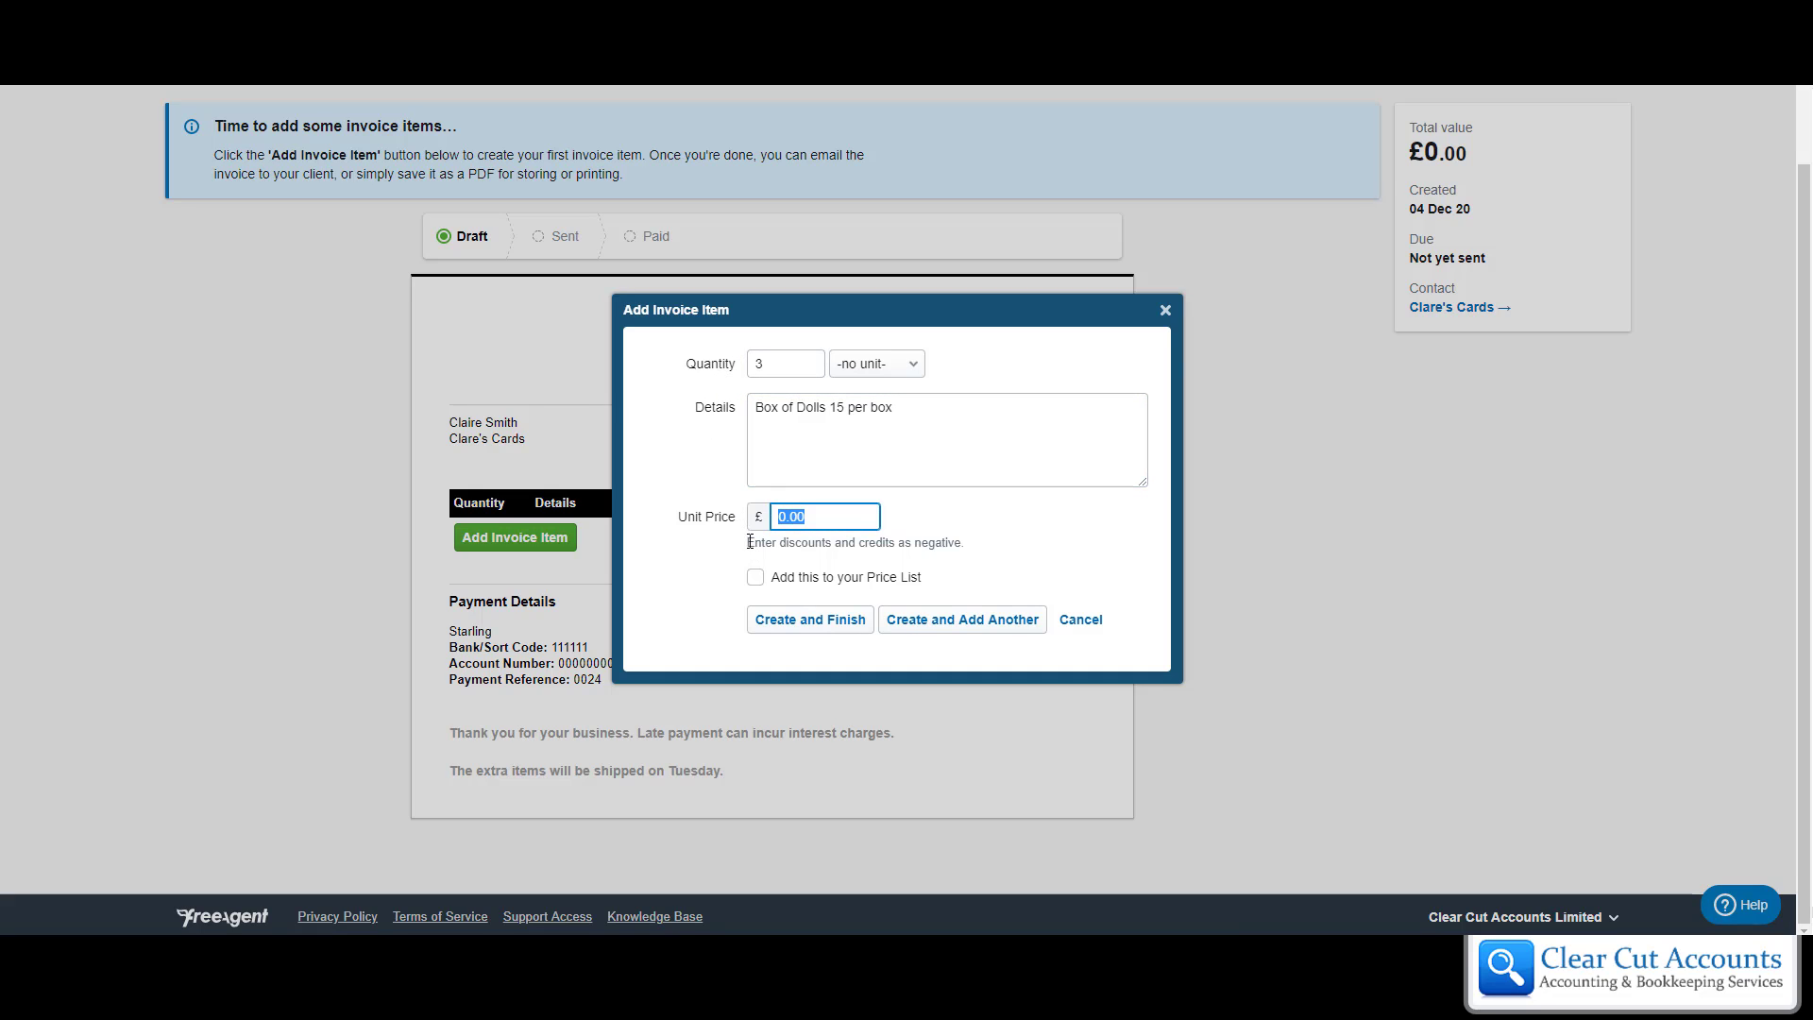
pyautogui.write('50')
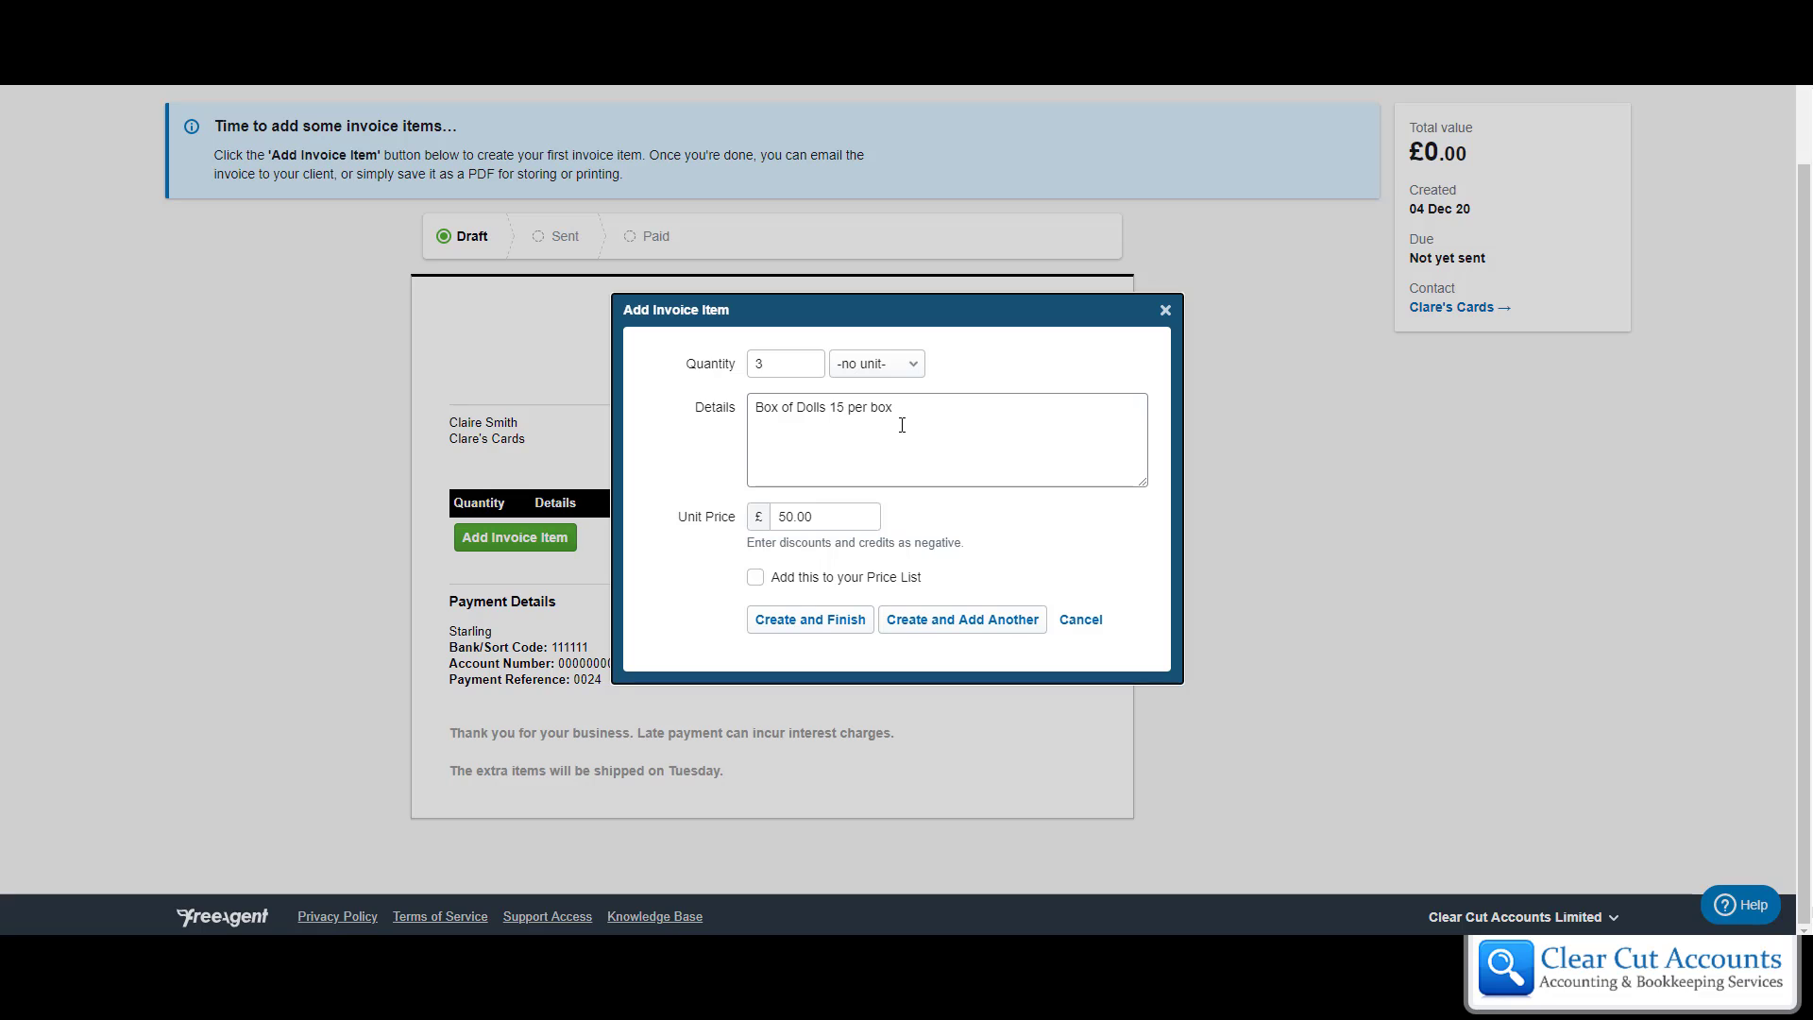
pyautogui.moveTo(954, 419)
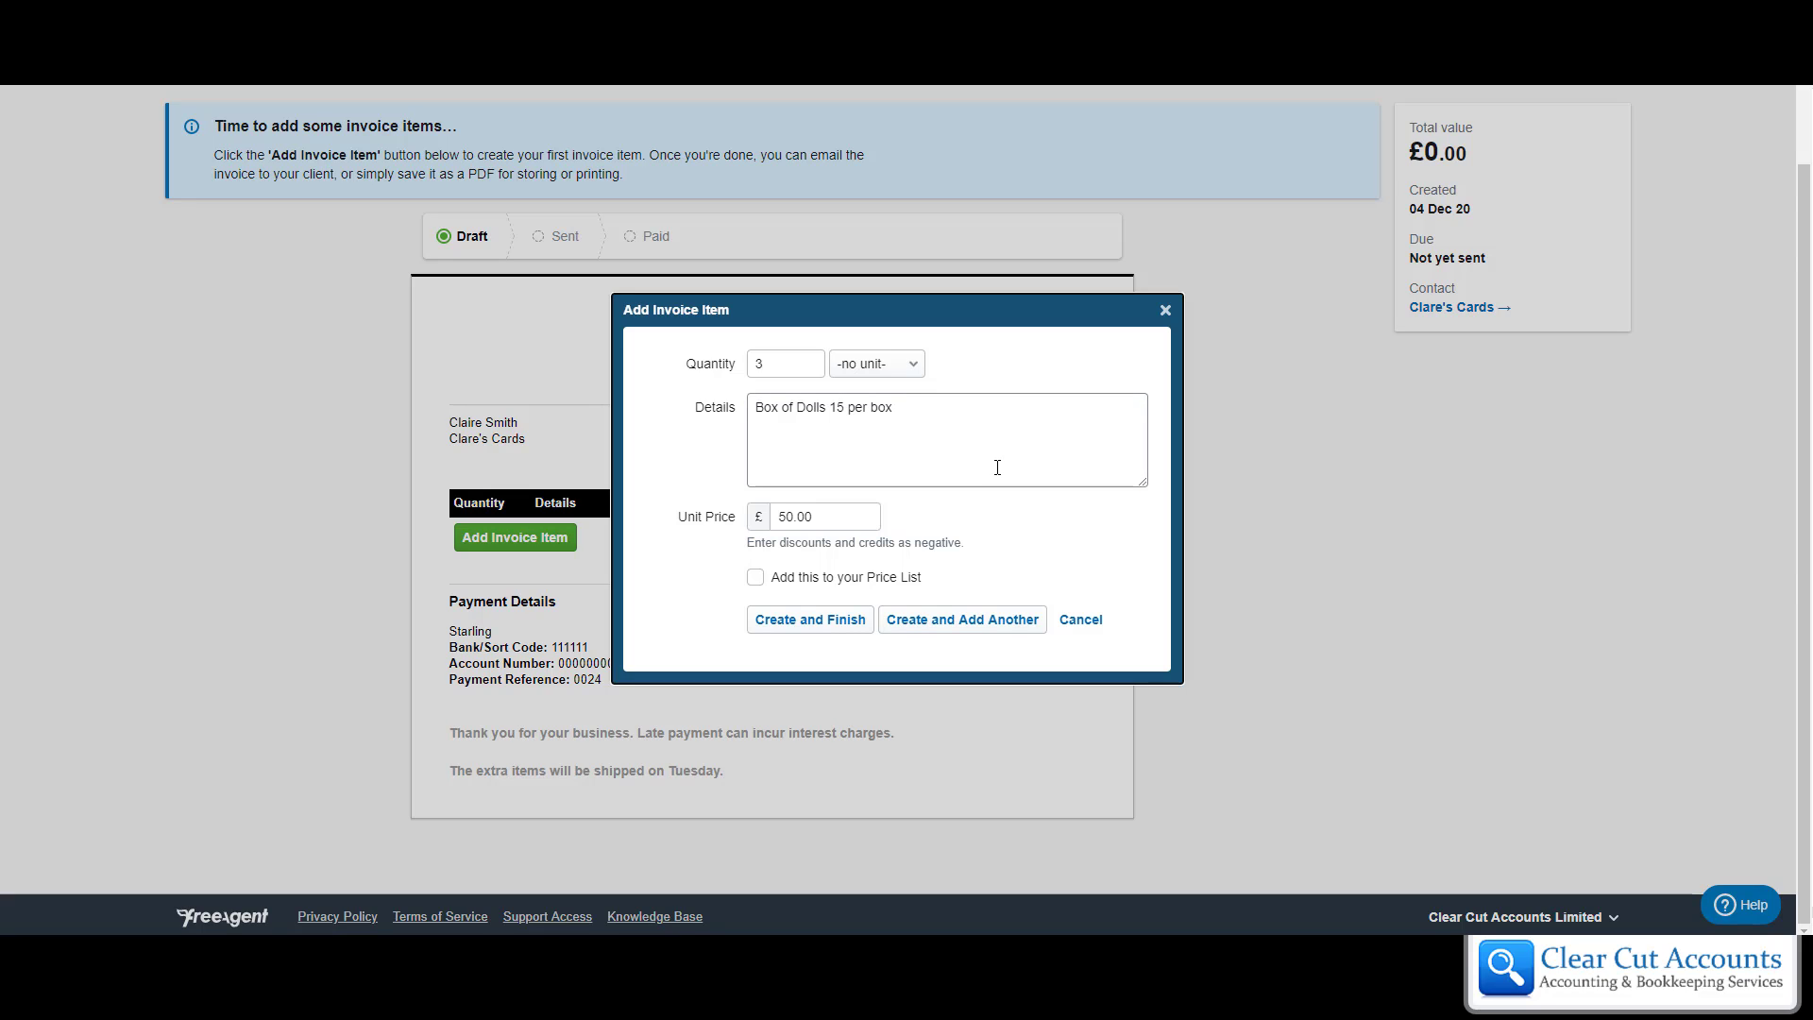
pyautogui.moveTo(984, 503)
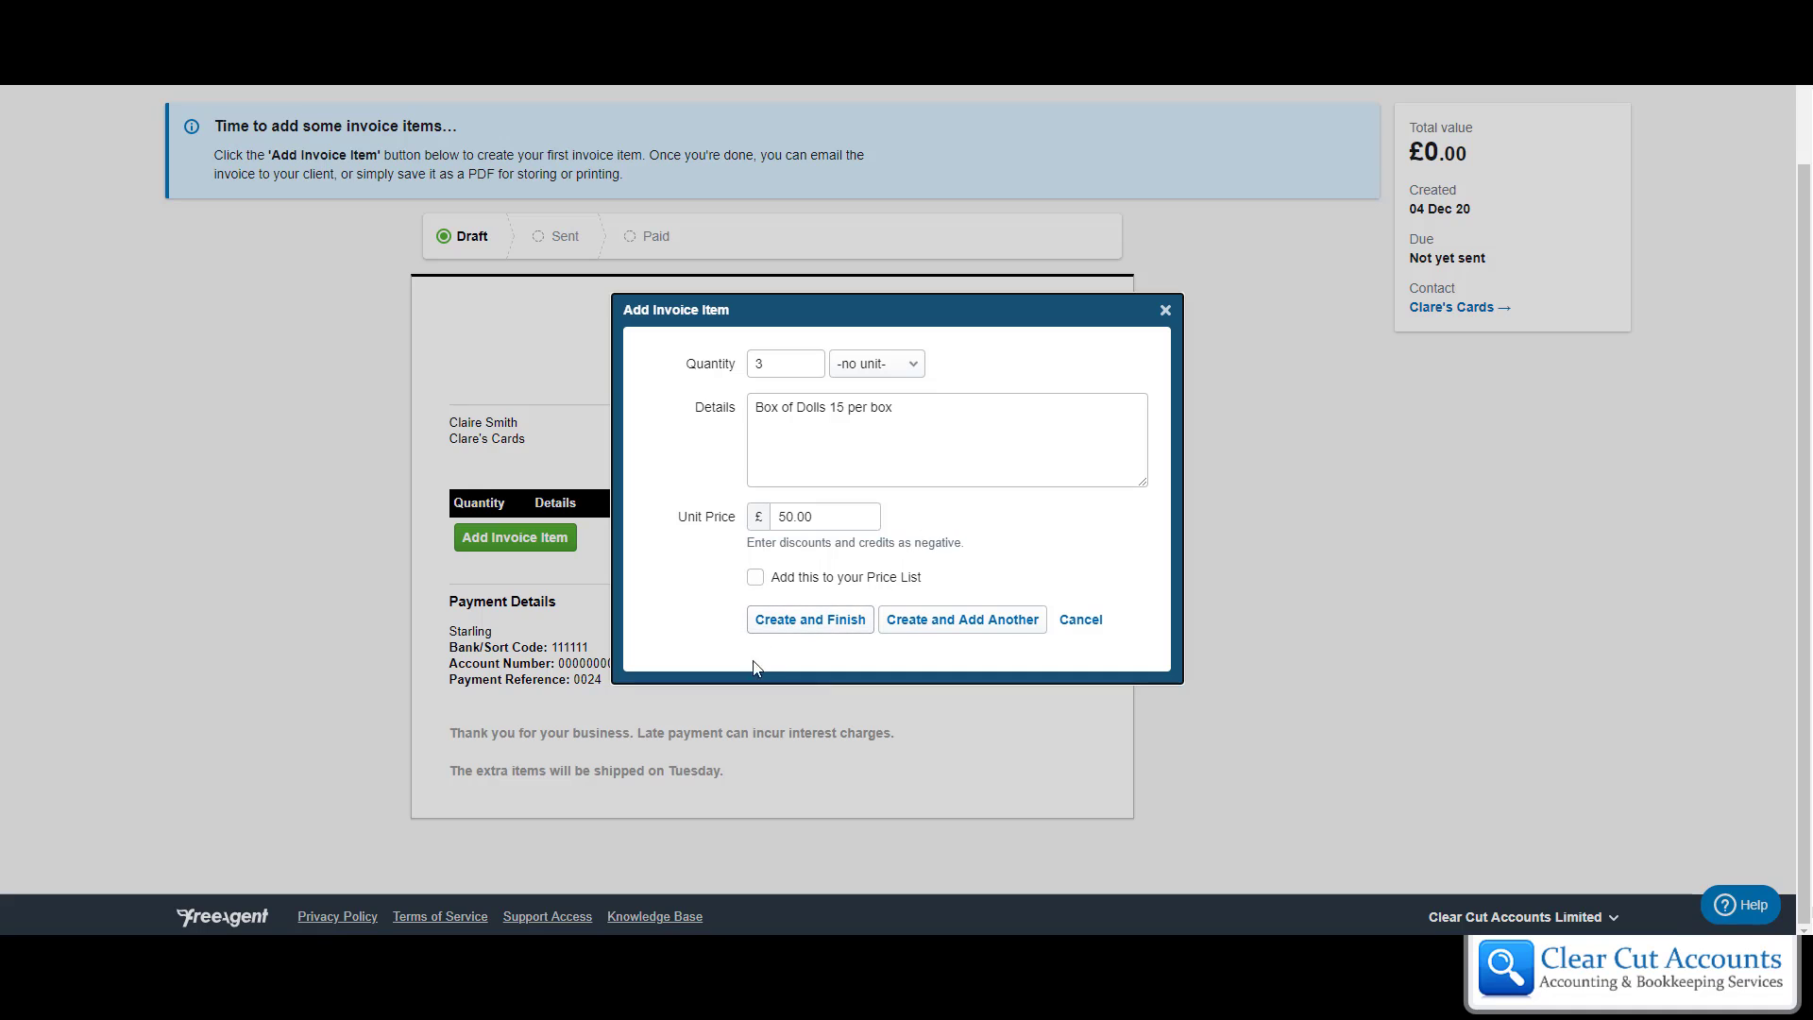
pyautogui.moveTo(788, 627)
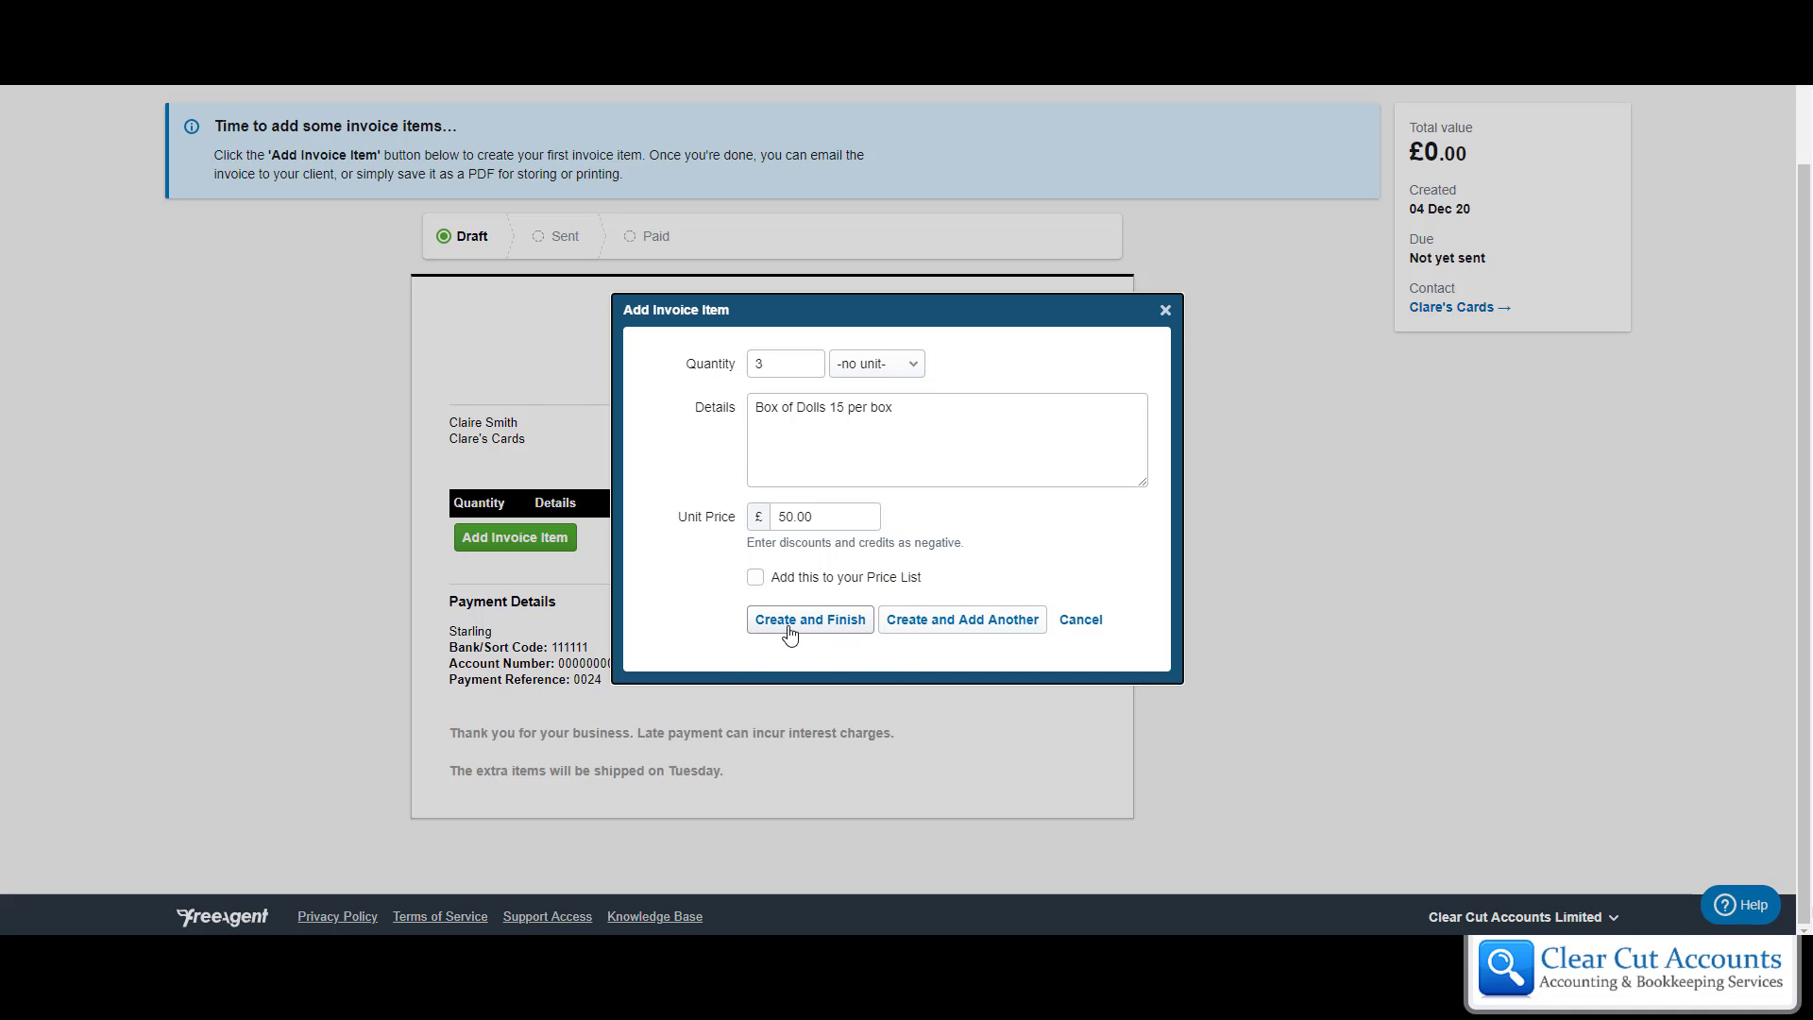
pyautogui.click(809, 619)
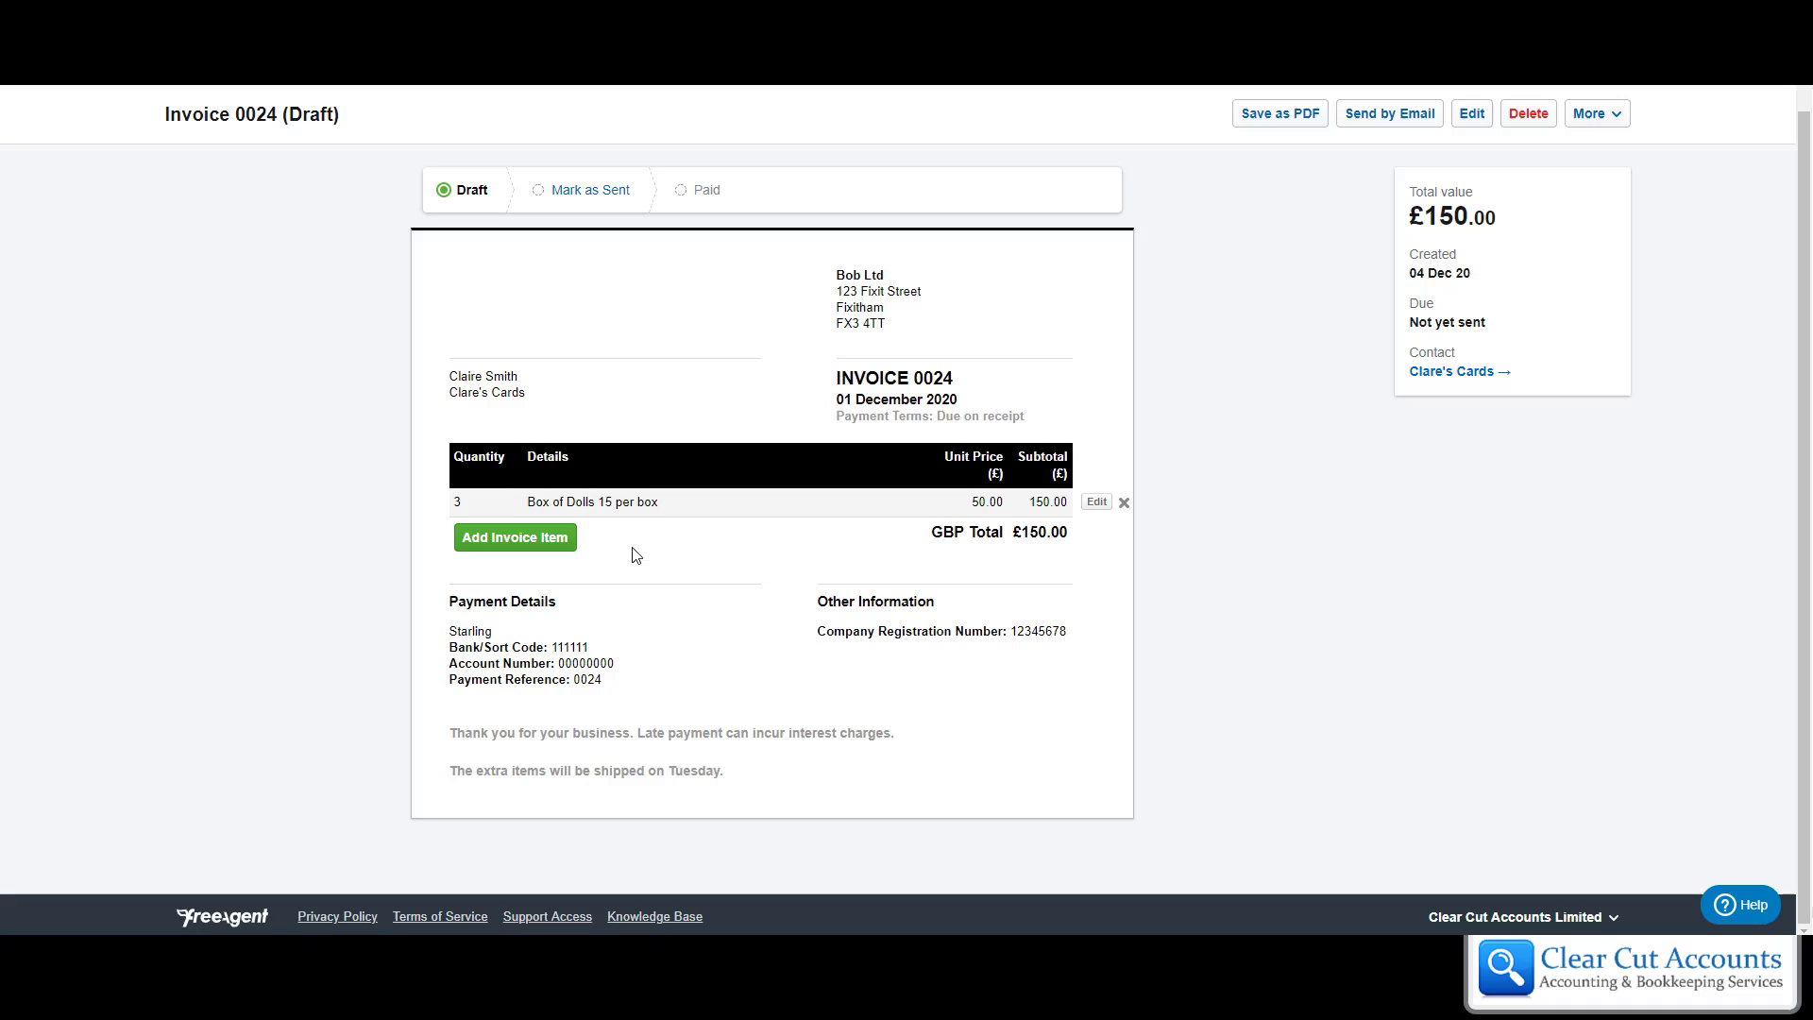
pyautogui.moveTo(999, 520)
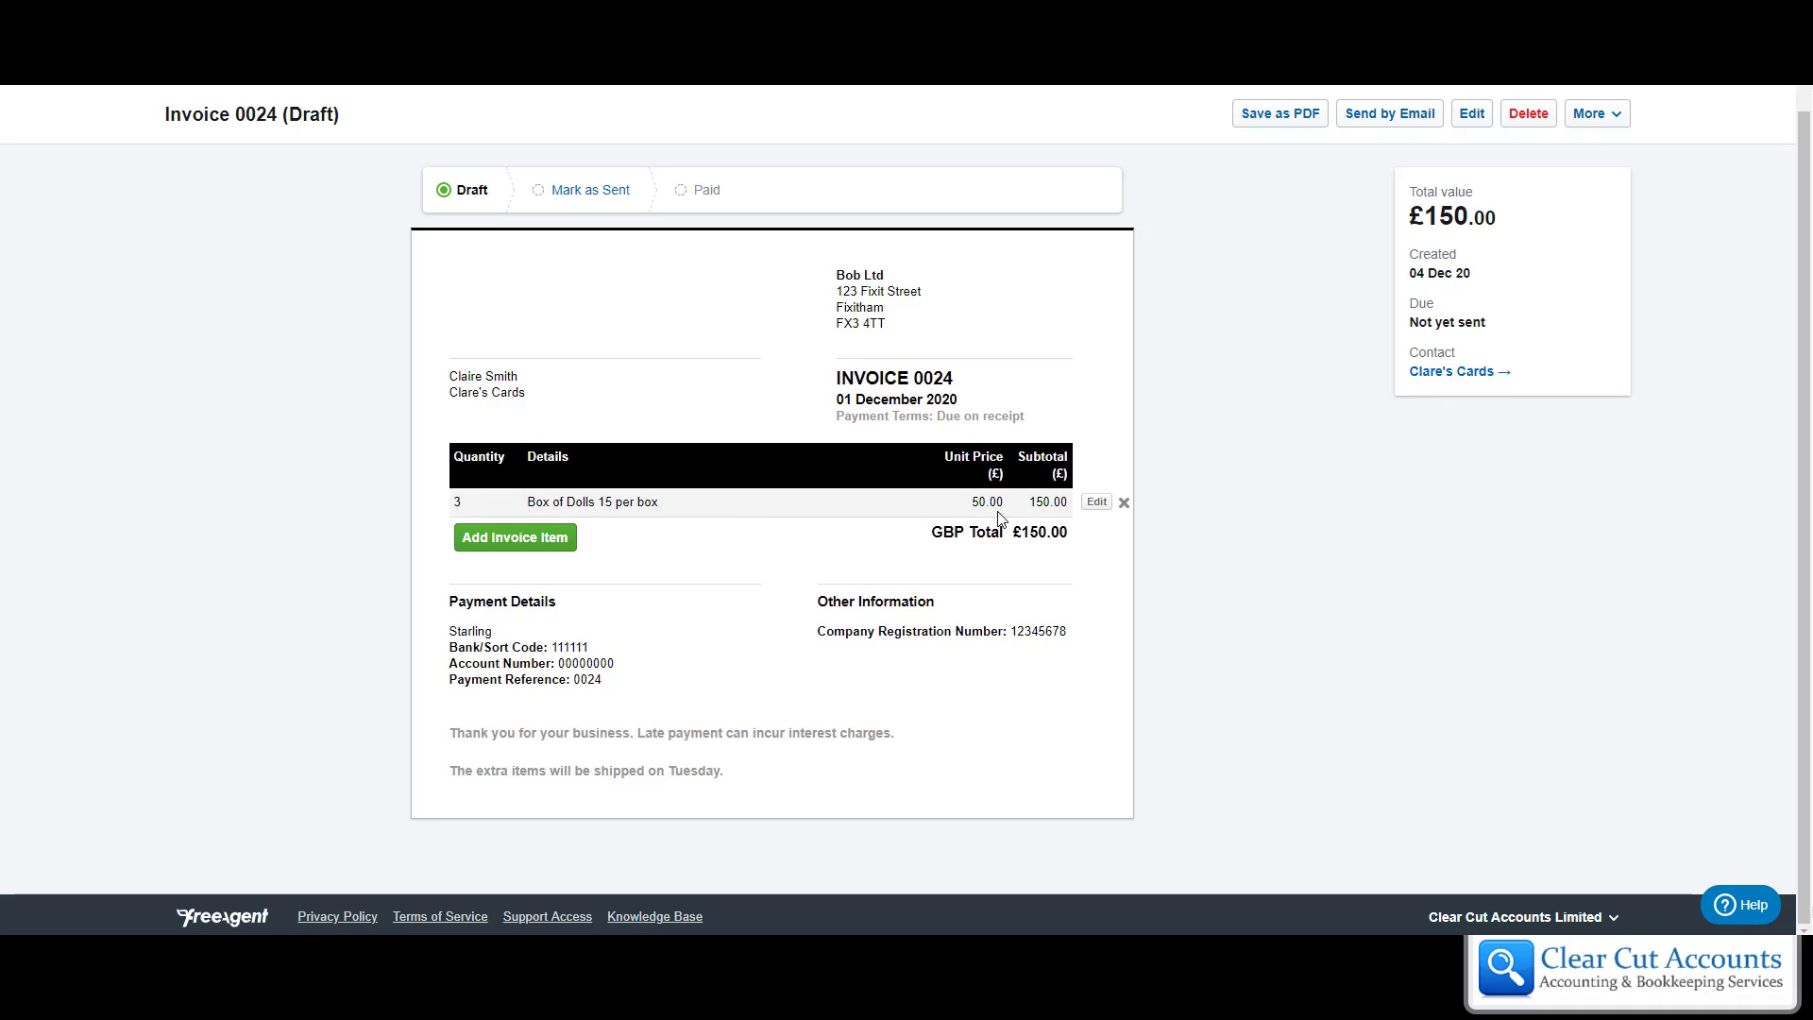
pyautogui.moveTo(1061, 555)
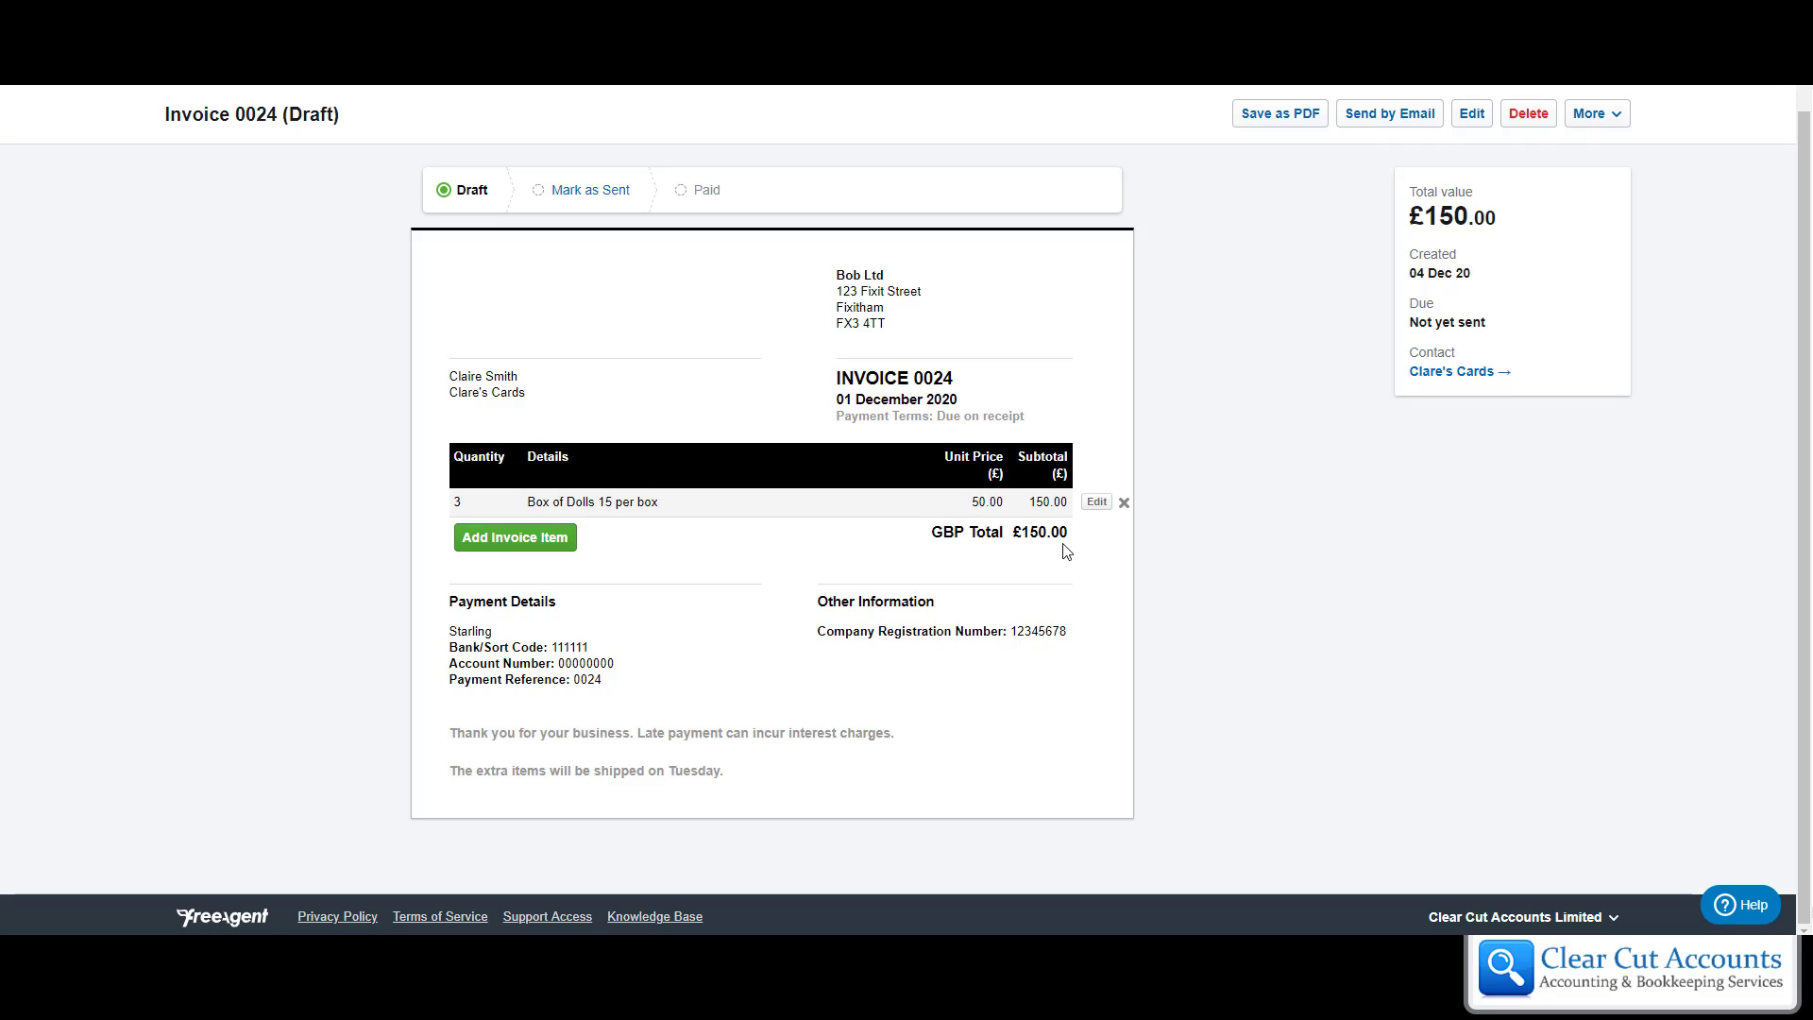
pyautogui.moveTo(722, 510)
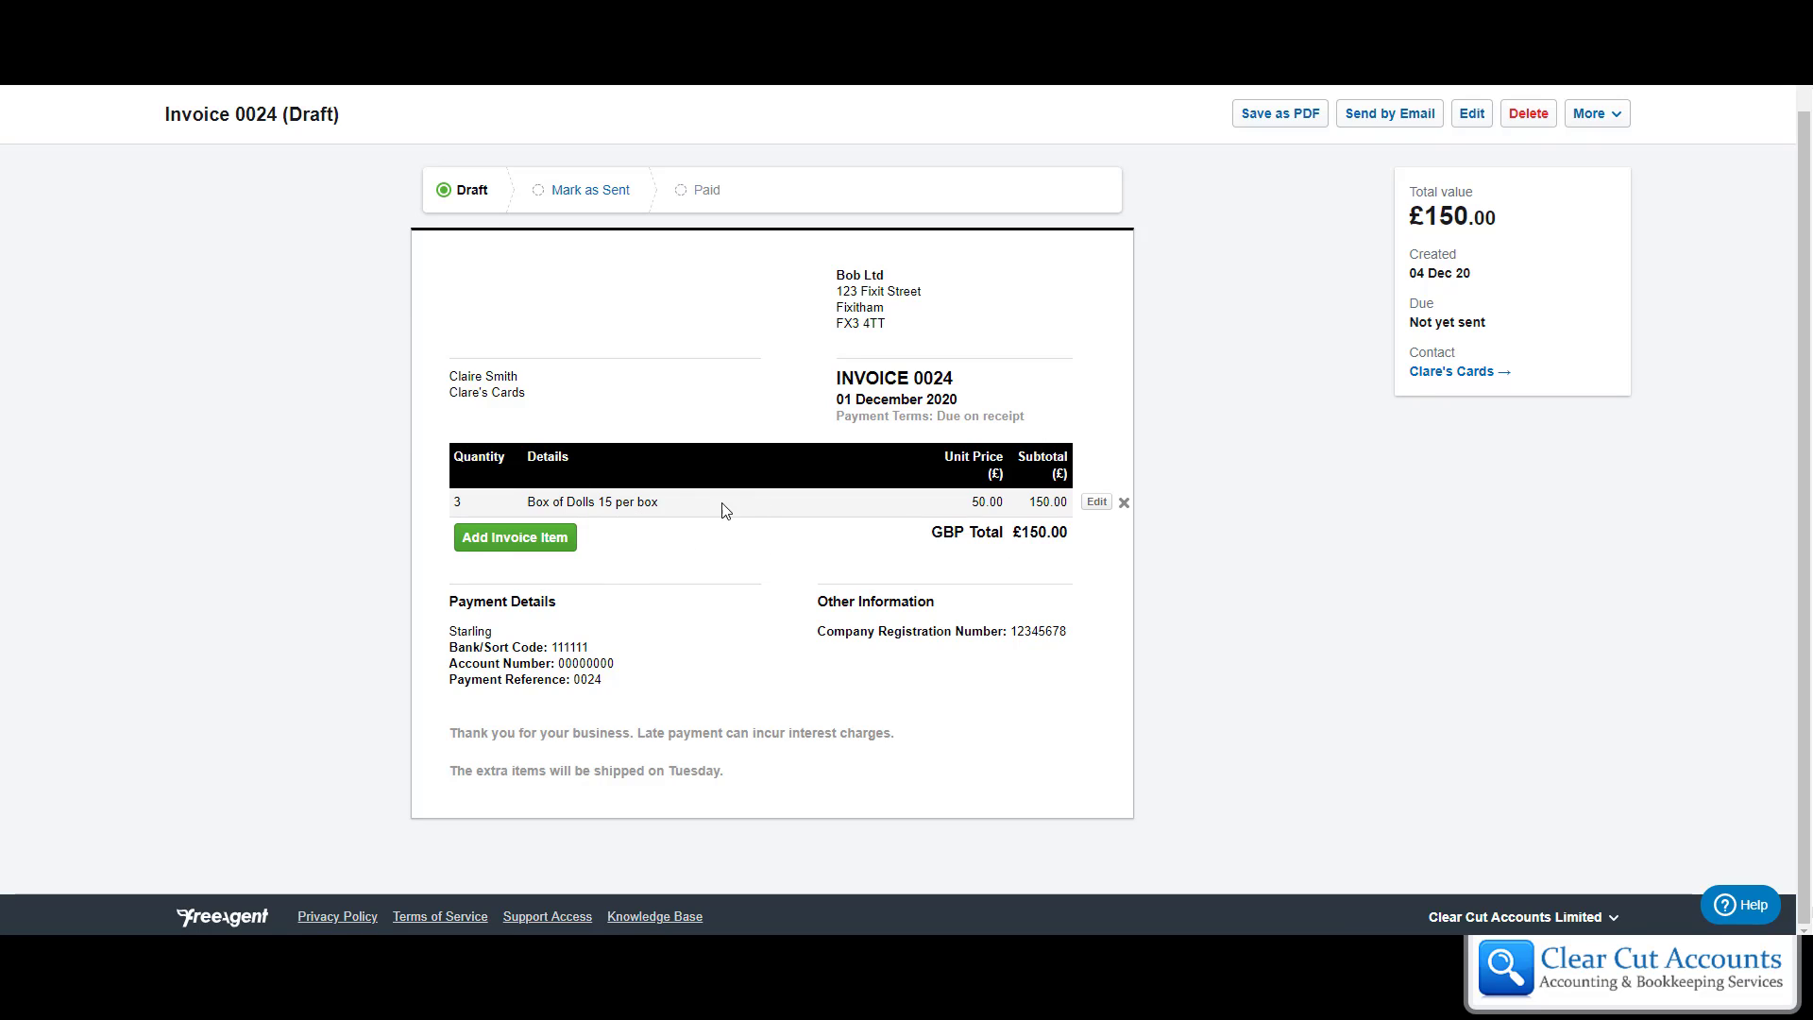
# - Add a 'Shipping' line item with quantity 1 at £7.99
pyautogui.click(514, 536)
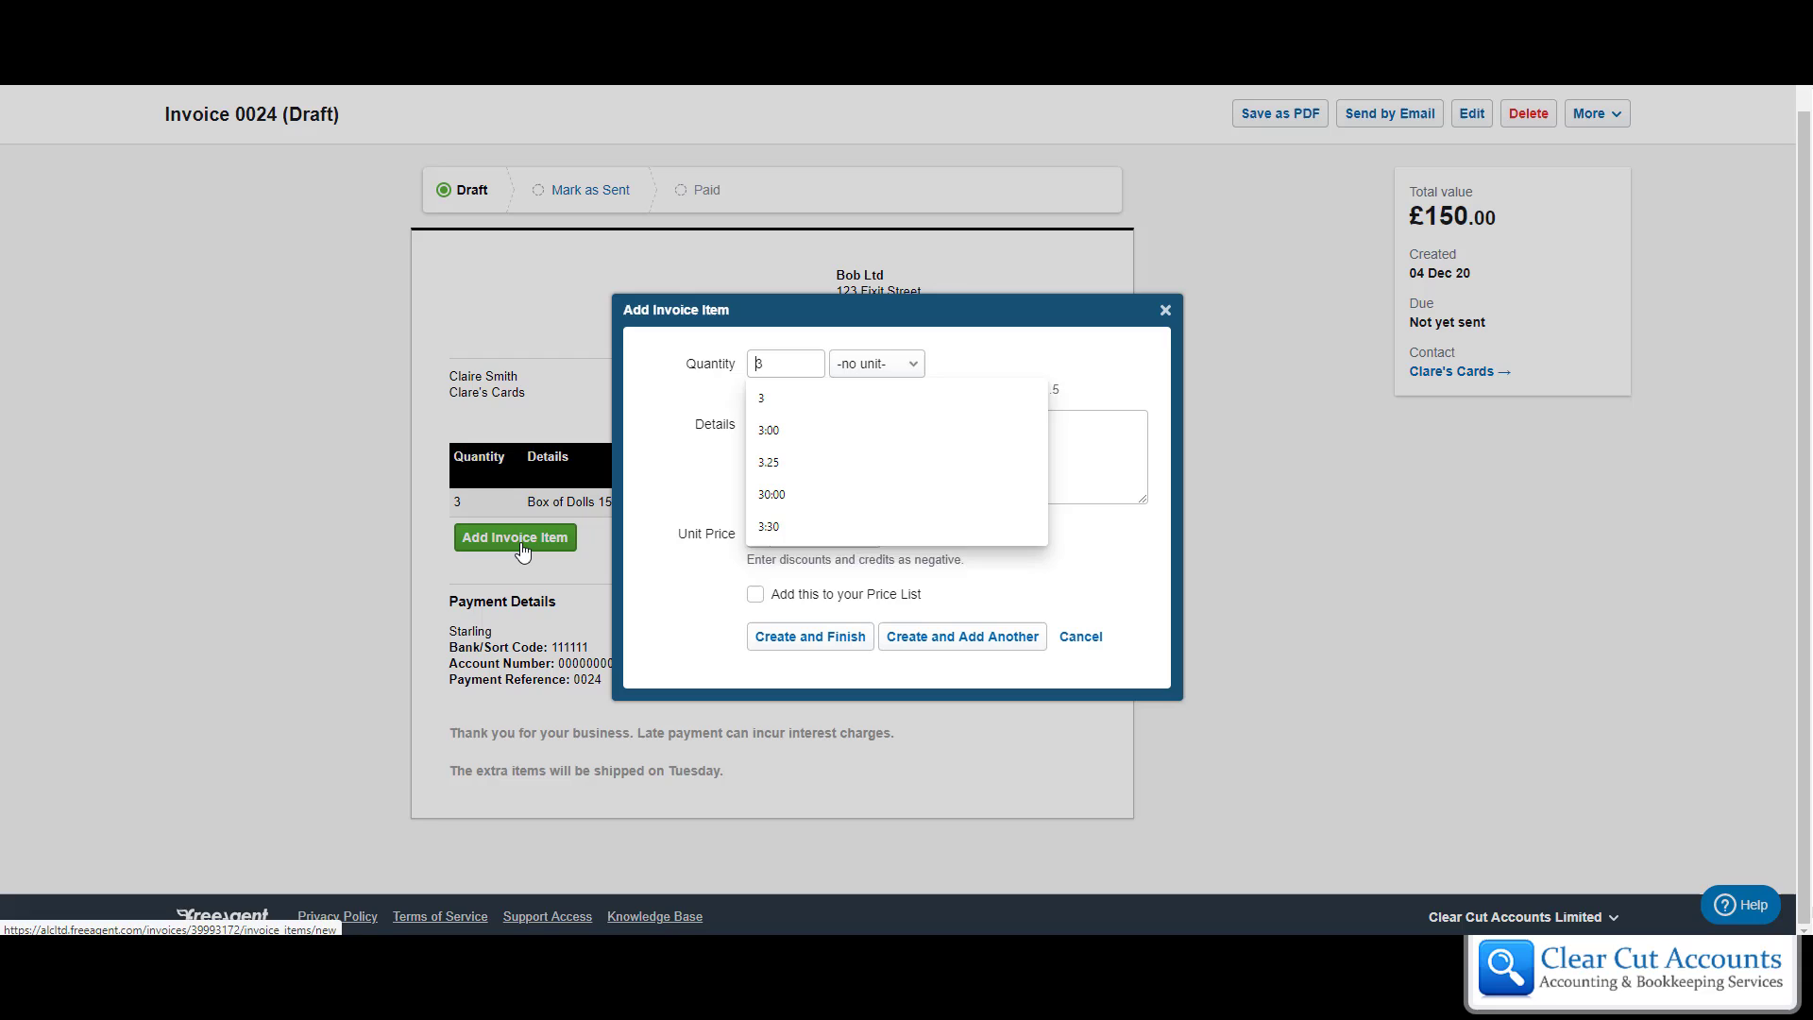
pyautogui.write('1')
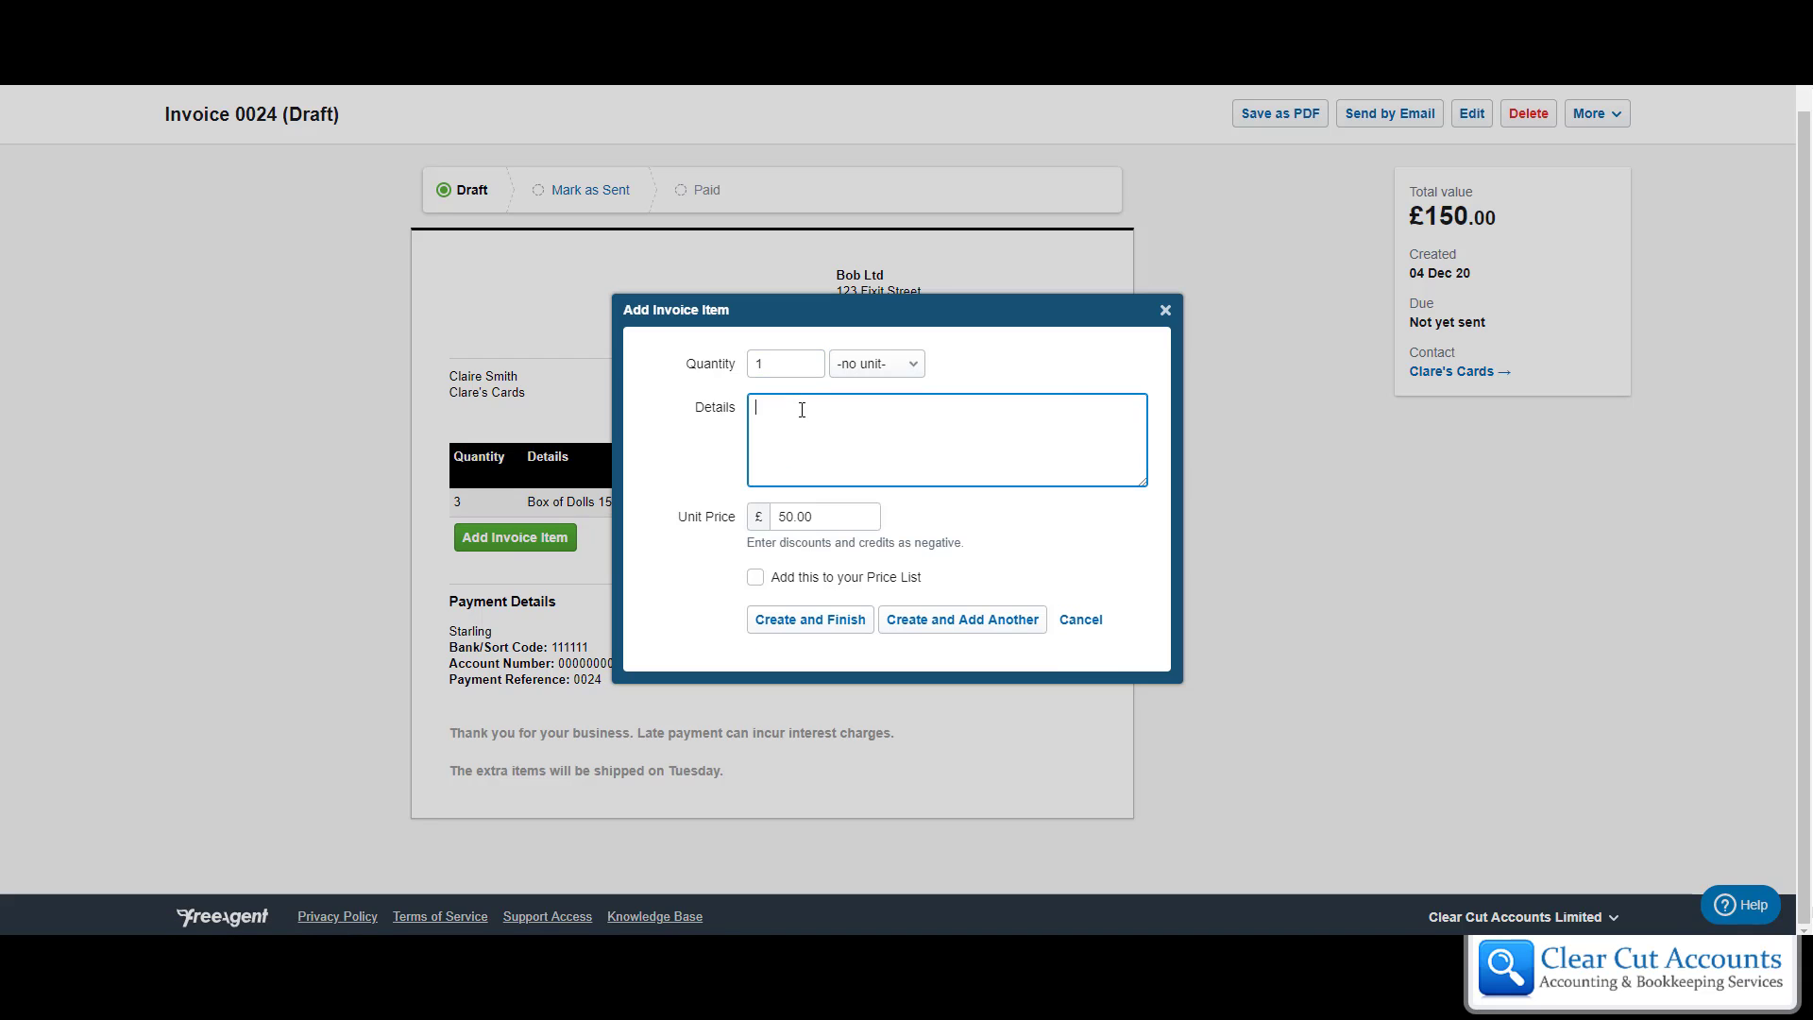
pyautogui.write('Shippi')
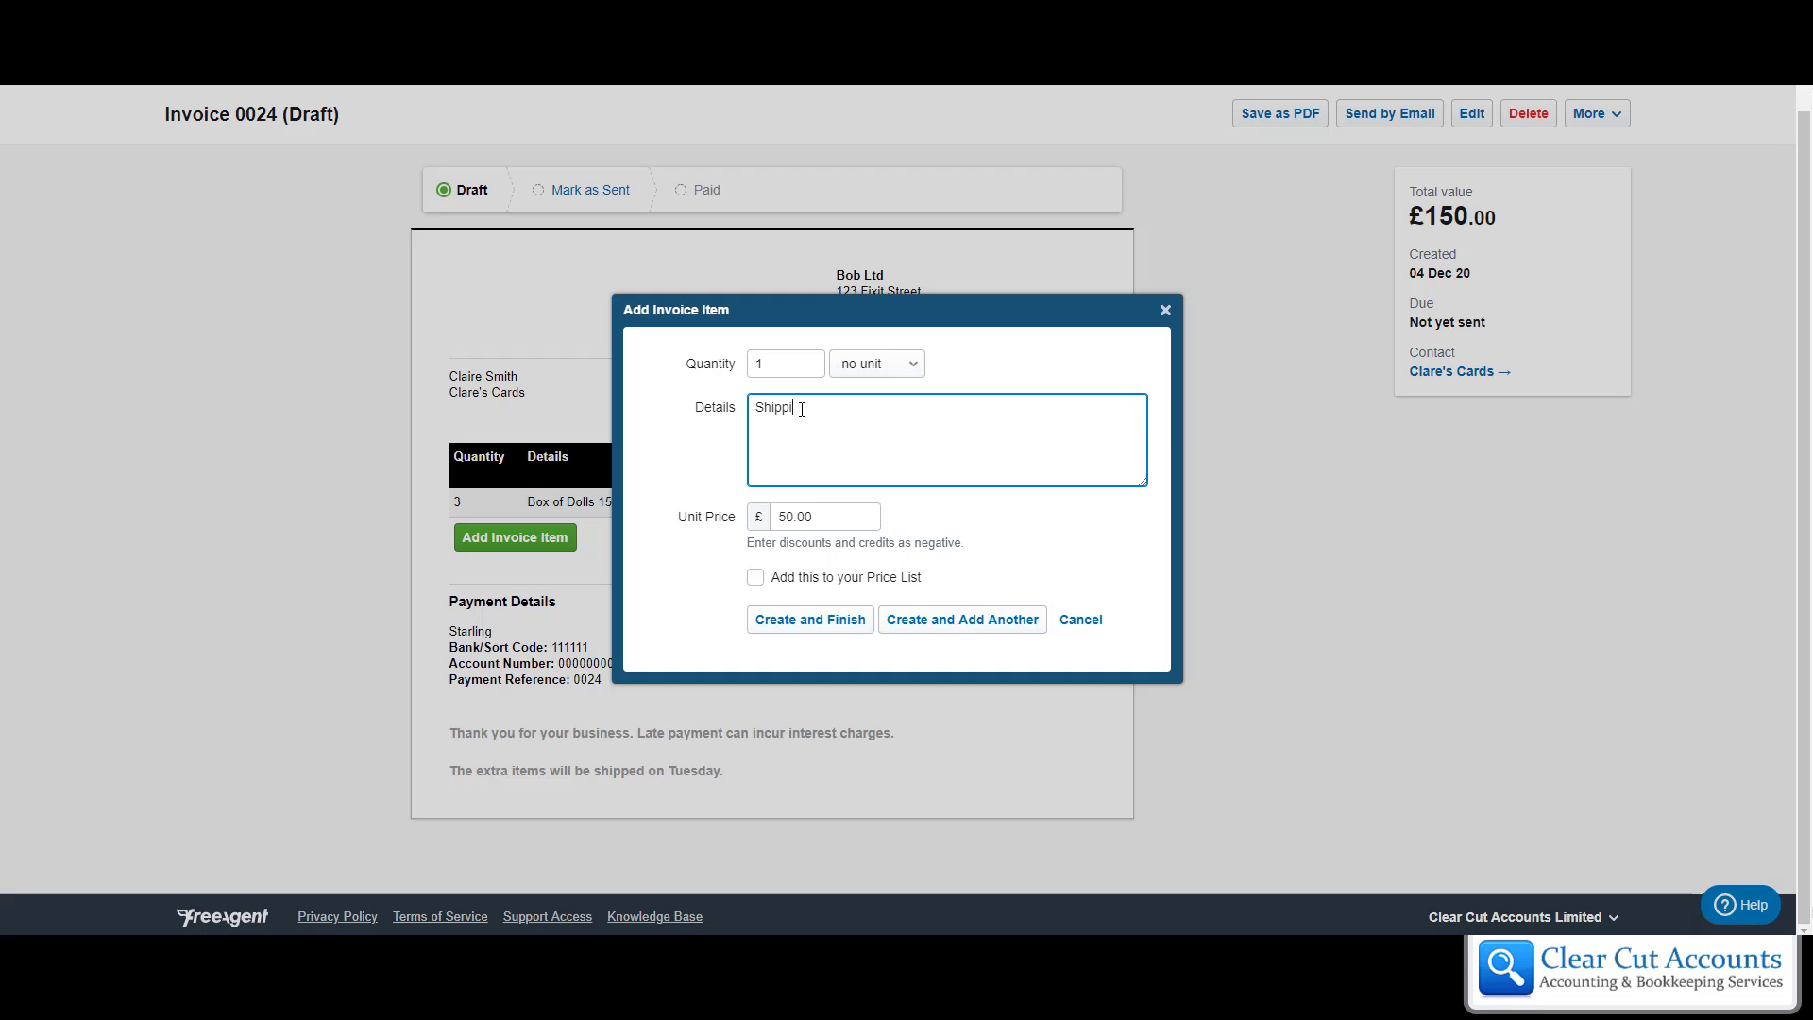
pyautogui.click(824, 515)
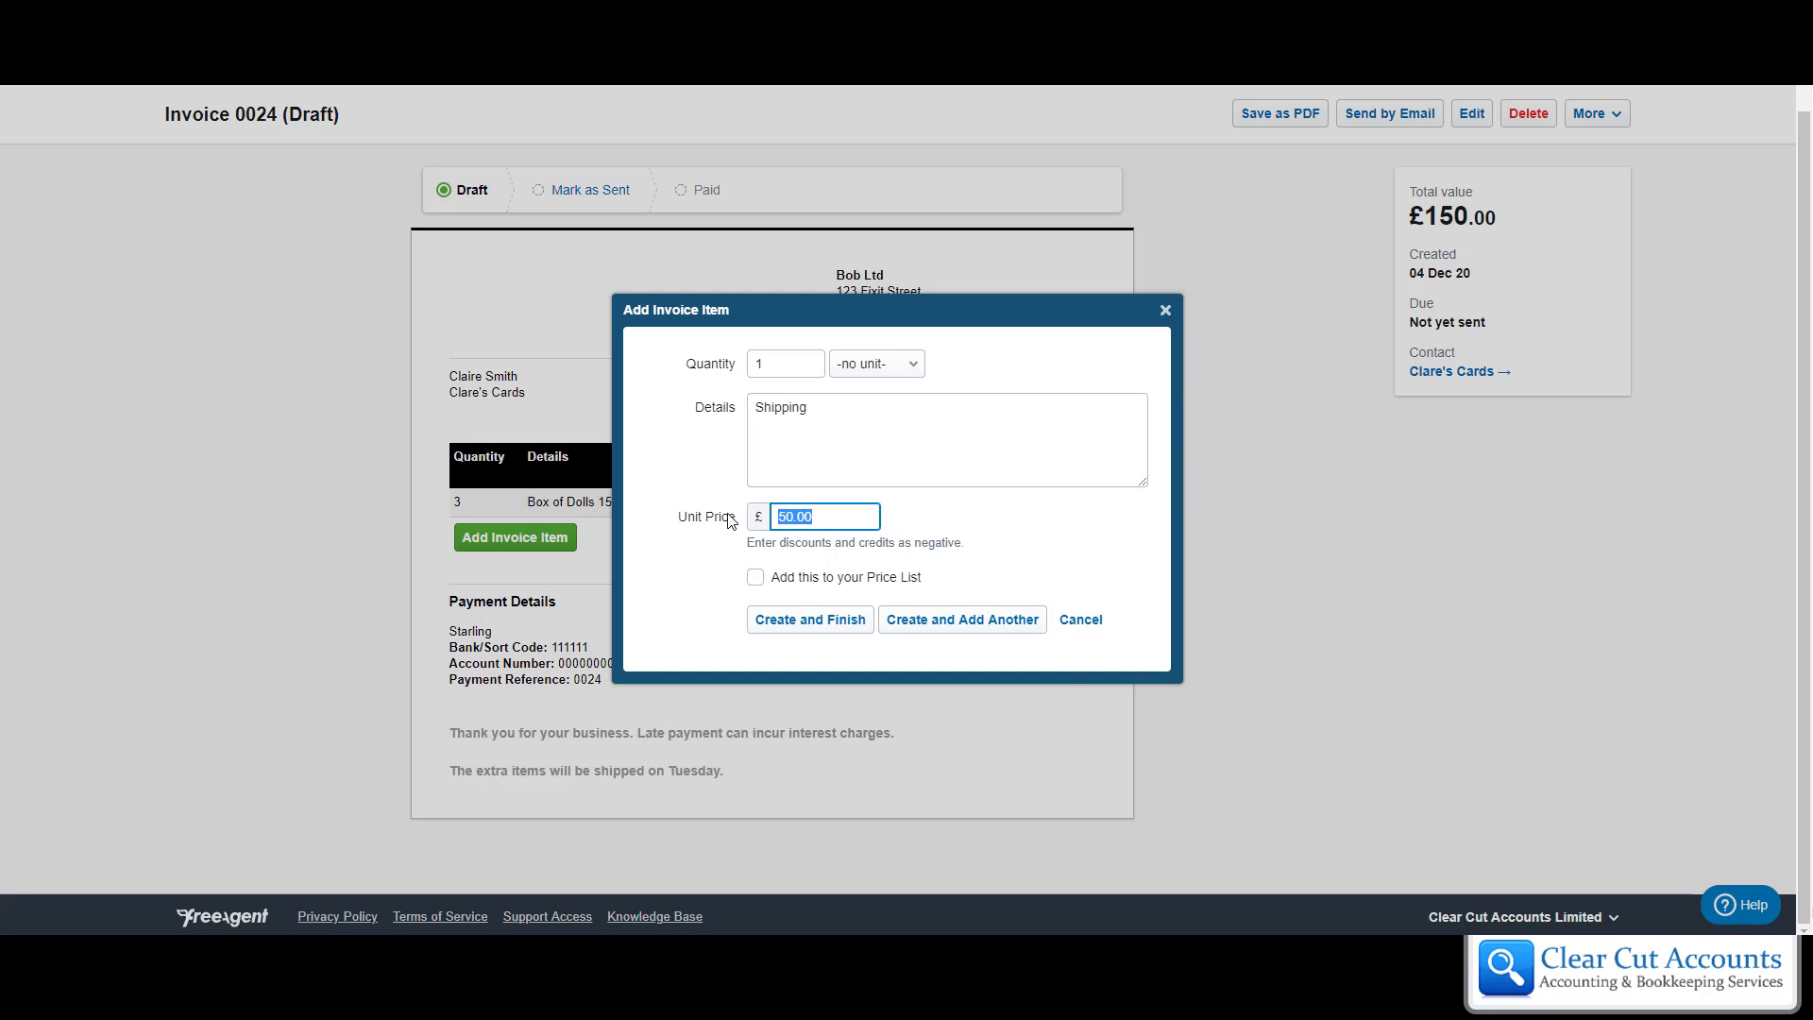
pyautogui.write('7.99')
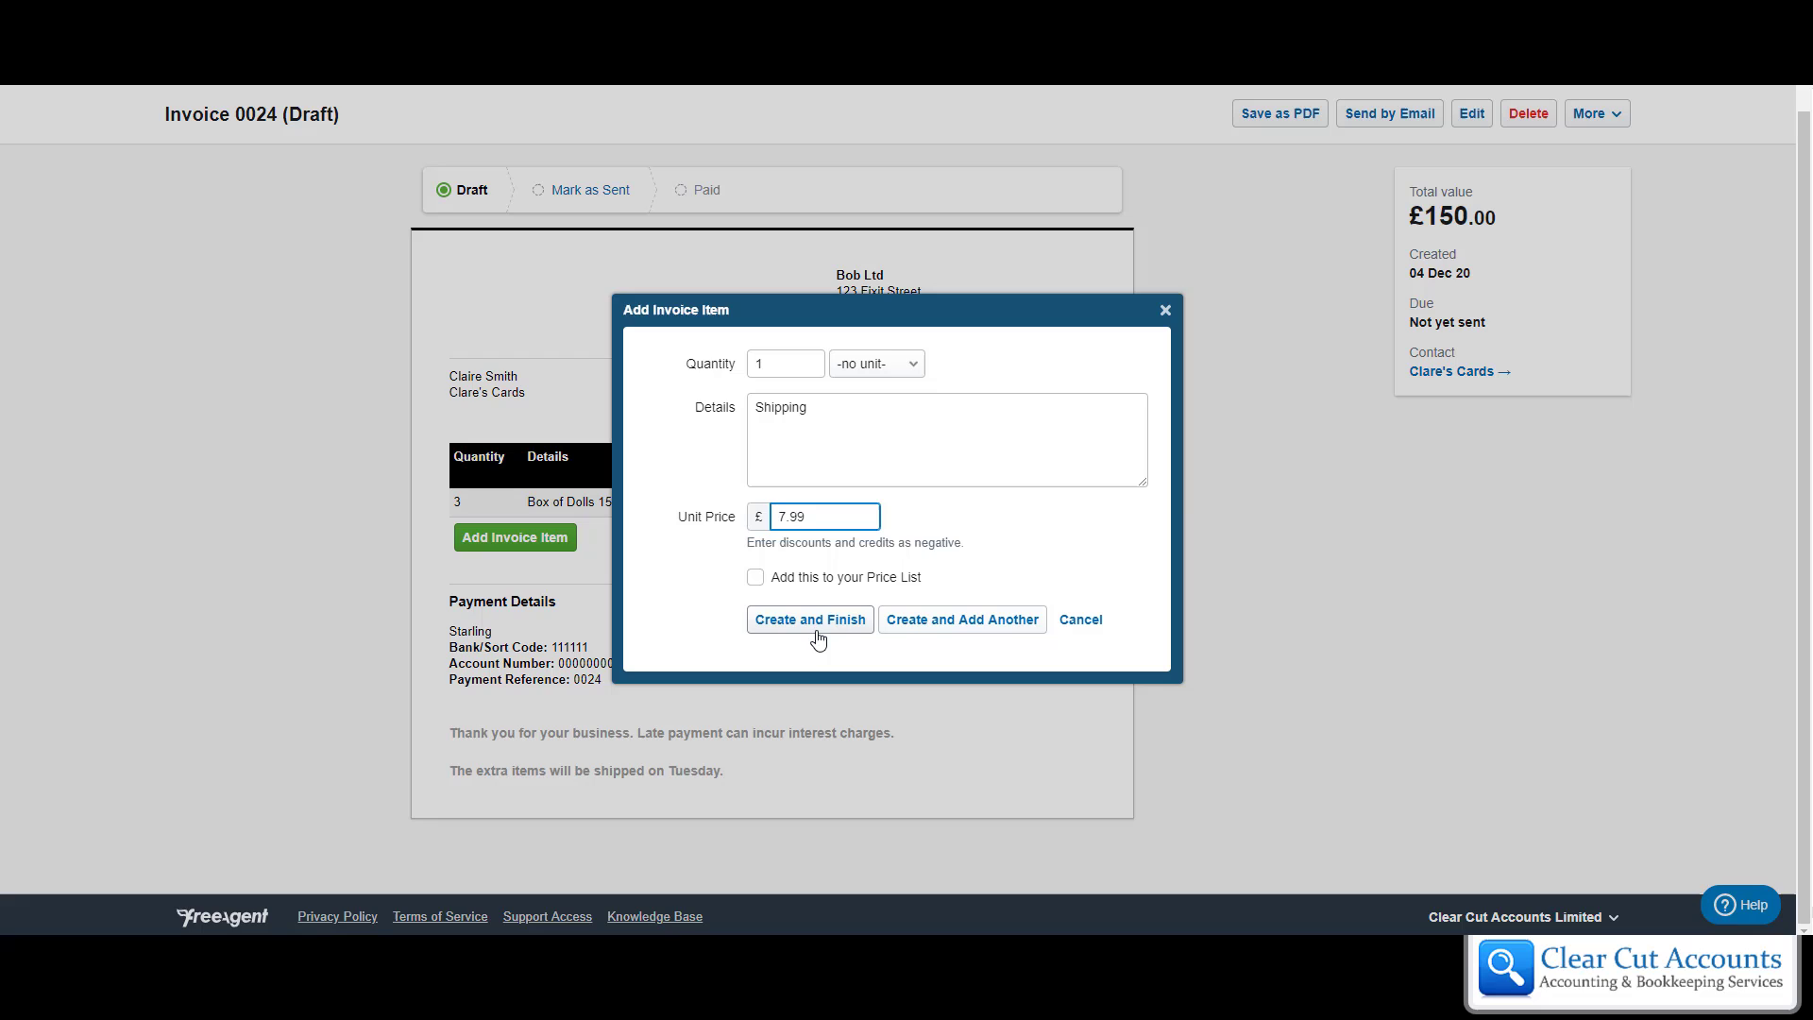
pyautogui.click(809, 618)
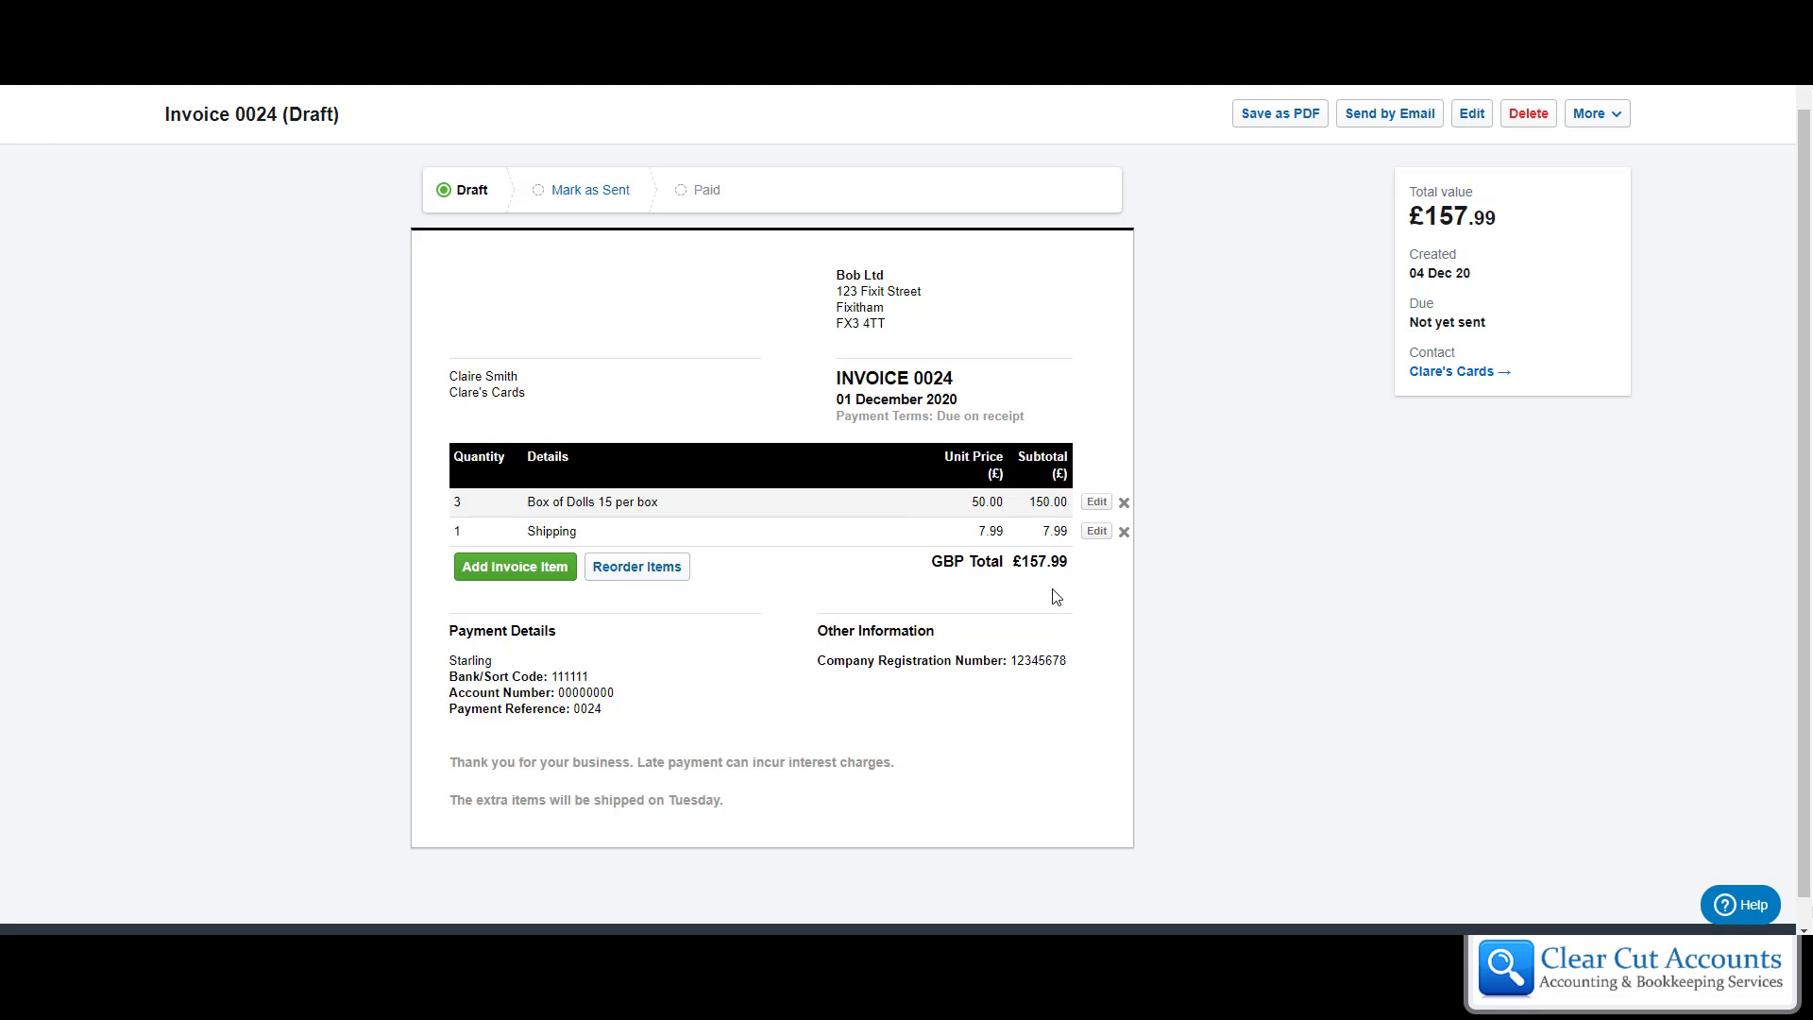
pyautogui.moveTo(810, 589)
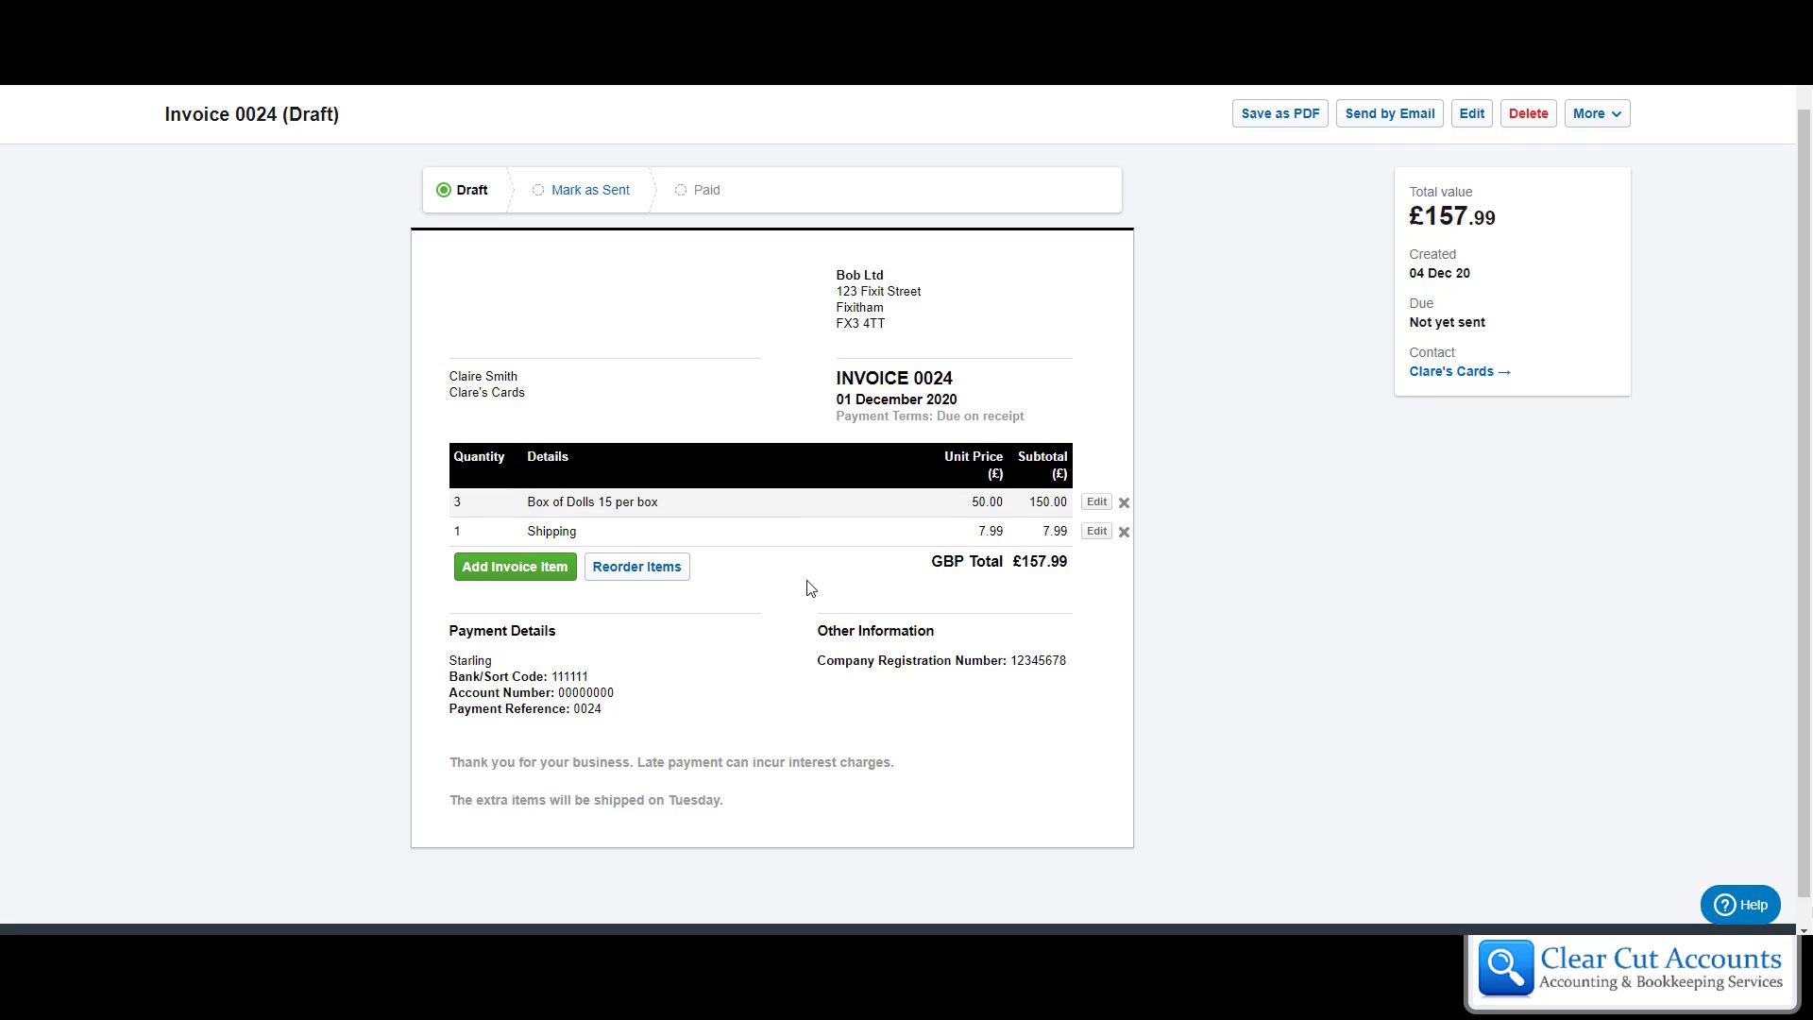
pyautogui.moveTo(800, 611)
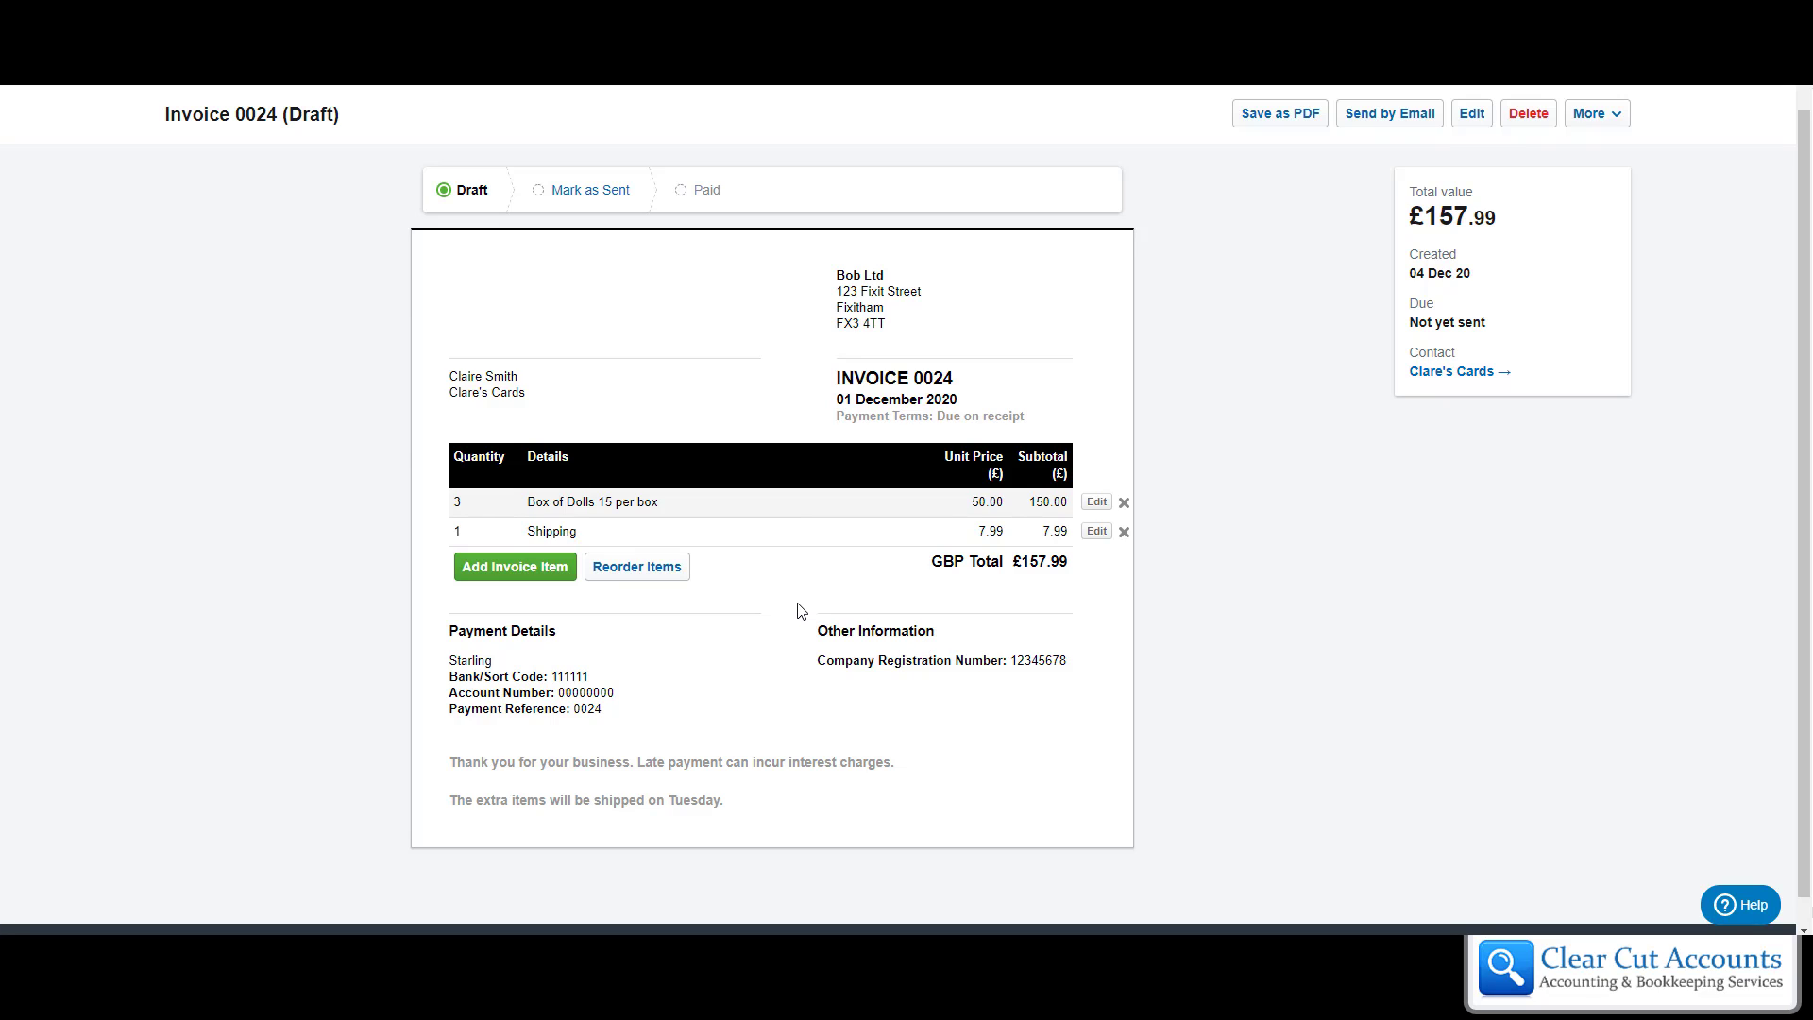
pyautogui.moveTo(940, 550)
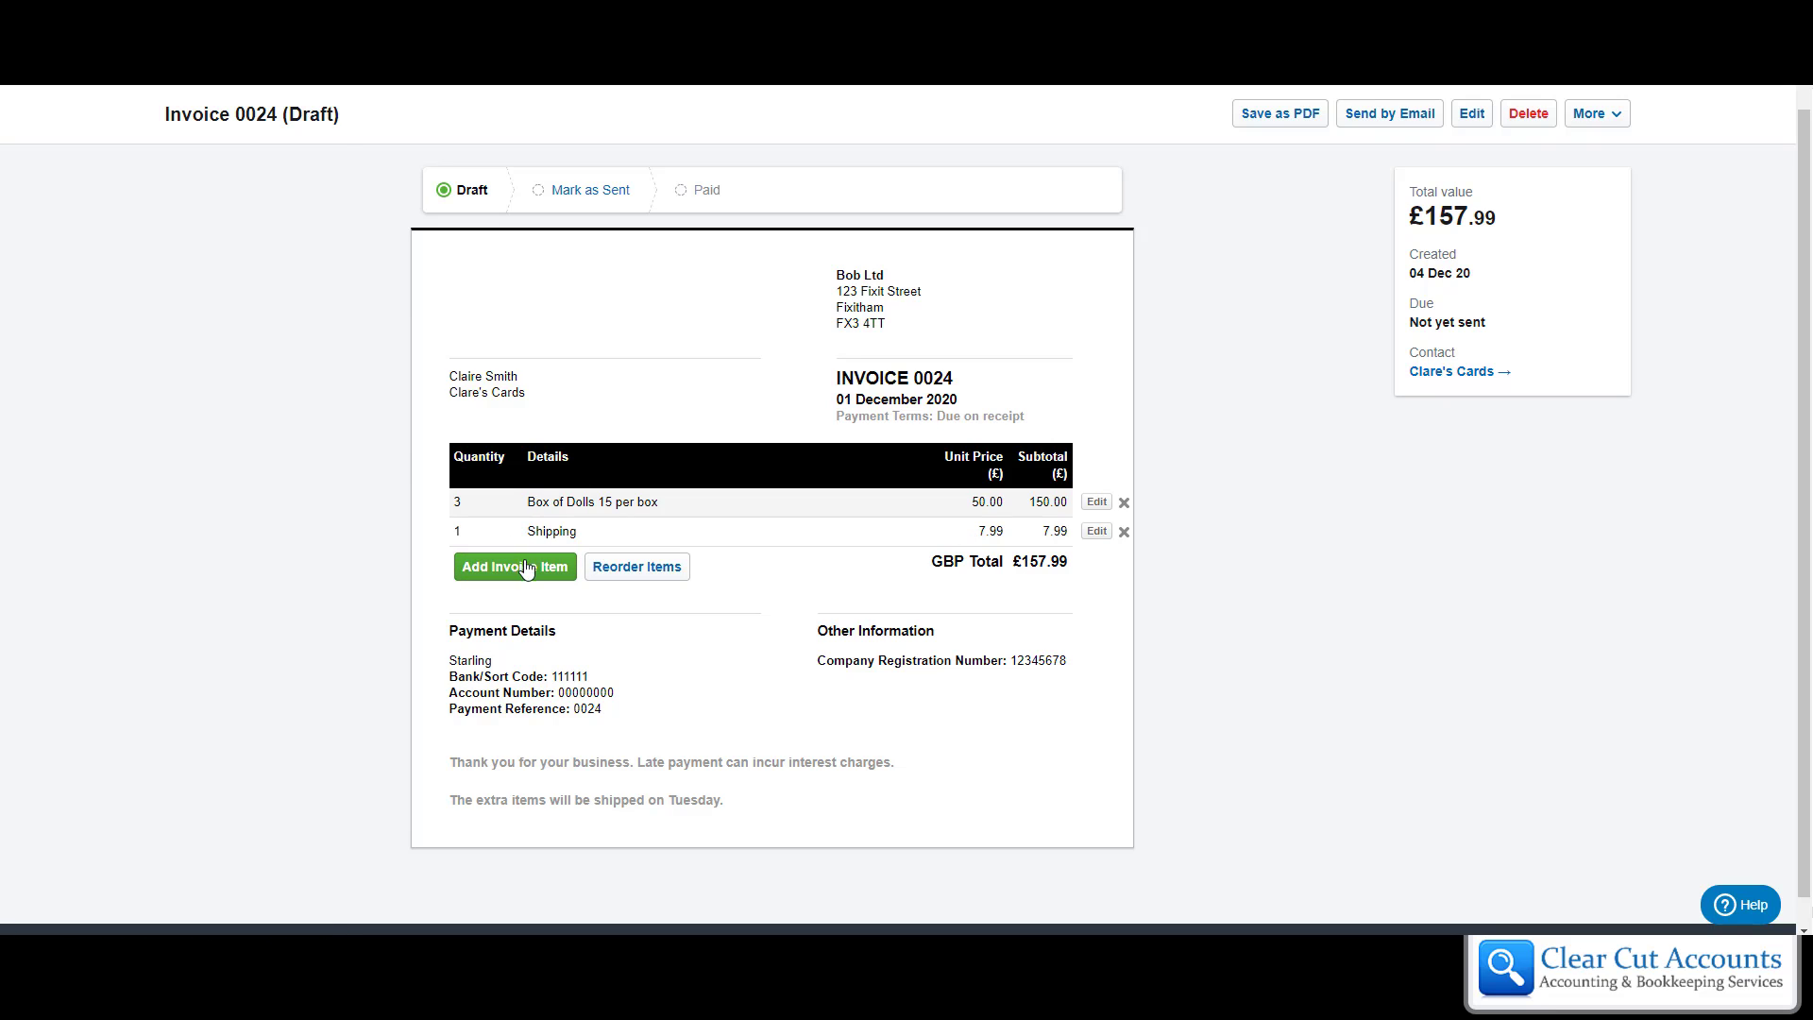
pyautogui.moveTo(635, 566)
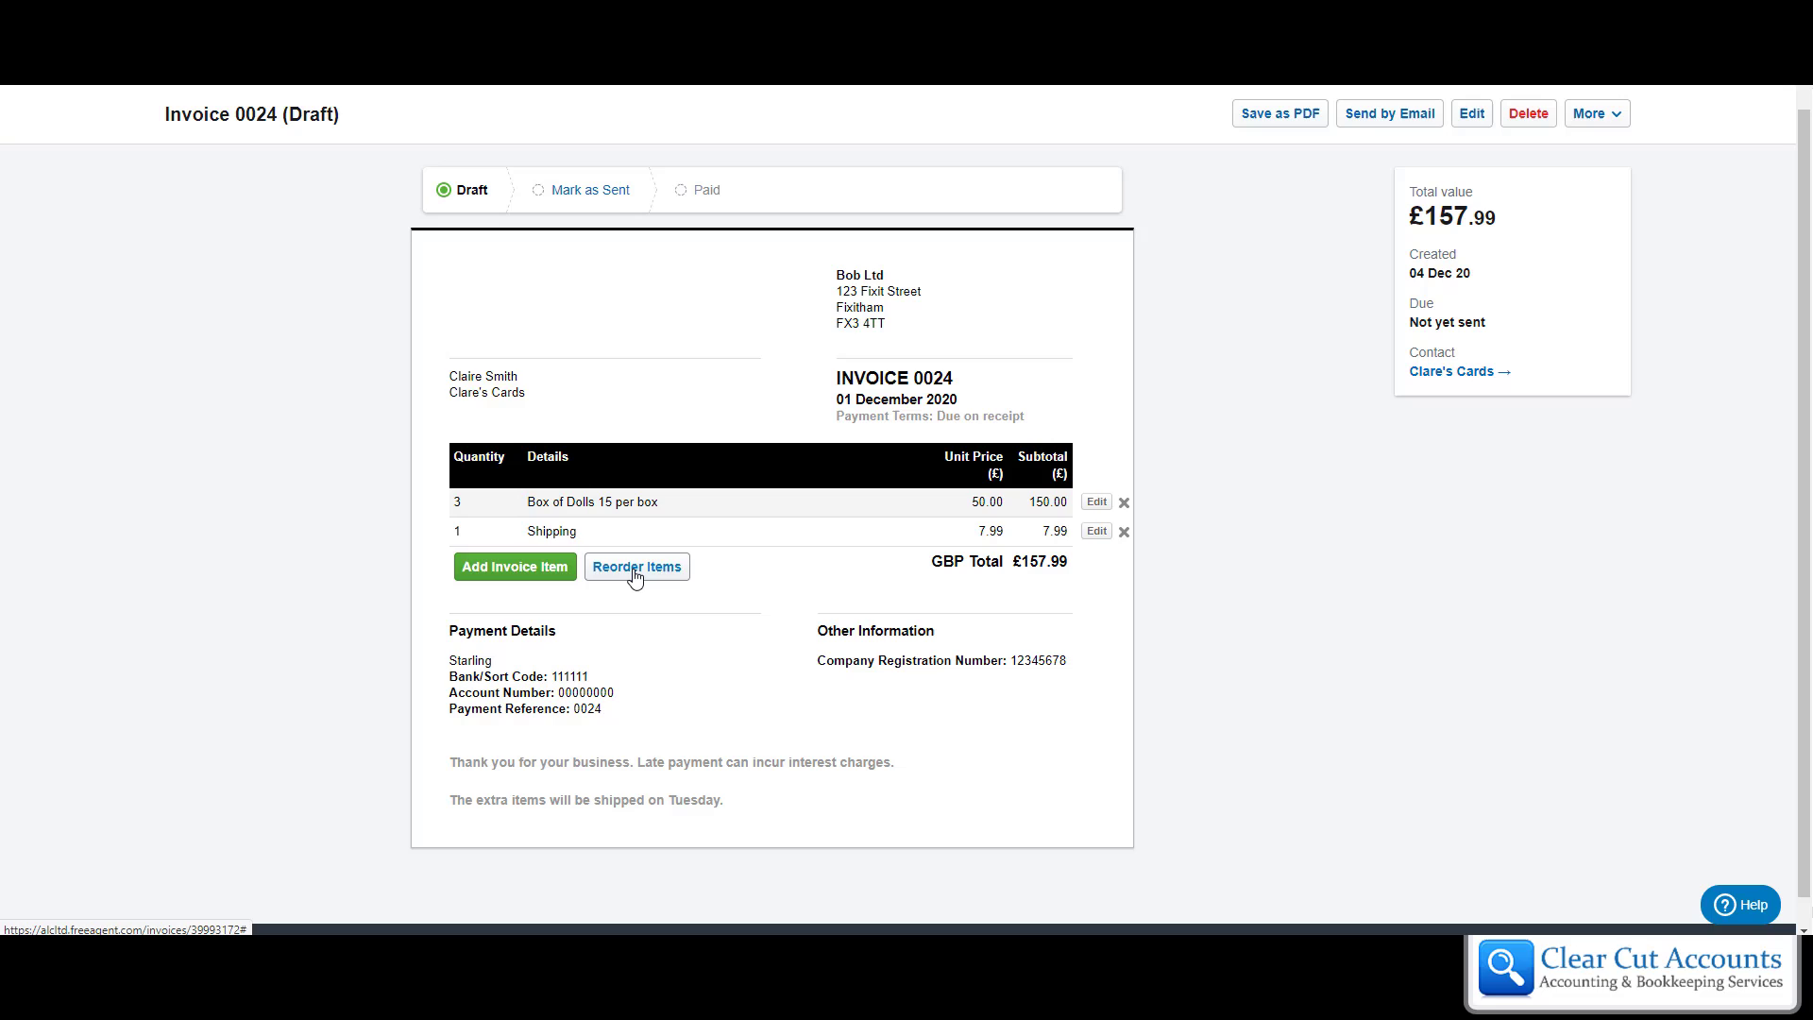
pyautogui.click(635, 566)
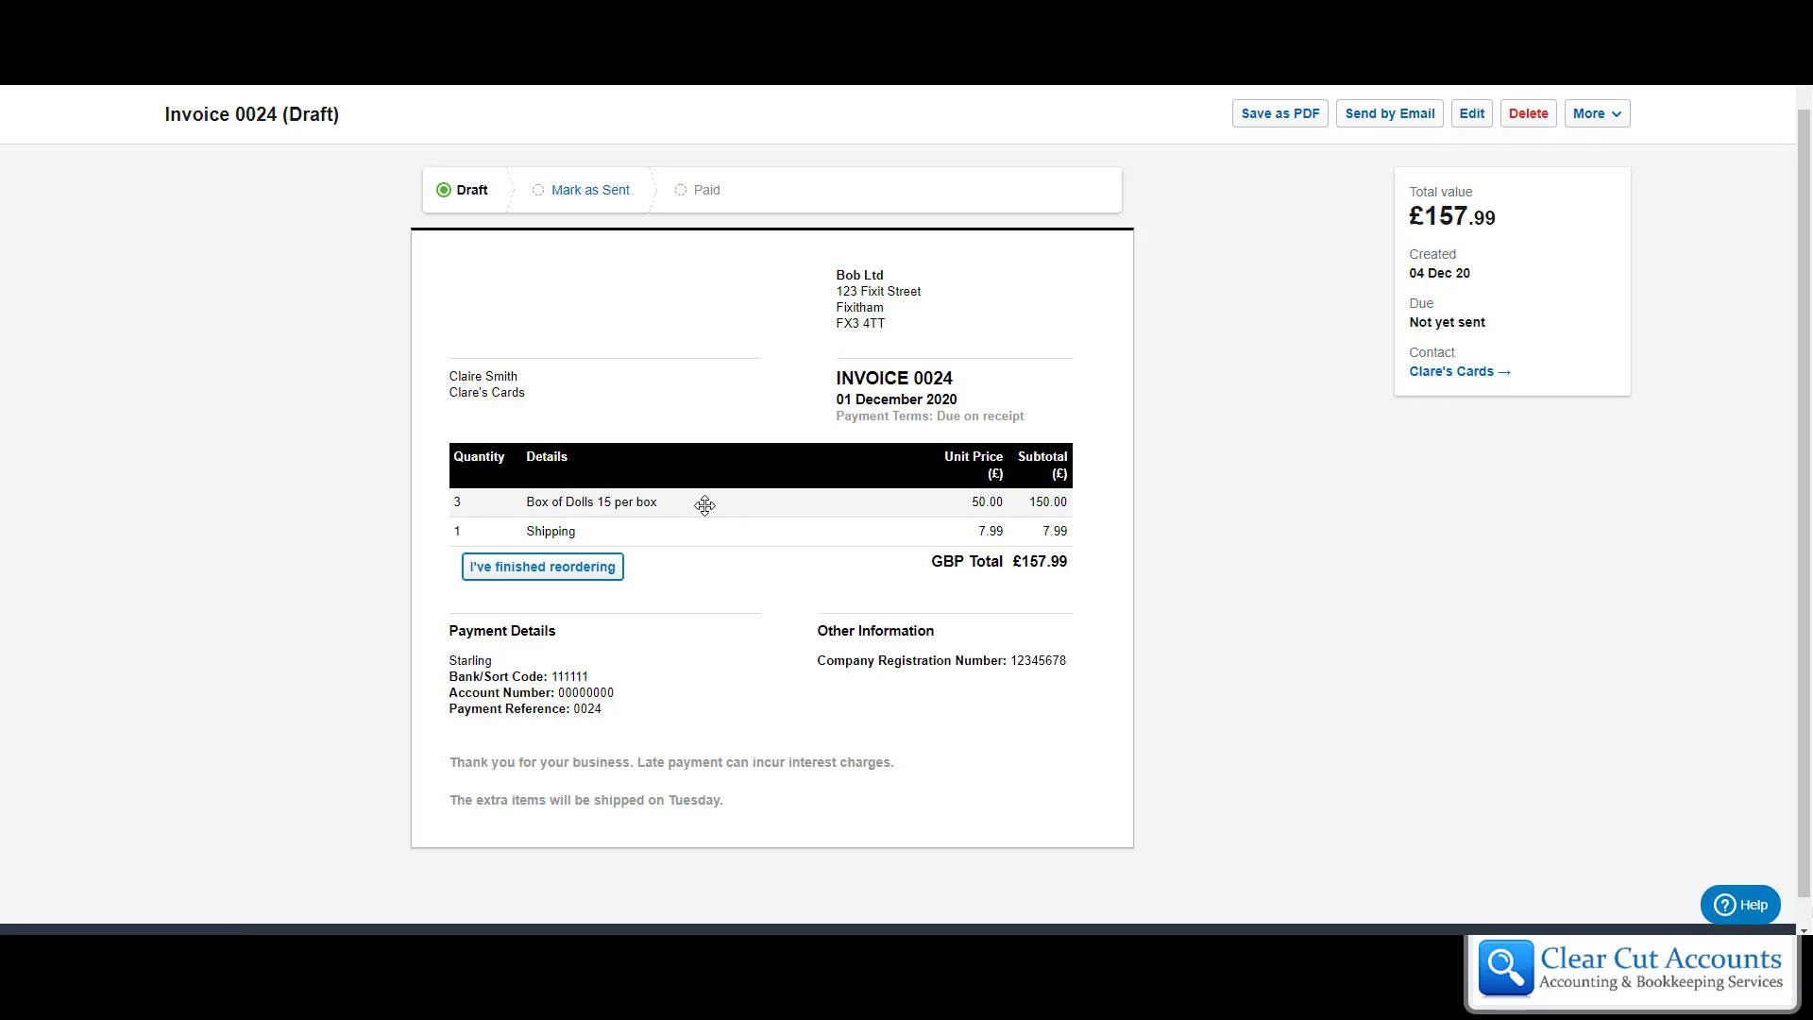
pyautogui.moveTo(705, 503); pyautogui.dragTo(705, 531)
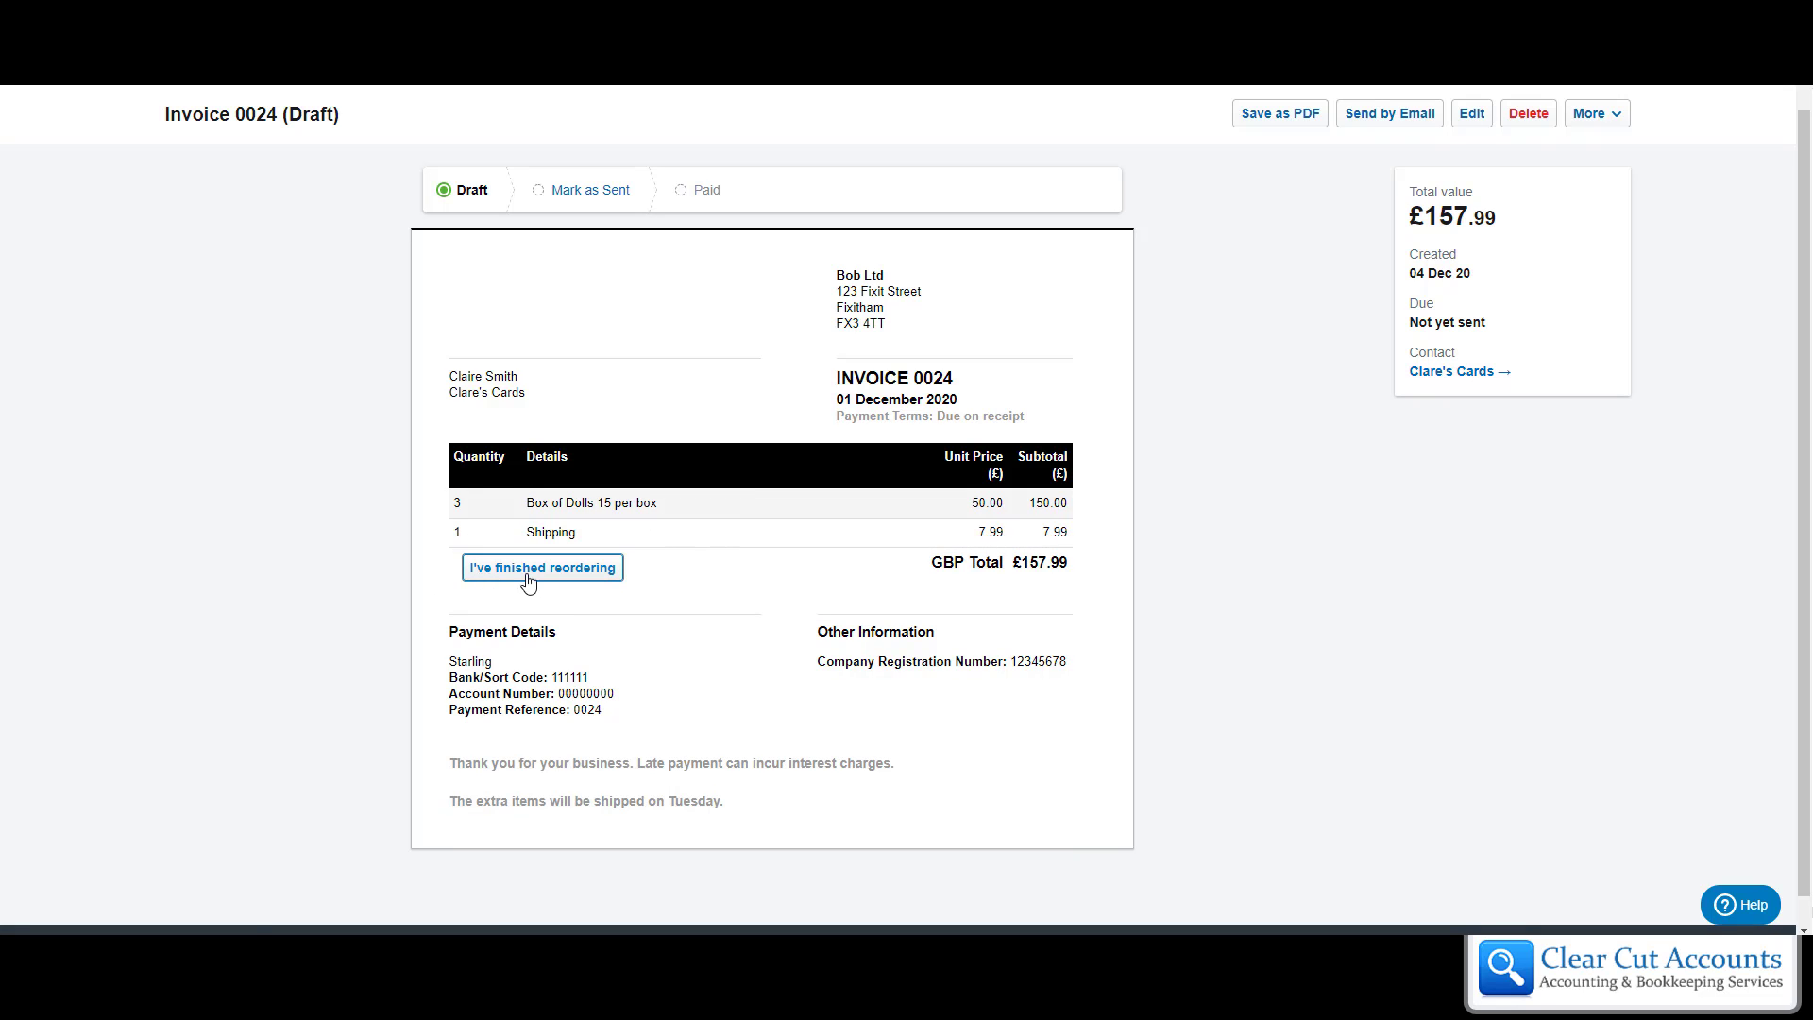
pyautogui.click(540, 567)
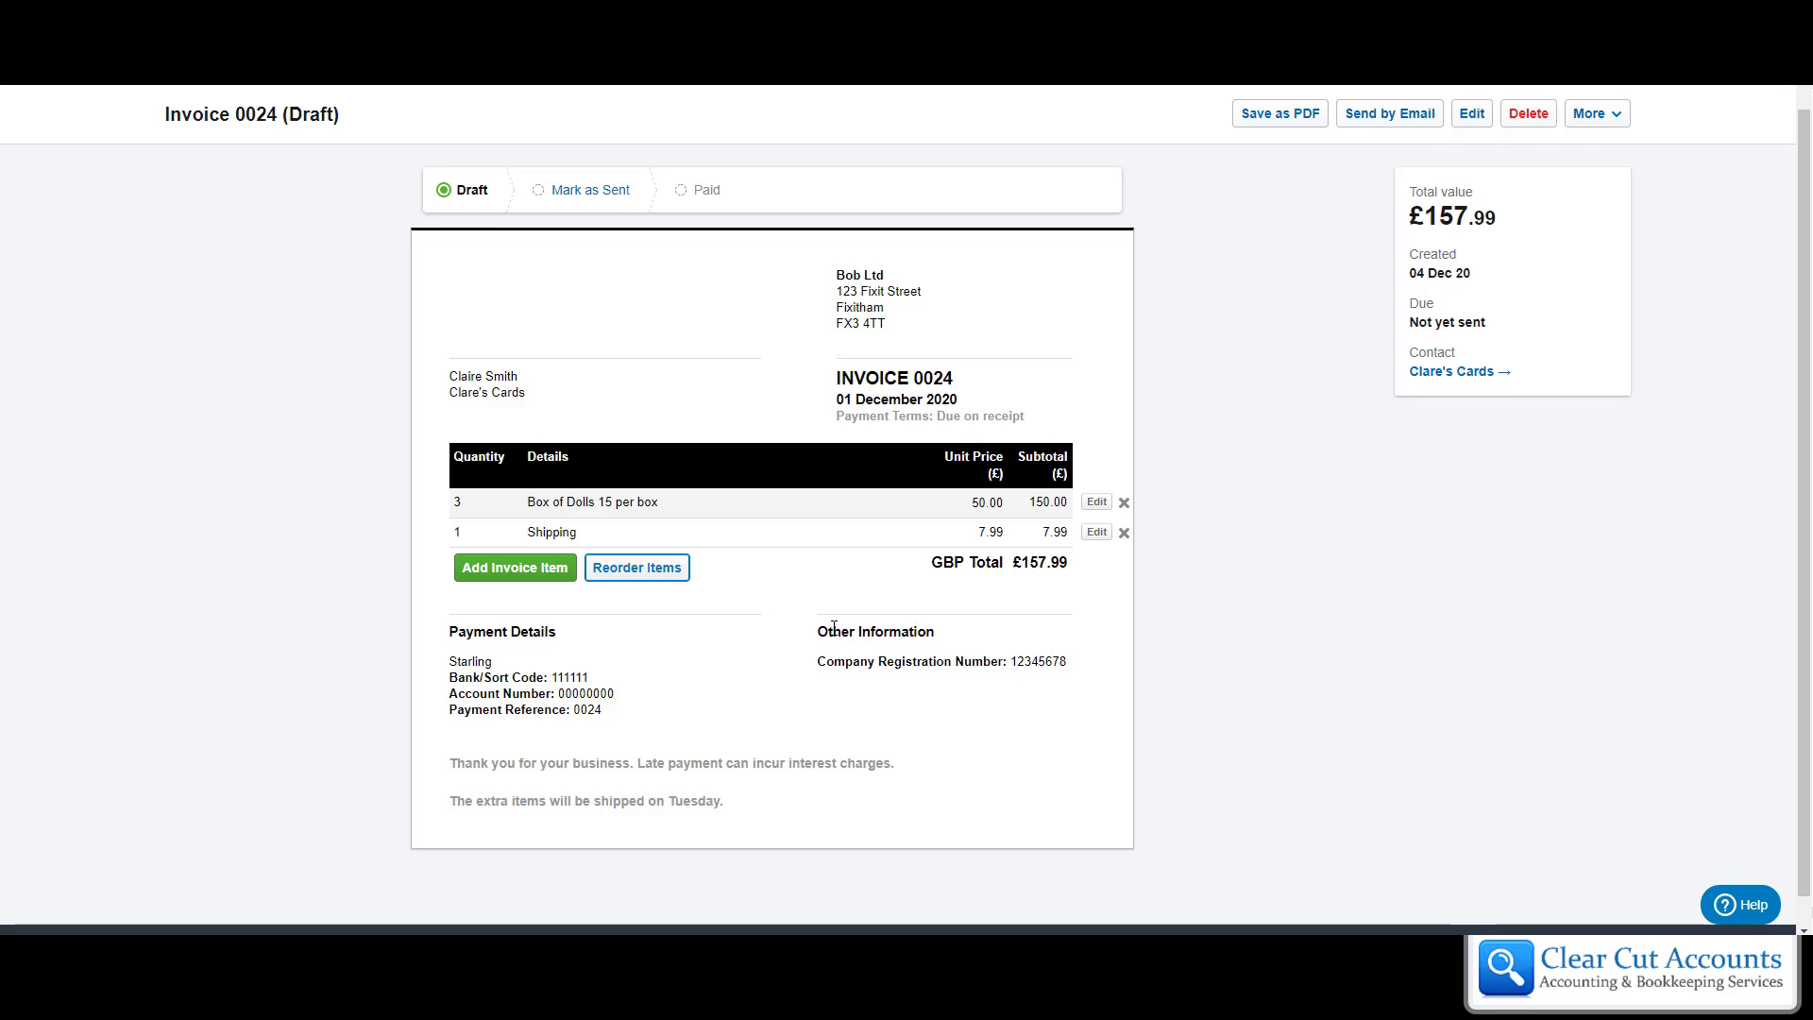
pyautogui.moveTo(917, 544)
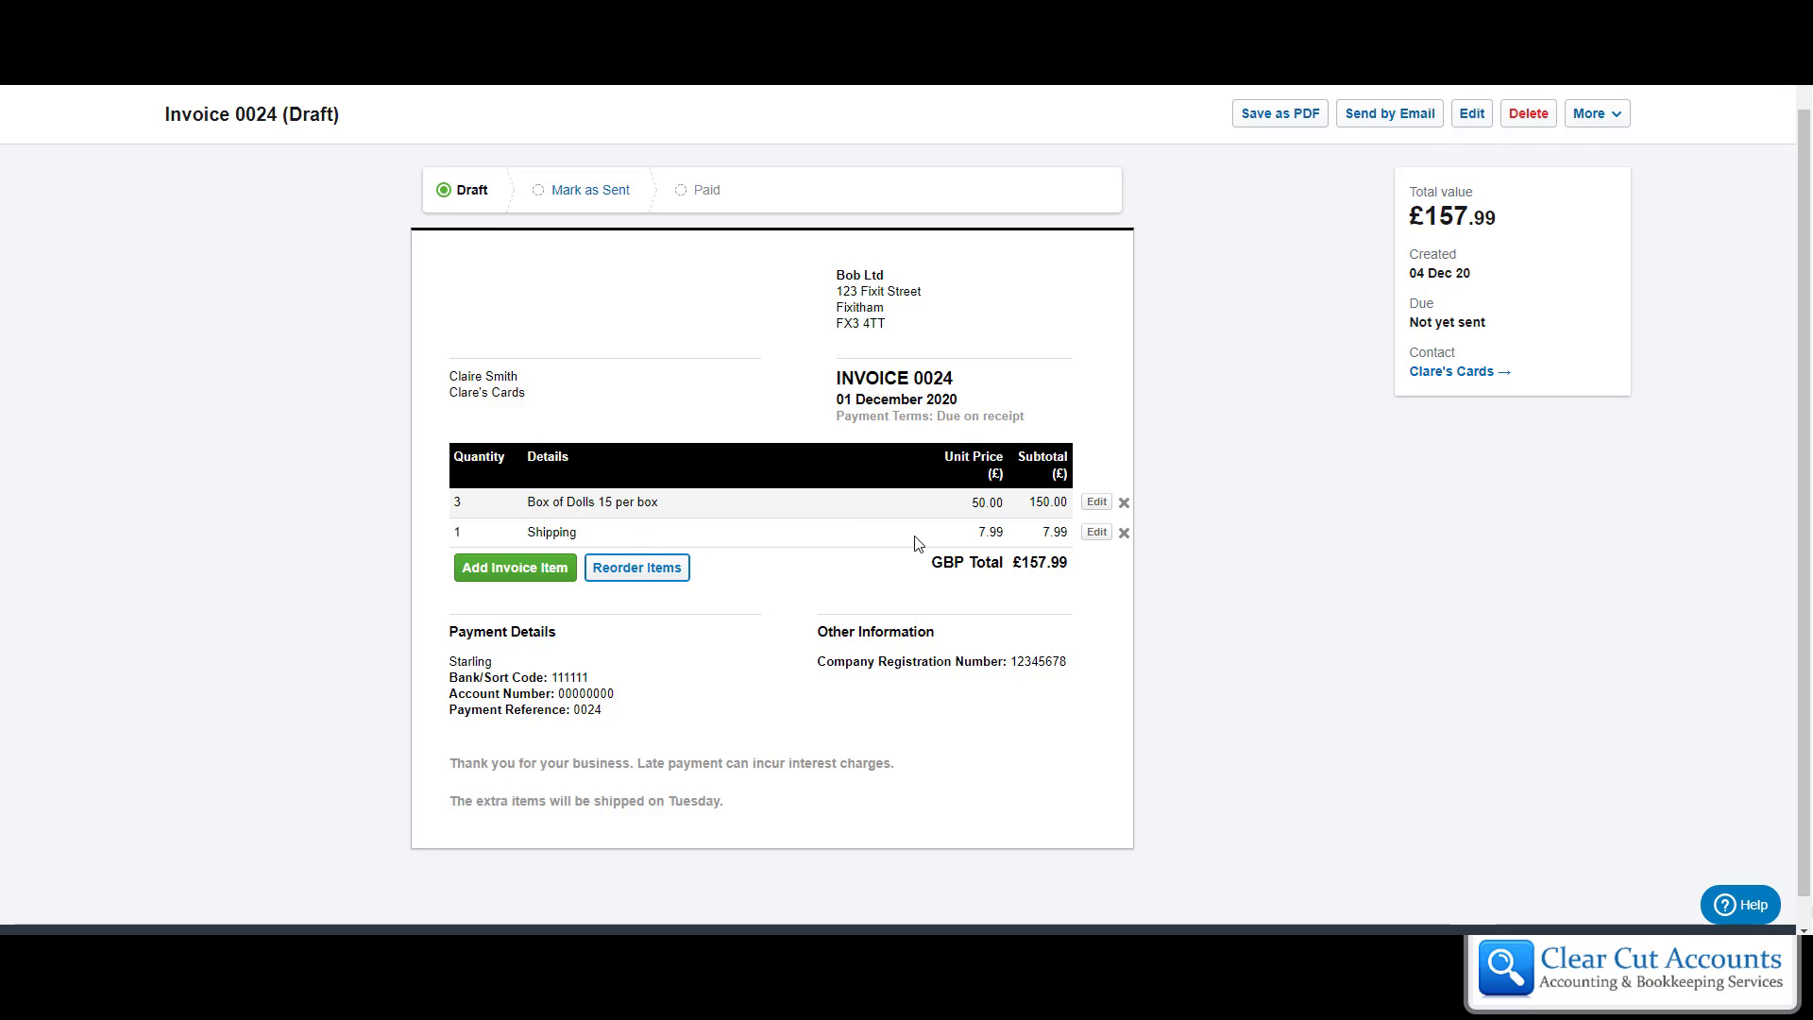
# - Edit the Box of Dolls line's details to 'Box of Dolls 12 per box' and save
pyautogui.click(1094, 500)
pyautogui.write('Box of Dolls 12 per box')
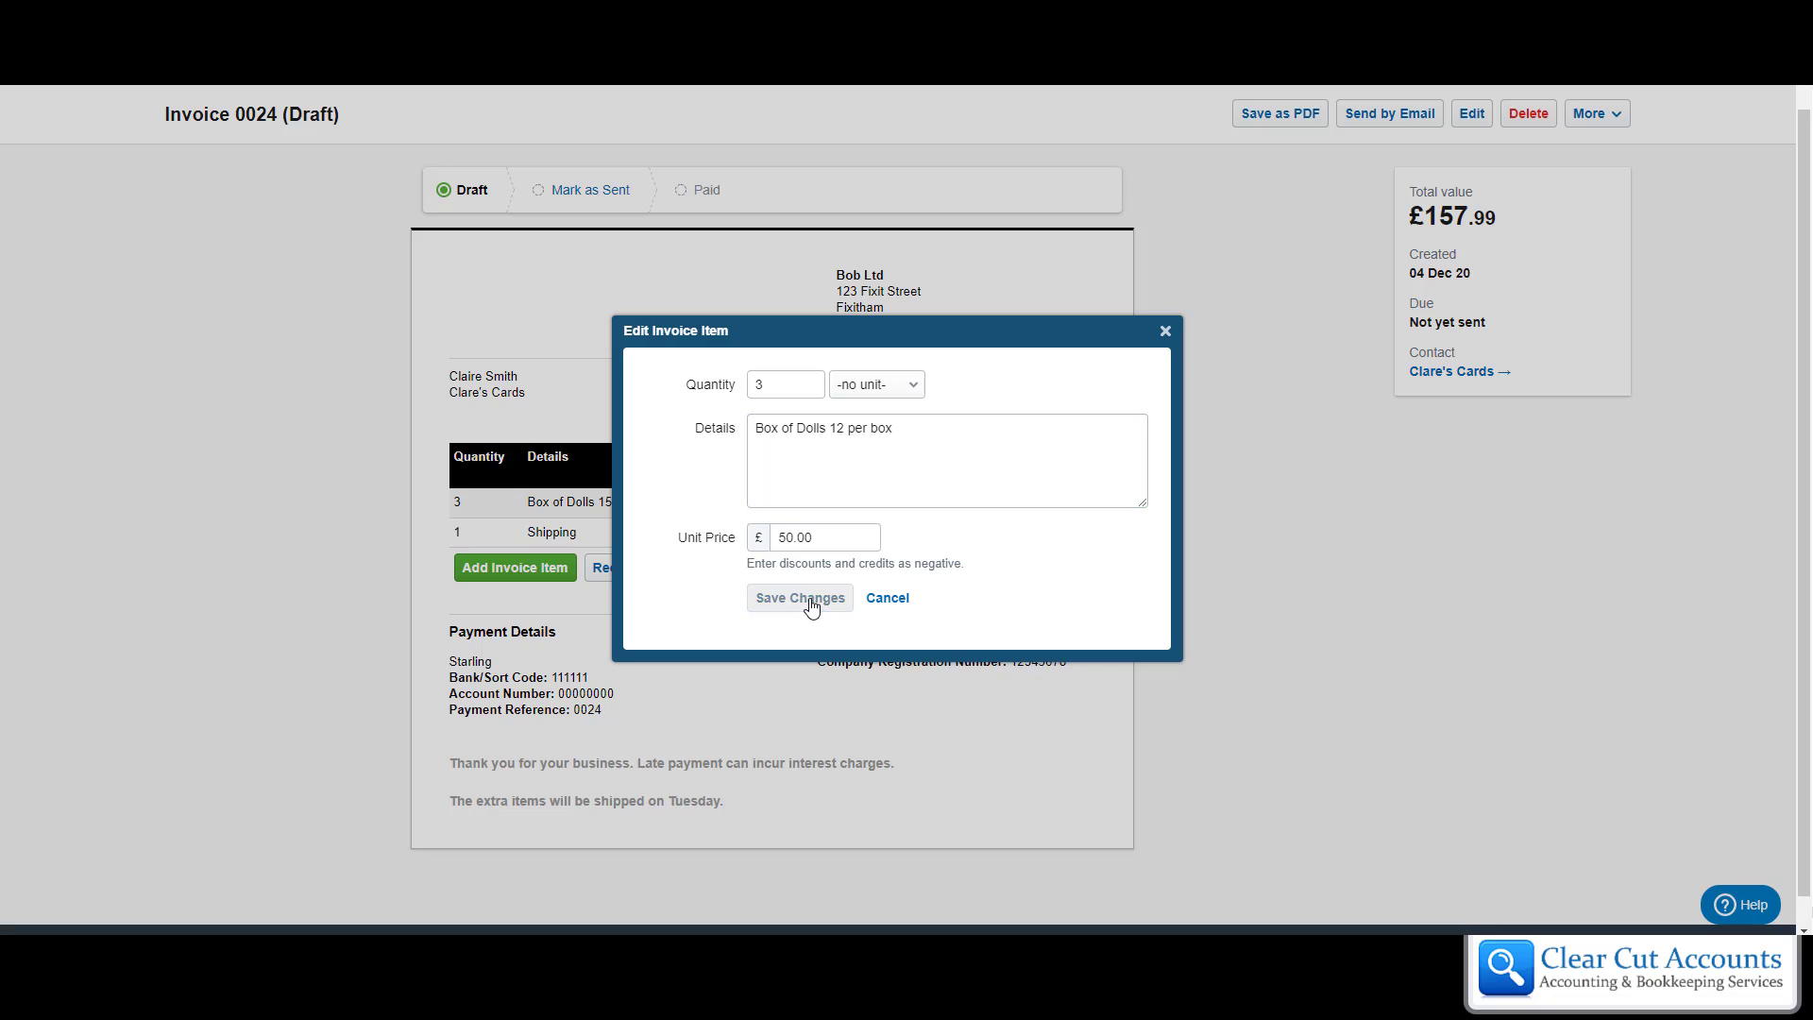
pyautogui.click(798, 598)
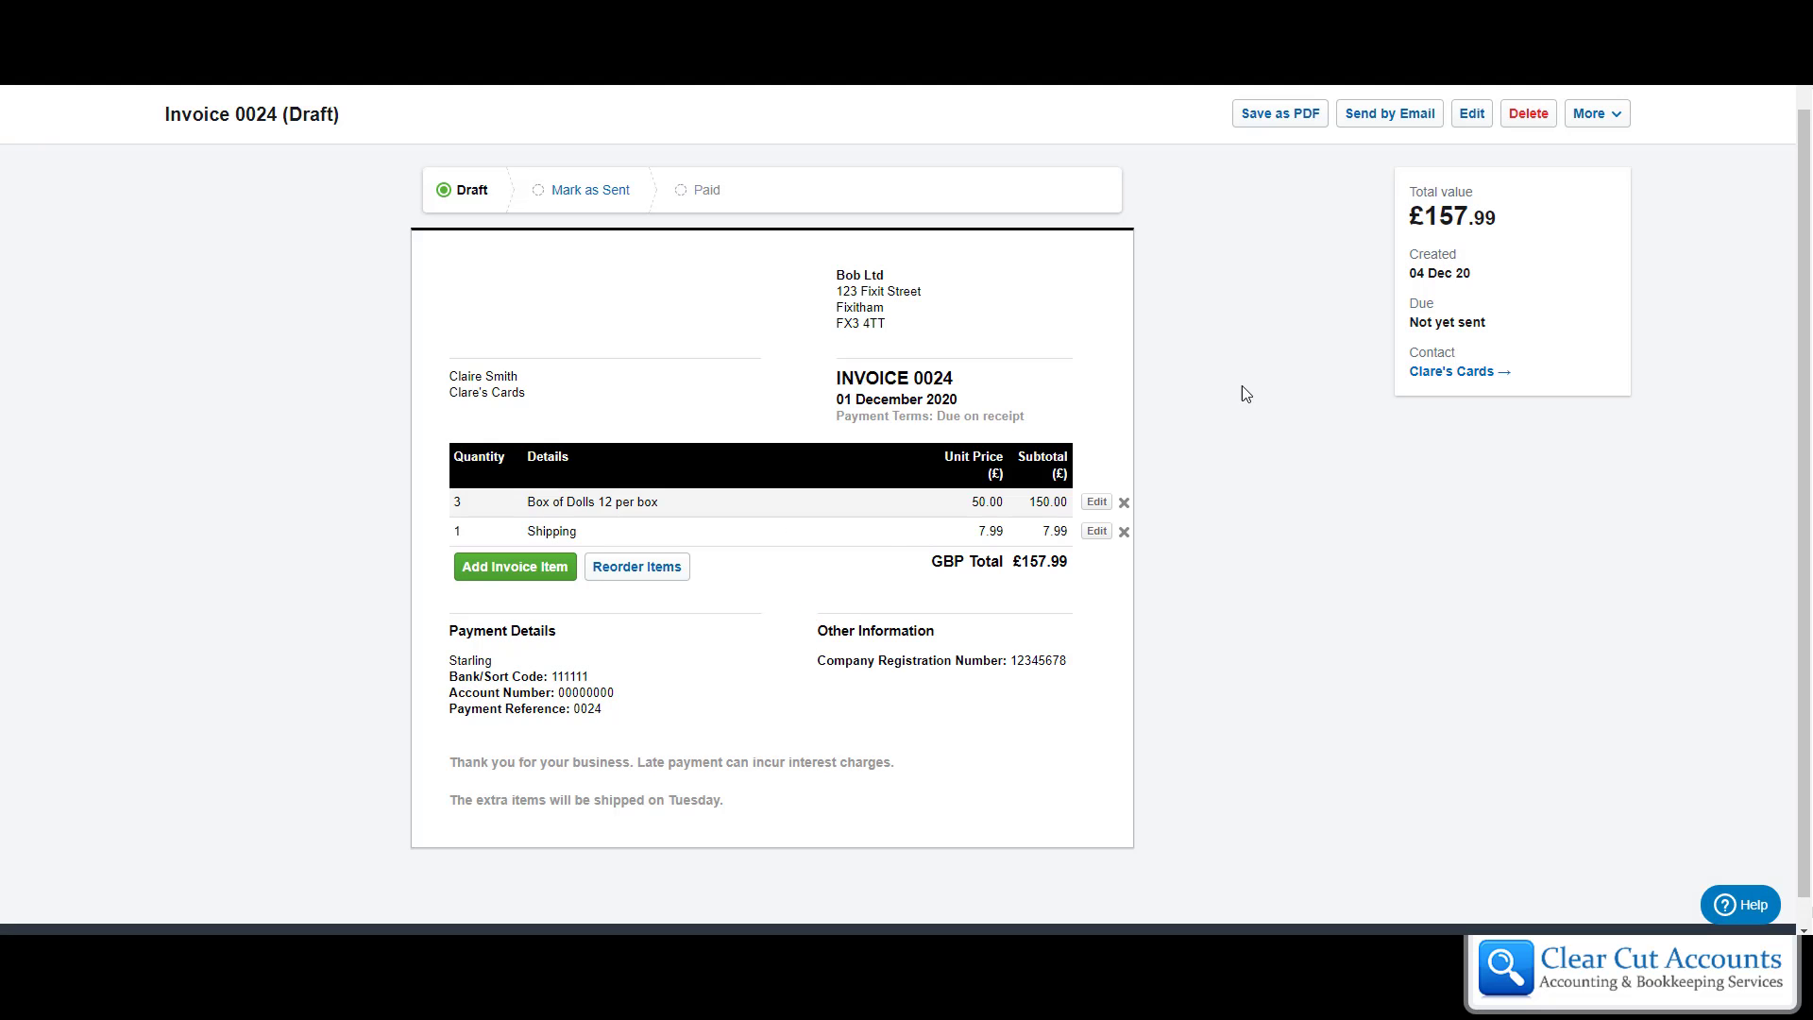
pyautogui.moveTo(674, 365)
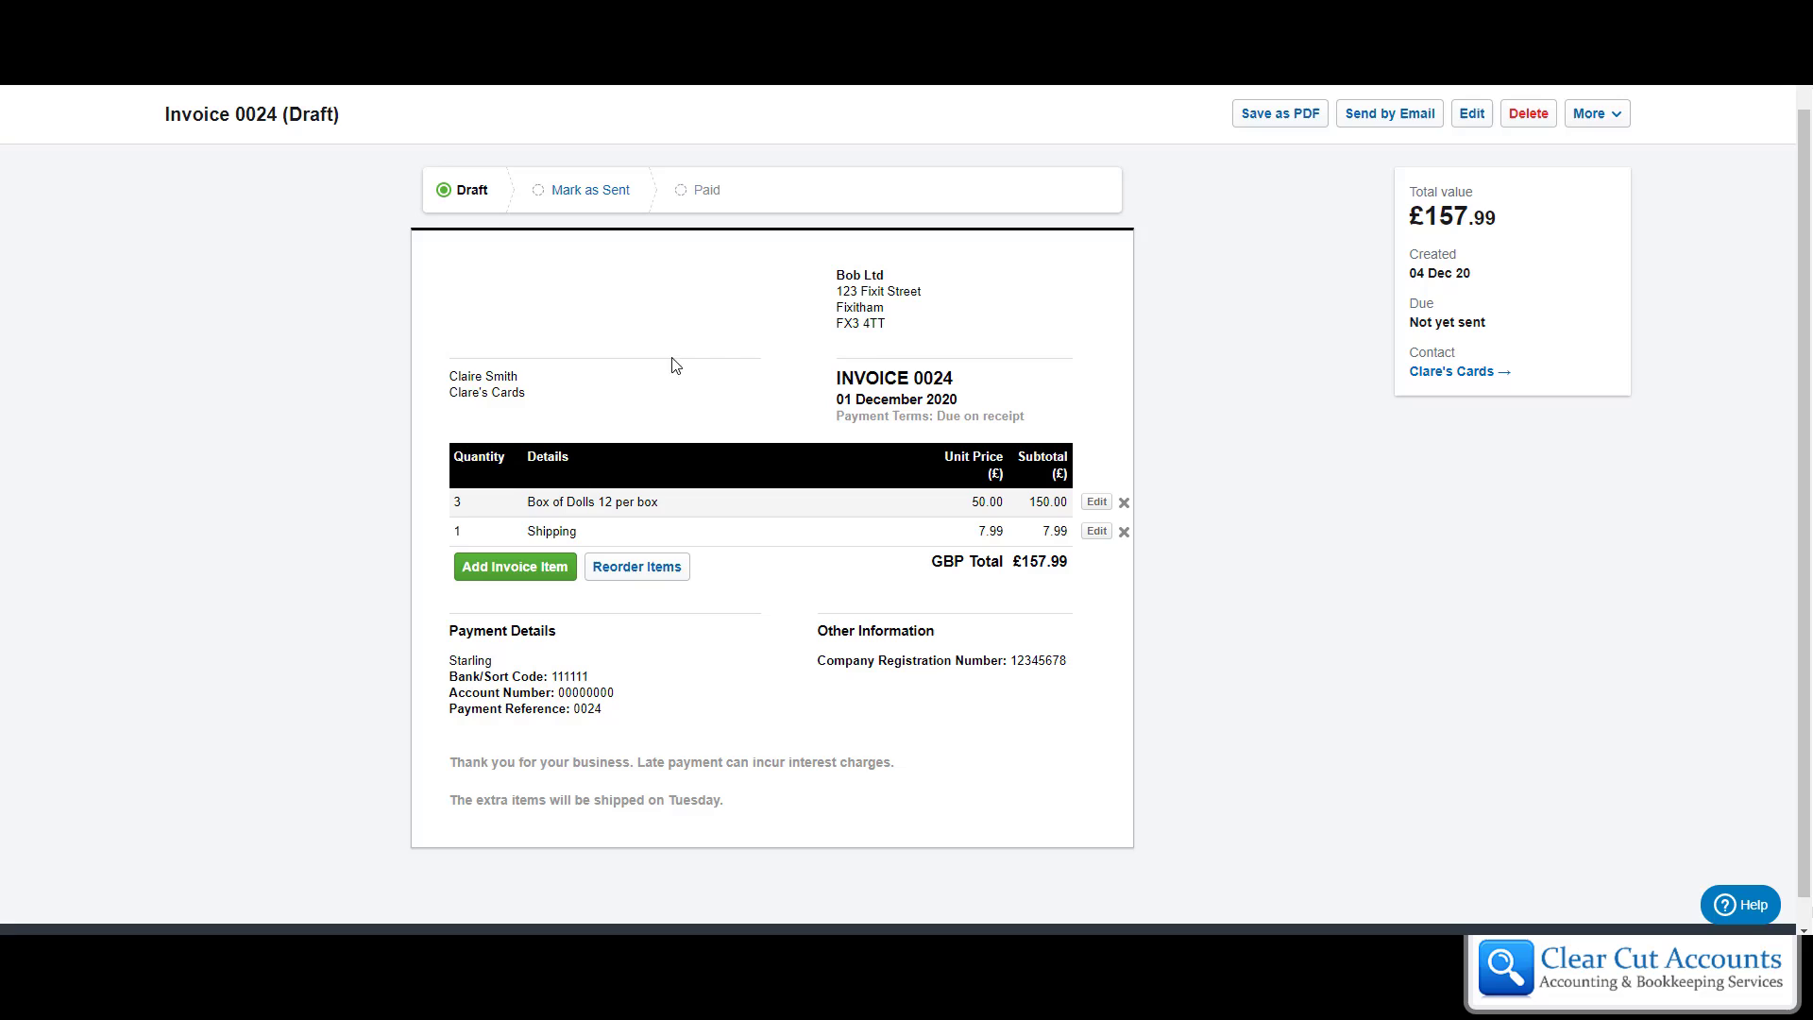
pyautogui.moveTo(747, 633)
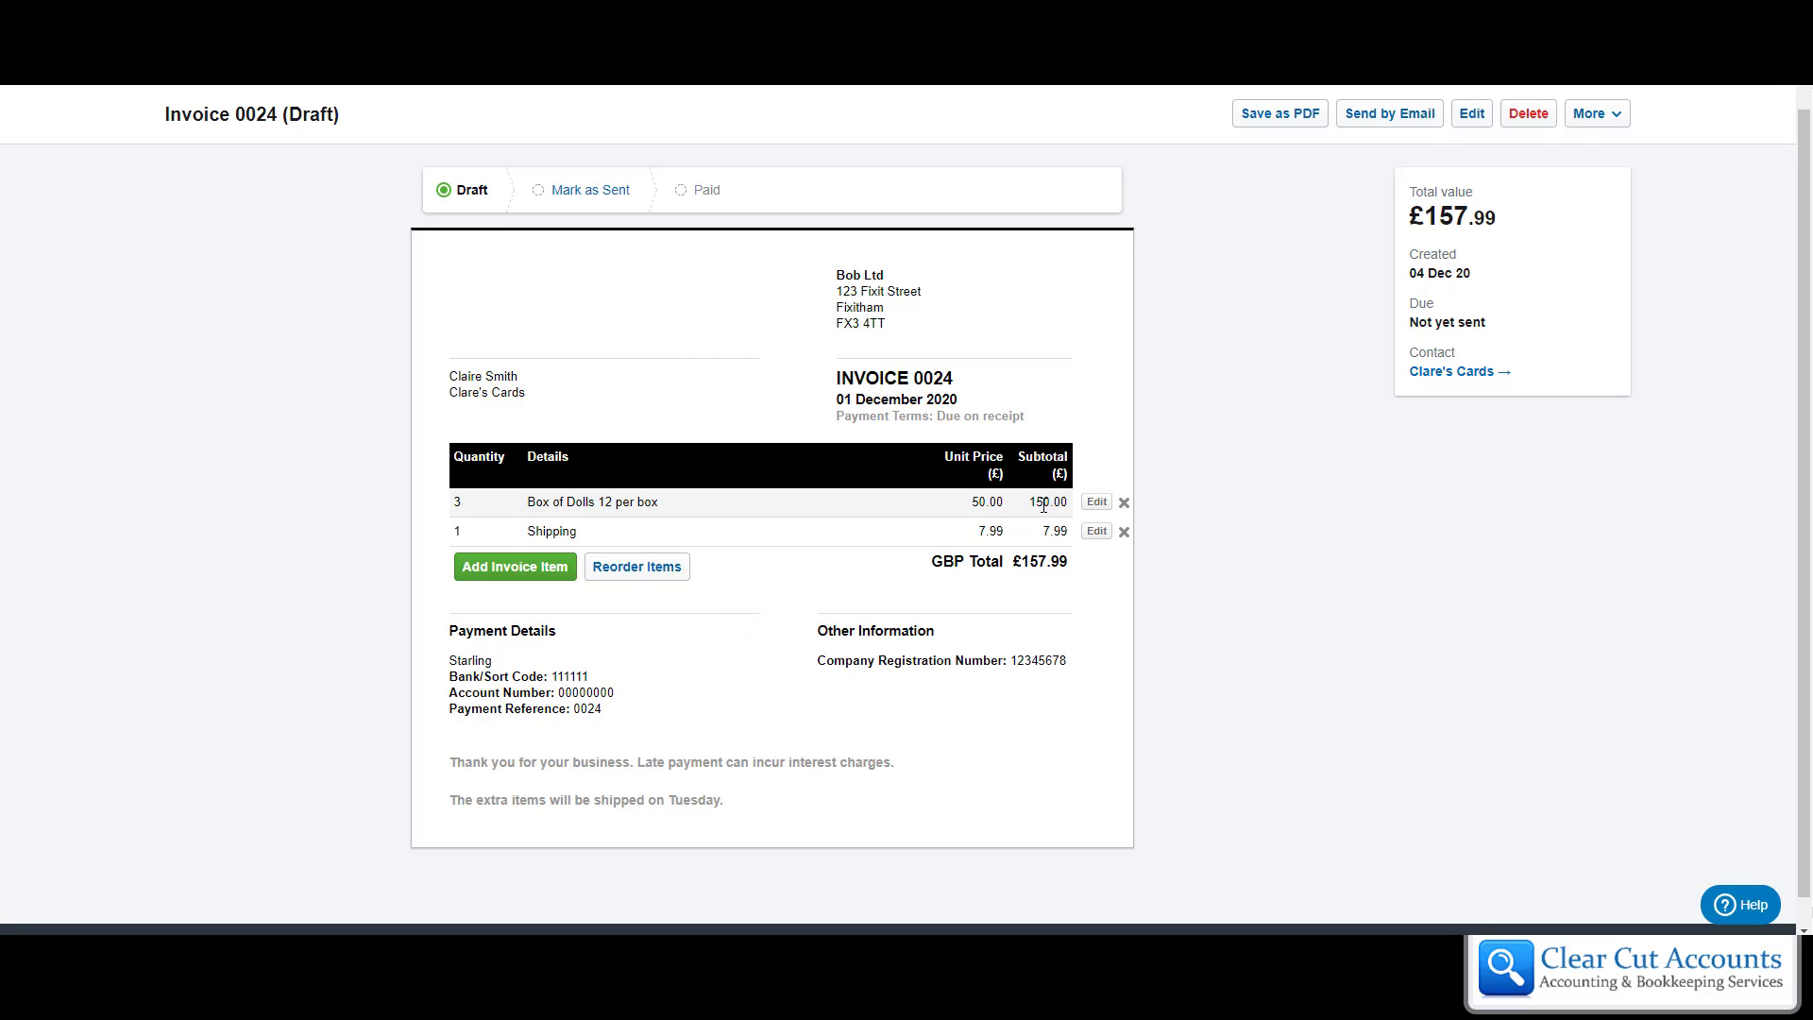
pyautogui.moveTo(725, 519)
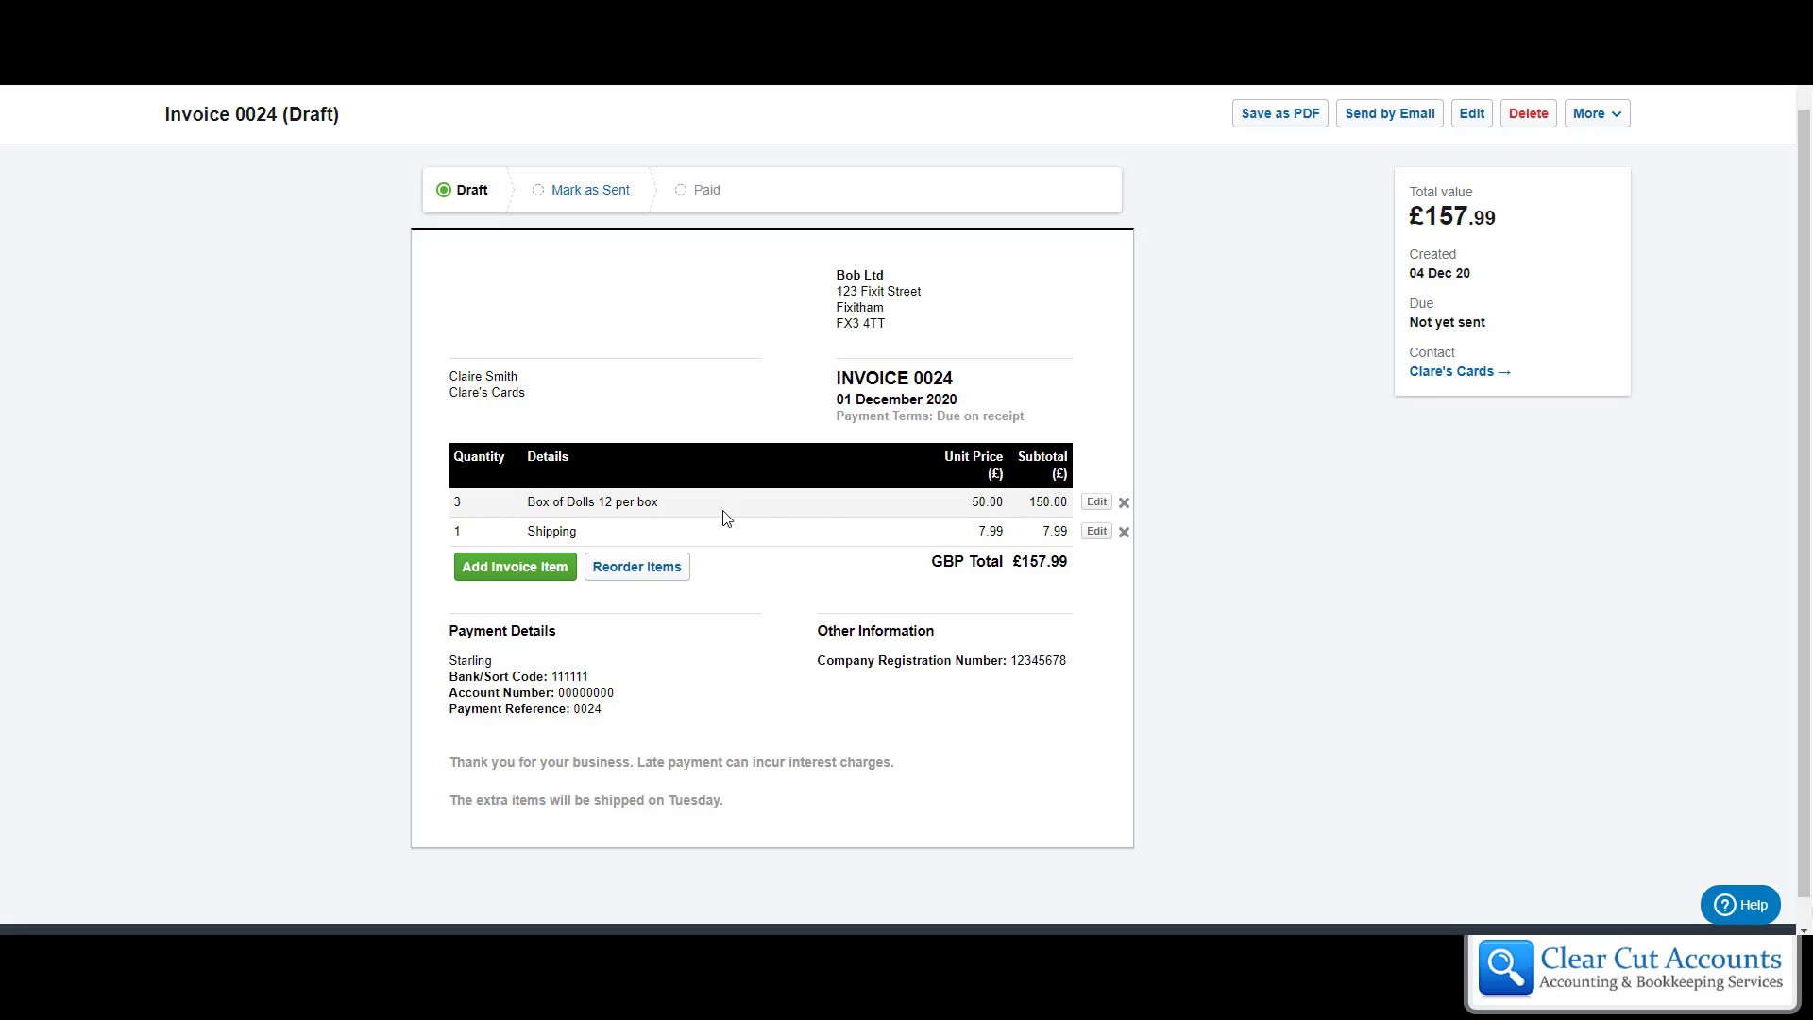
pyautogui.moveTo(1123, 501)
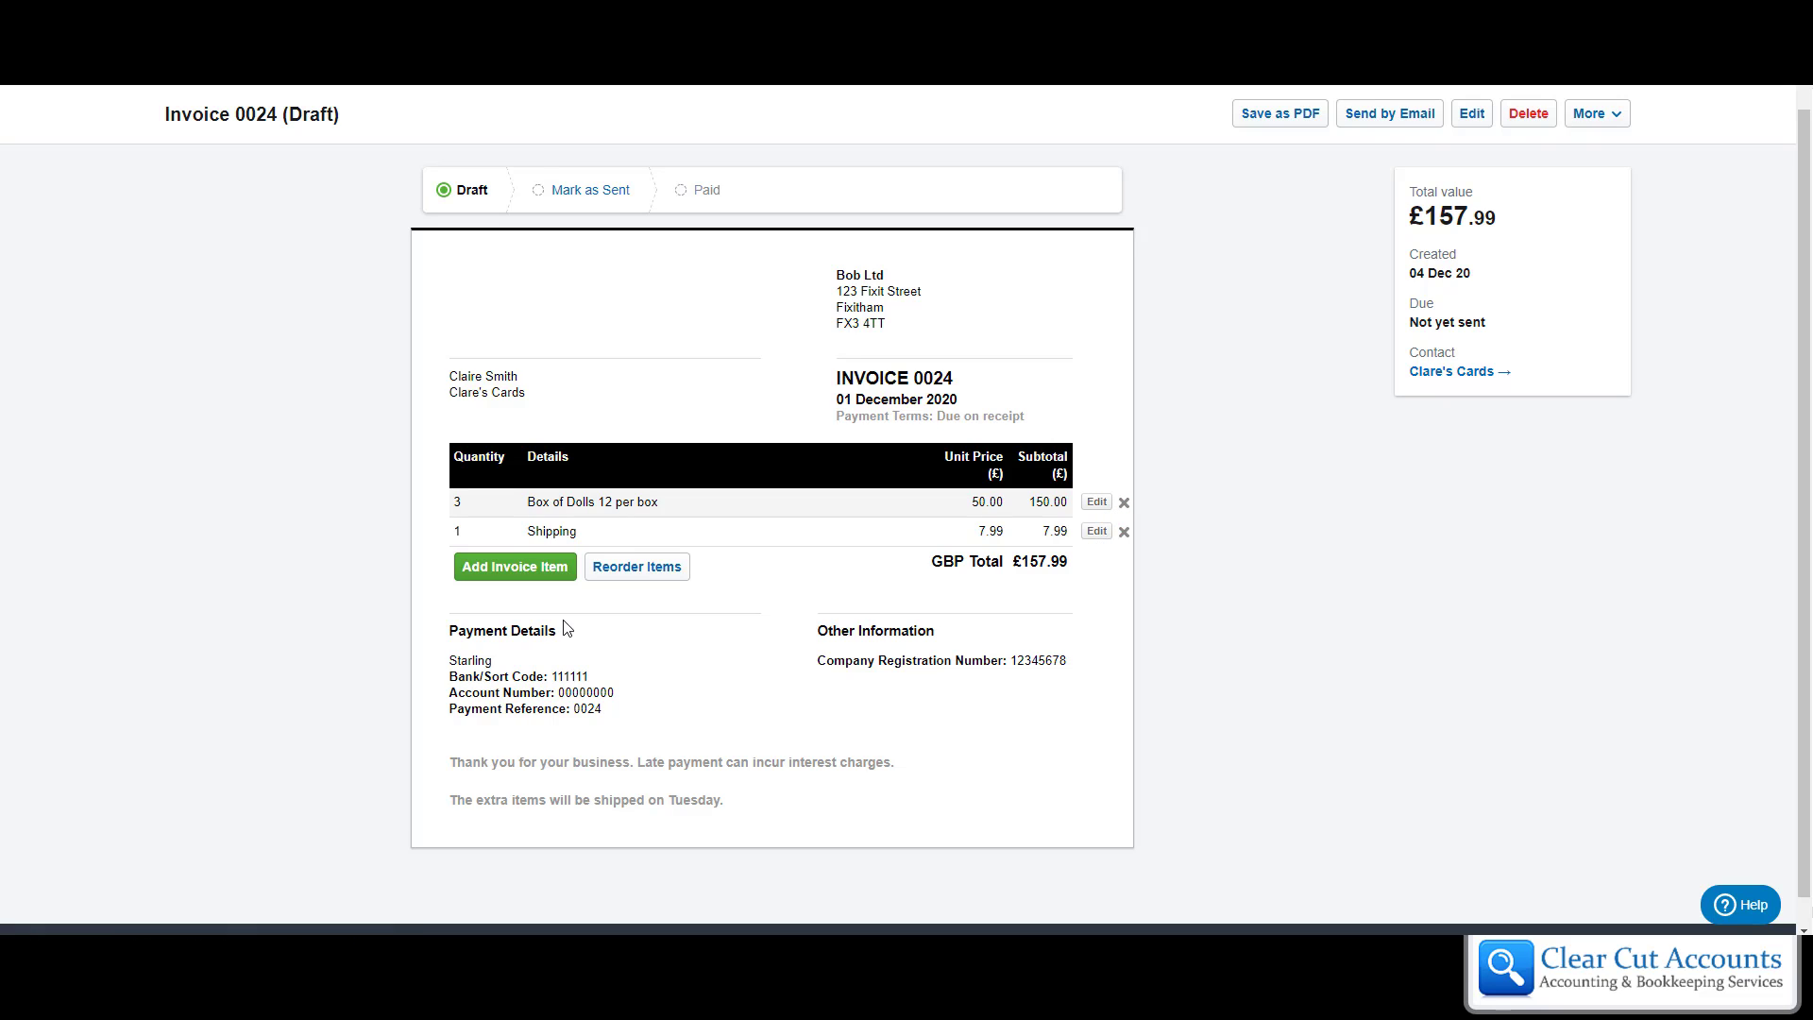
pyautogui.moveTo(675, 674)
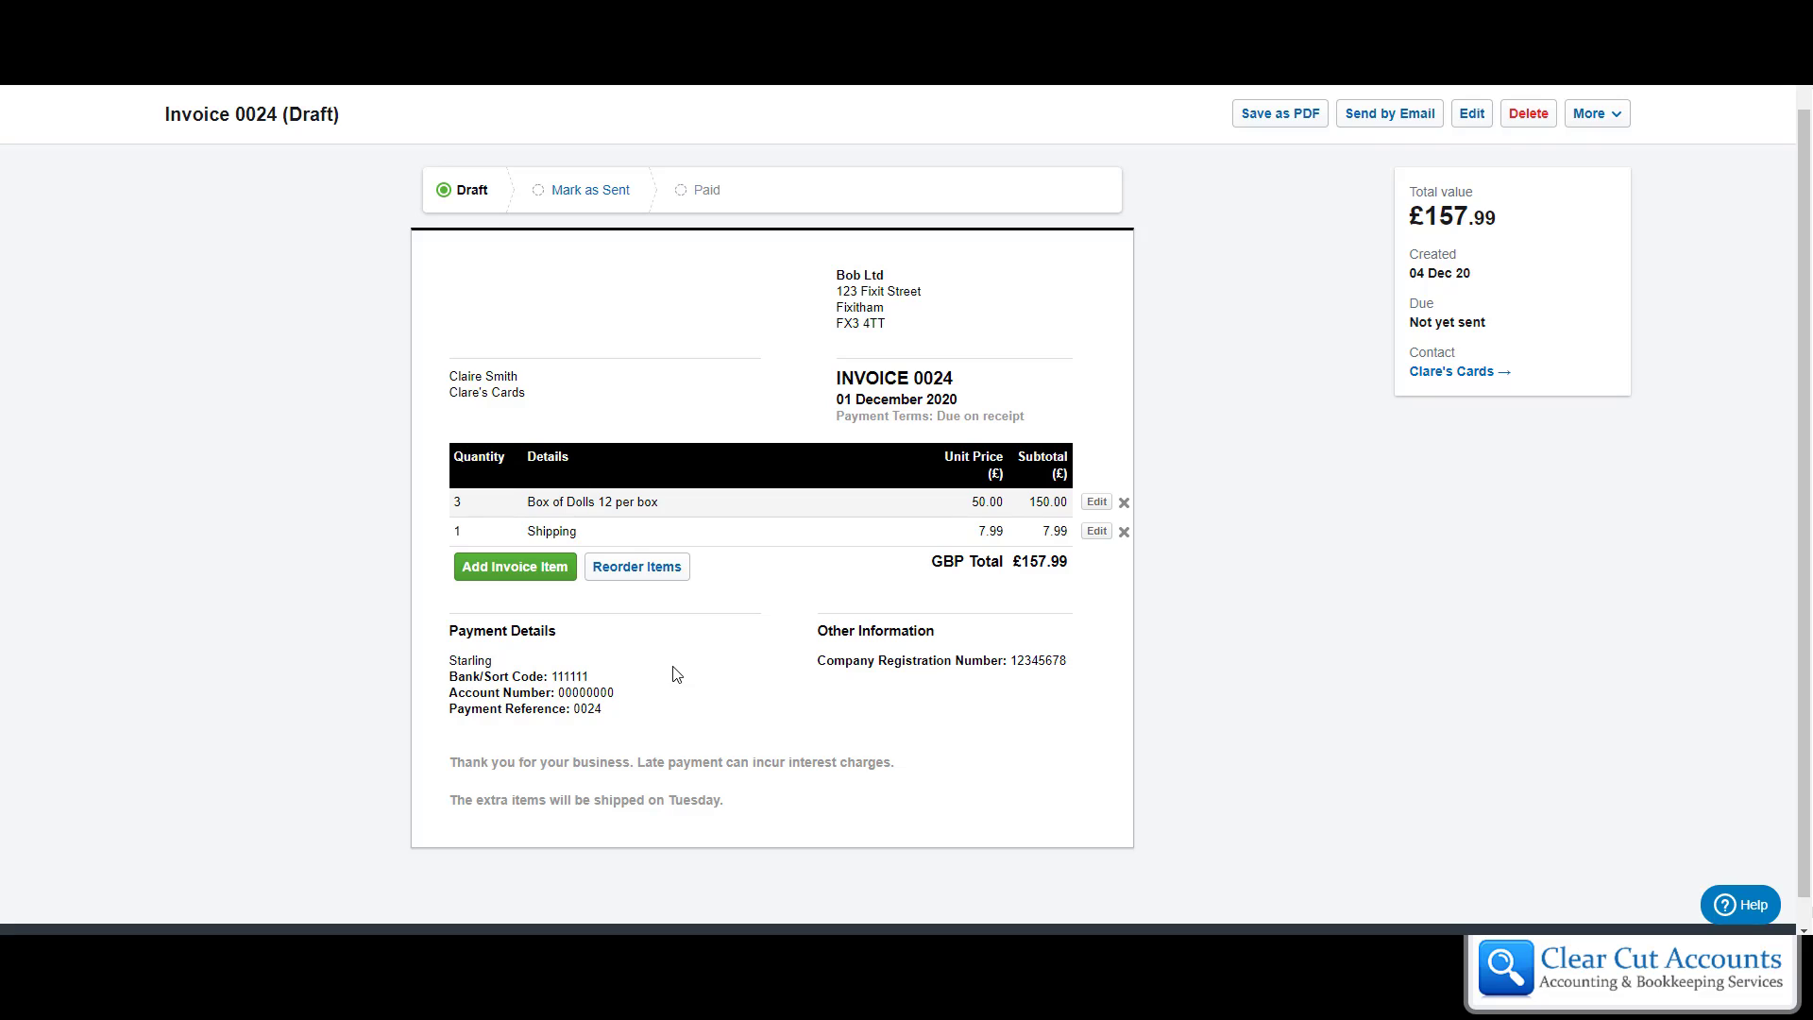
pyautogui.moveTo(738, 593)
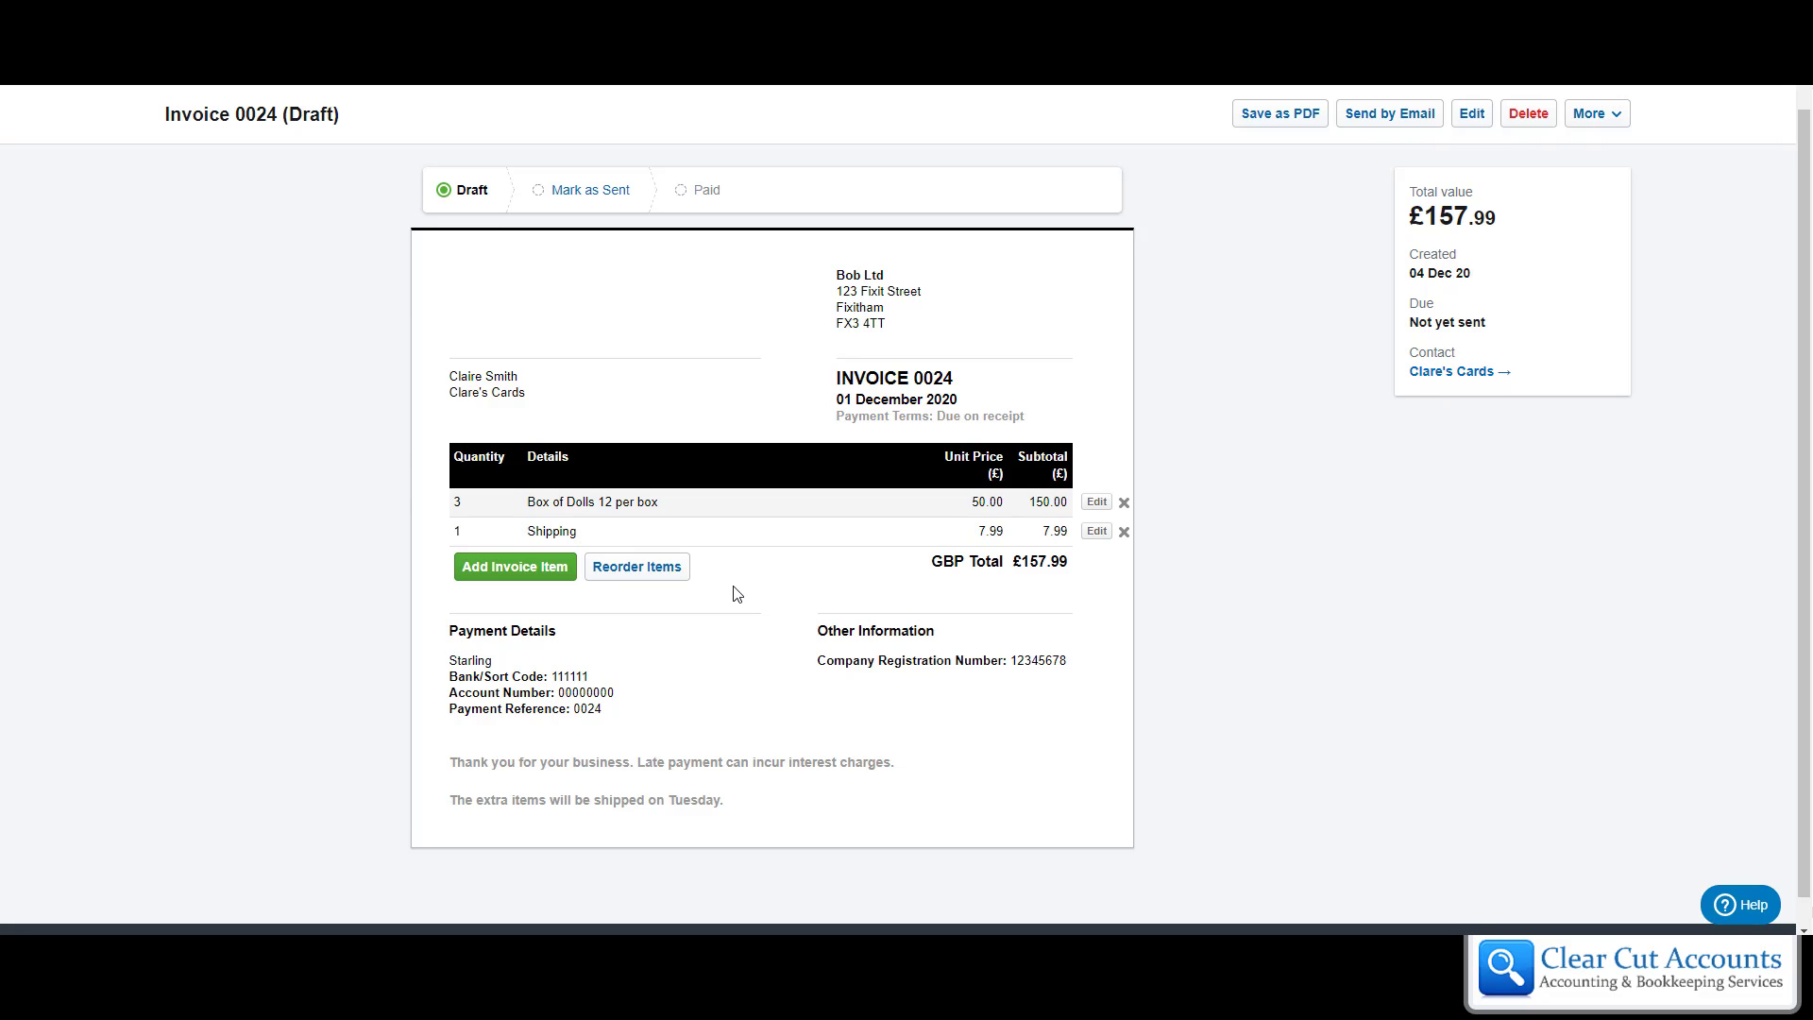
pyautogui.moveTo(778, 596)
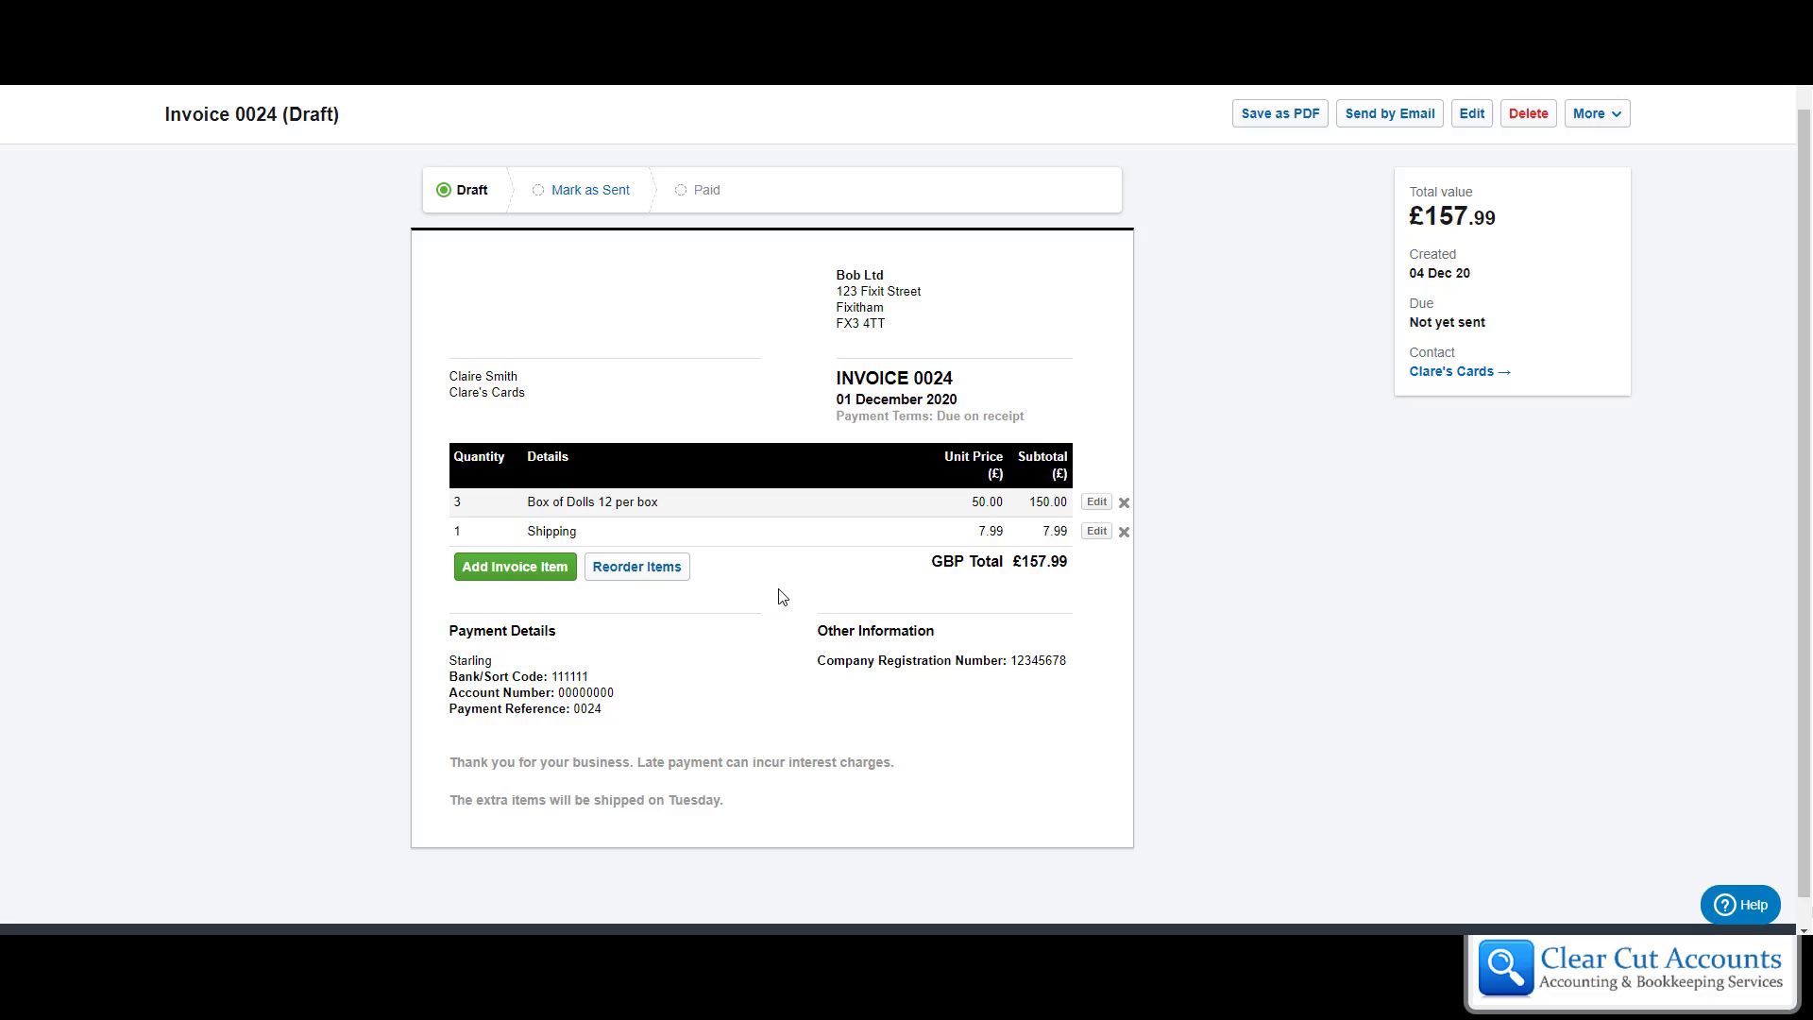
pyautogui.moveTo(784, 325)
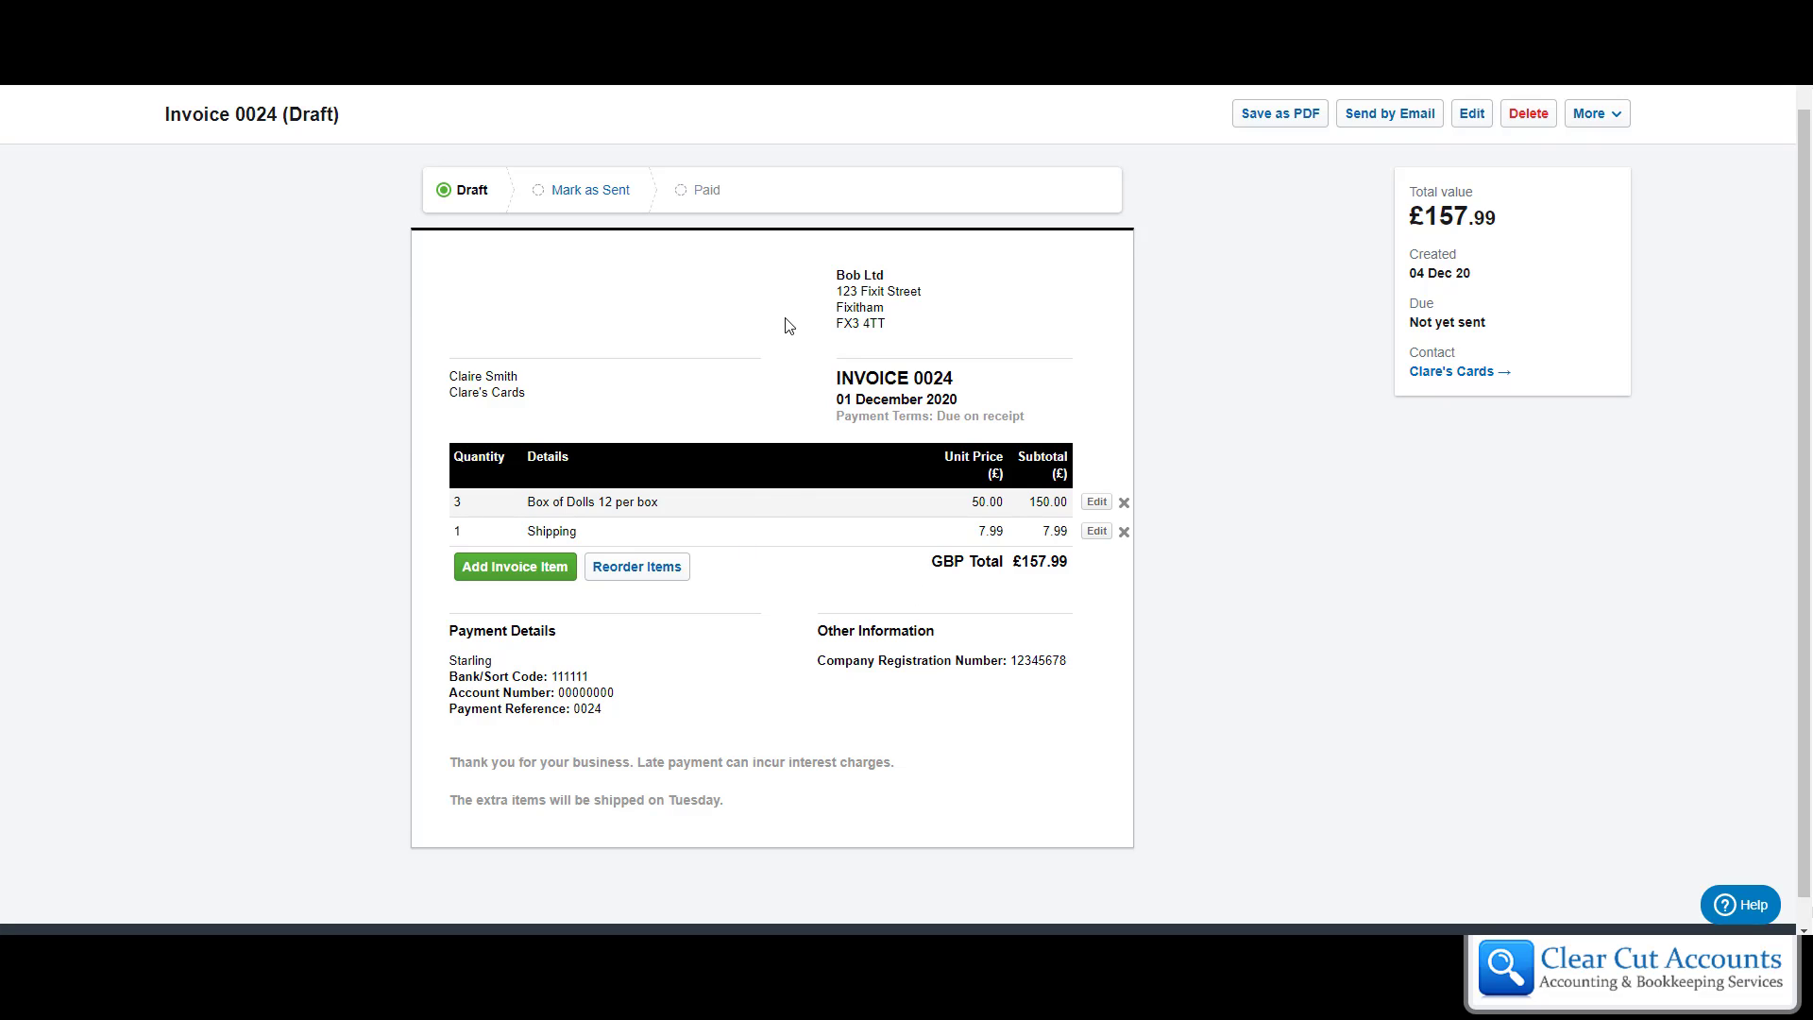
pyautogui.moveTo(813, 603)
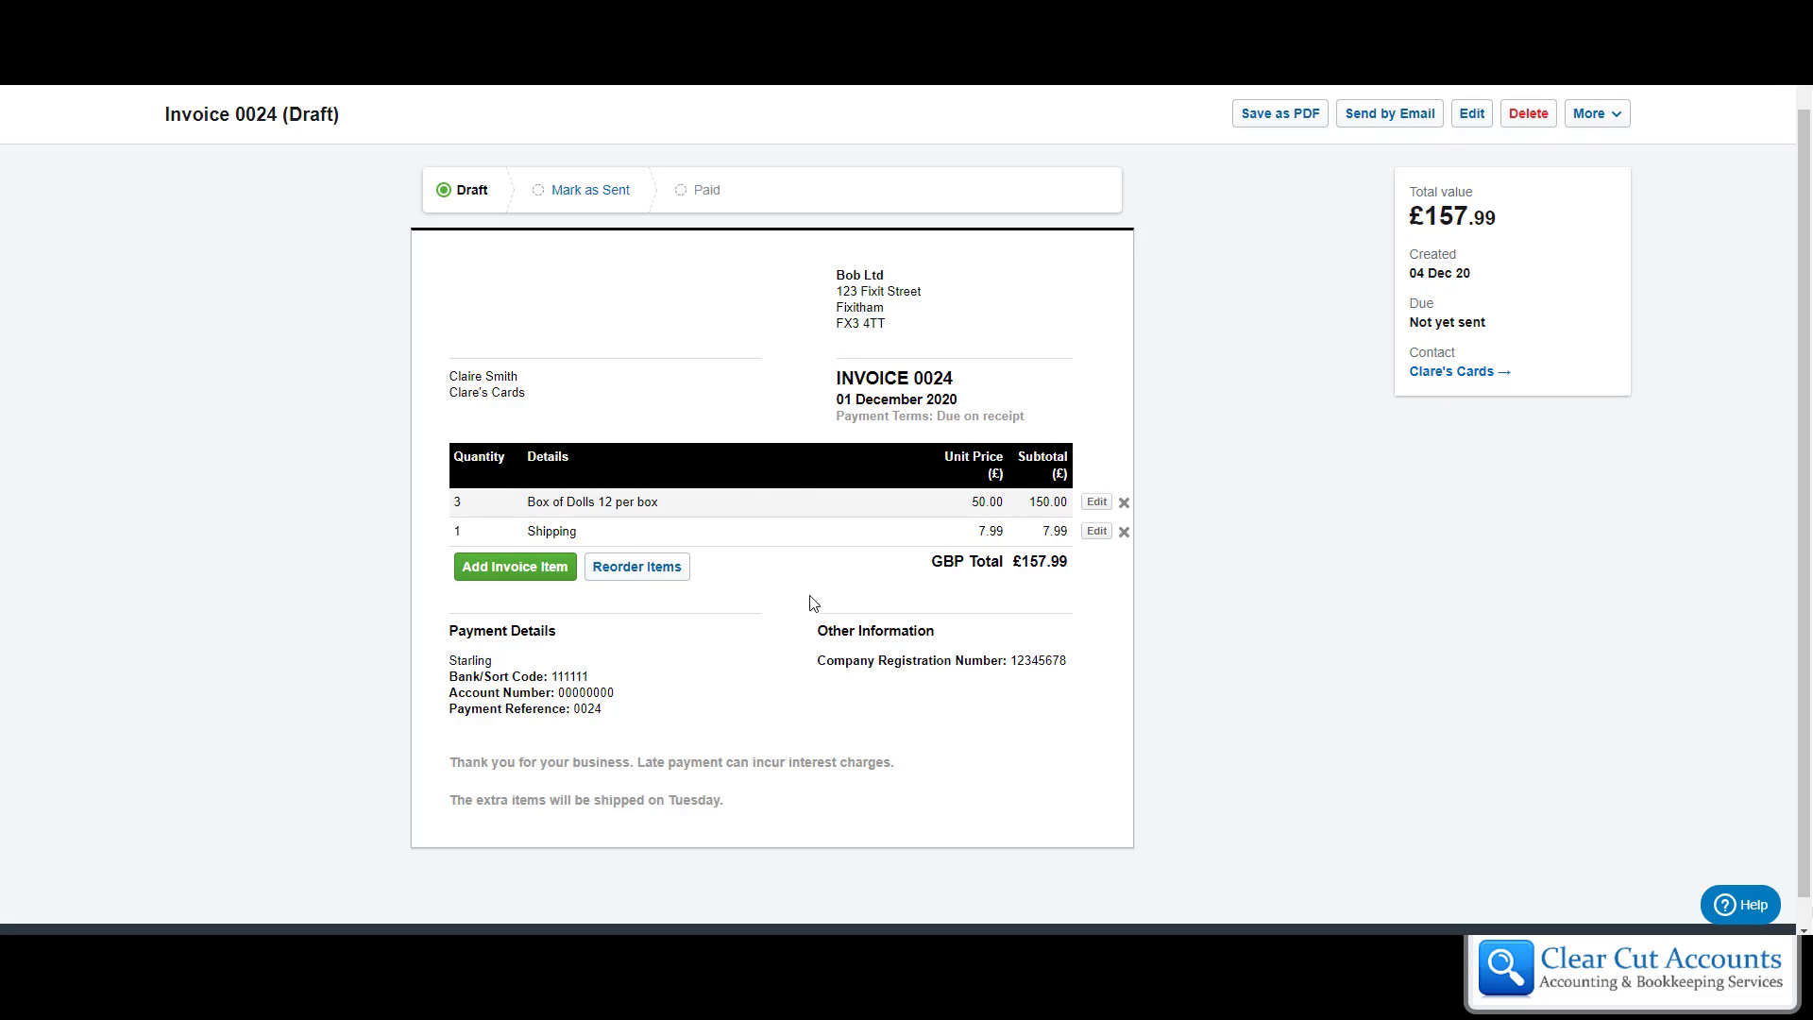
pyautogui.moveTo(745, 648)
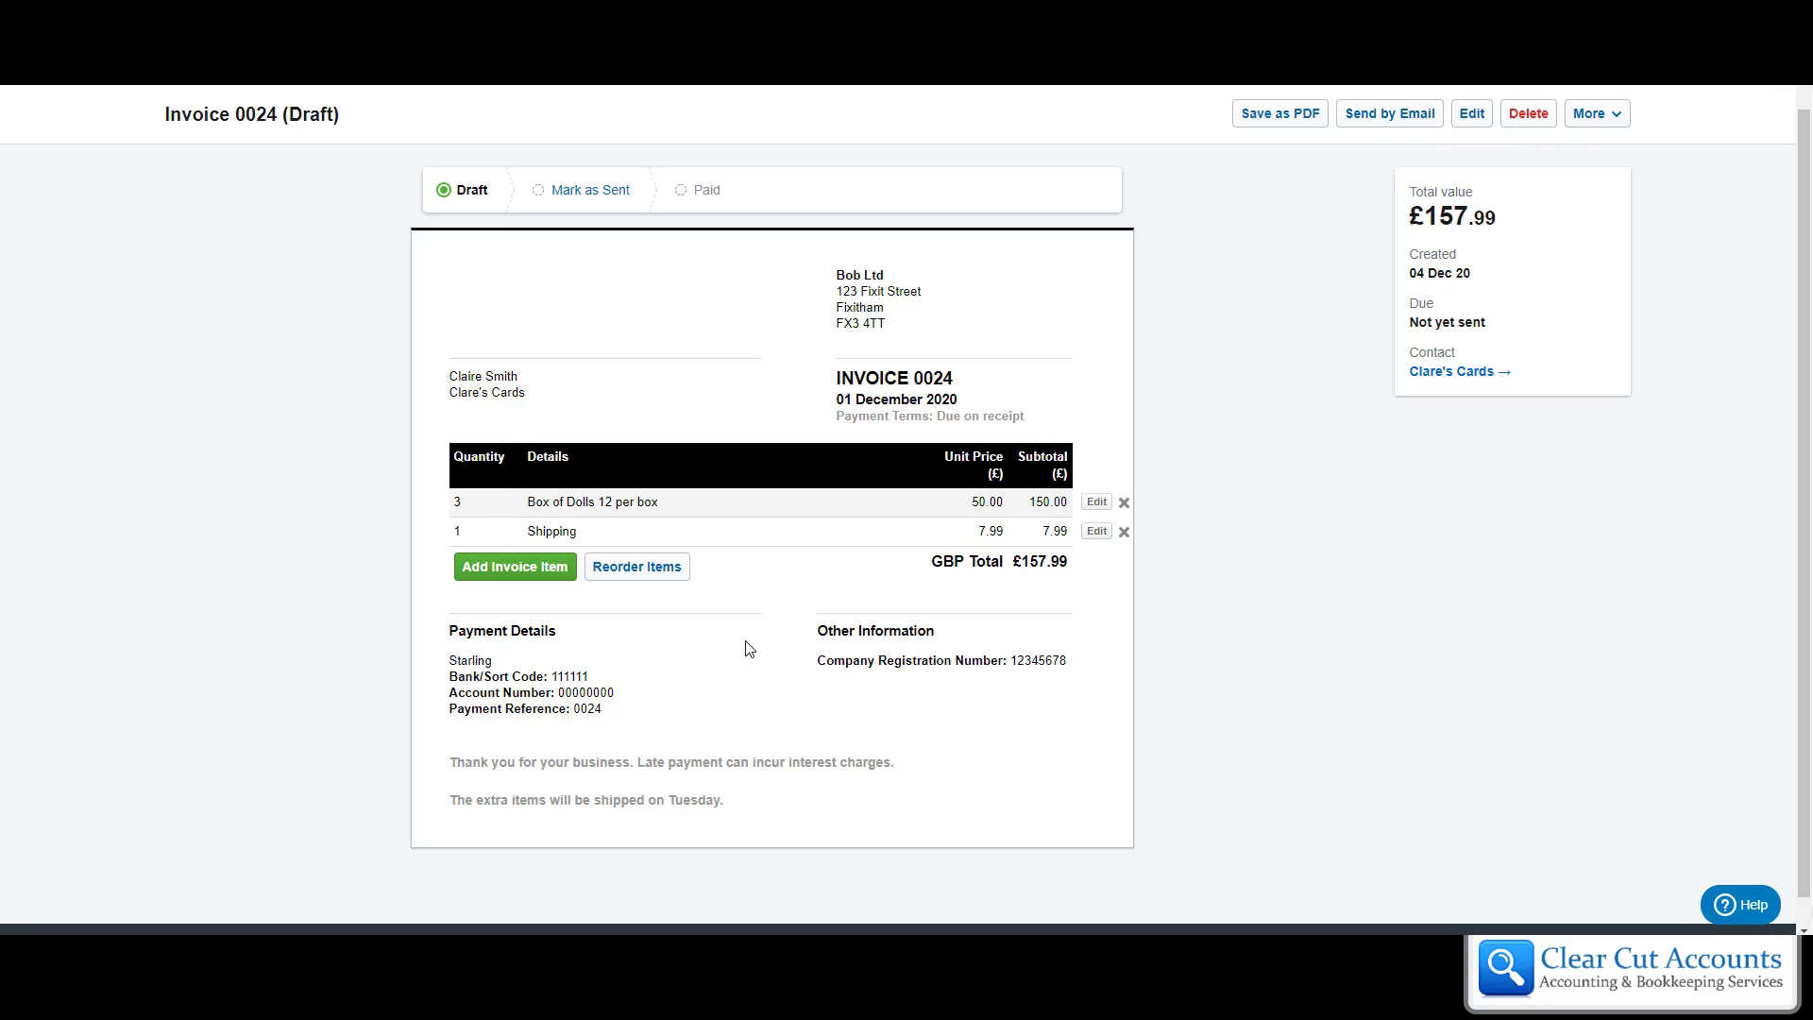
pyautogui.moveTo(785, 398)
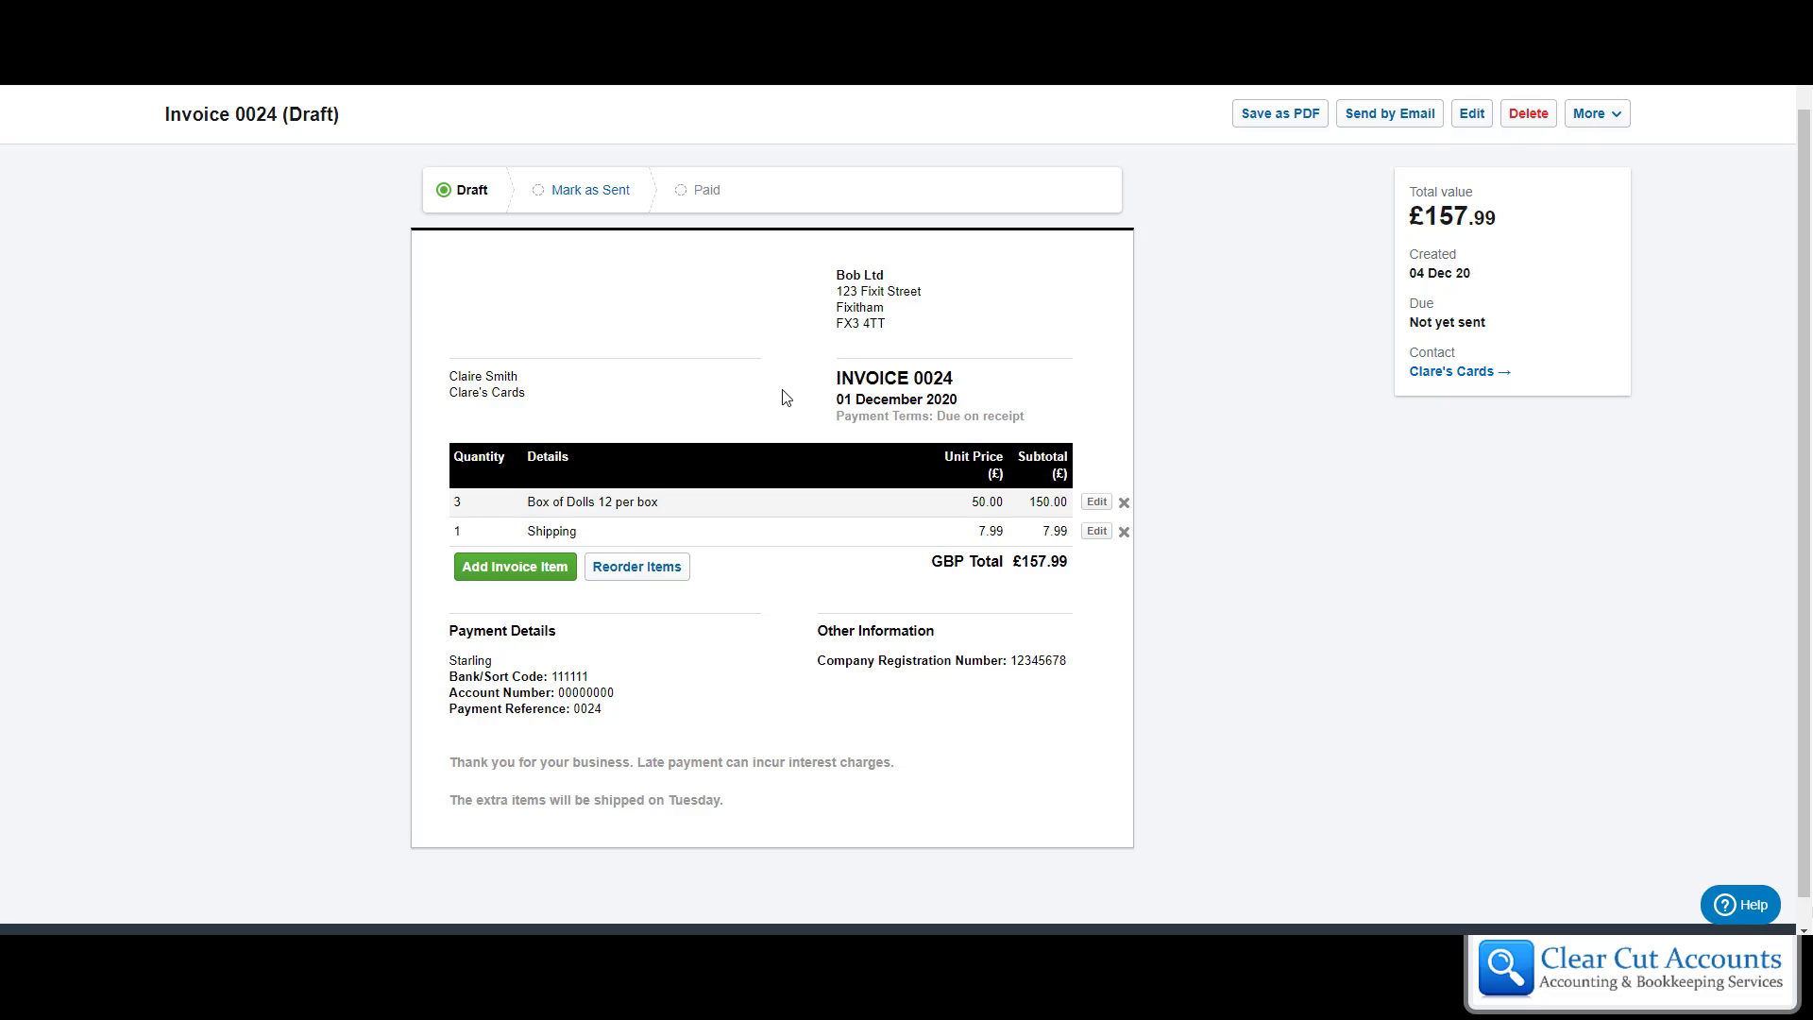
pyautogui.moveTo(897, 304)
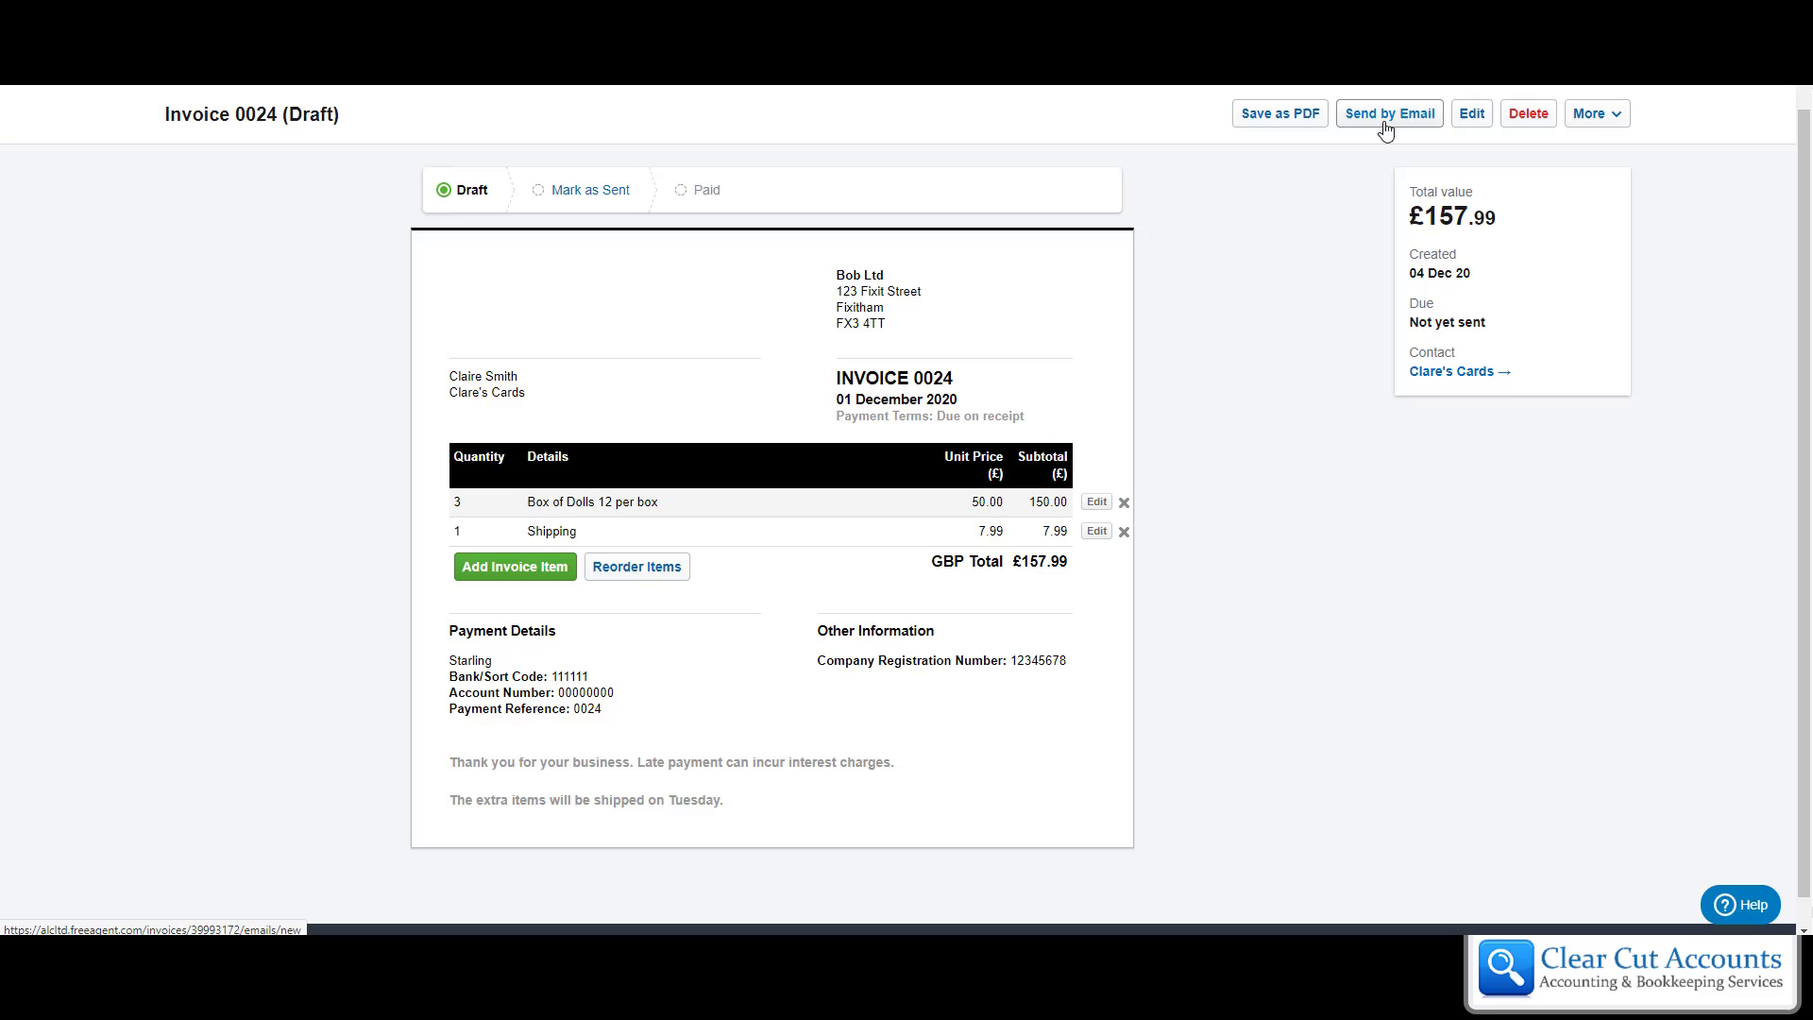
pyautogui.moveTo(1345, 168)
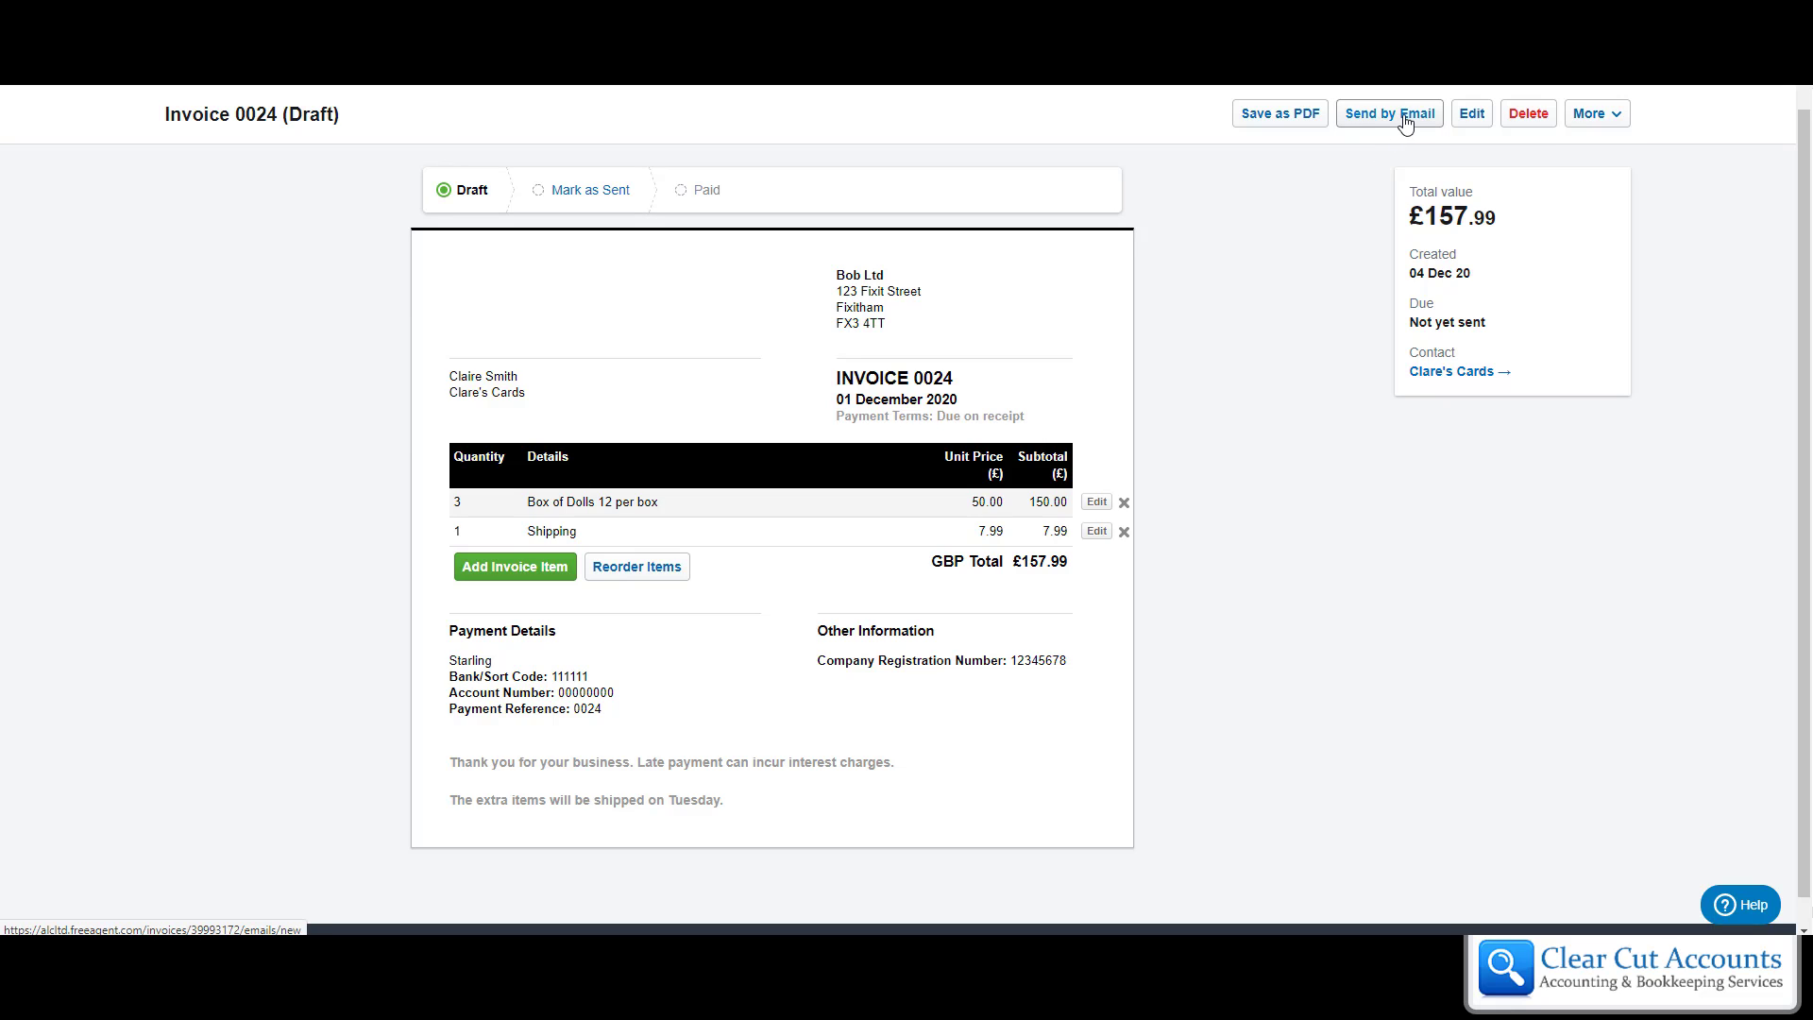
pyautogui.moveTo(1404, 125)
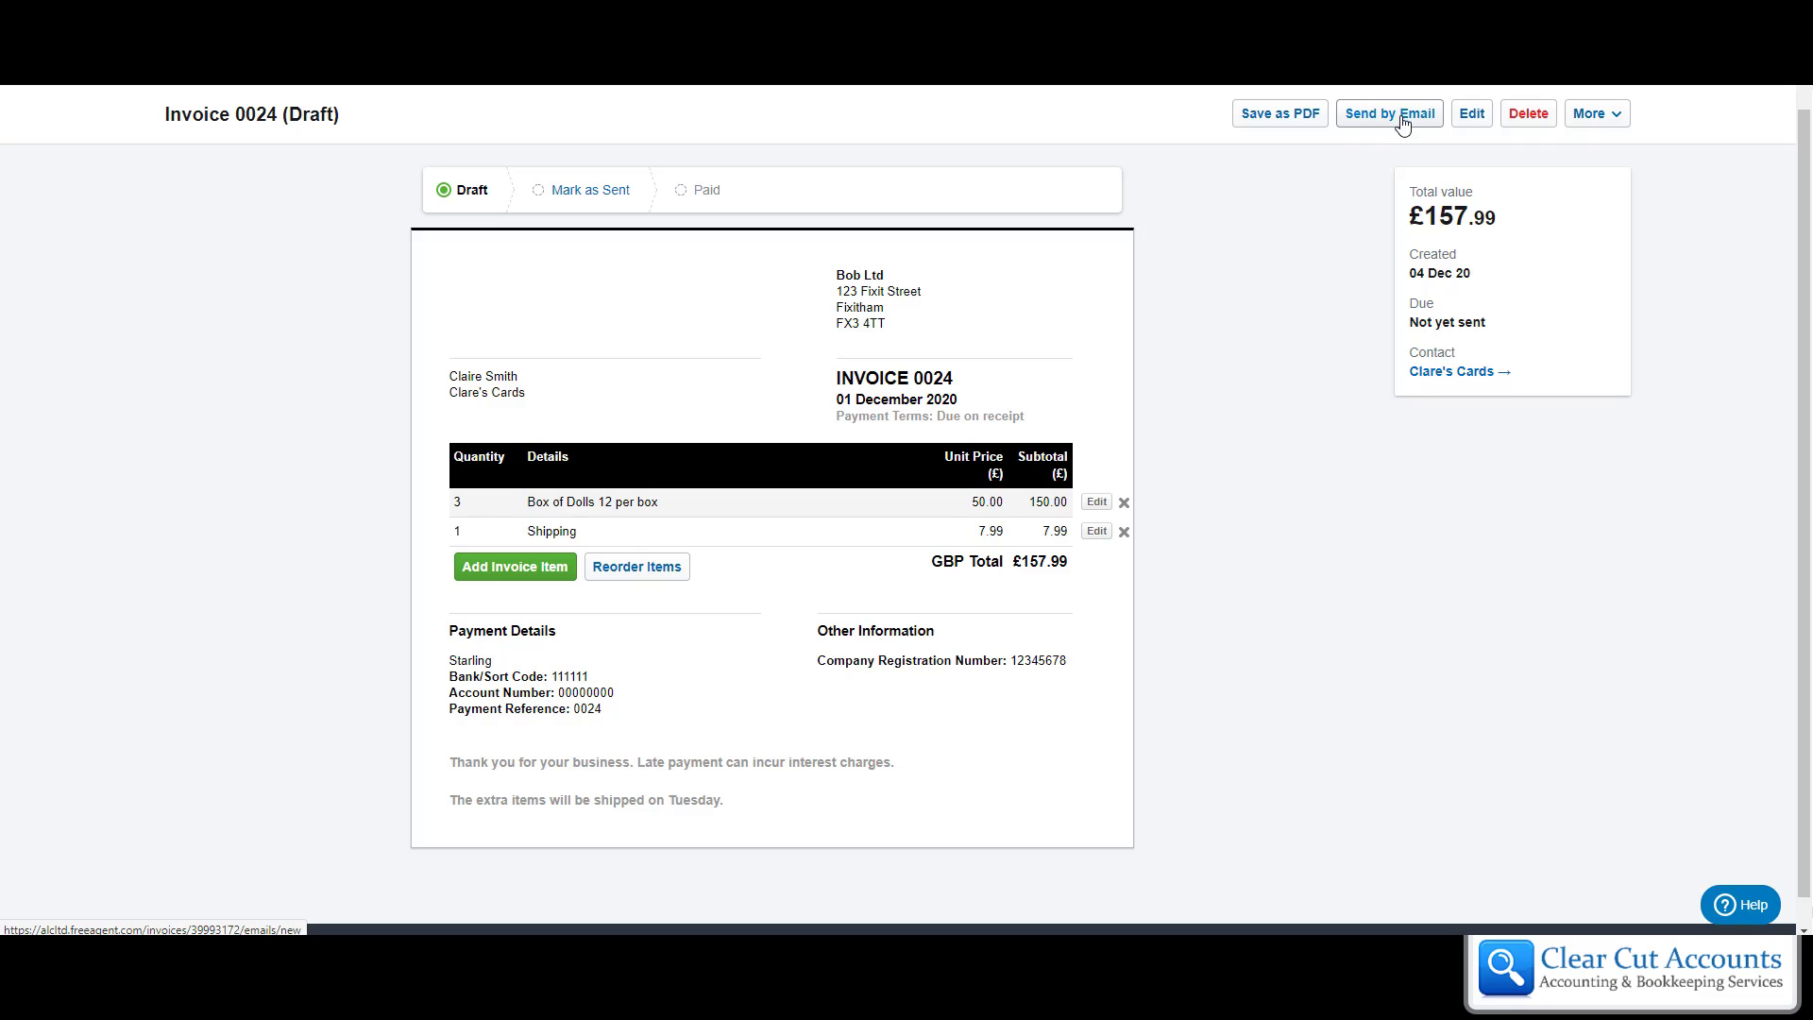
pyautogui.moveTo(1392, 134)
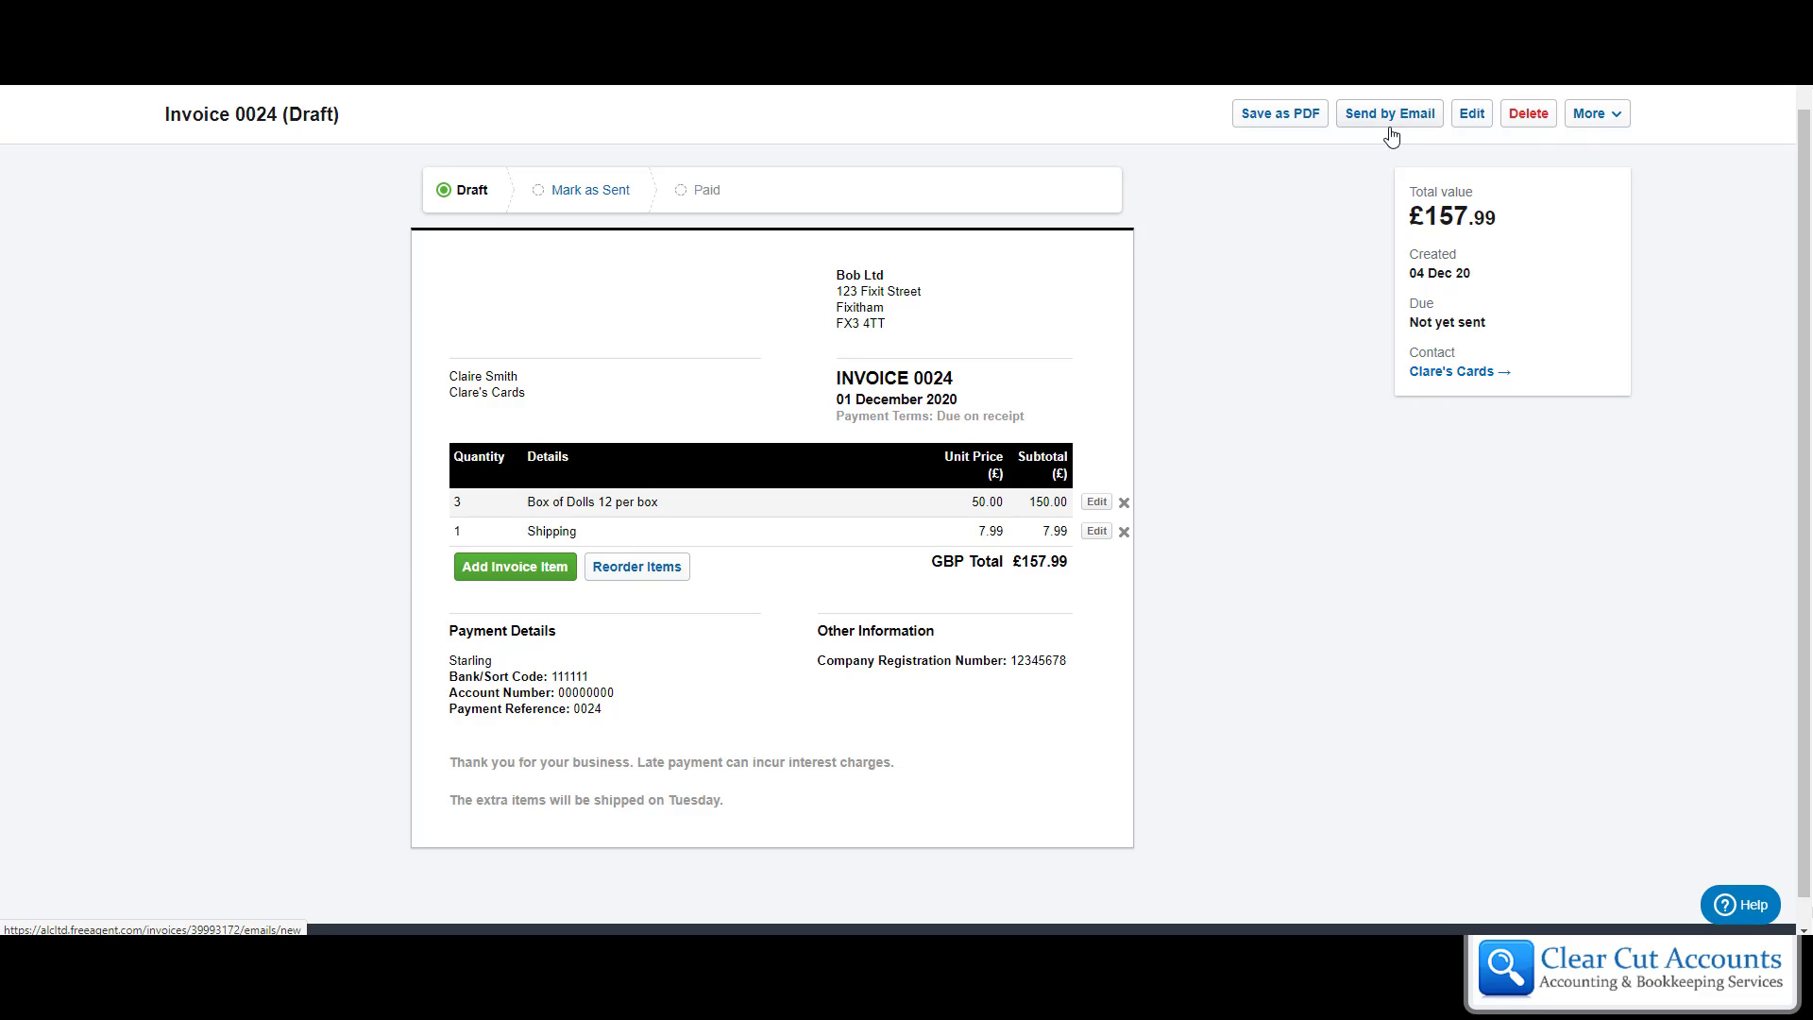
pyautogui.moveTo(1228, 382)
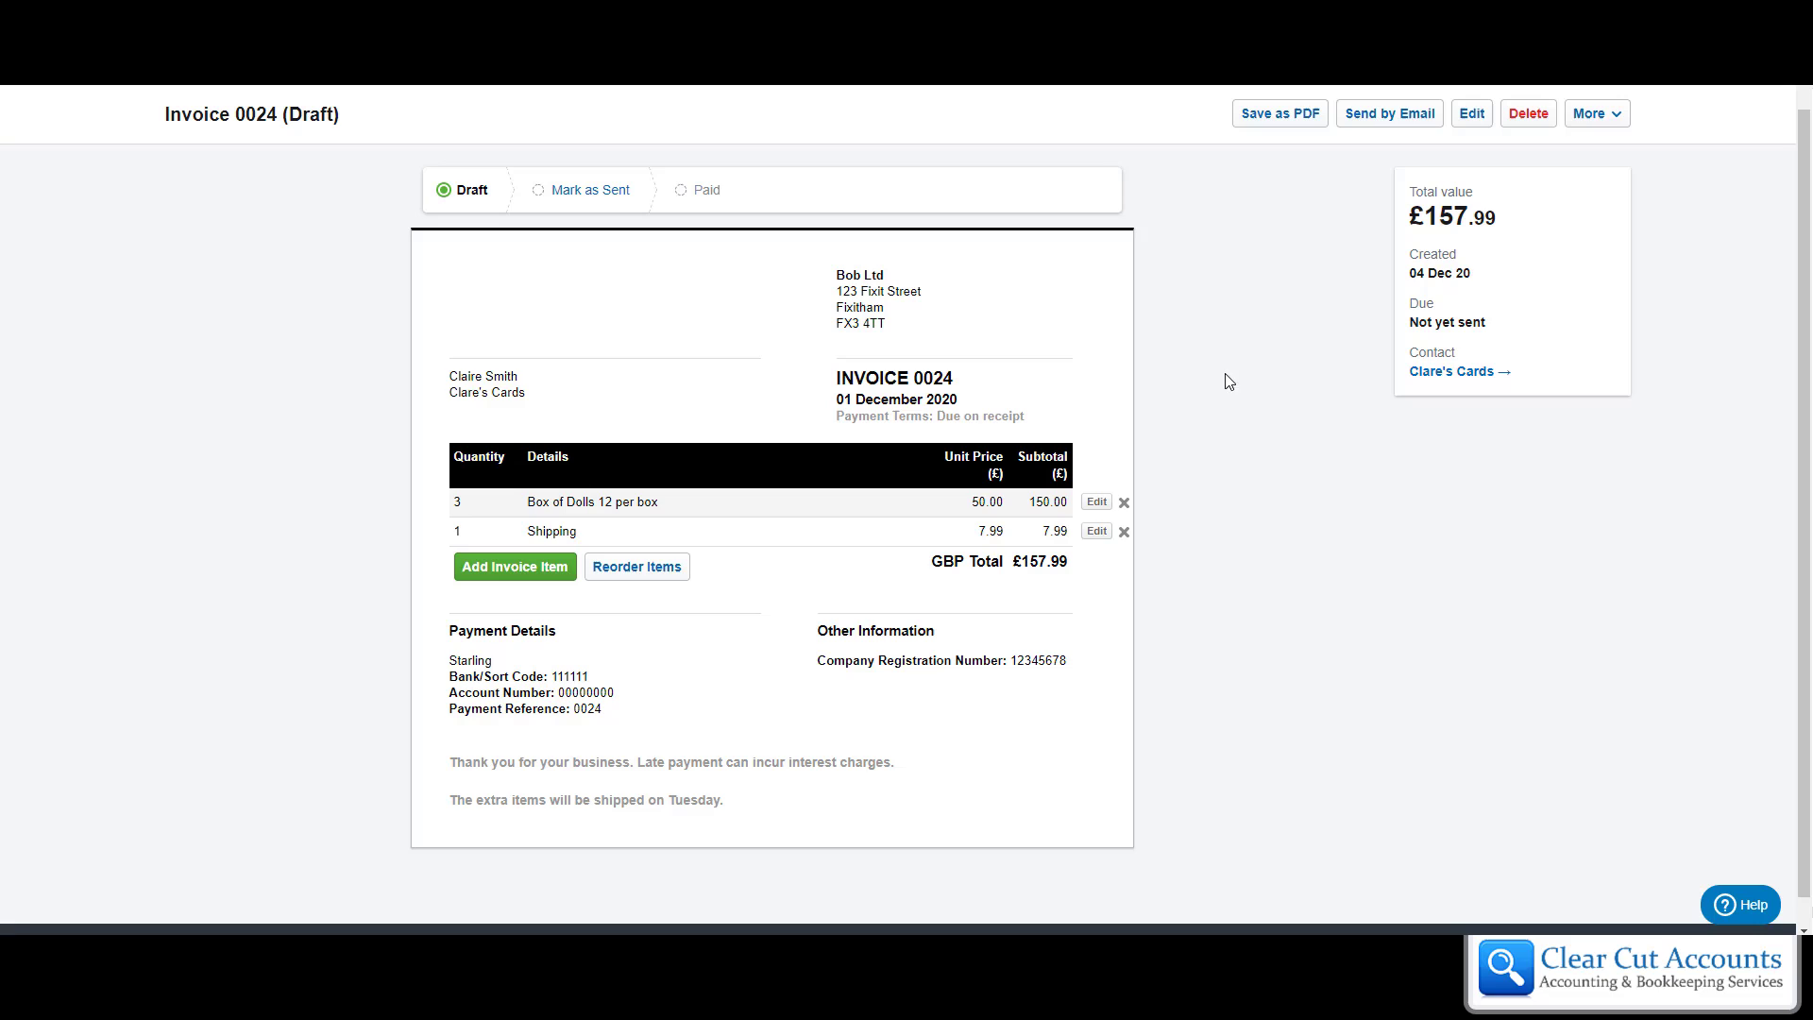
pyautogui.moveTo(1309, 272)
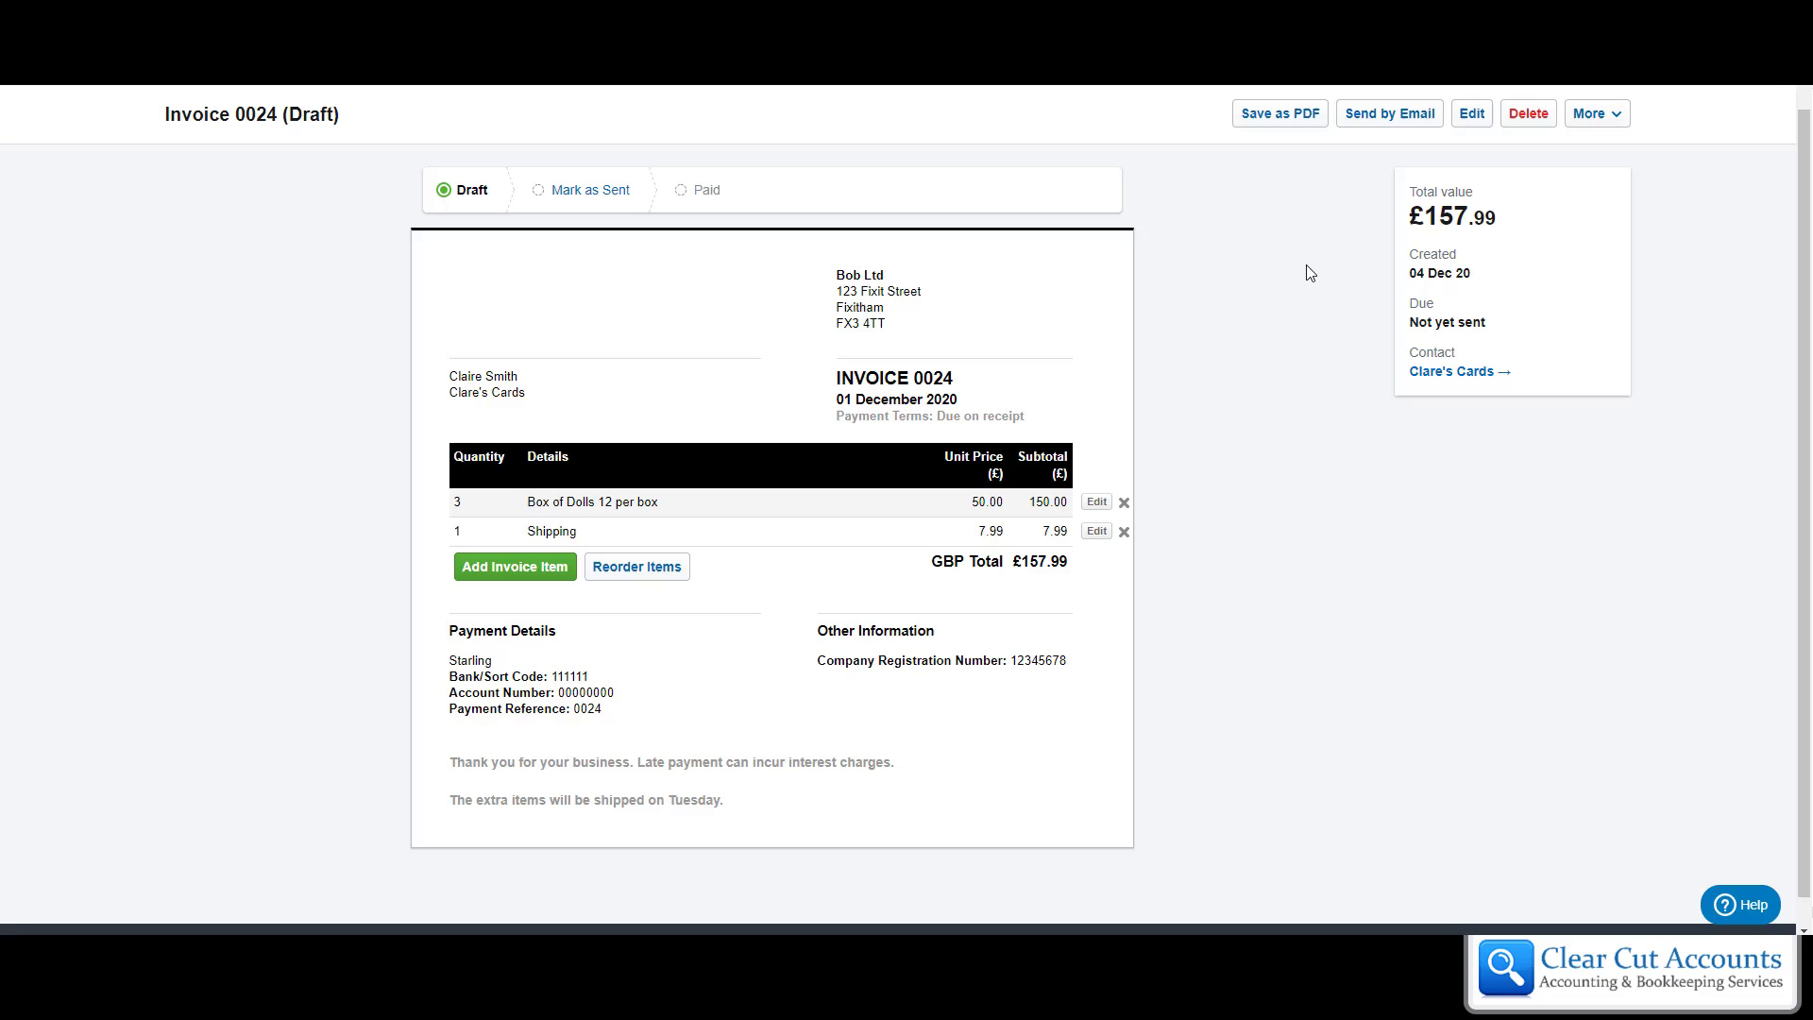
pyautogui.moveTo(1294, 256)
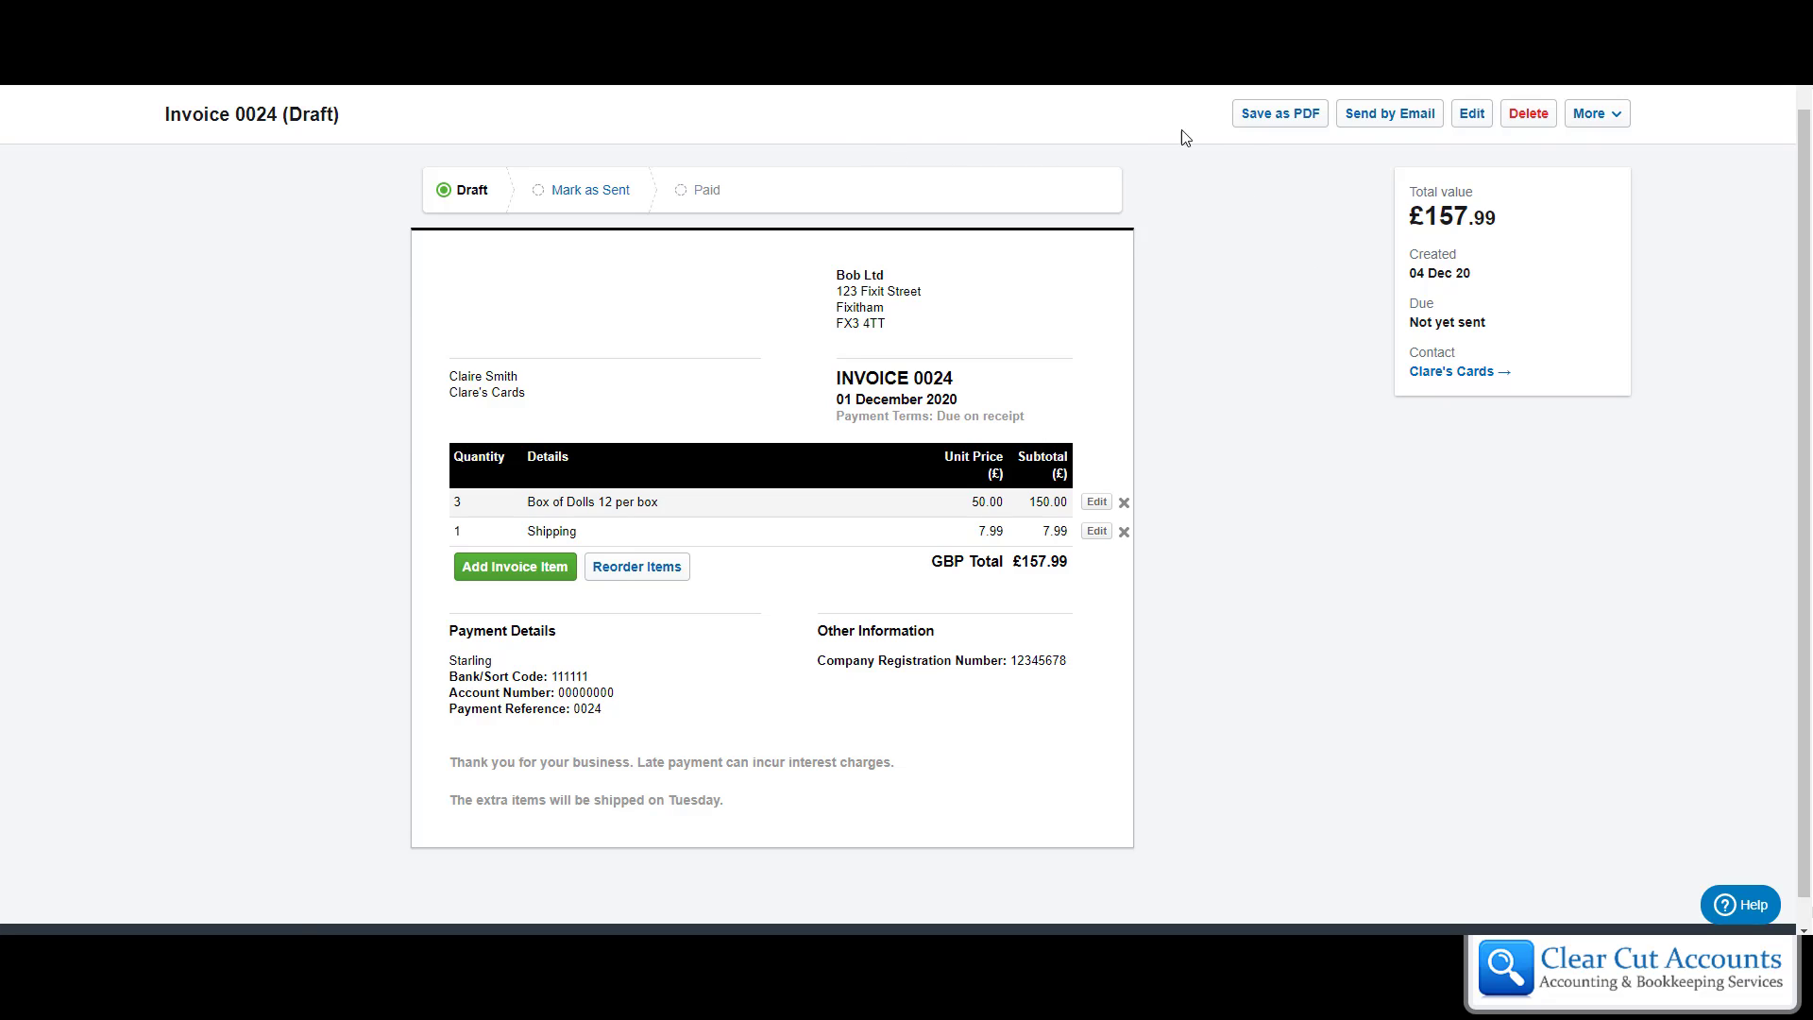
pyautogui.moveTo(533, 242)
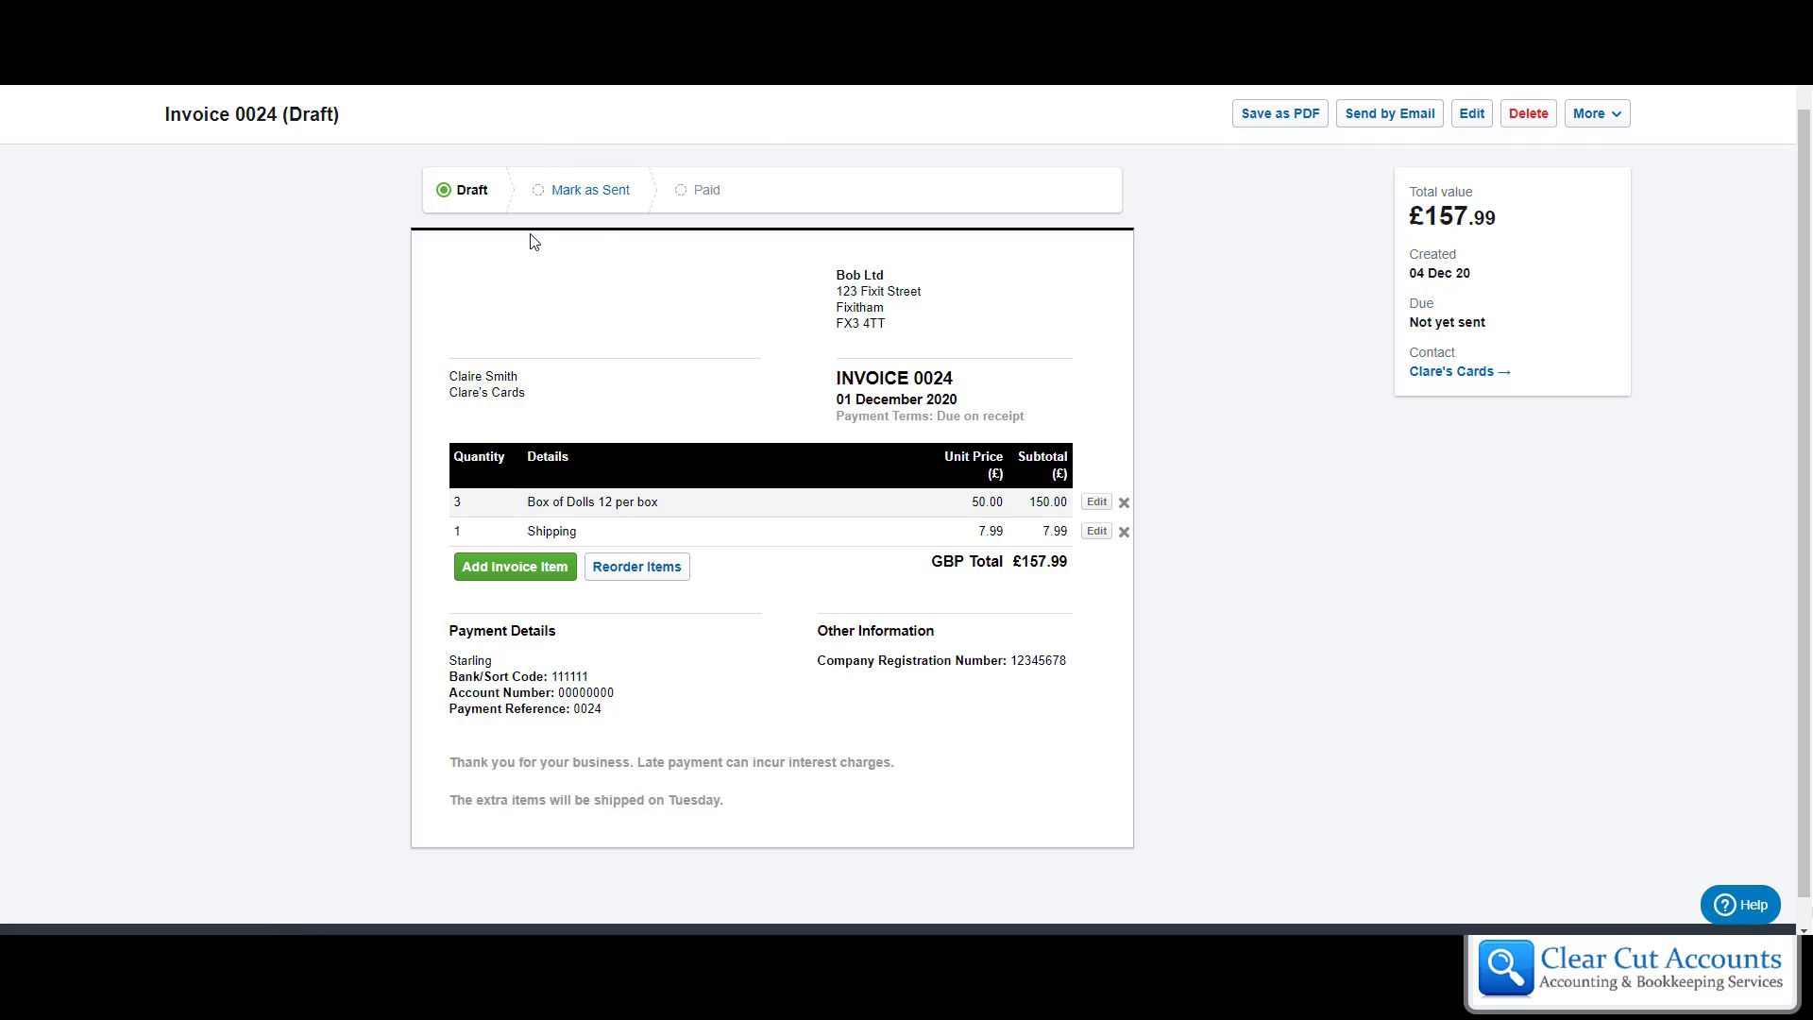
pyautogui.moveTo(592, 190)
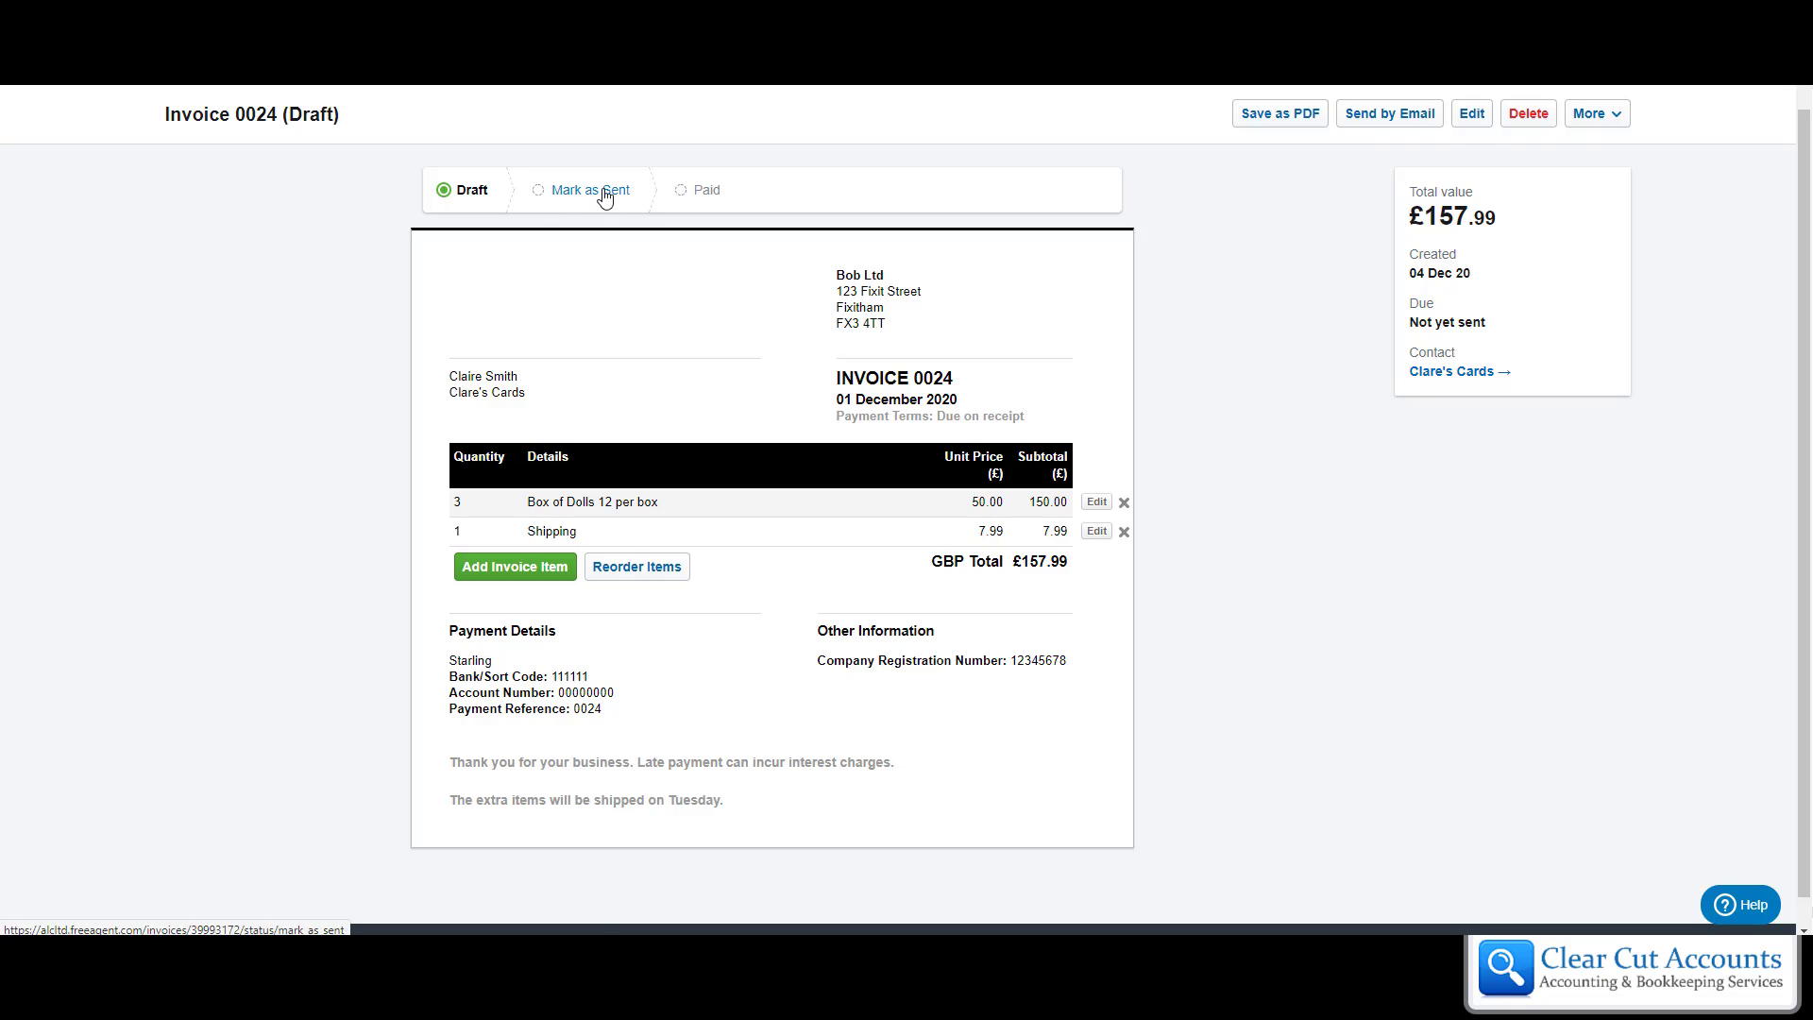
# - Mark invoice 0024 as sent from the status bar
pyautogui.click(591, 190)
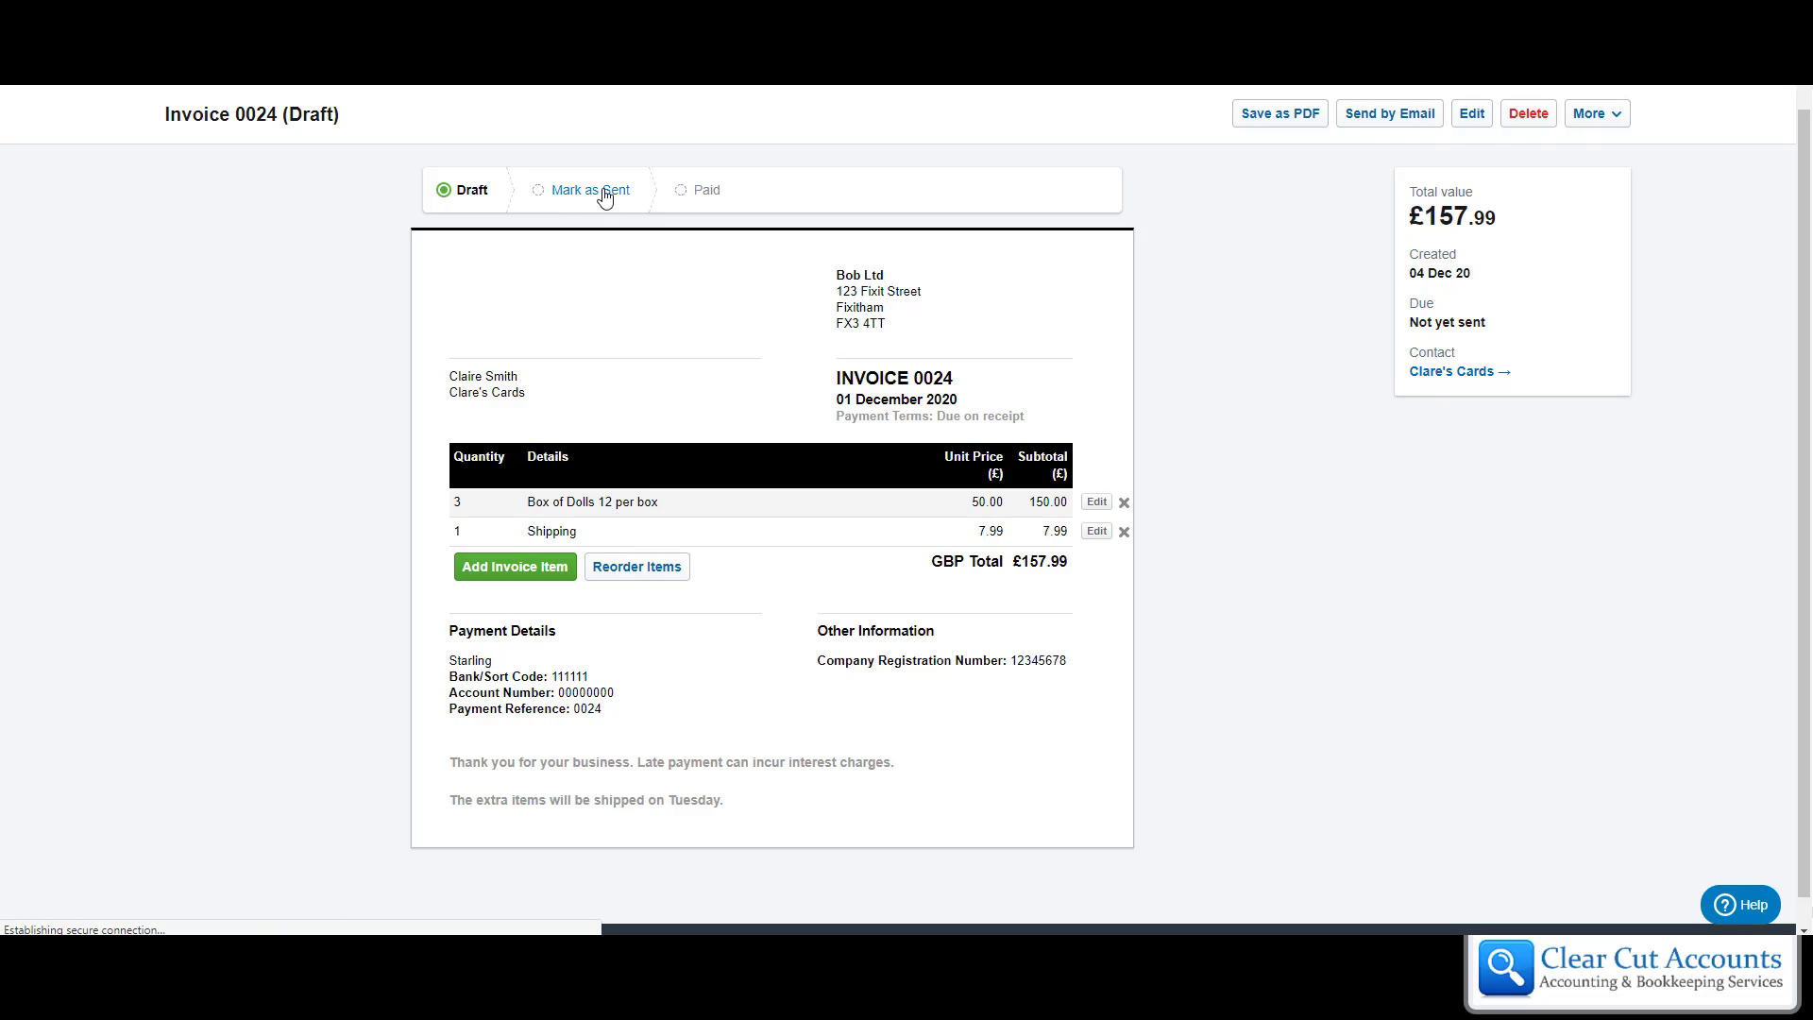
pyautogui.click(594, 189)
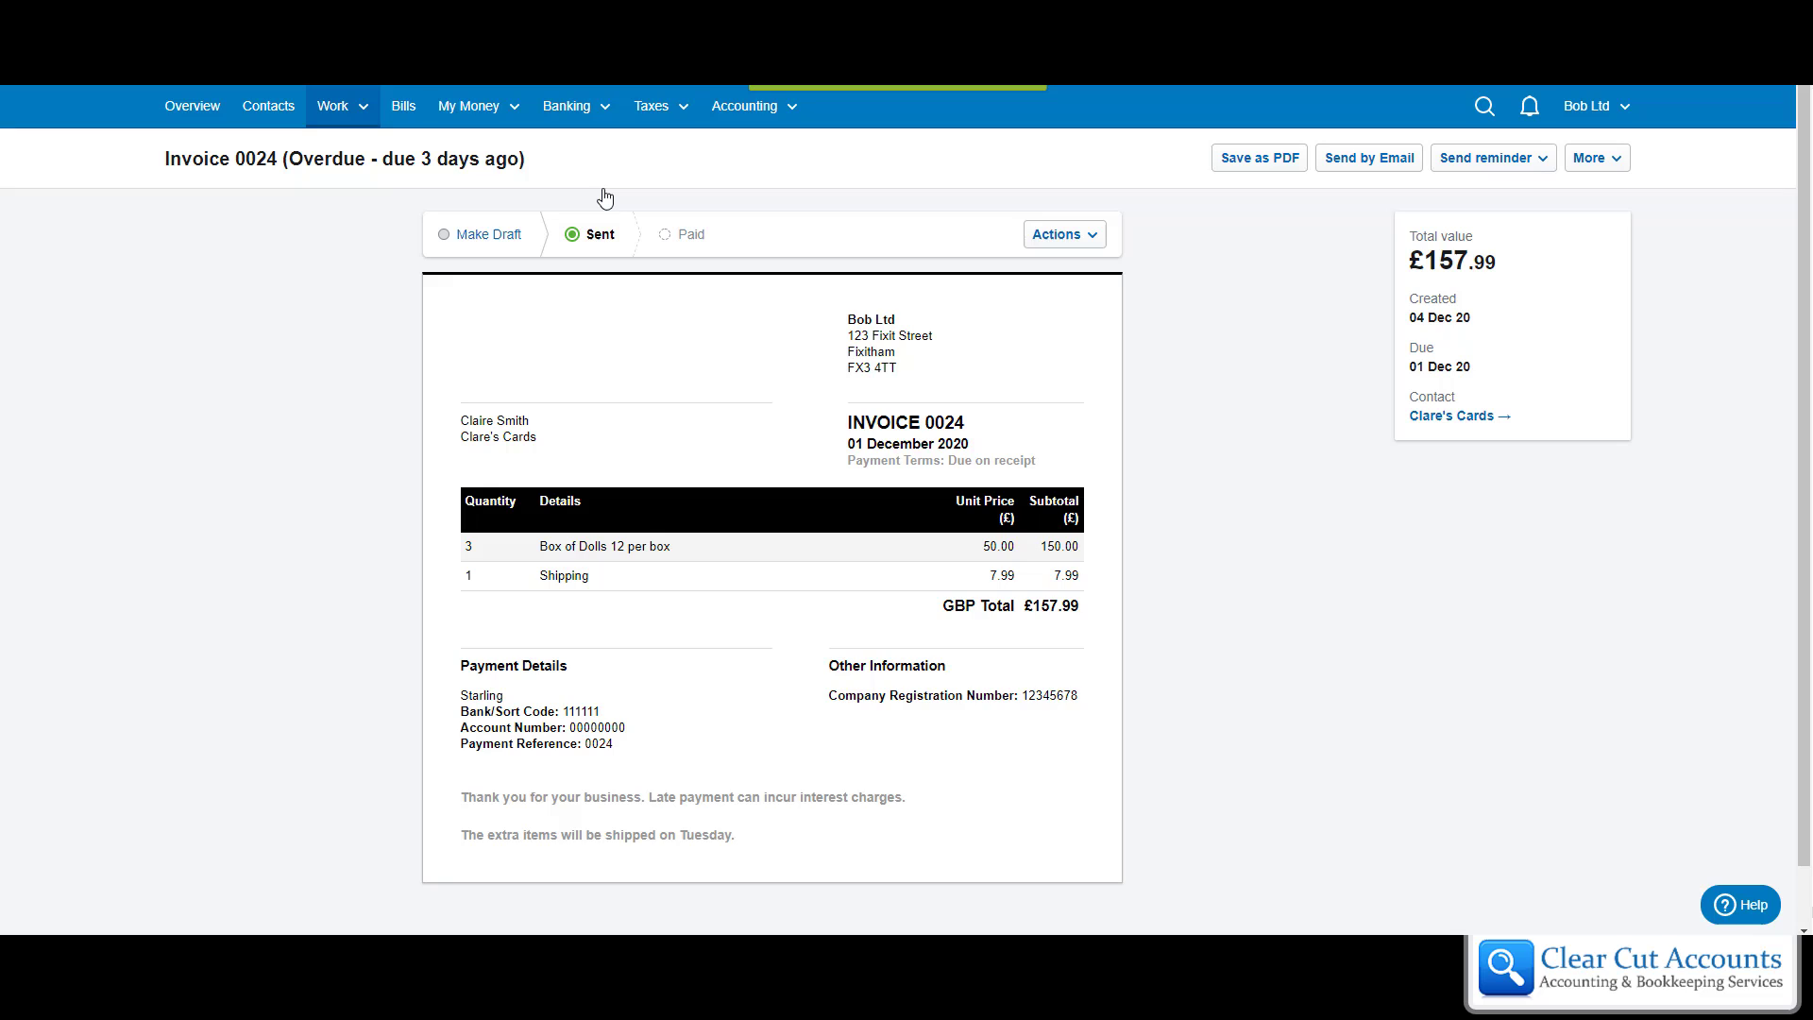
pyautogui.moveTo(874, 526)
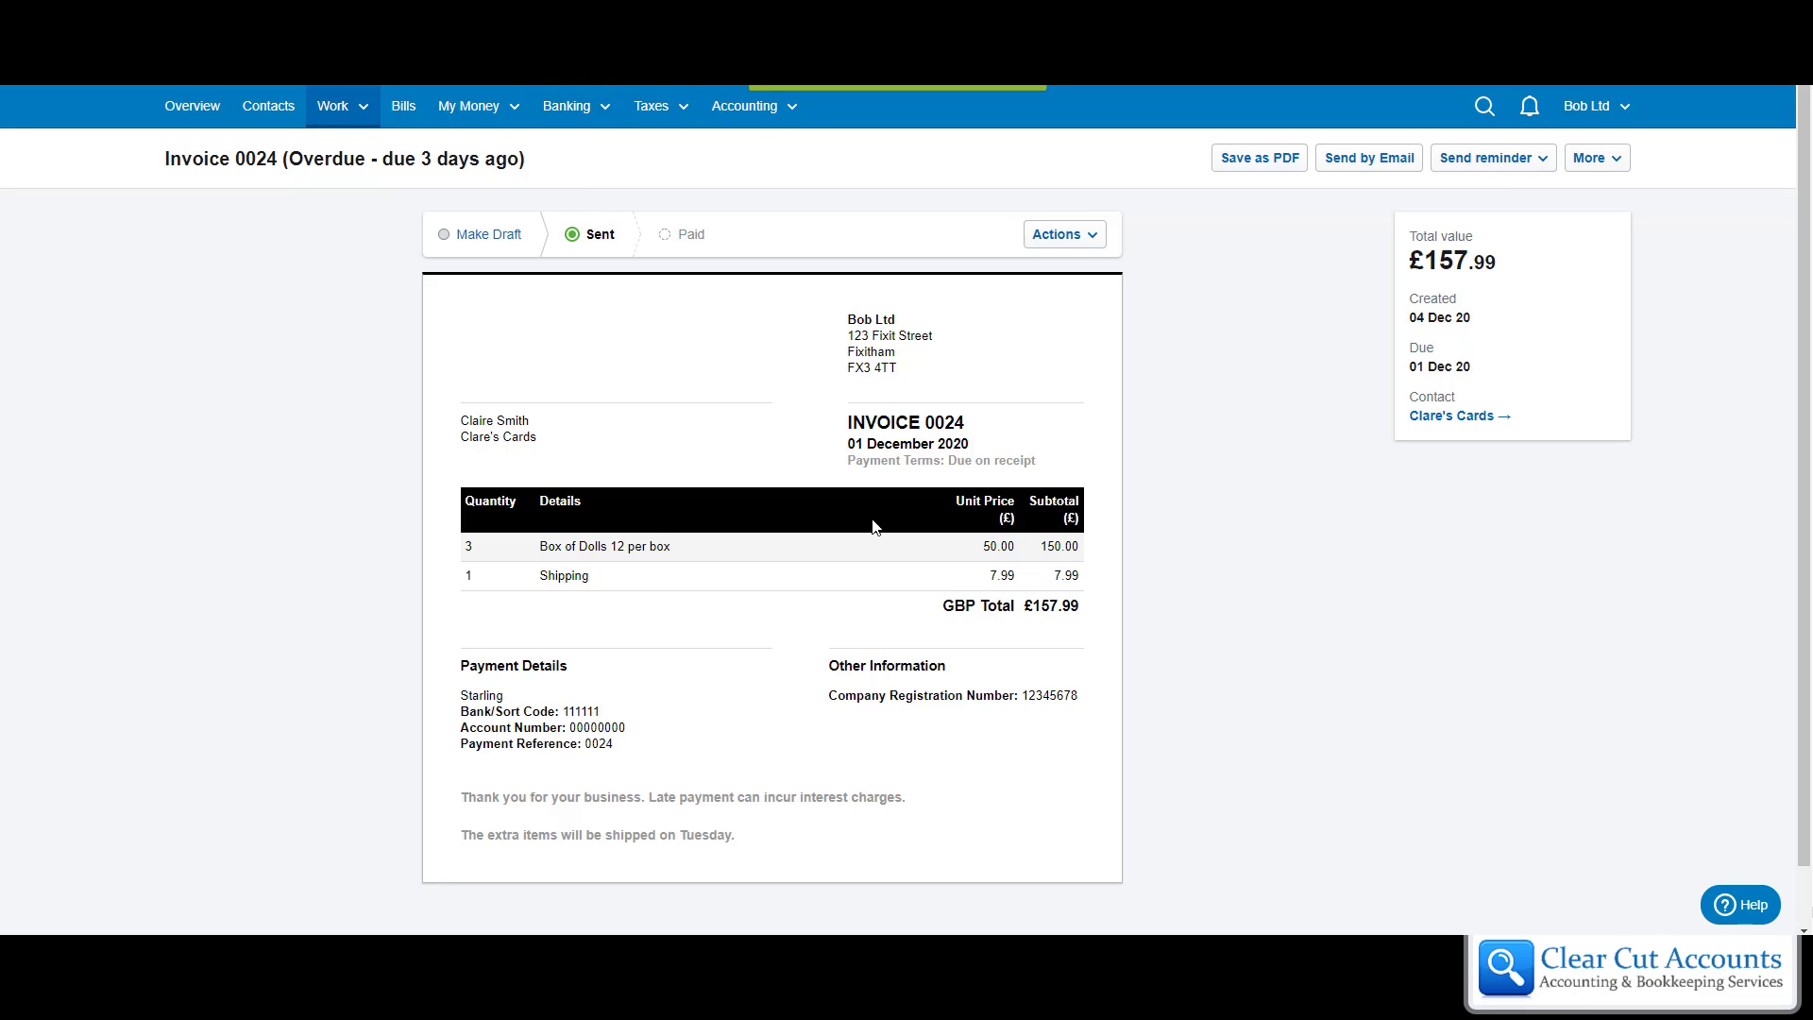
pyautogui.moveTo(778, 588)
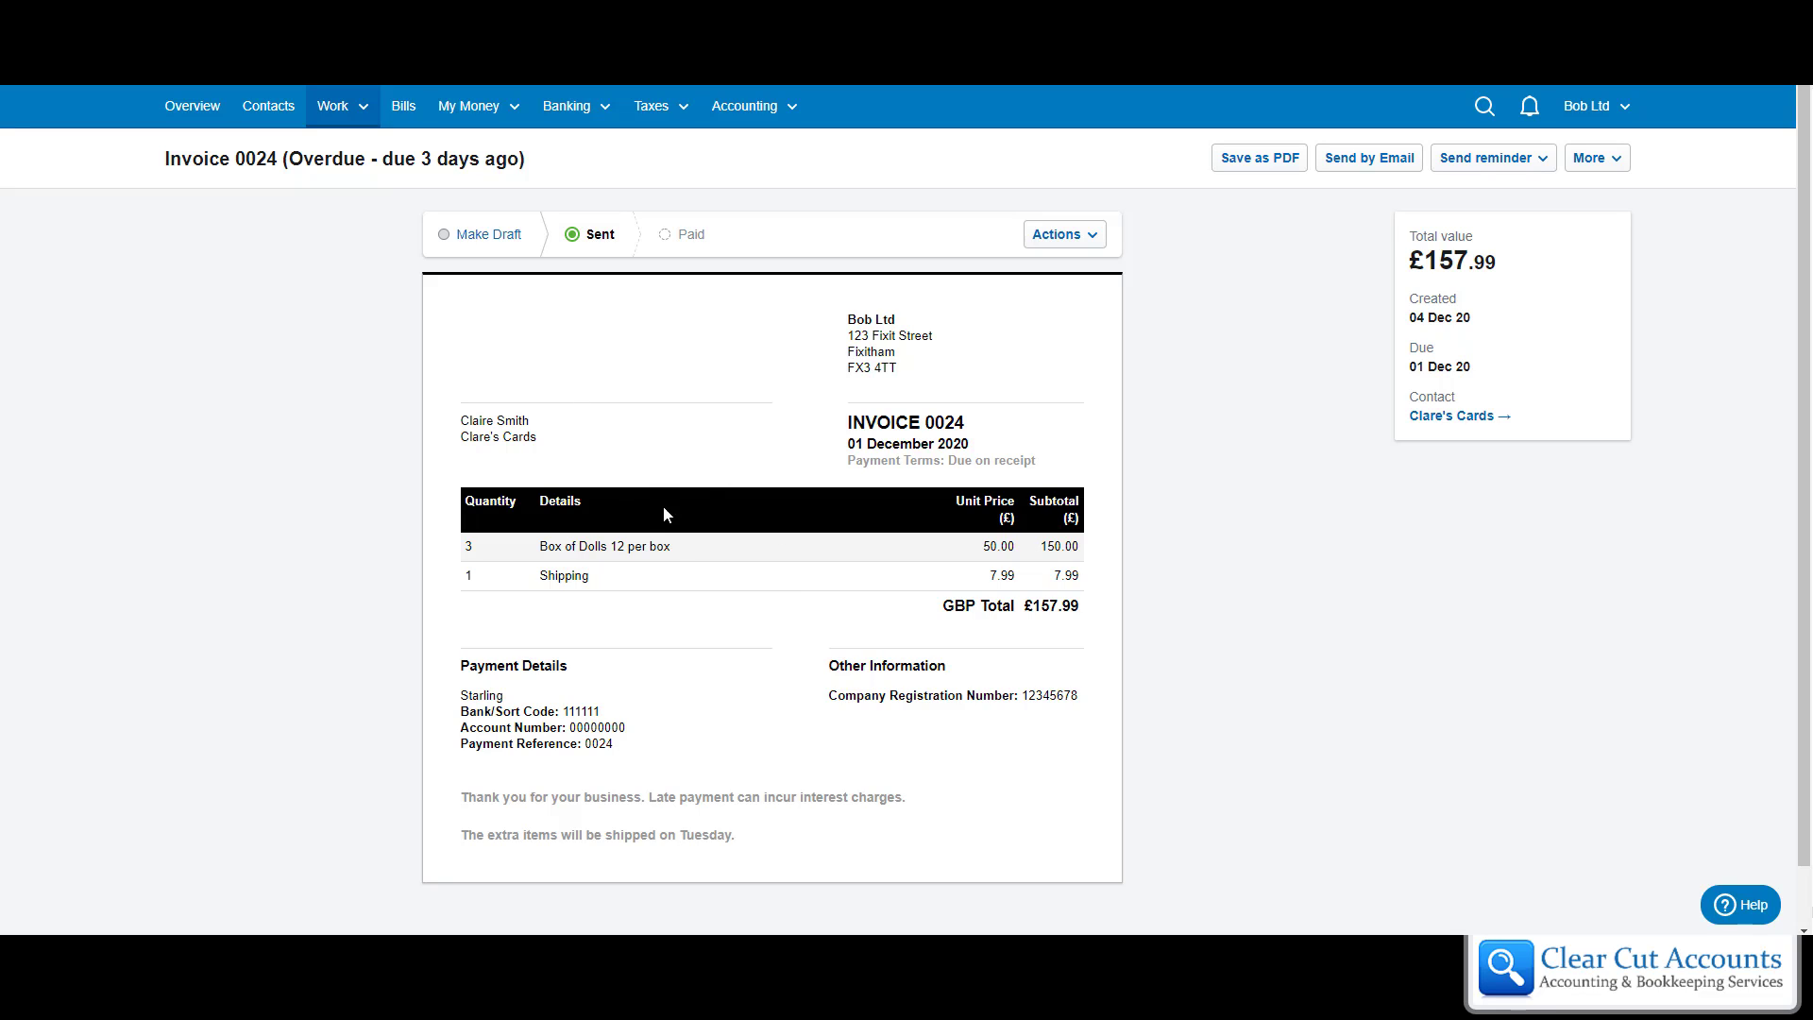
pyautogui.moveTo(958, 565)
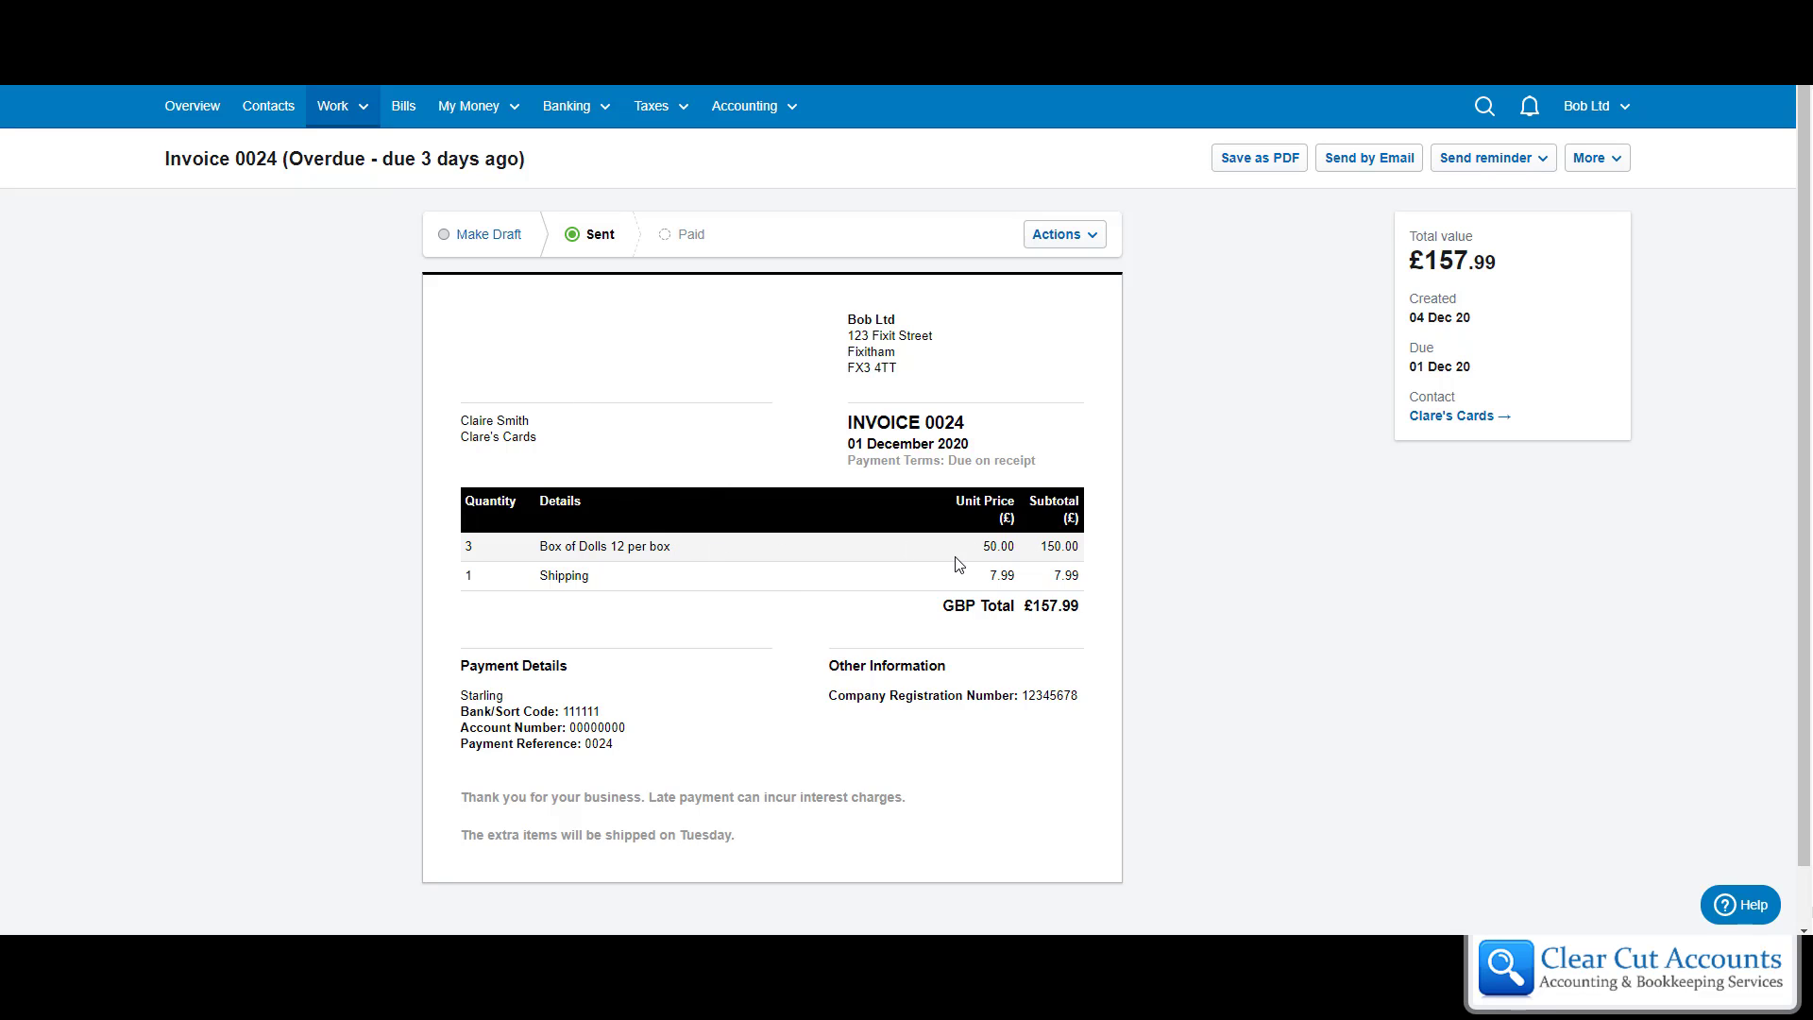
pyautogui.moveTo(681, 424)
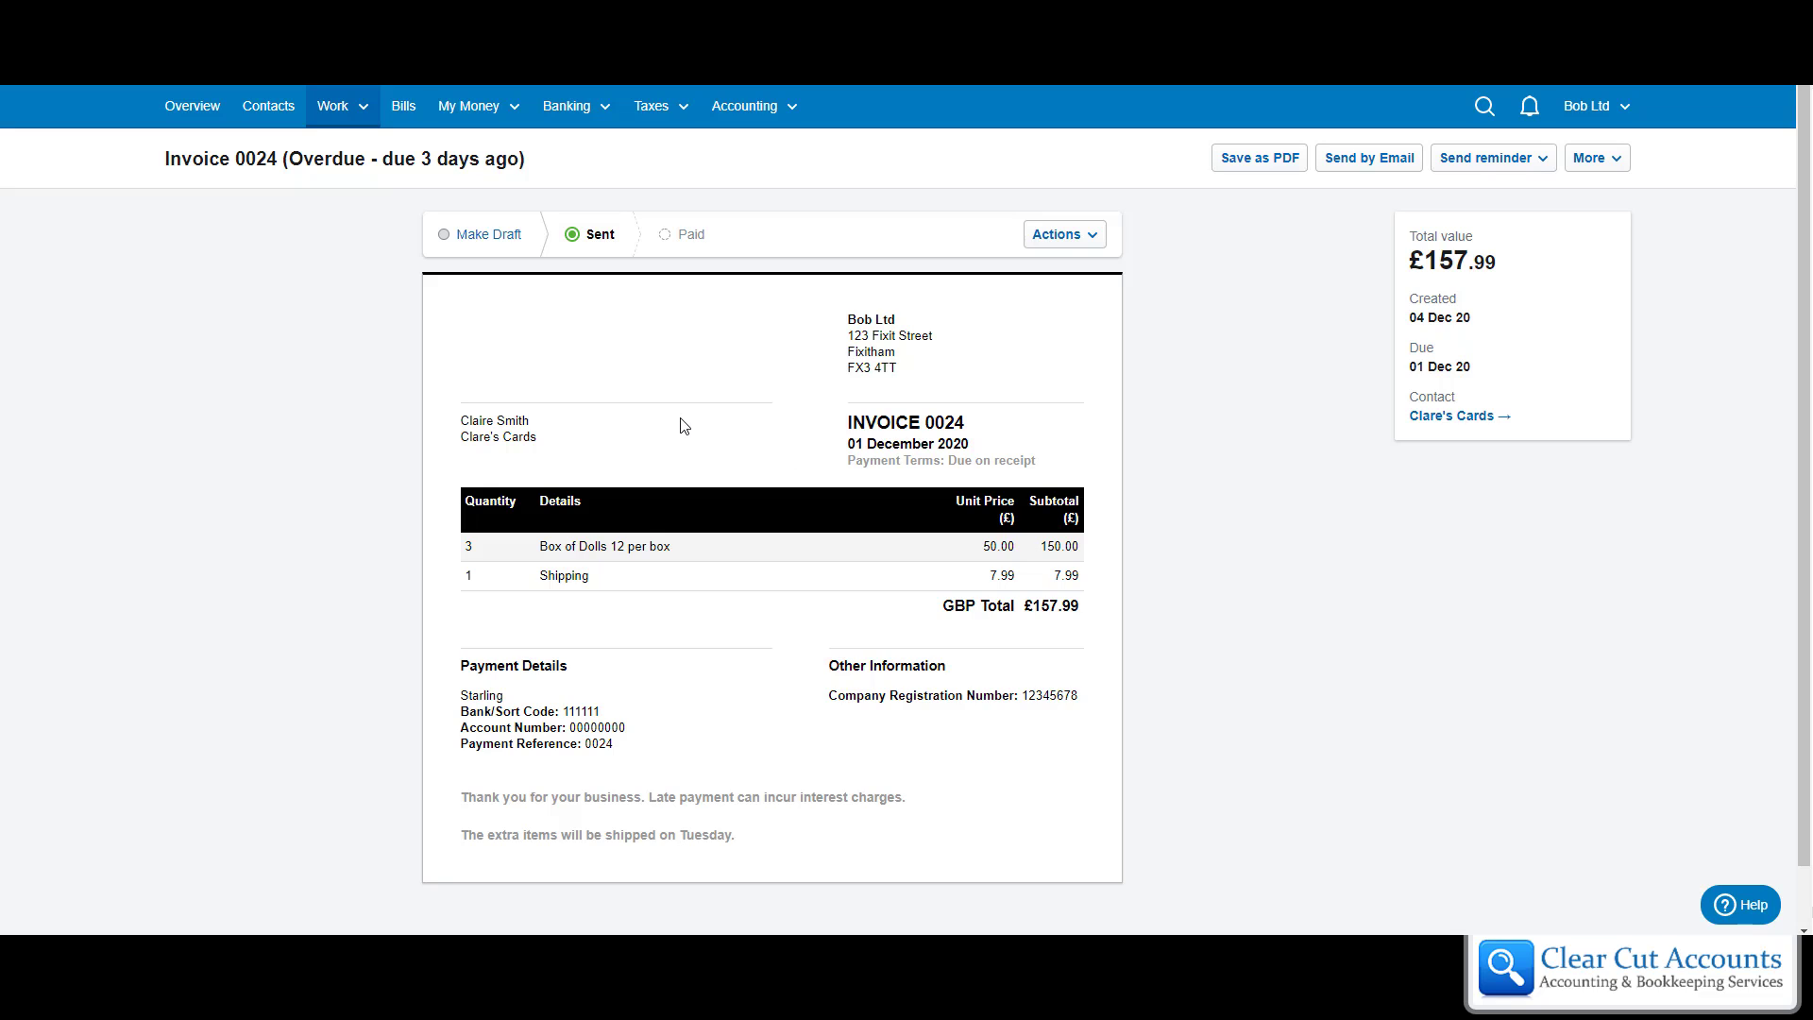
pyautogui.moveTo(637, 439)
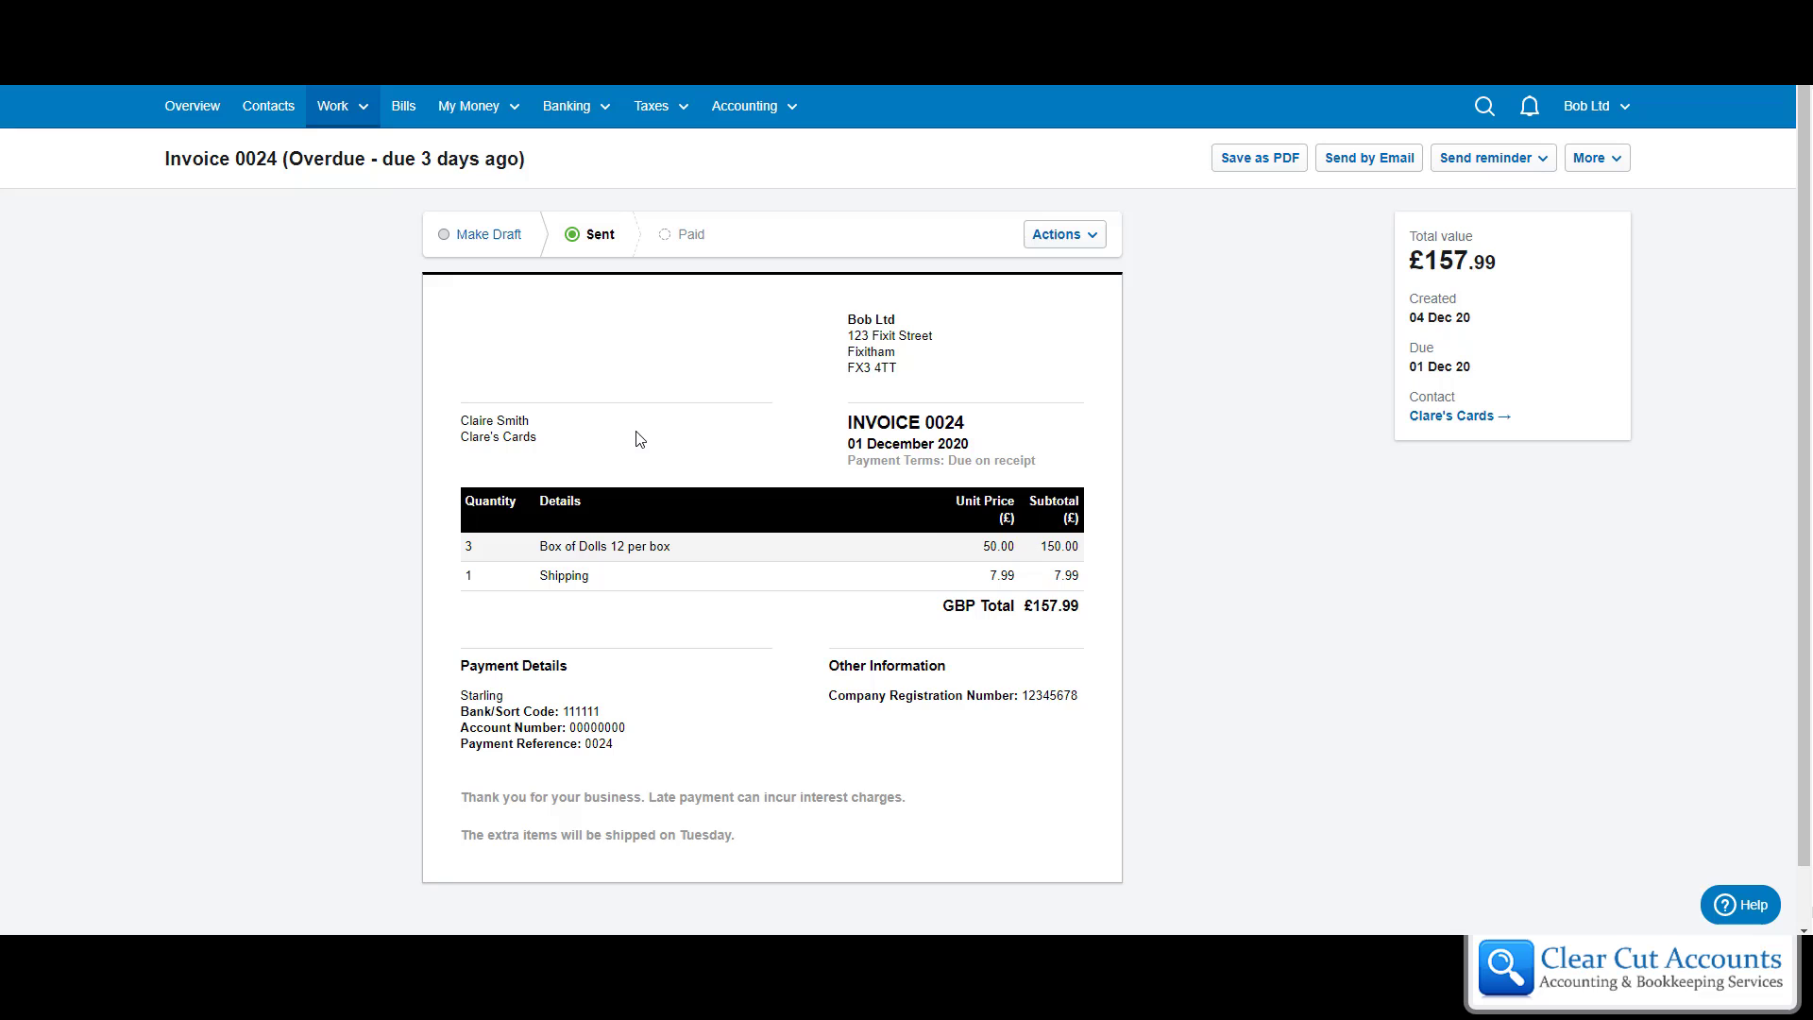
pyautogui.moveTo(587, 646)
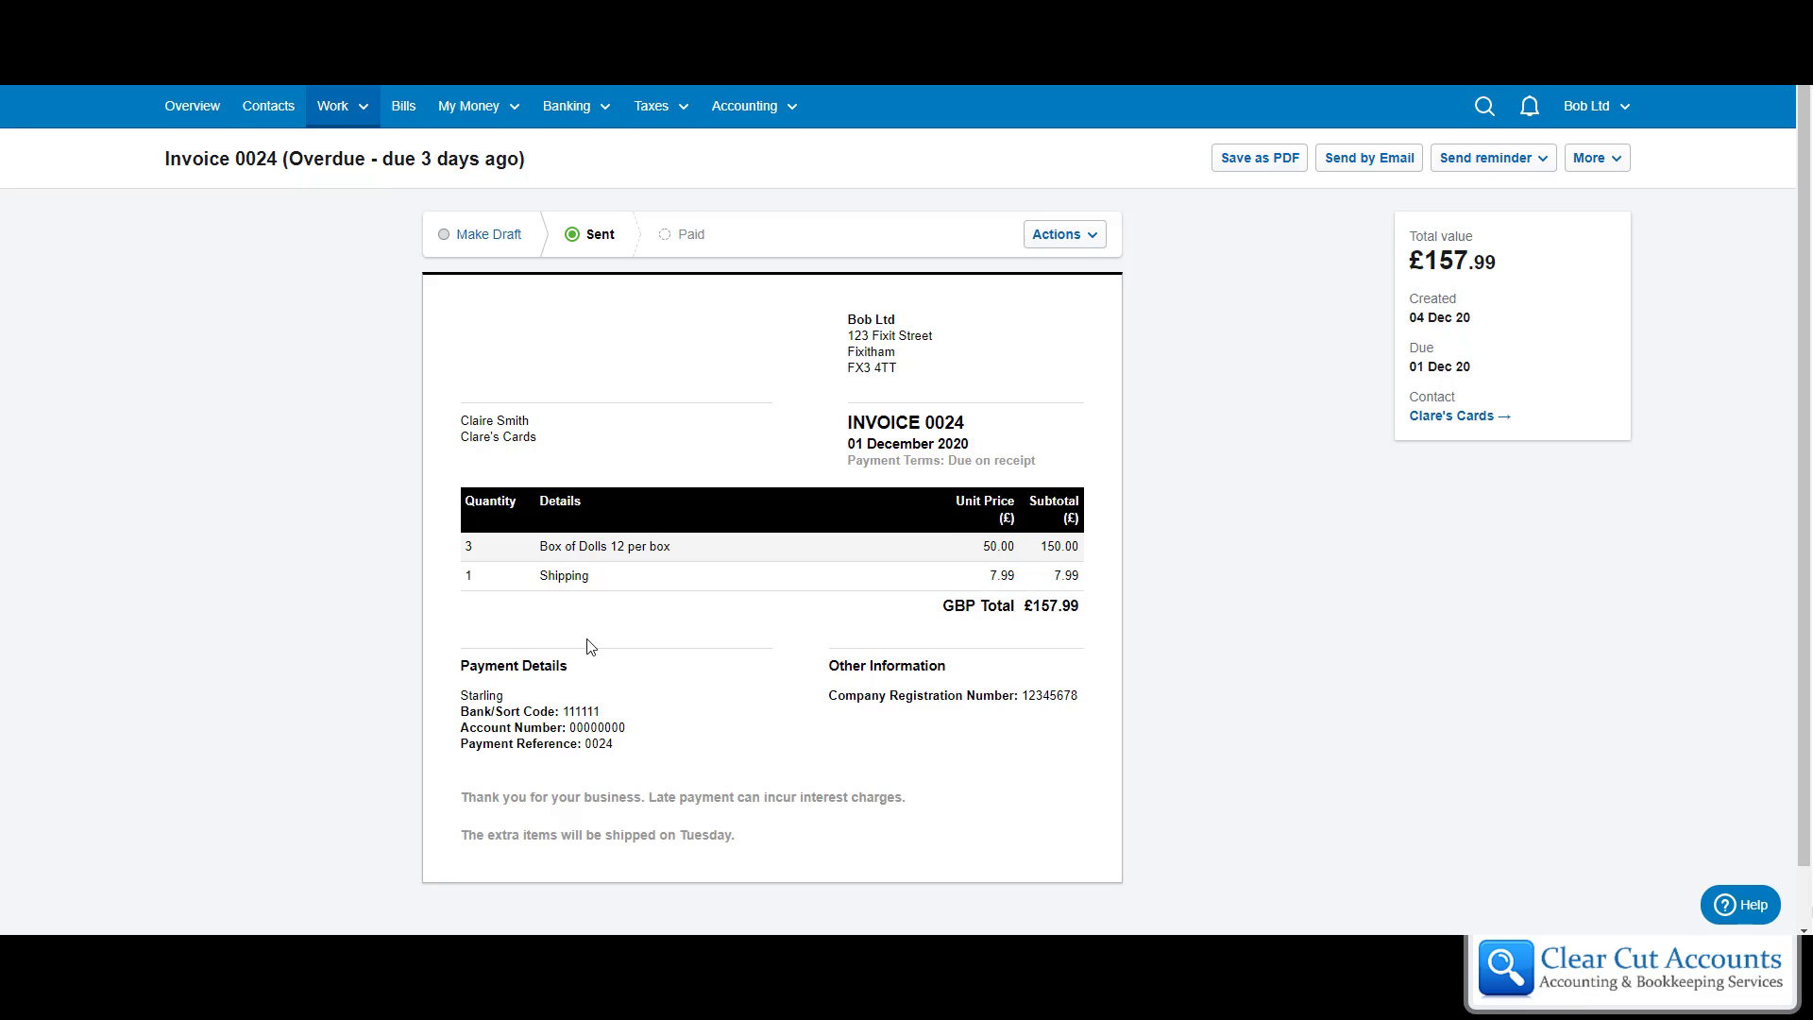
pyautogui.moveTo(444, 246)
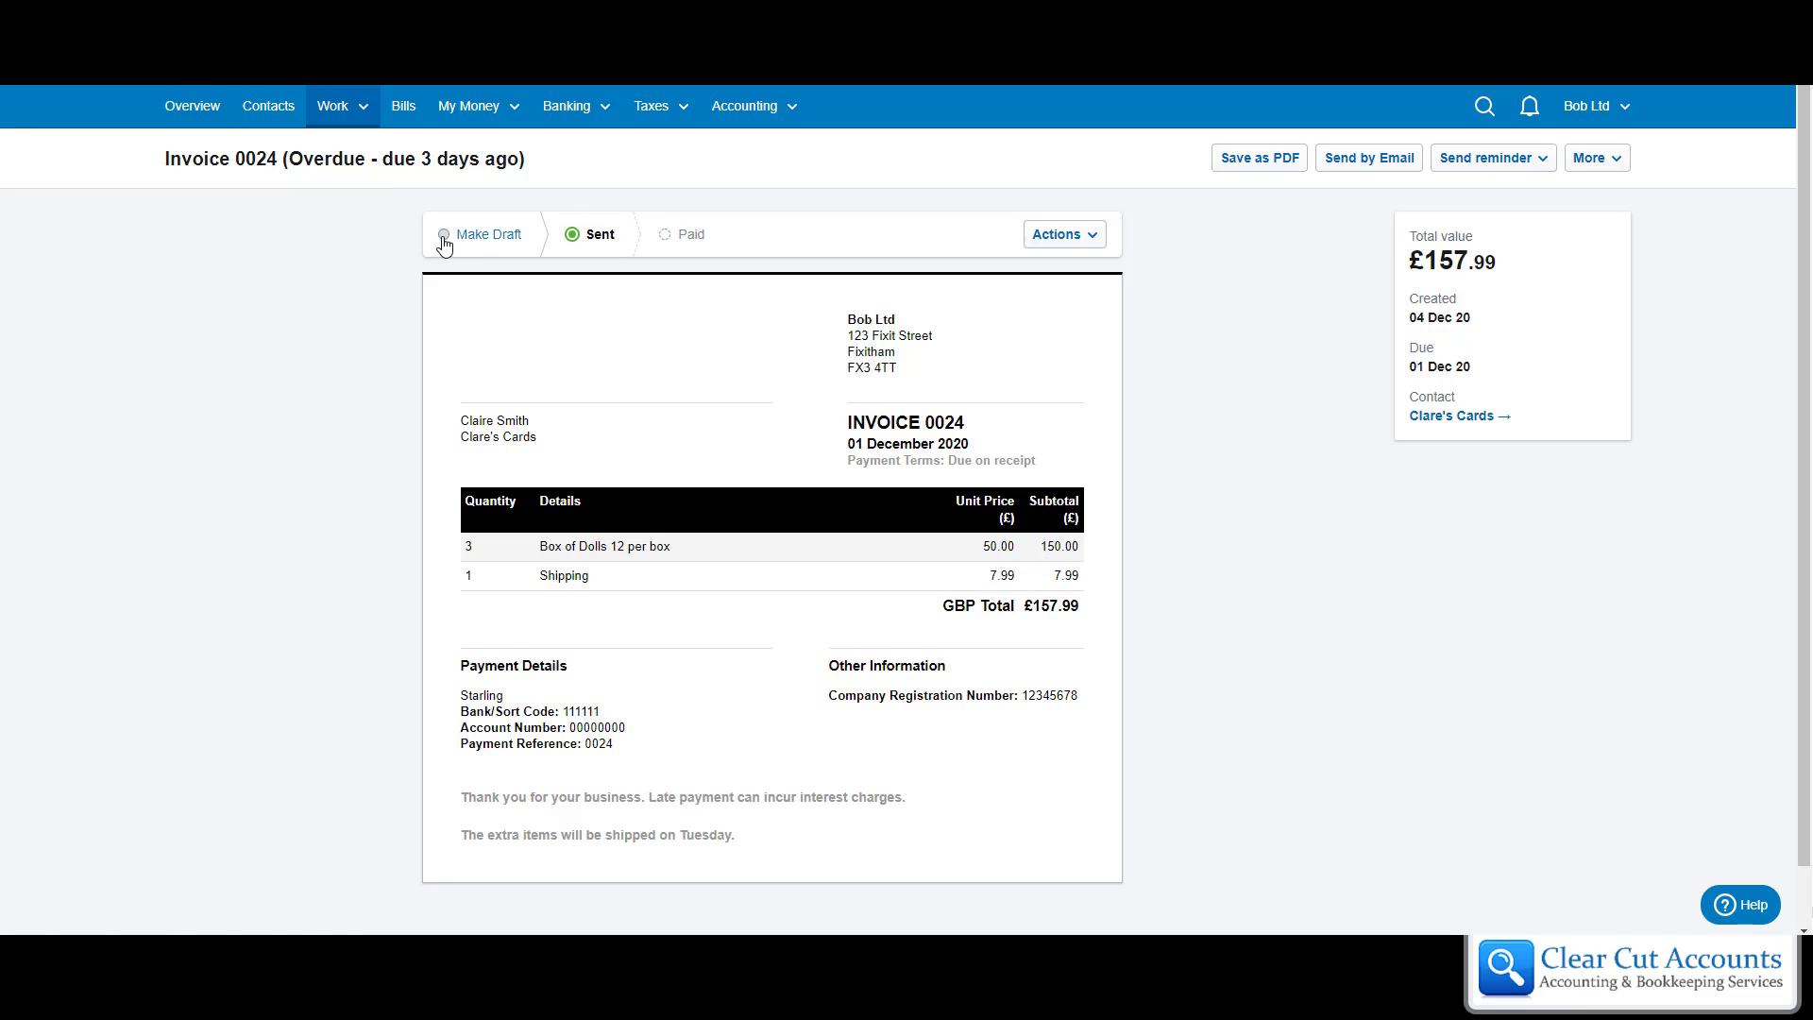
pyautogui.click(488, 234)
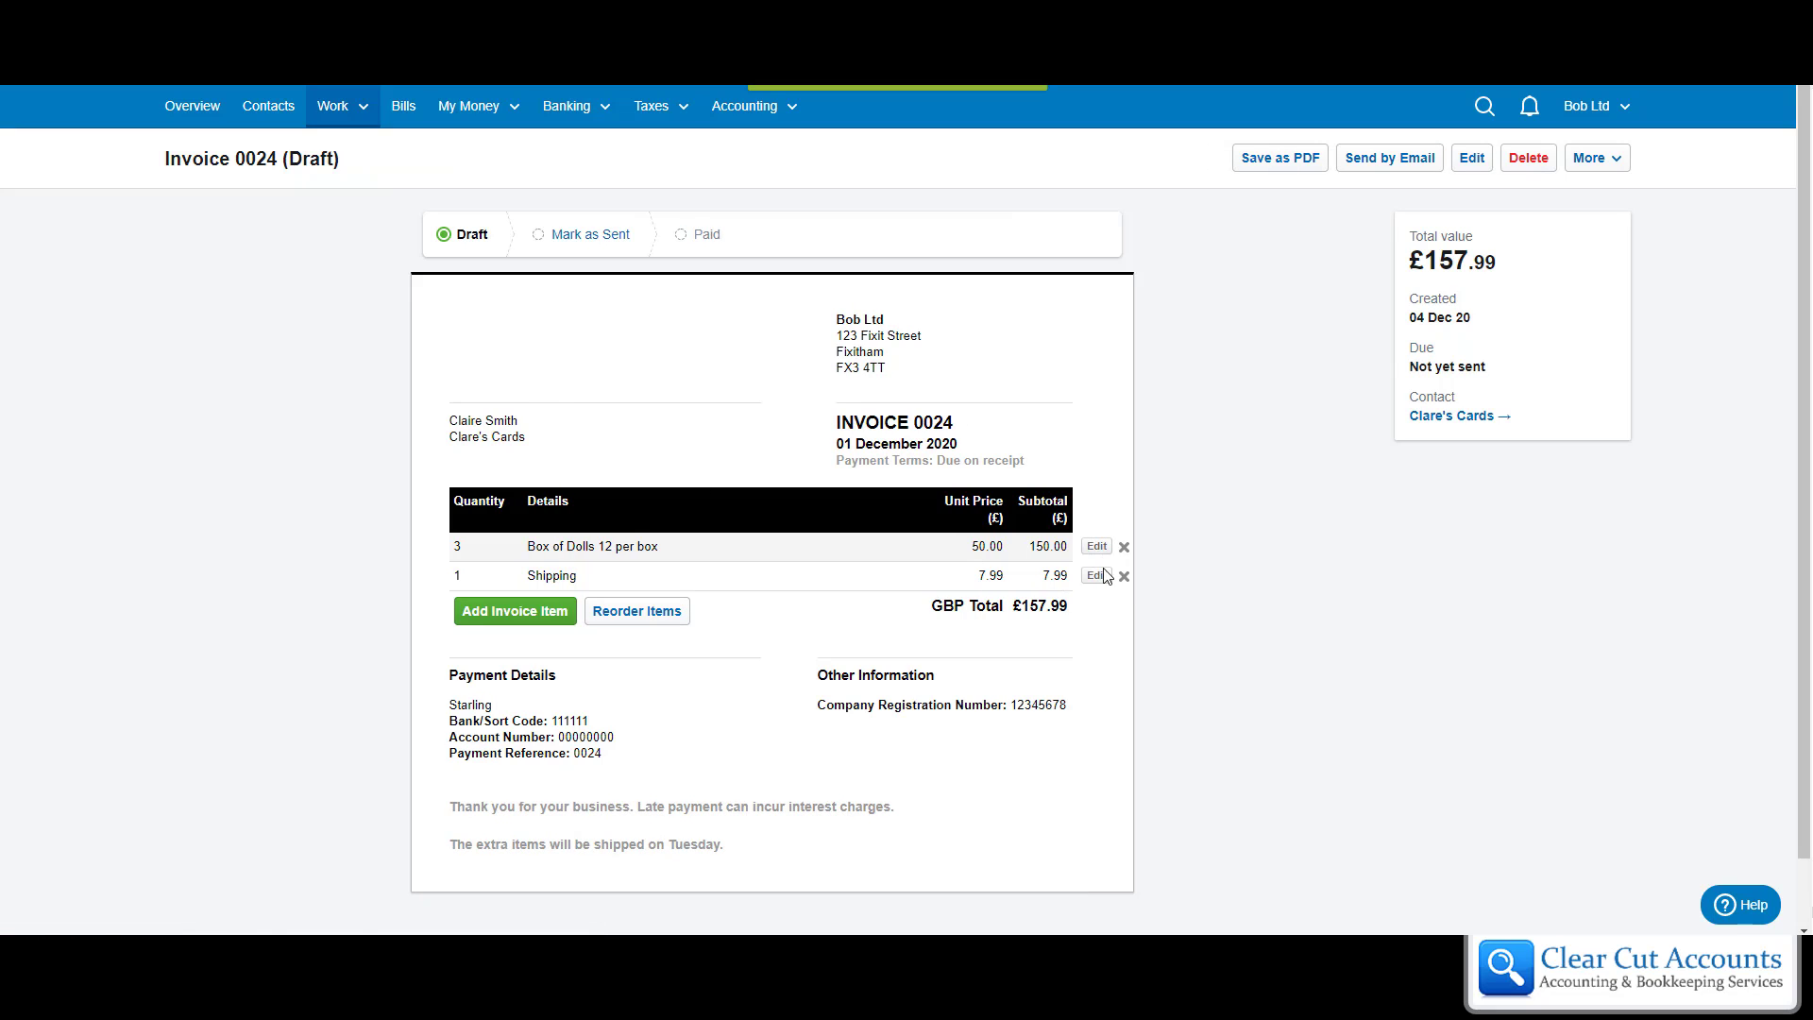
pyautogui.moveTo(484, 308)
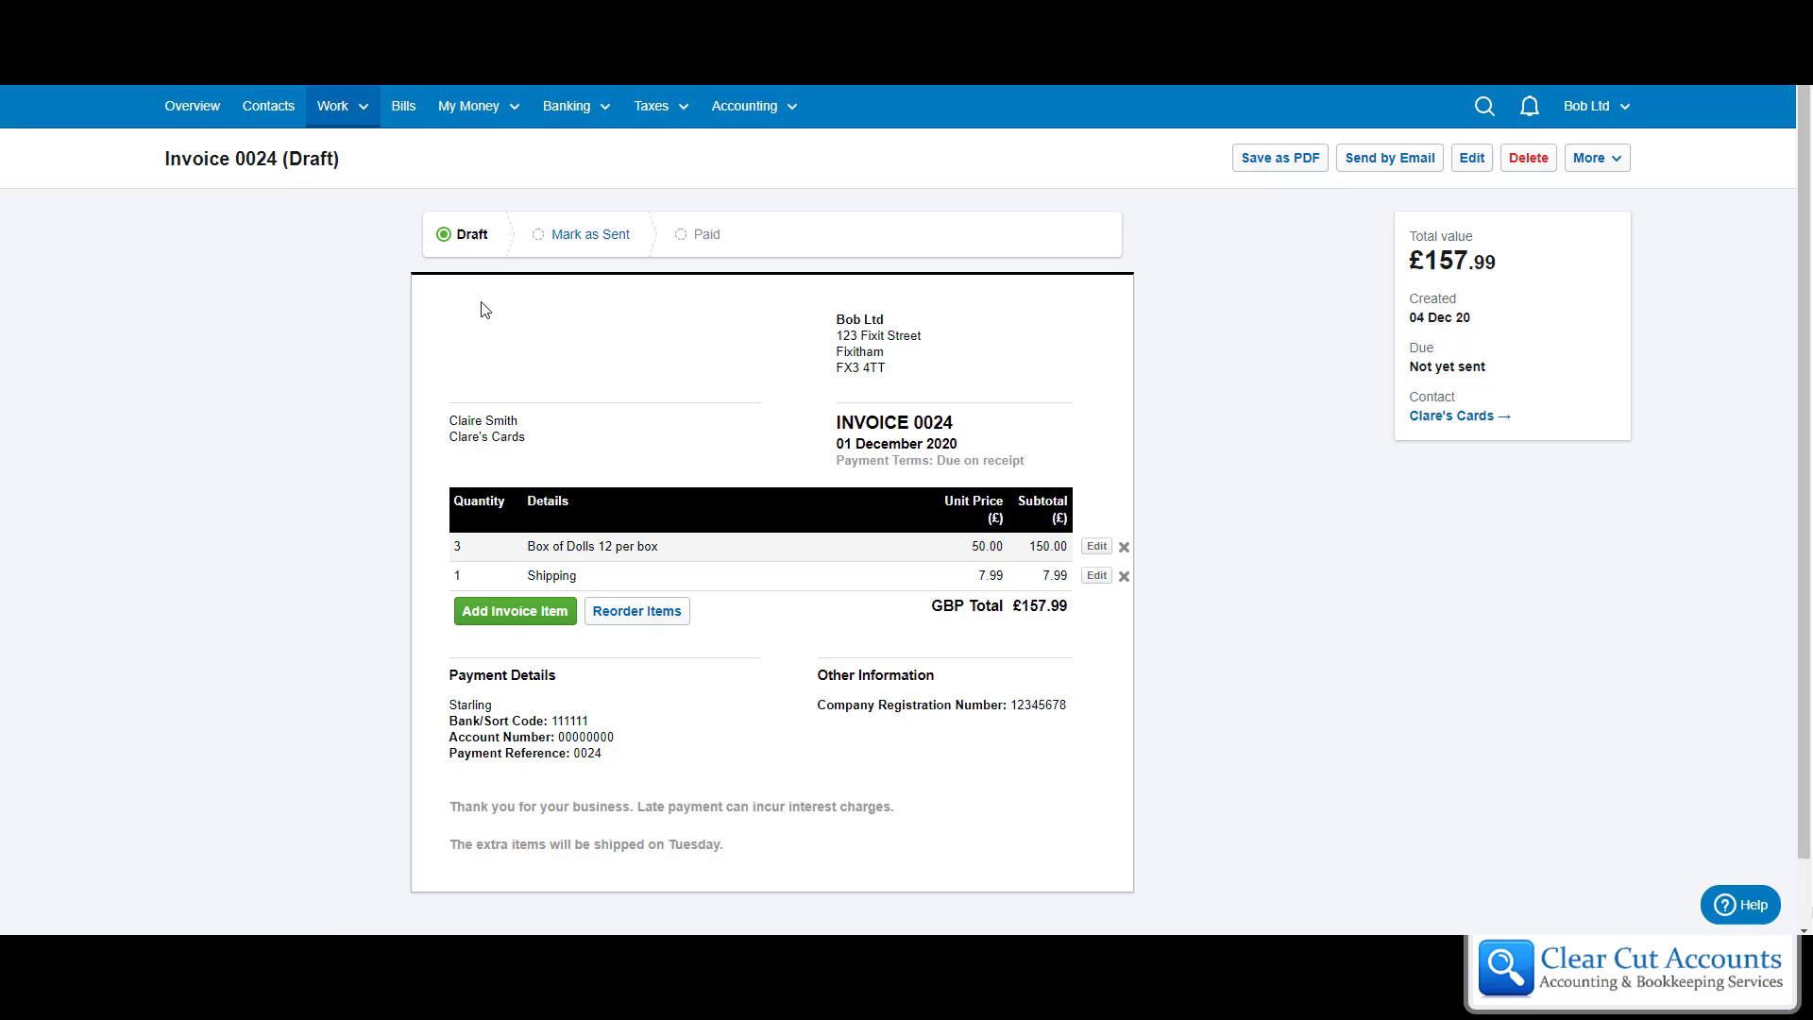
pyautogui.click(589, 235)
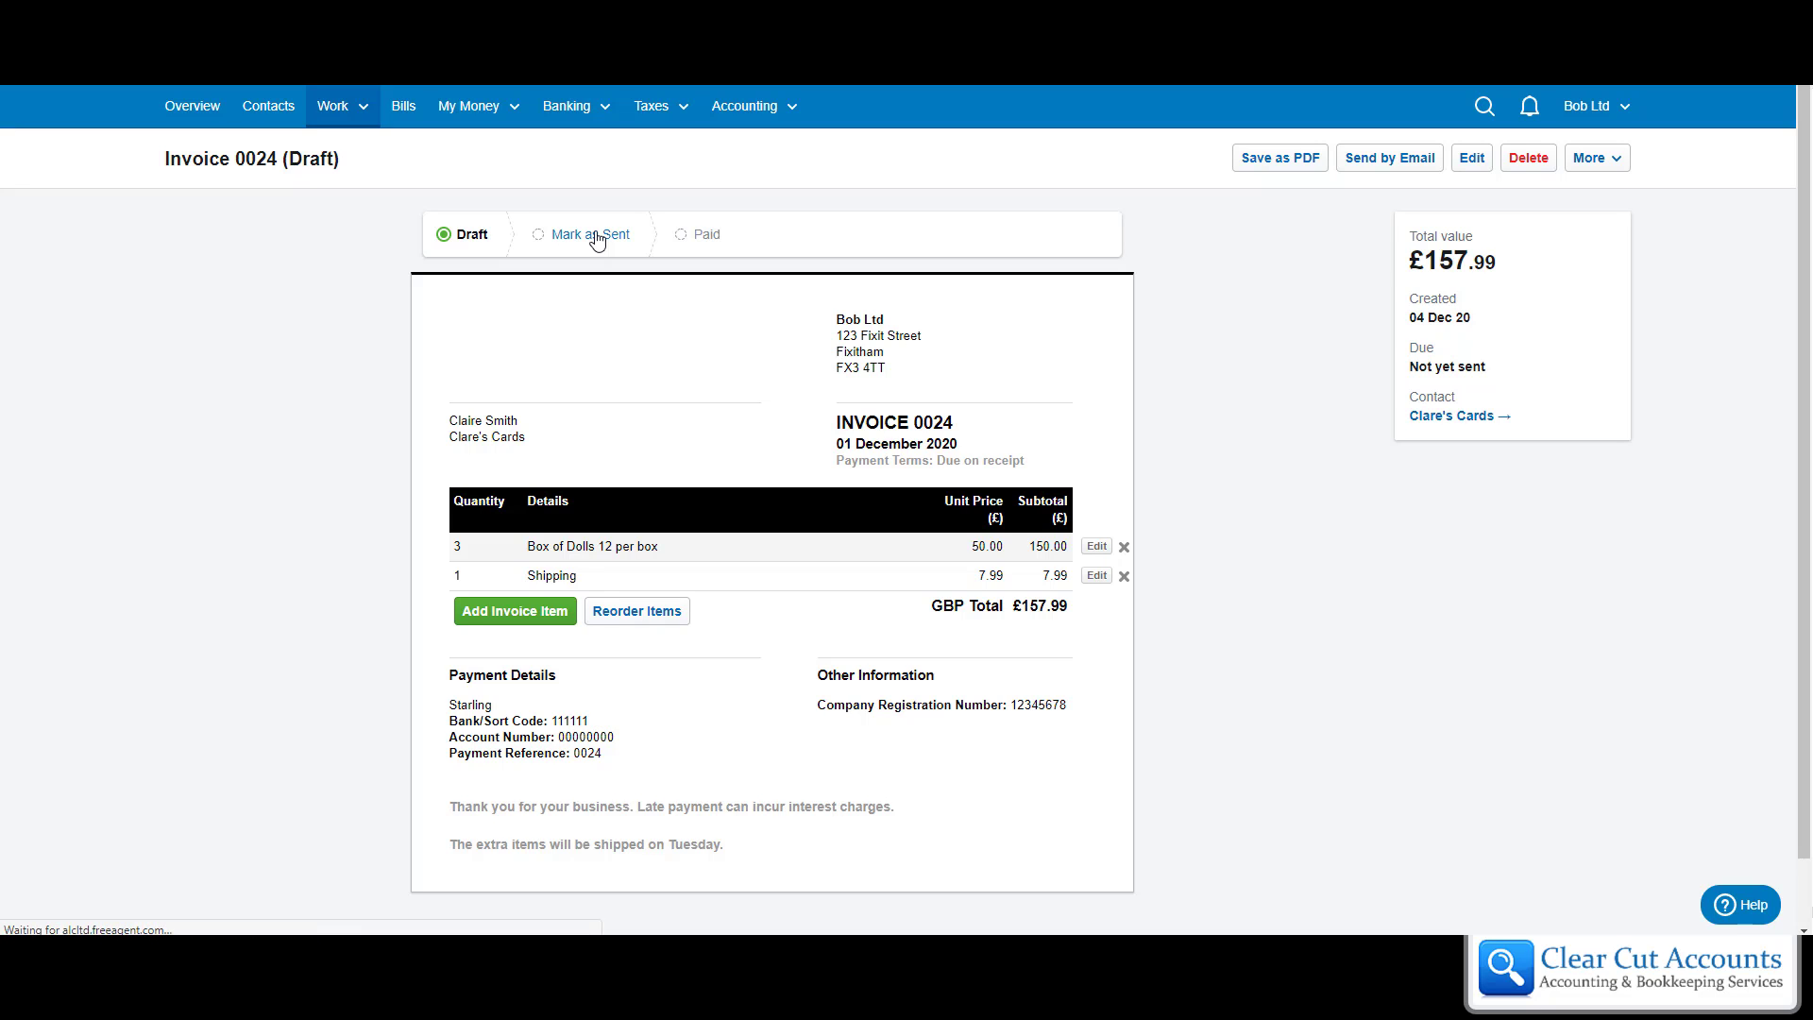
pyautogui.click(593, 235)
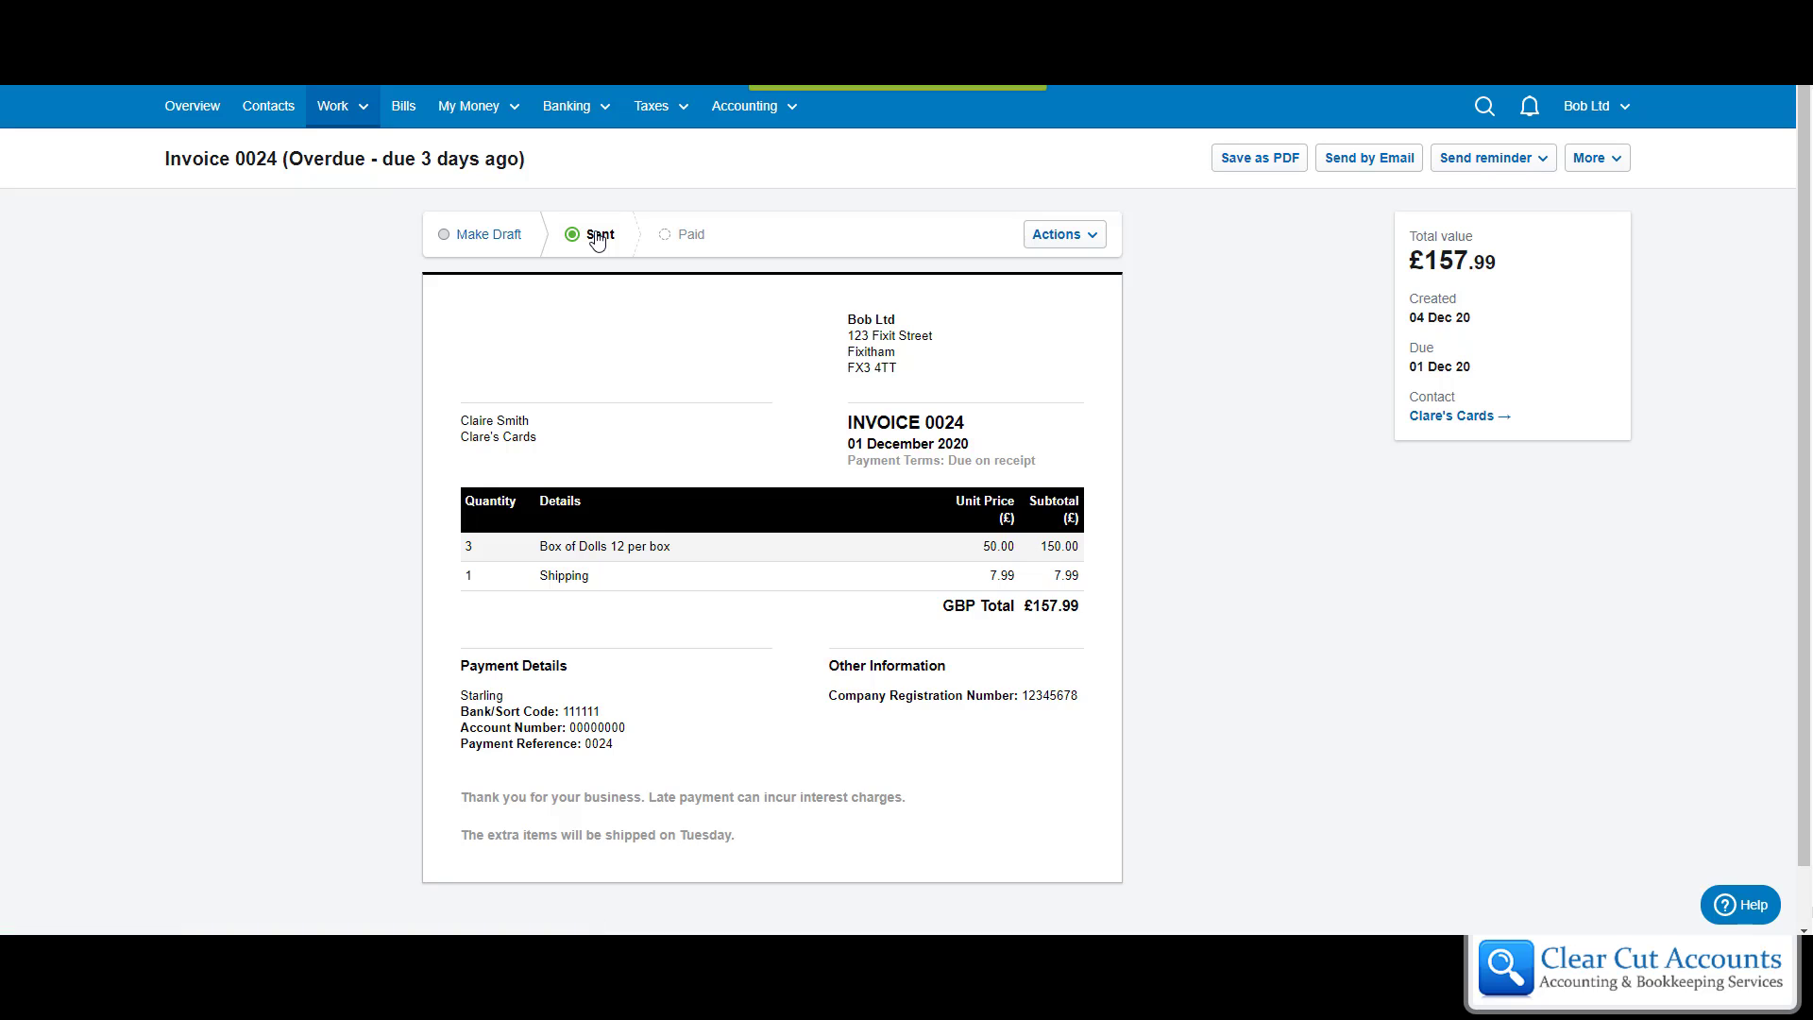
pyautogui.moveTo(858, 650)
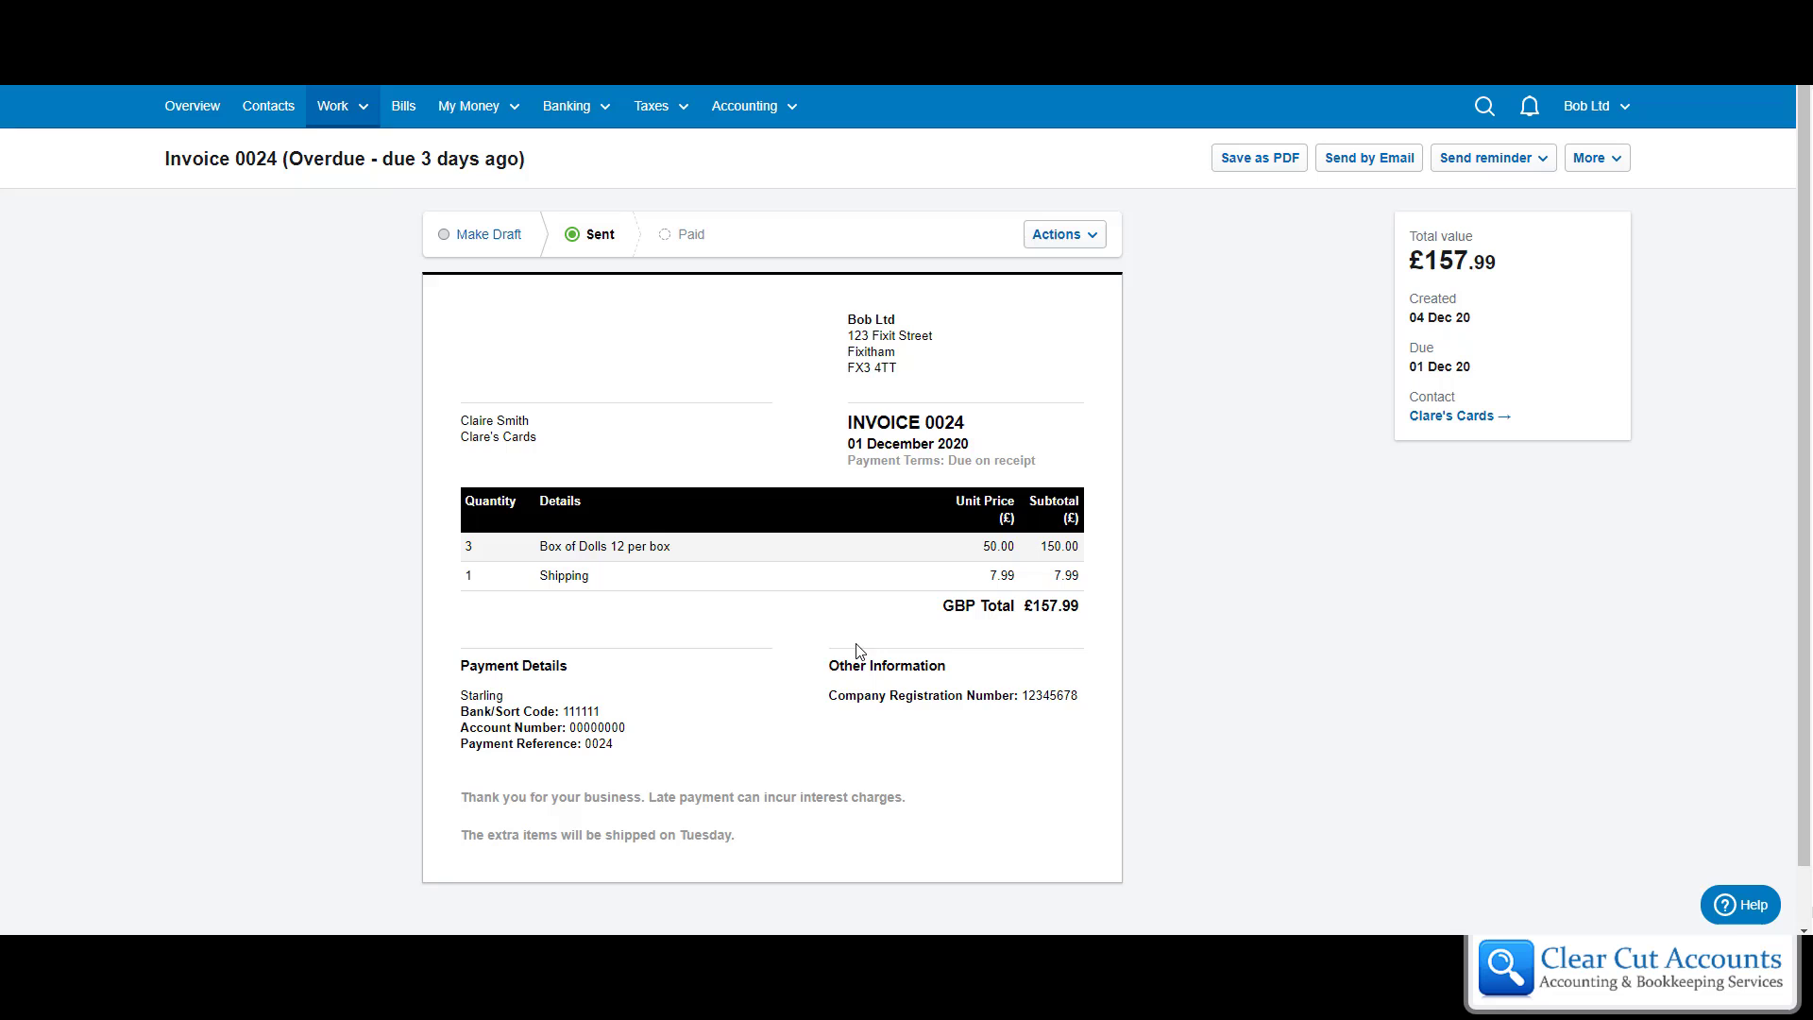
pyautogui.moveTo(340, 115)
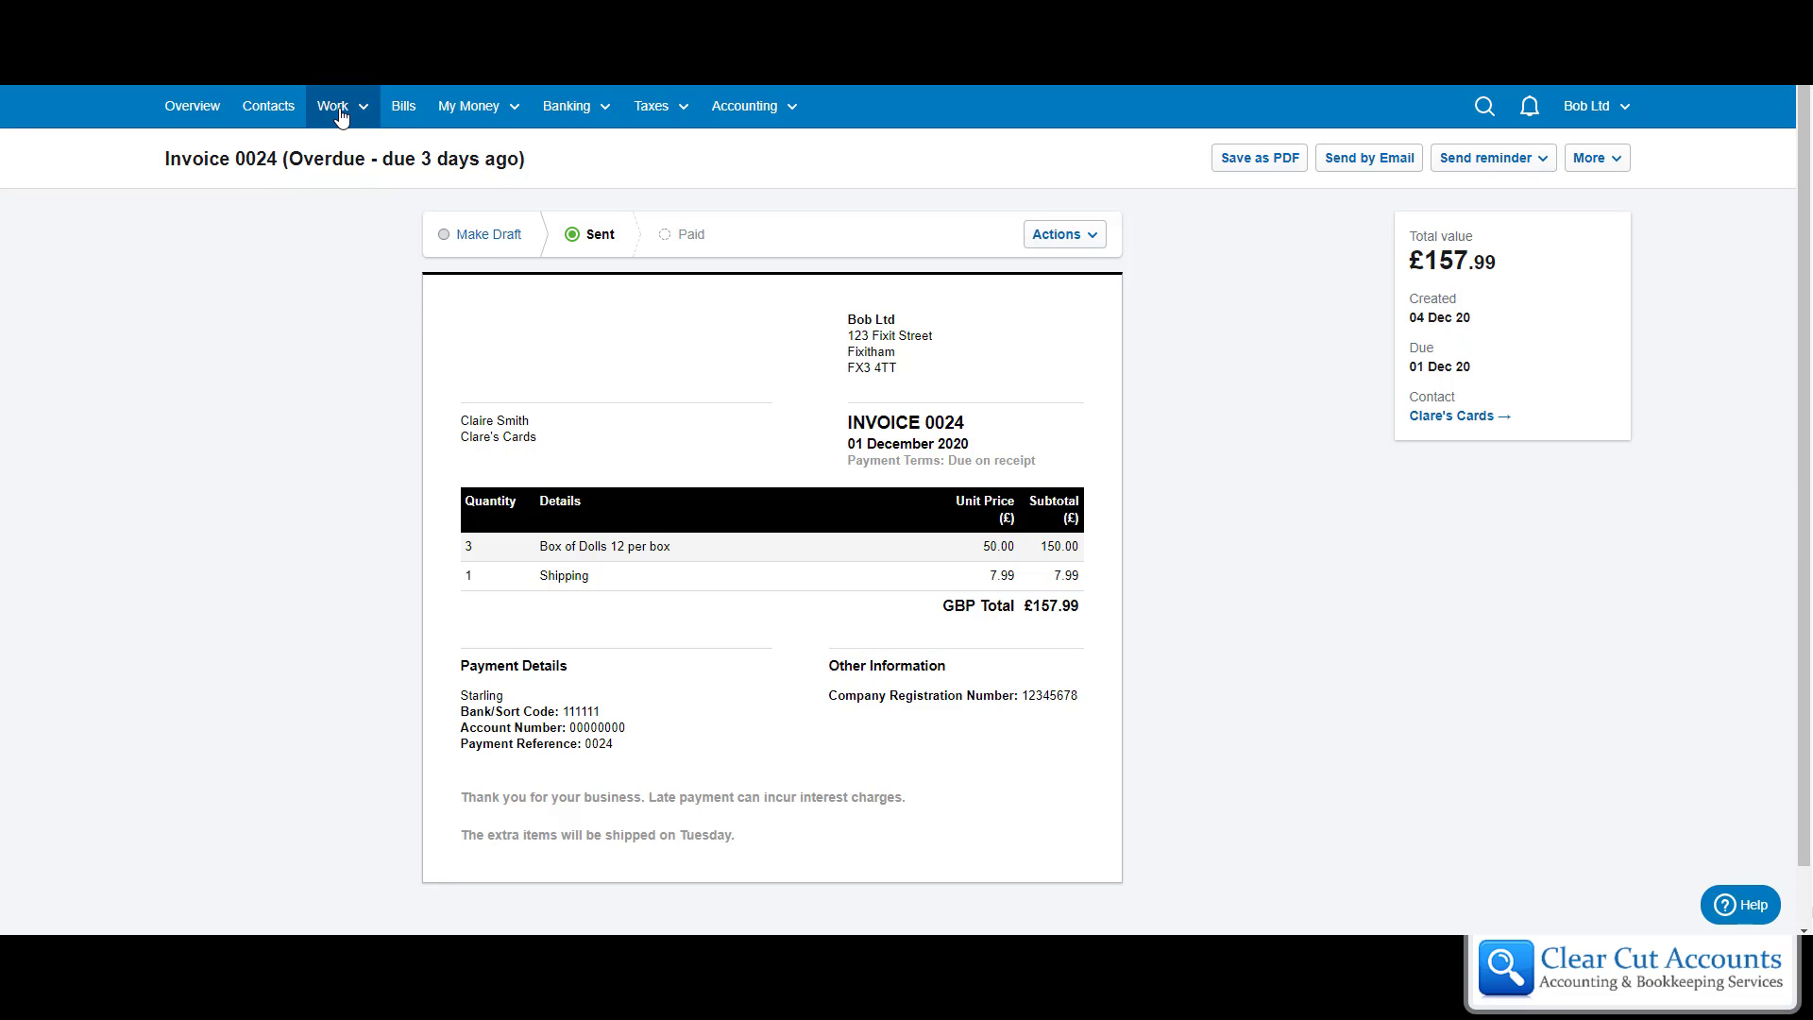
pyautogui.click(335, 105)
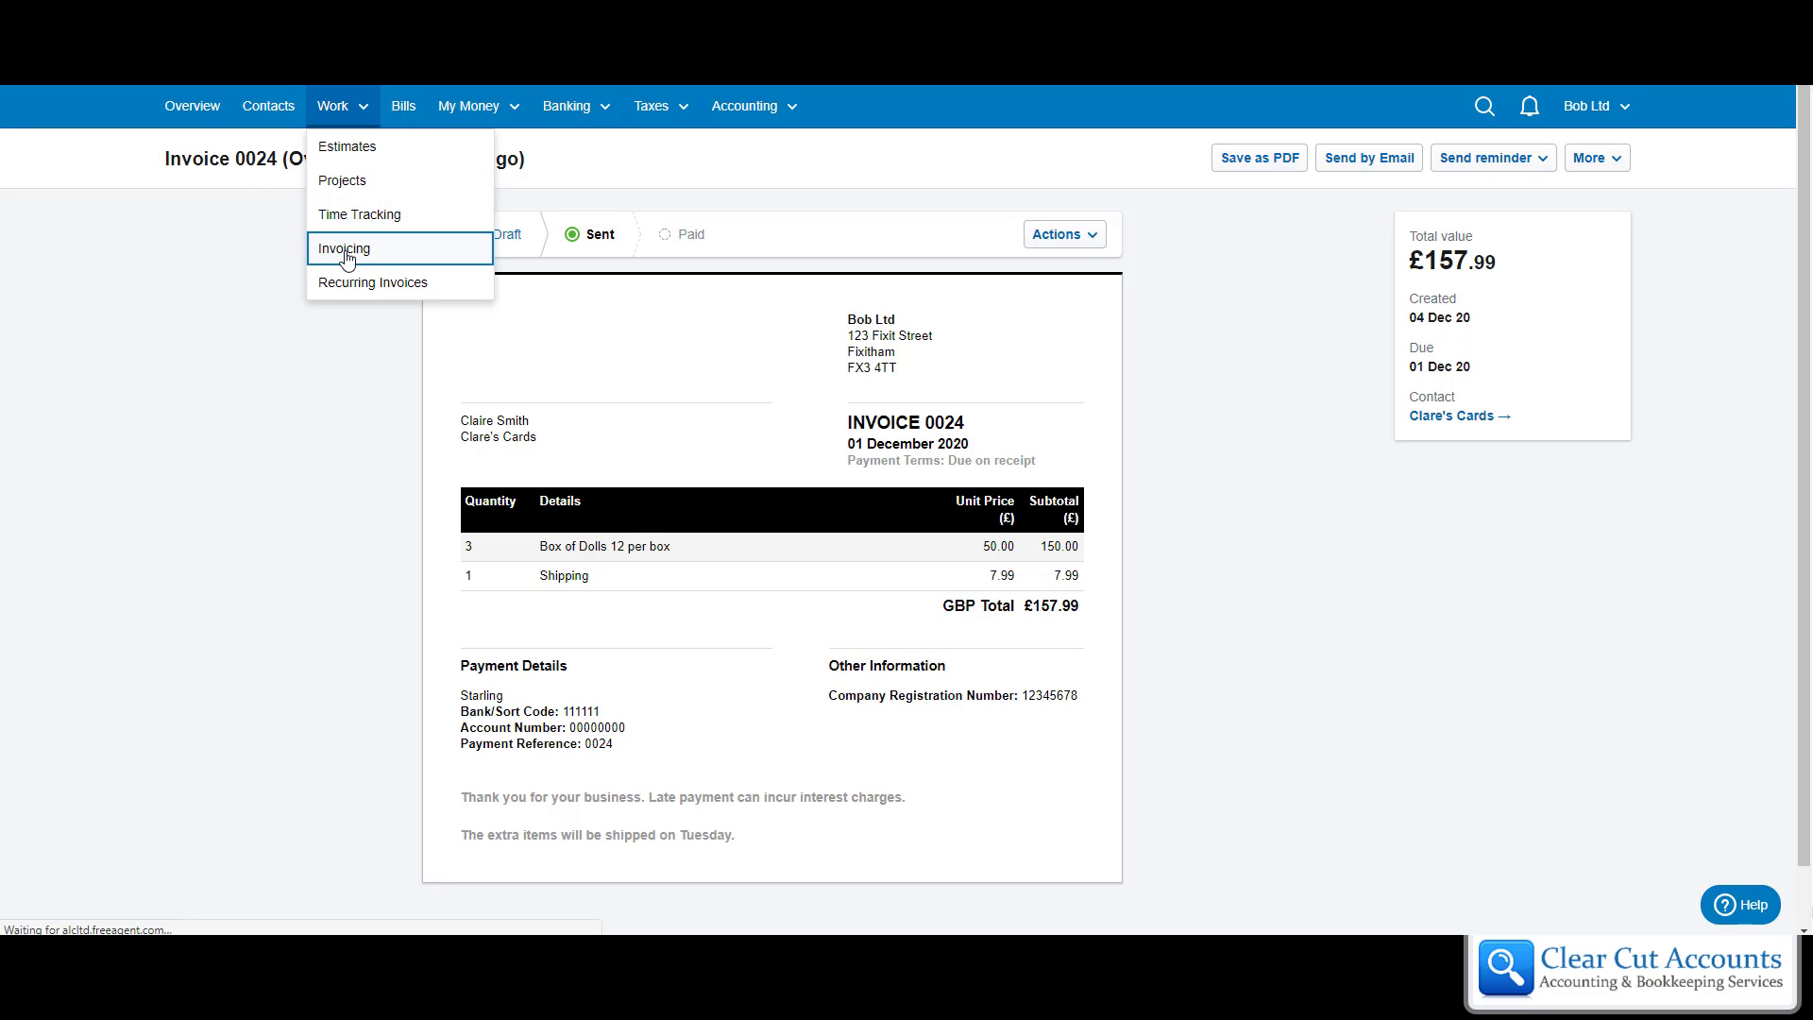
pyautogui.click(342, 248)
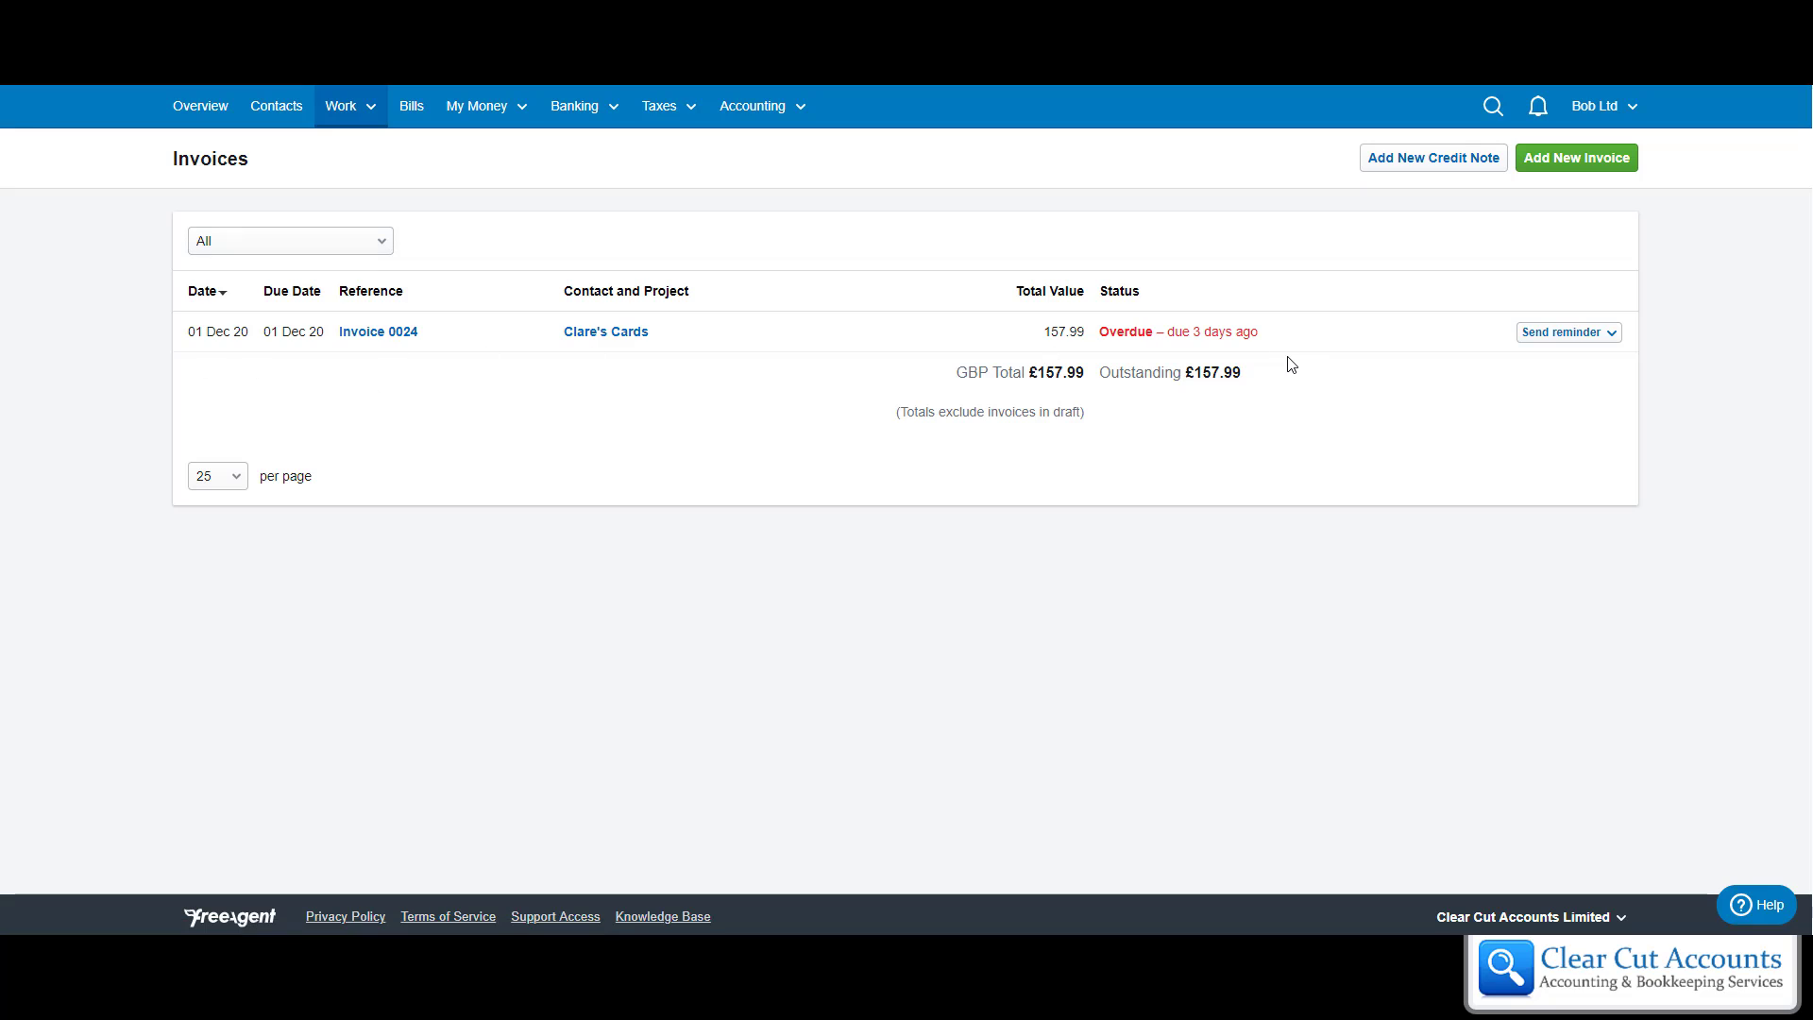
pyautogui.moveTo(1219, 350)
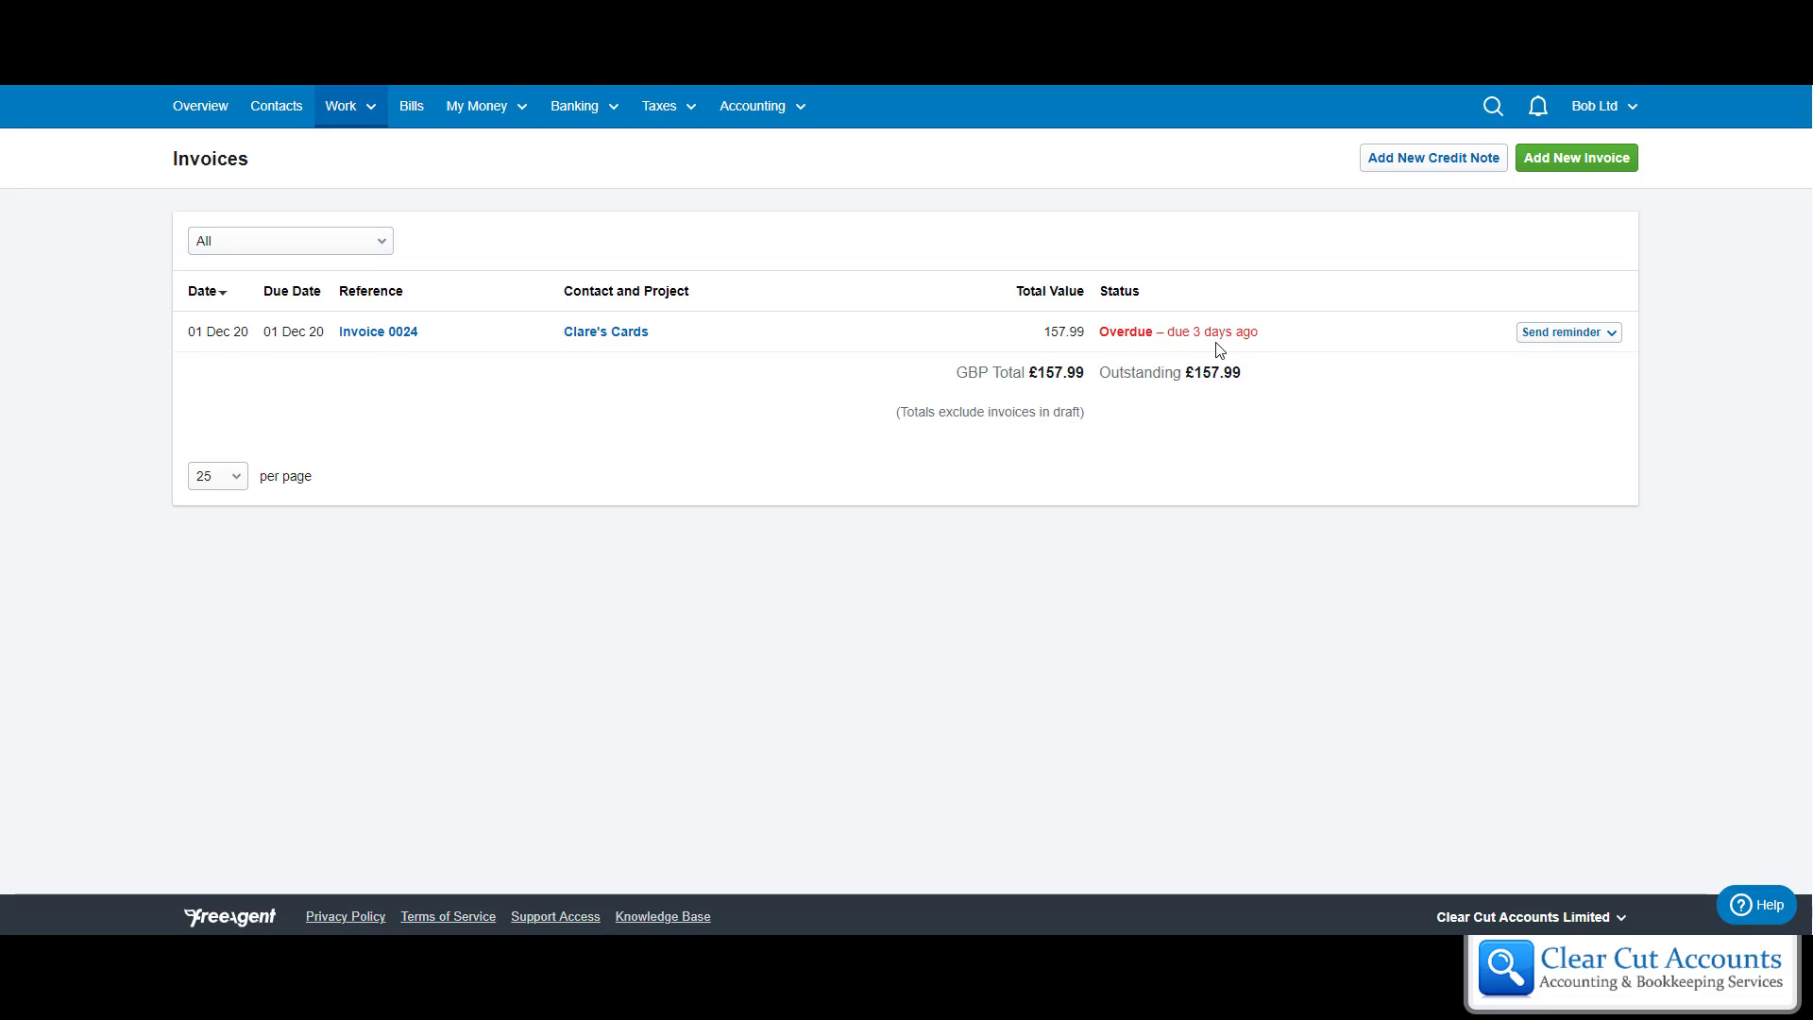
pyautogui.moveTo(986, 369)
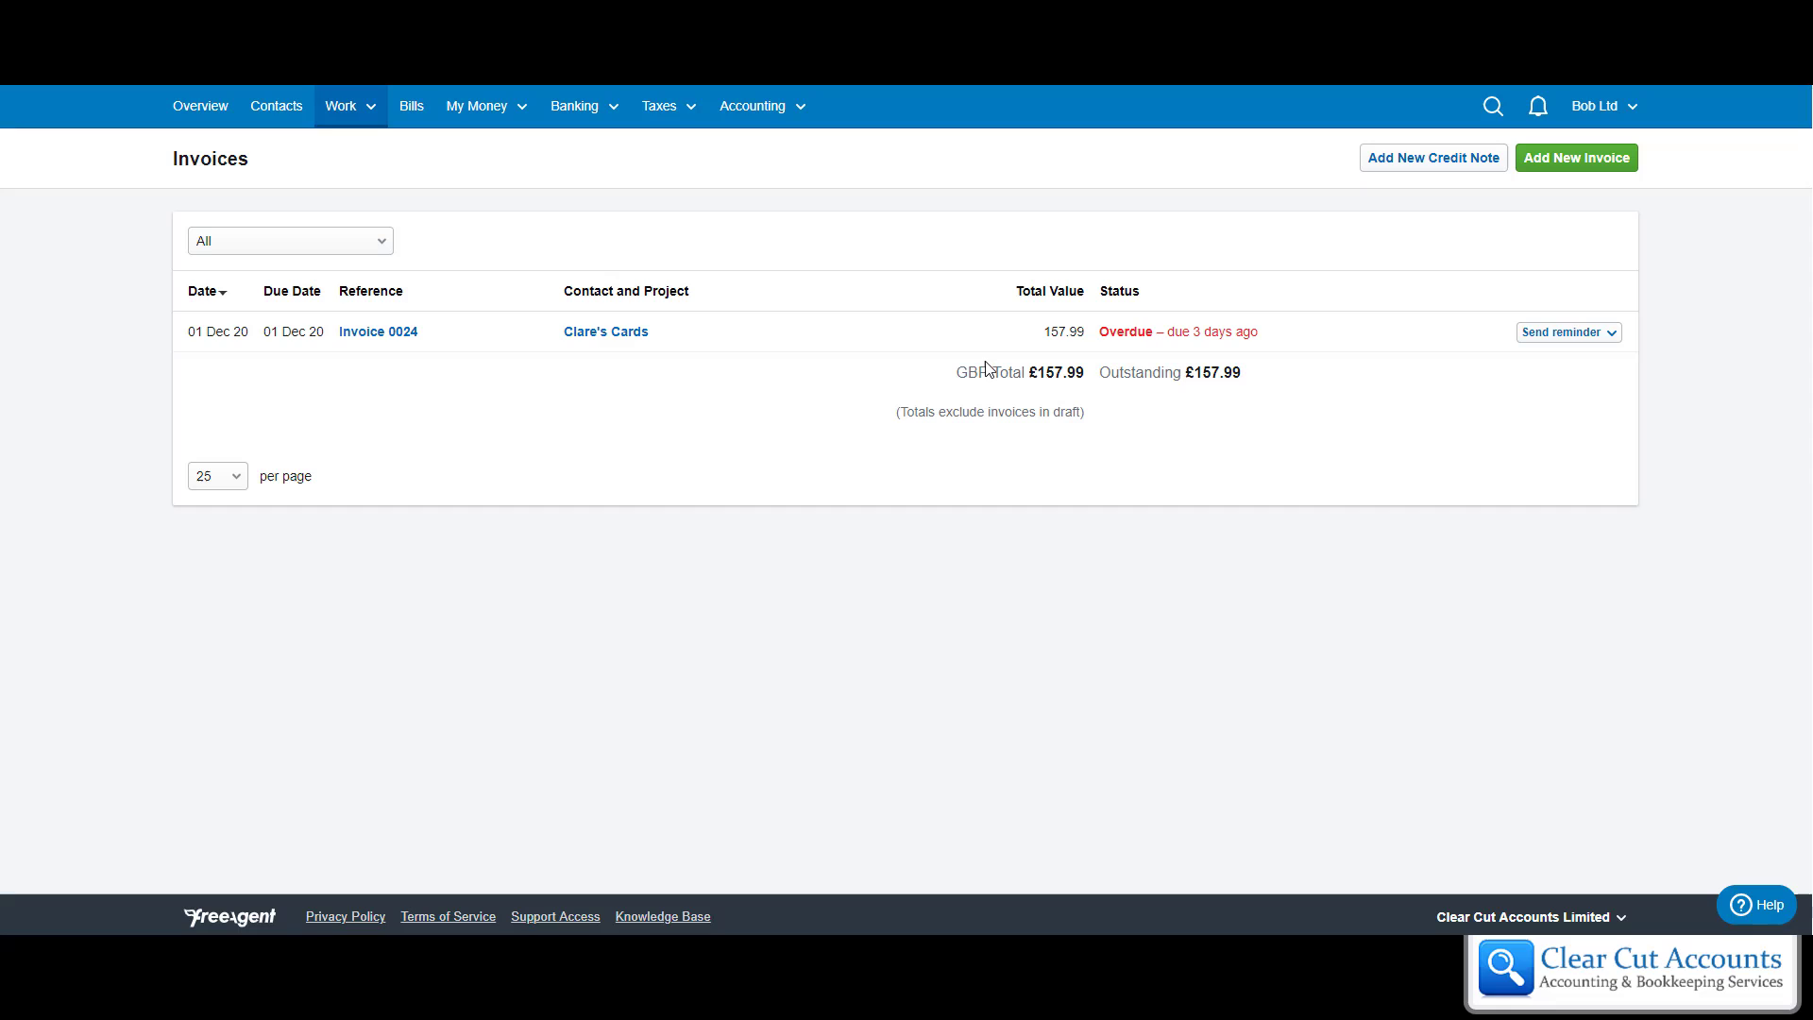
pyautogui.moveTo(1137, 350)
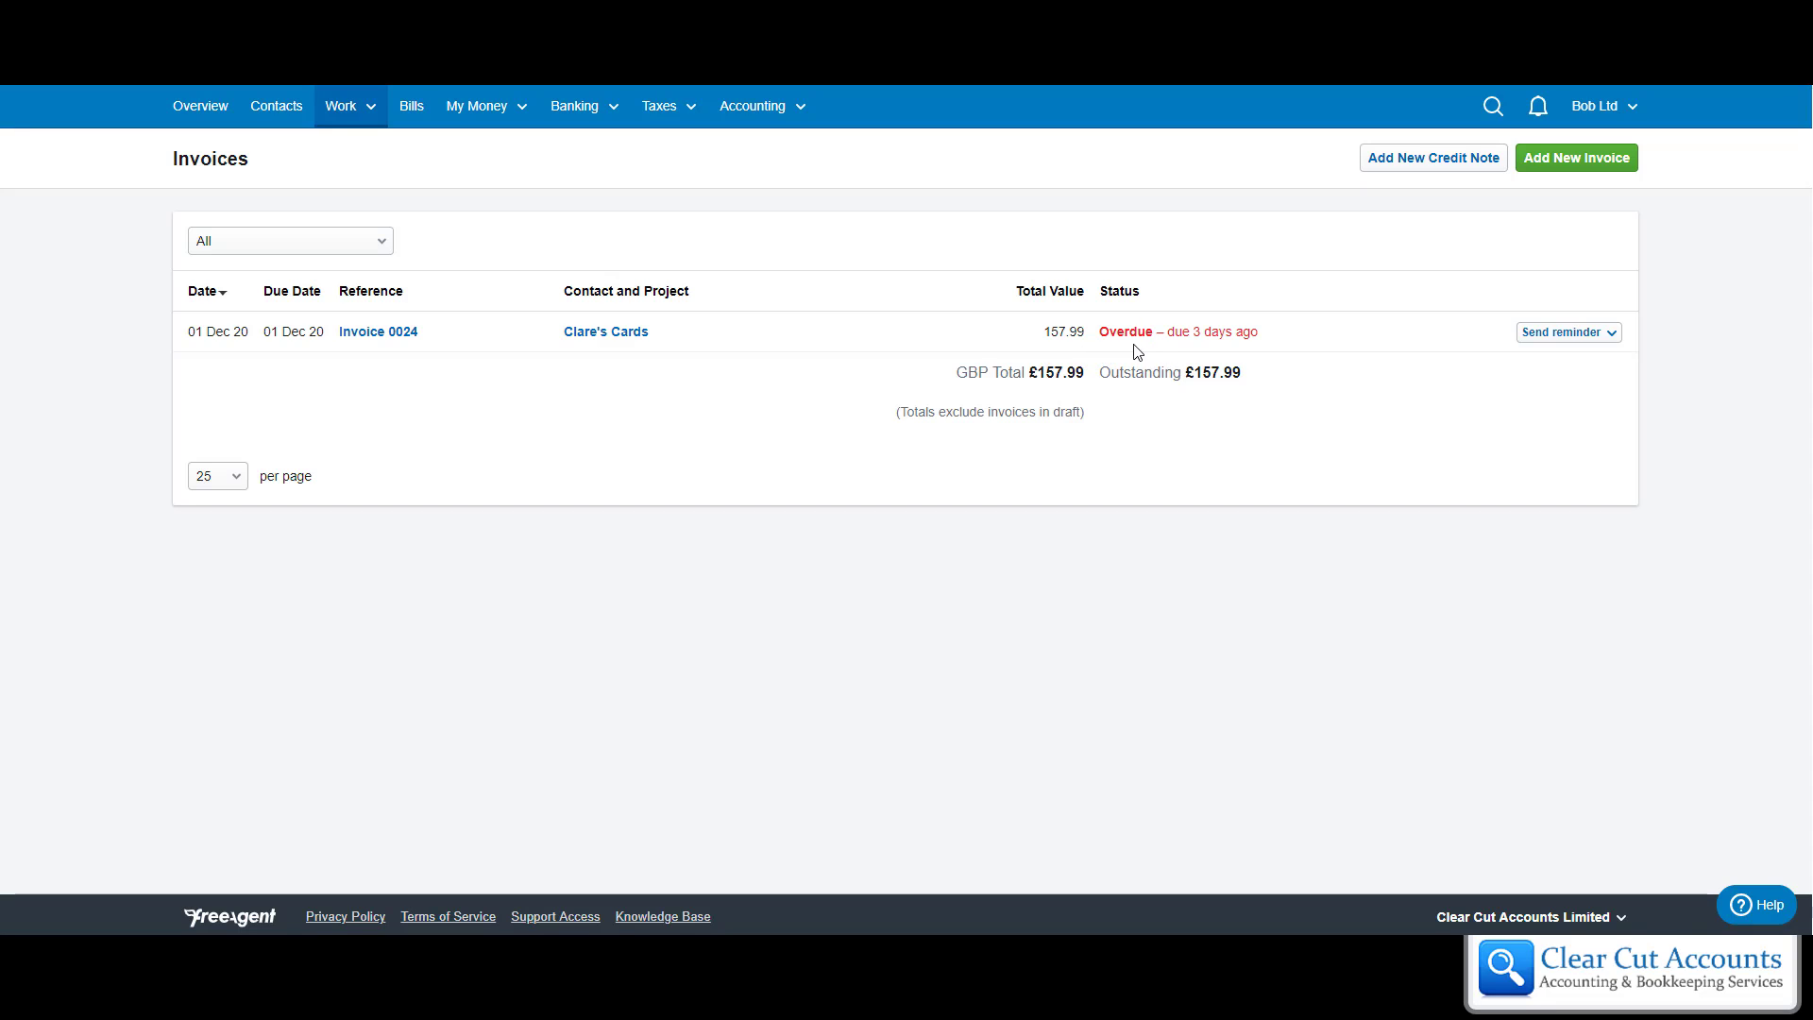
pyautogui.moveTo(722, 339)
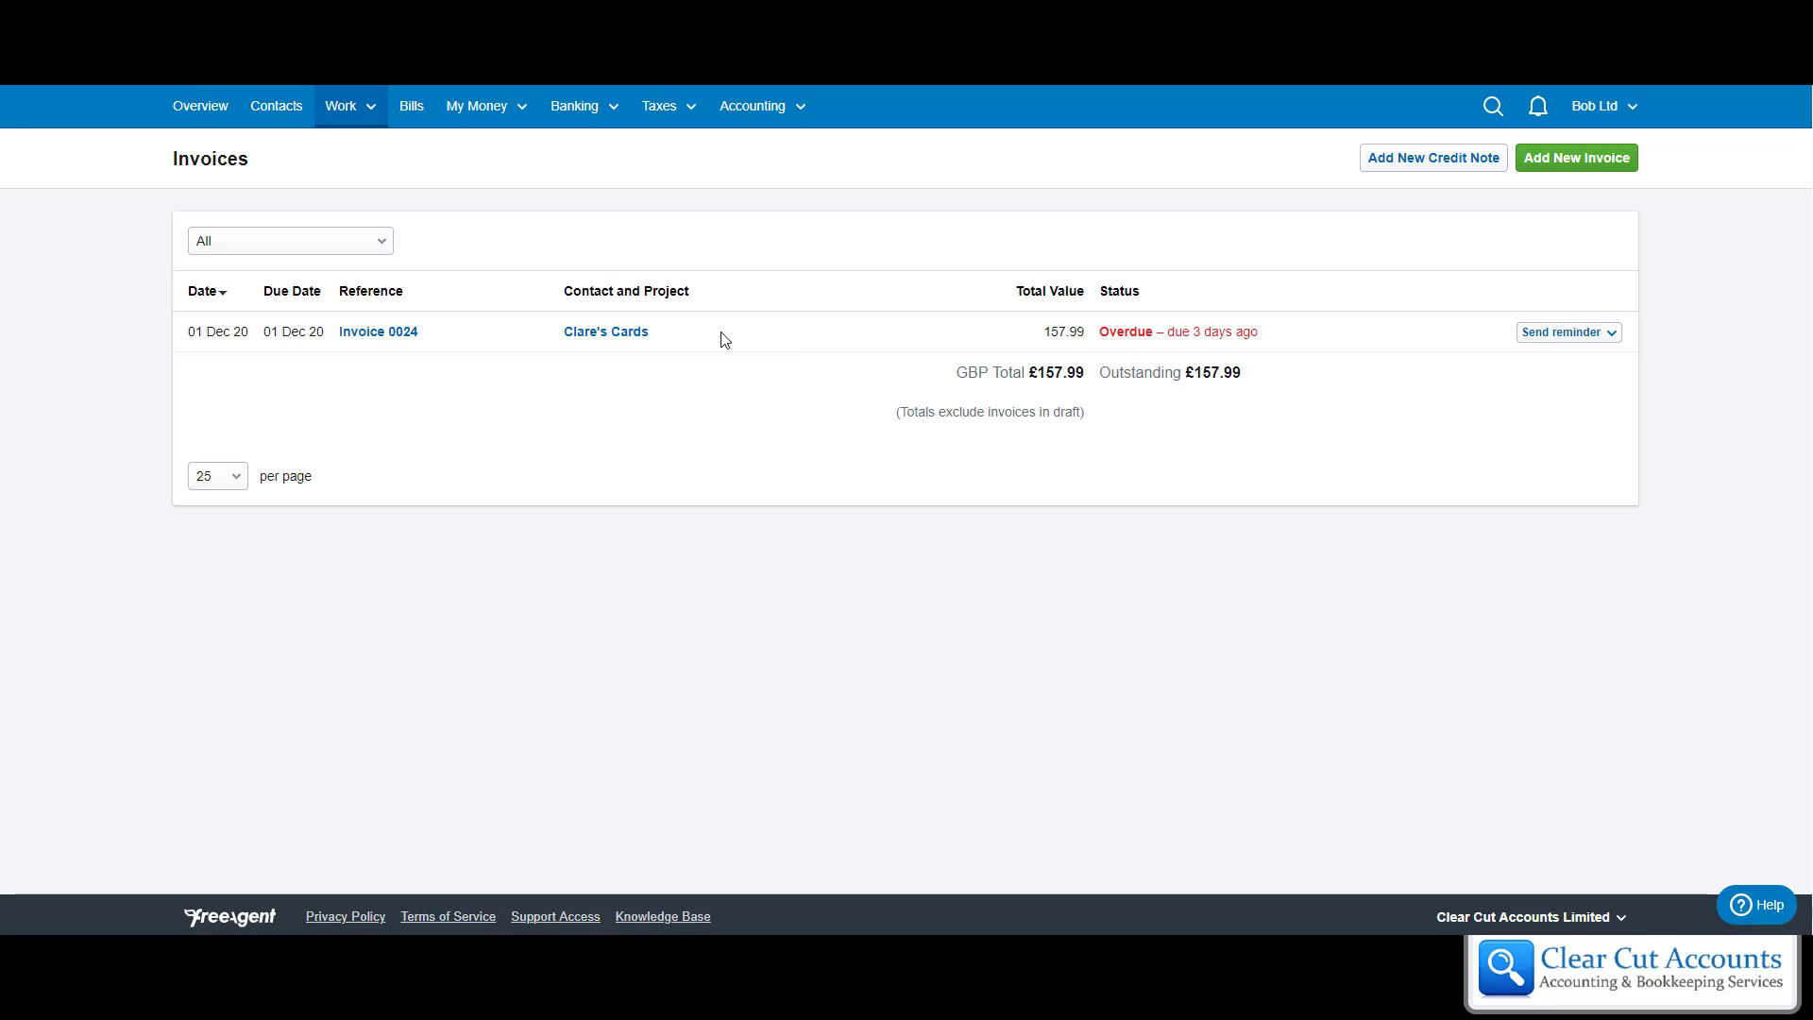
pyautogui.moveTo(1133, 348)
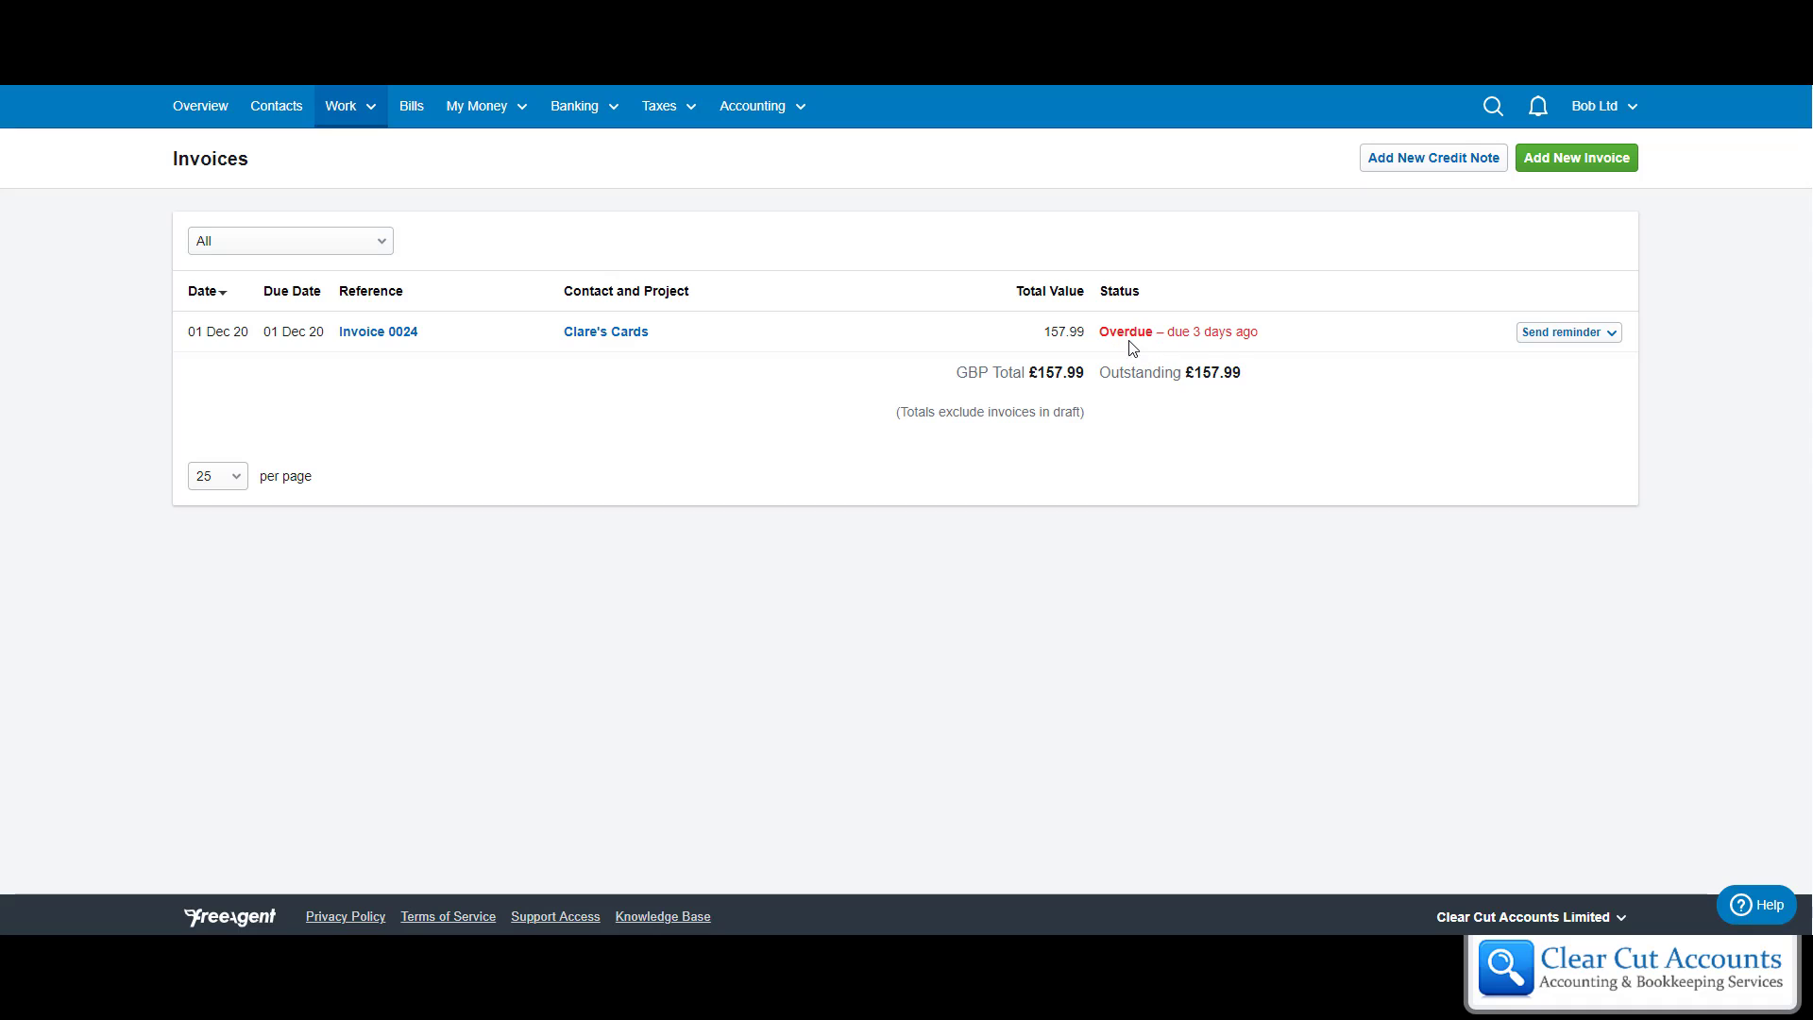
pyautogui.moveTo(1104, 349)
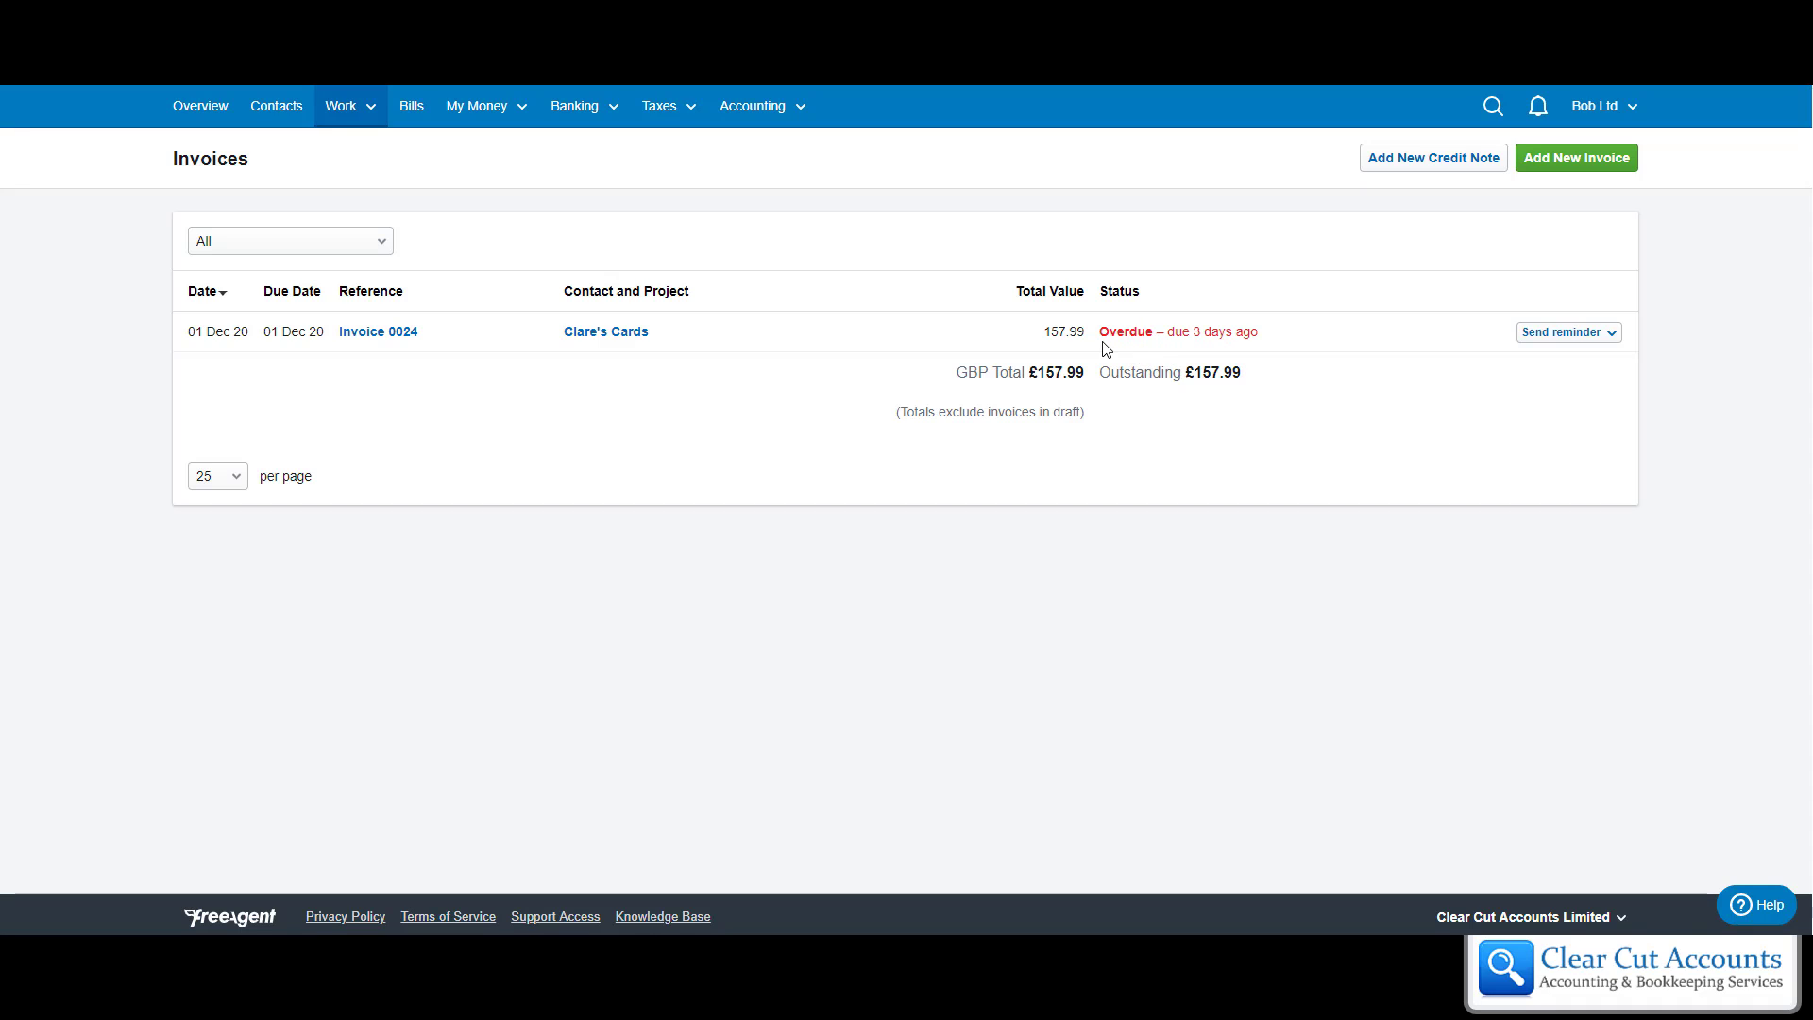
pyautogui.moveTo(1191, 350)
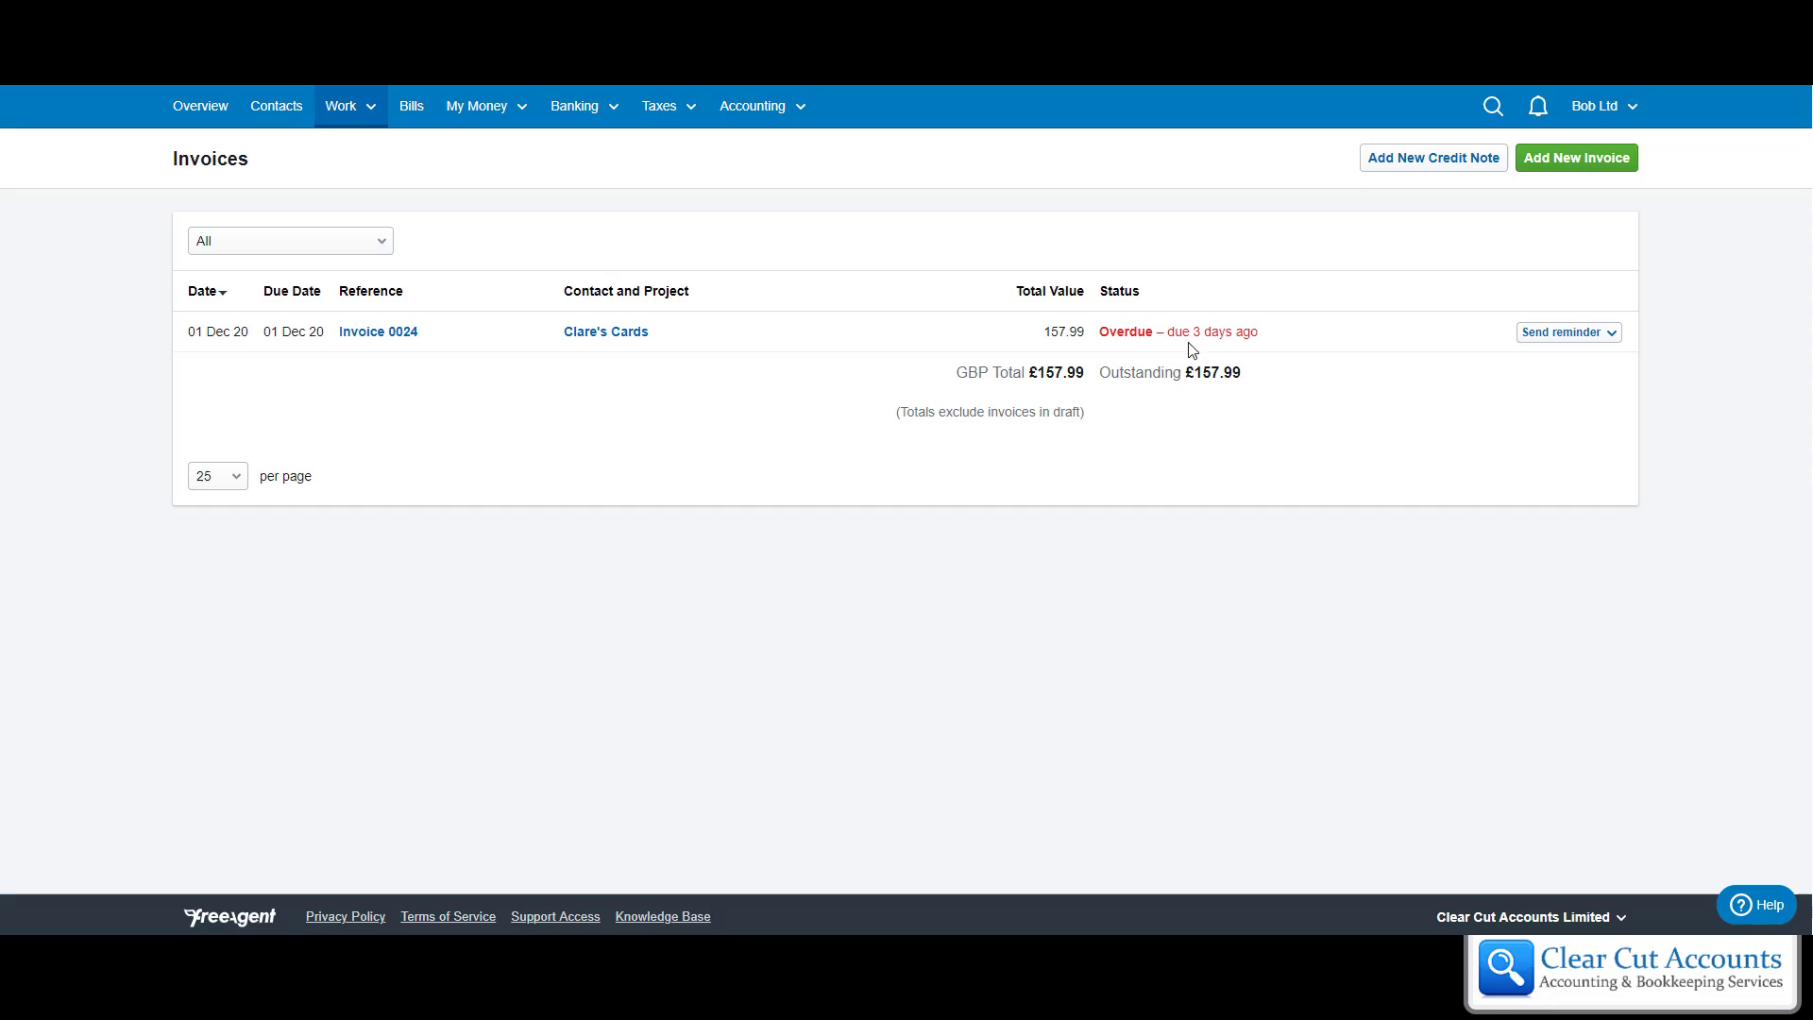
pyautogui.moveTo(1216, 362)
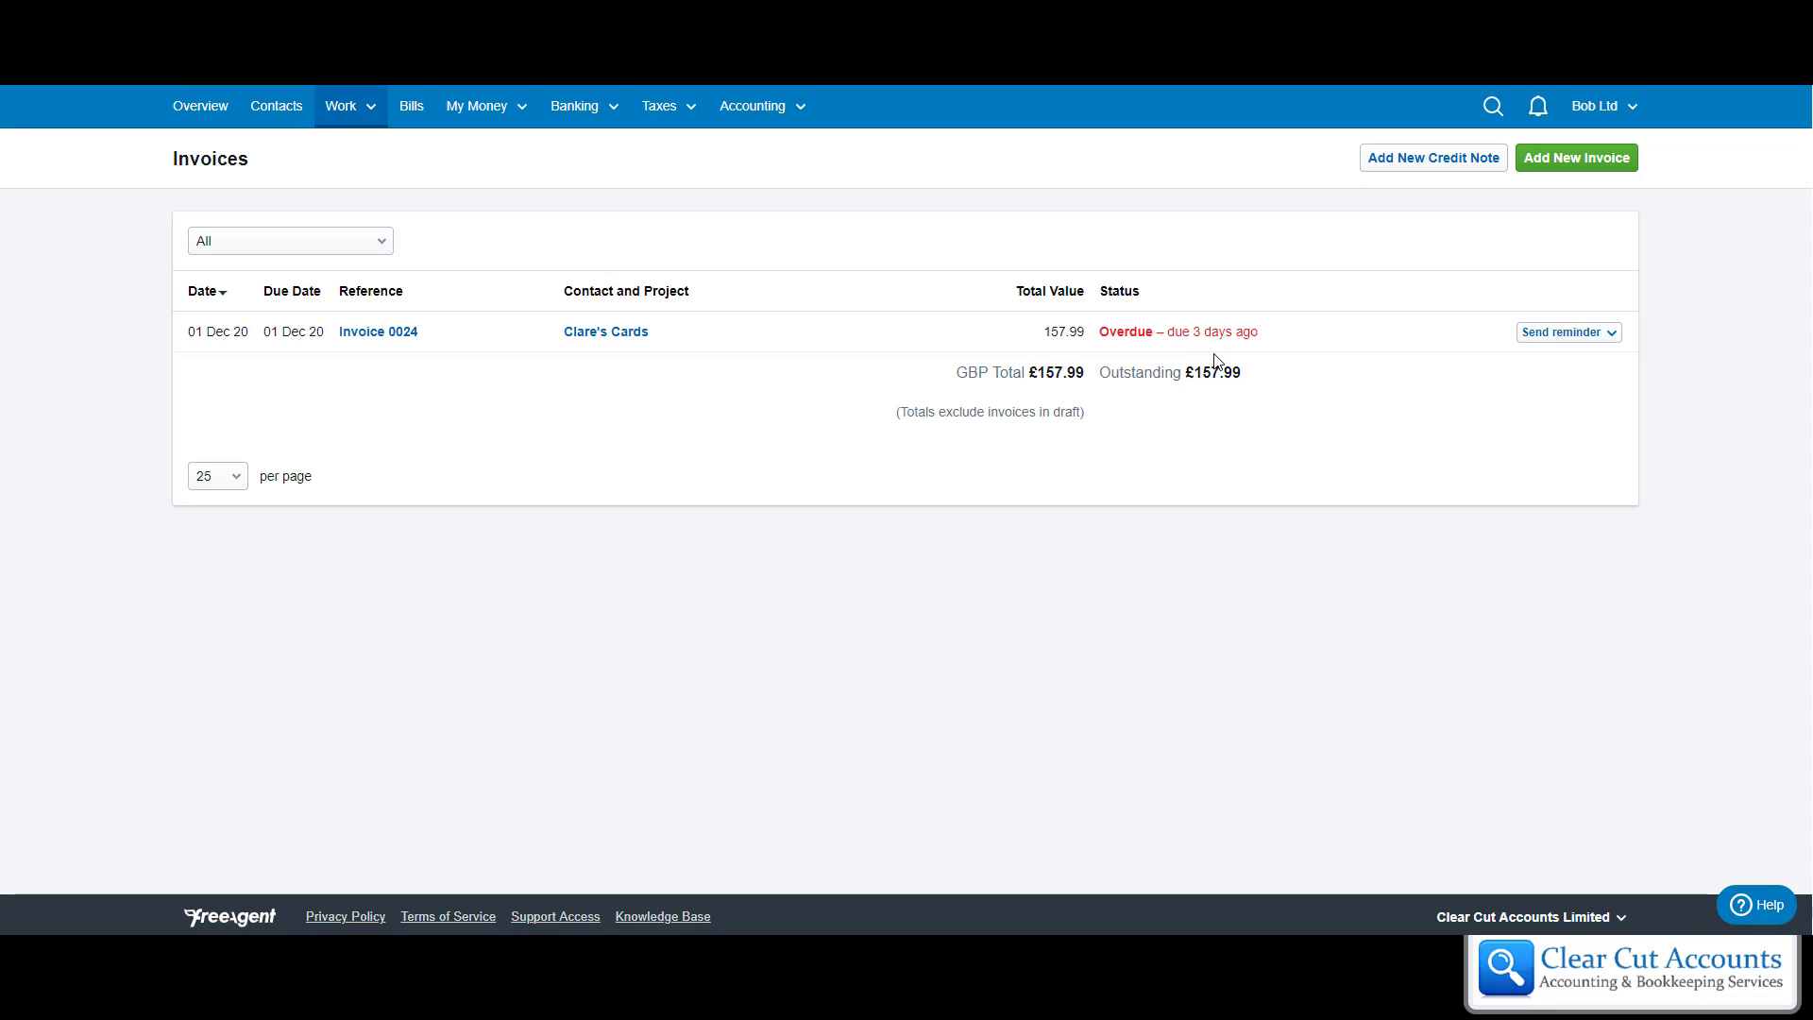
pyautogui.moveTo(1568, 344)
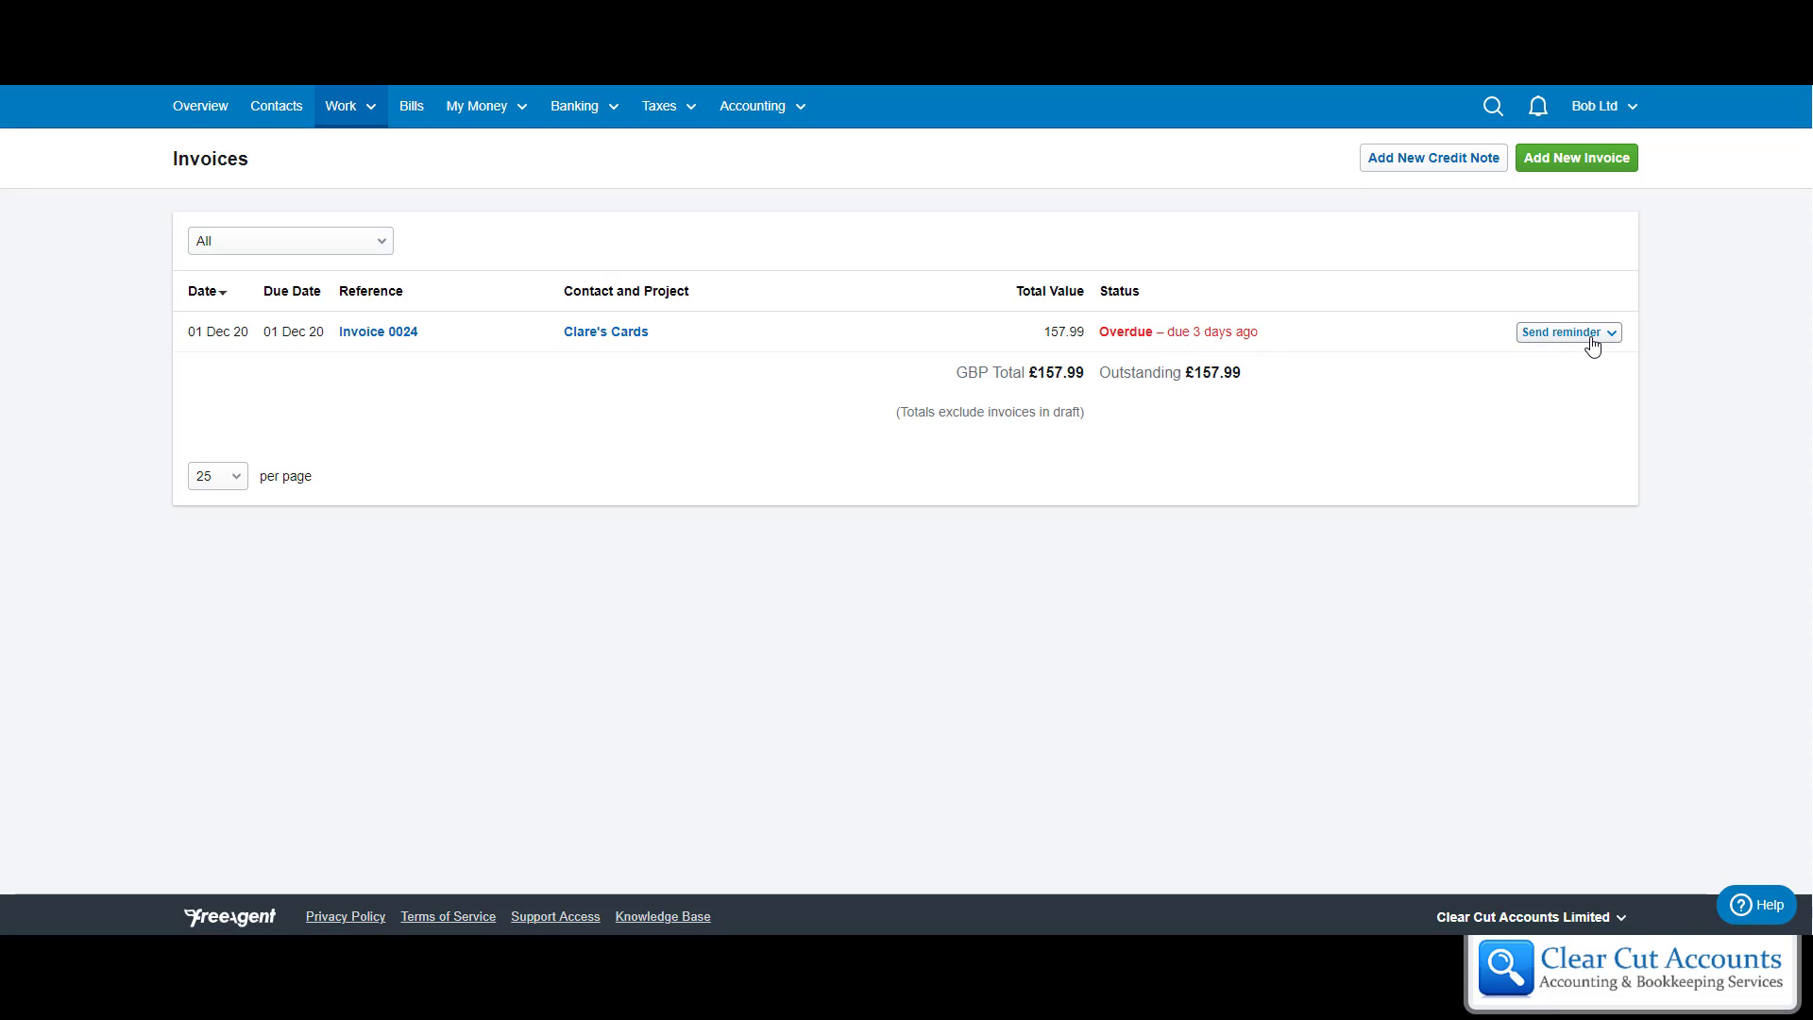
pyautogui.moveTo(1544, 343)
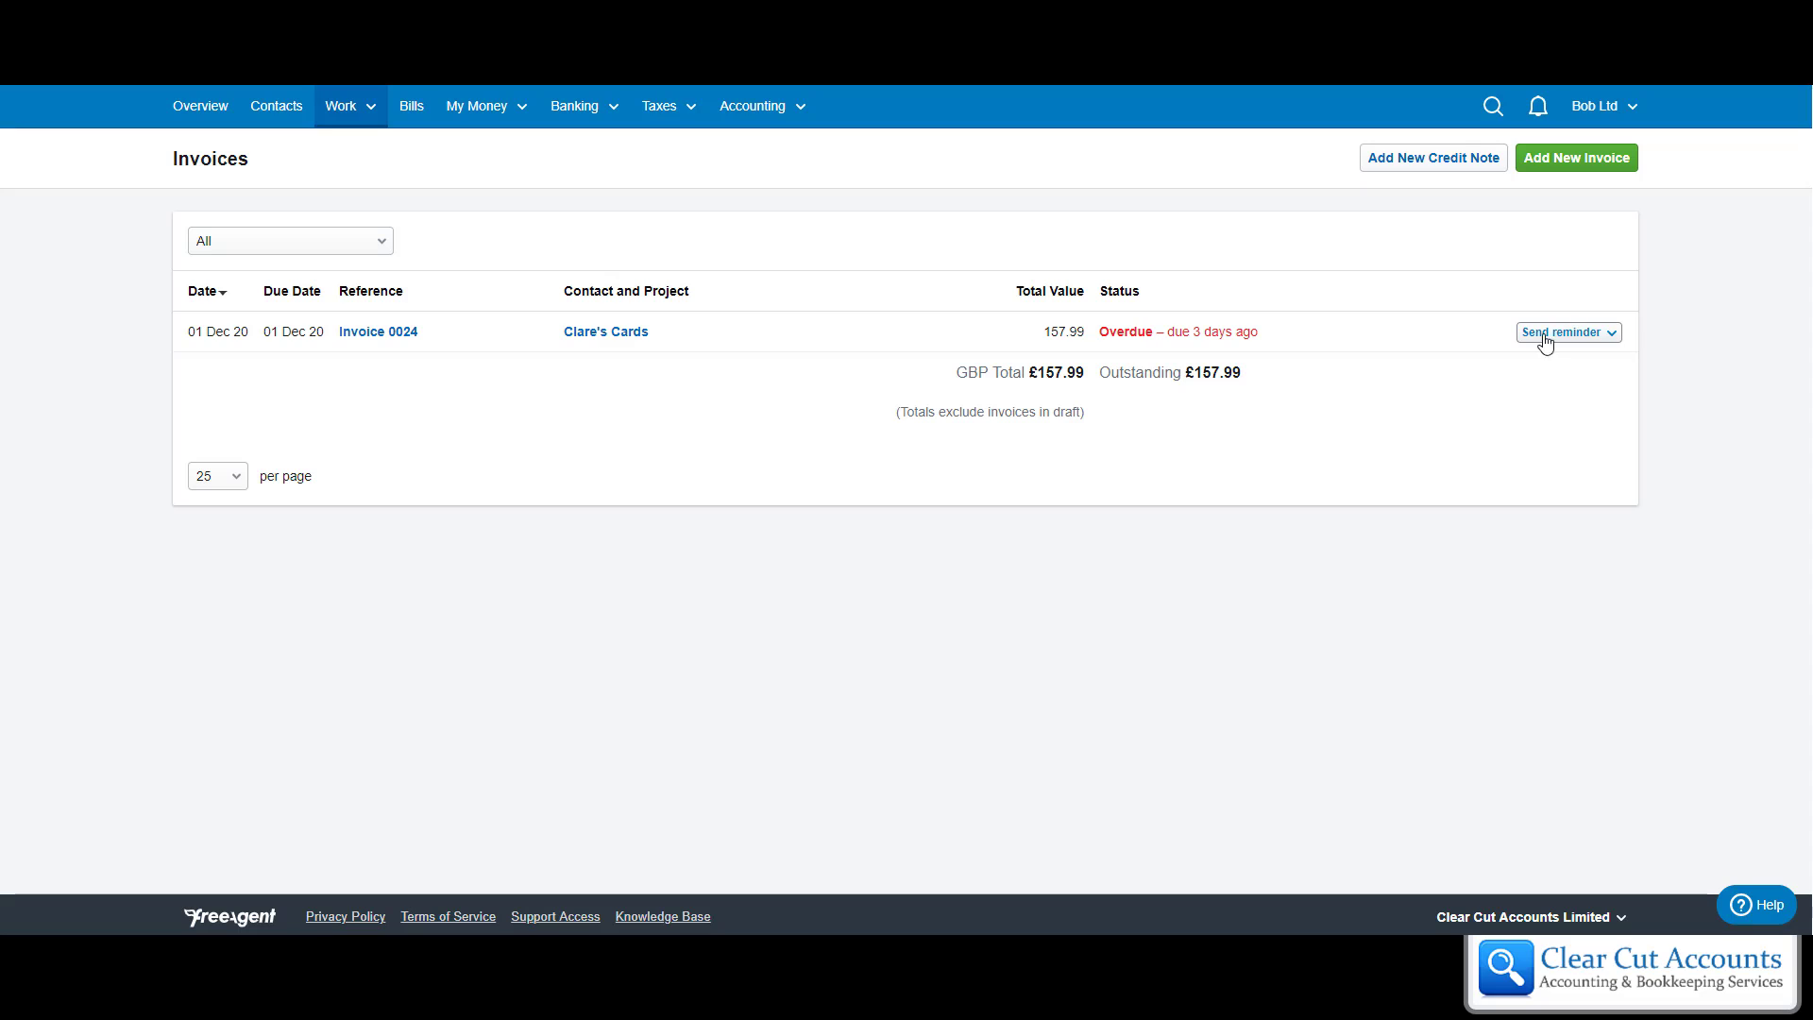
pyautogui.moveTo(1591, 345)
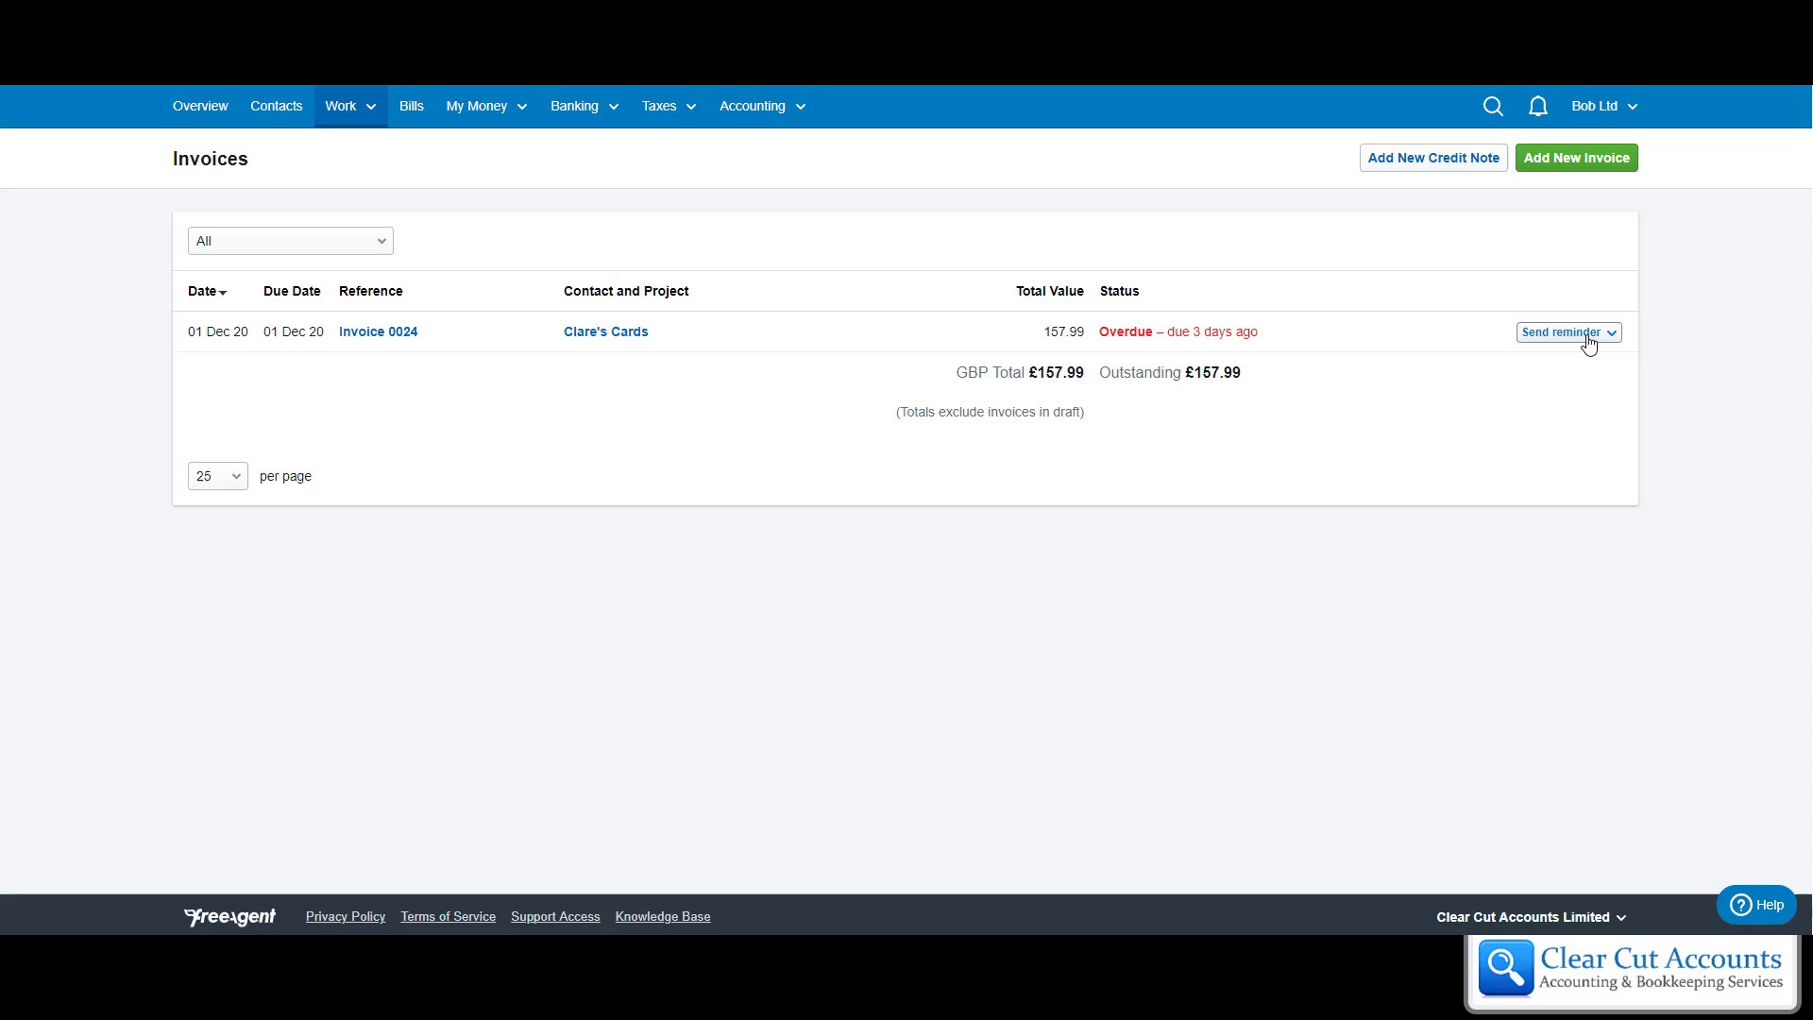
pyautogui.moveTo(607, 332)
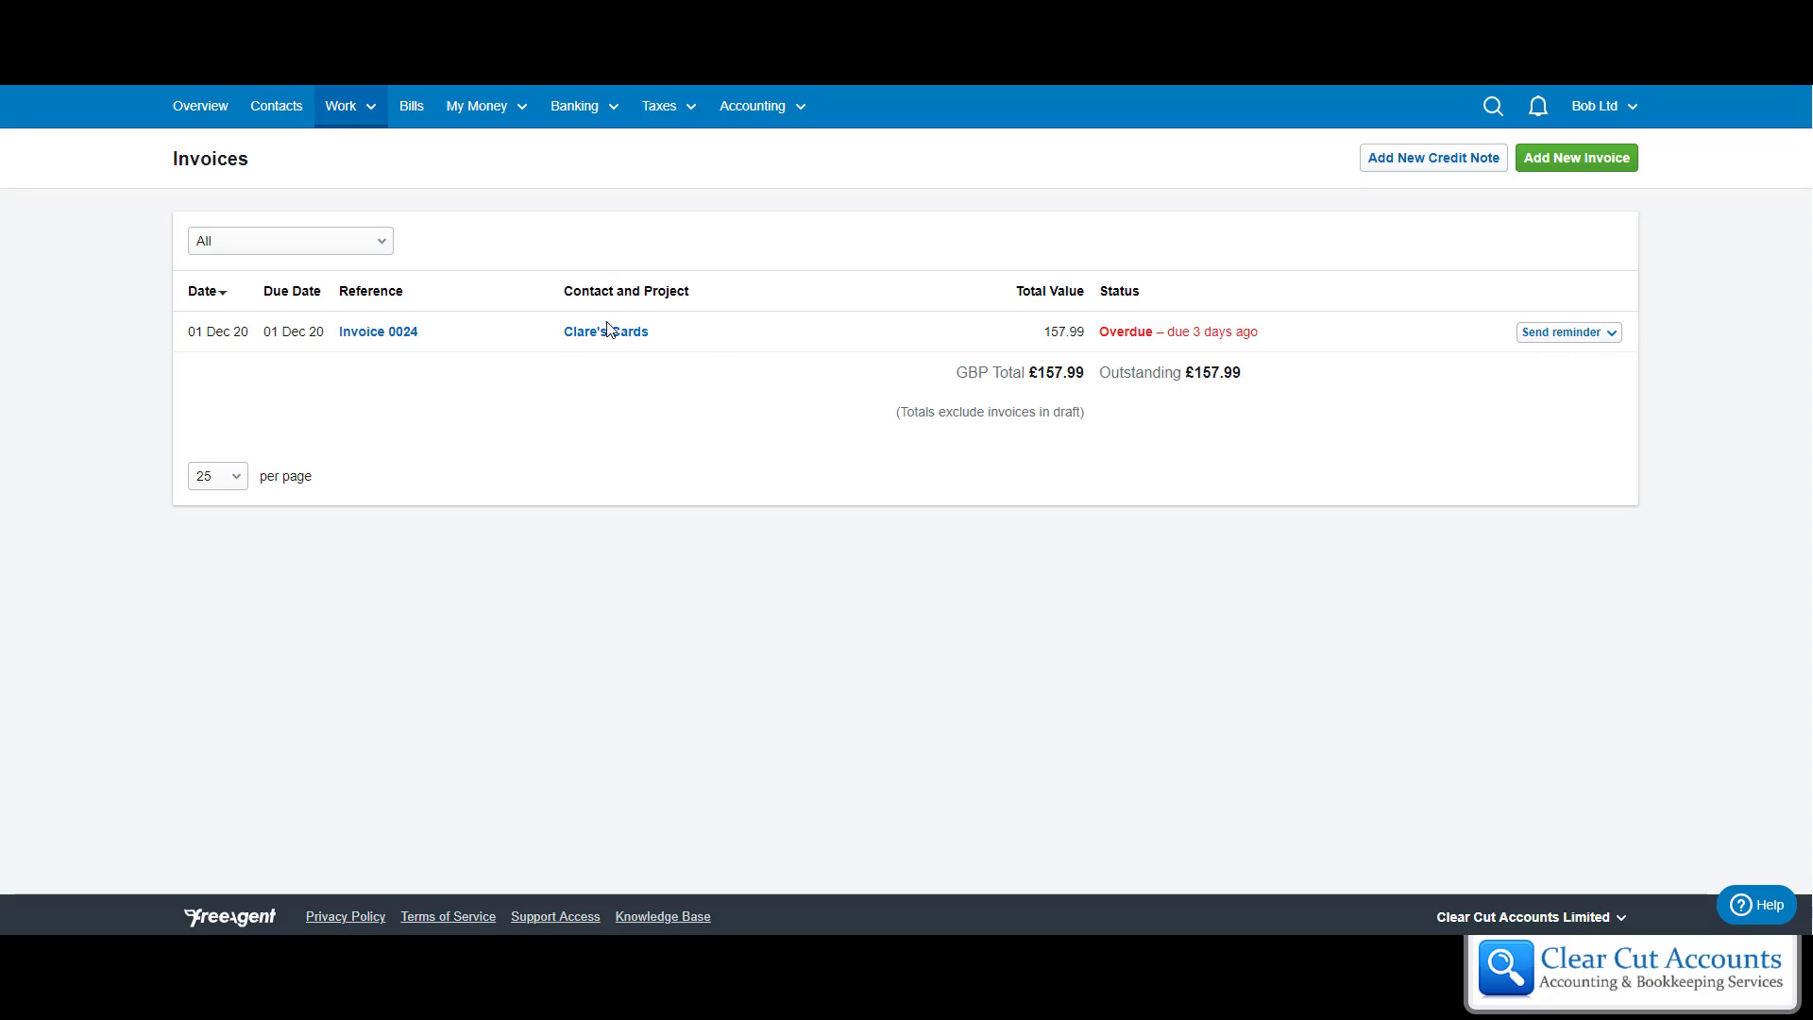
pyautogui.moveTo(460, 302)
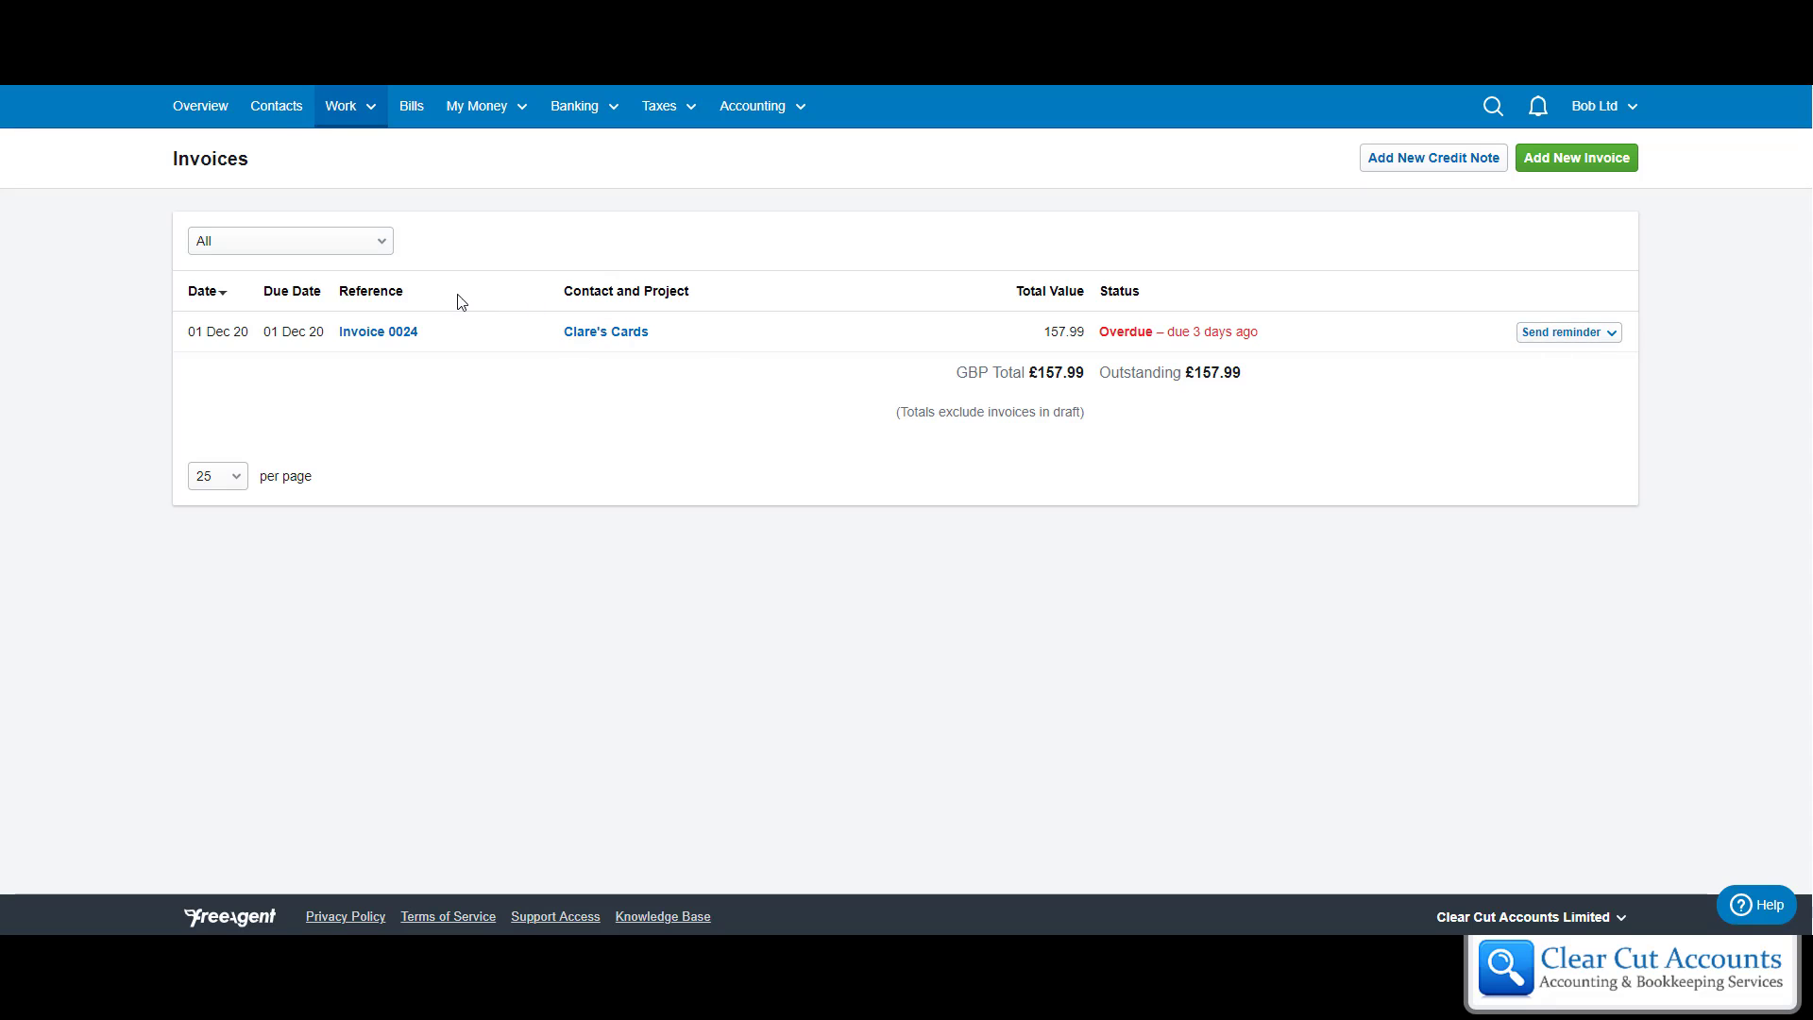
pyautogui.moveTo(344, 324)
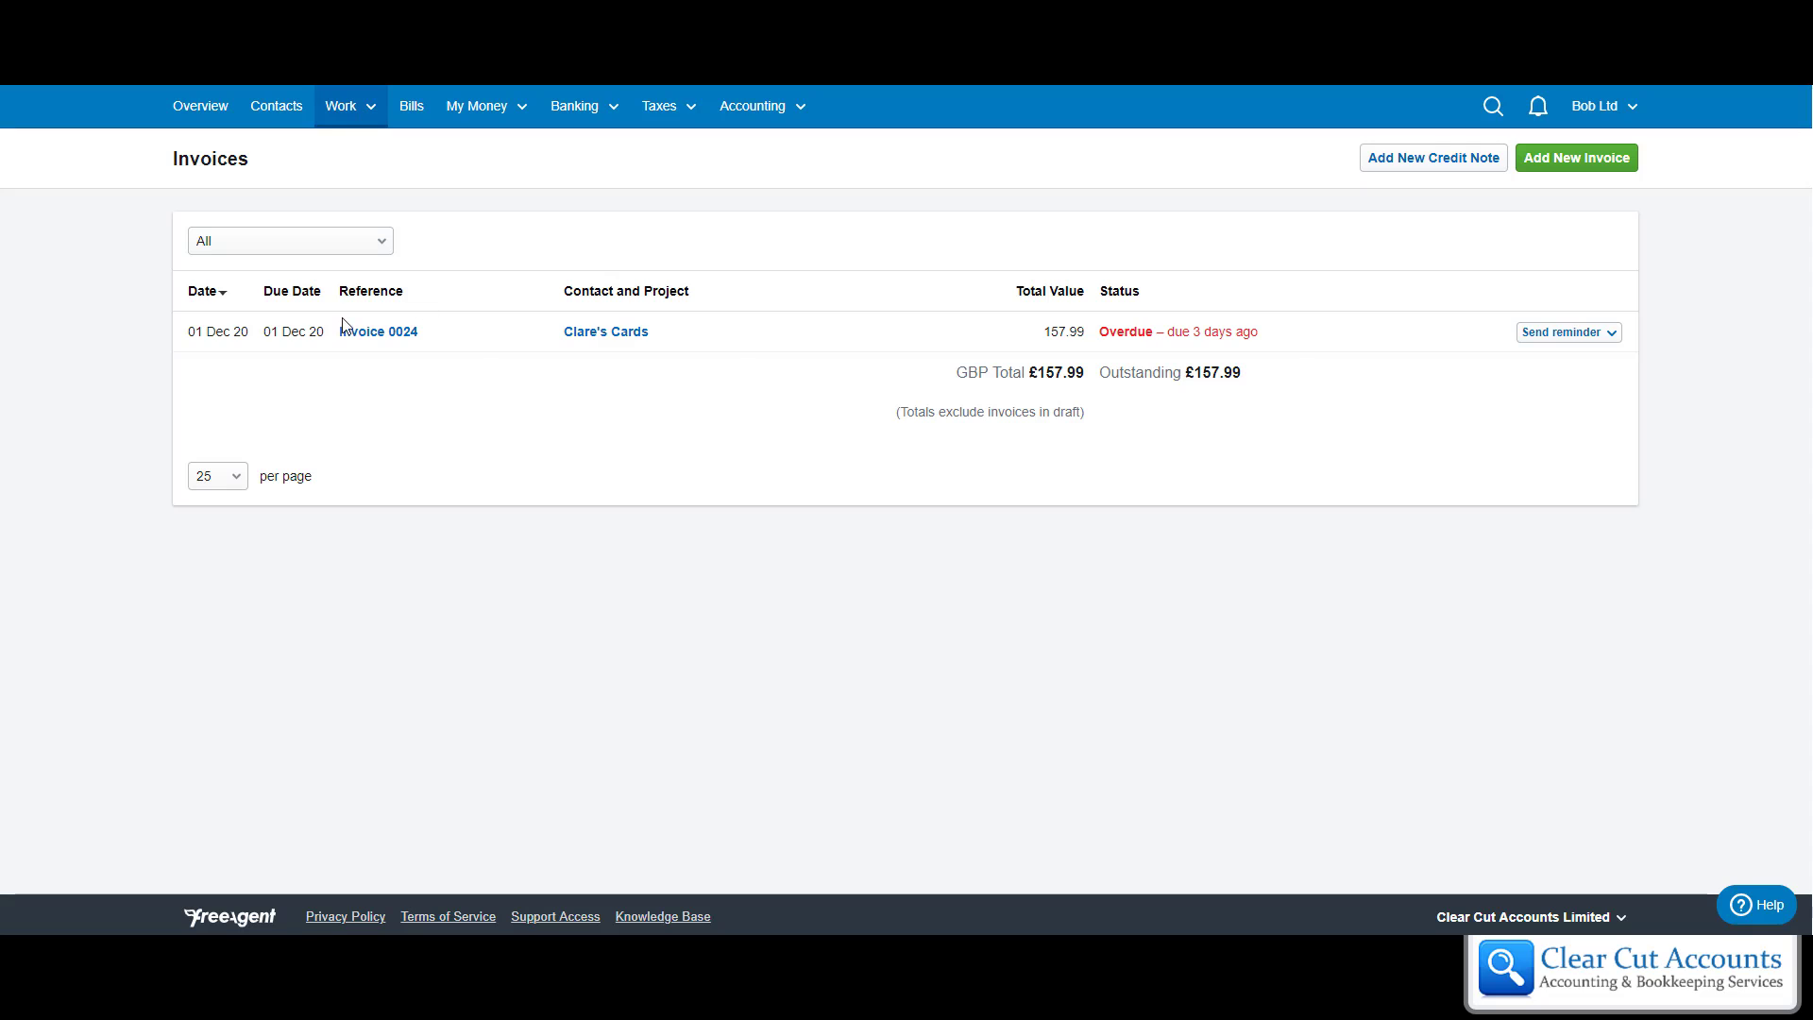
pyautogui.moveTo(390, 222)
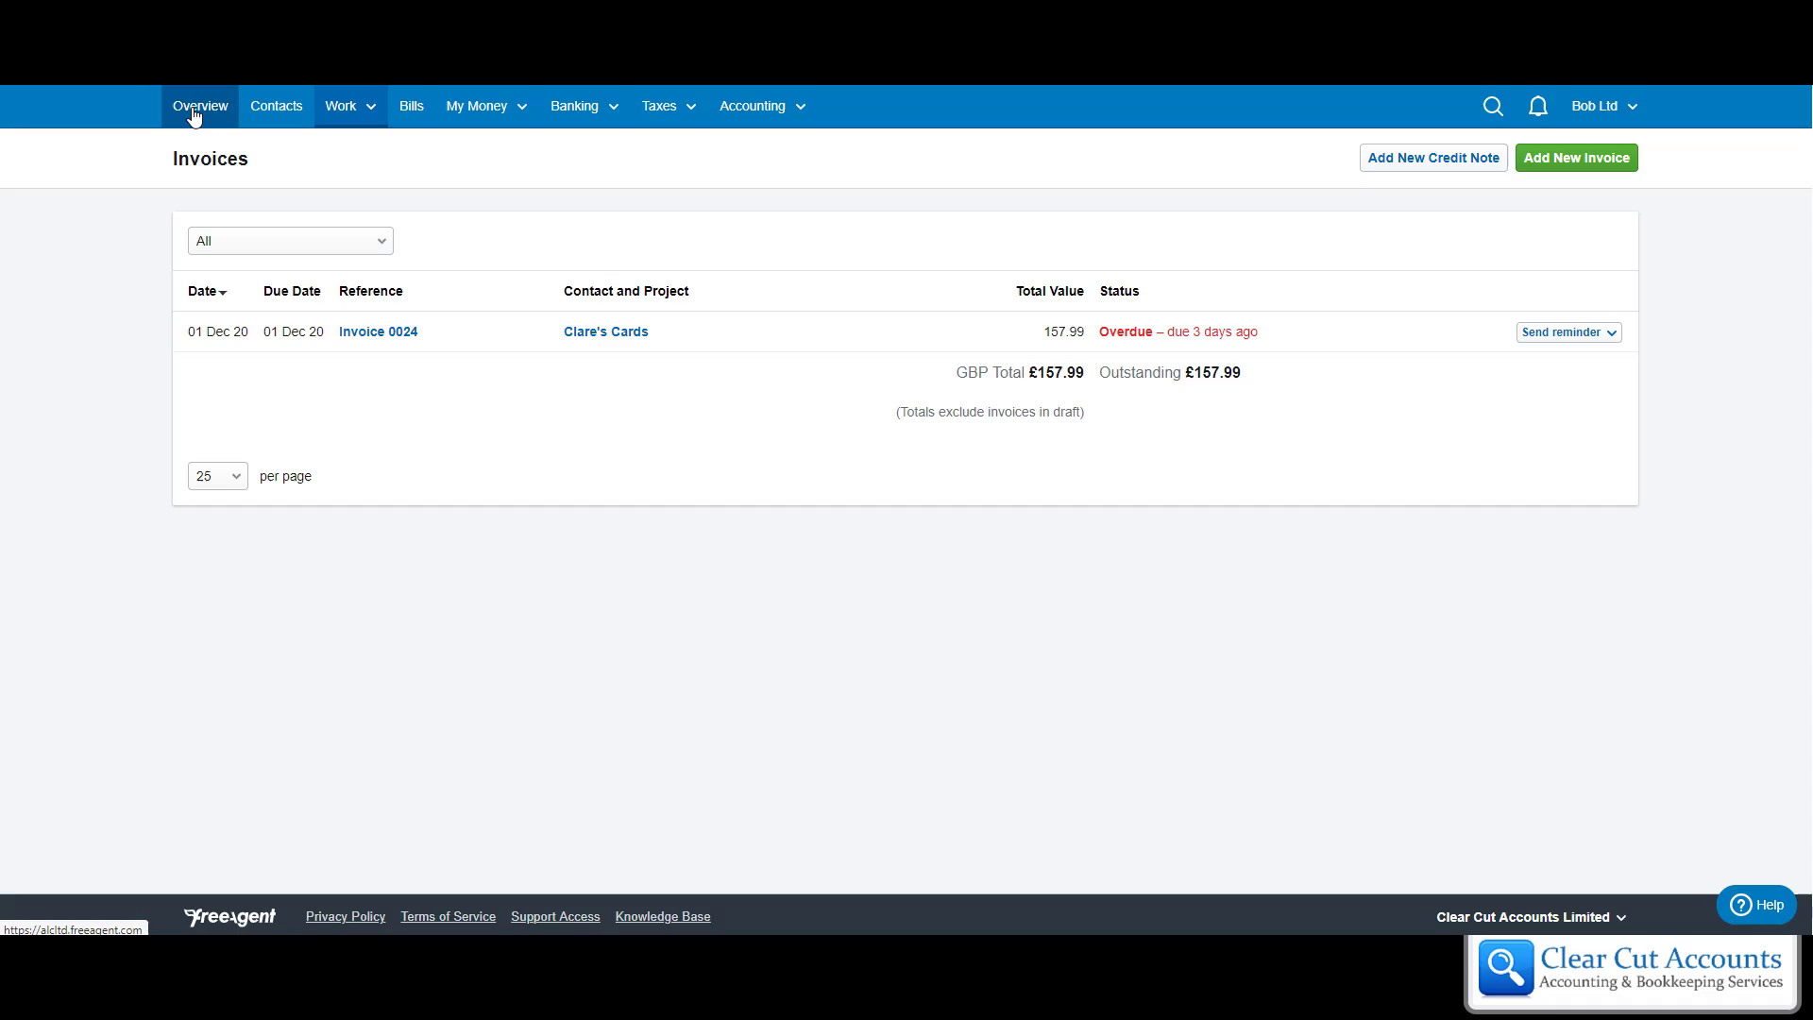
# - Open the Overview dashboard showing December's £157.99 overdue invoice bar
pyautogui.click(199, 105)
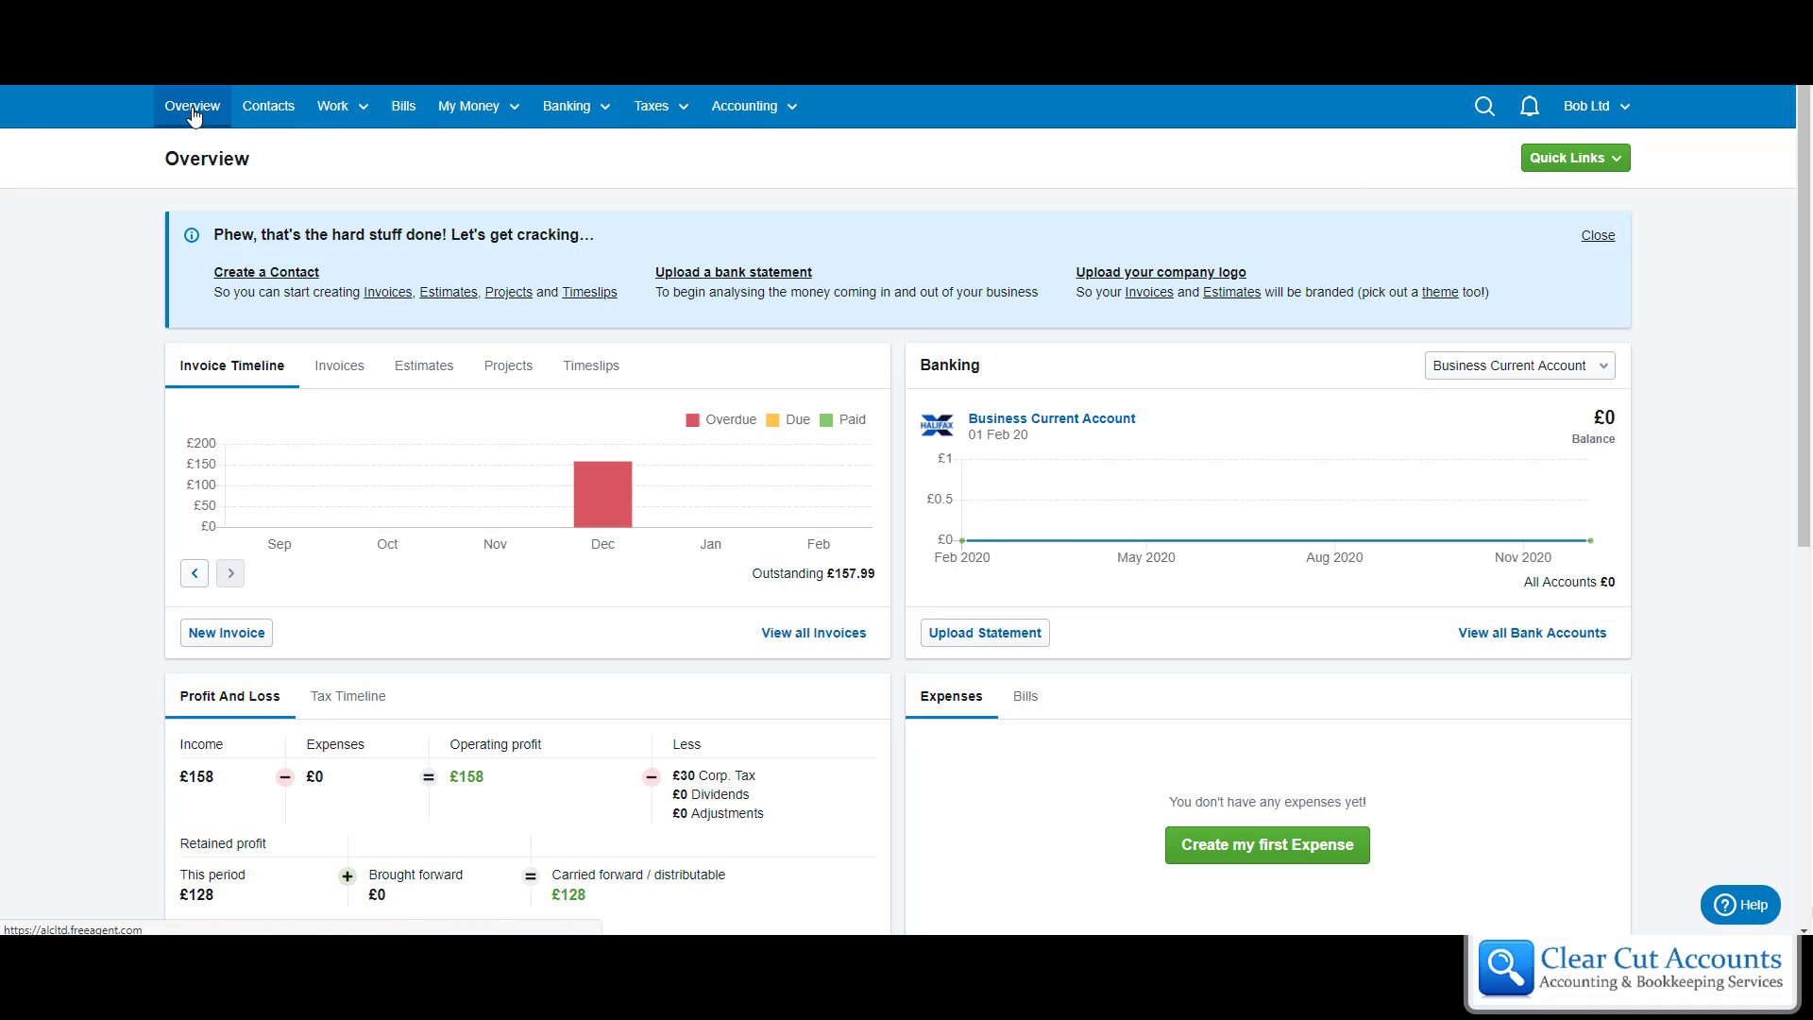
pyautogui.moveTo(607, 494)
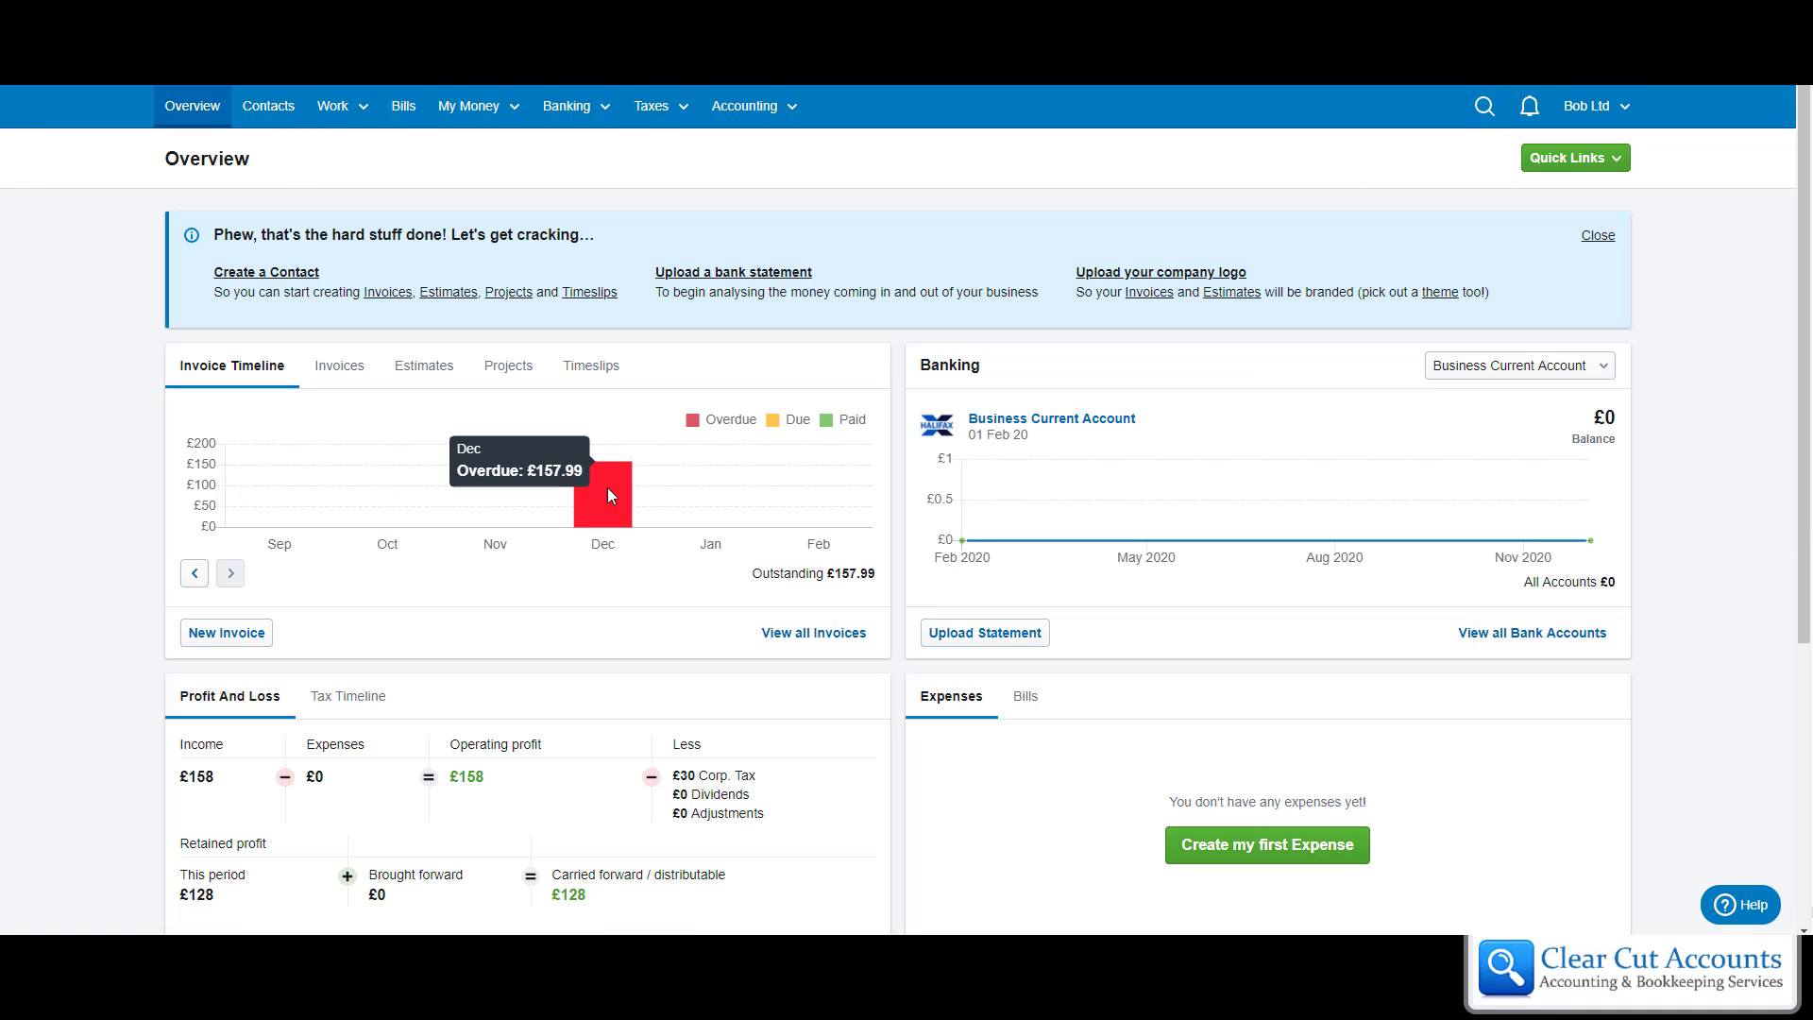
pyautogui.moveTo(285, 502)
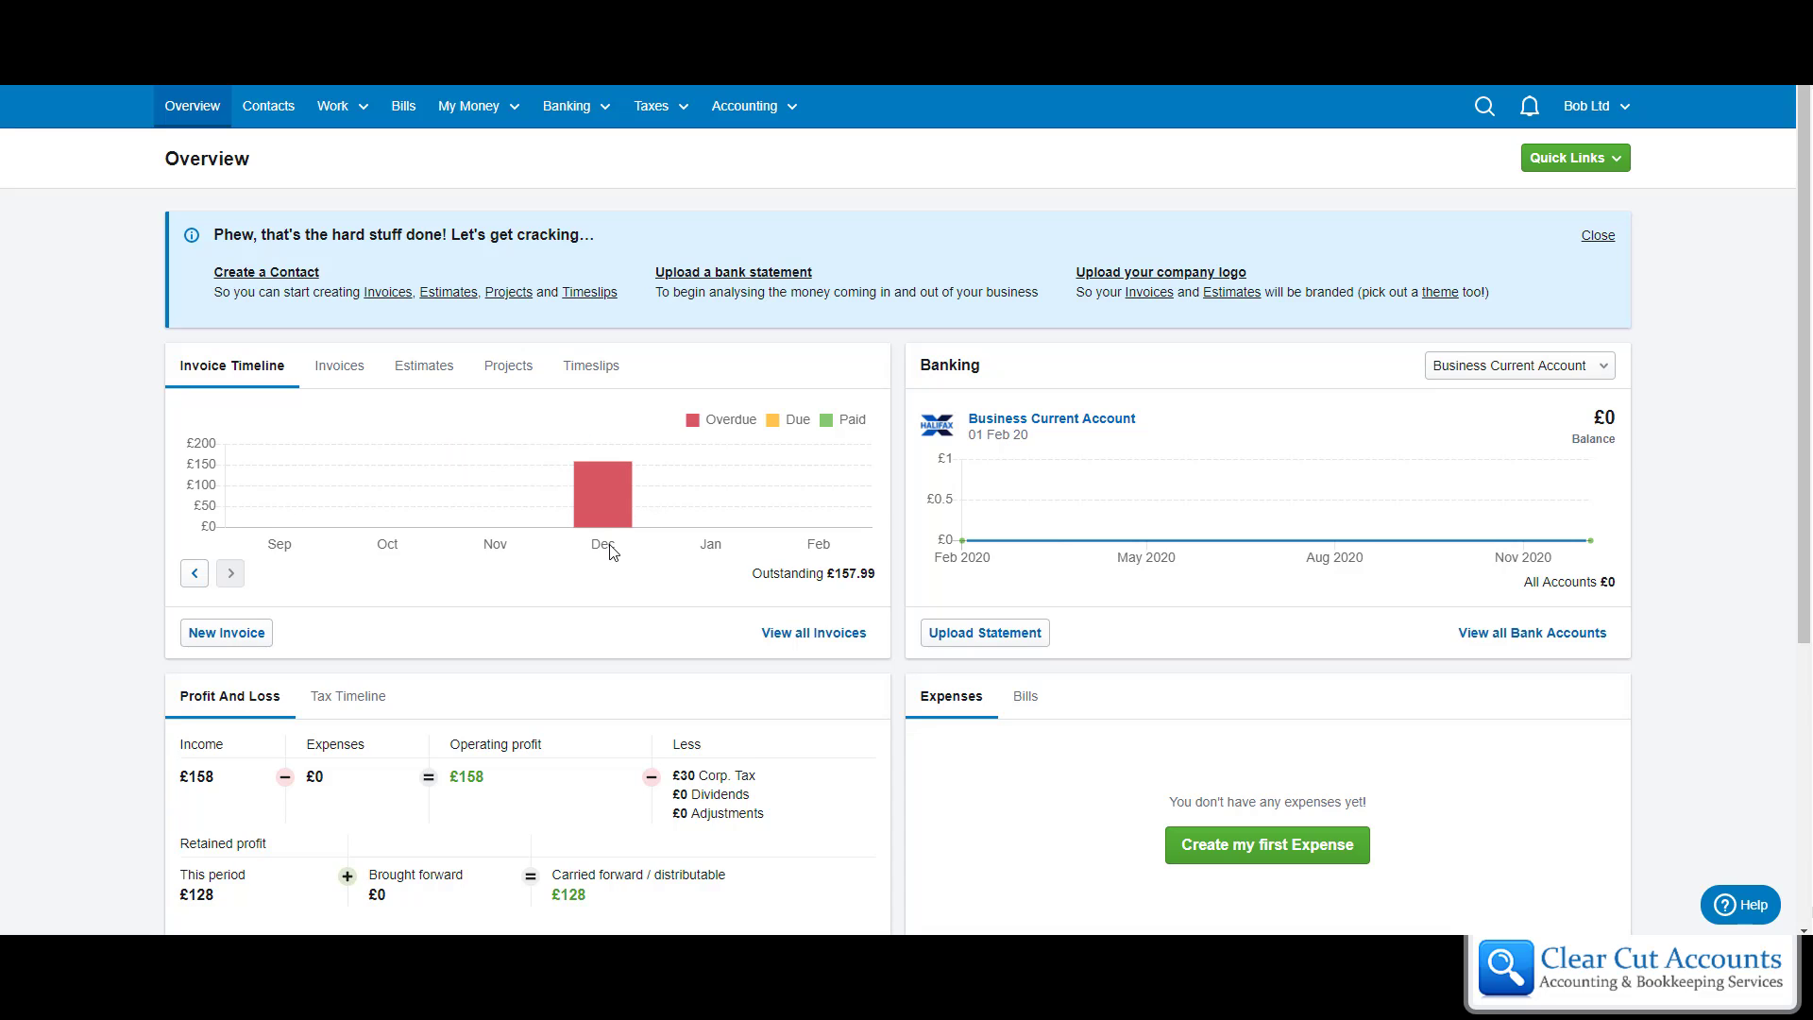
pyautogui.moveTo(603, 491)
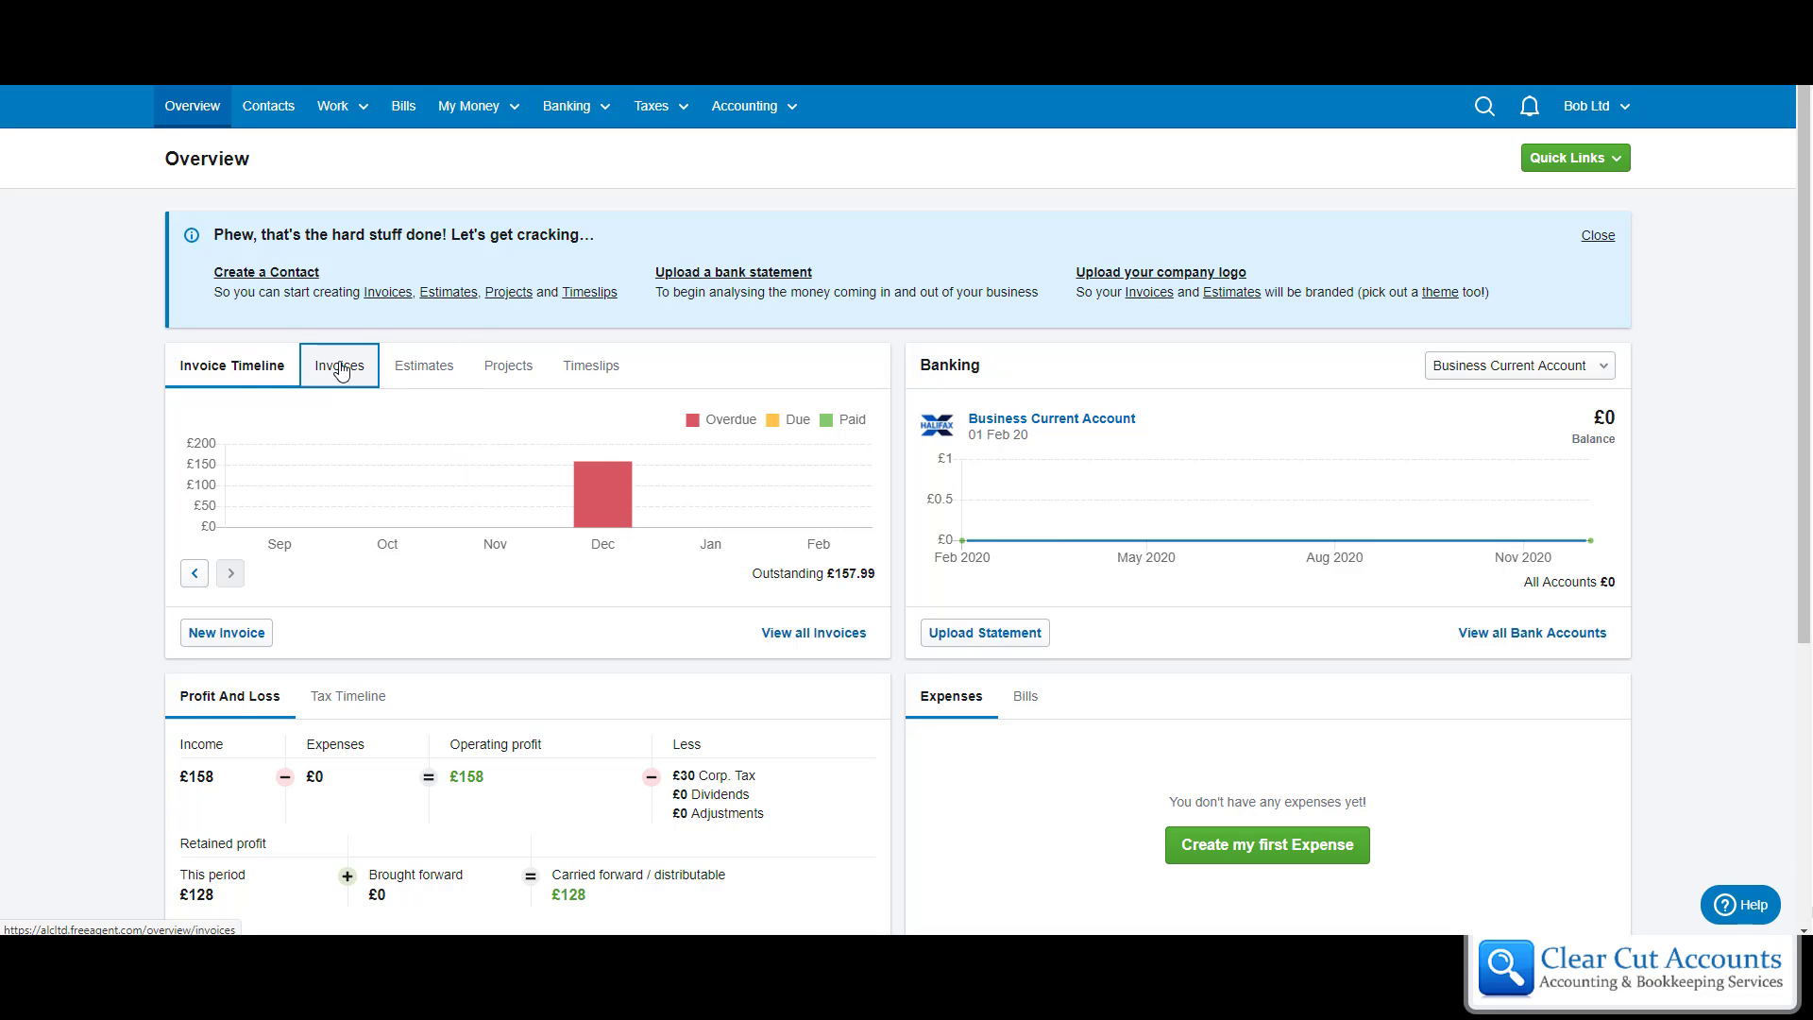
# - View the dashboard's open invoices, showing Invoice 0024 overdue, then return to the invoice timeline
pyautogui.click(338, 365)
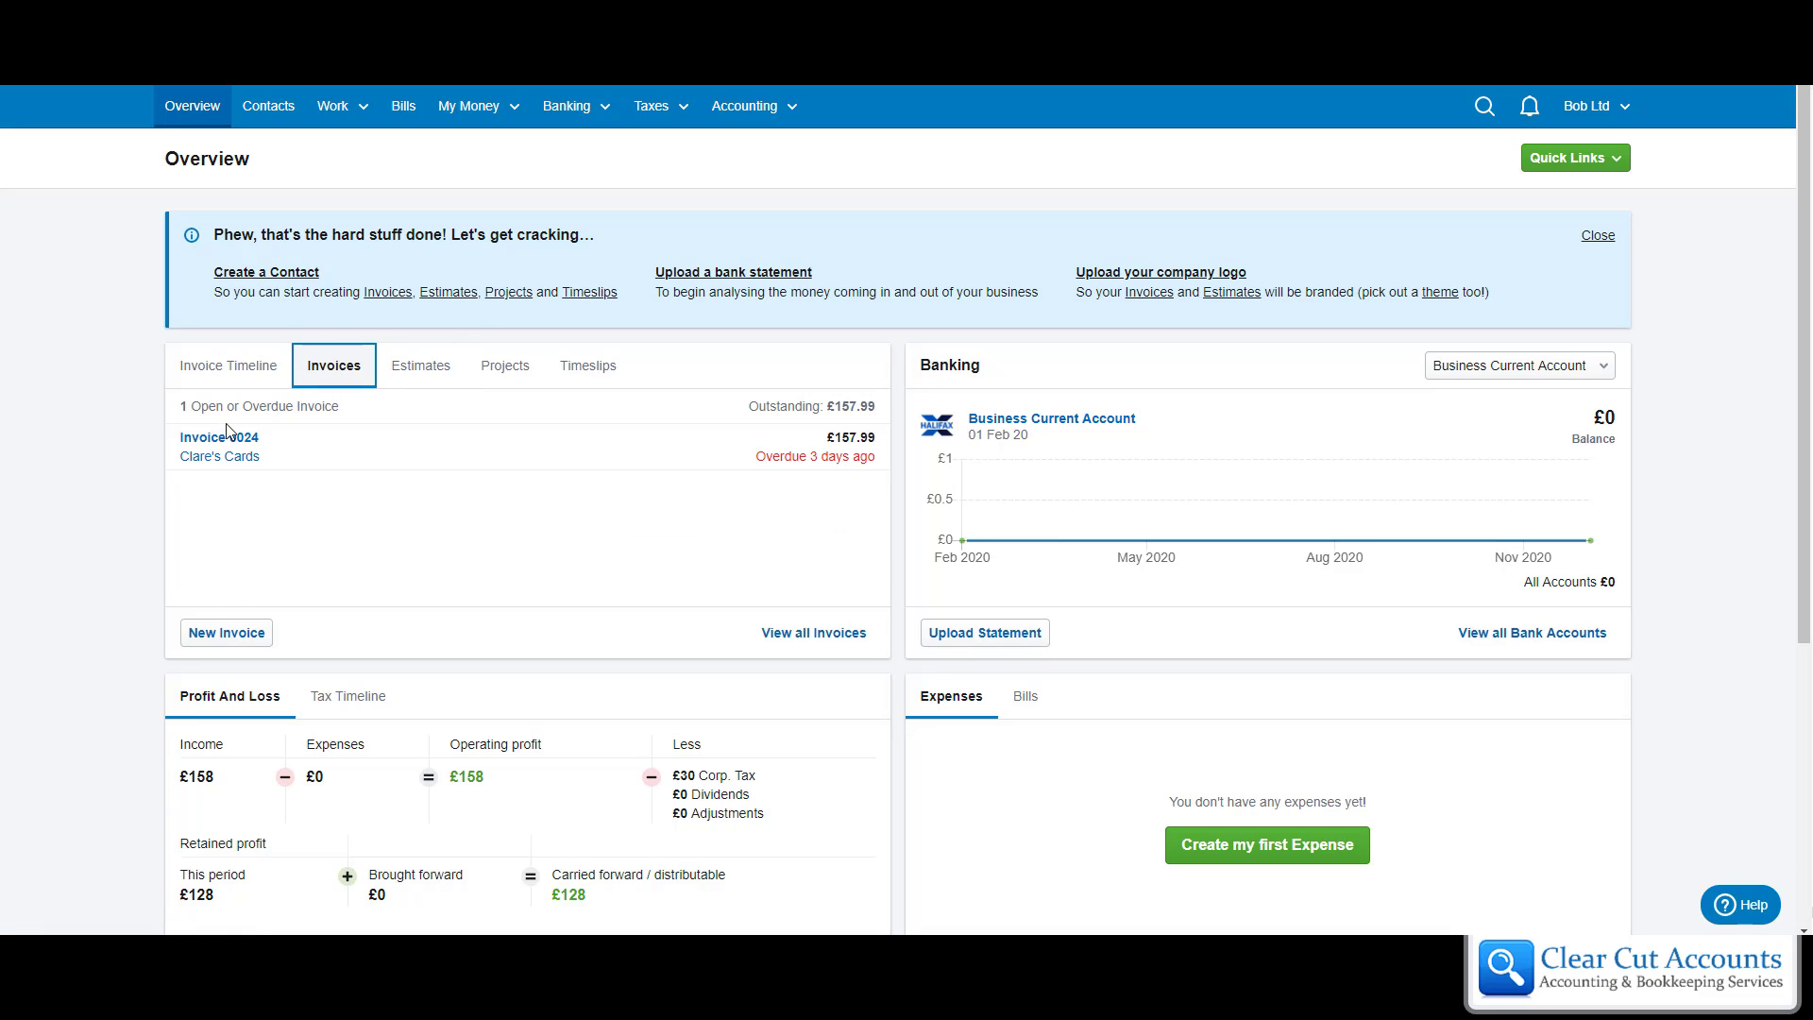
pyautogui.moveTo(220, 455)
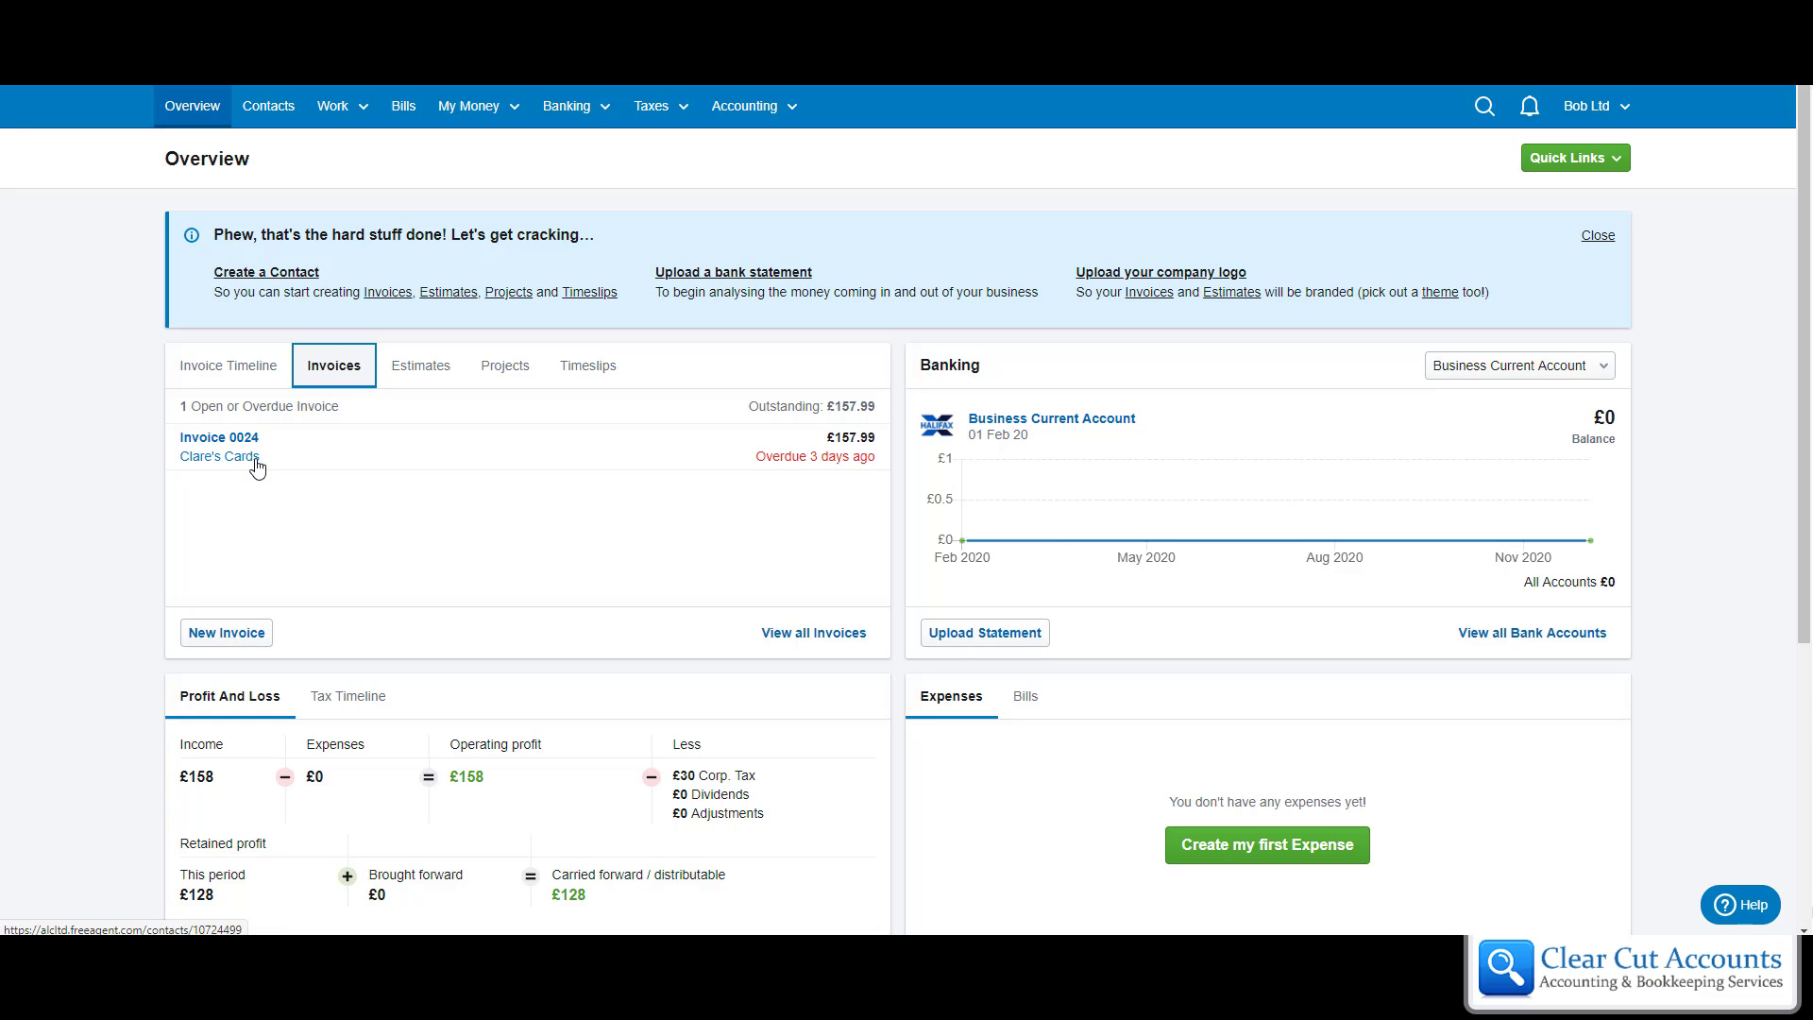
pyautogui.click(227, 365)
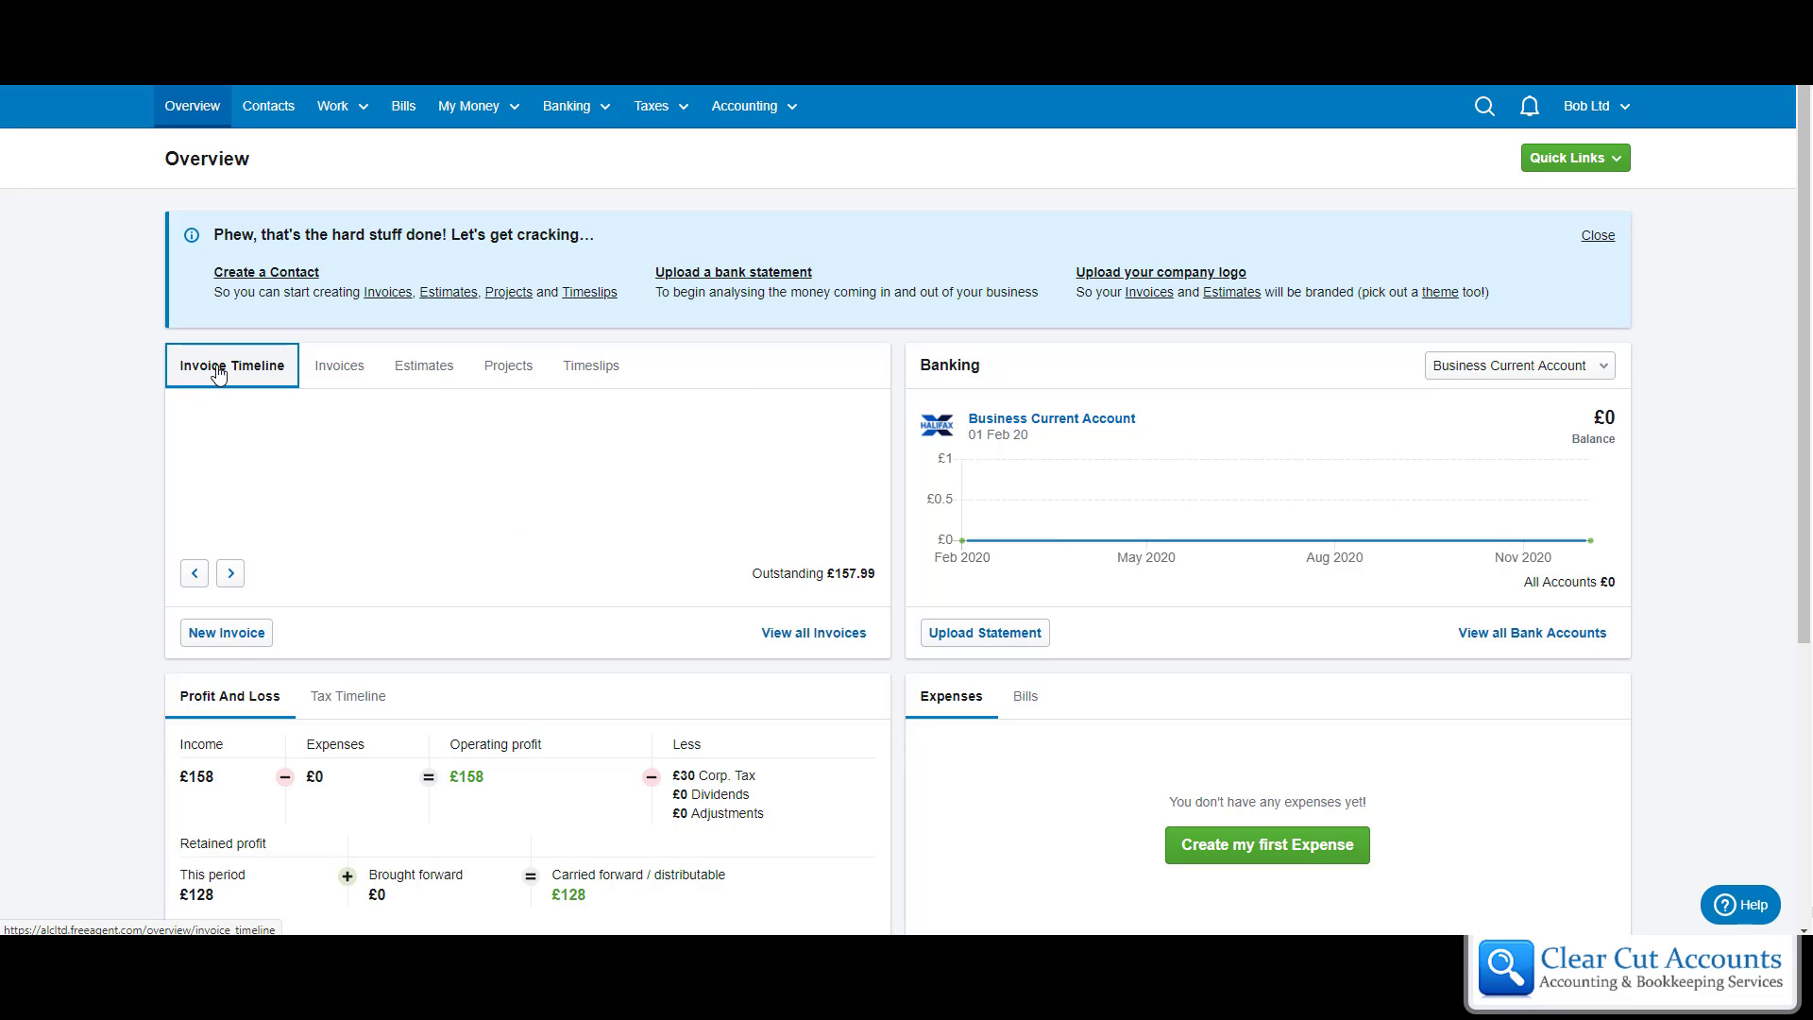
# - Reload the Overview invoice timeline charting December's £157.99 overdue bar
pyautogui.click(231, 365)
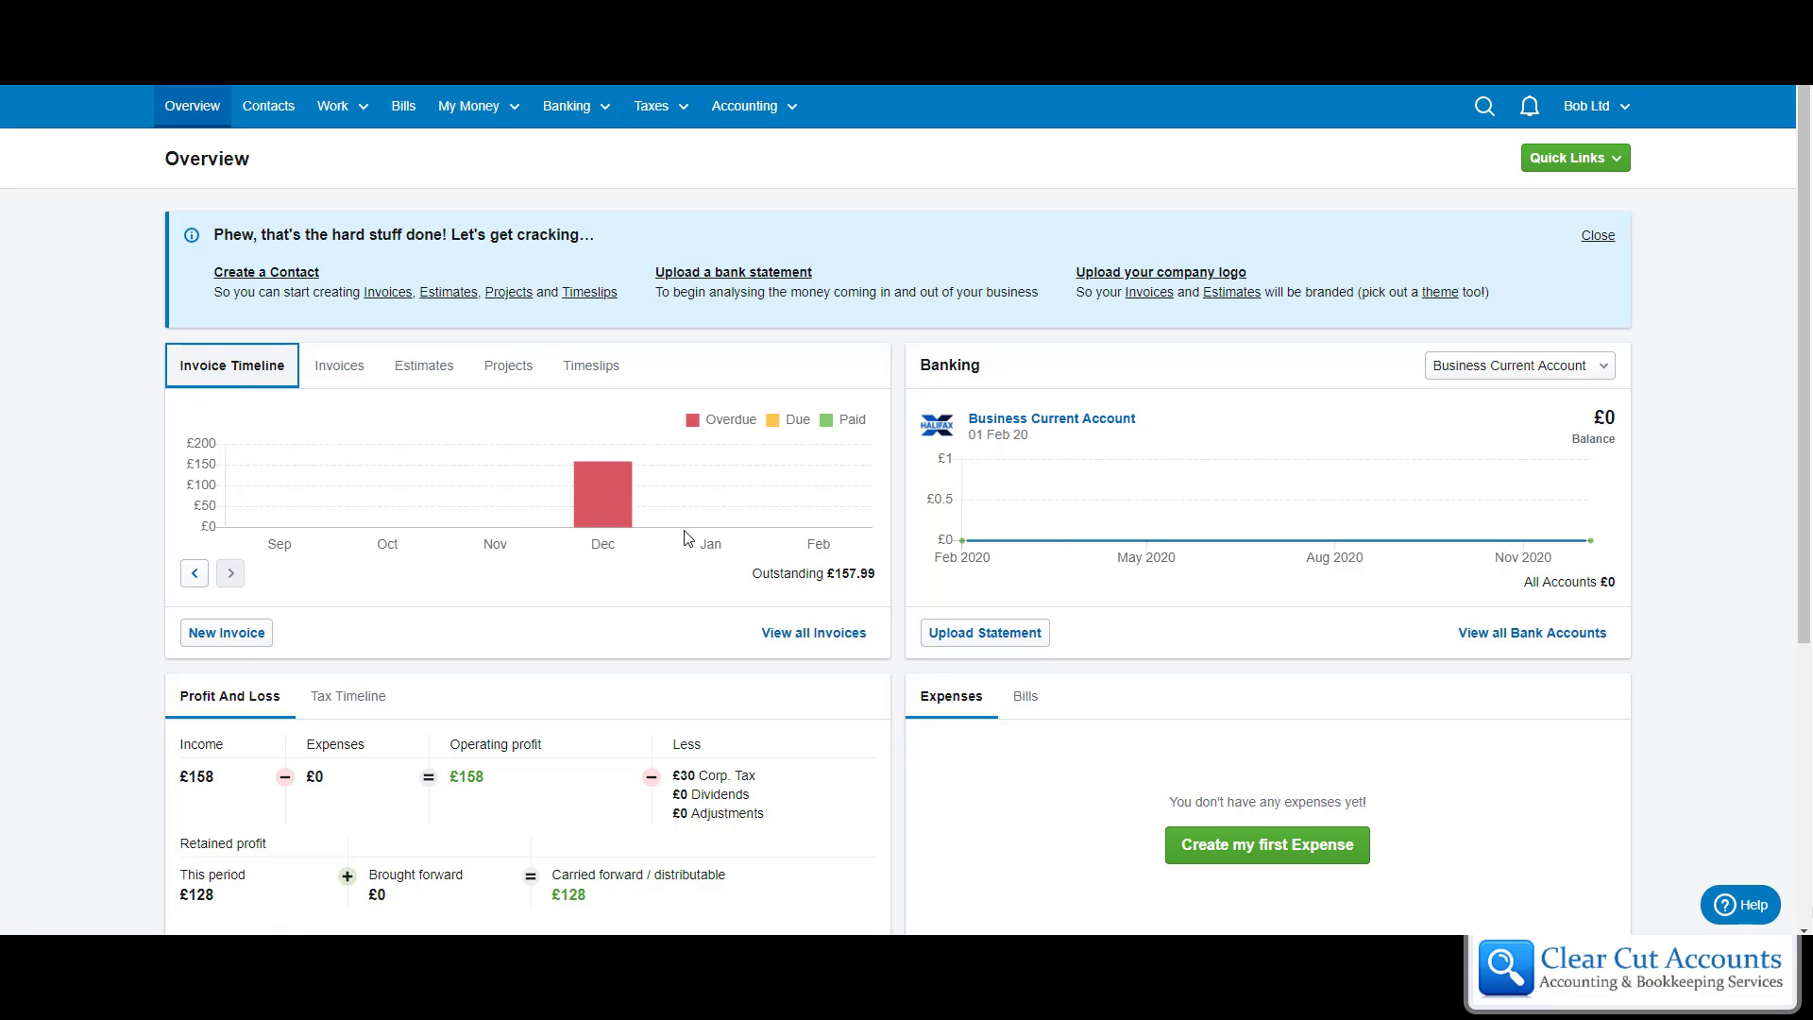
pyautogui.moveTo(611, 522)
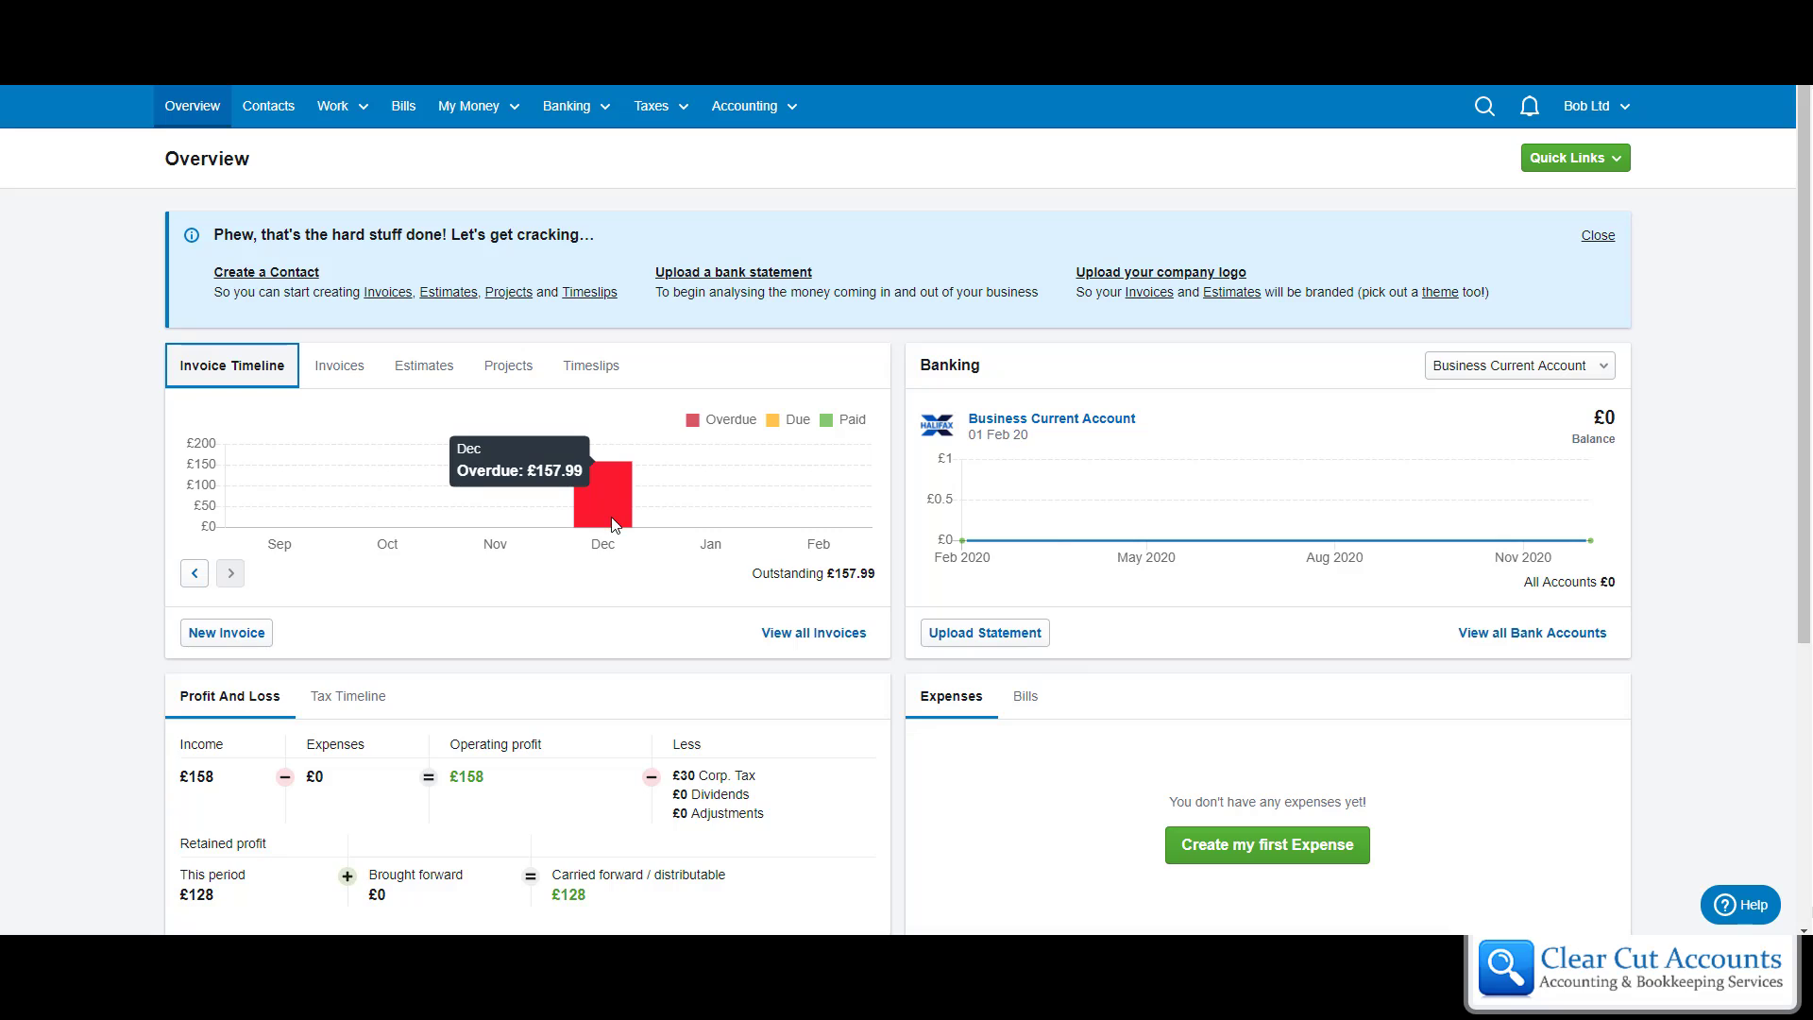
pyautogui.moveTo(804, 525)
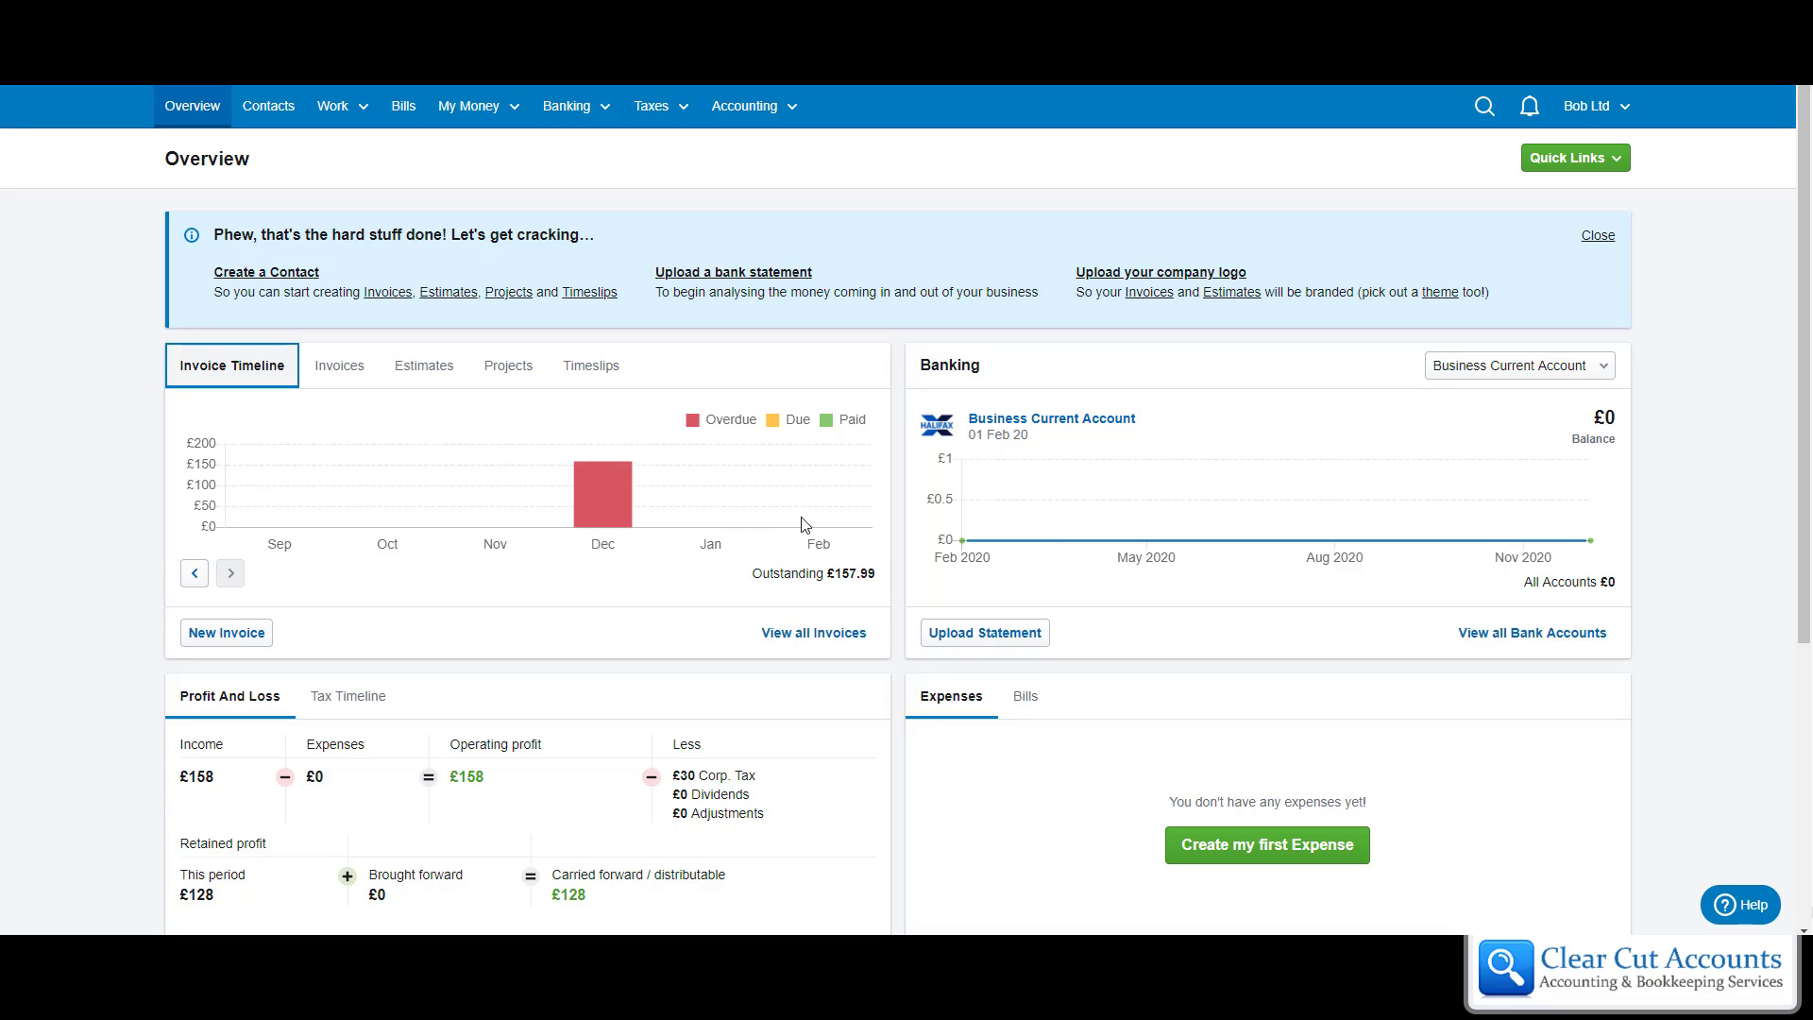
pyautogui.moveTo(731, 520)
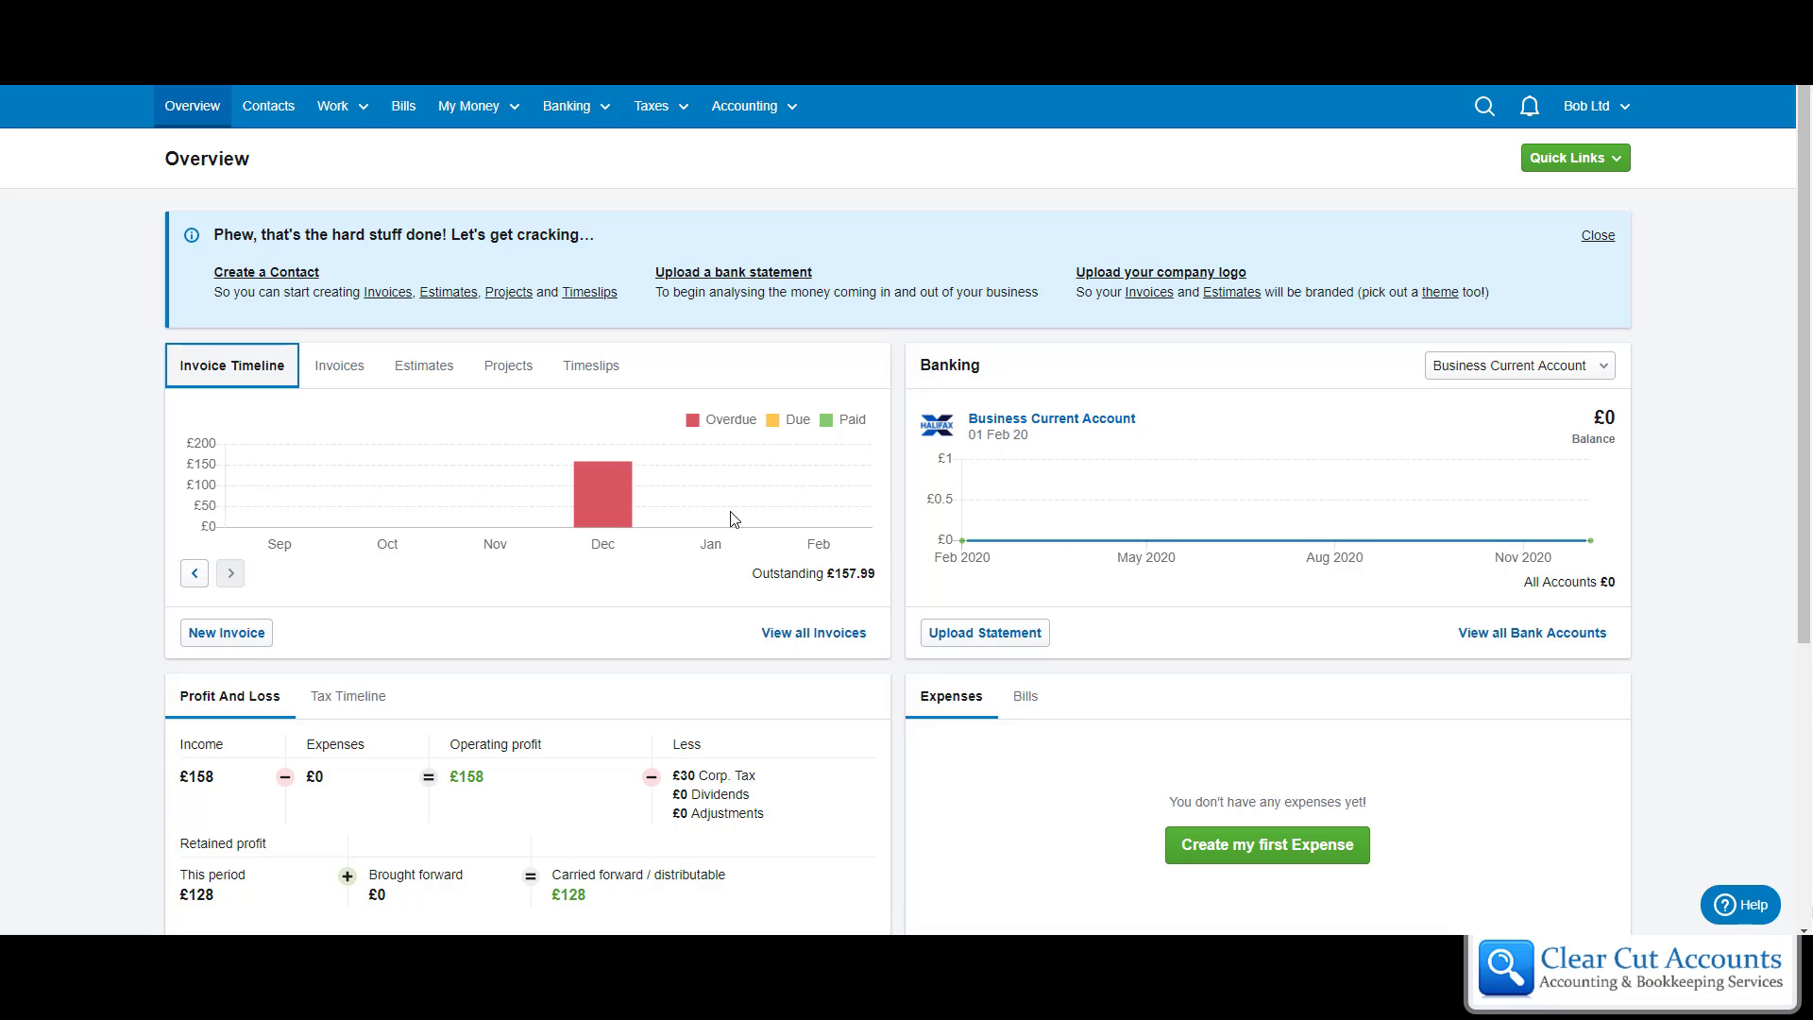
pyautogui.moveTo(732, 520)
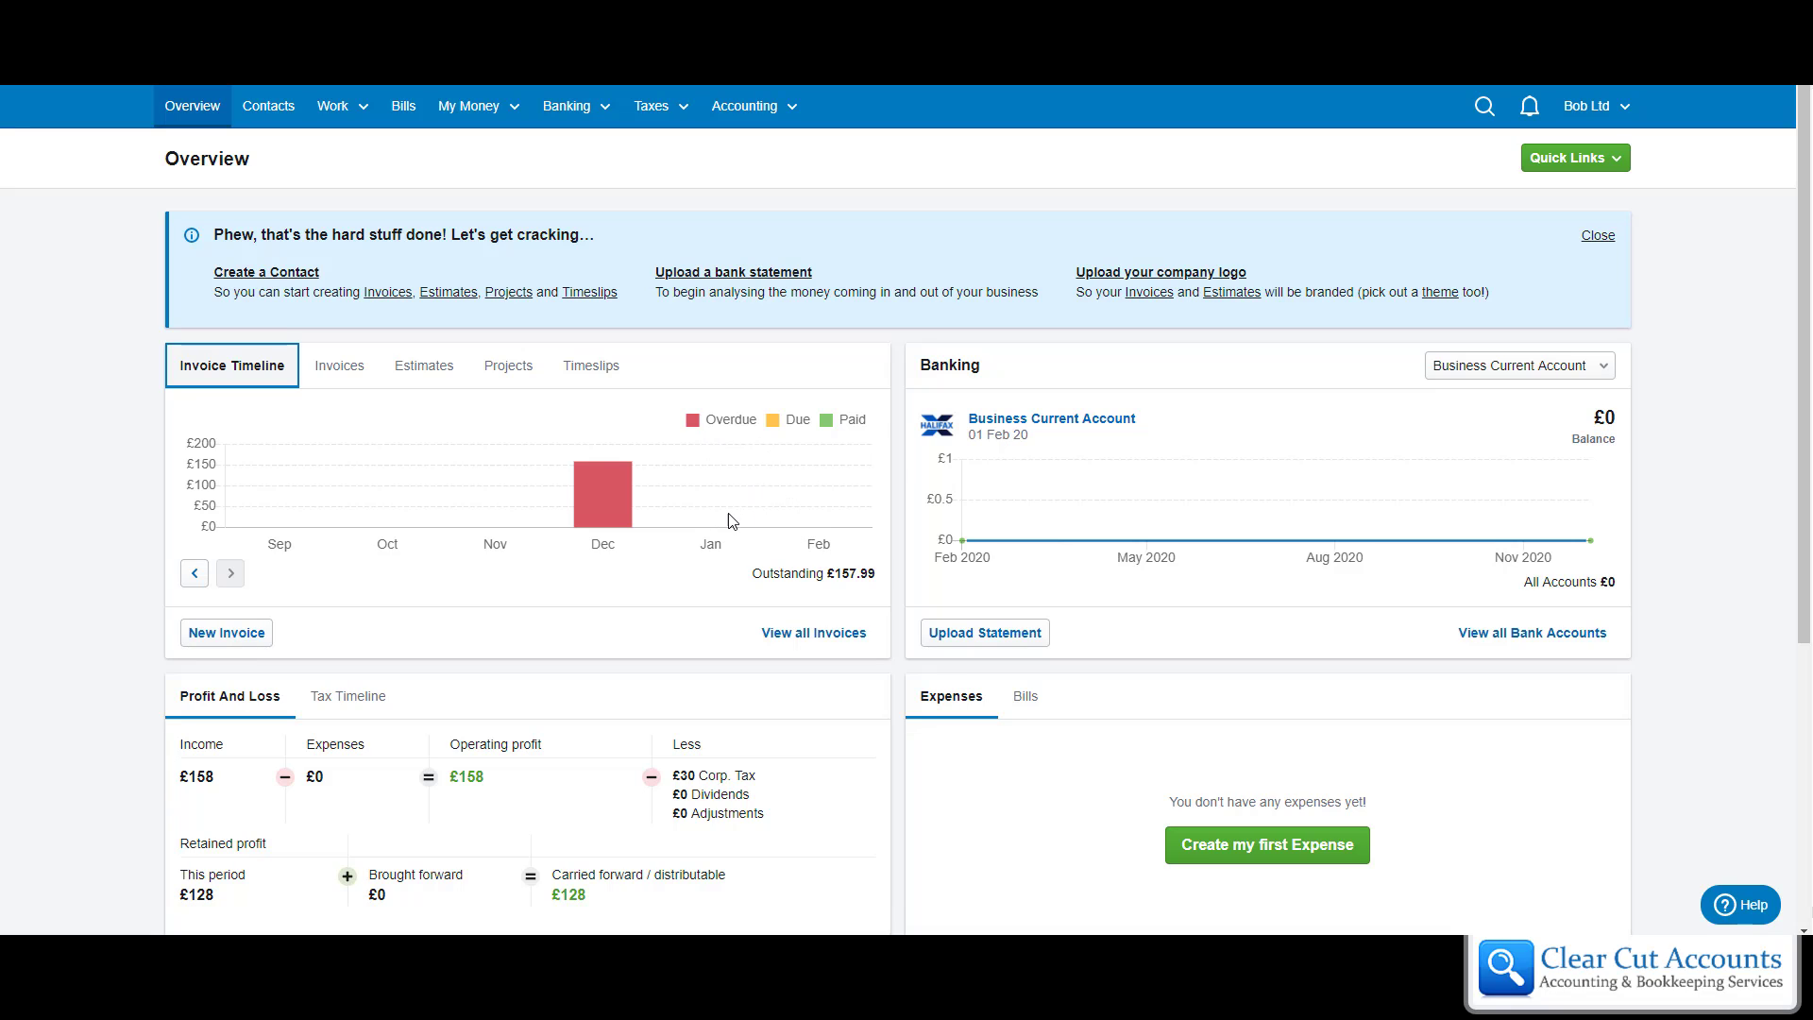
pyautogui.moveTo(798, 504)
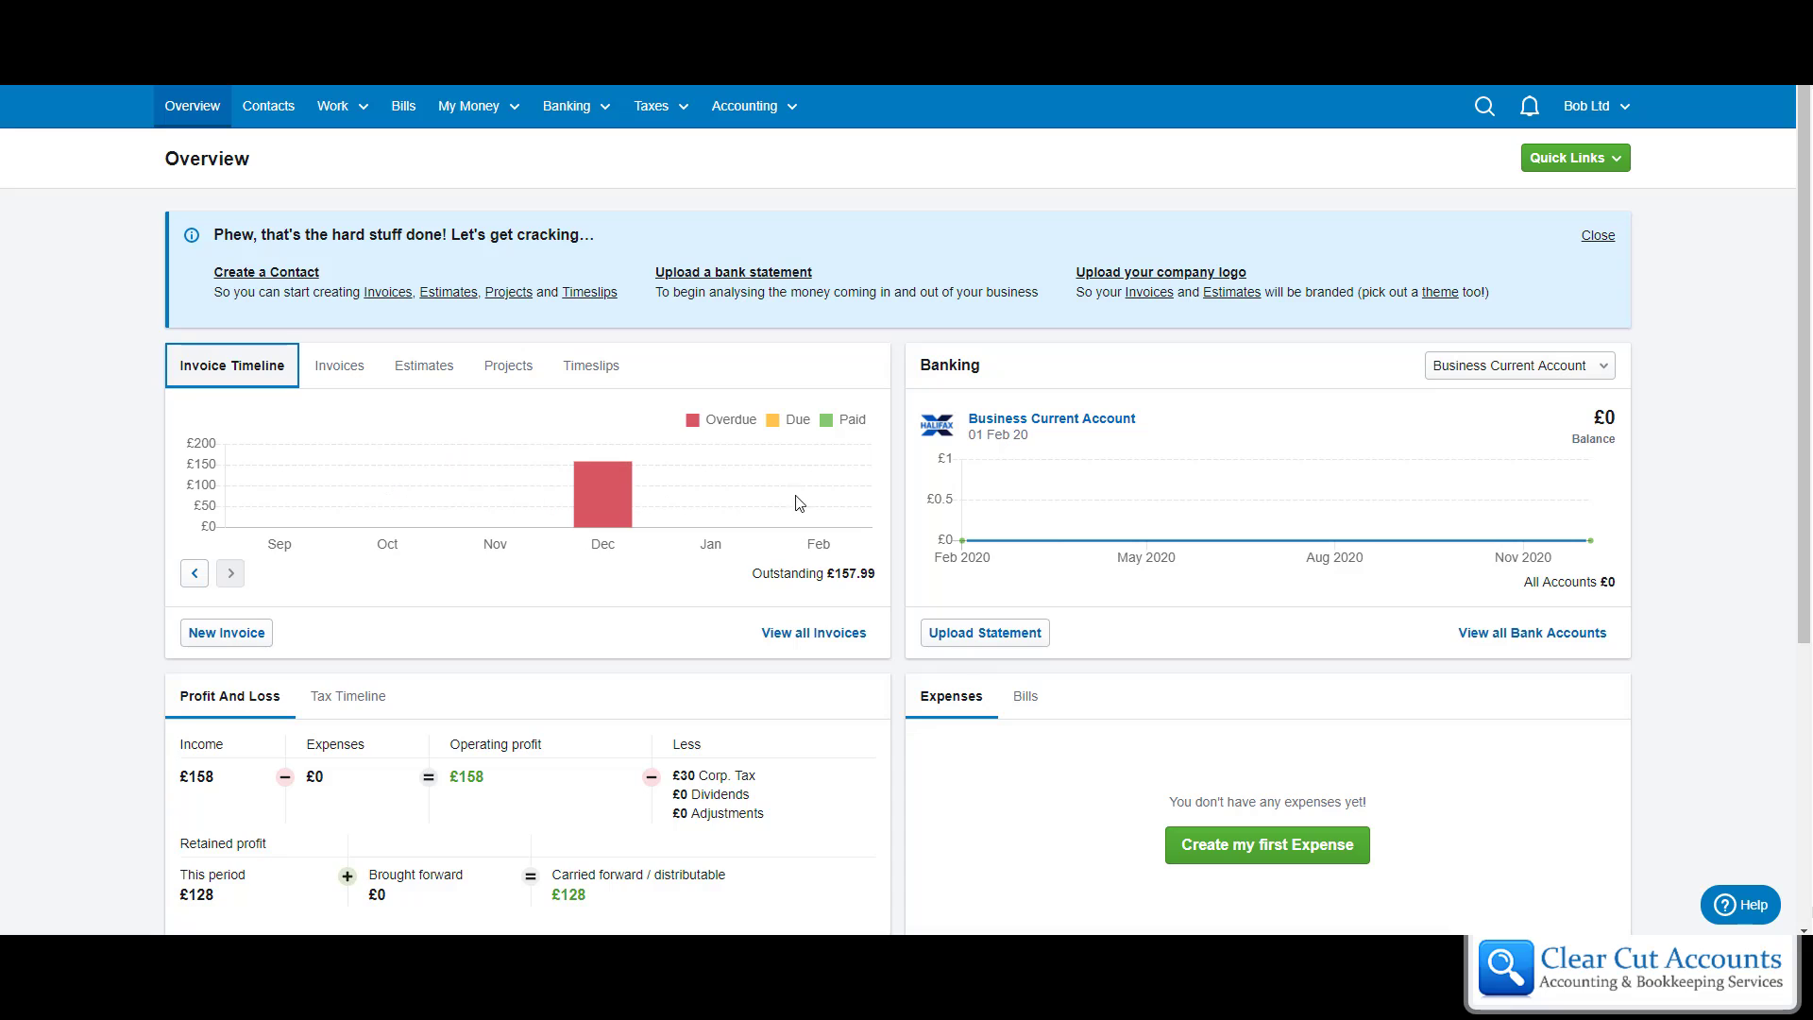
pyautogui.moveTo(772, 465)
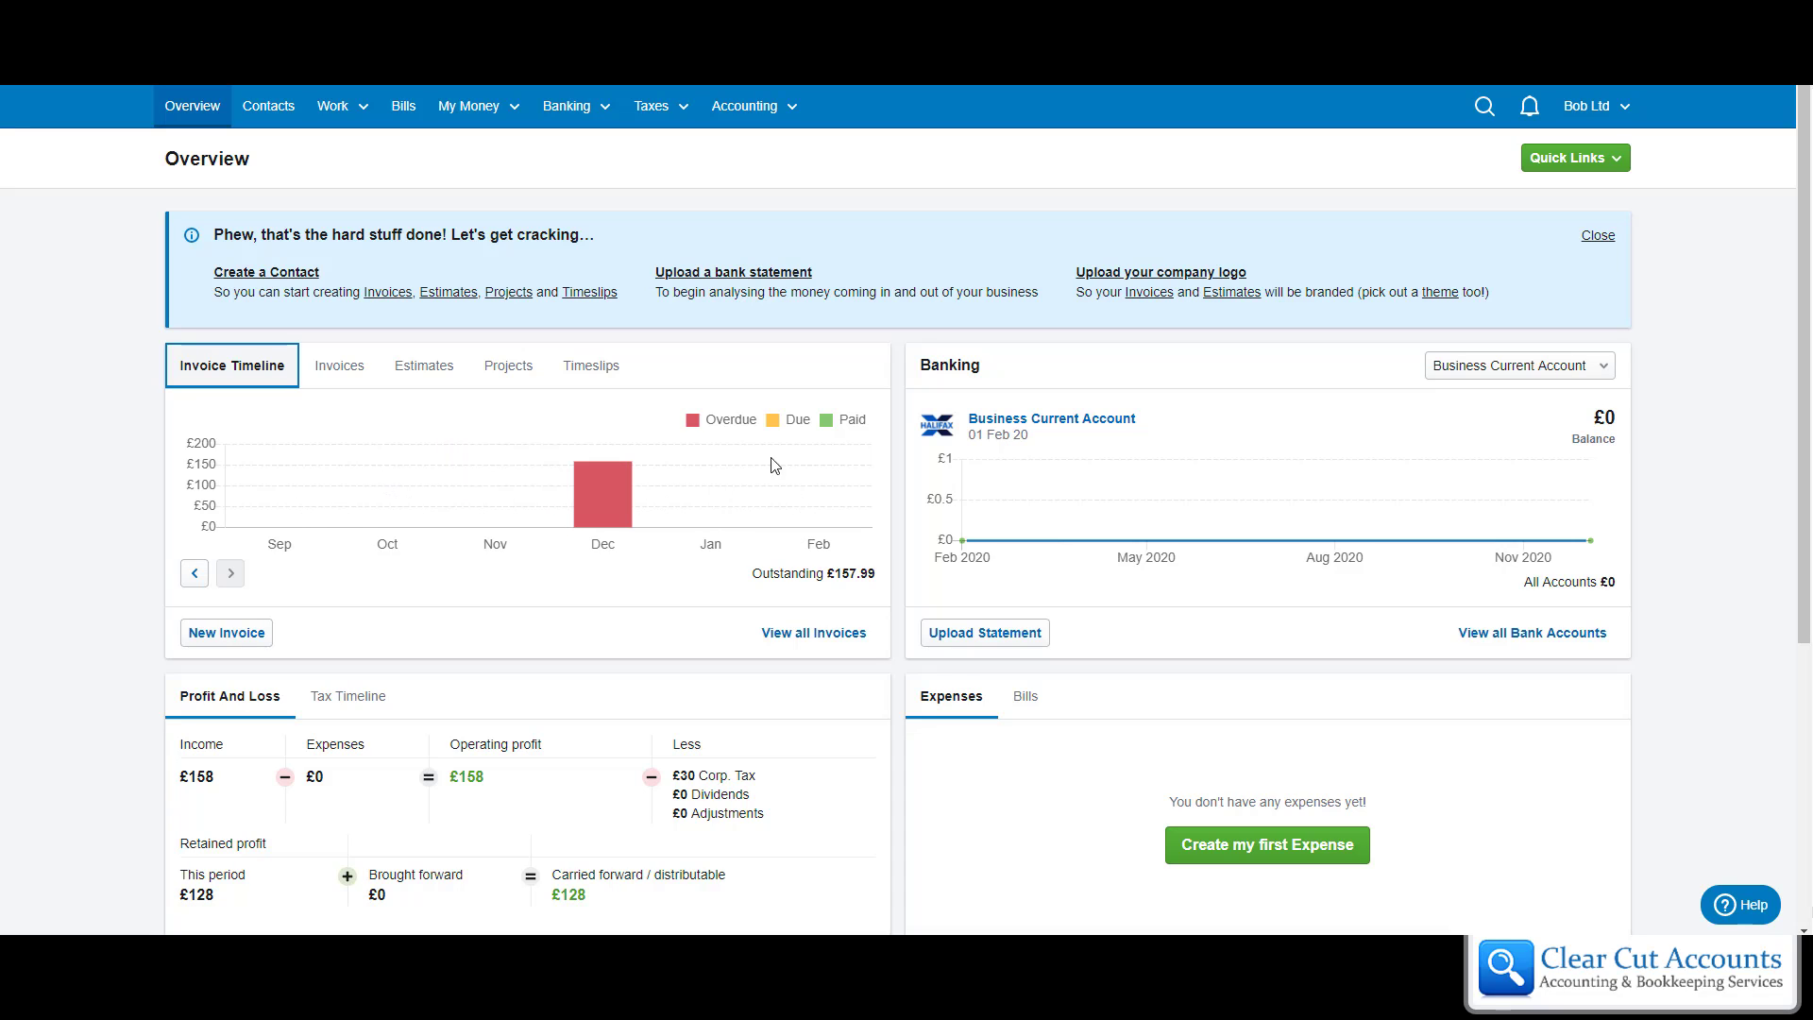
pyautogui.moveTo(699, 494)
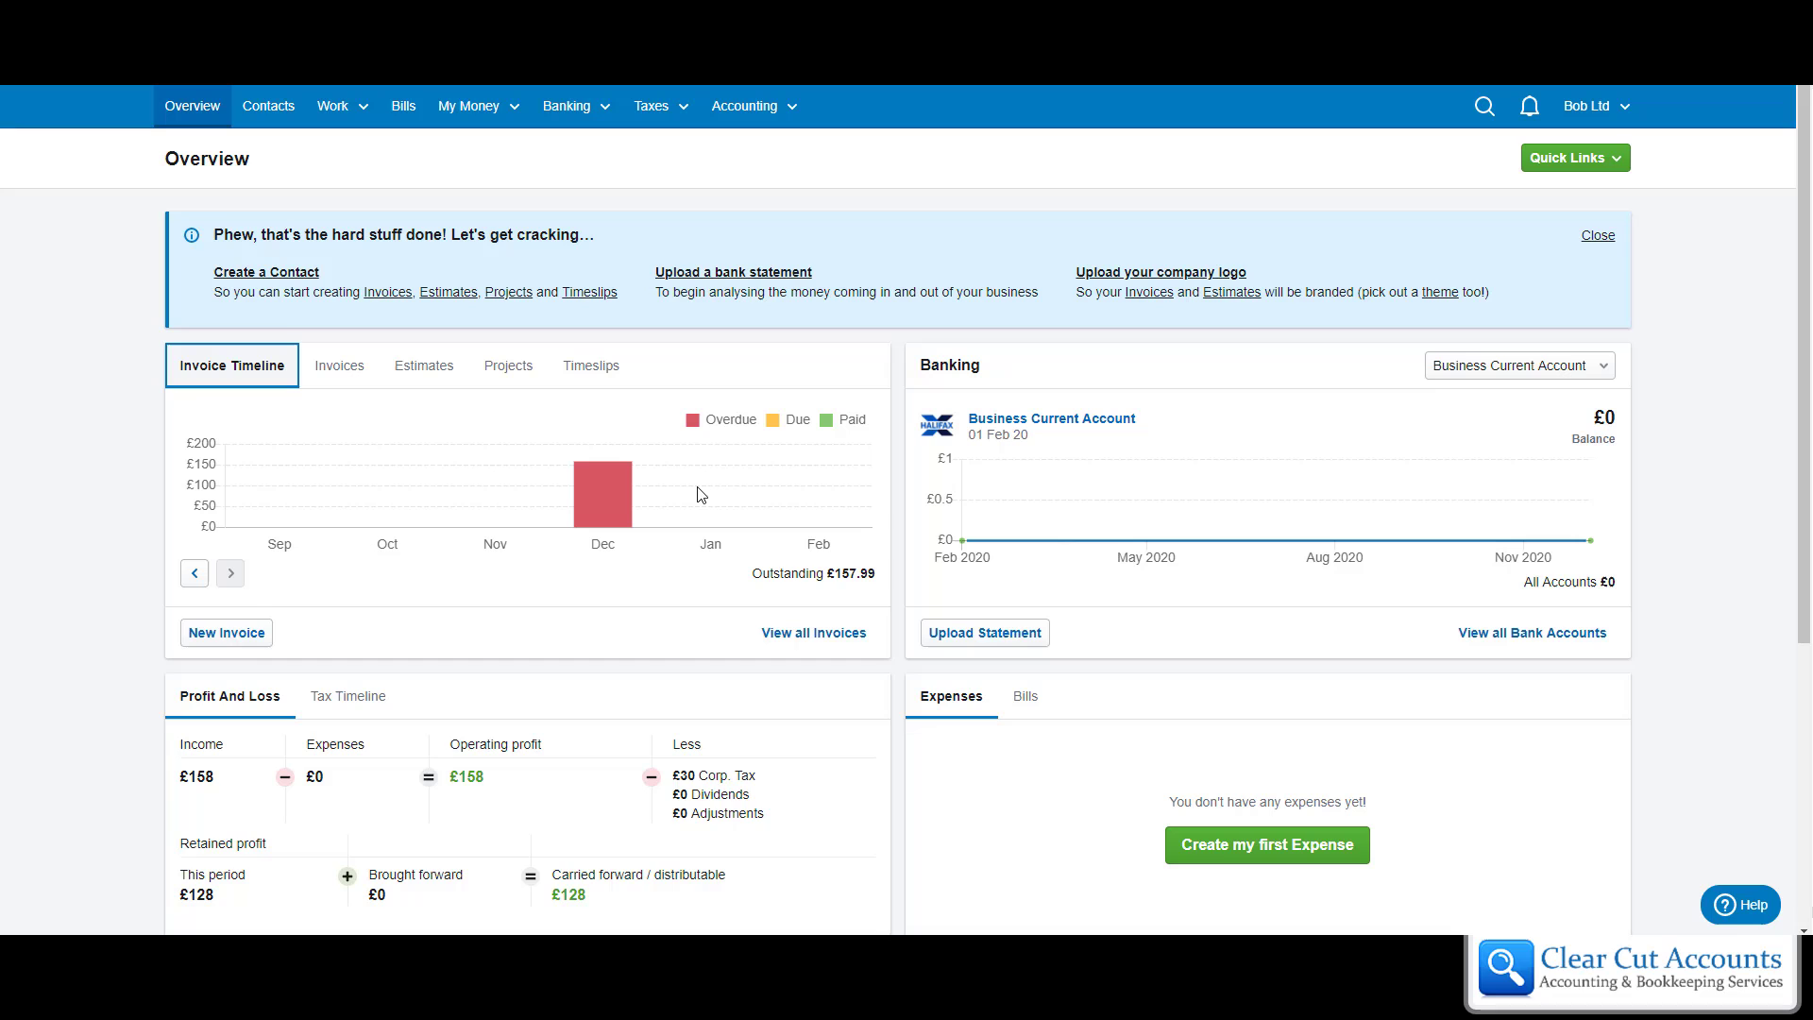